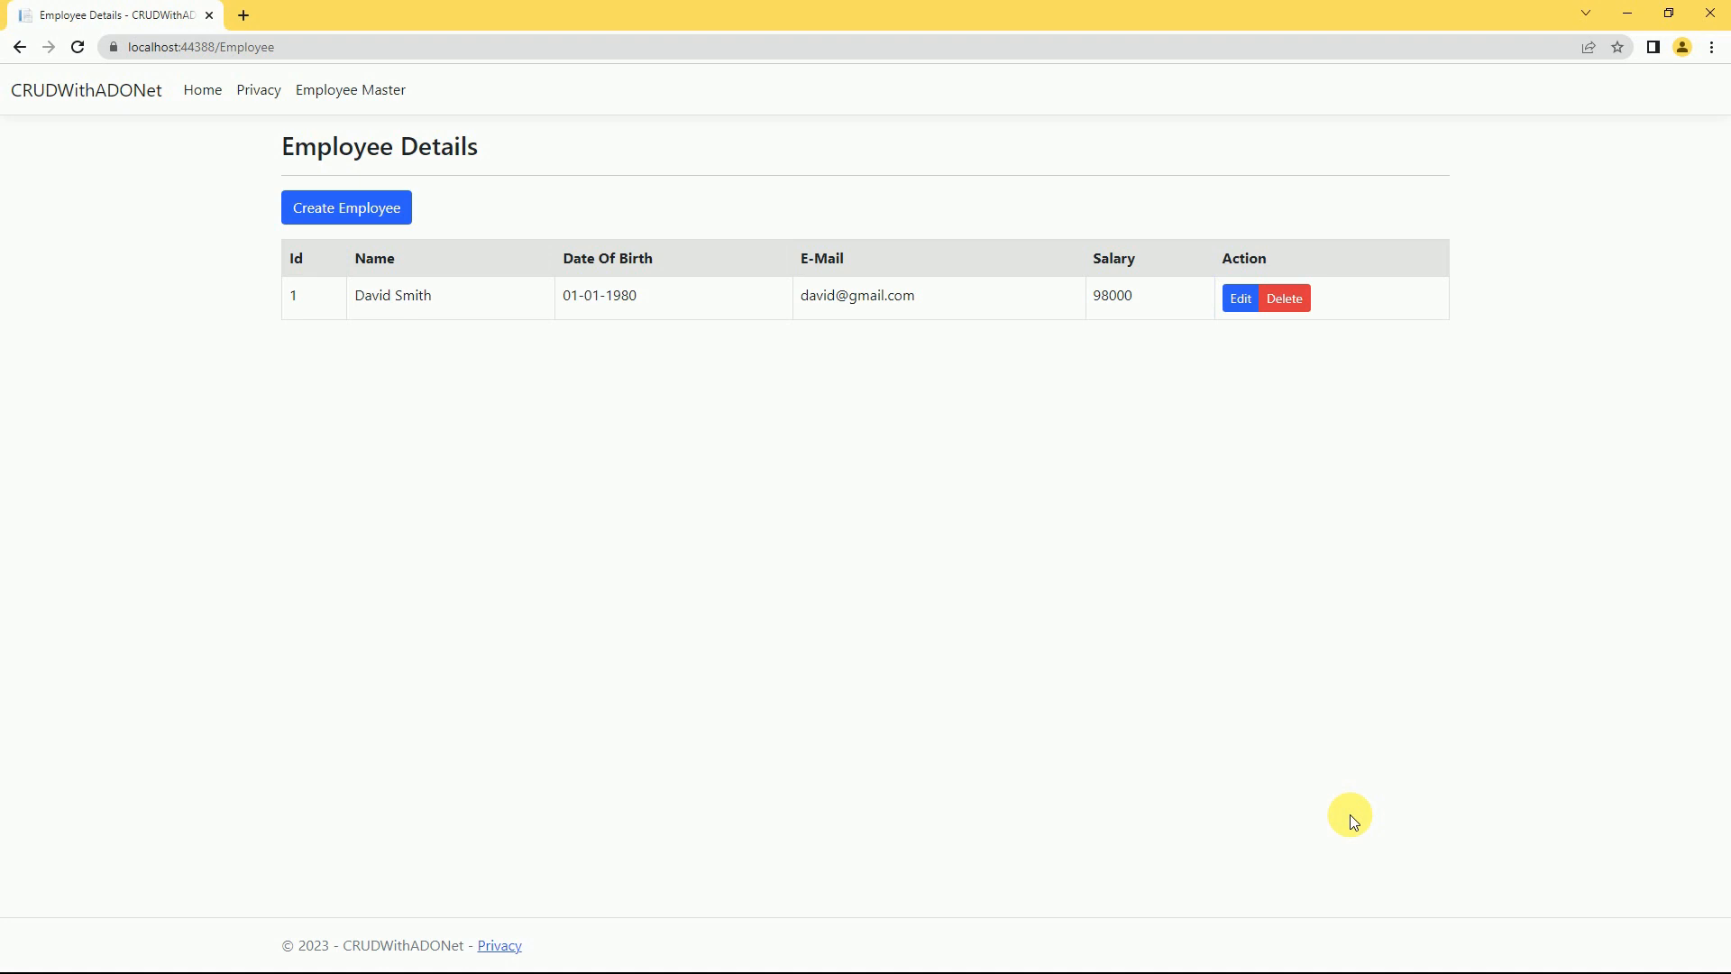
pyautogui.moveTo(1192, 663)
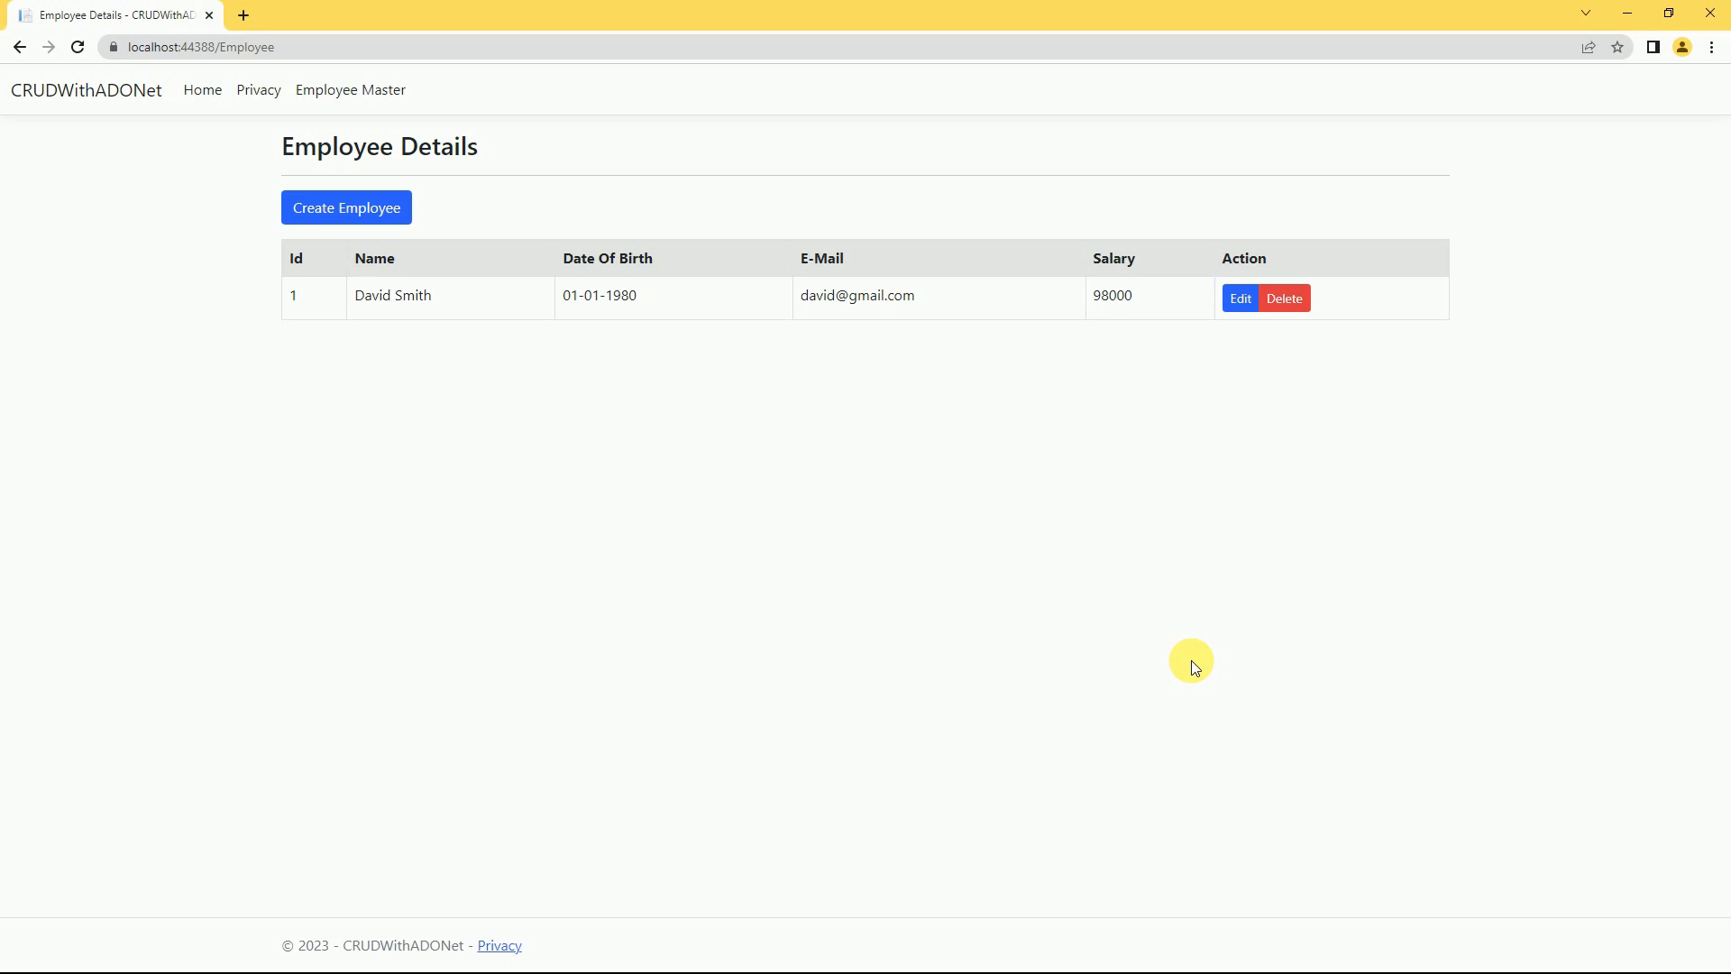
pyautogui.moveTo(1012, 611)
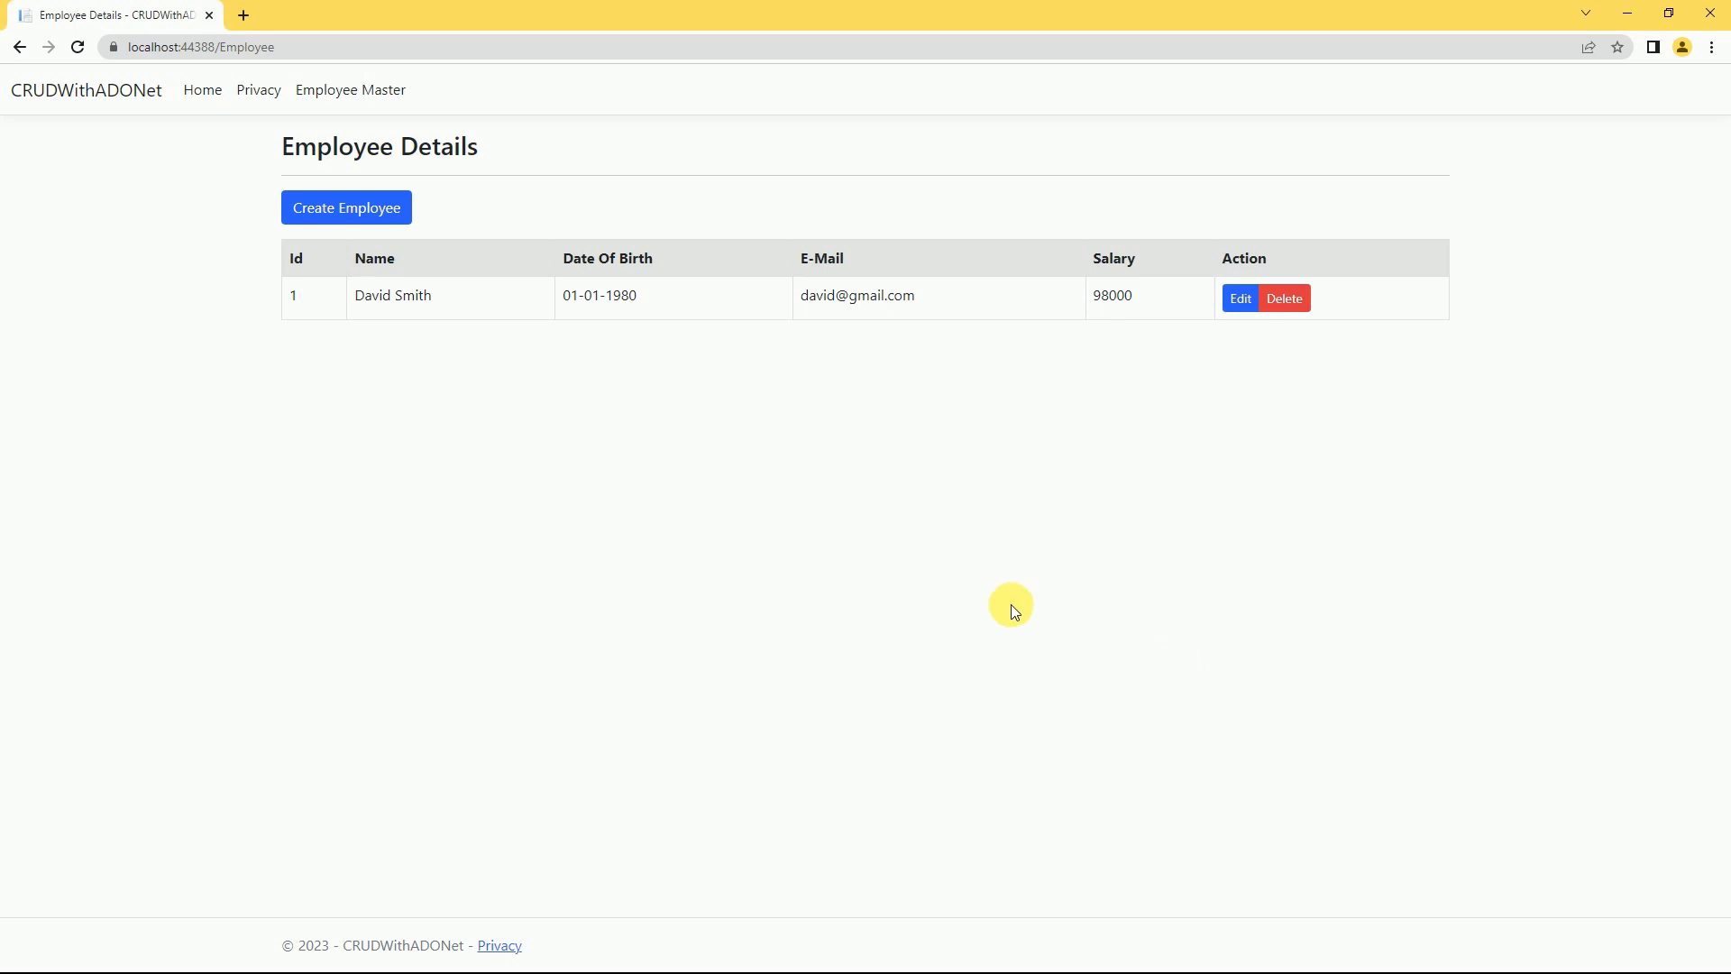
pyautogui.moveTo(607, 210)
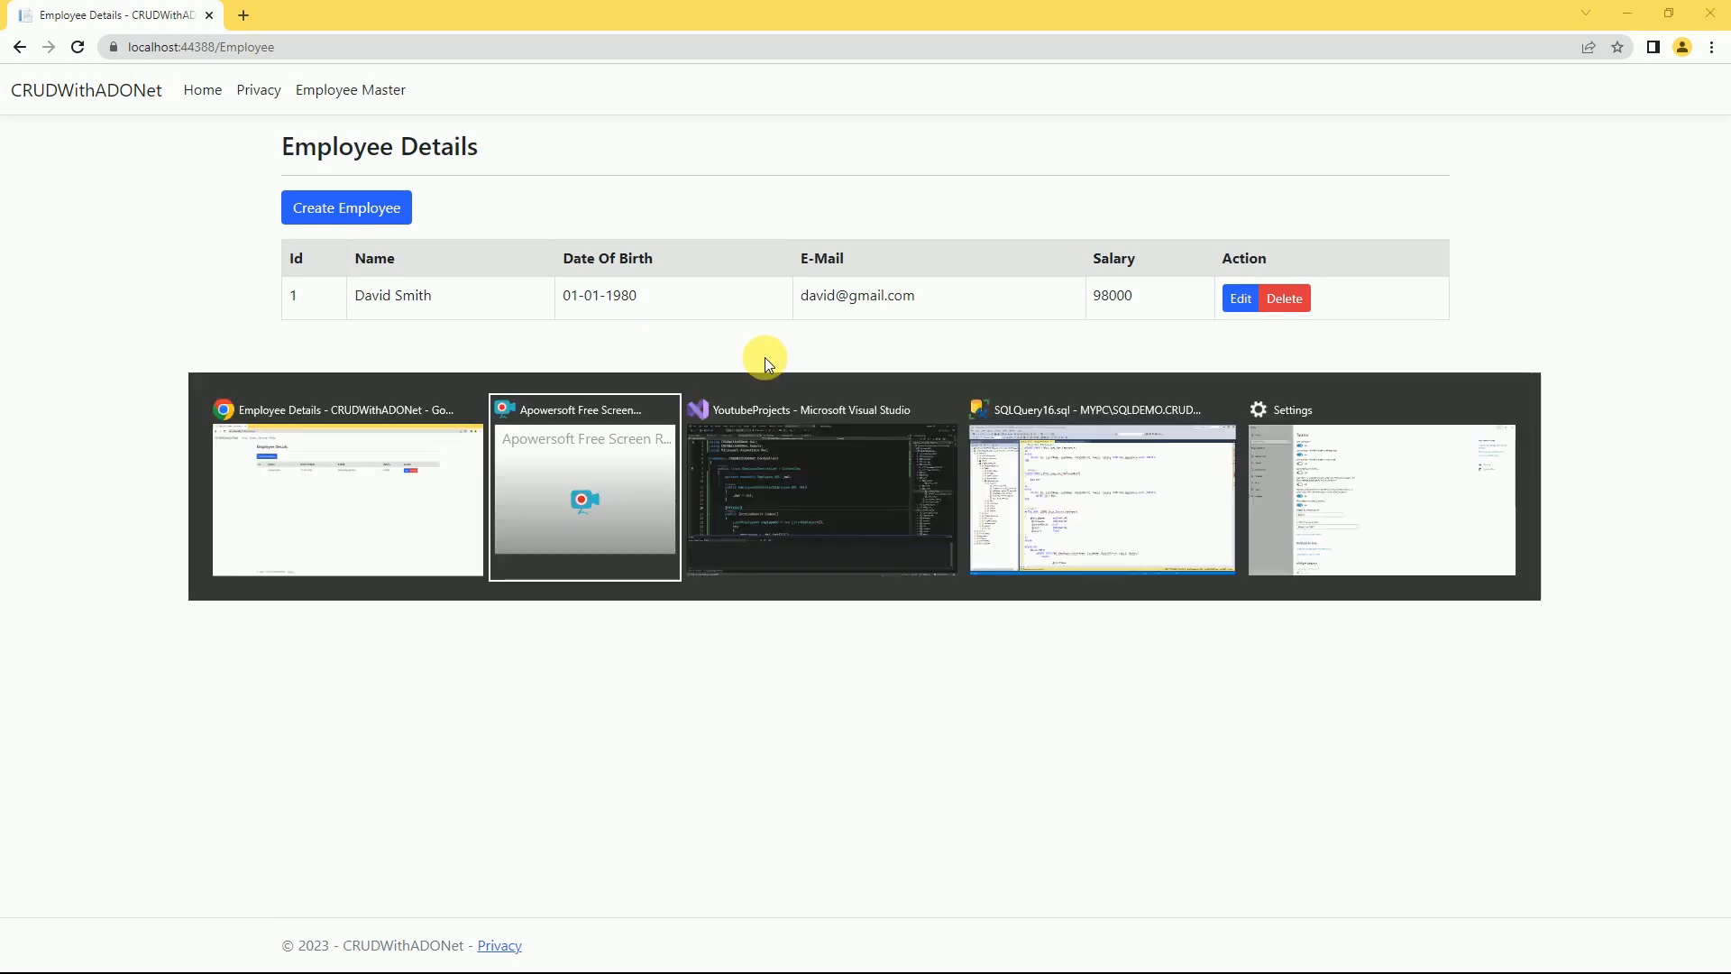
# - Switch to SSMS to view the employee stored-procedure script in SQLQuery16.sql
pyautogui.click(1101, 486)
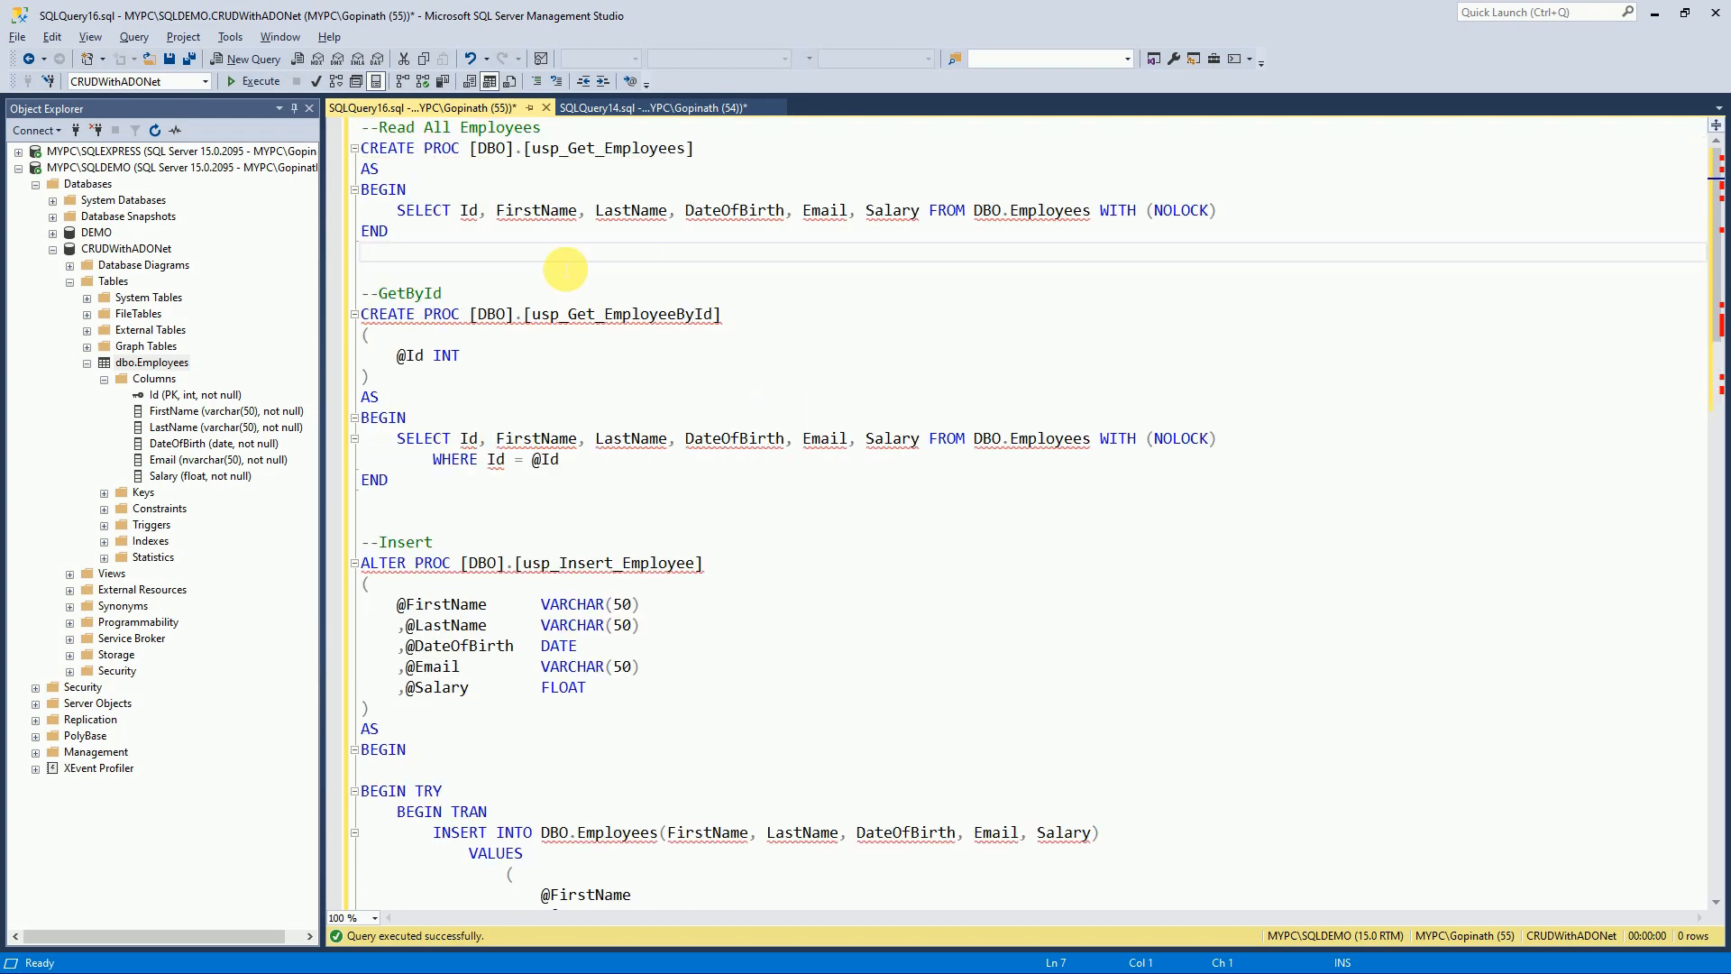
pyautogui.moveTo(1657, 12)
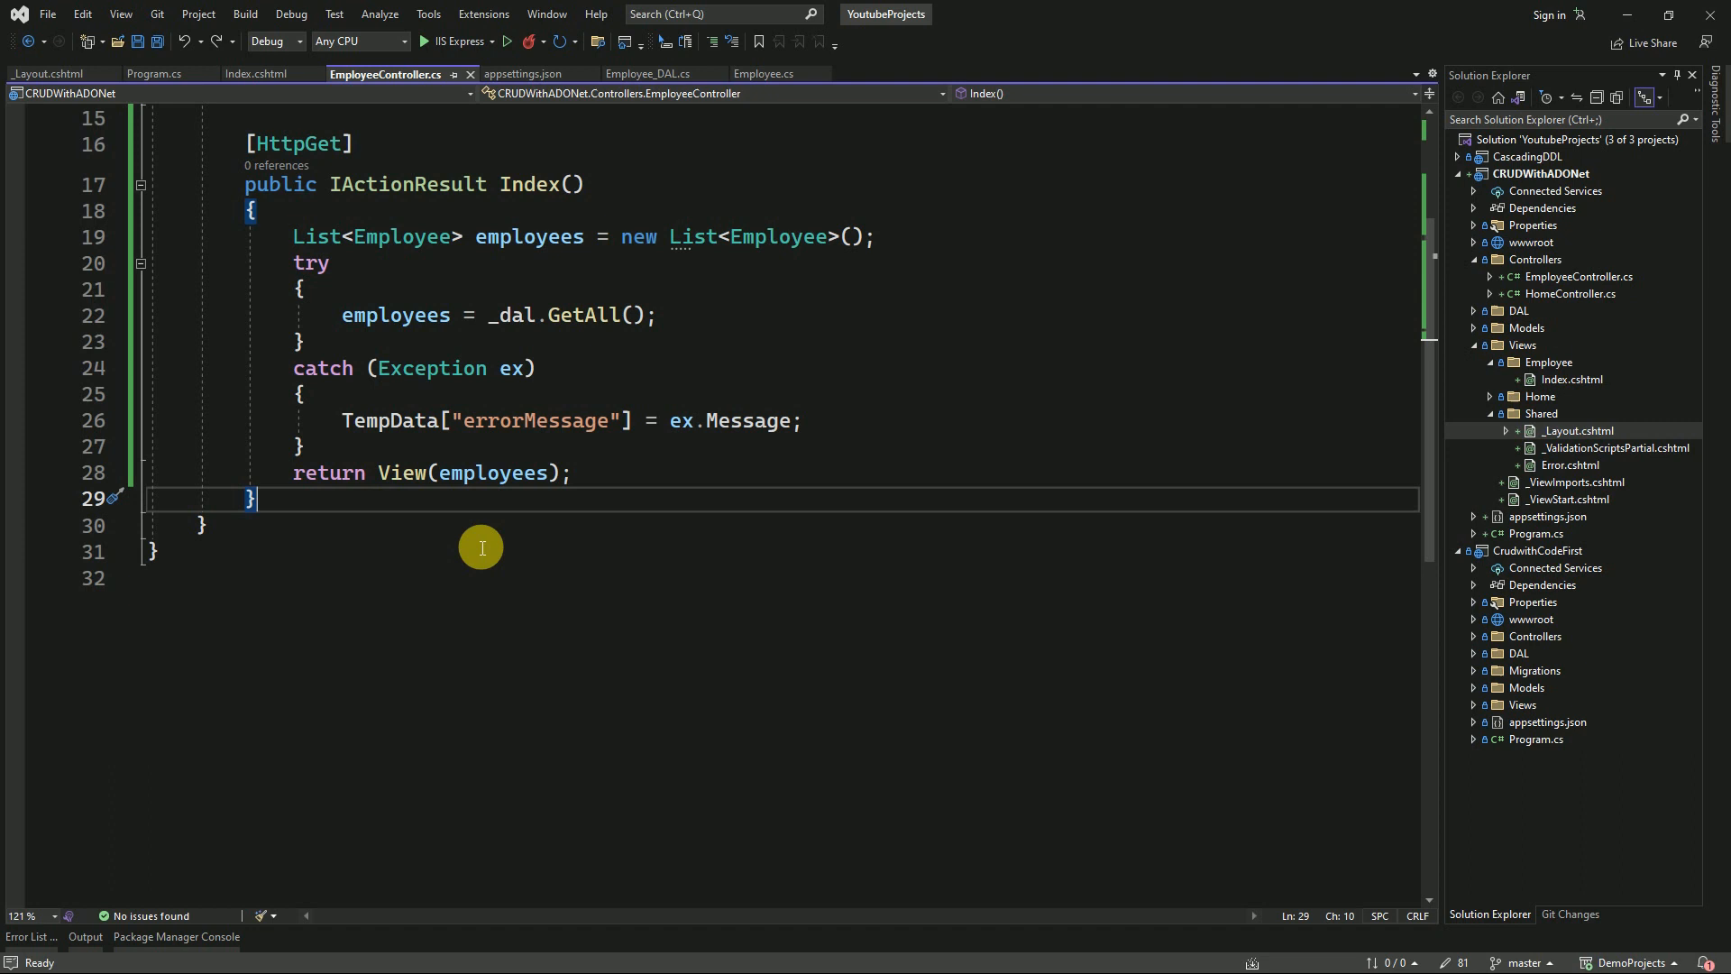
# - Add an [HttpGet] public IActionResult Create() action returning View() below Index
pyautogui.press('enter')
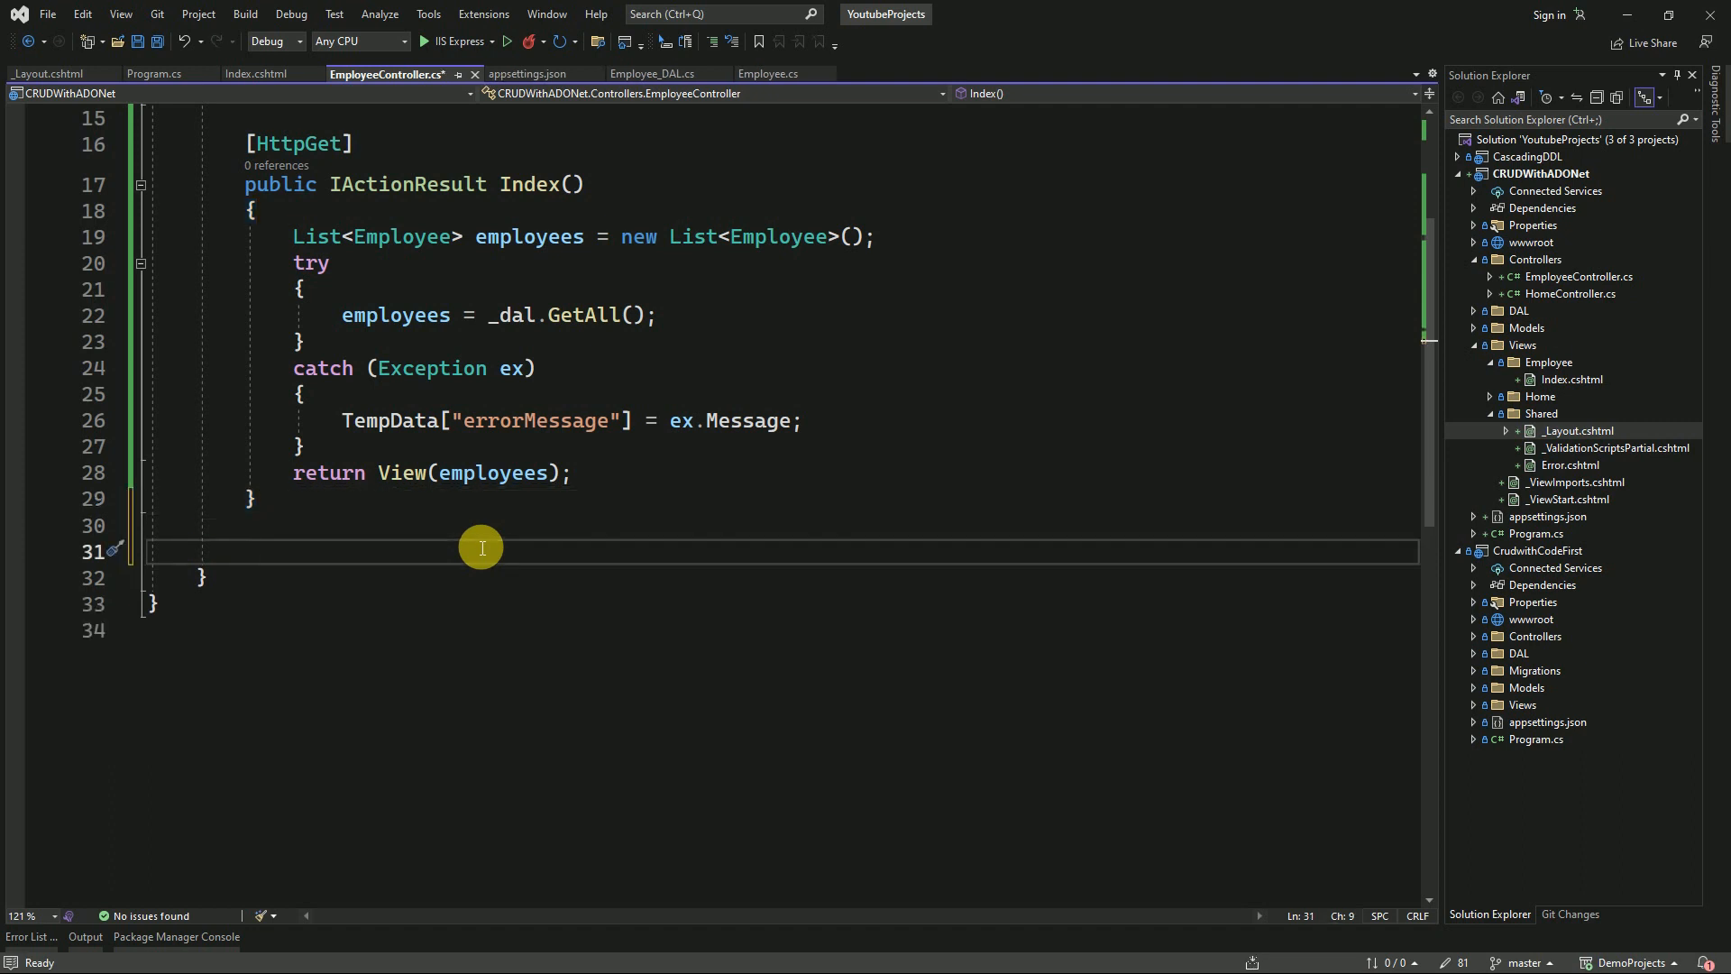
pyautogui.write('public')
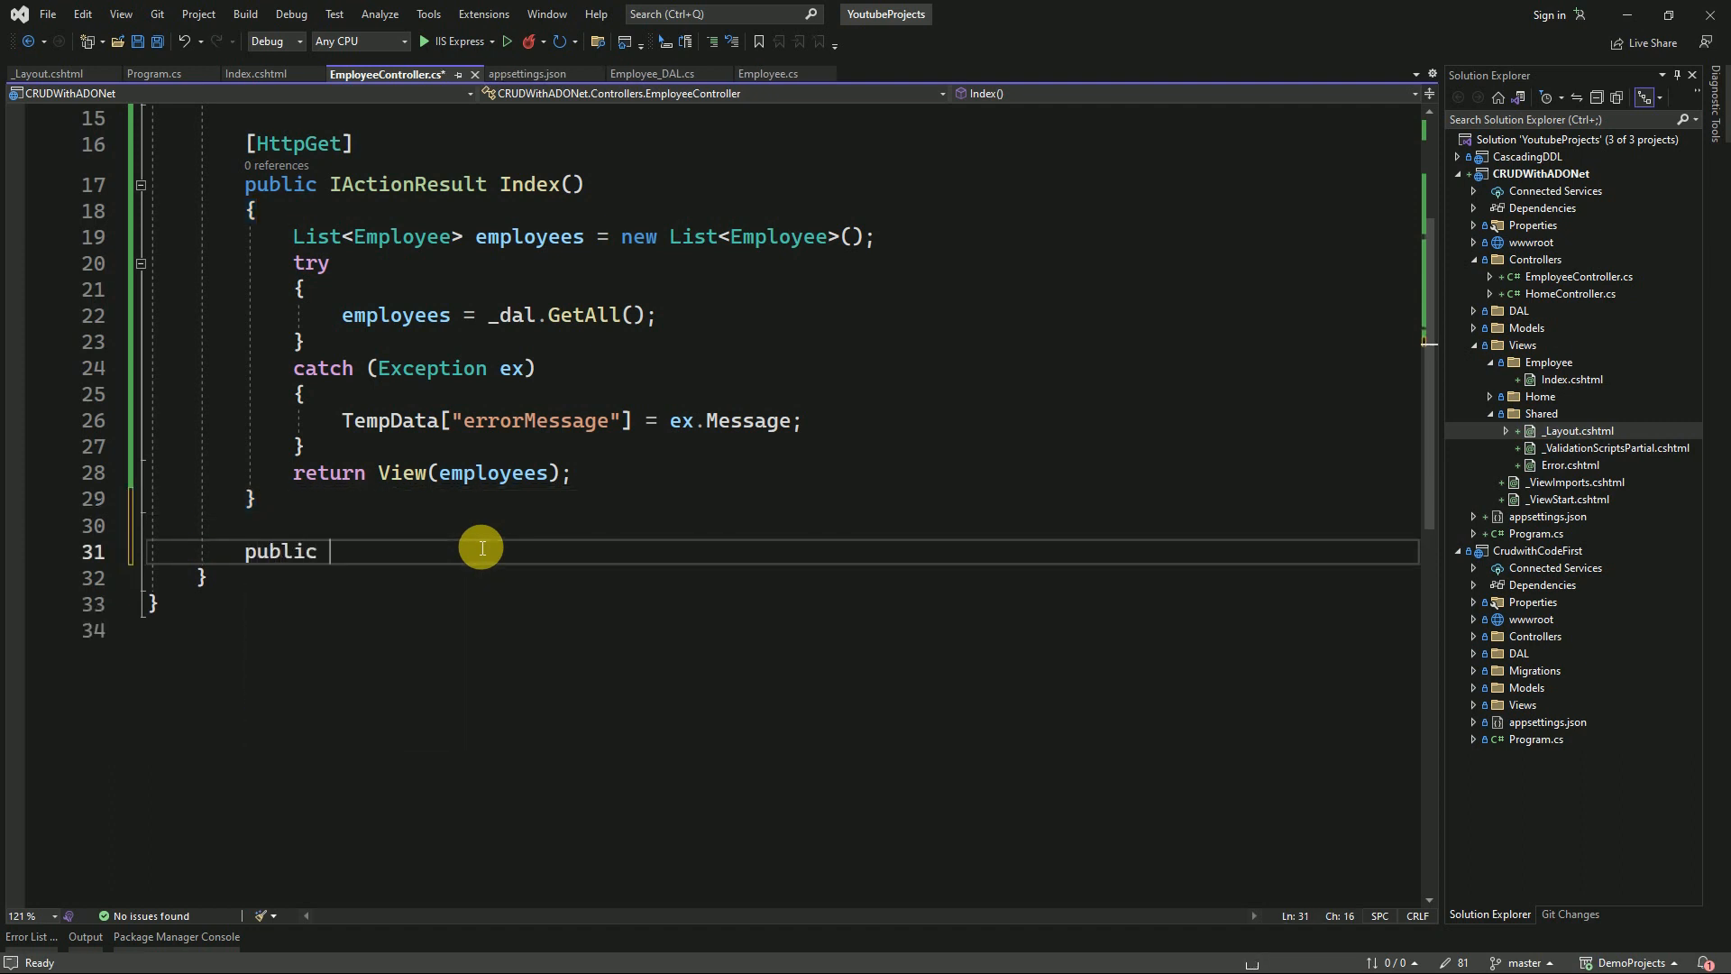
pyautogui.write('IActionResult')
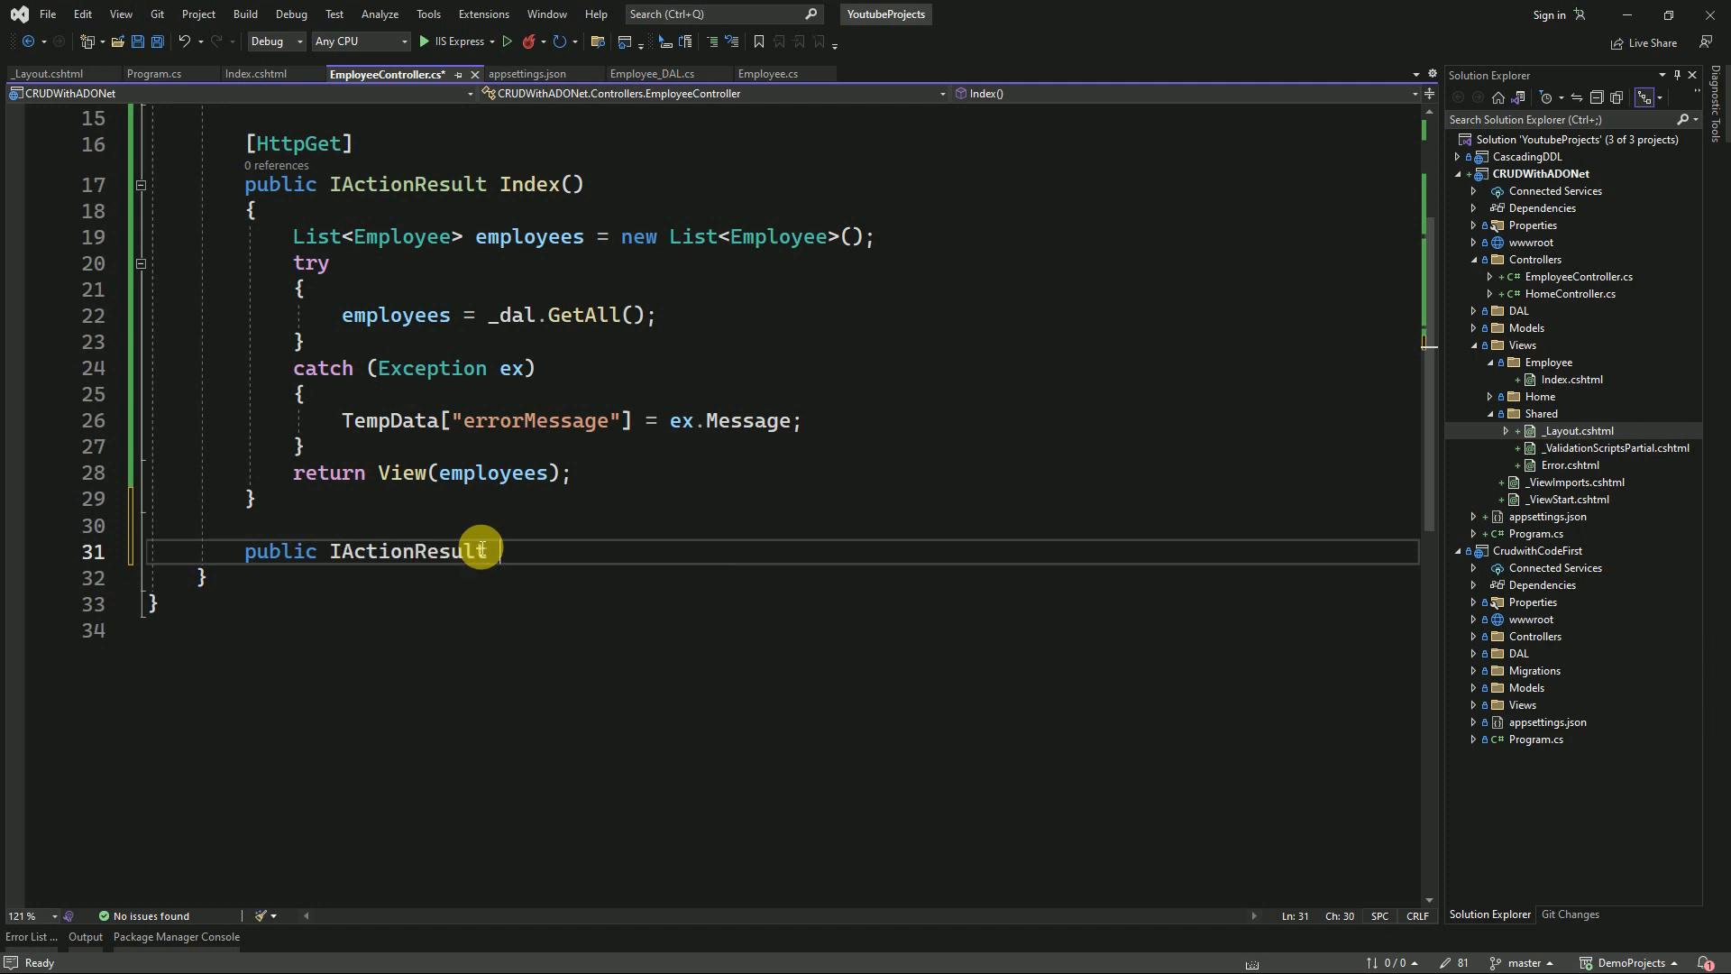
pyautogui.write('Create(')
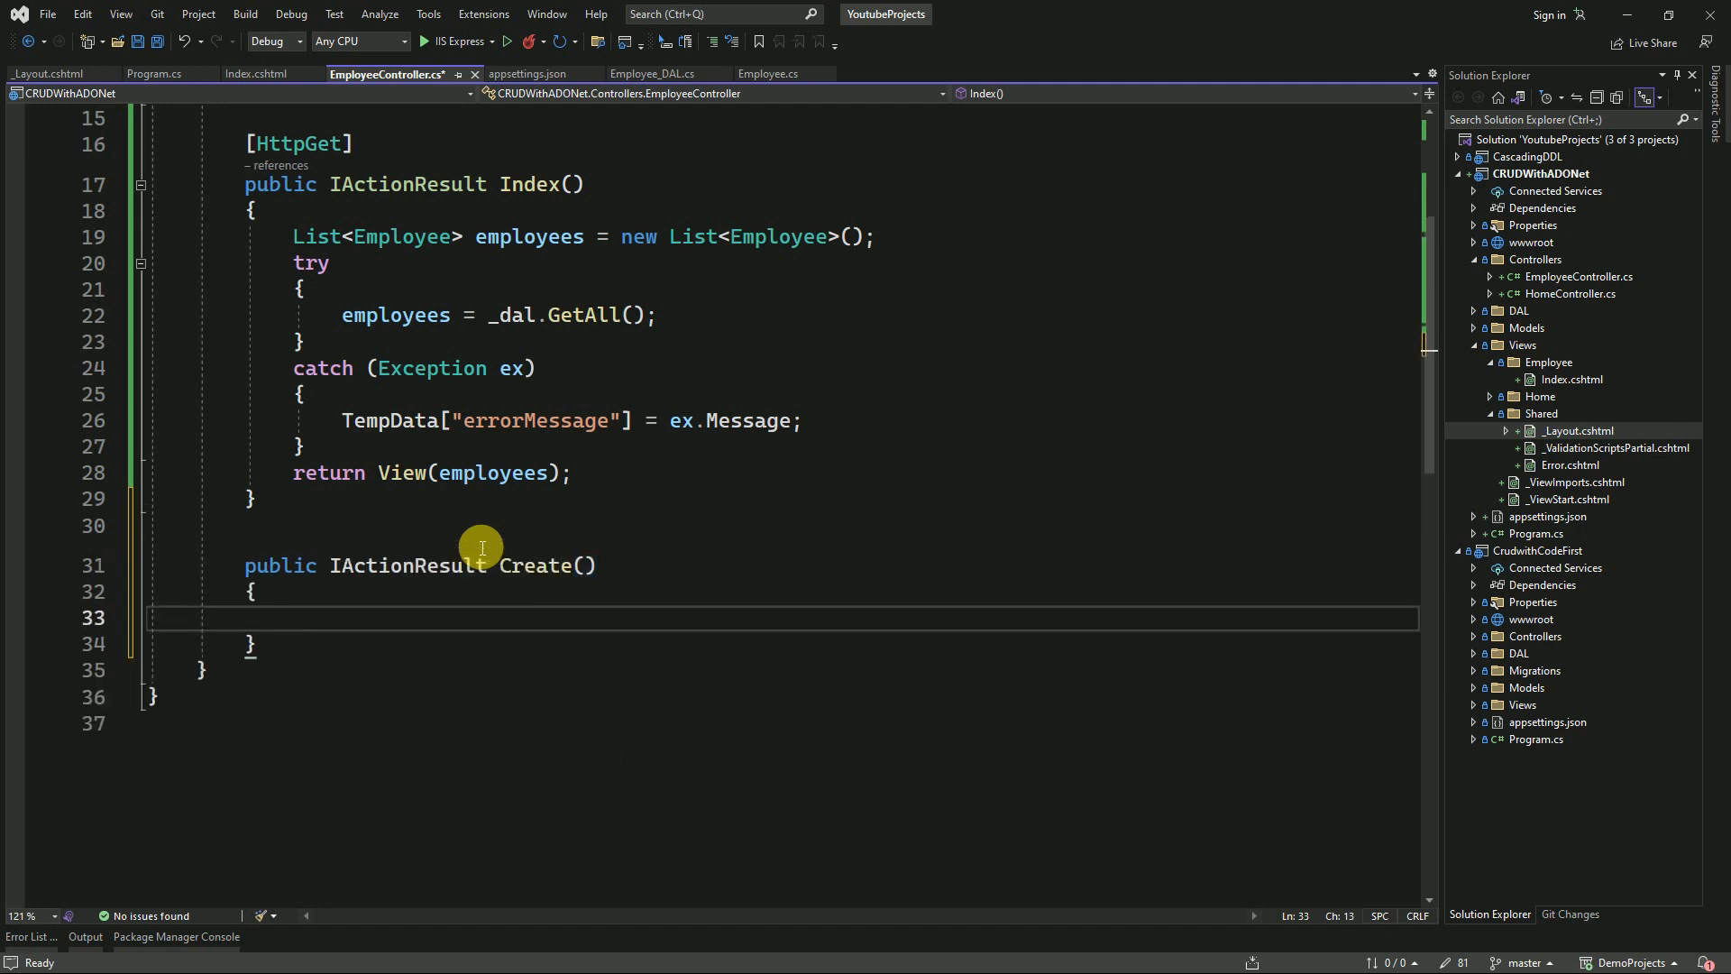
pyautogui.press('Enter')
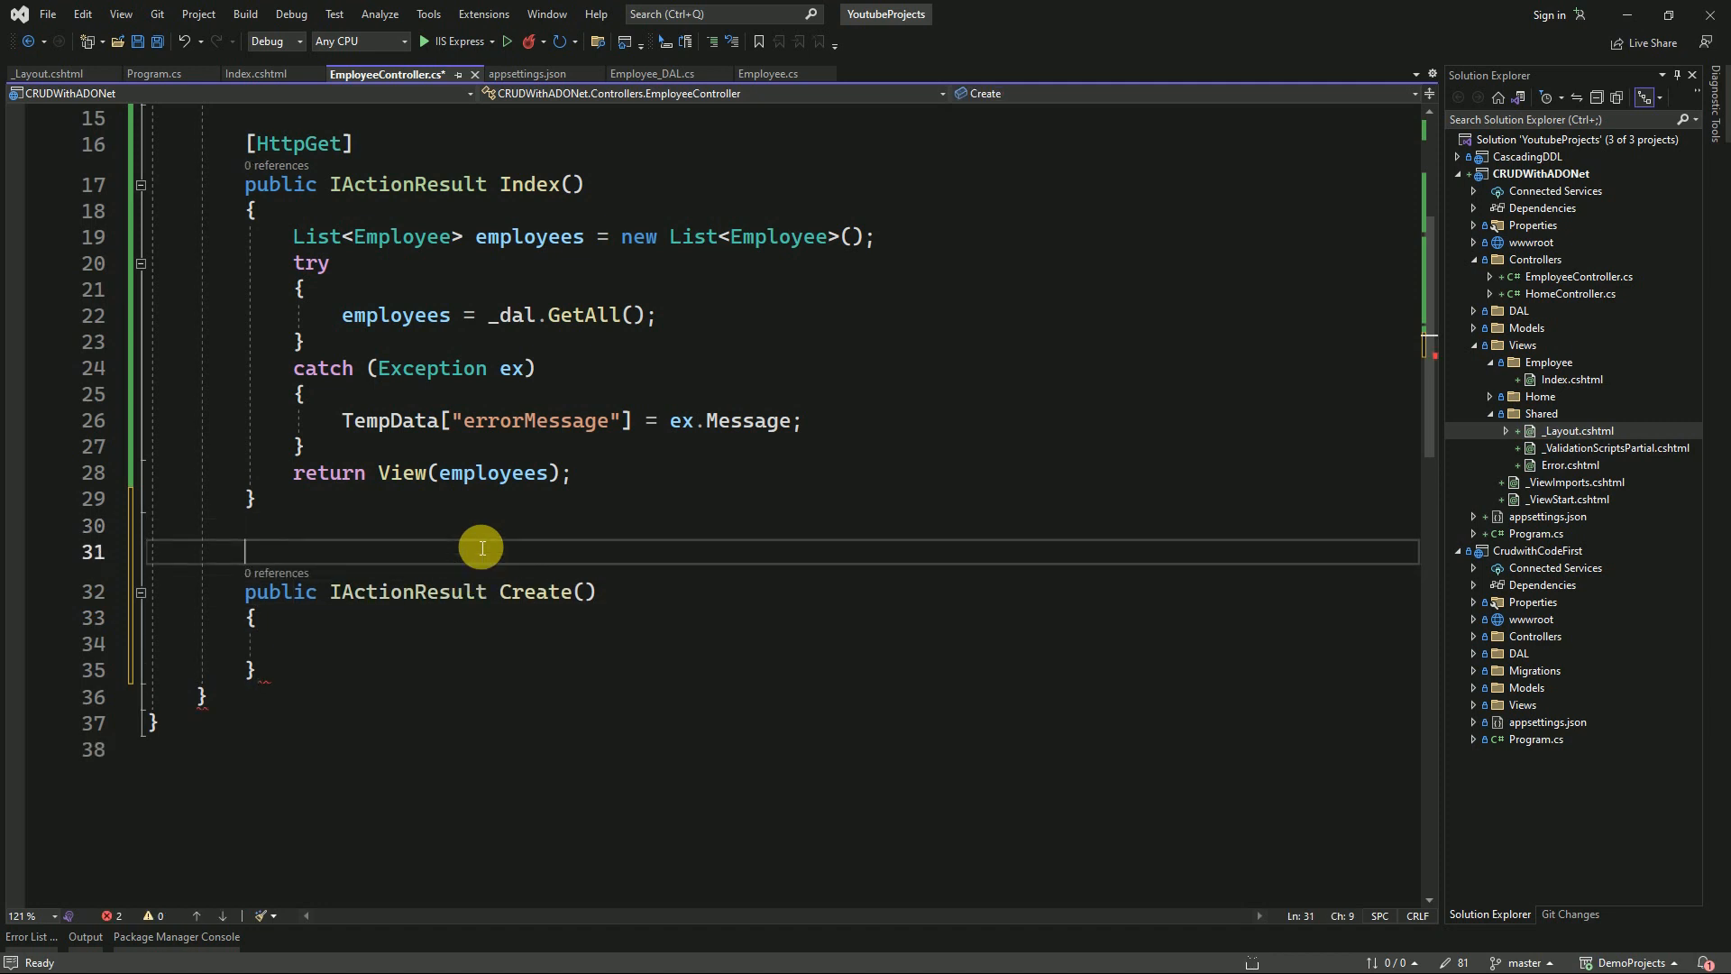
pyautogui.write('[]')
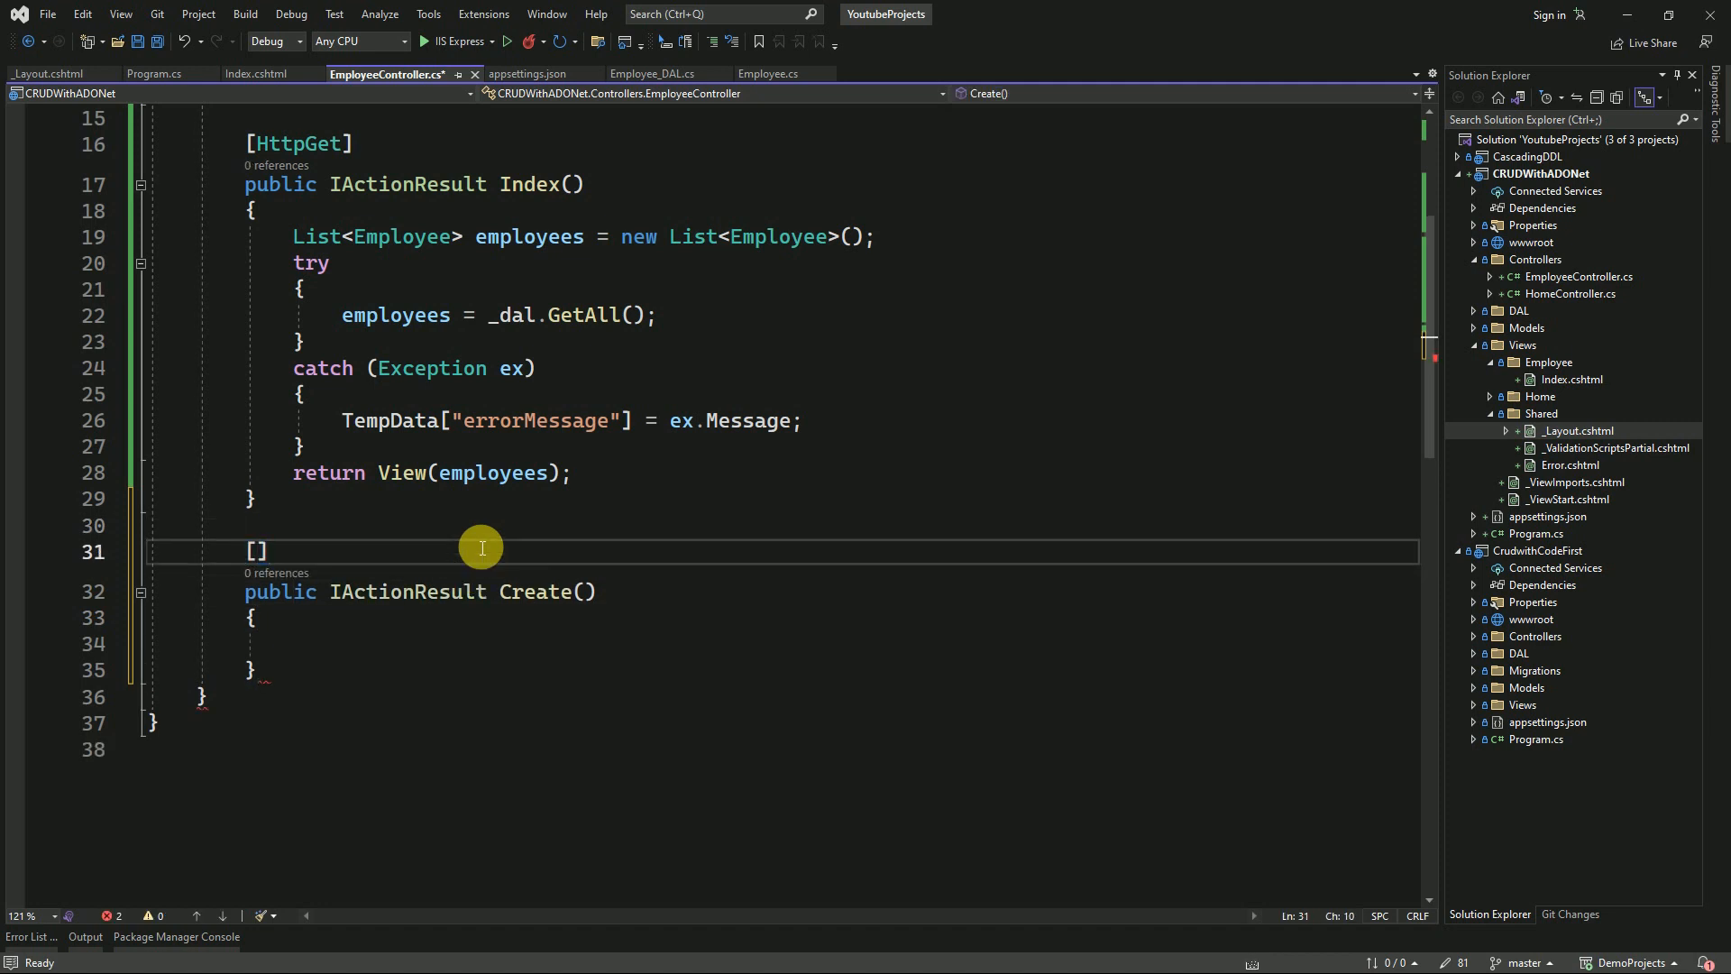
pyautogui.write('[HttpGet]')
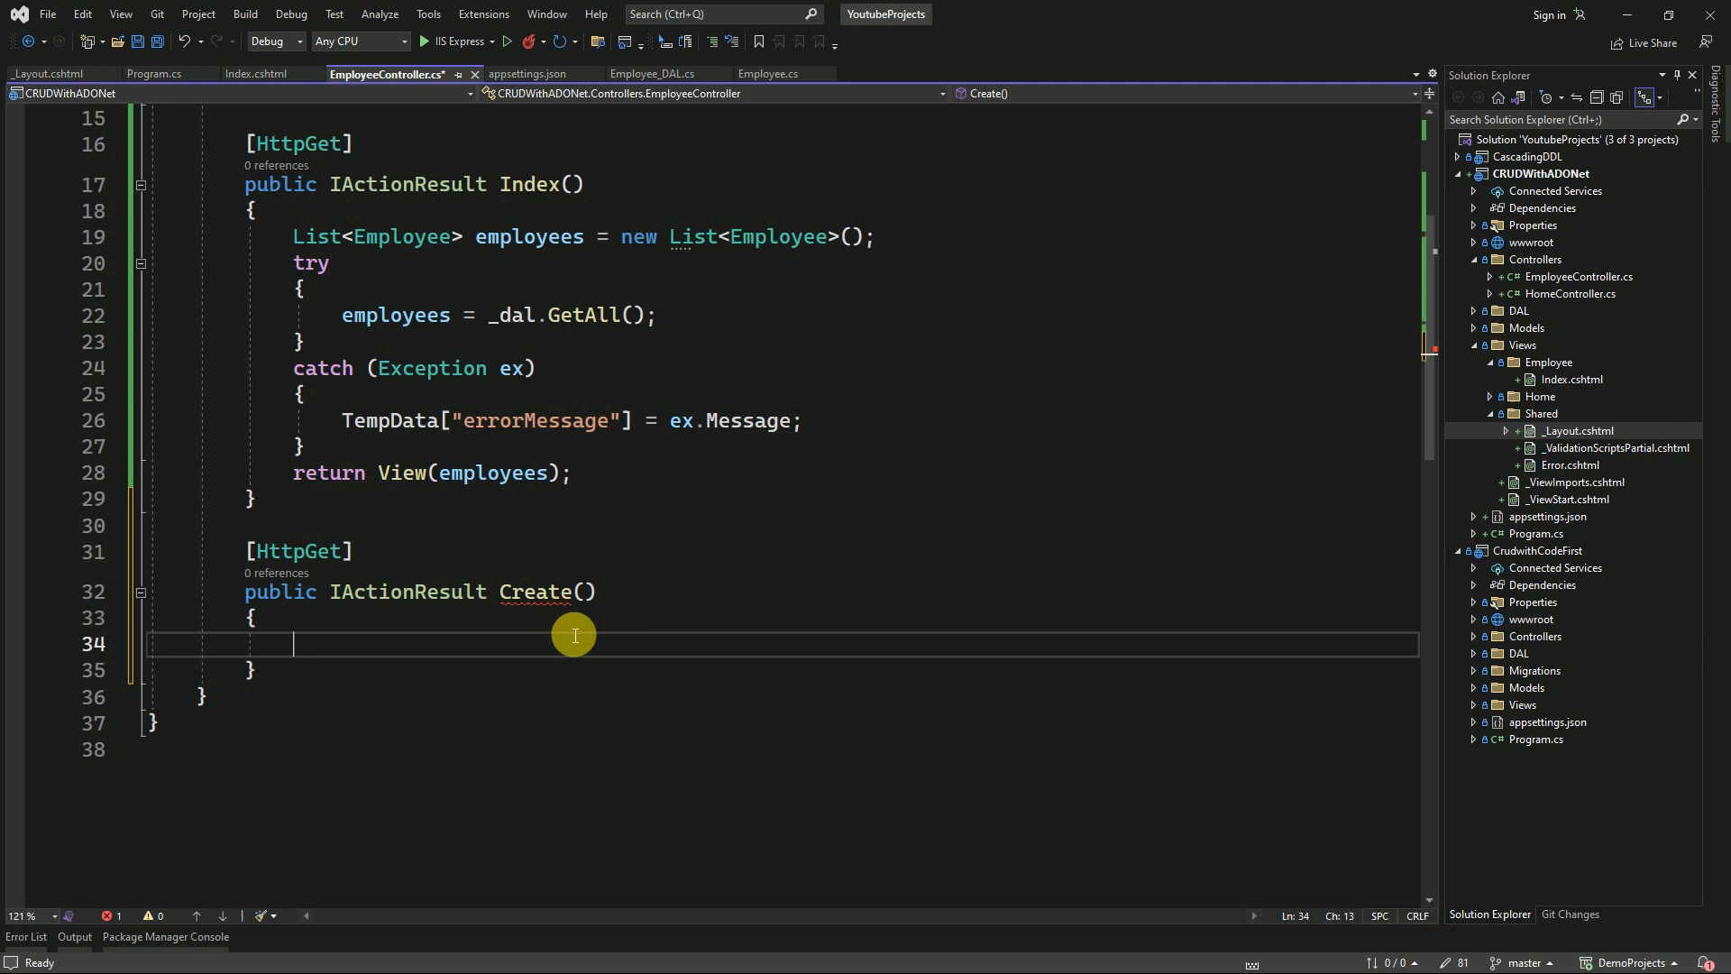
pyautogui.write('return')
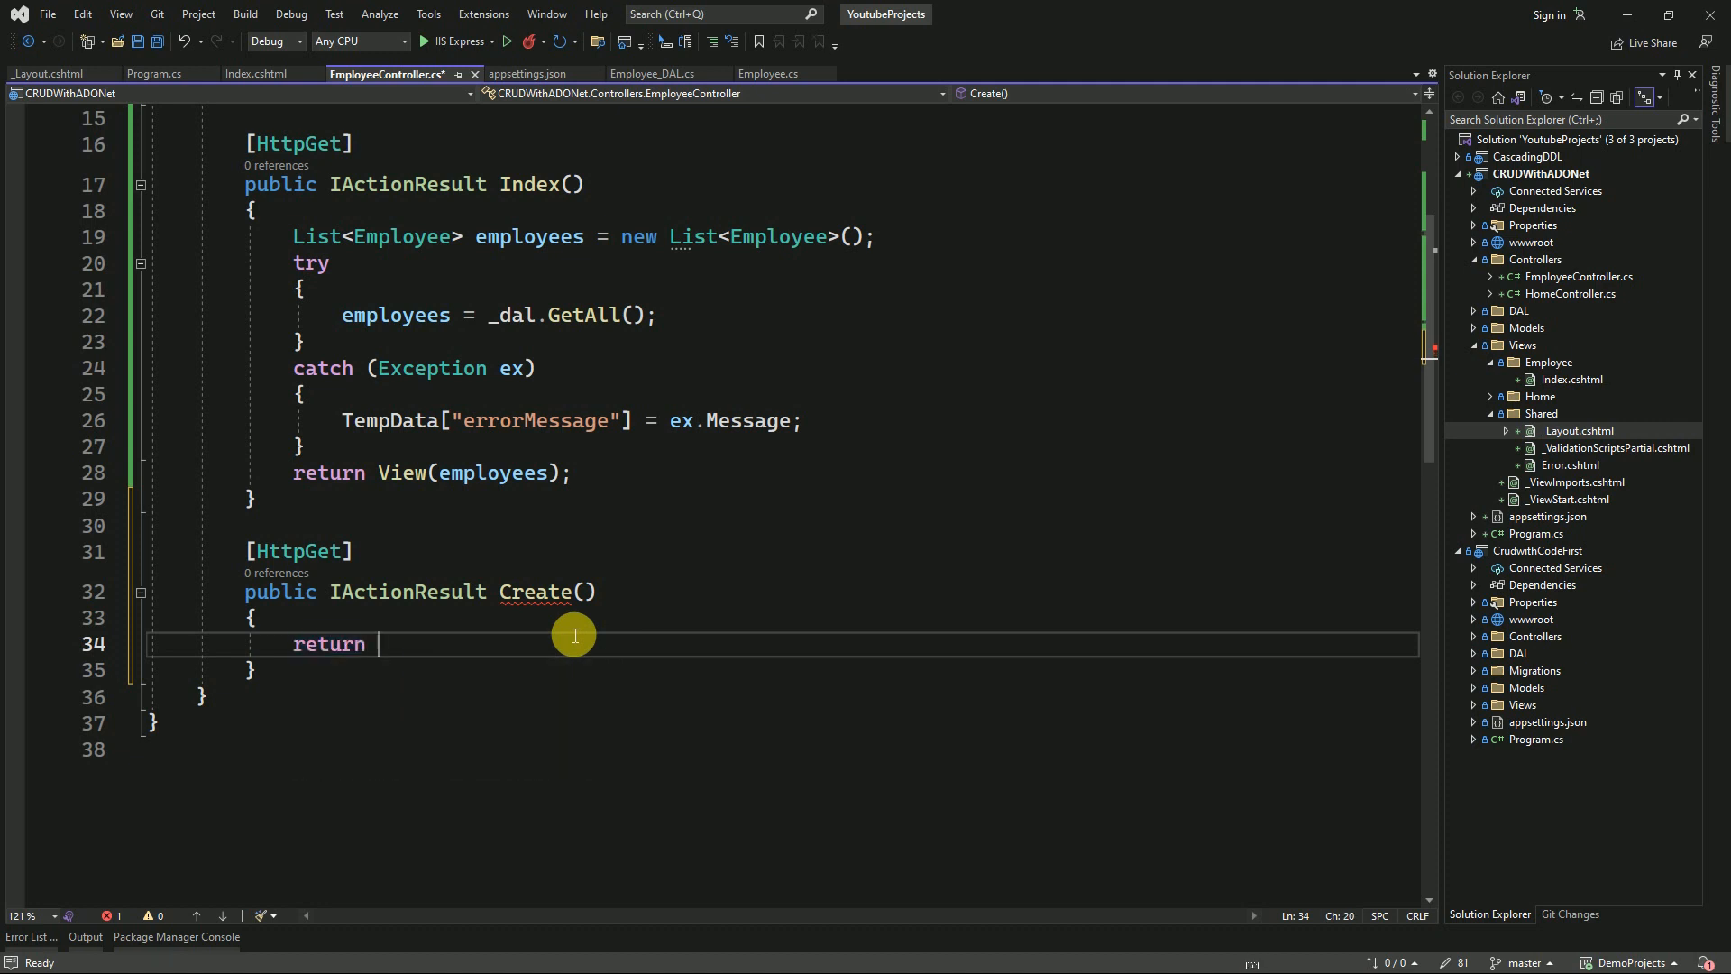
pyautogui.write('View();')
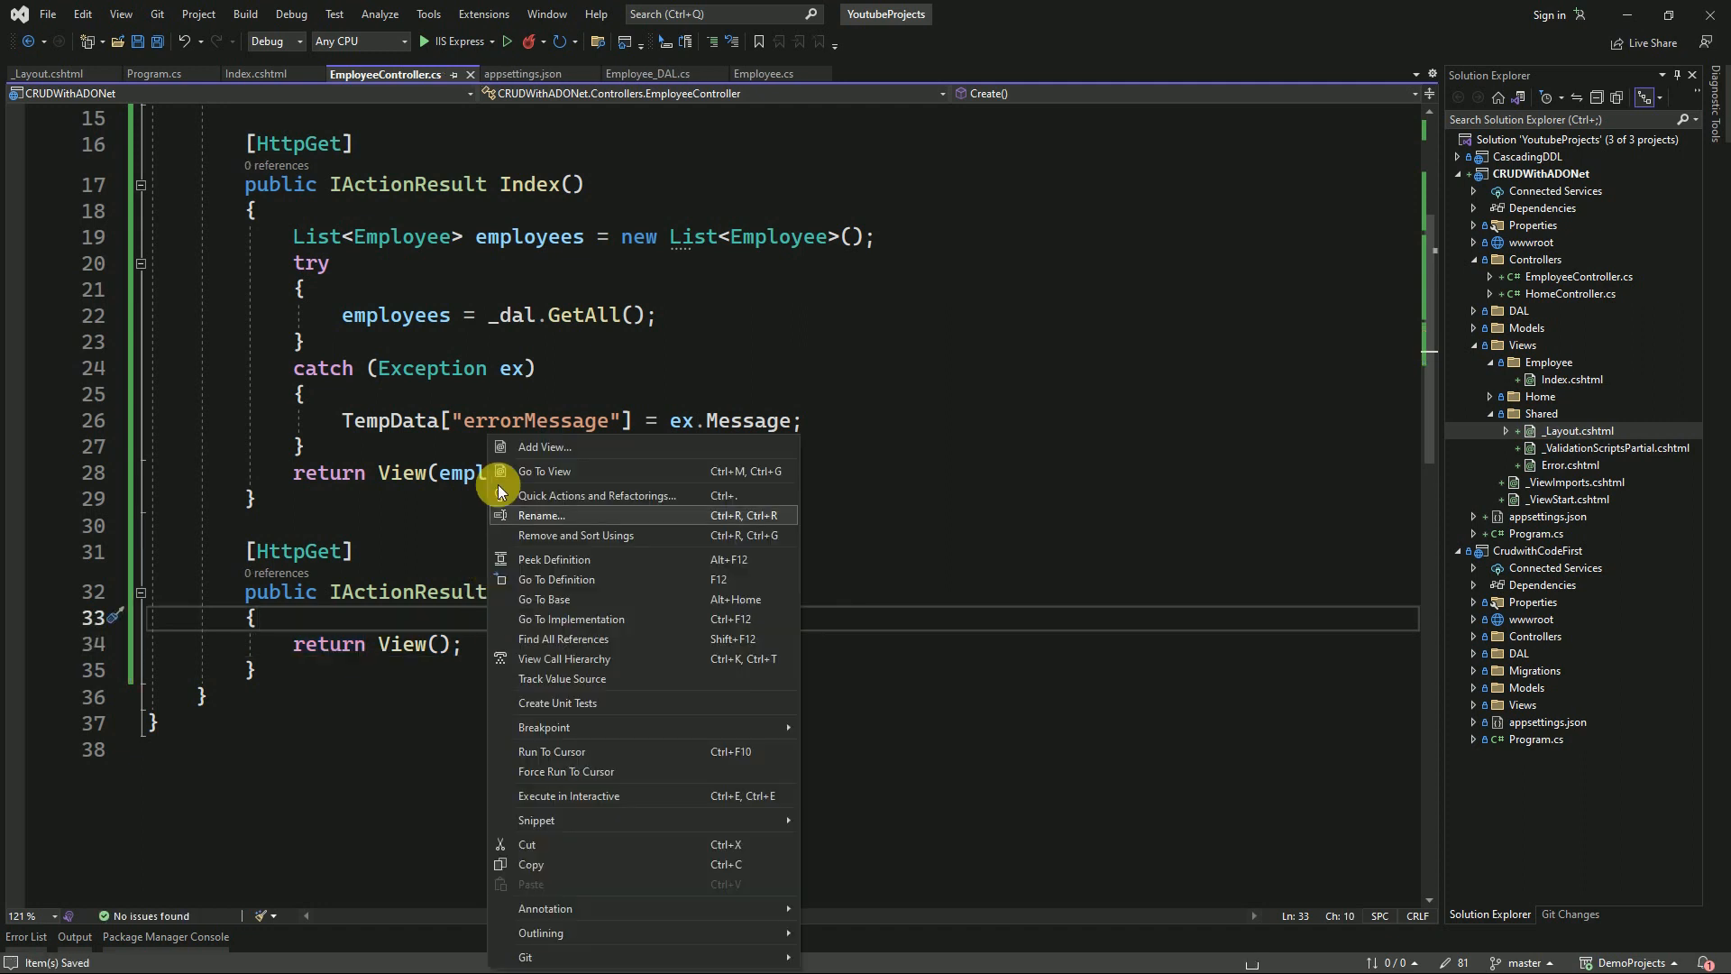
# - Add an empty Razor view named Create for the Create action
pyautogui.click(543, 447)
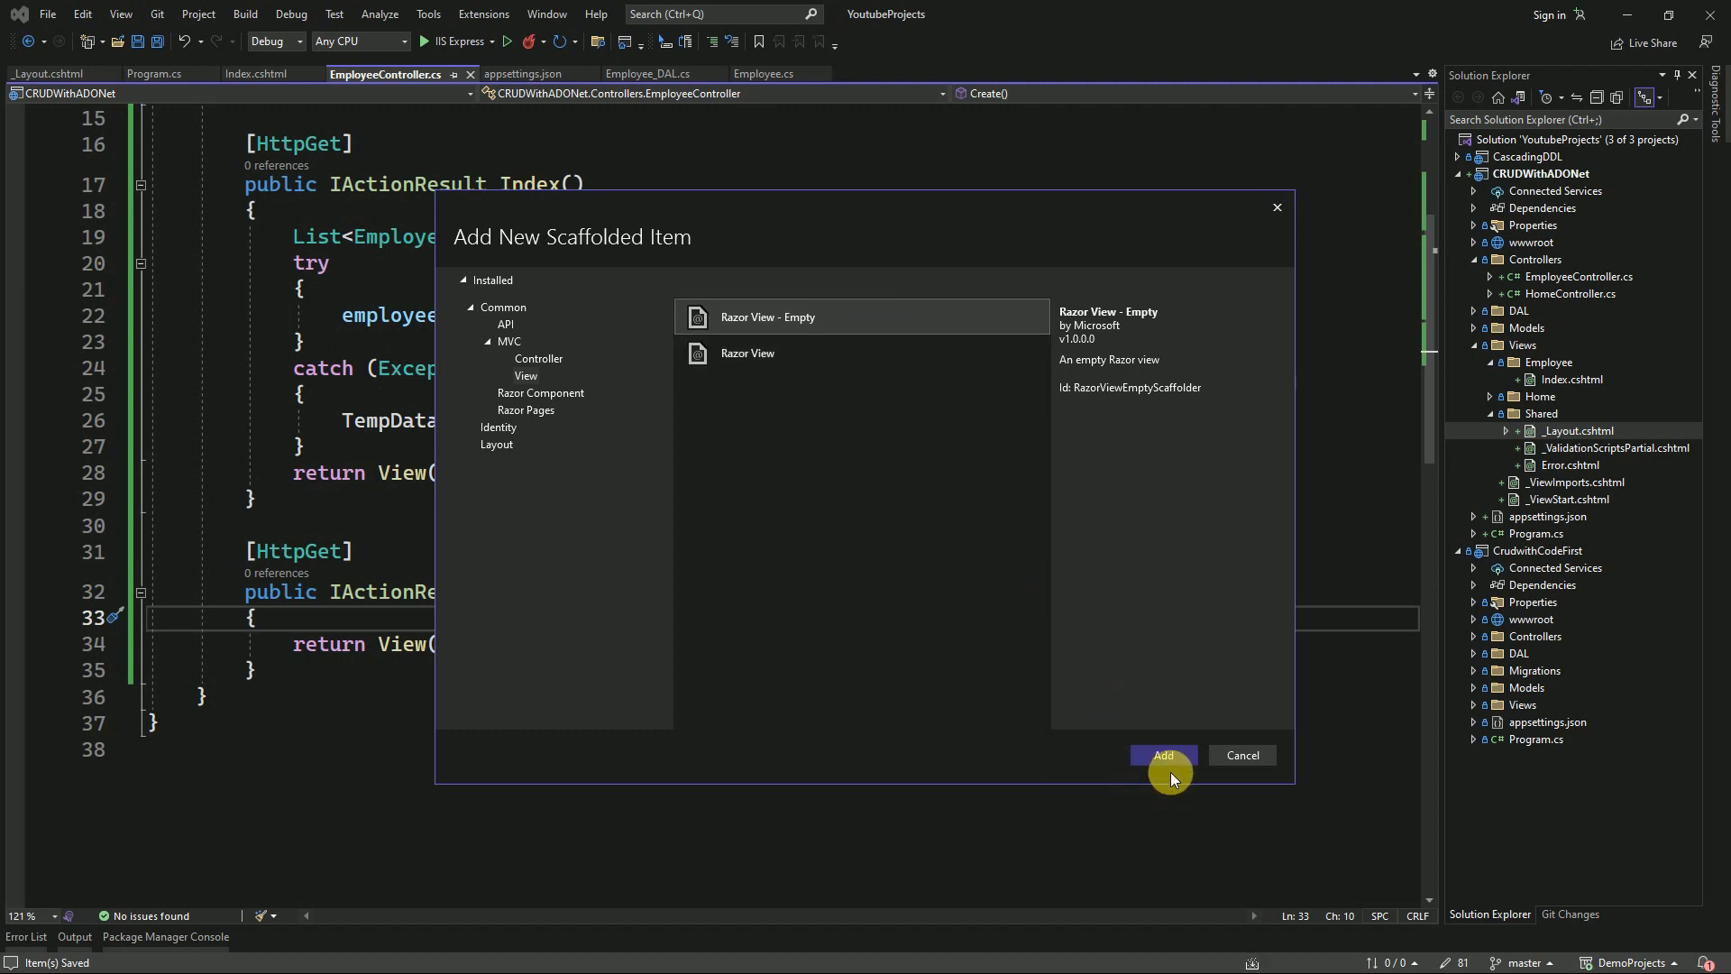
pyautogui.click(1162, 755)
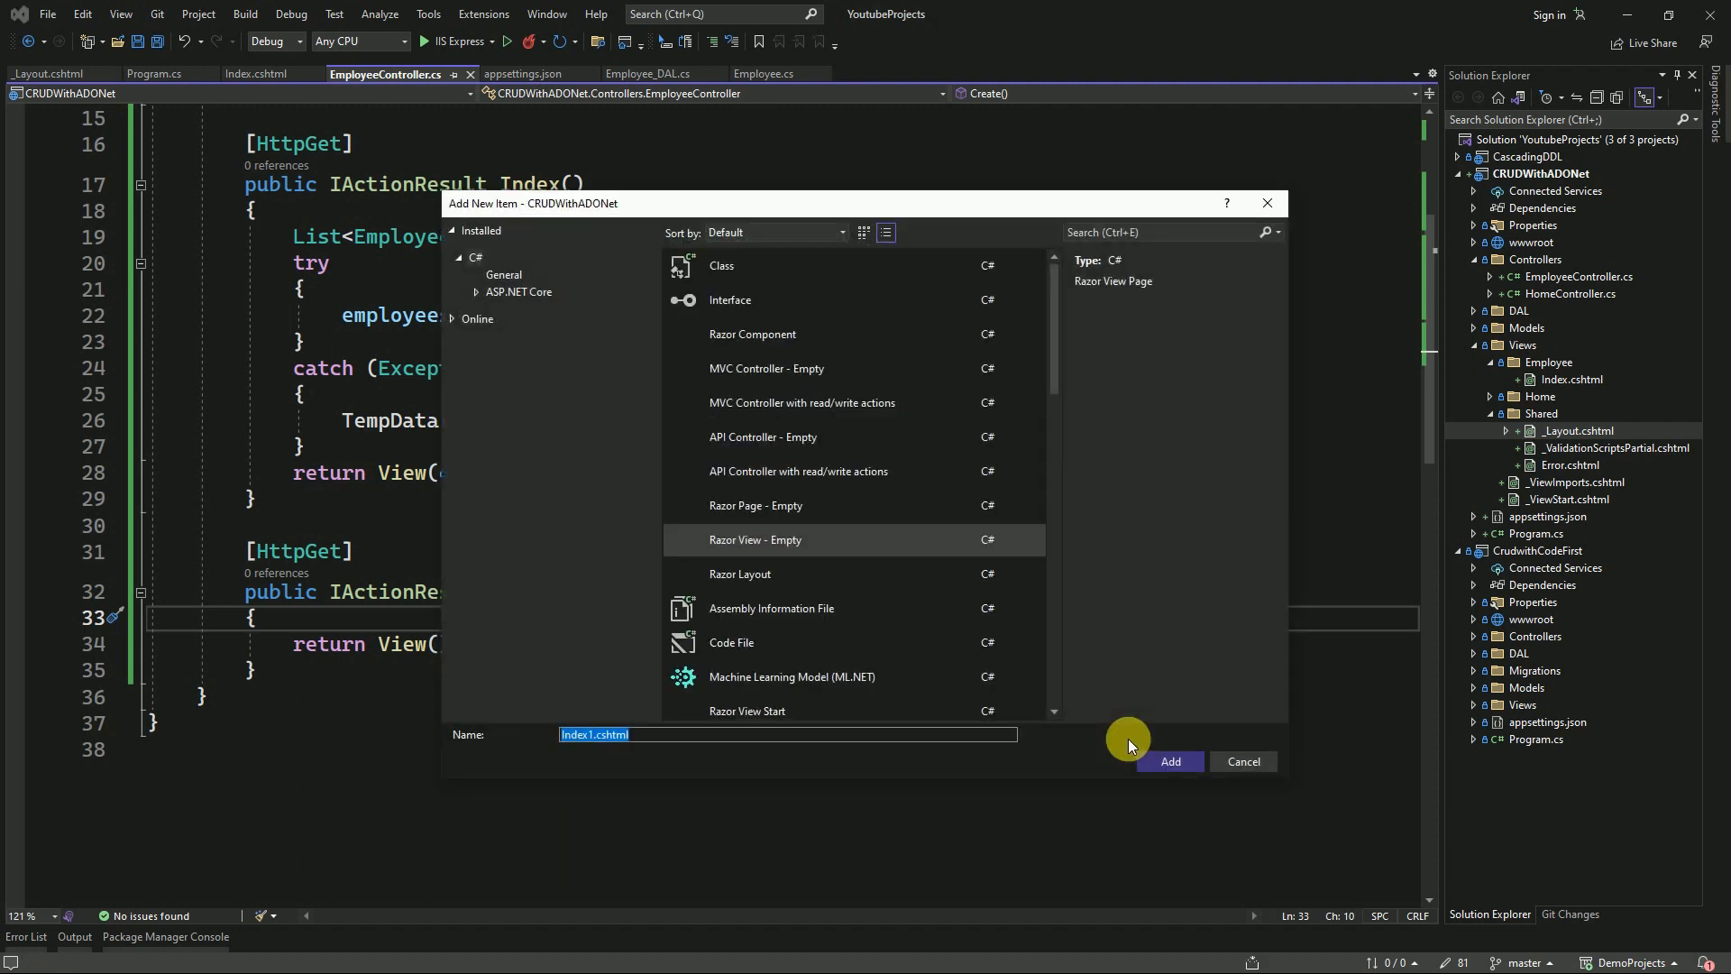
pyautogui.write('Cre')
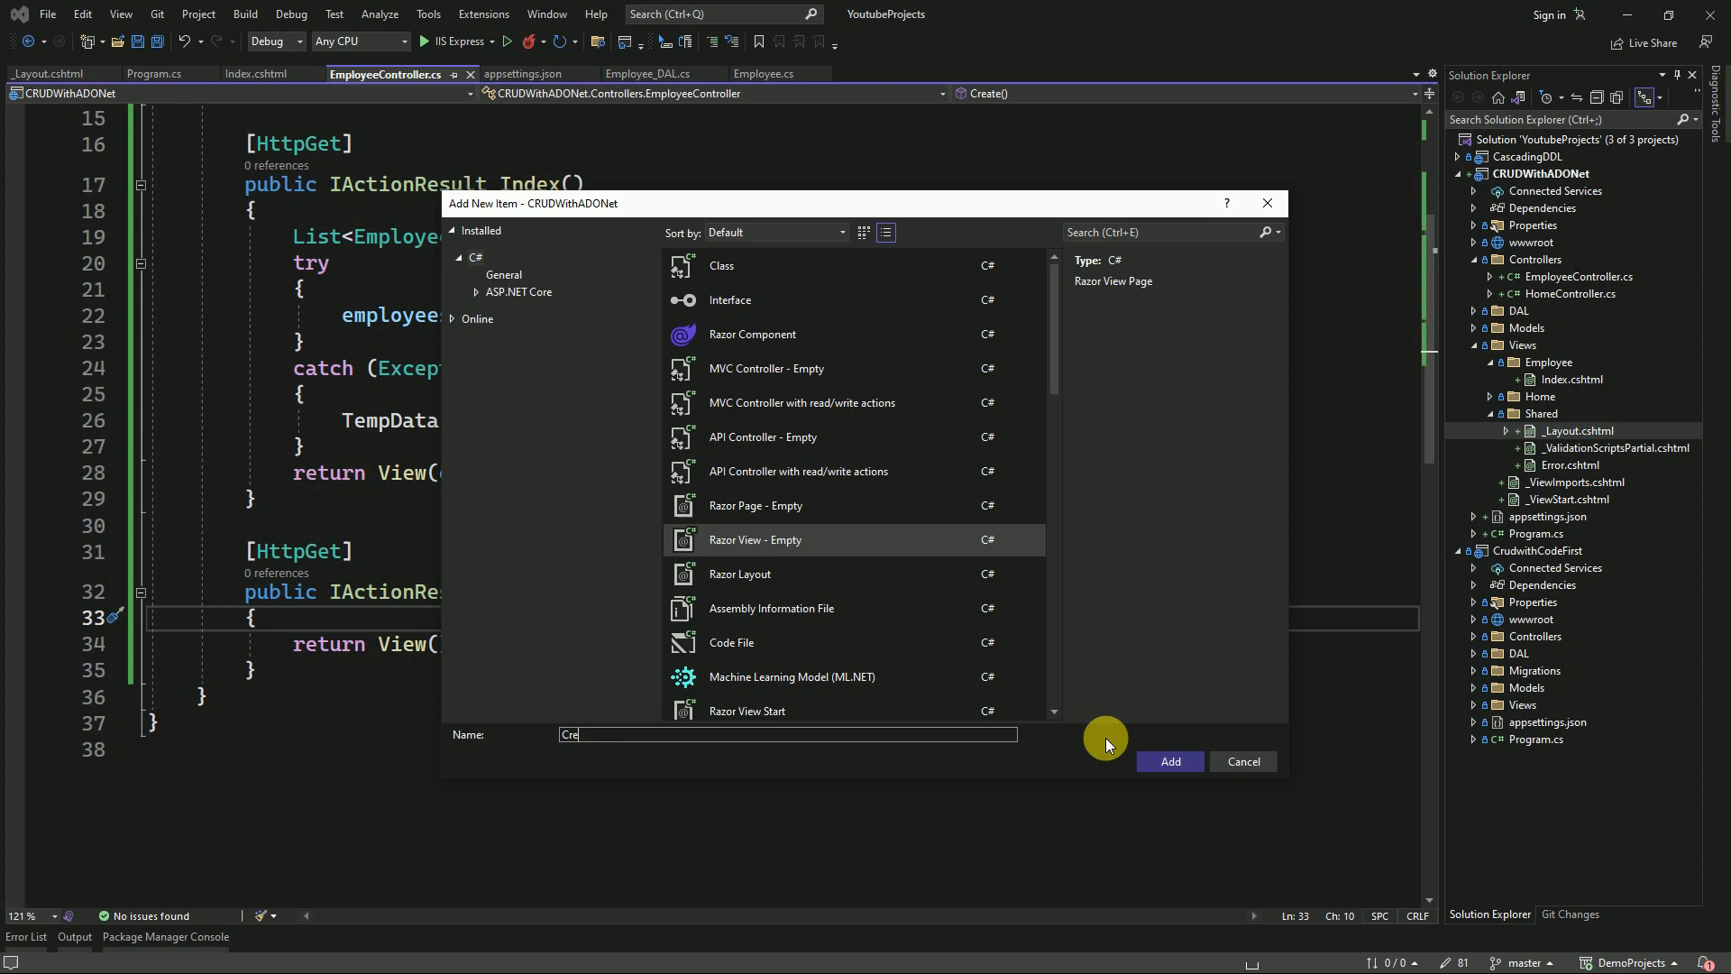
pyautogui.click(1241, 761)
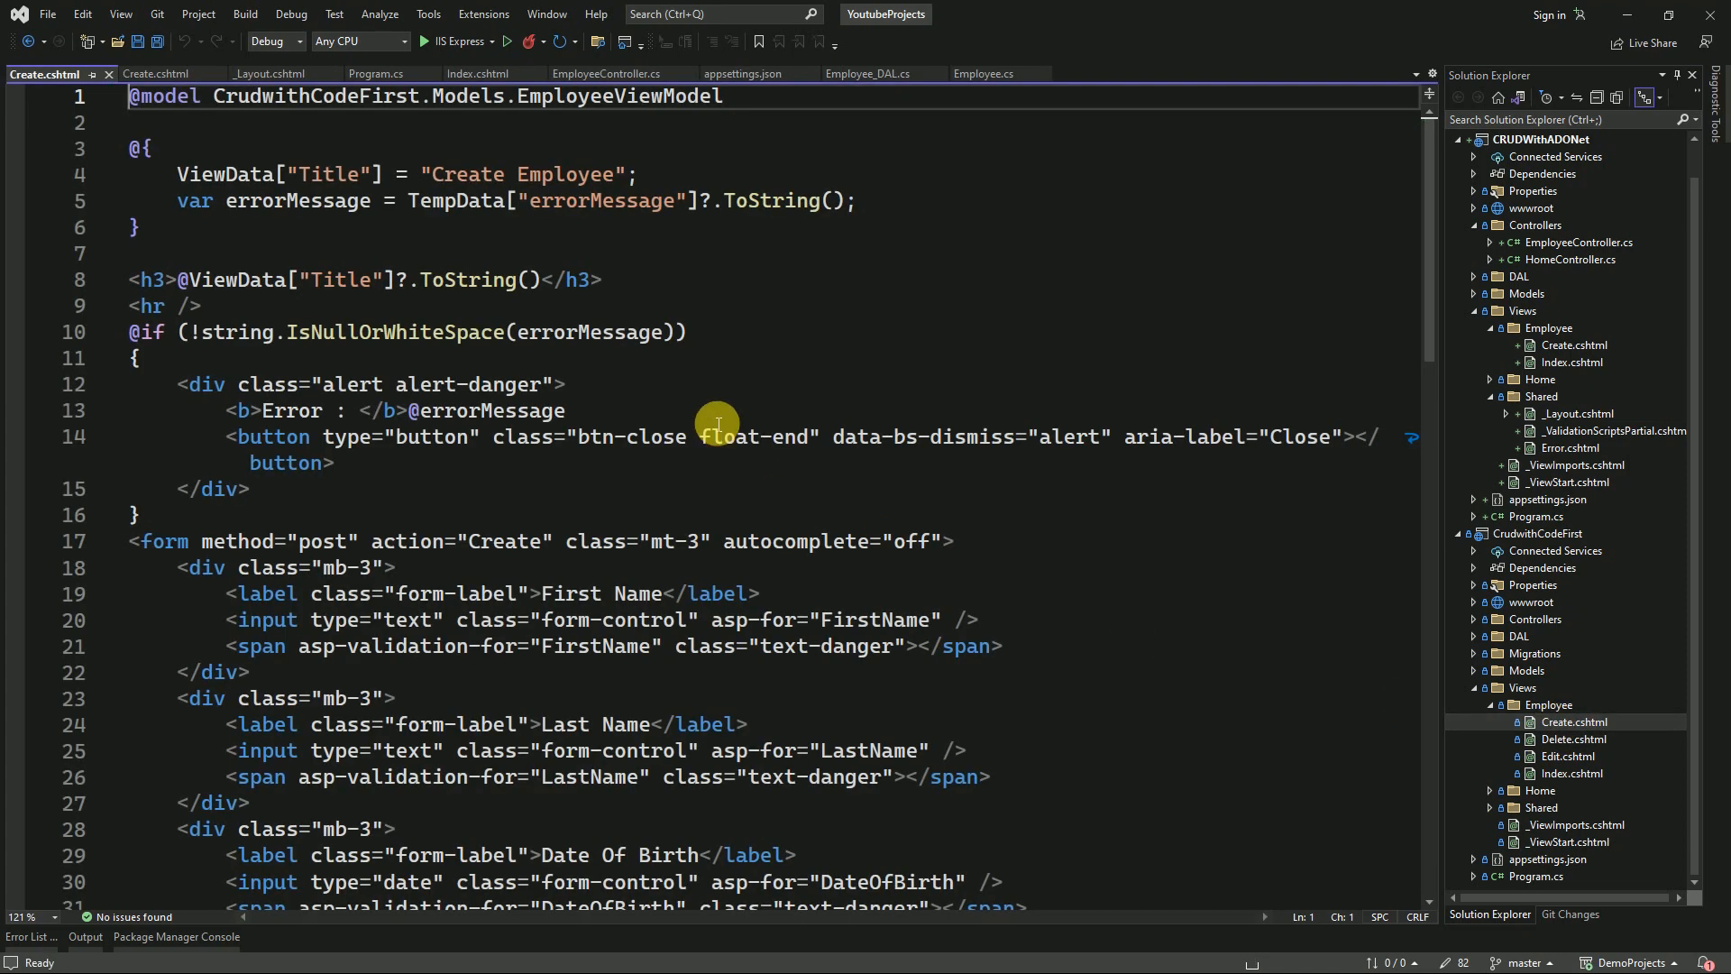
pyautogui.press('ctrl+a')
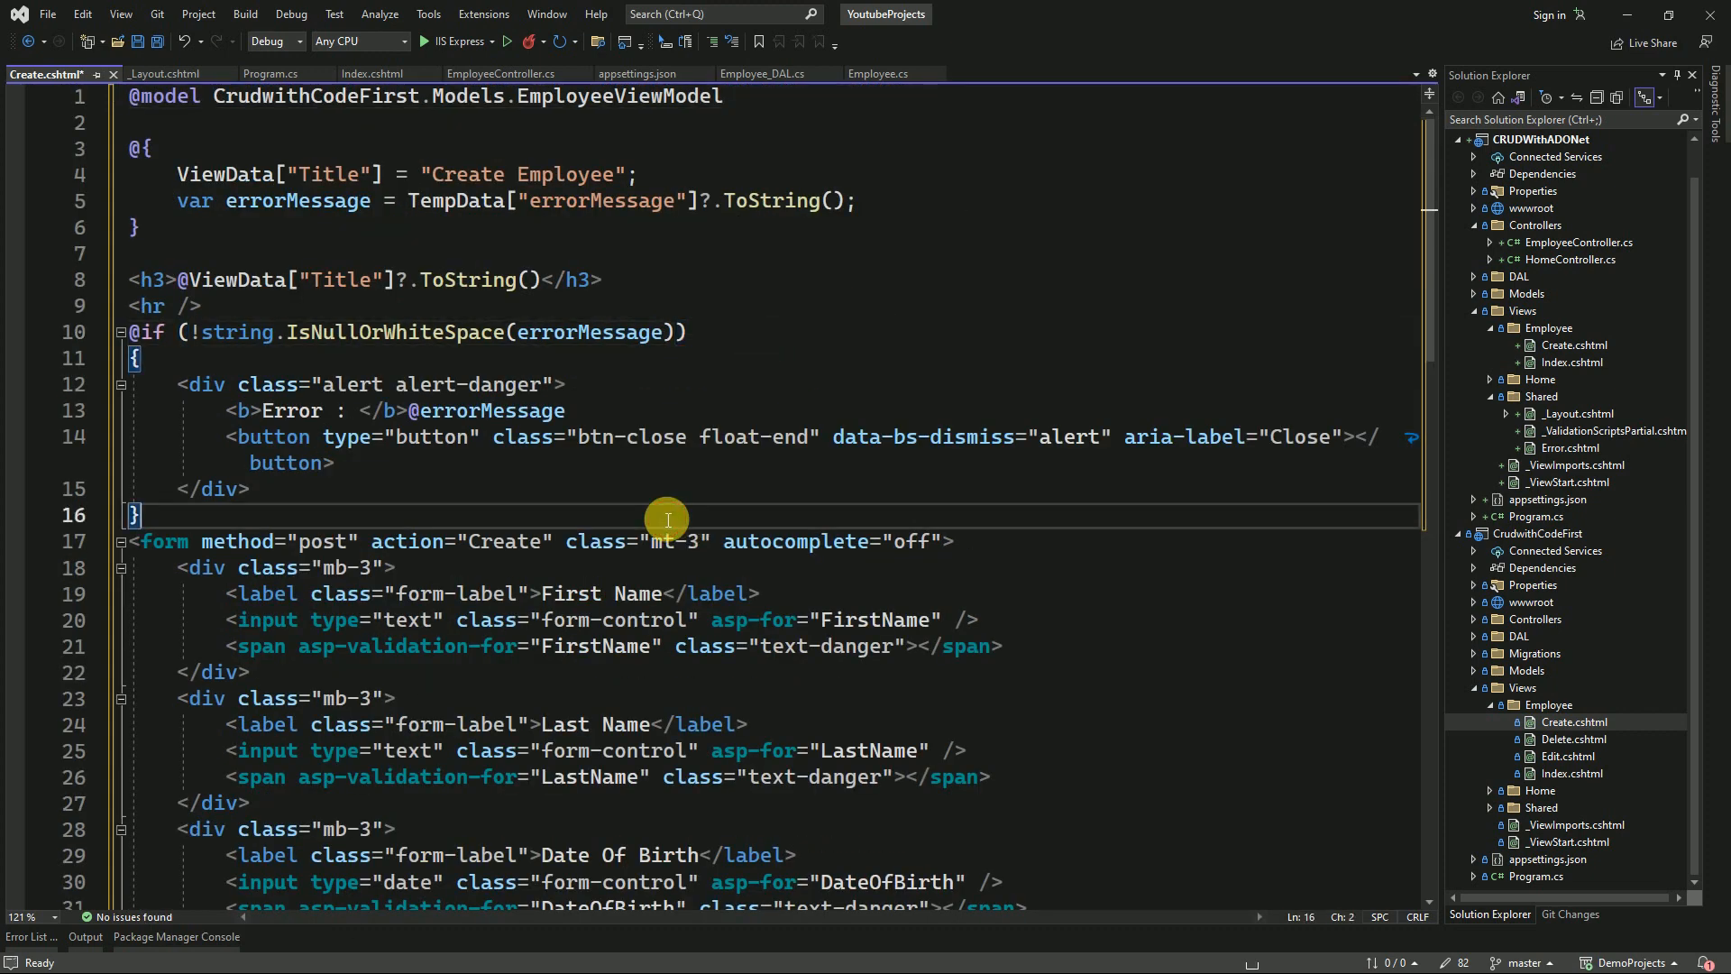
pyautogui.press('ctrl+s')
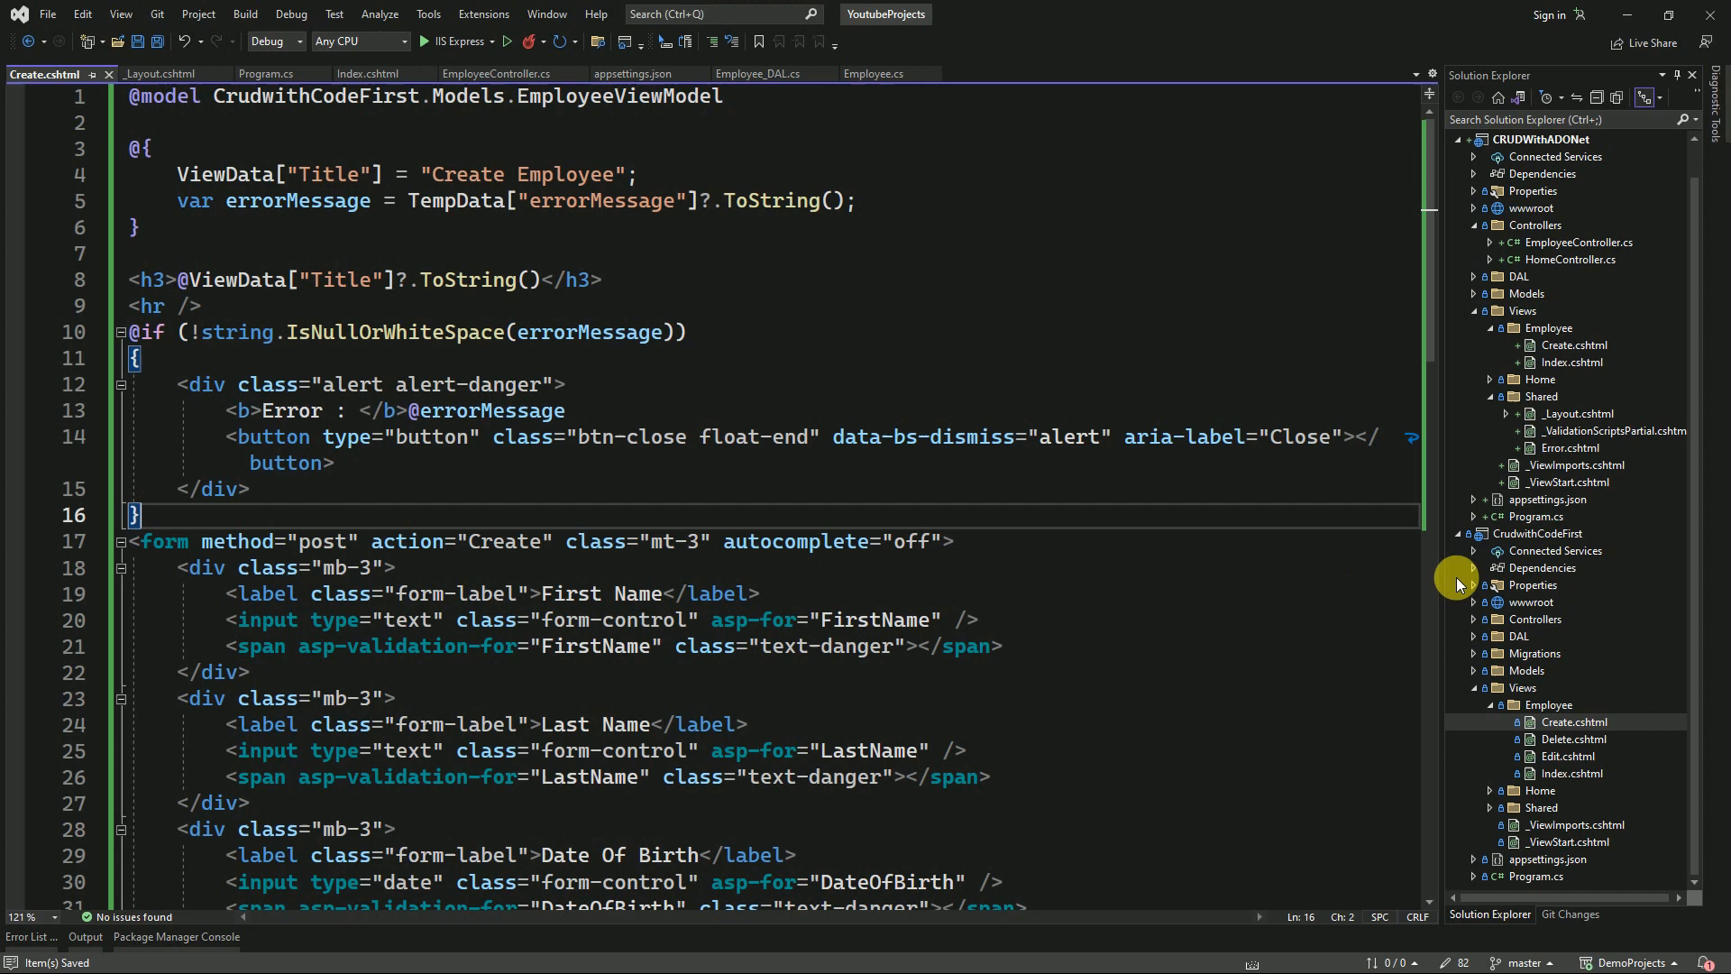
pyautogui.moveTo(1584, 541)
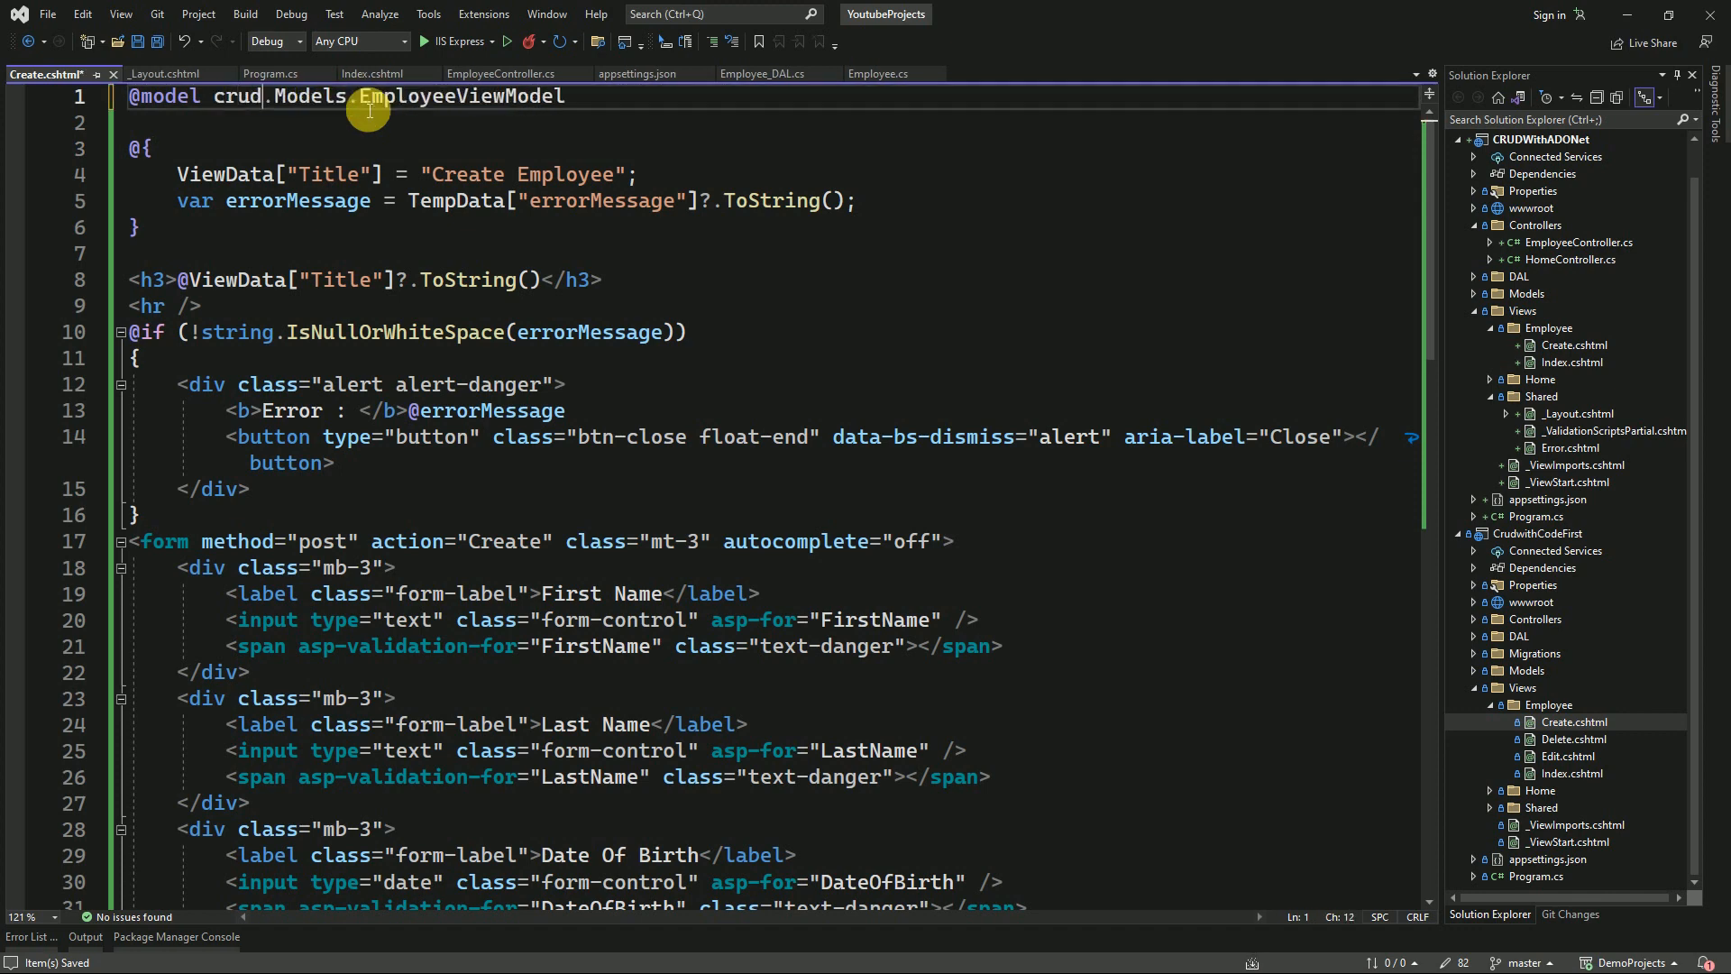
pyautogui.write('CRUDWithADONet')
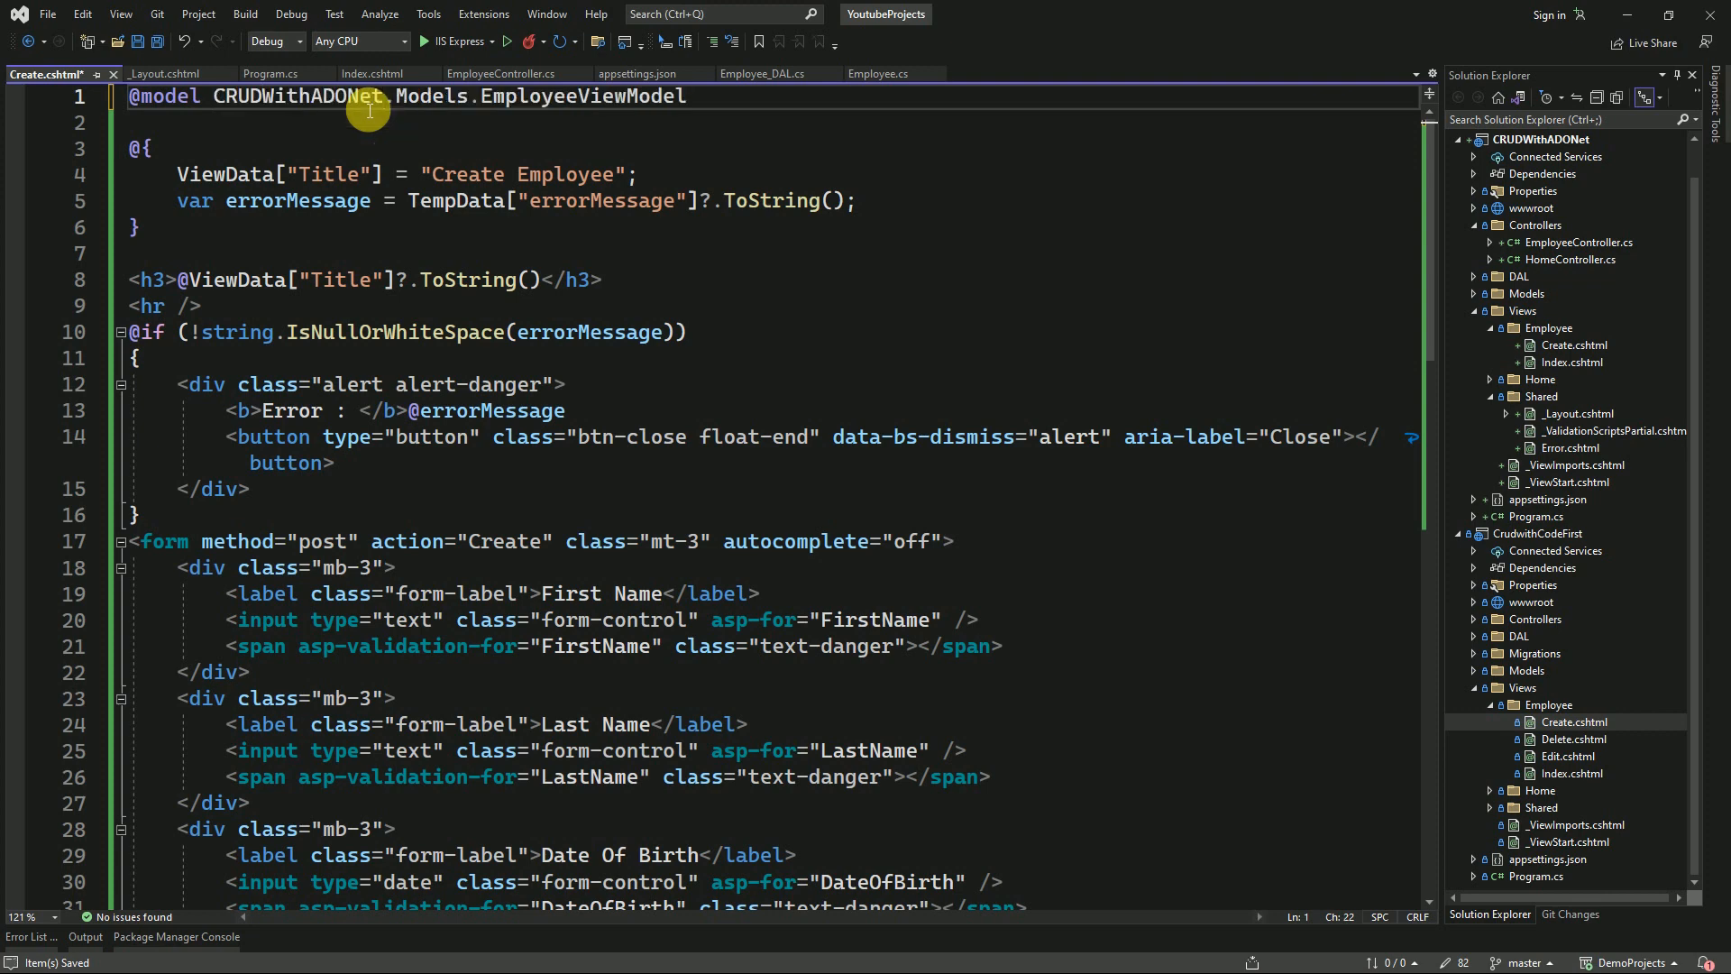
pyautogui.write('e')
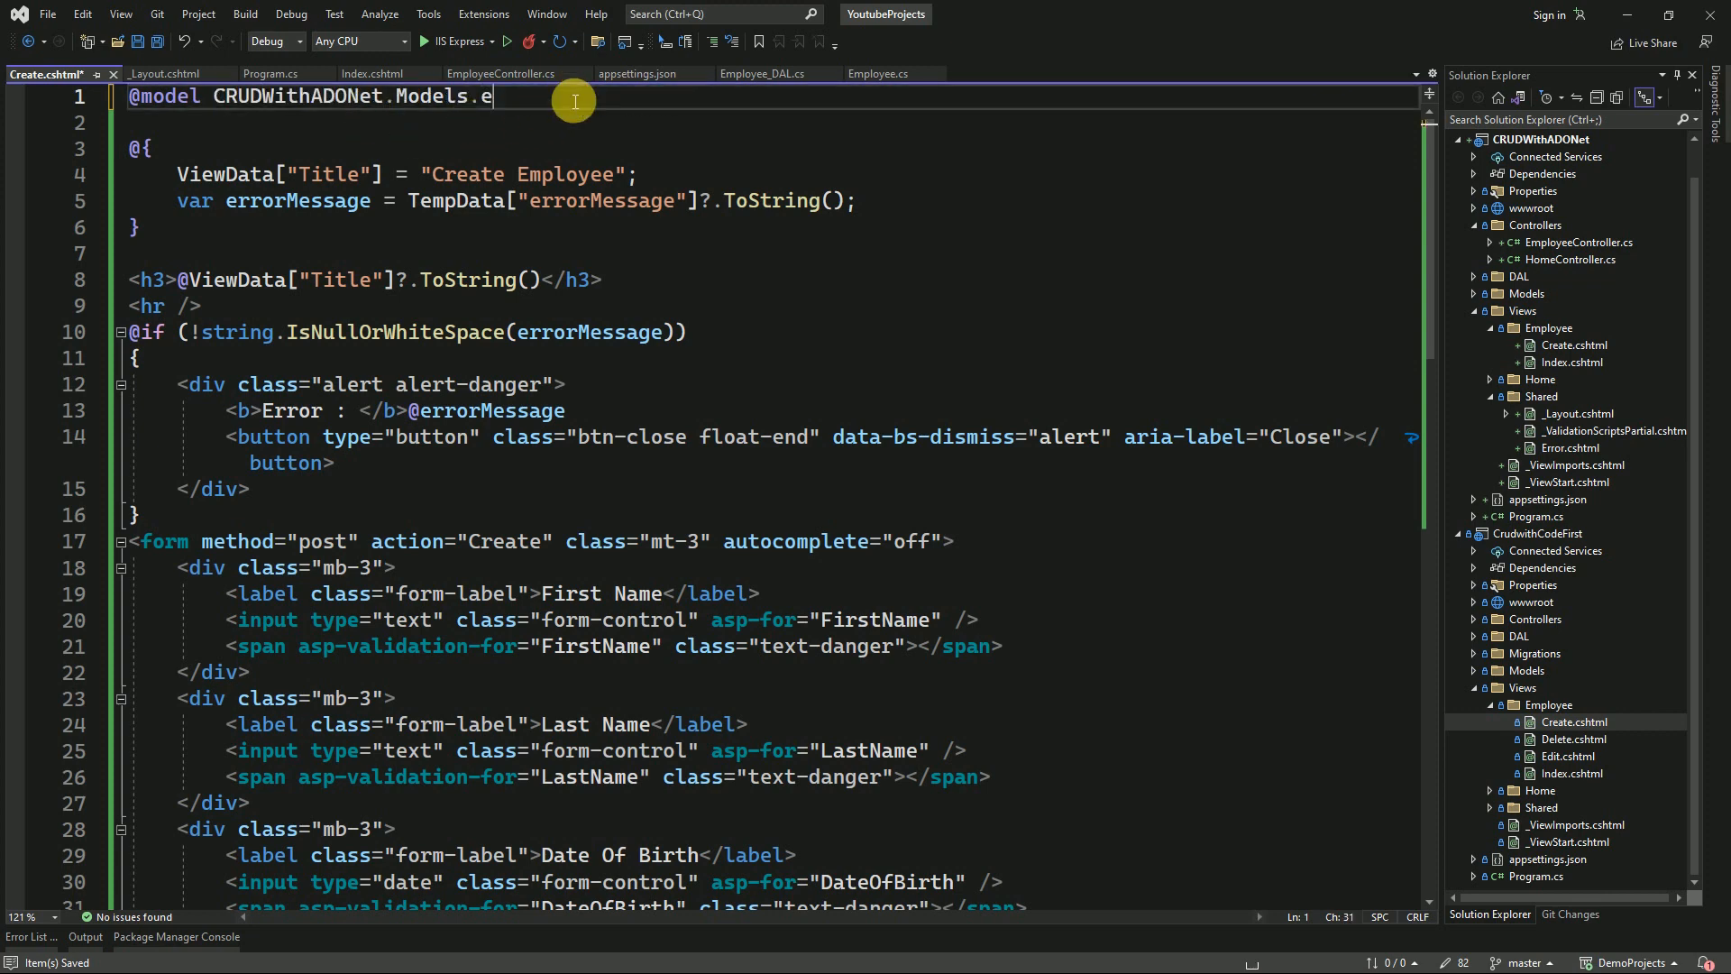
pyautogui.write('mployee')
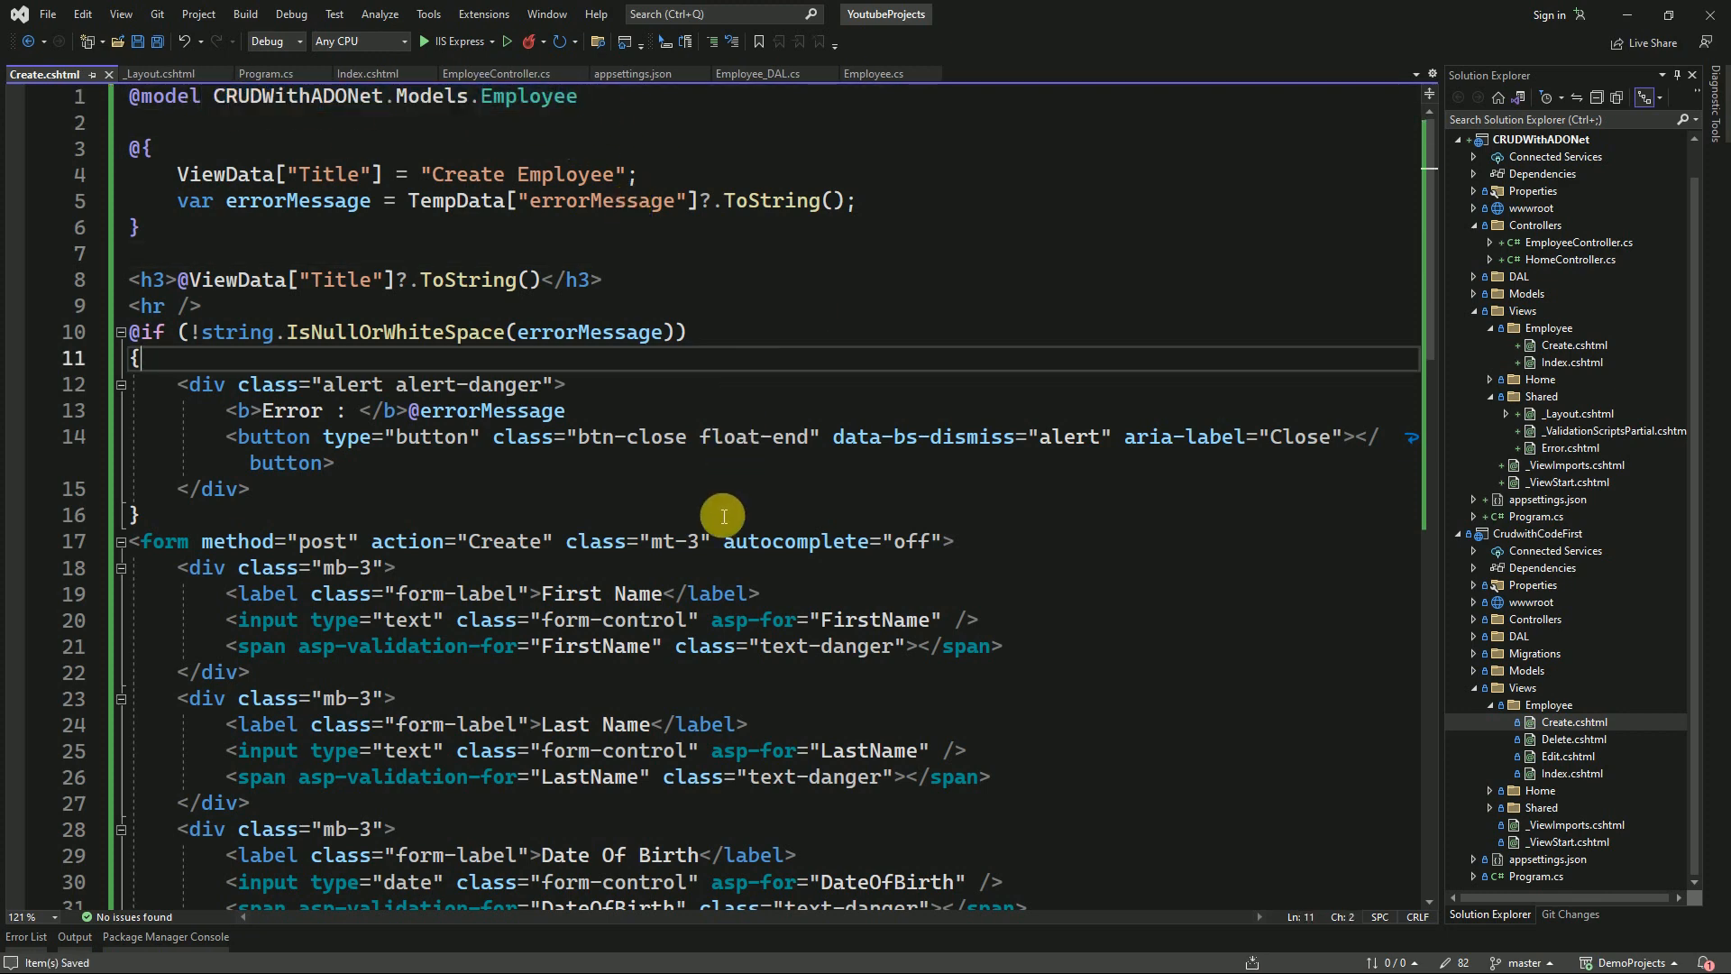
pyautogui.scroll(-3)
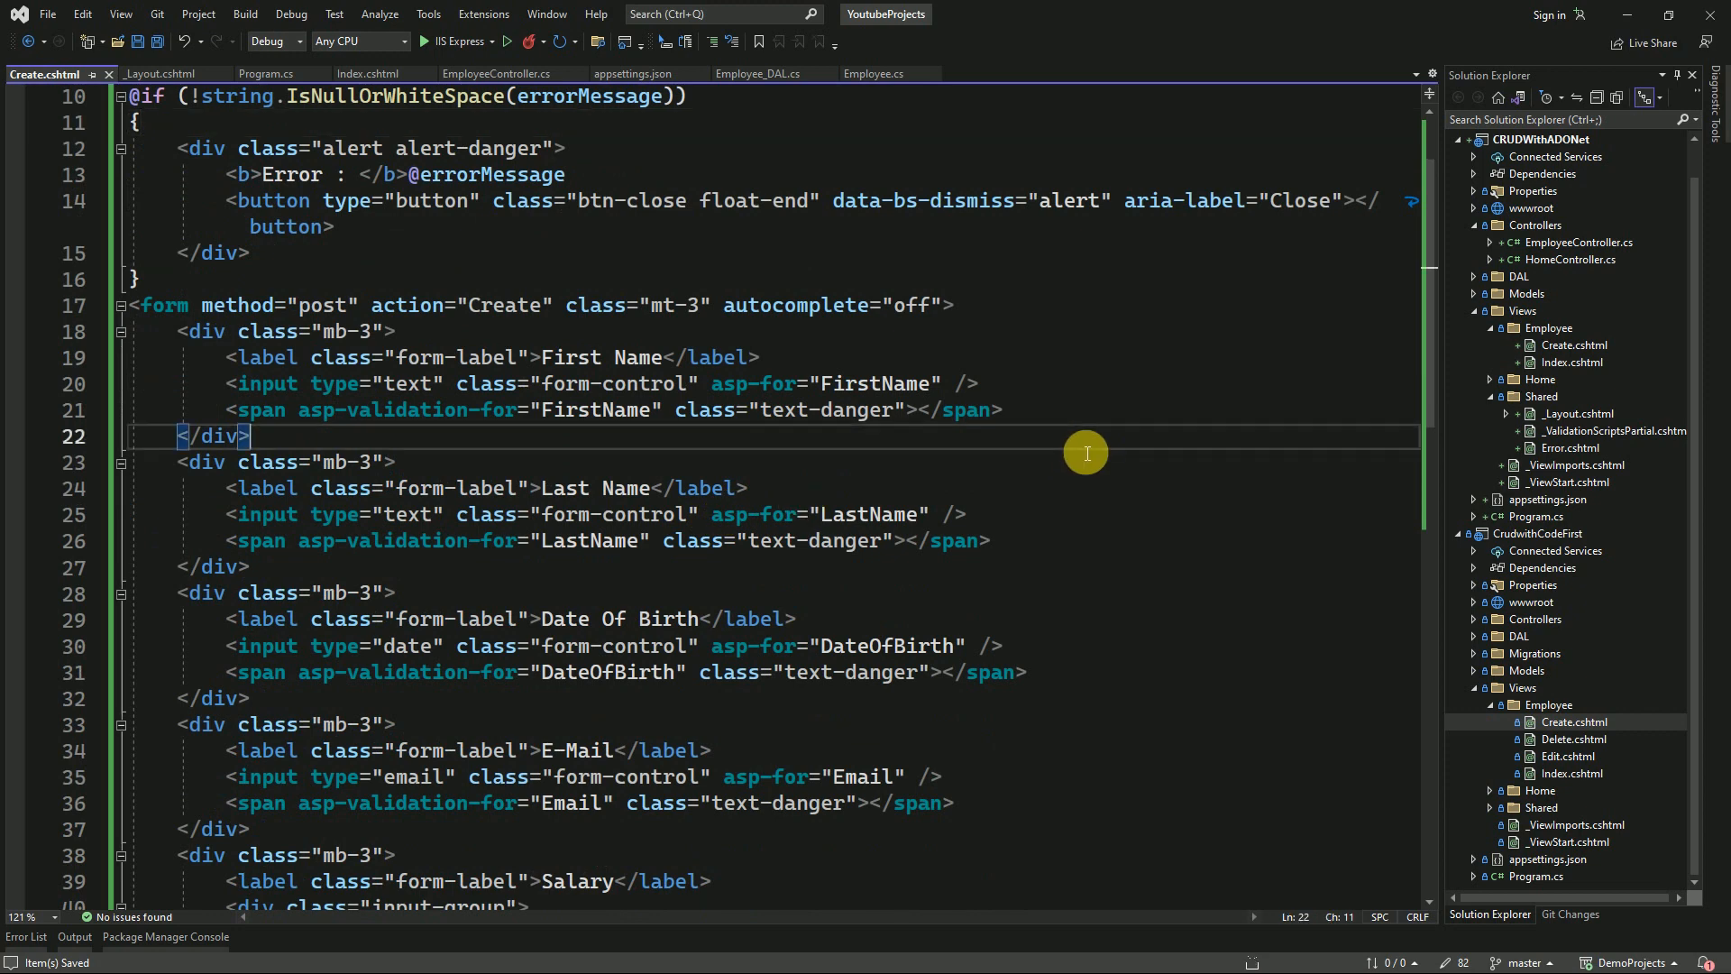
pyautogui.scroll(3)
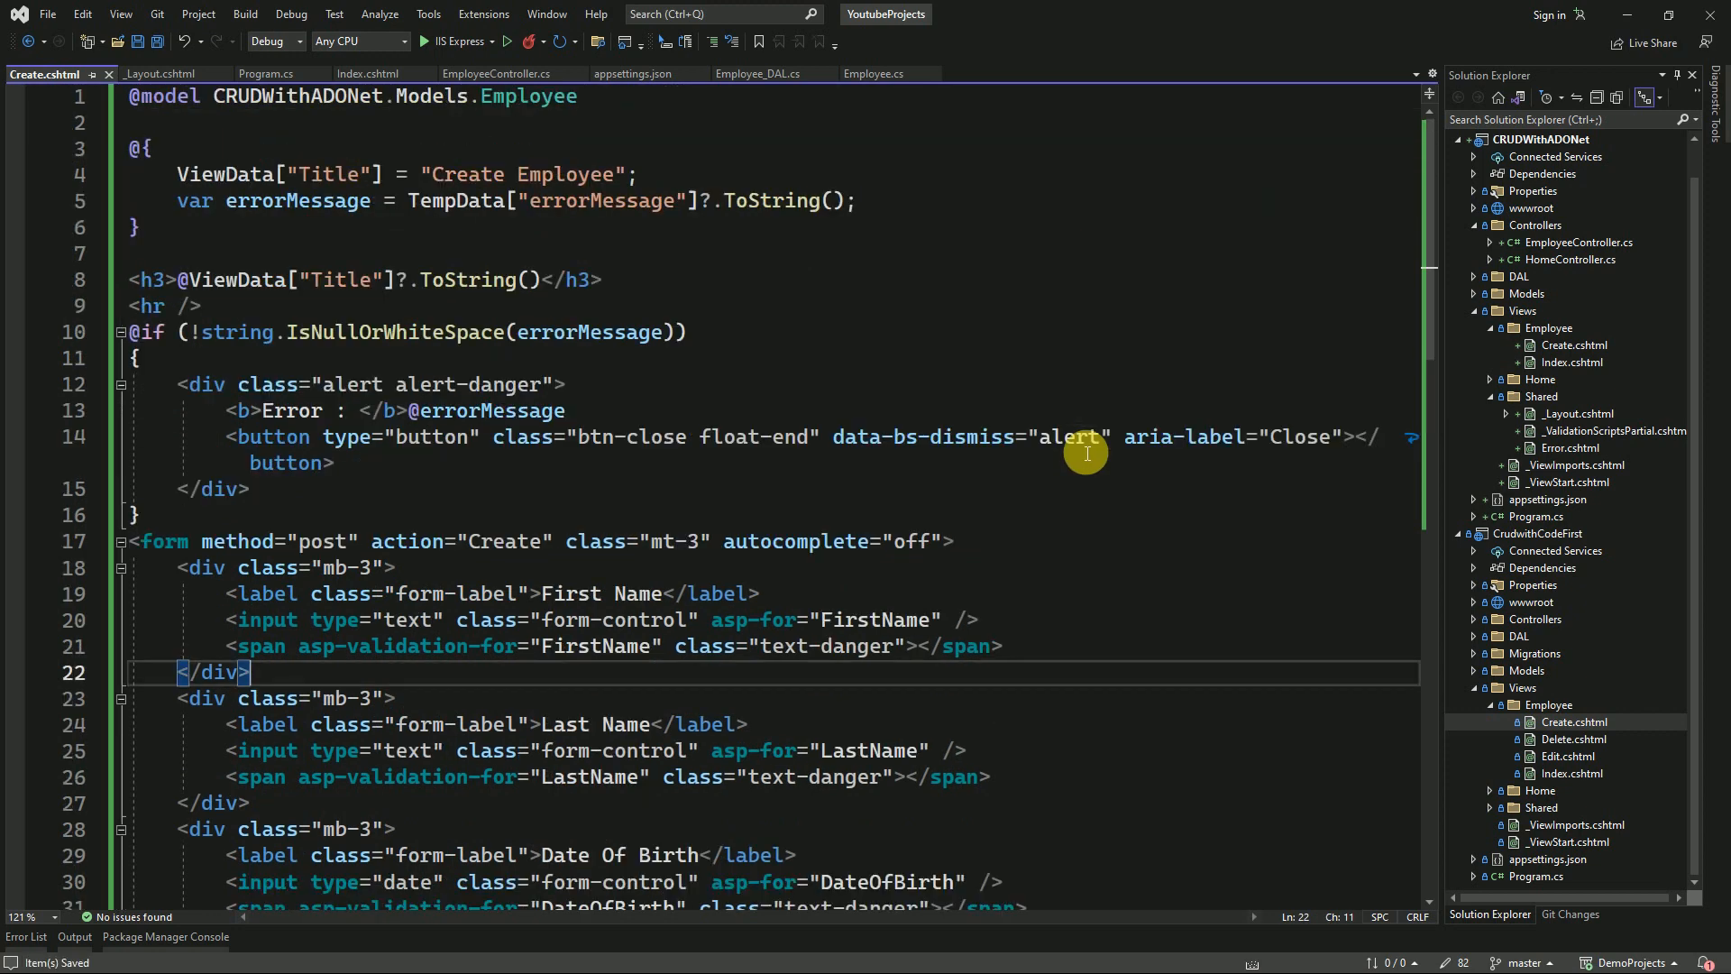
pyautogui.click(144, 358)
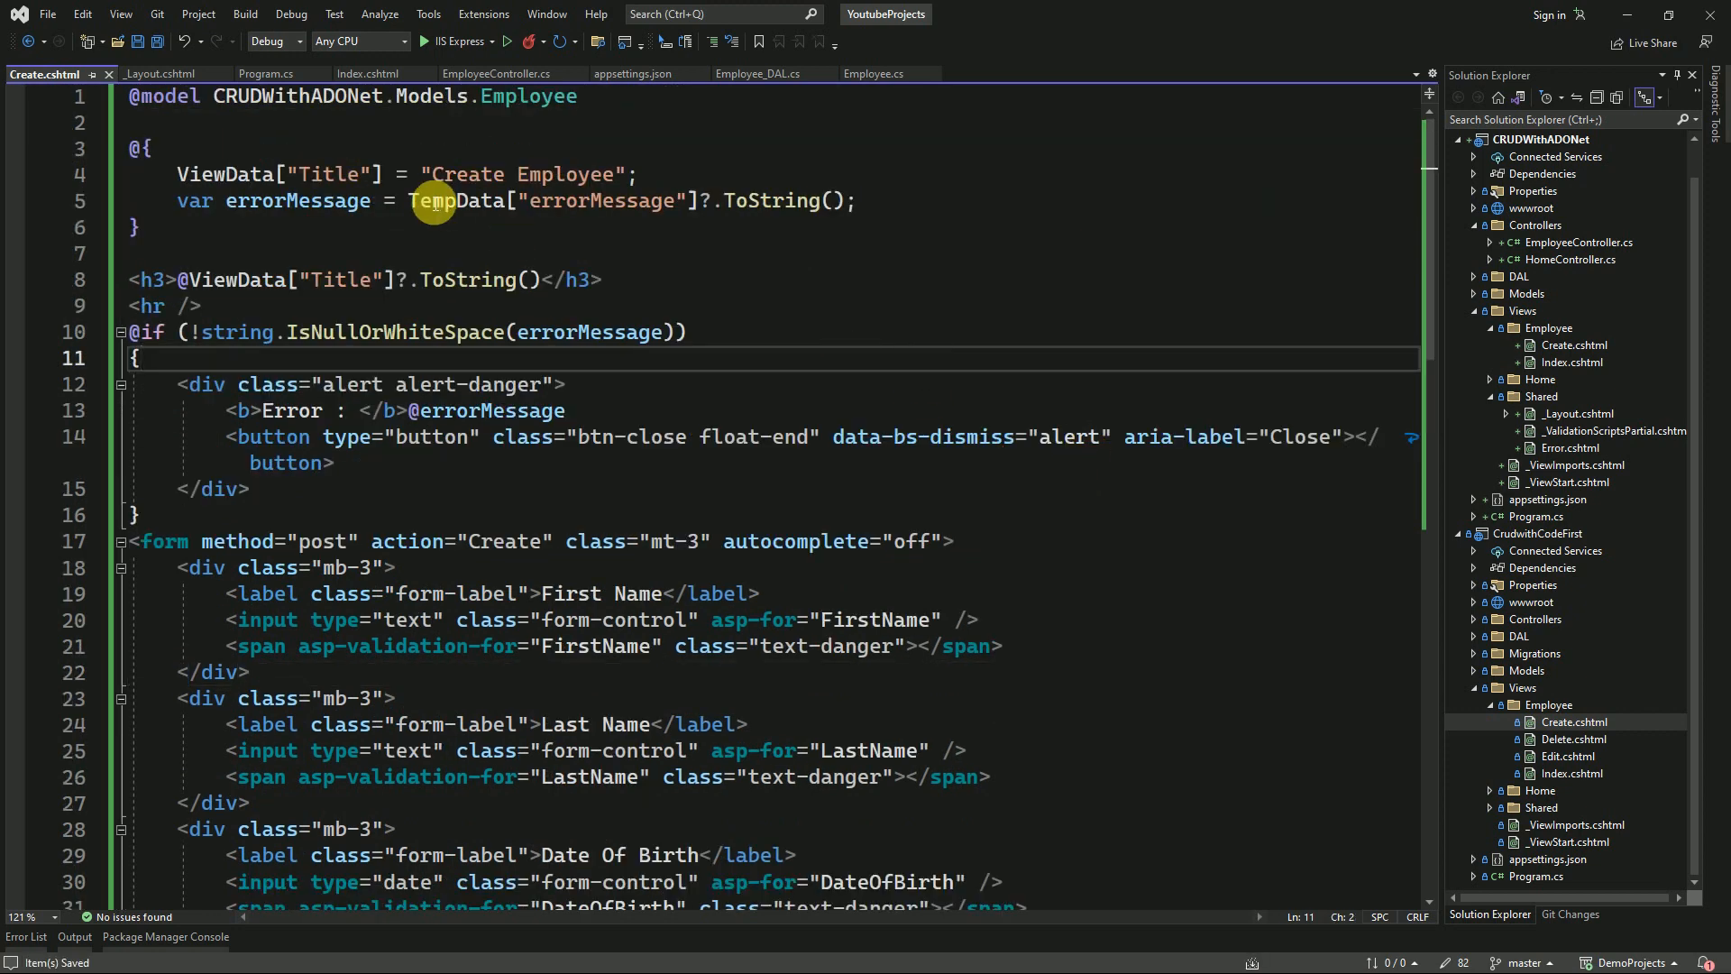
pyautogui.click(496, 73)
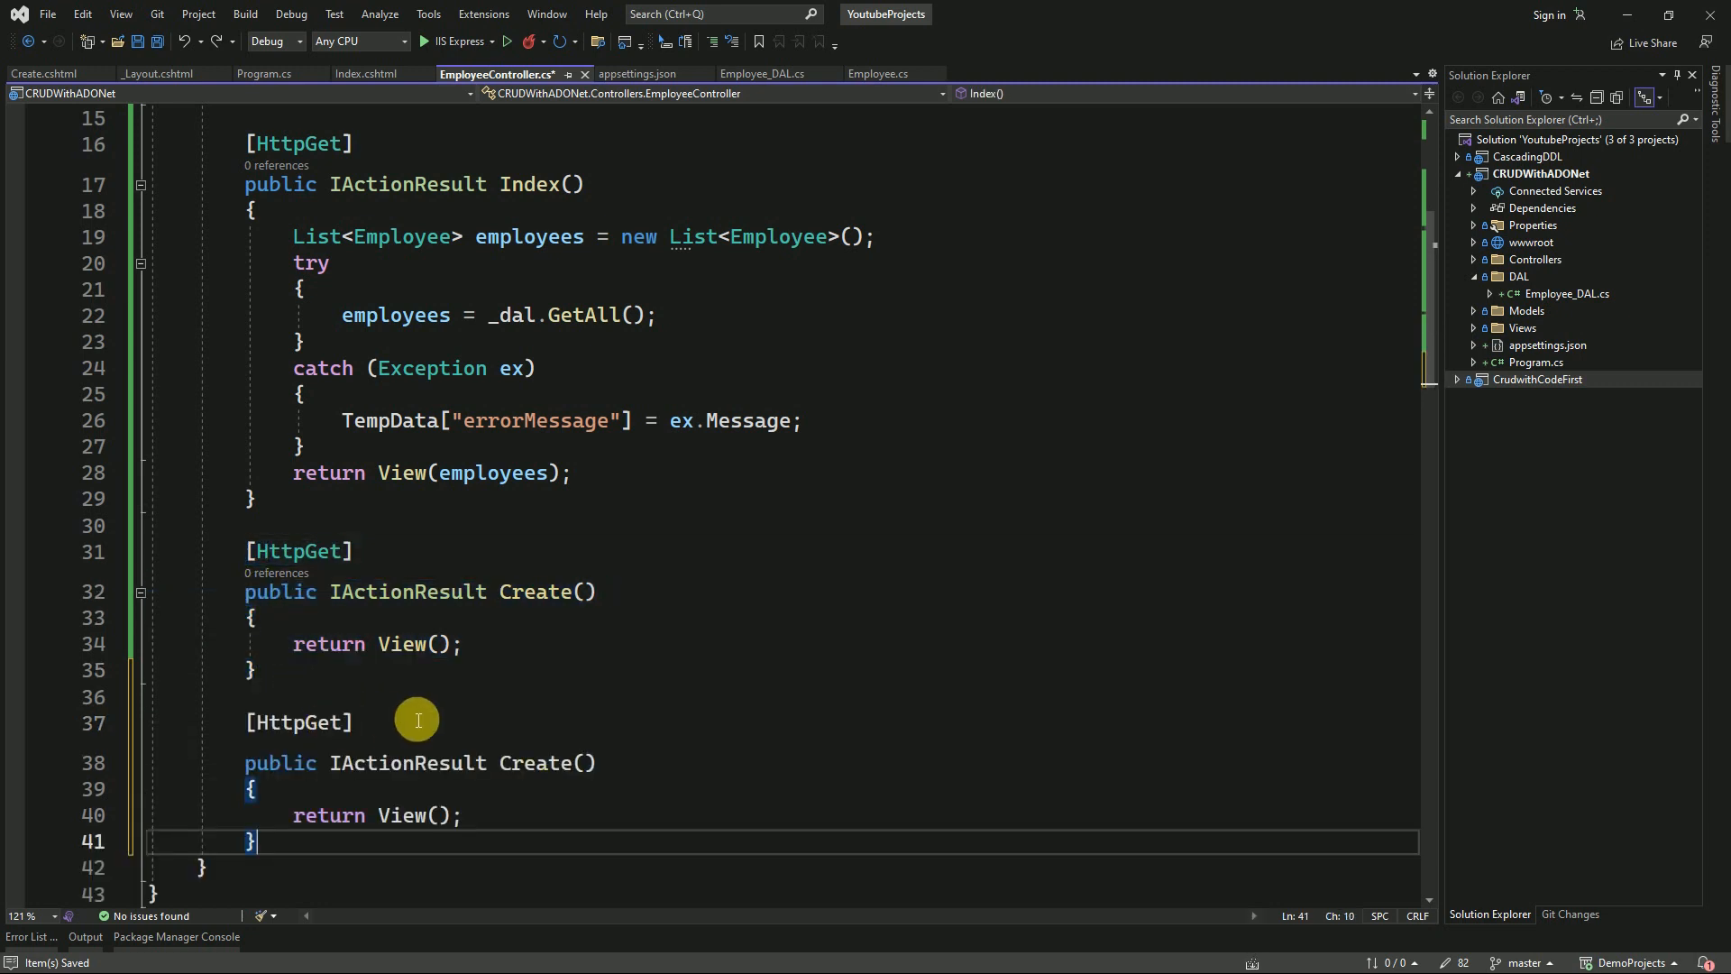
# - Mark the second Create action [HttpPost] and give it an Employee model parameter
pyautogui.click(304, 722)
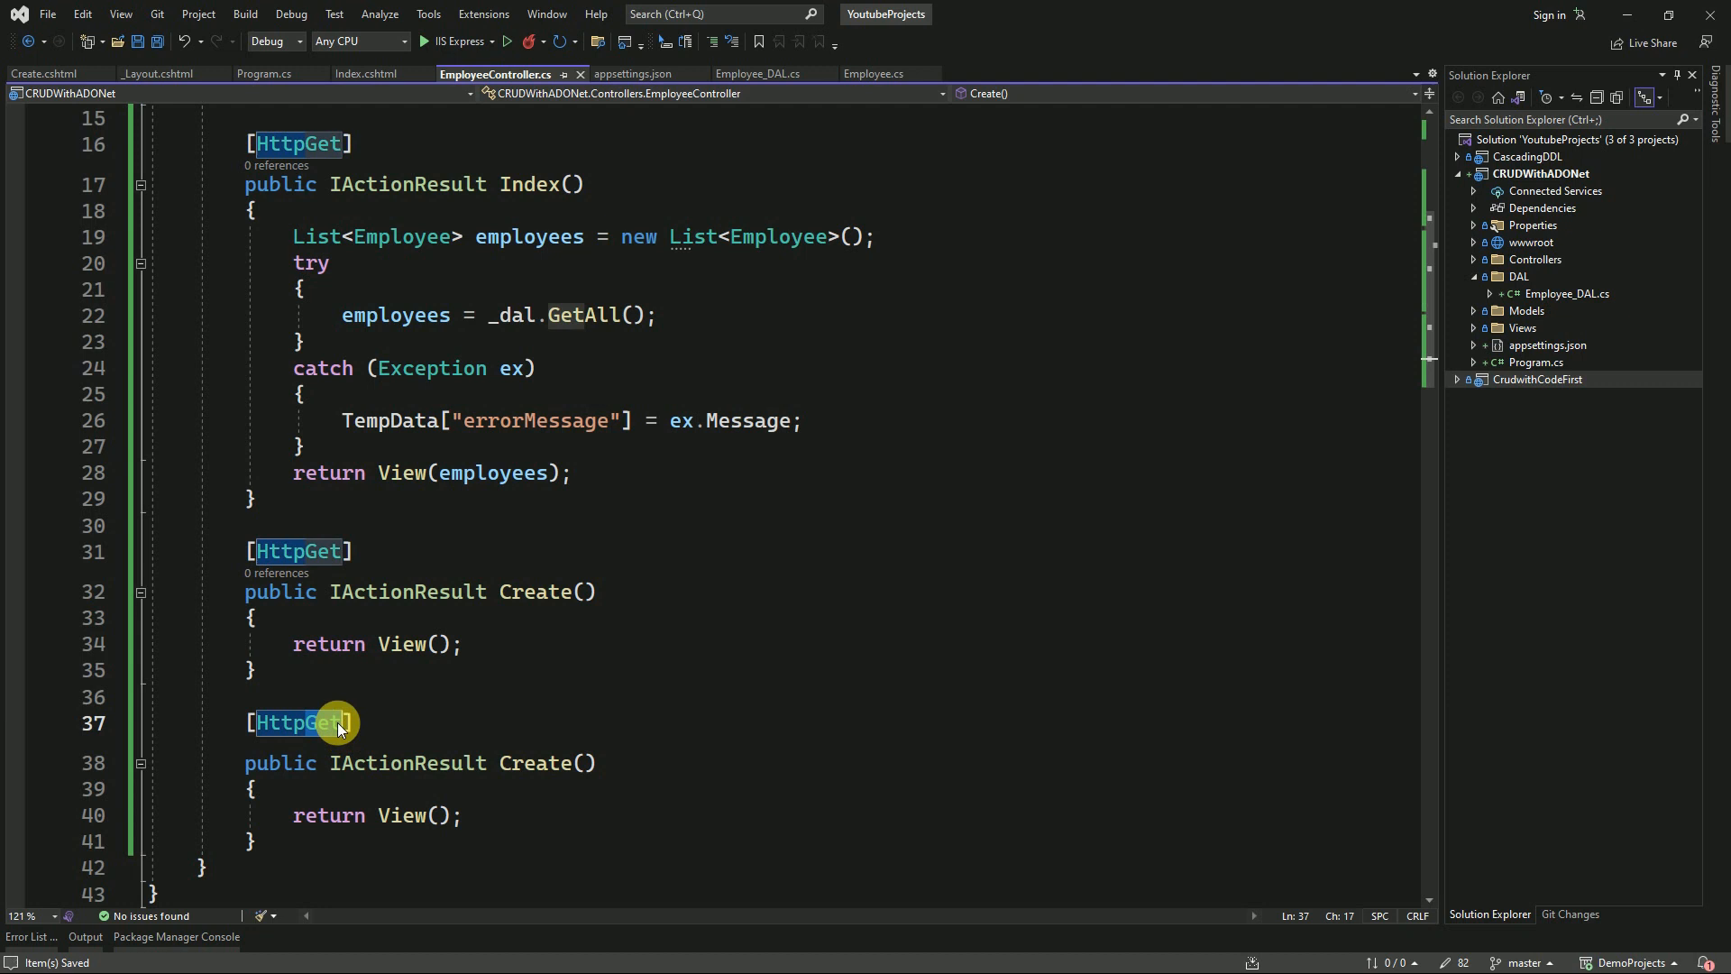
pyautogui.write('post')
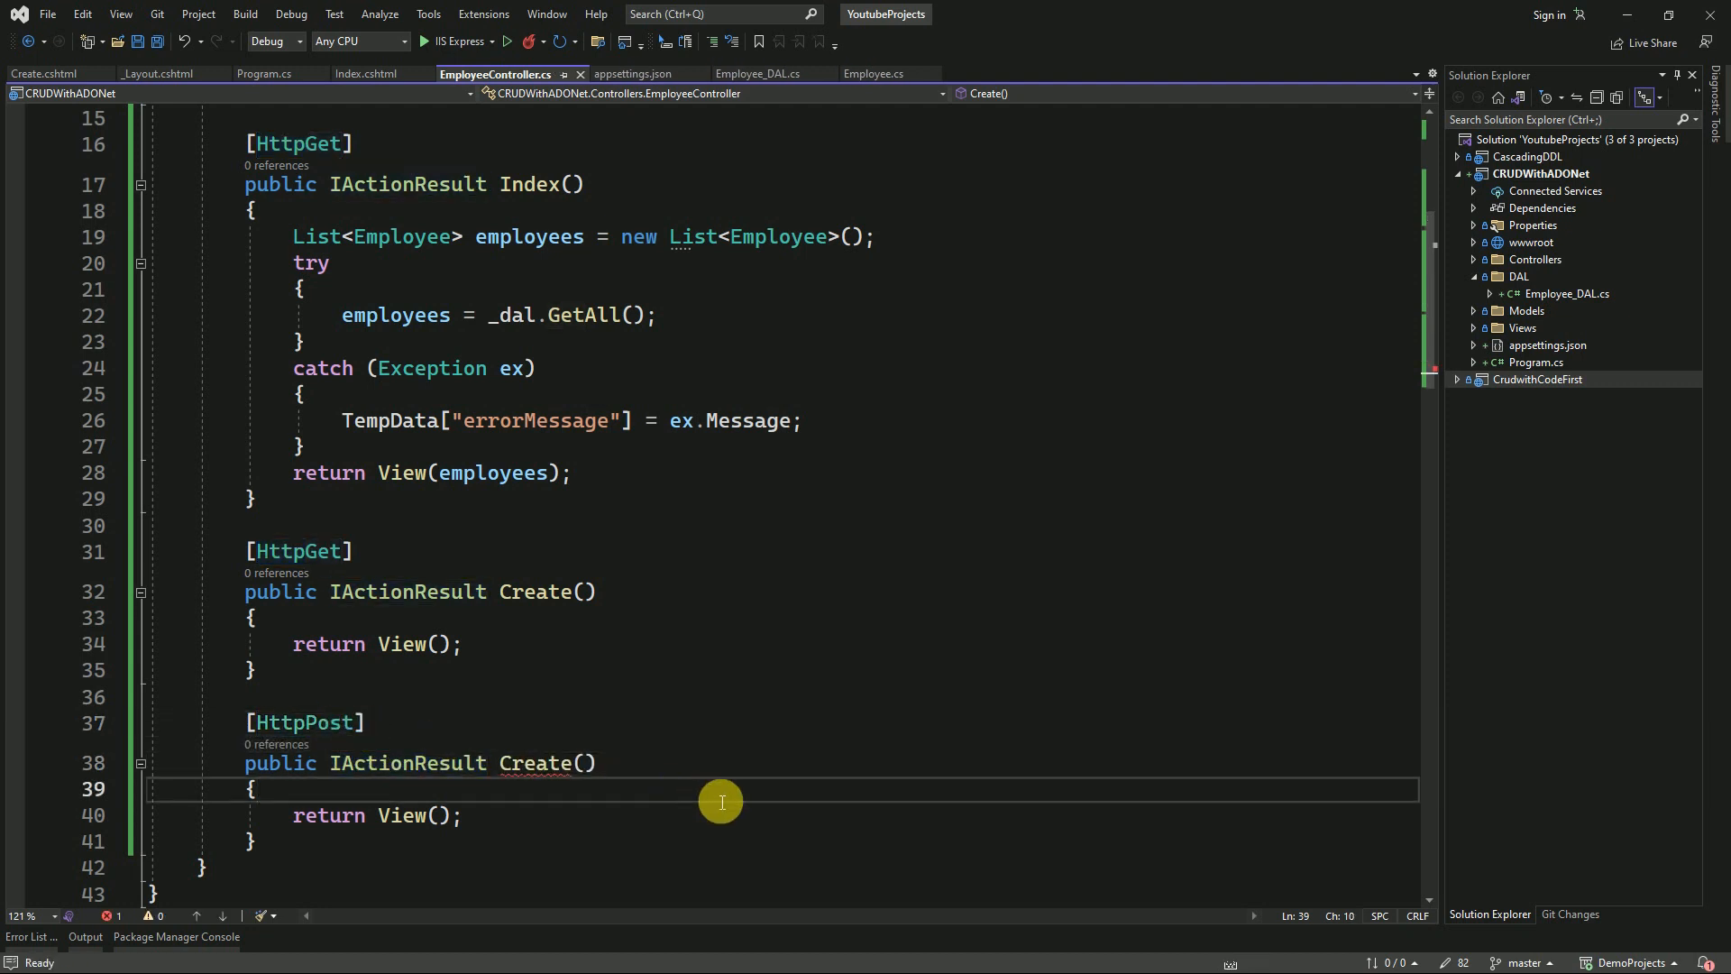
pyautogui.write('E')
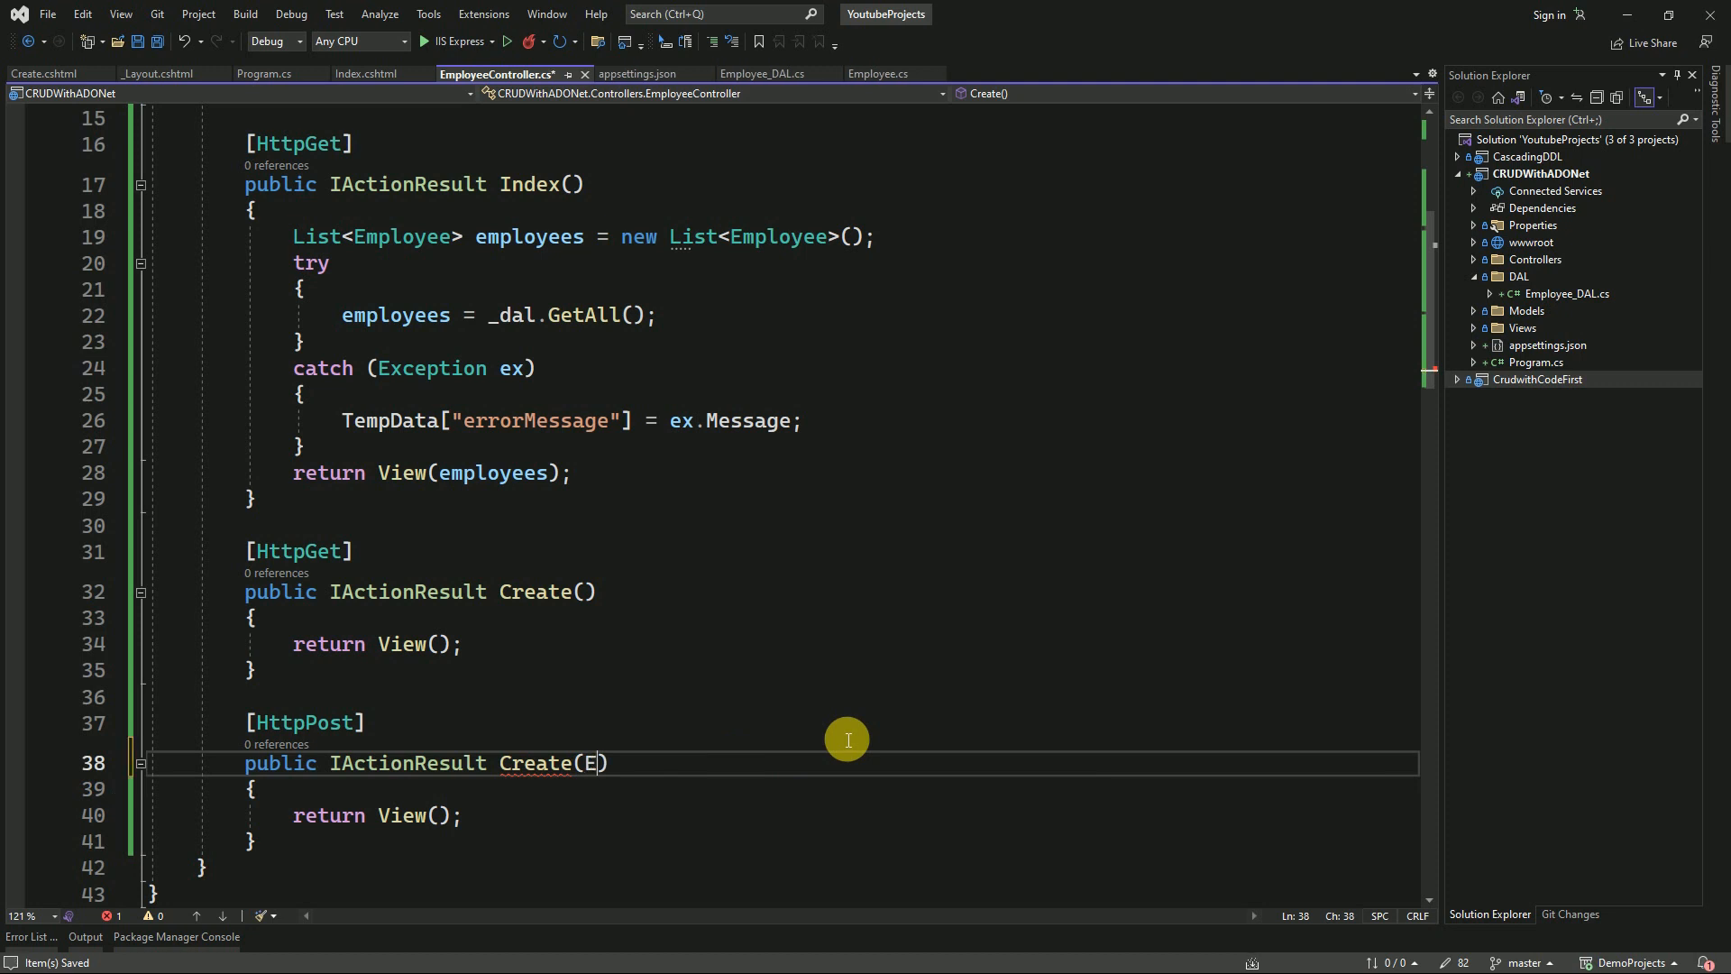
pyautogui.write('mployee model')
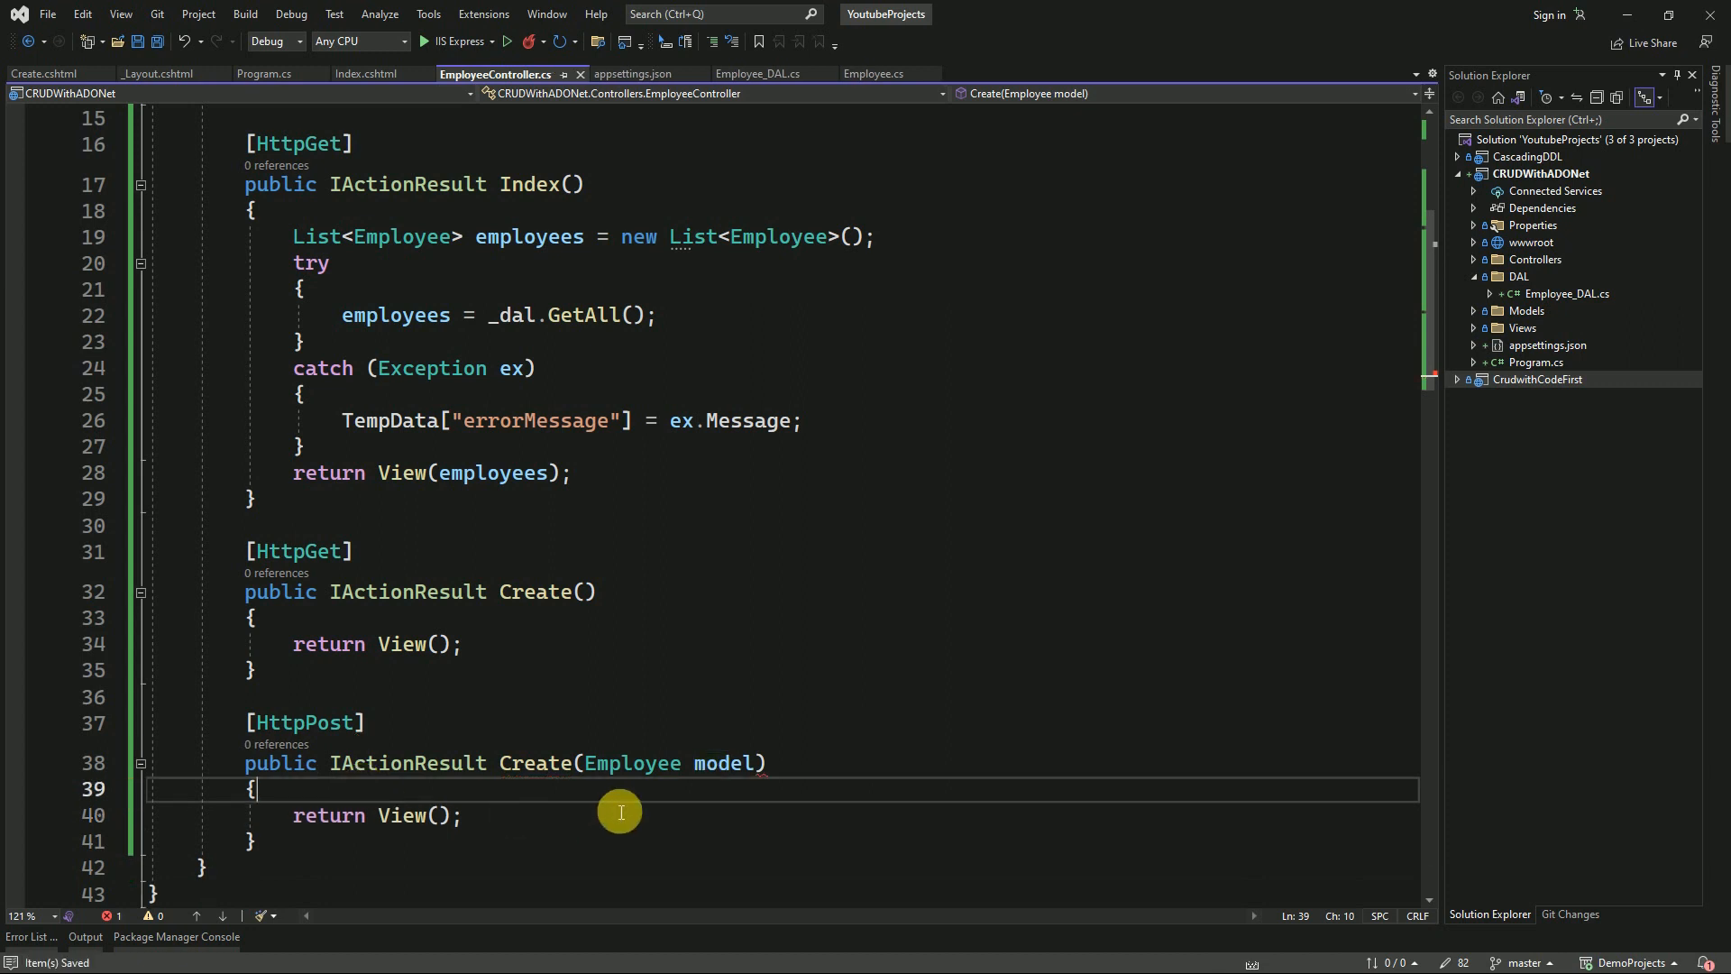
pyautogui.moveTo(599, 862)
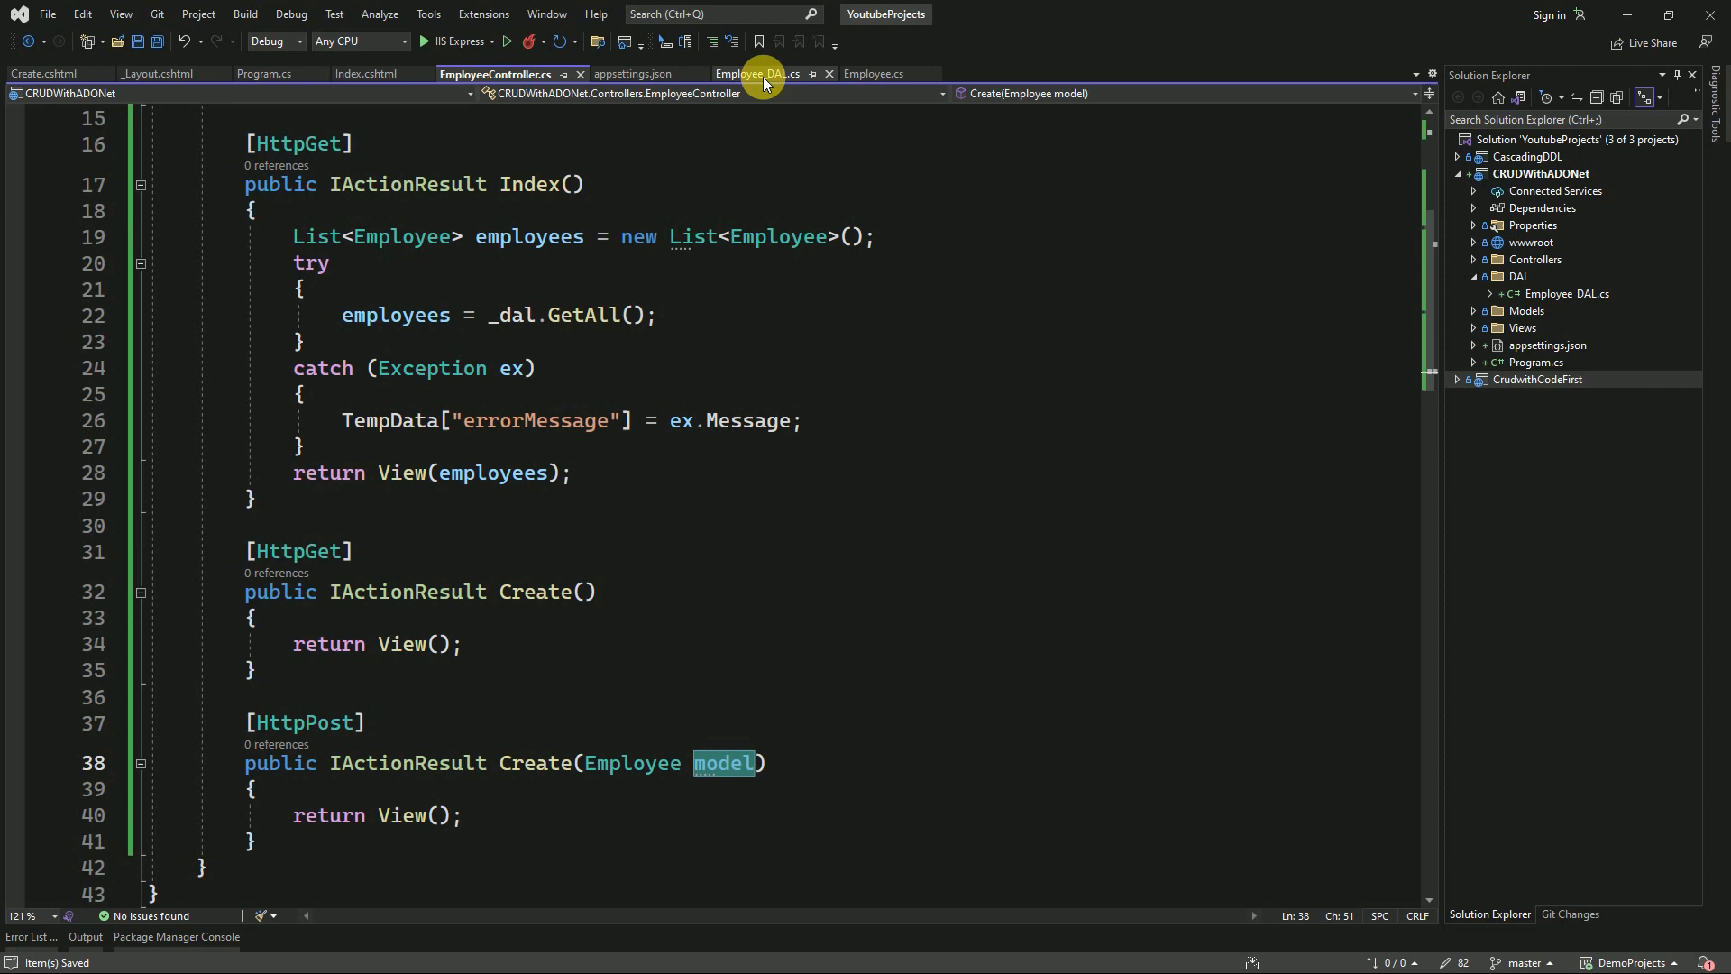
# - Declare public bool Insert(Employee model) below GetAll in Employee_DAL.cs
pyautogui.click(758, 73)
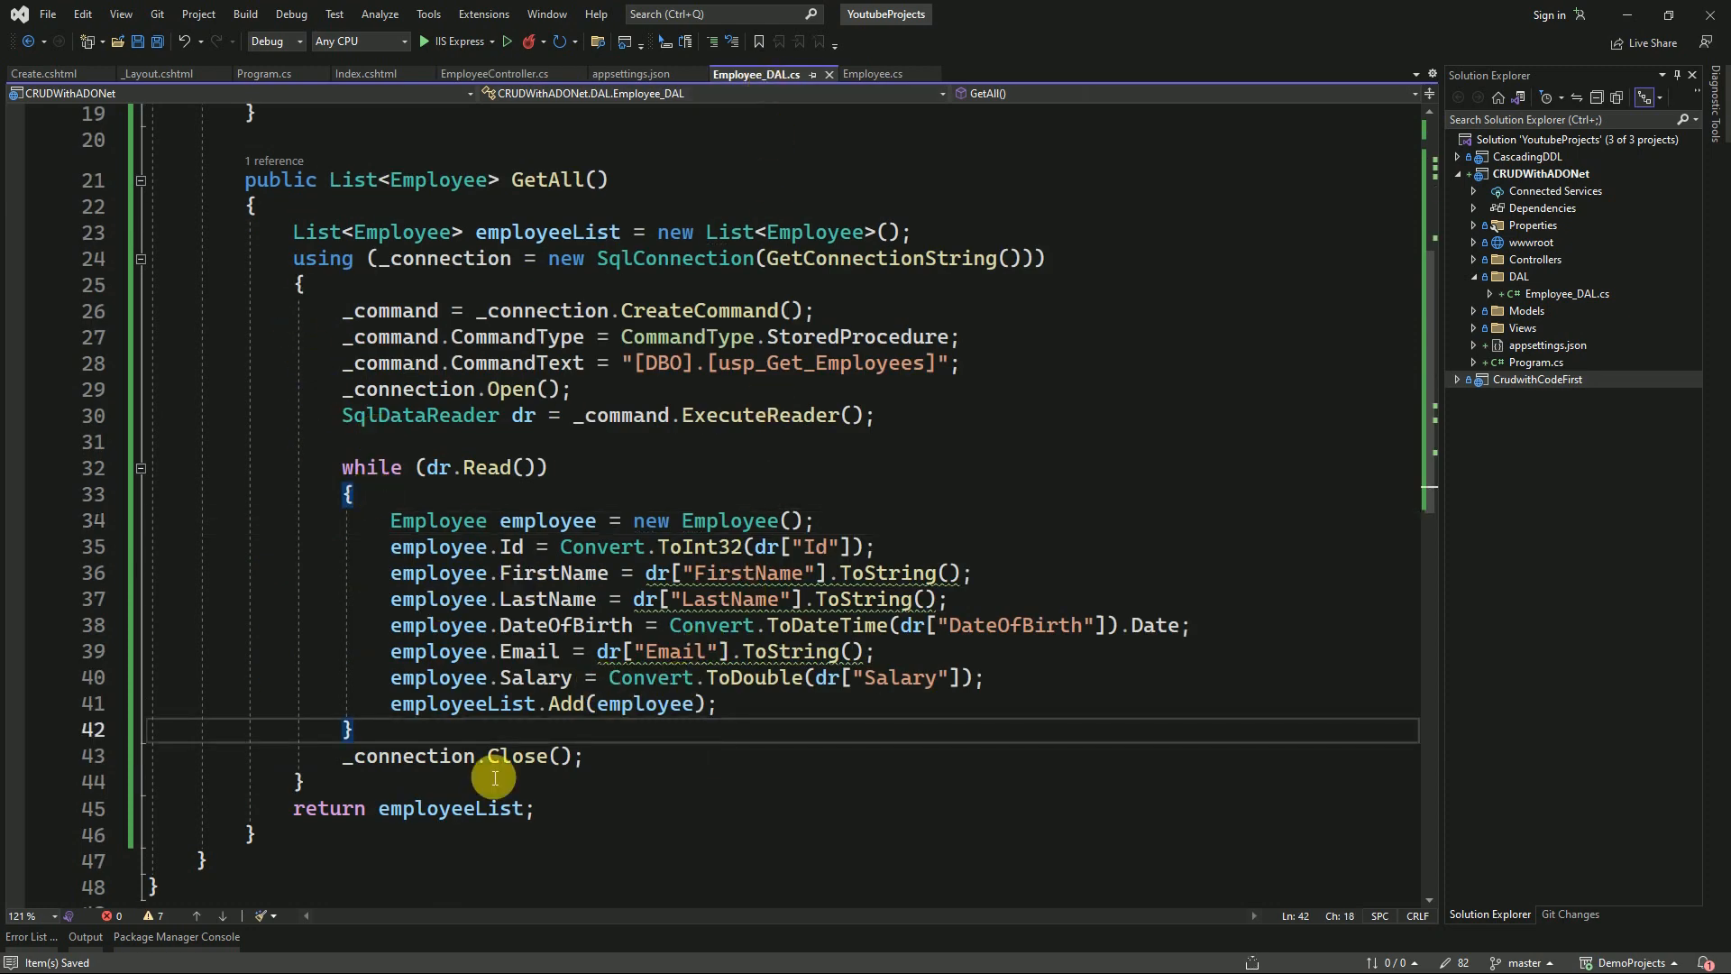
pyautogui.click(242, 884)
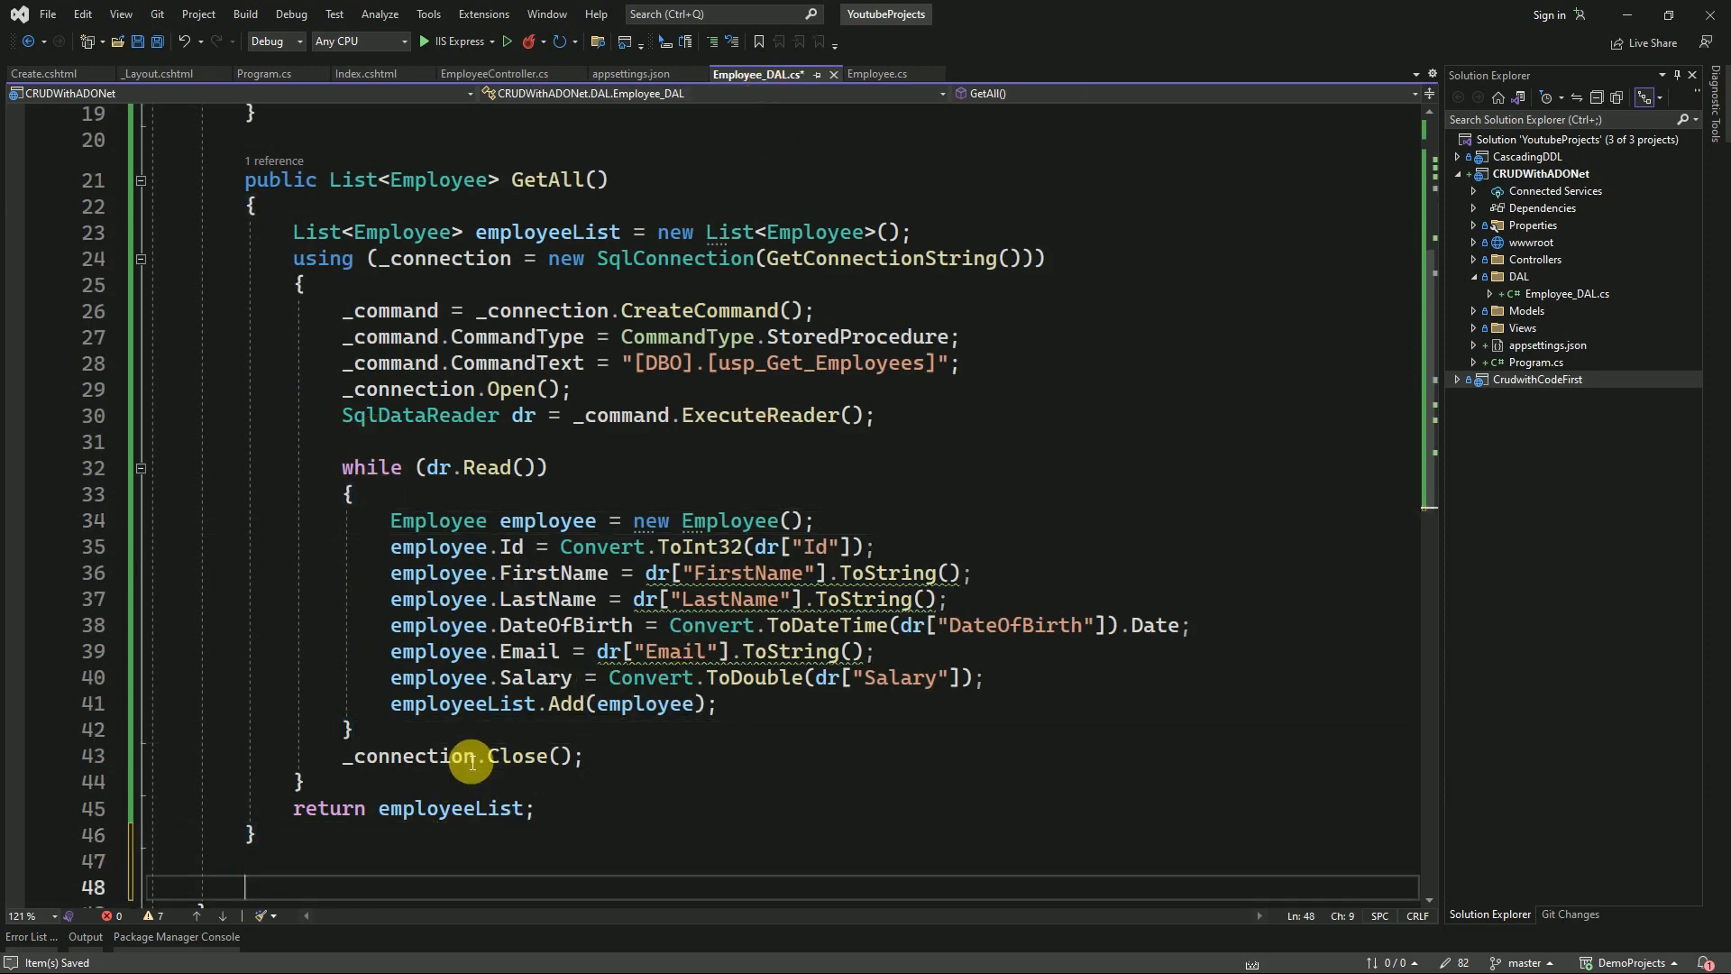
pyautogui.write('public')
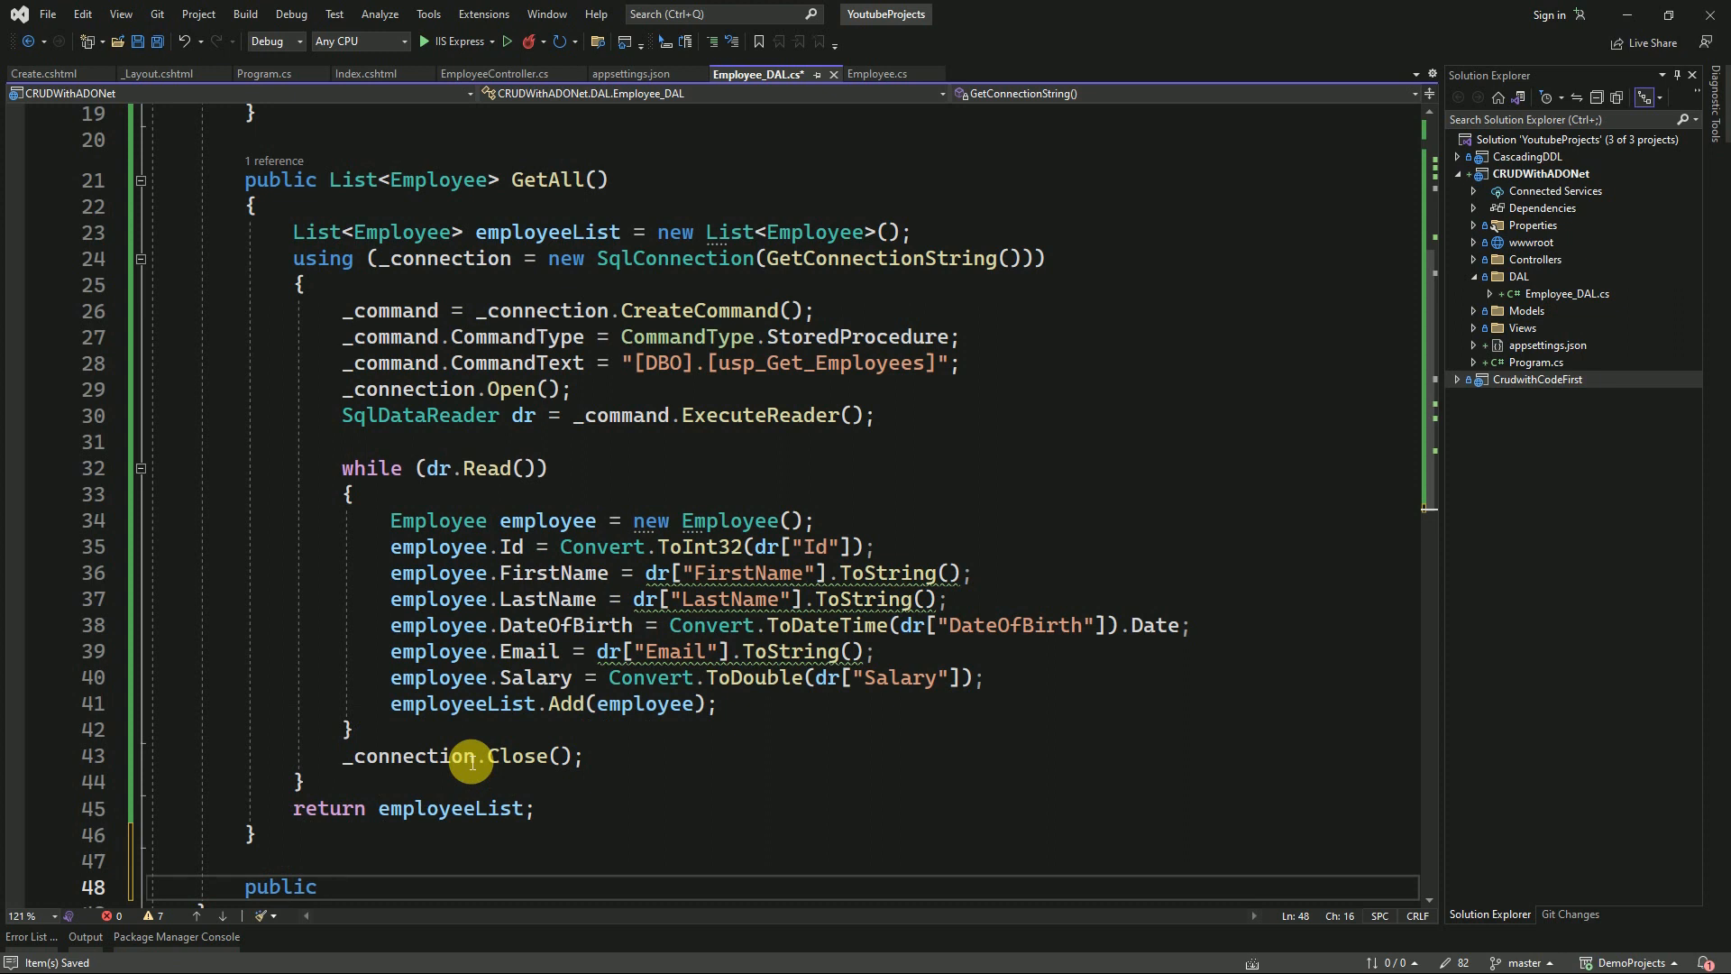
pyautogui.write('bool')
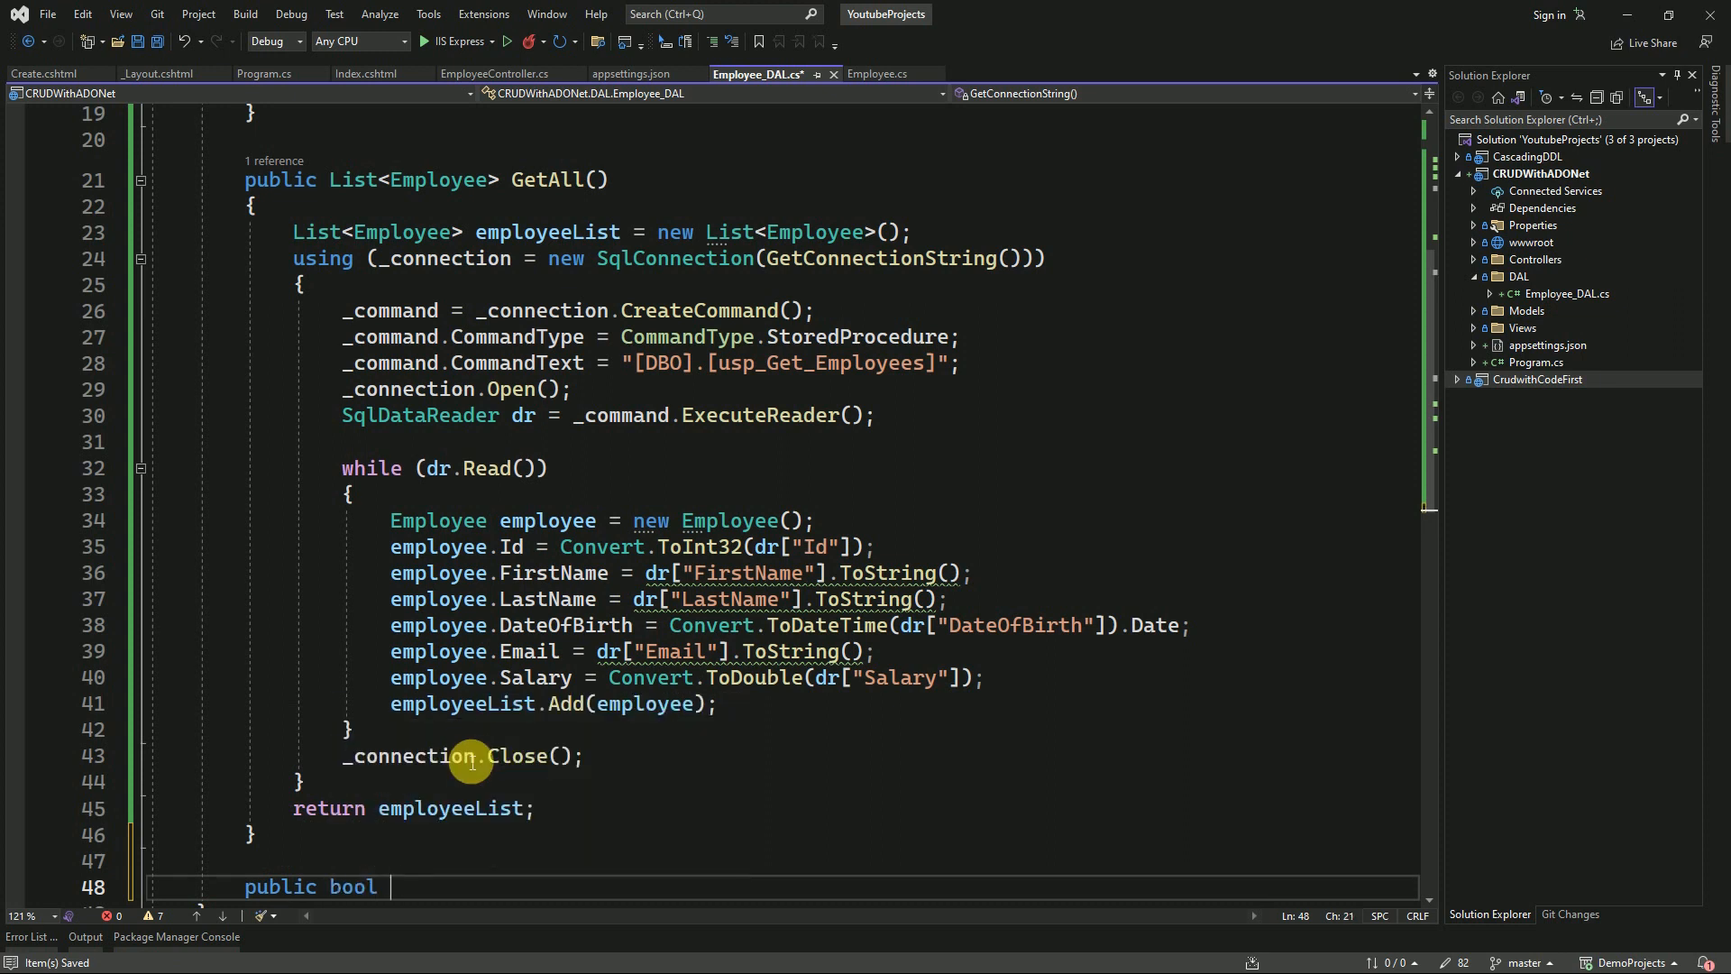
pyautogui.write('Insert(')
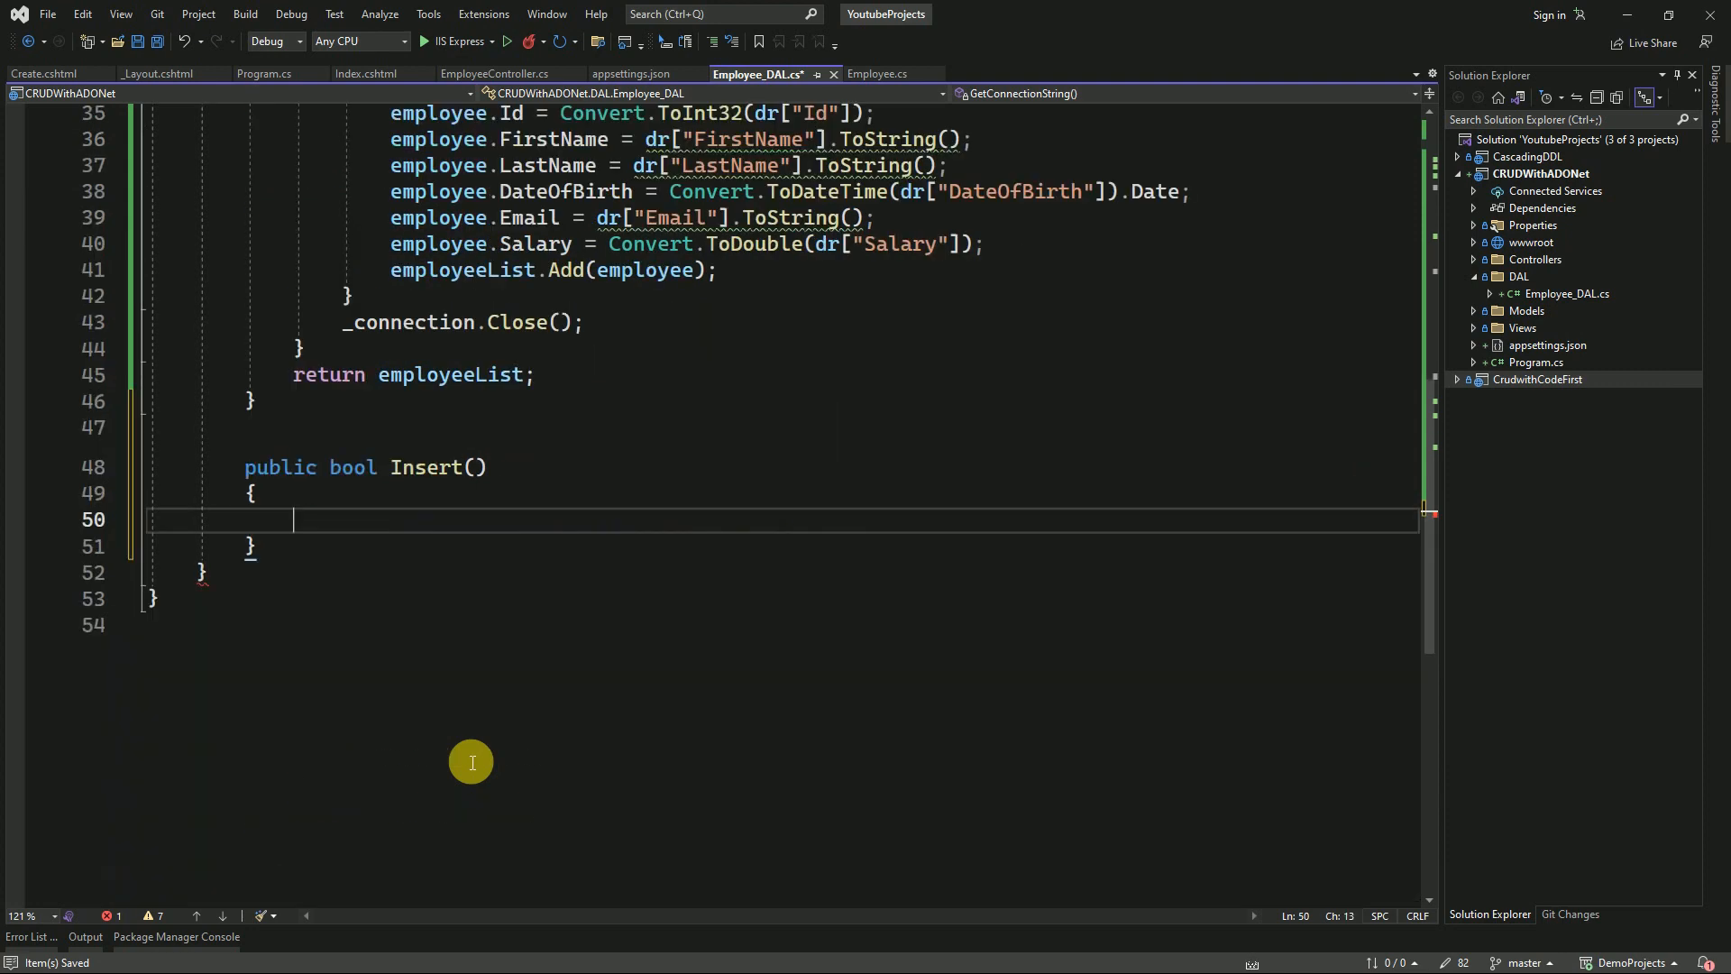
pyautogui.click(481, 467)
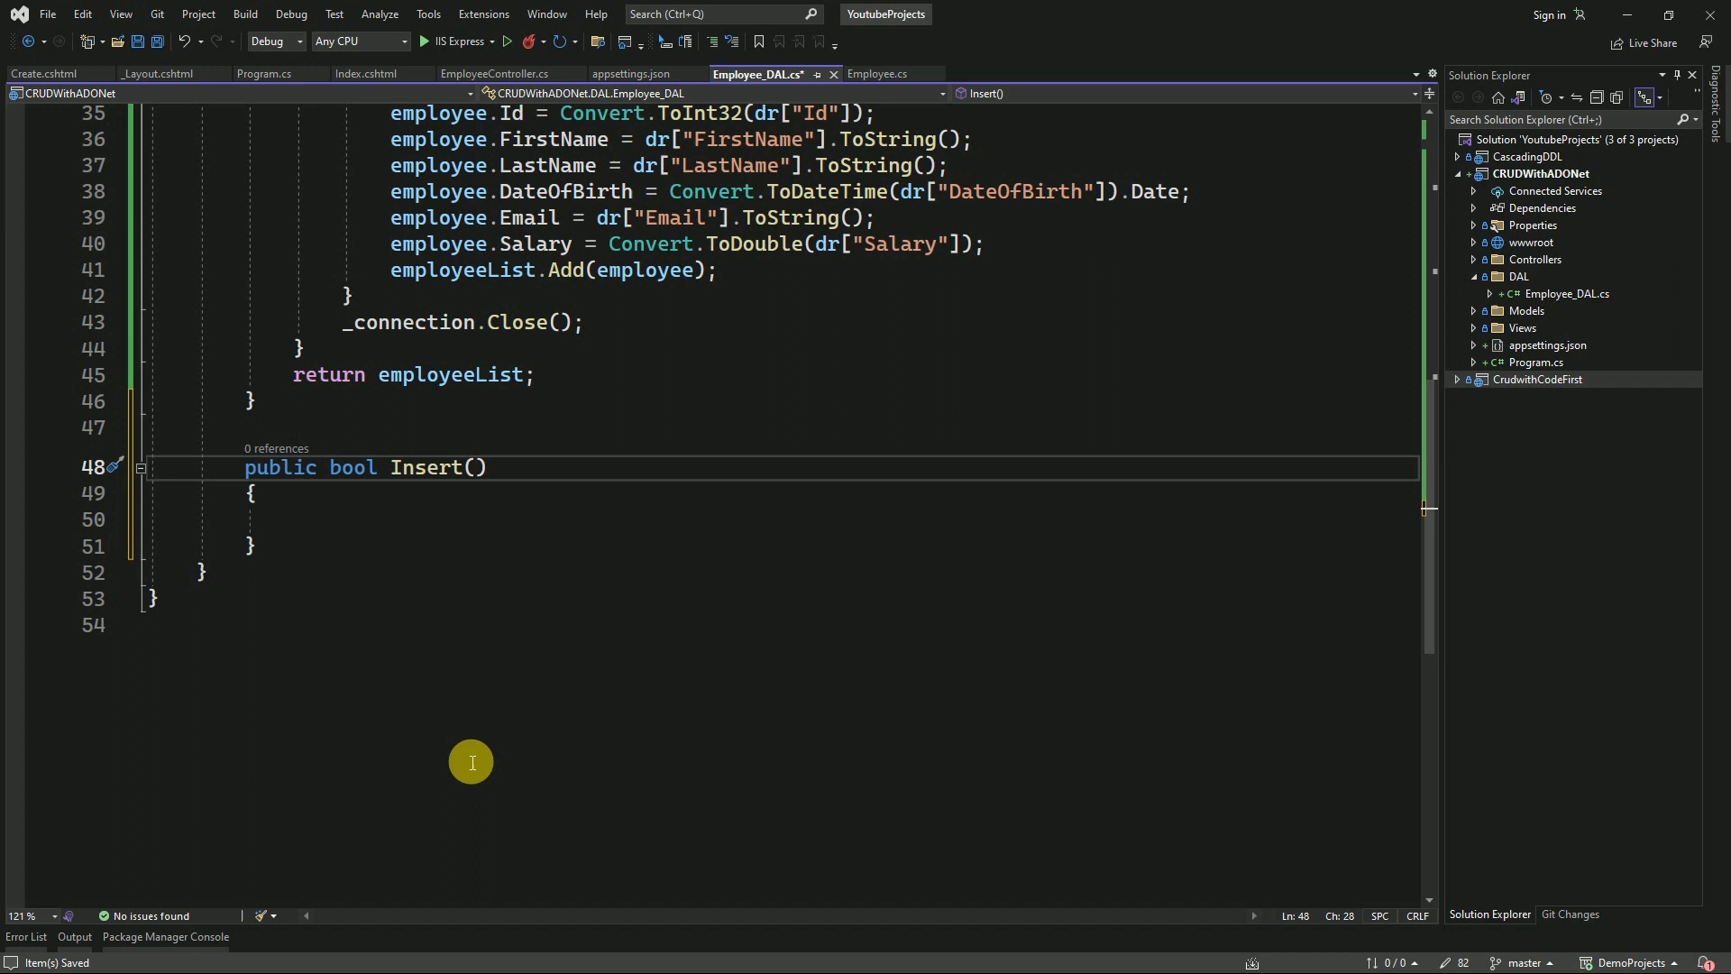
pyautogui.write('Employee')
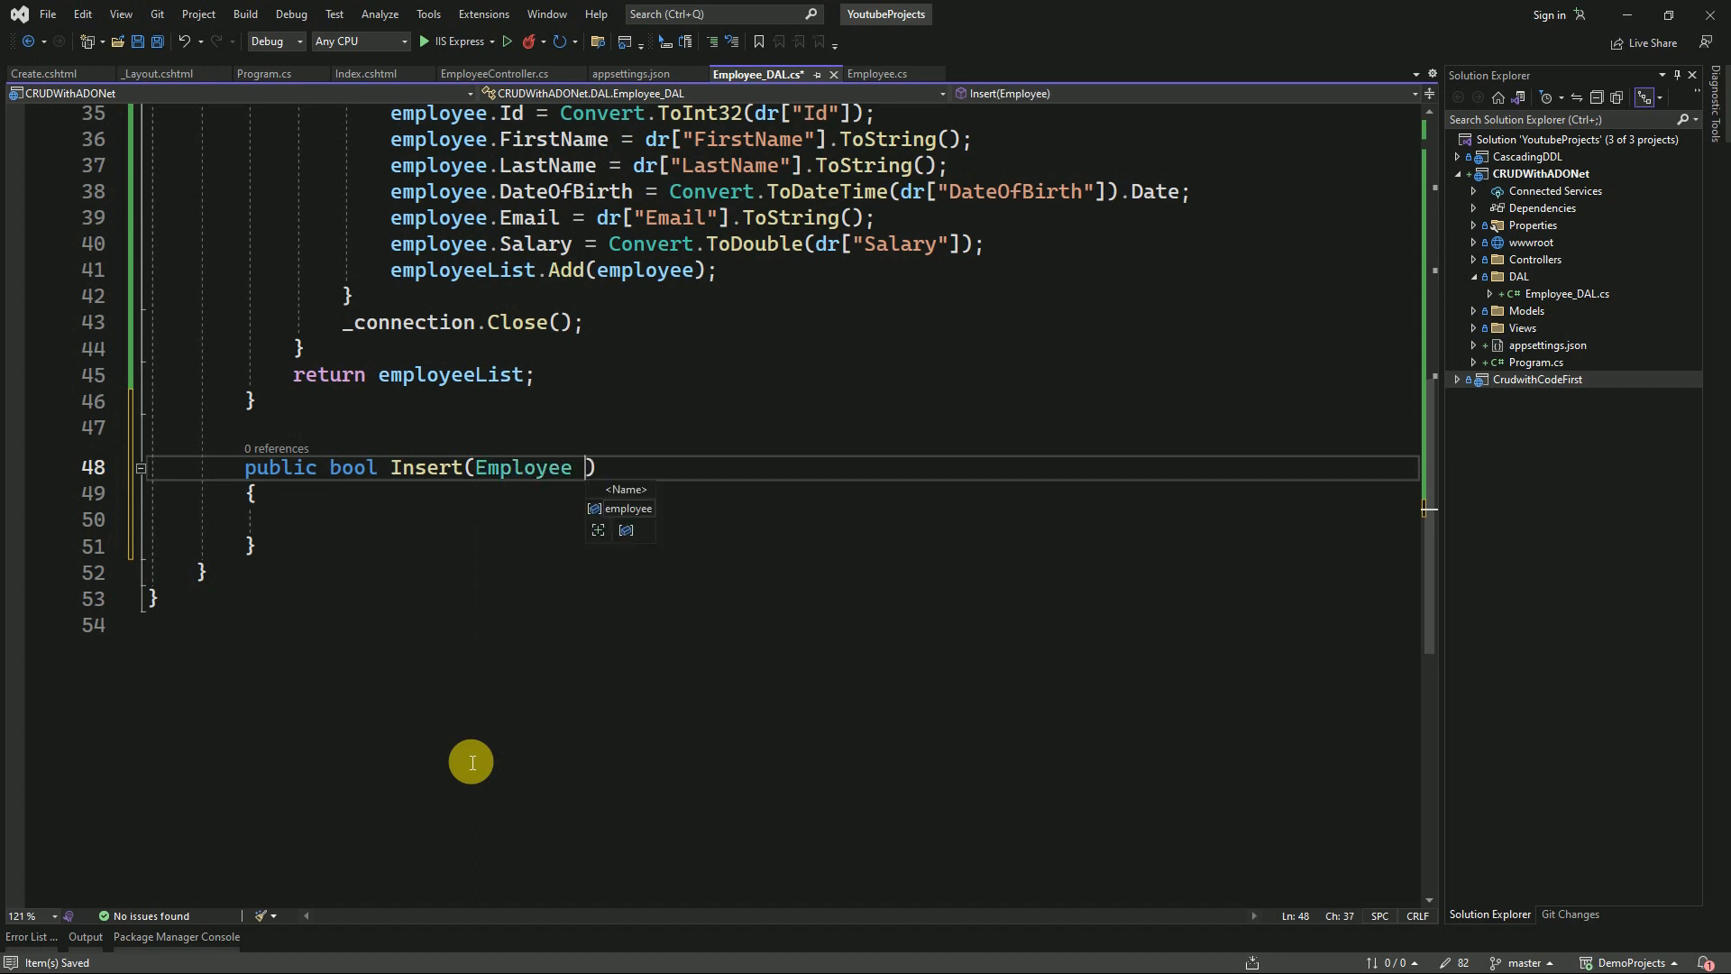
pyautogui.write('model')
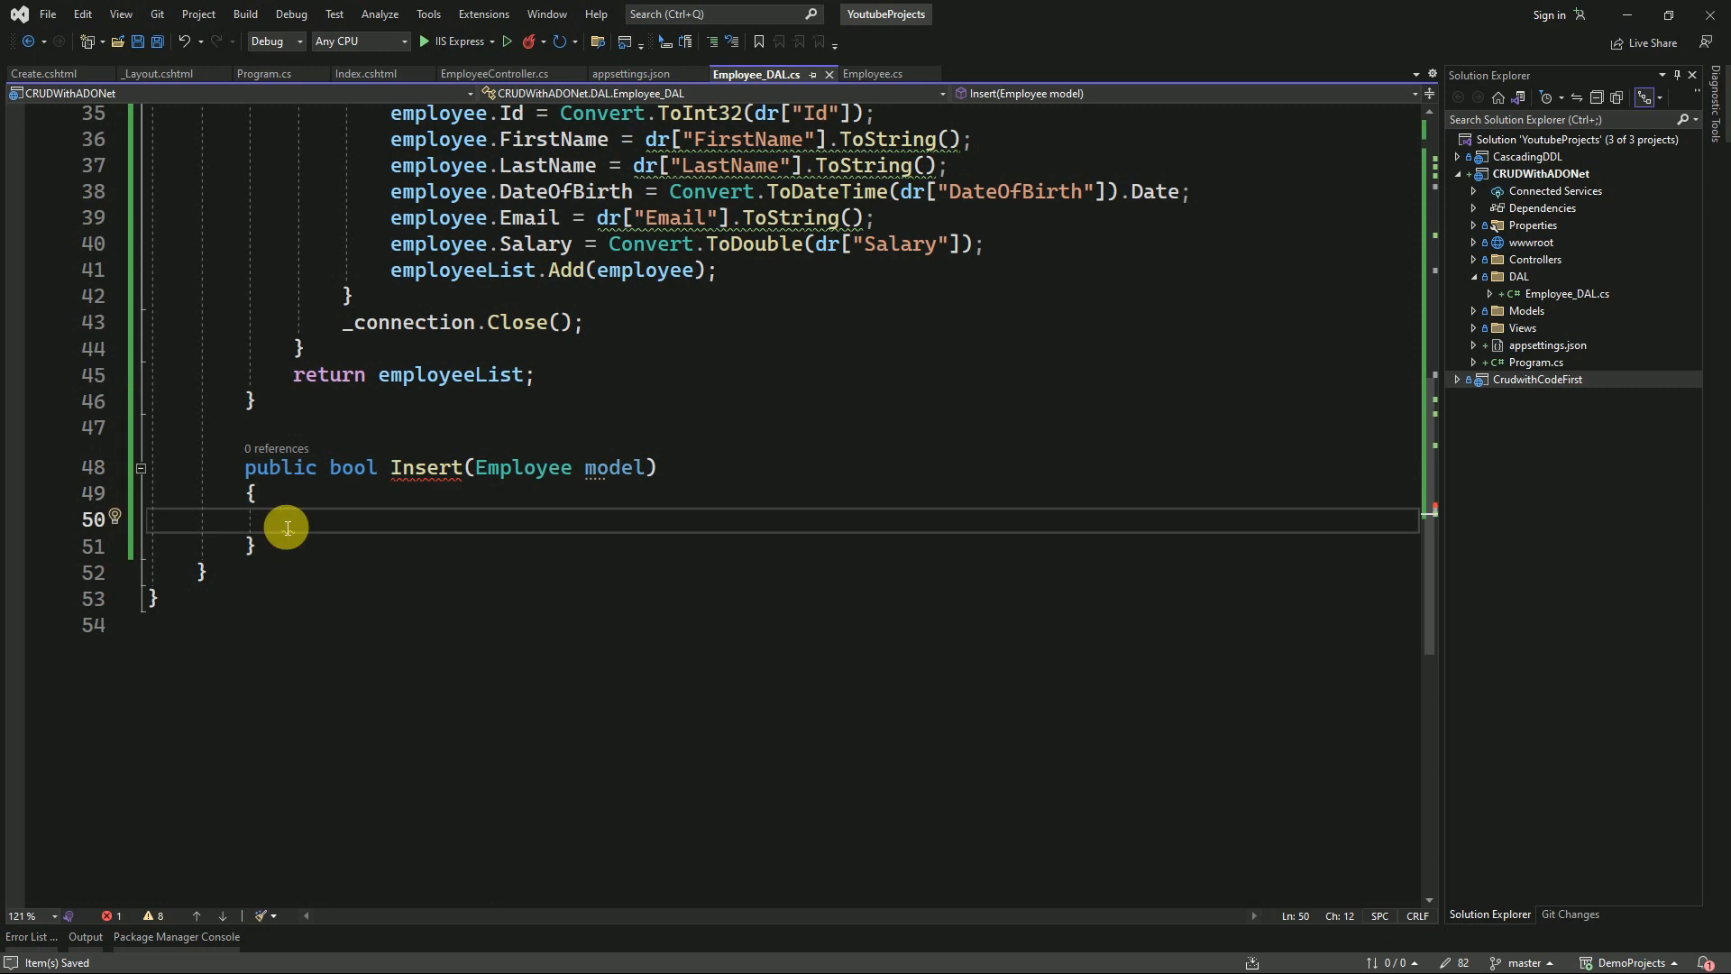
pyautogui.moveTo(370, 530)
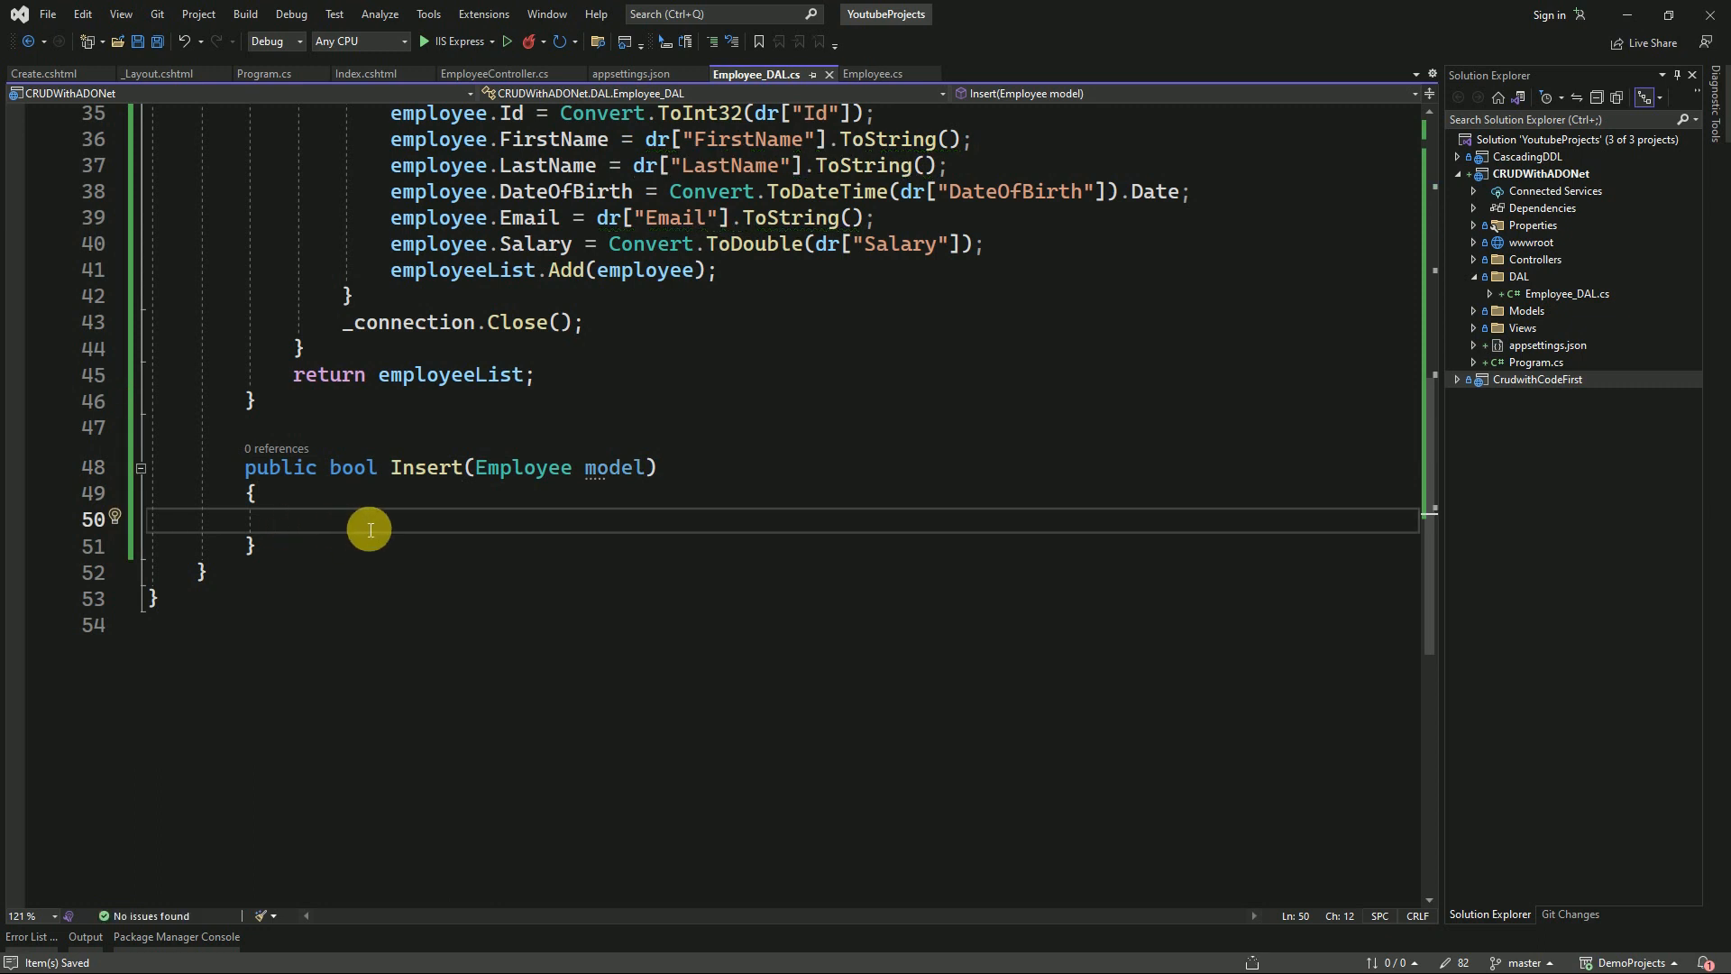
pyautogui.doubleClick(351, 467)
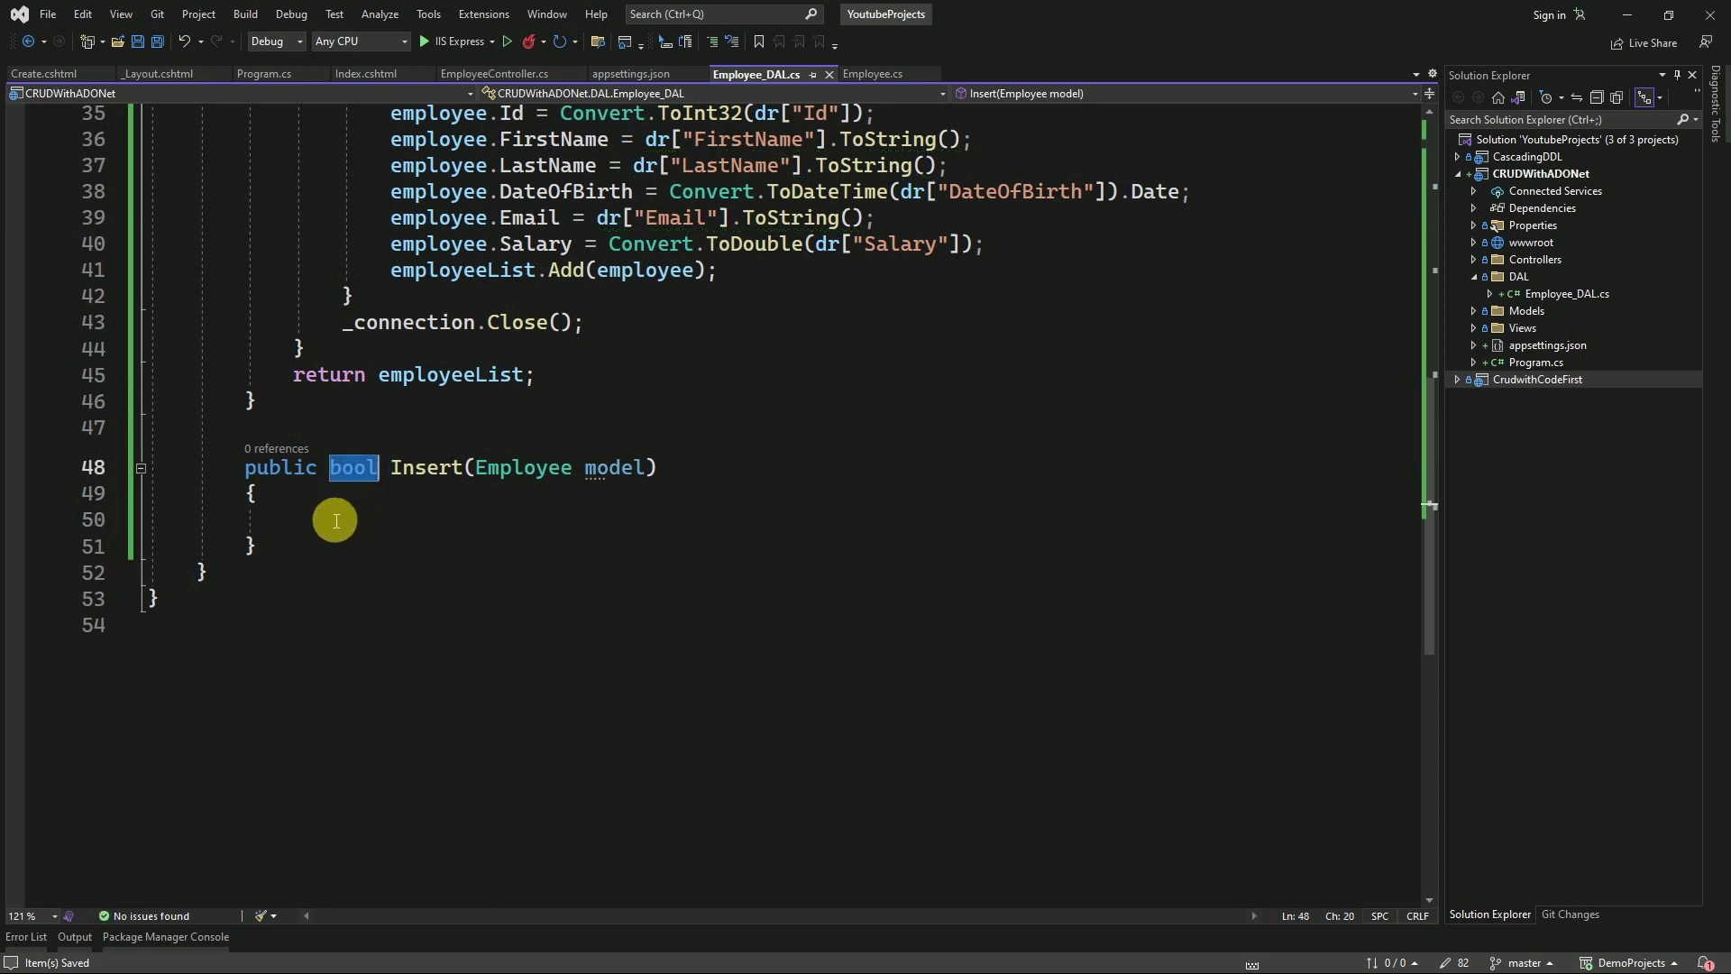
# - Add a using block creating a SqlConnection inside Insert
pyautogui.click(335, 520)
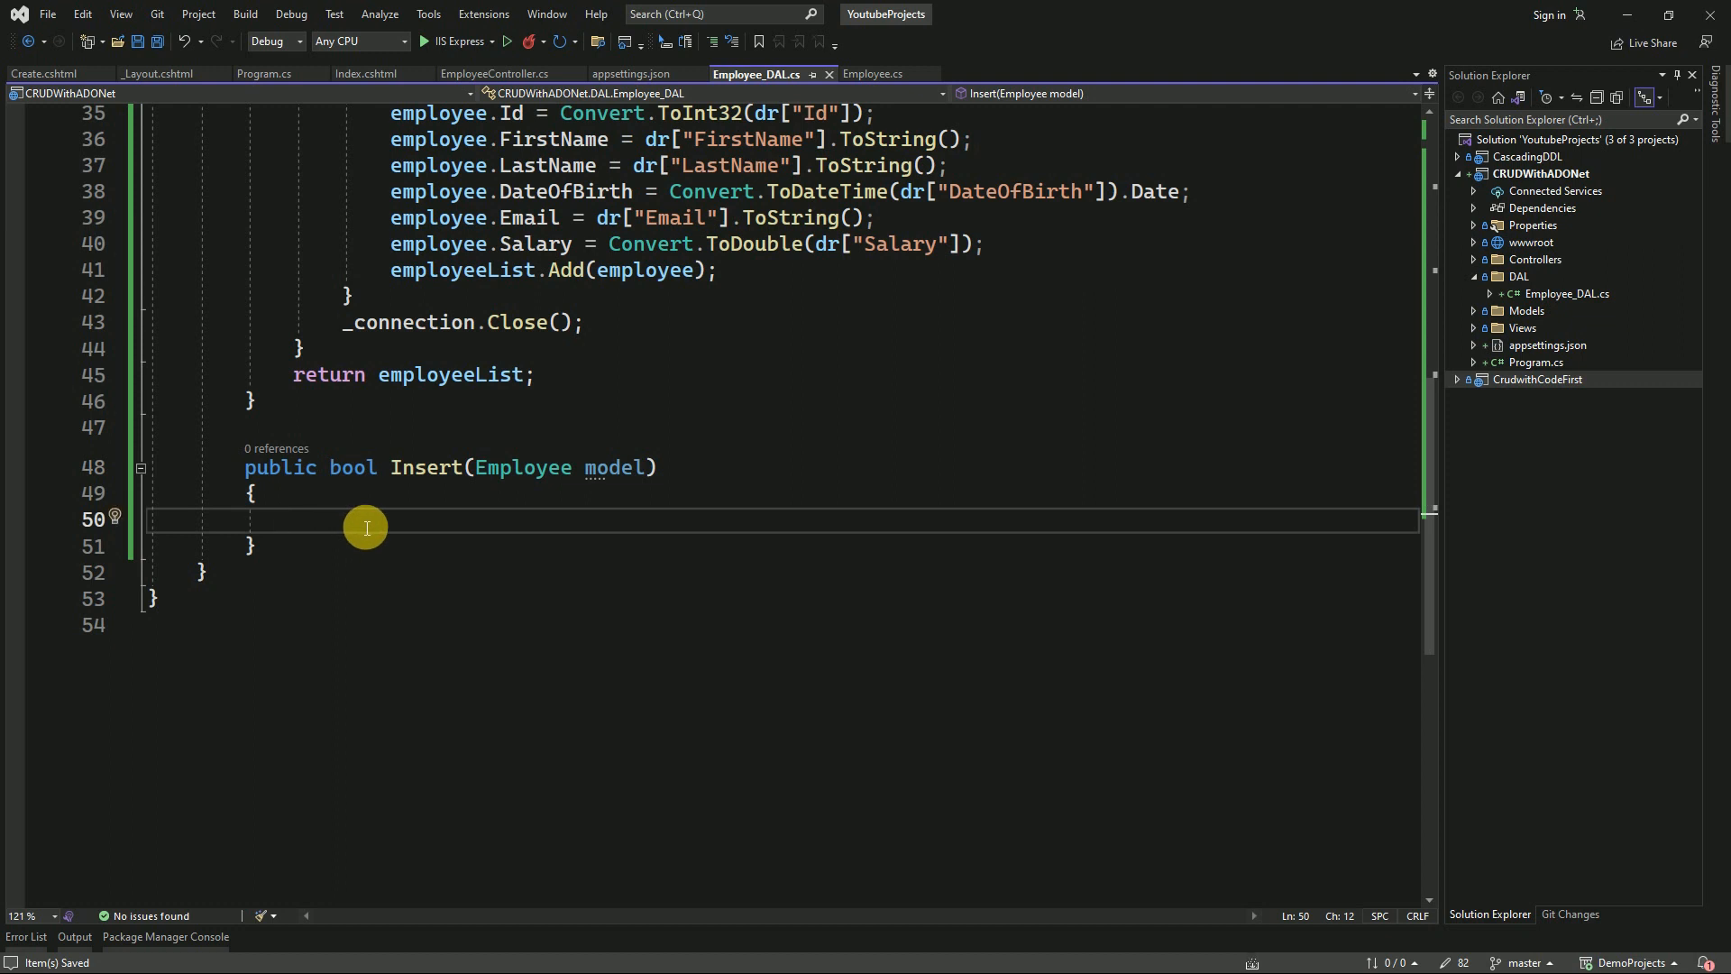
pyautogui.write('using ()')
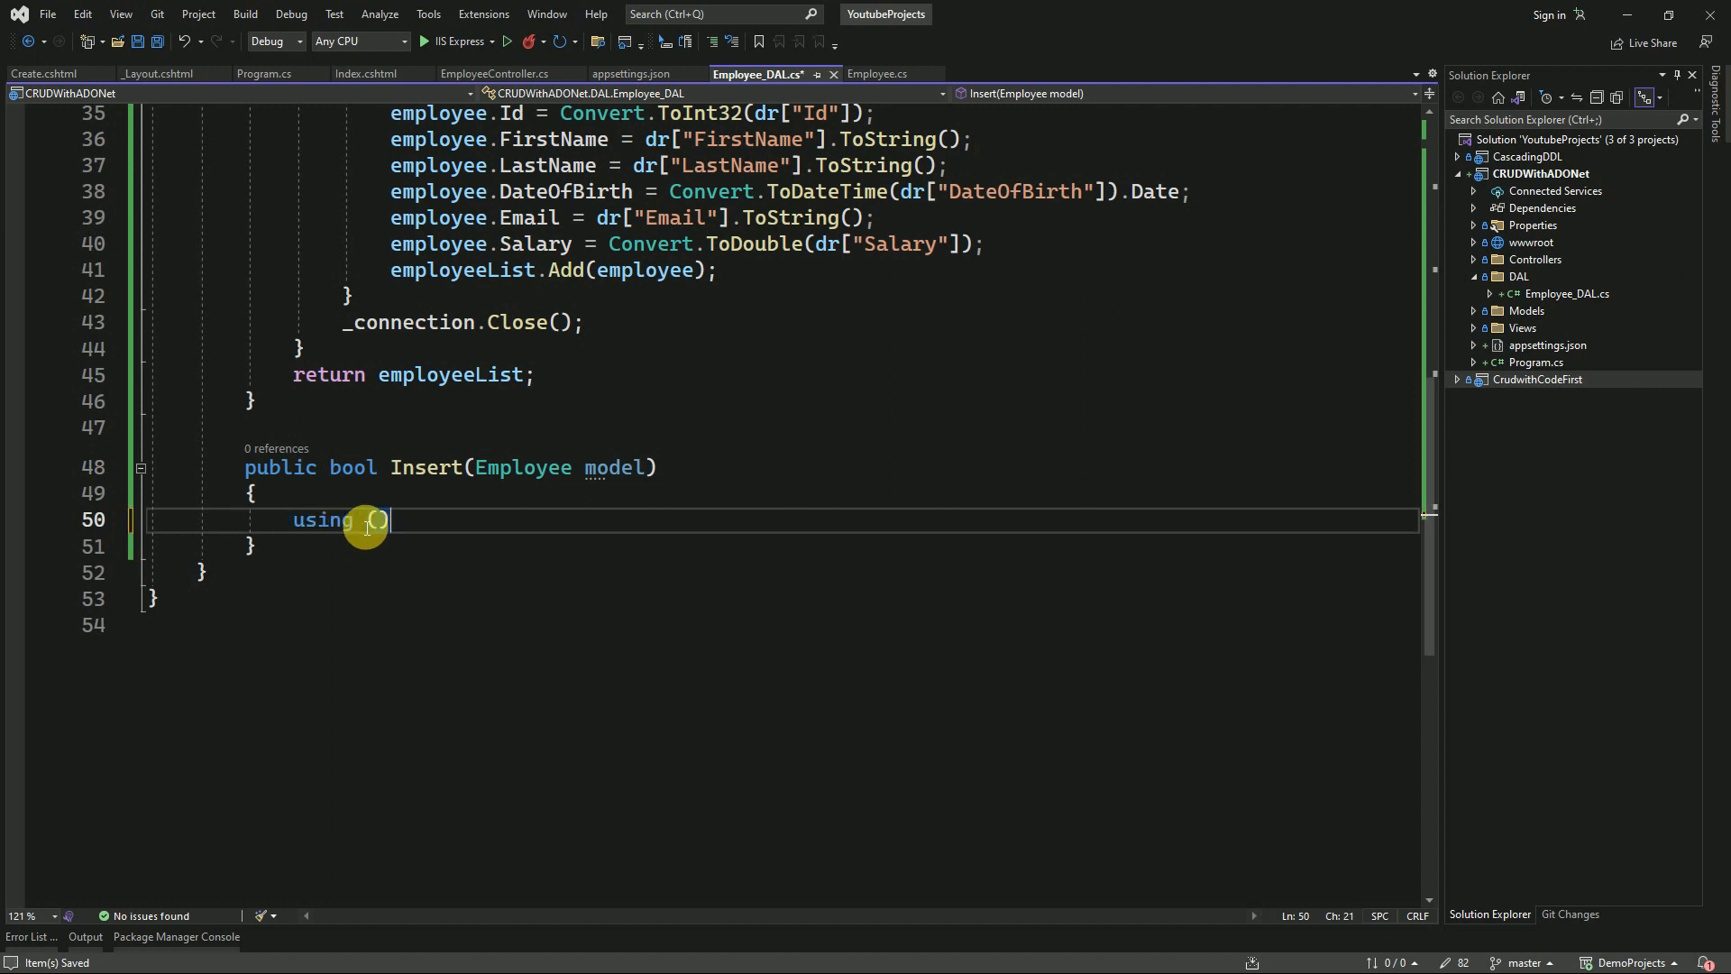
pyautogui.write('connection = new')
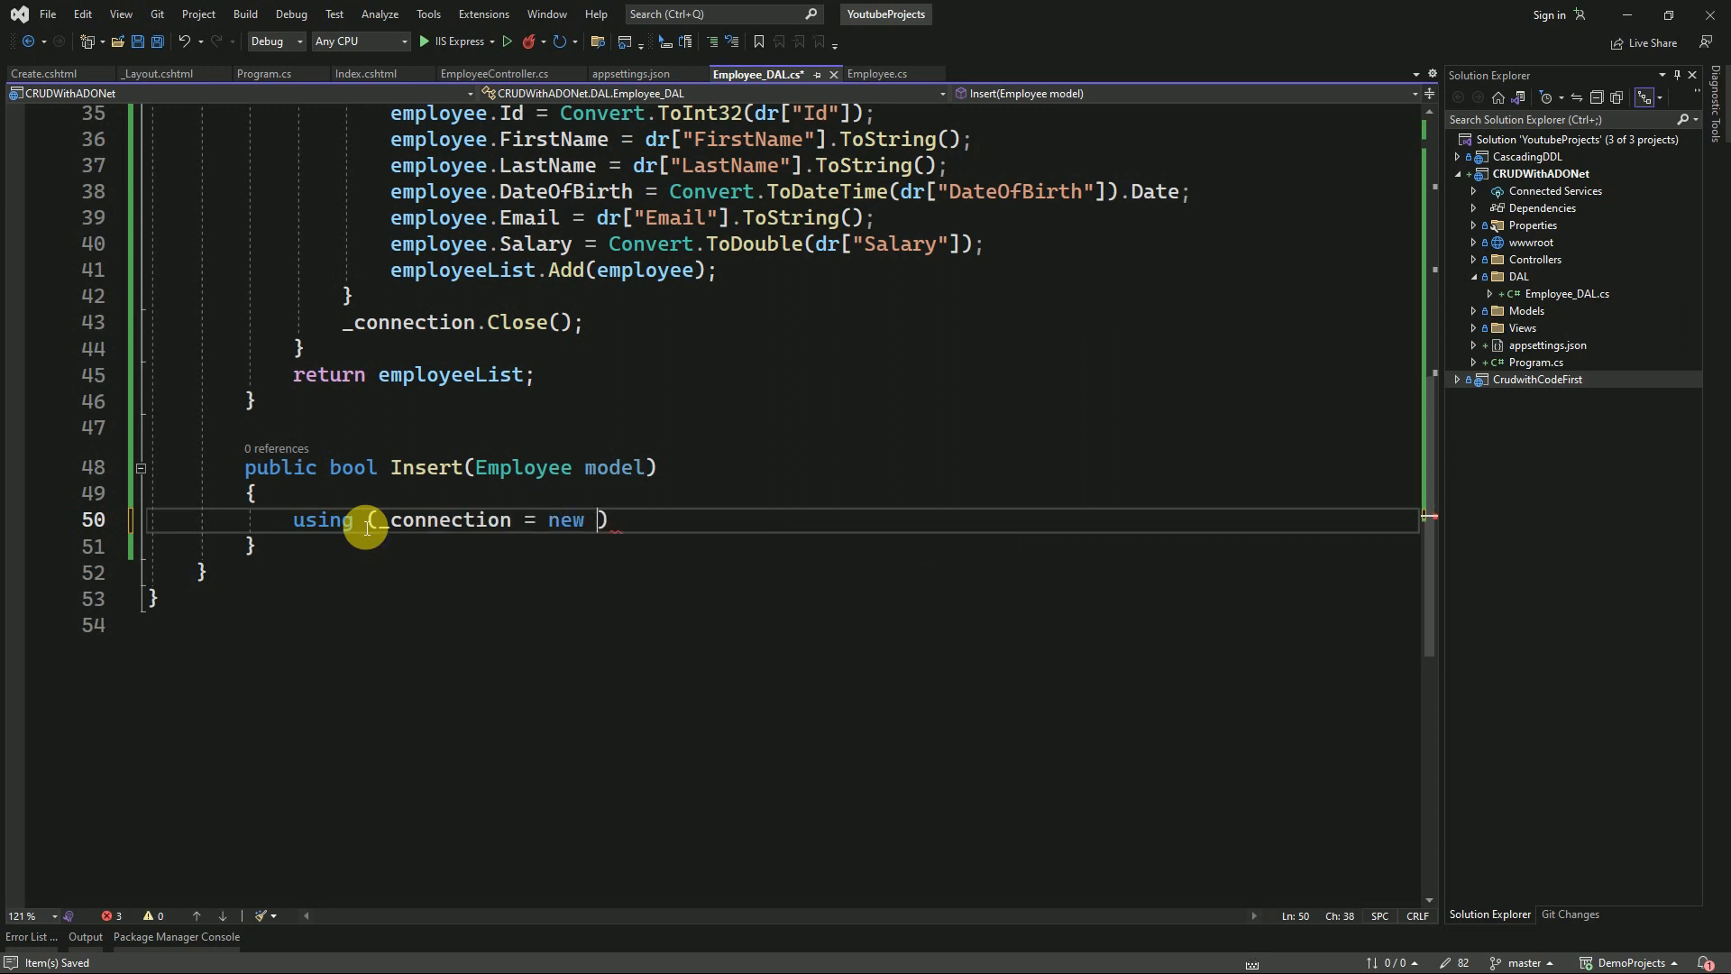
pyautogui.write('sql')
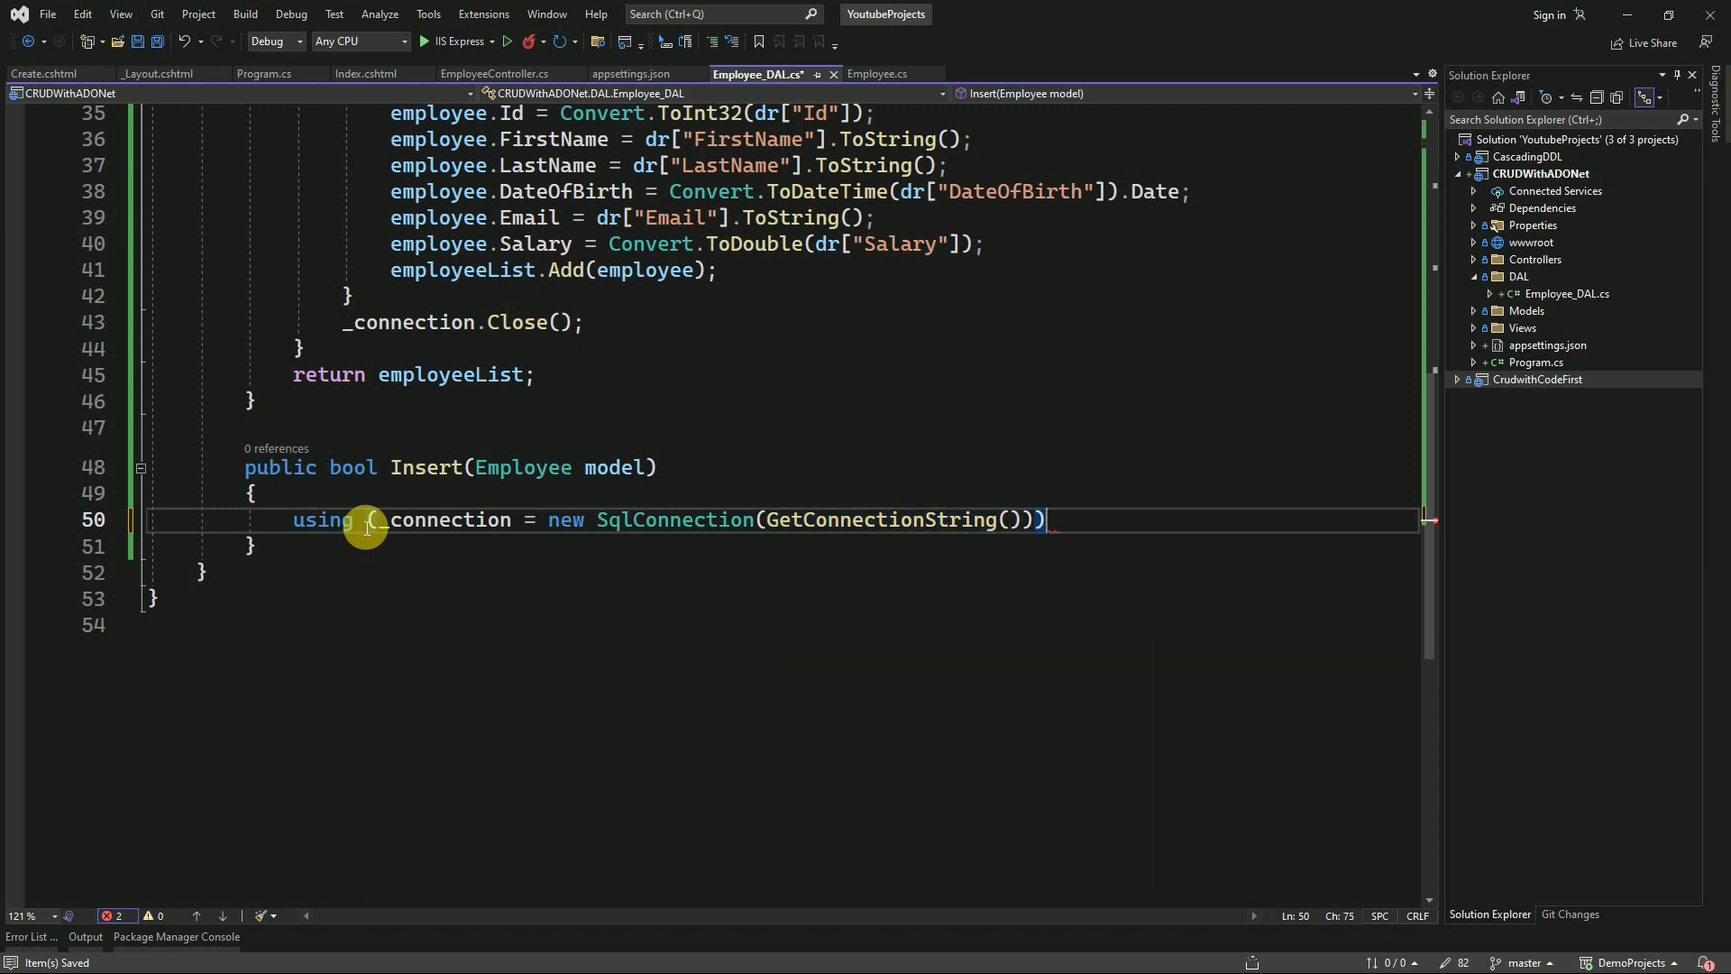
pyautogui.press('enter')
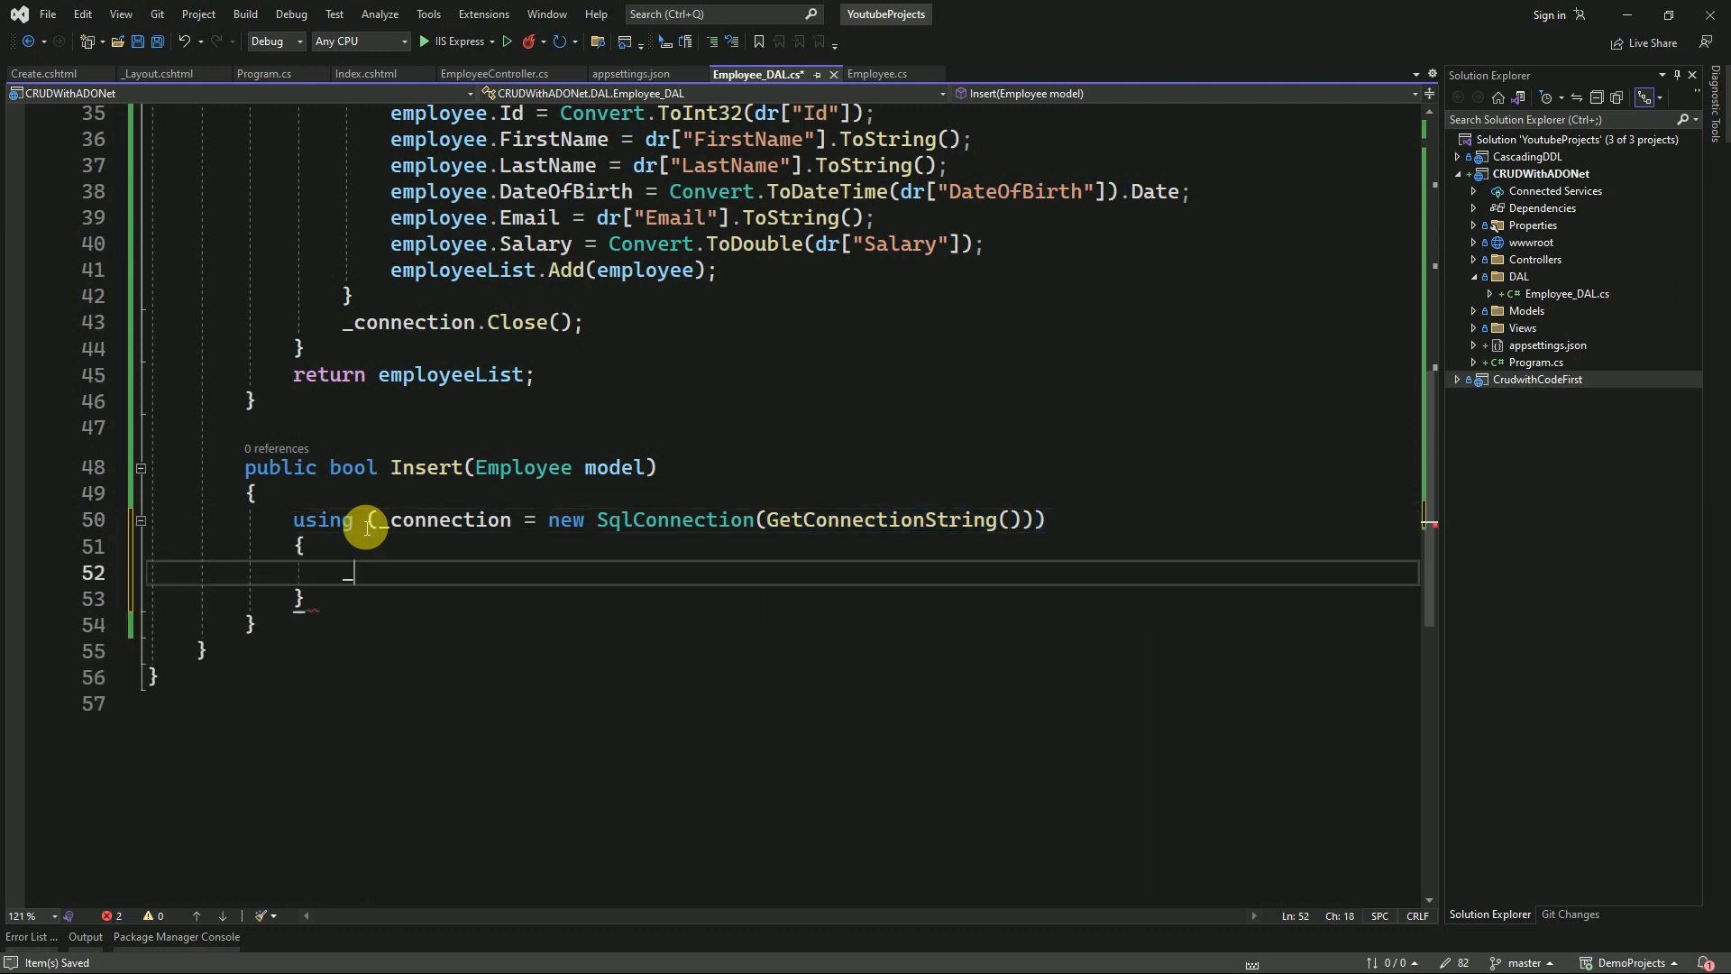
# - Set up _command with a stored-procedure CommandType and an empty CommandText
pyautogui.write('_command =')
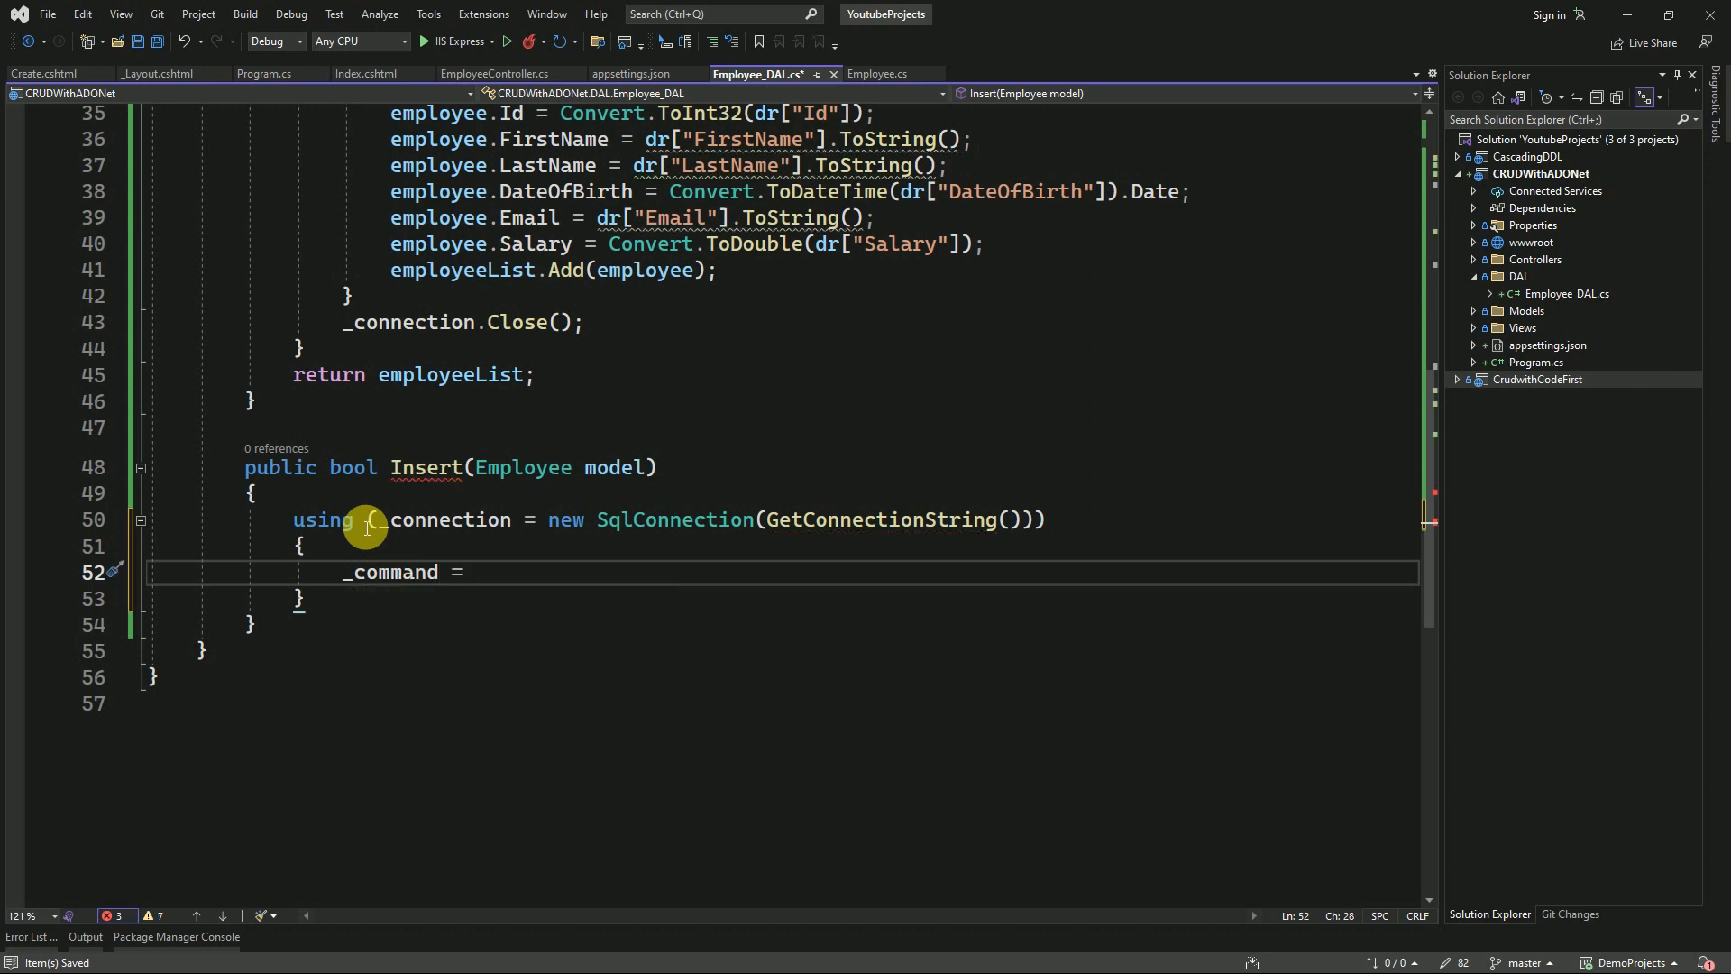
pyautogui.write('_connection.CreateCommand();')
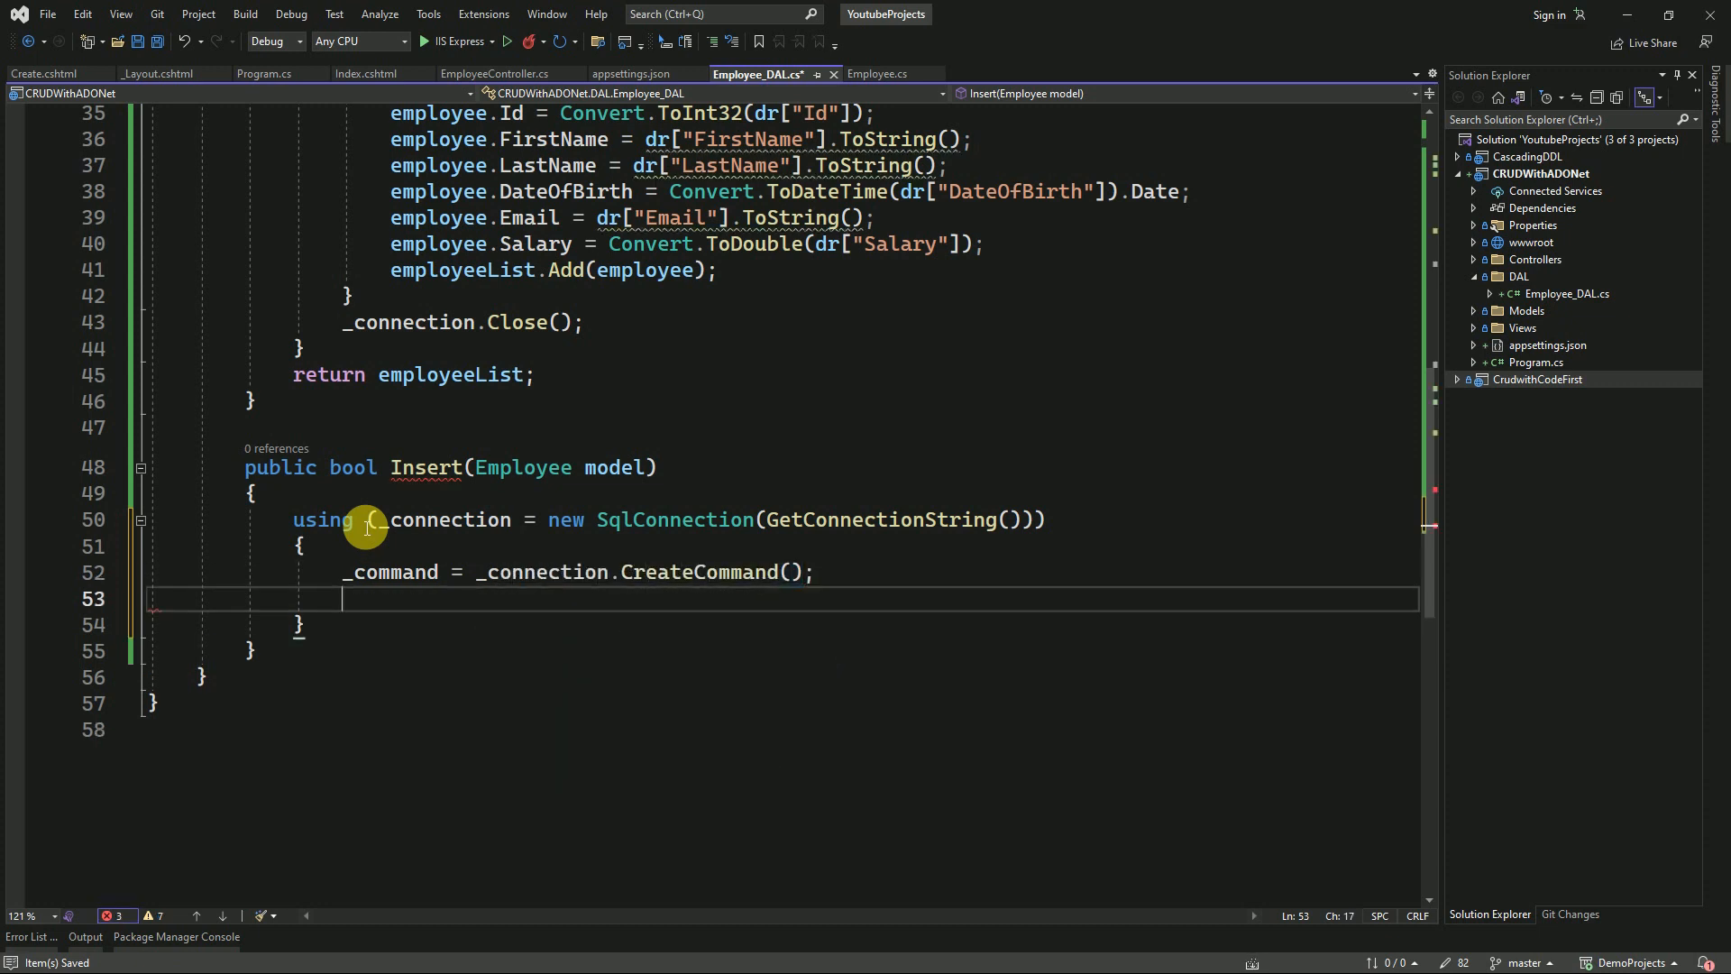
pyautogui.write('_command')
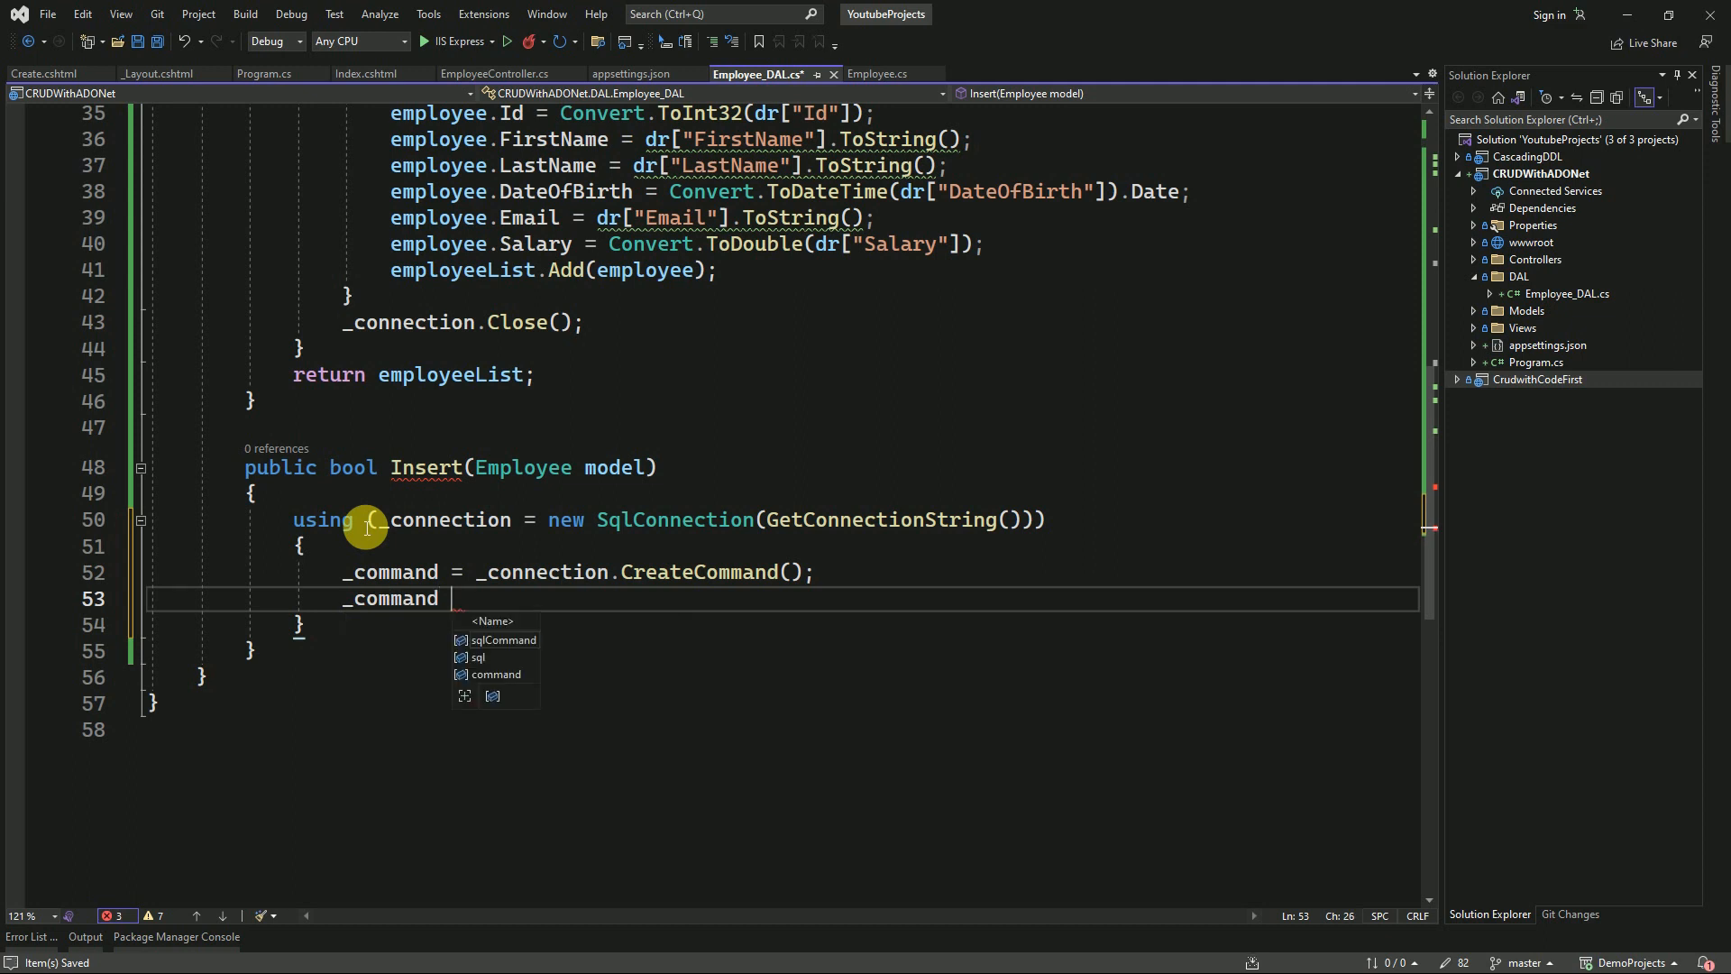
pyautogui.write('= com')
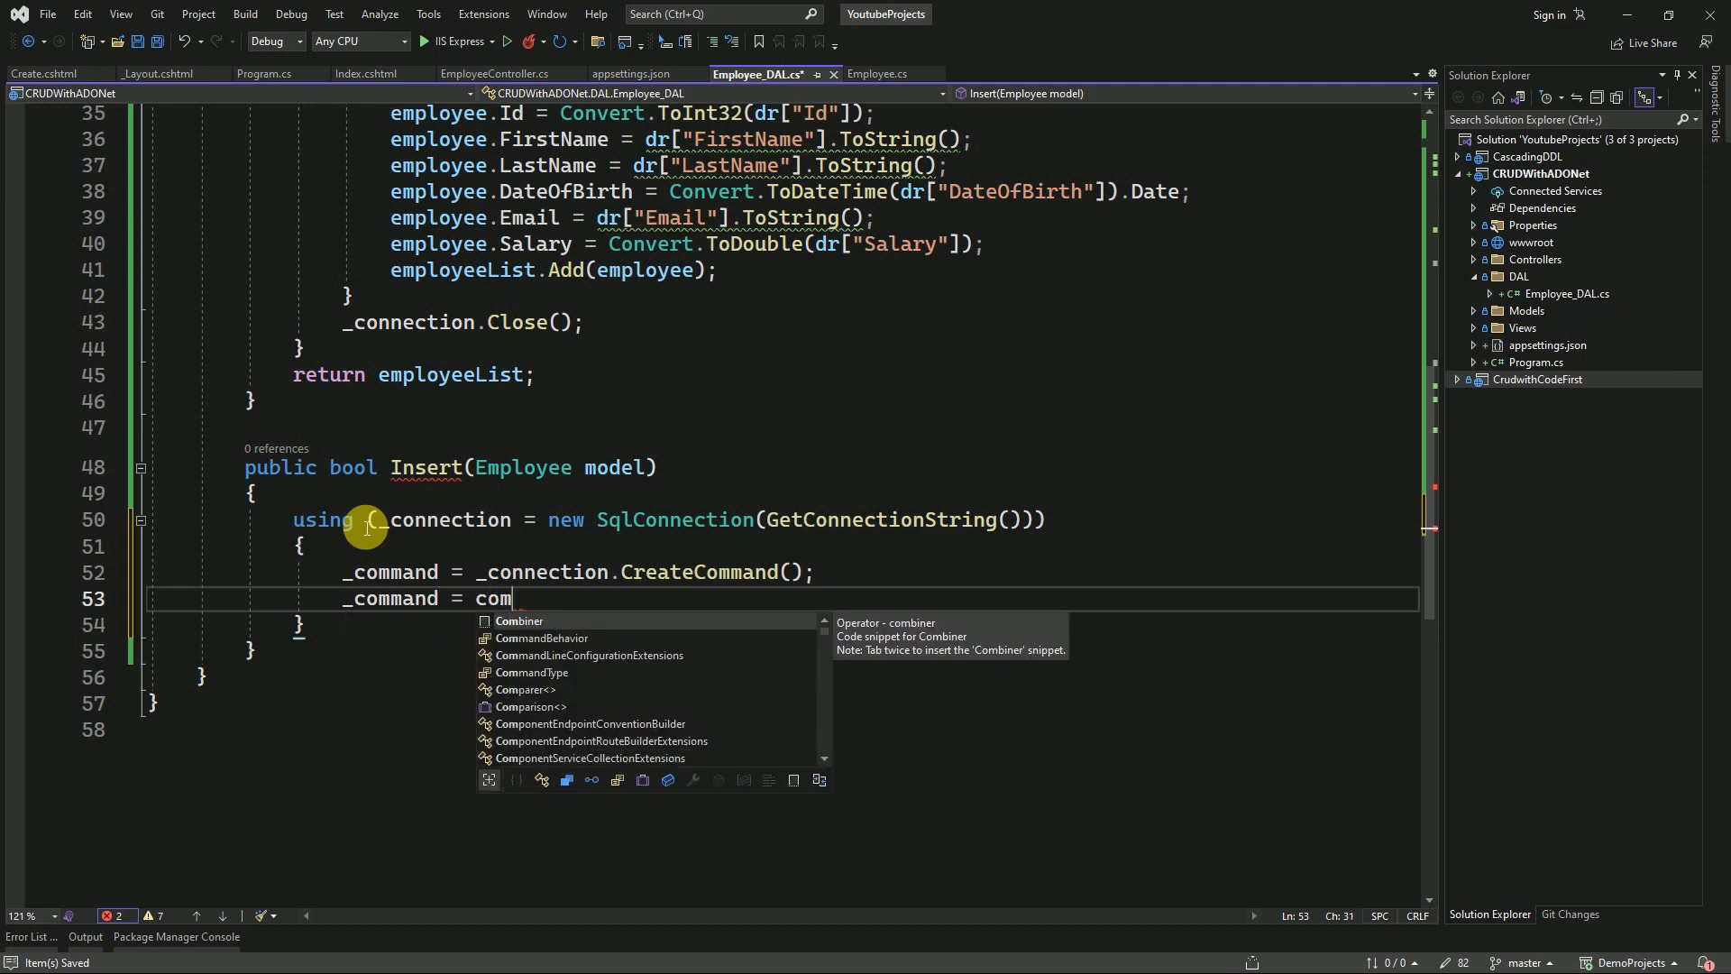
pyautogui.write('CommandType')
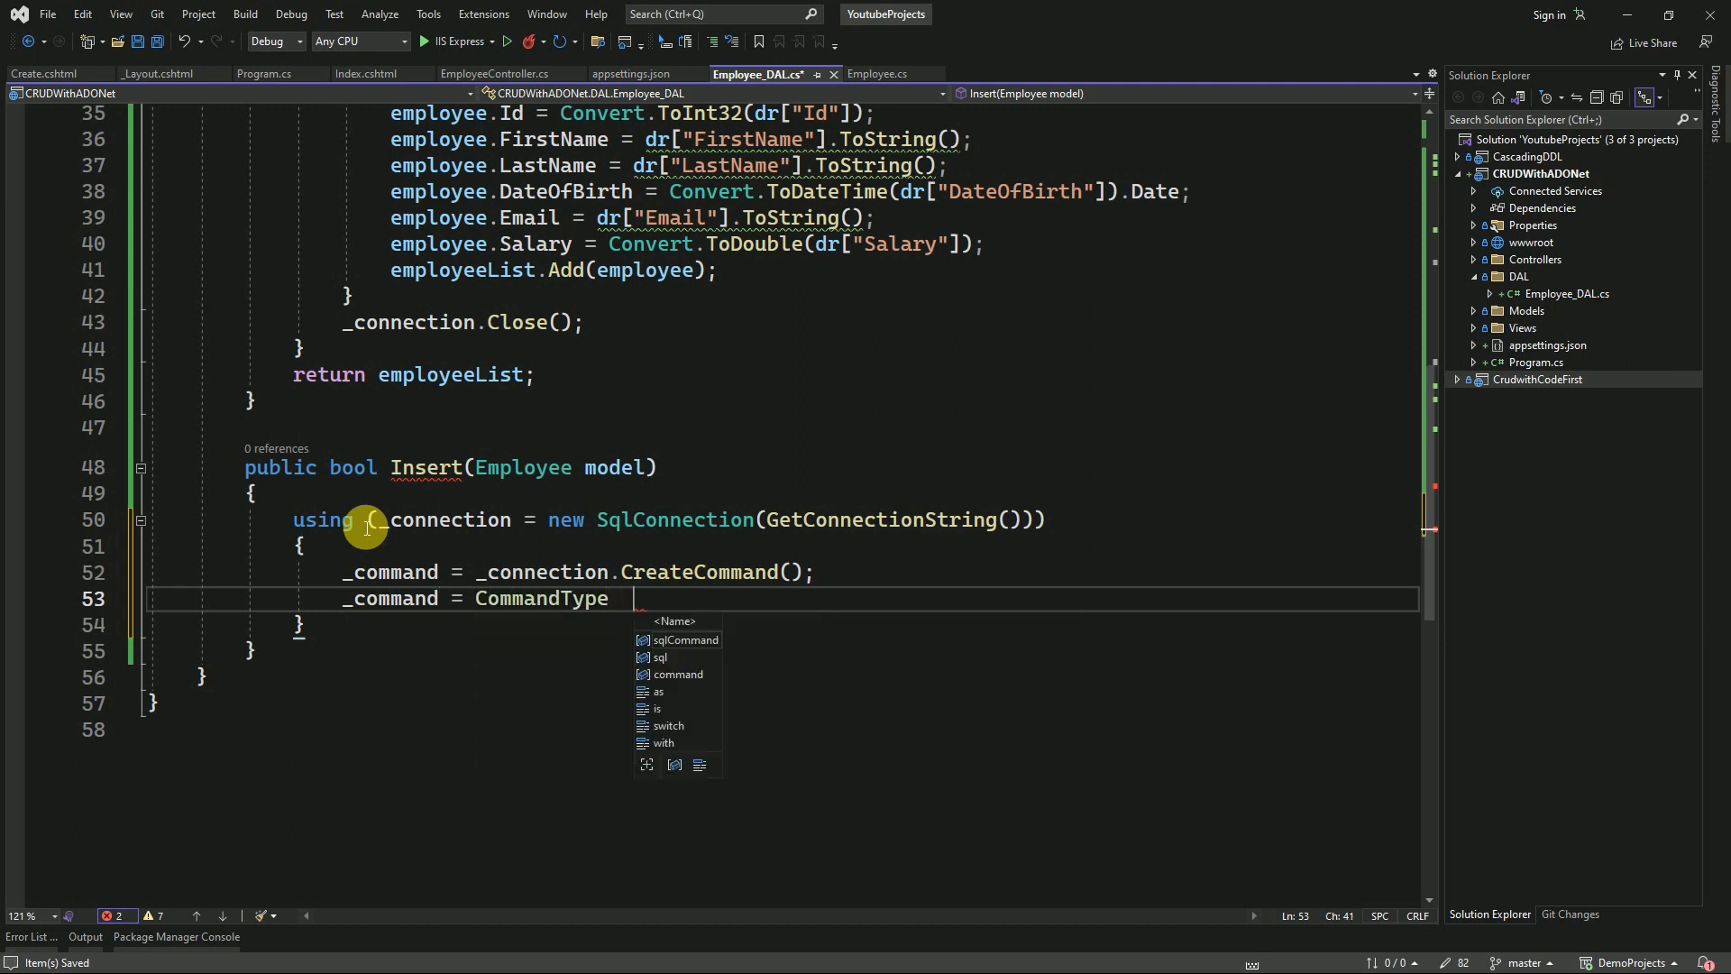
pyautogui.write('= CommandType.StoredProcedure;')
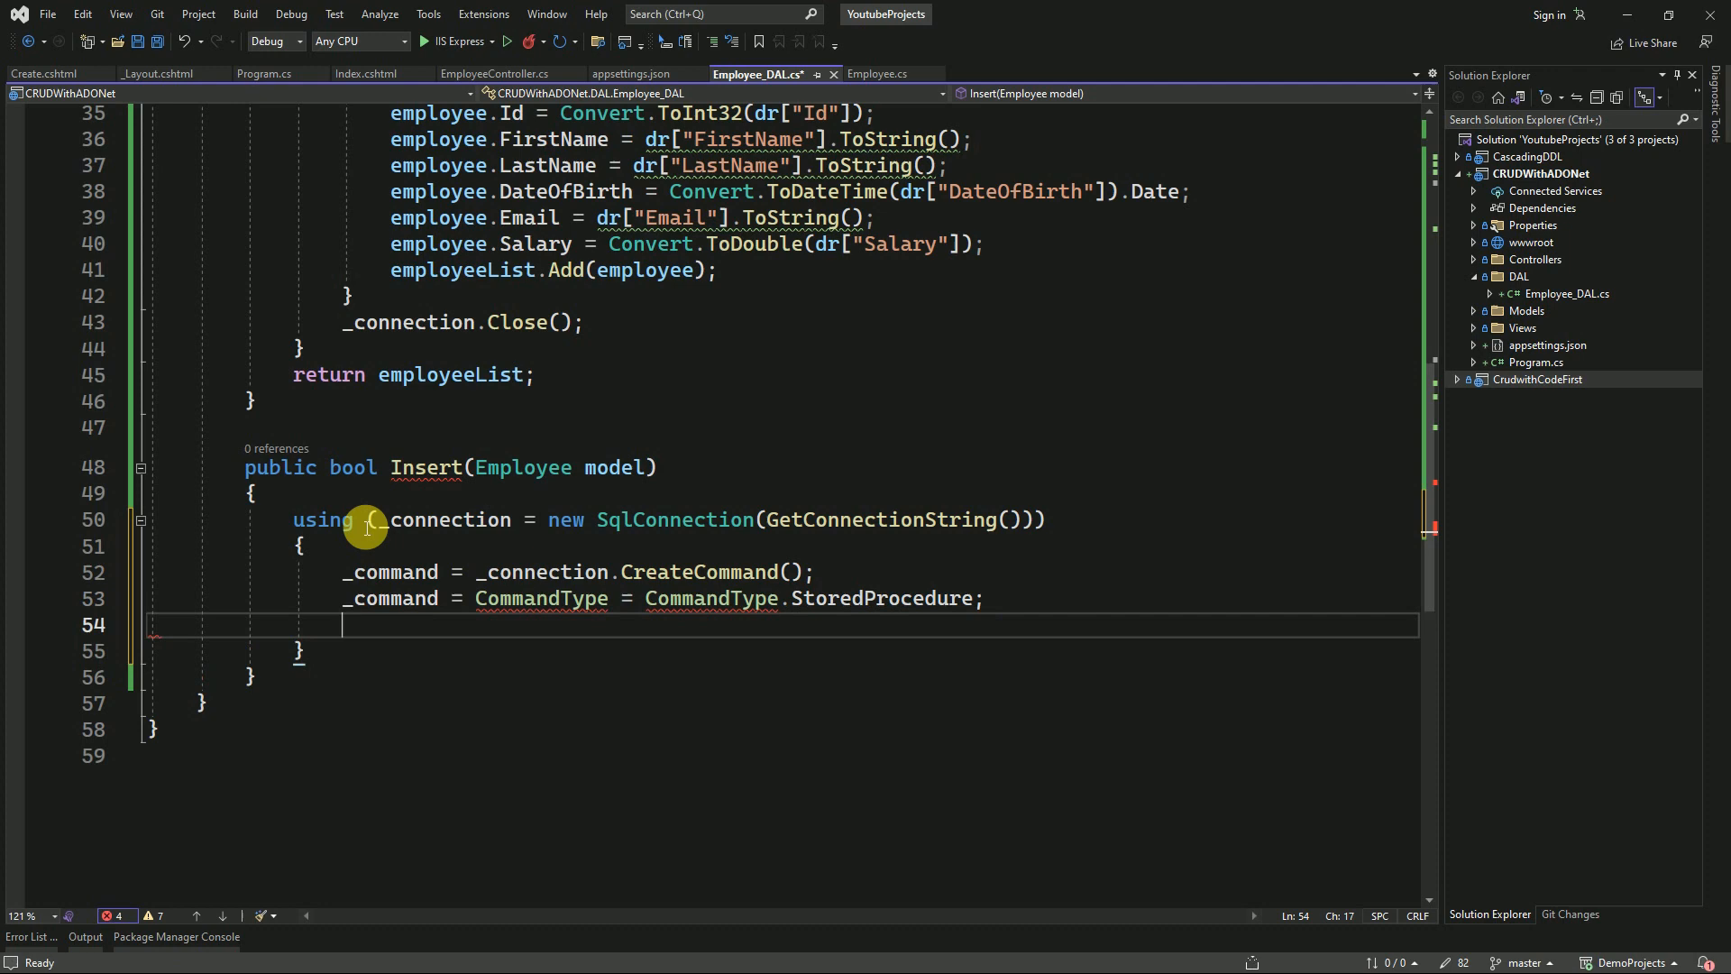
pyautogui.write('_co')
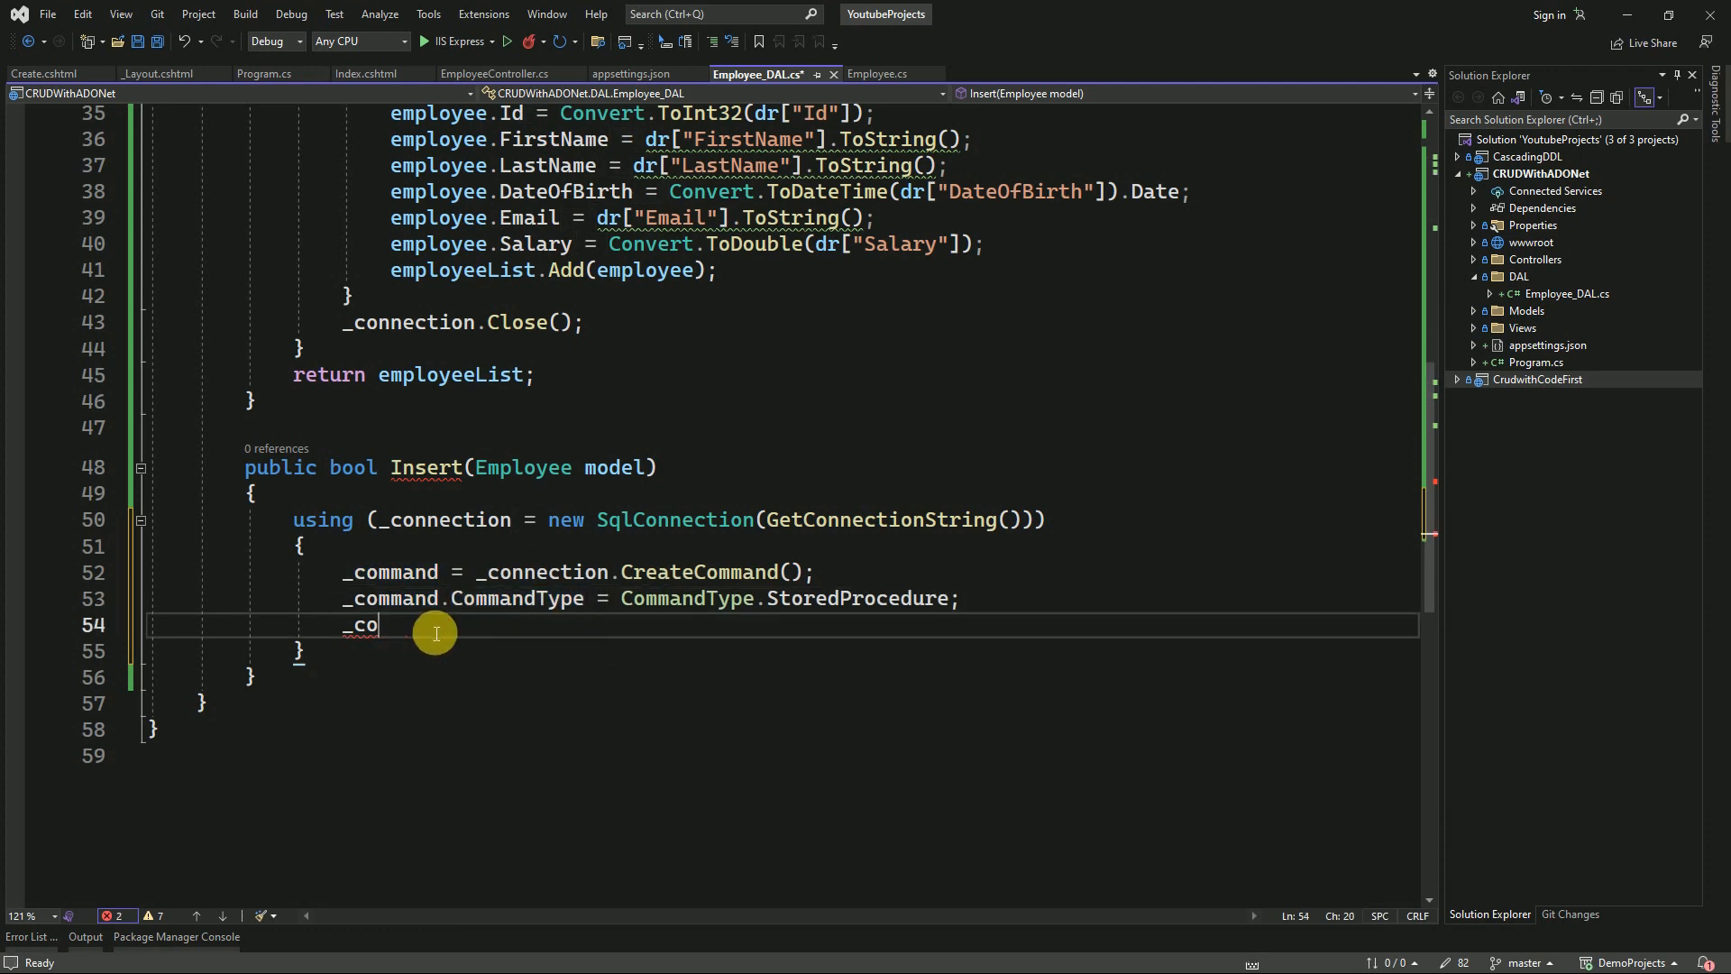
pyautogui.write('m')
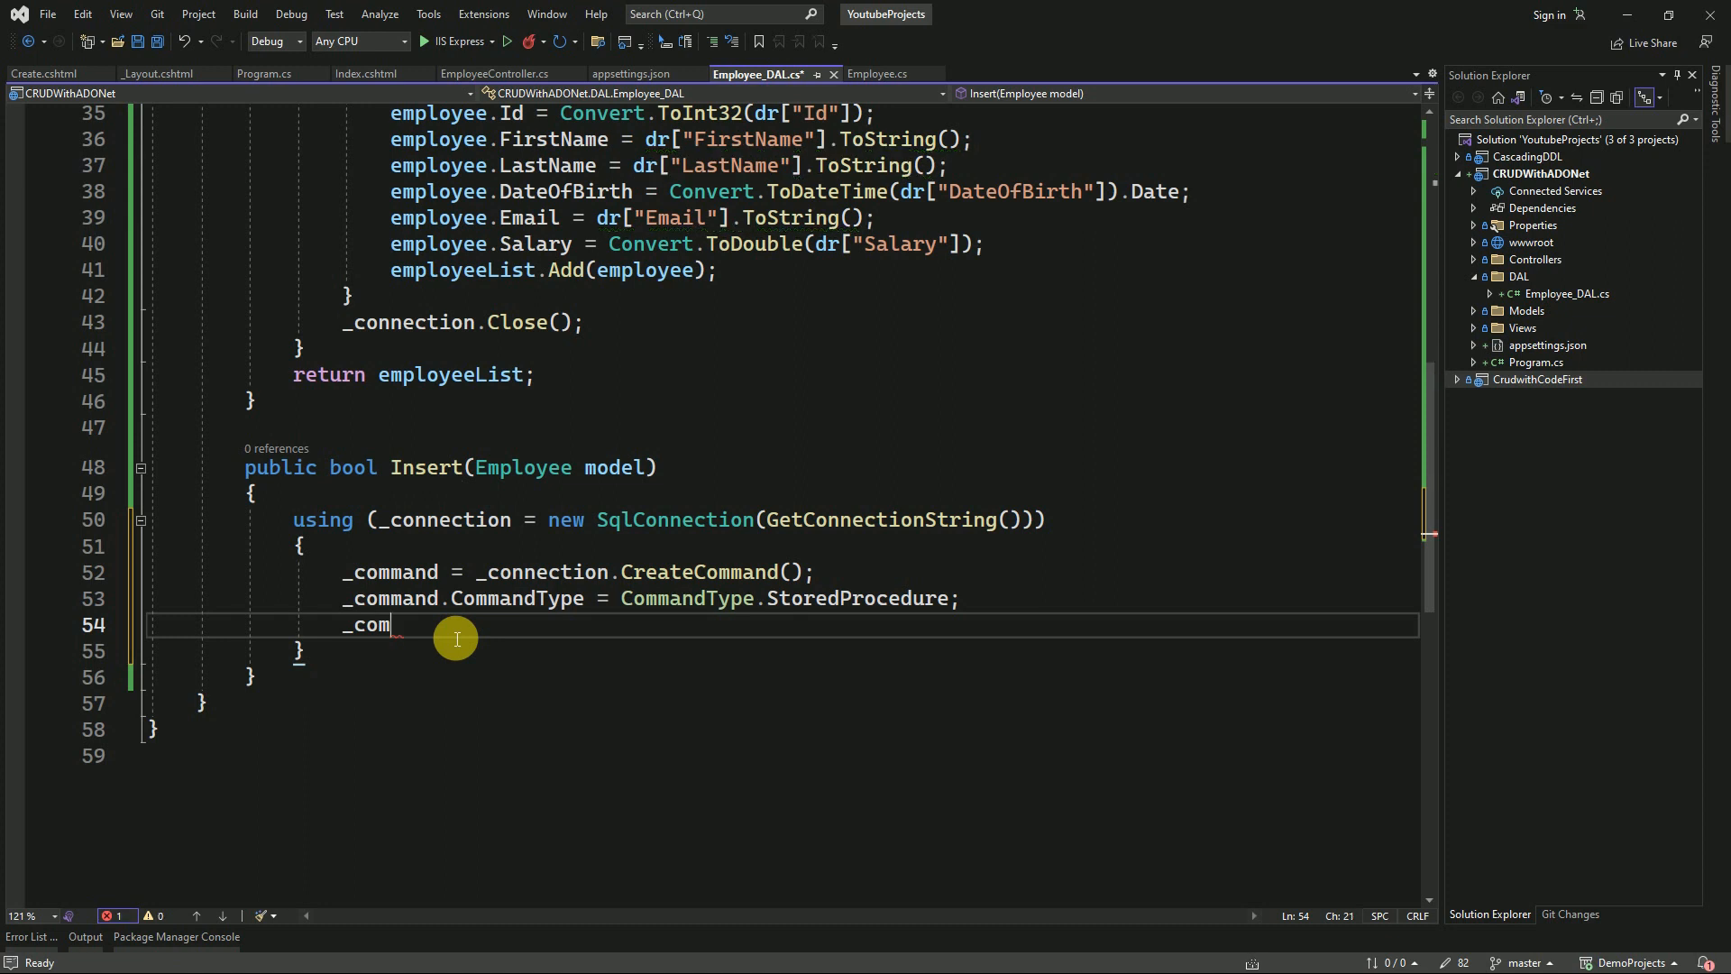
pyautogui.write('mand')
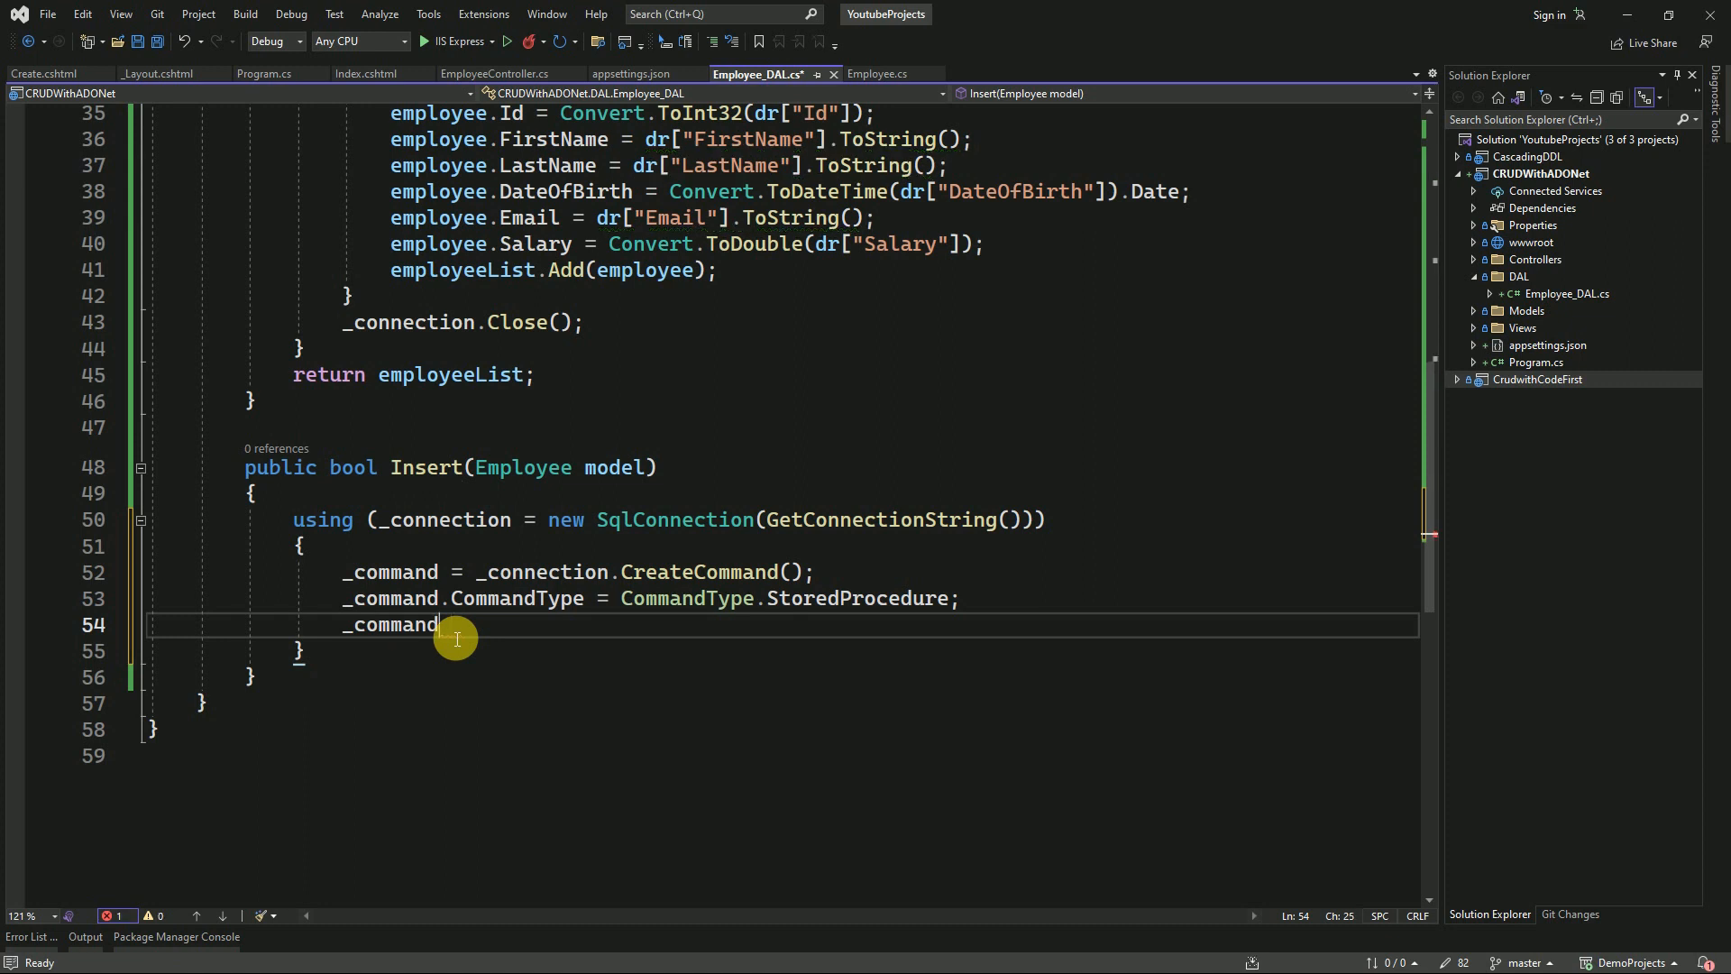
pyautogui.write('.CommandText')
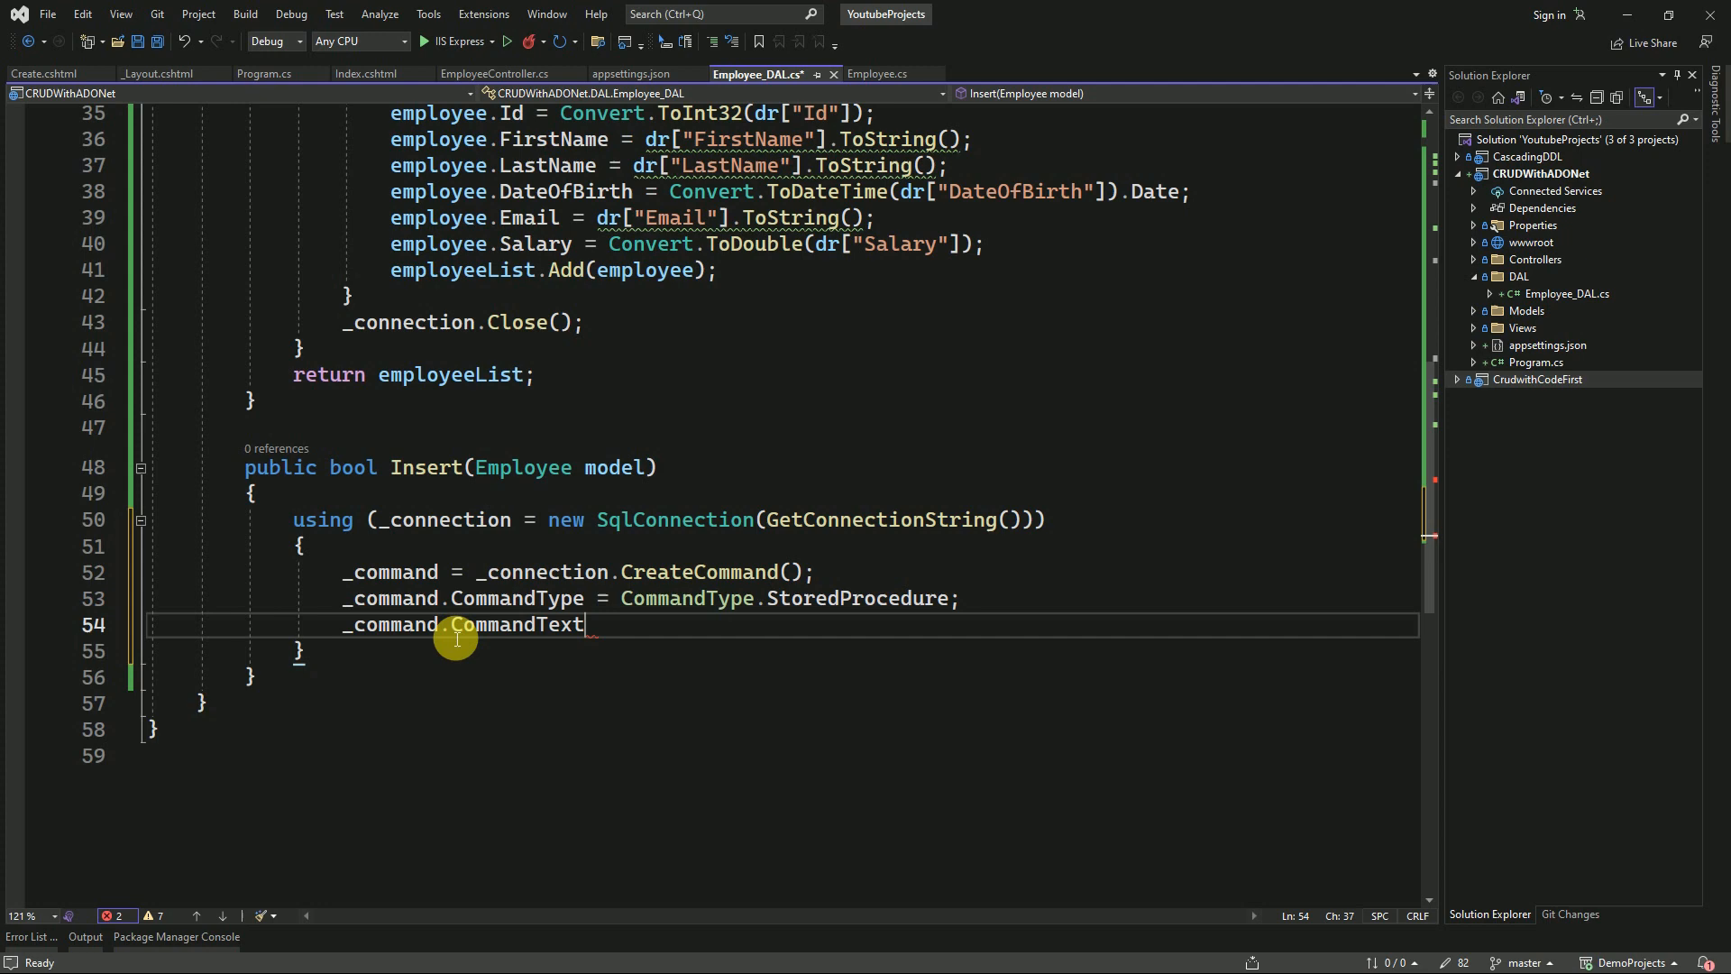
pyautogui.write('= "";')
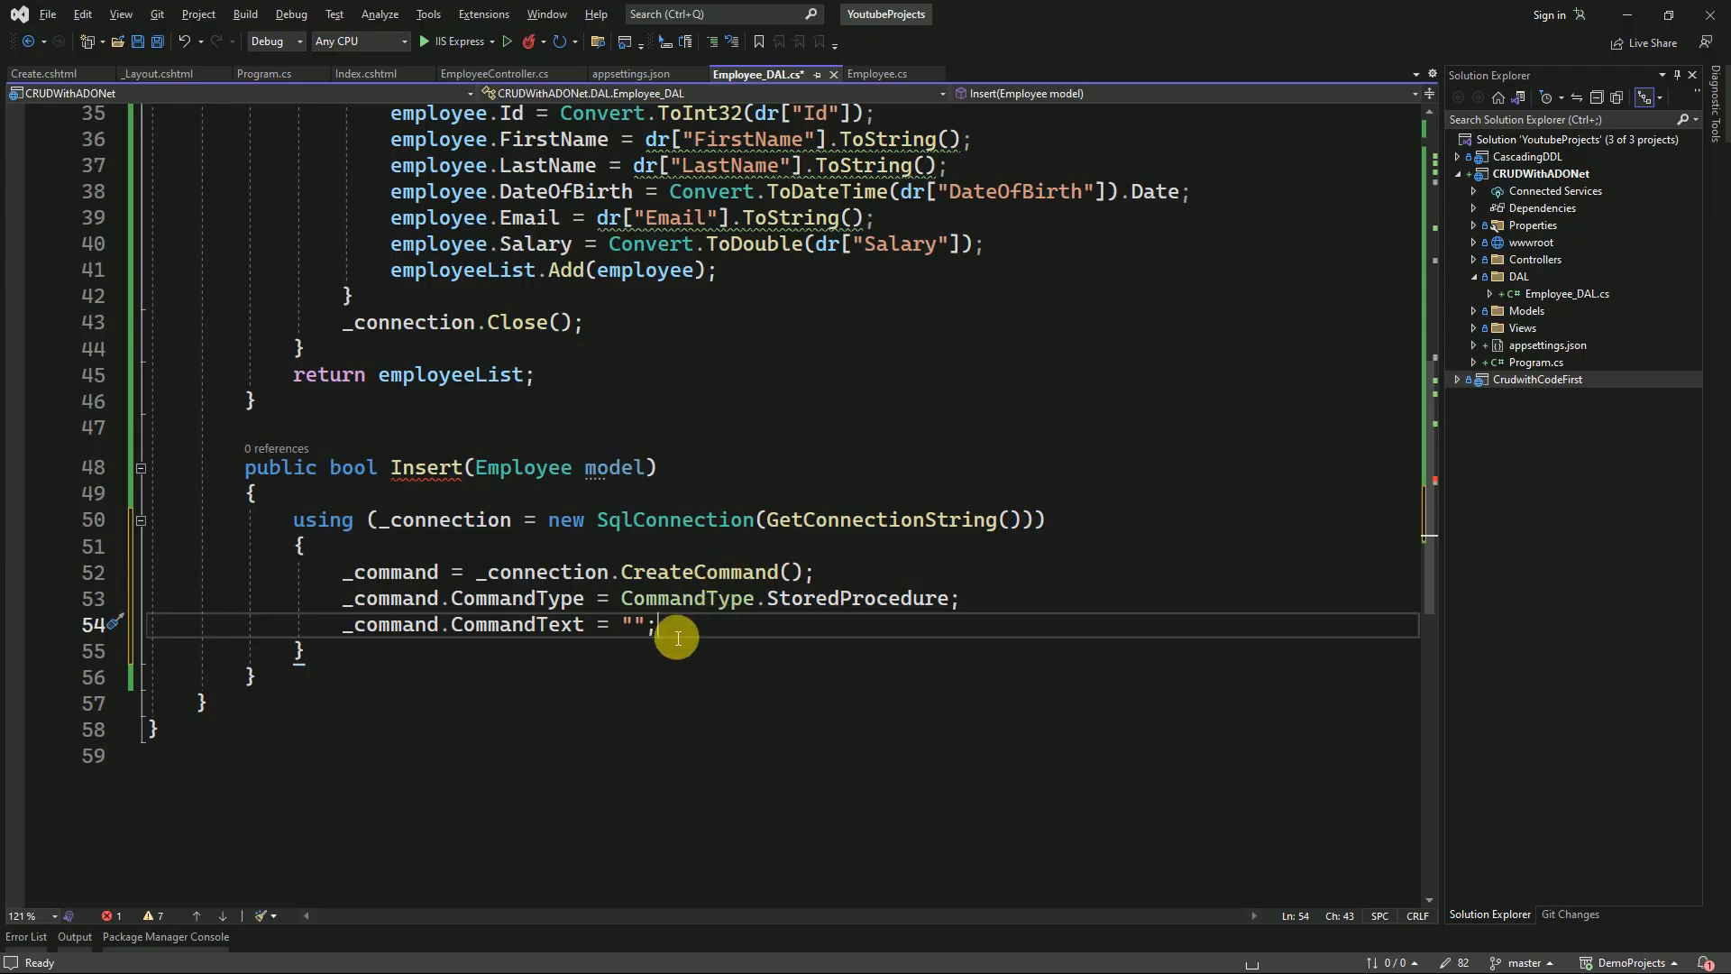
pyautogui.write('[DBO].[usp_Insert_Employee]')
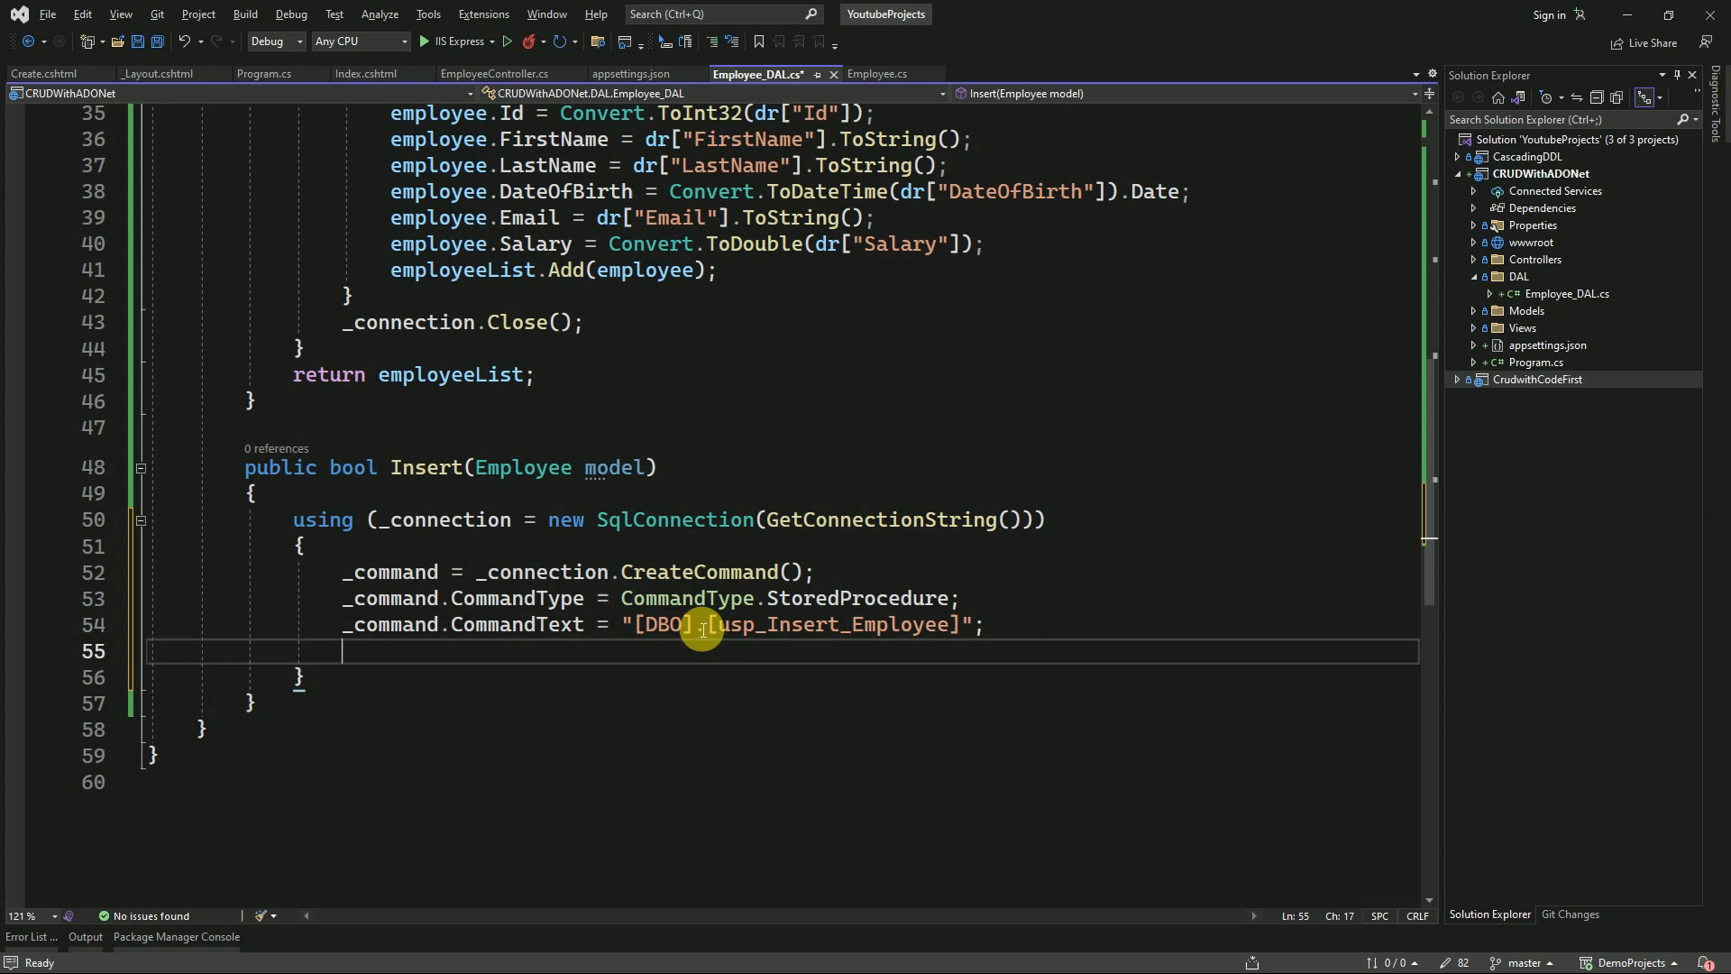
pyautogui.write('_command.pa')
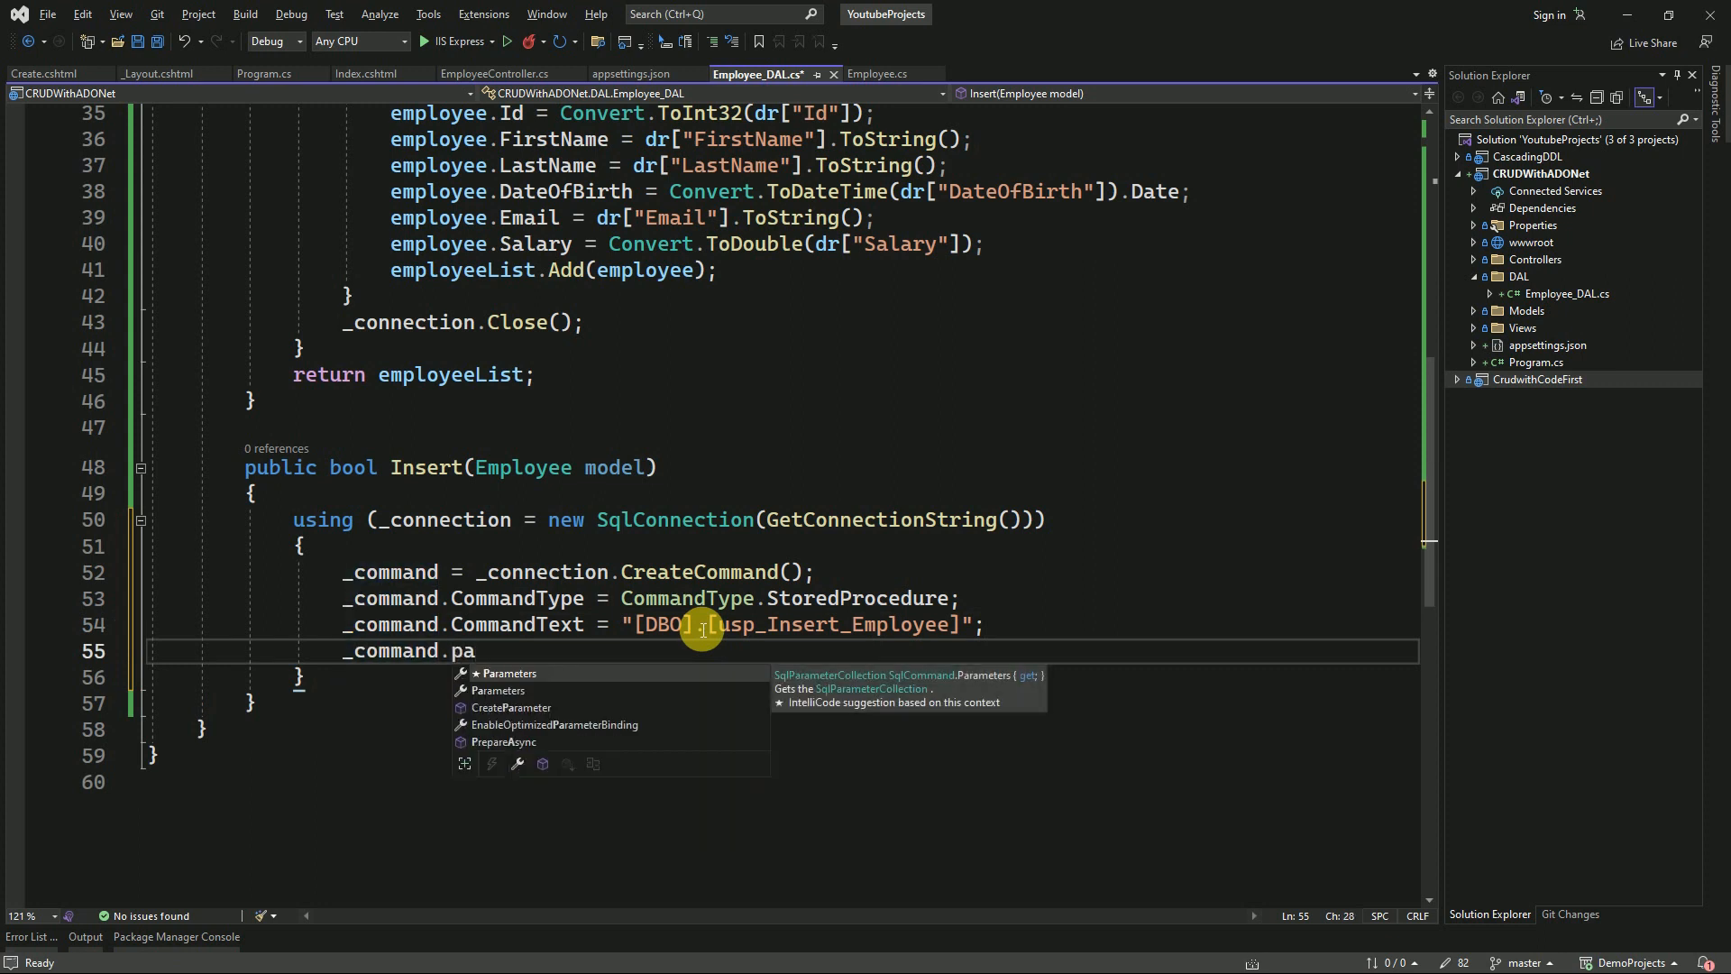
pyautogui.write('rameters.ad')
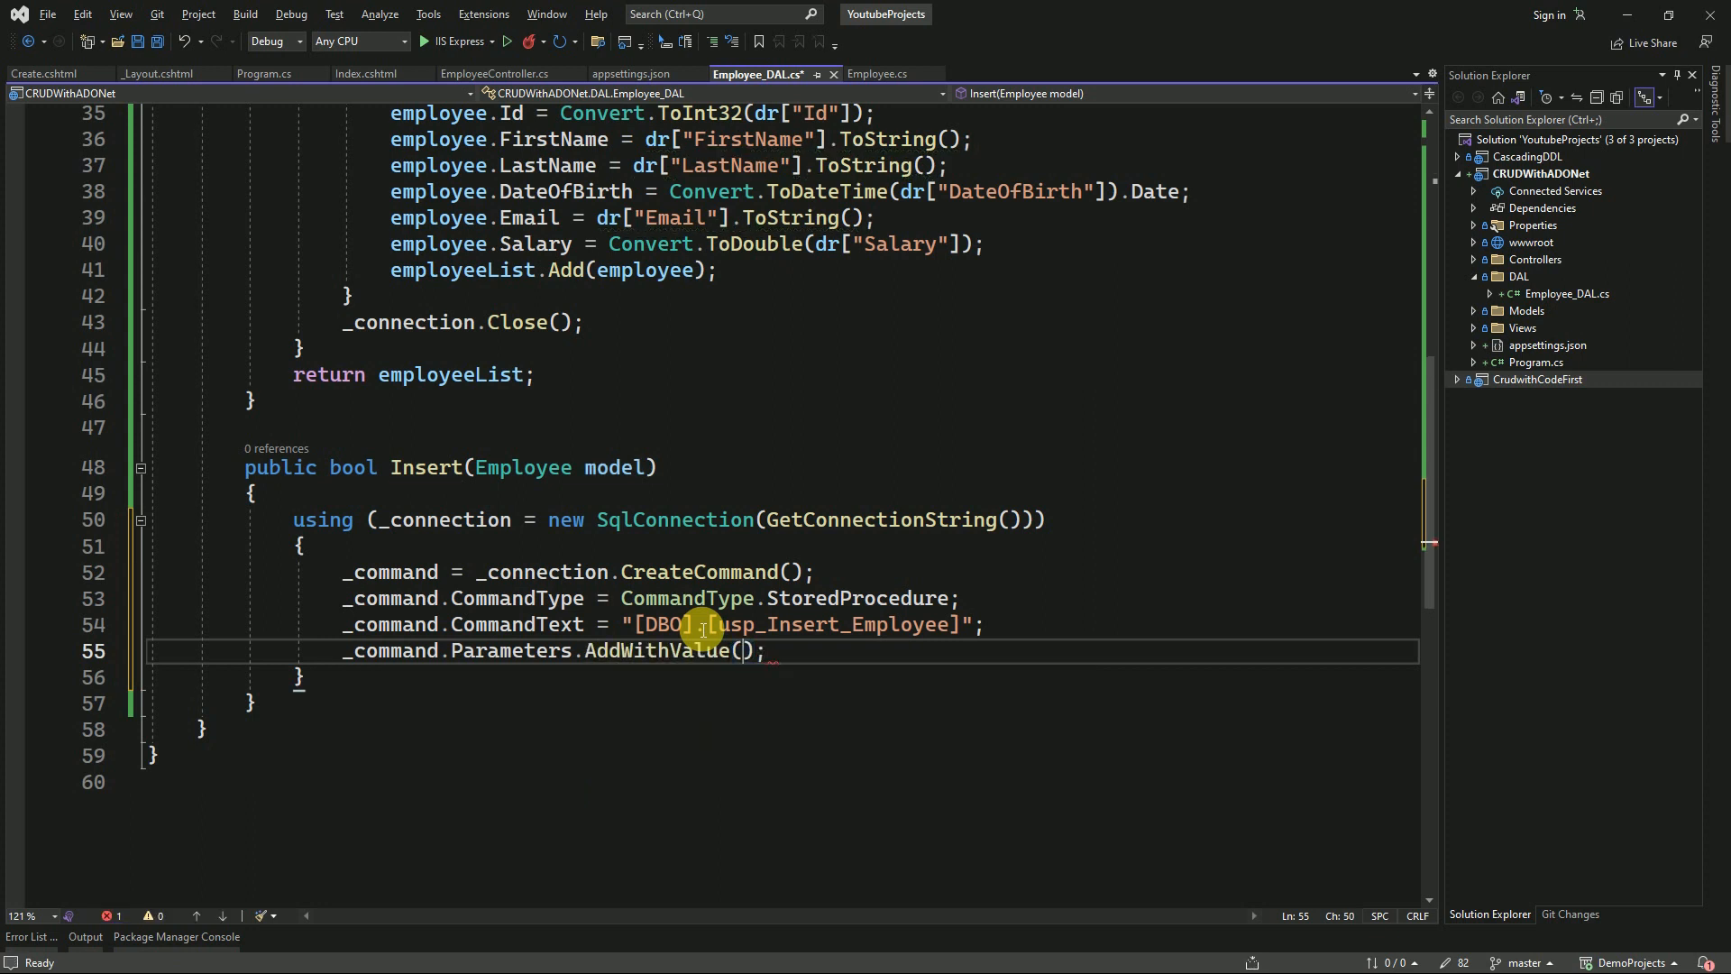
pyautogui.write('""')
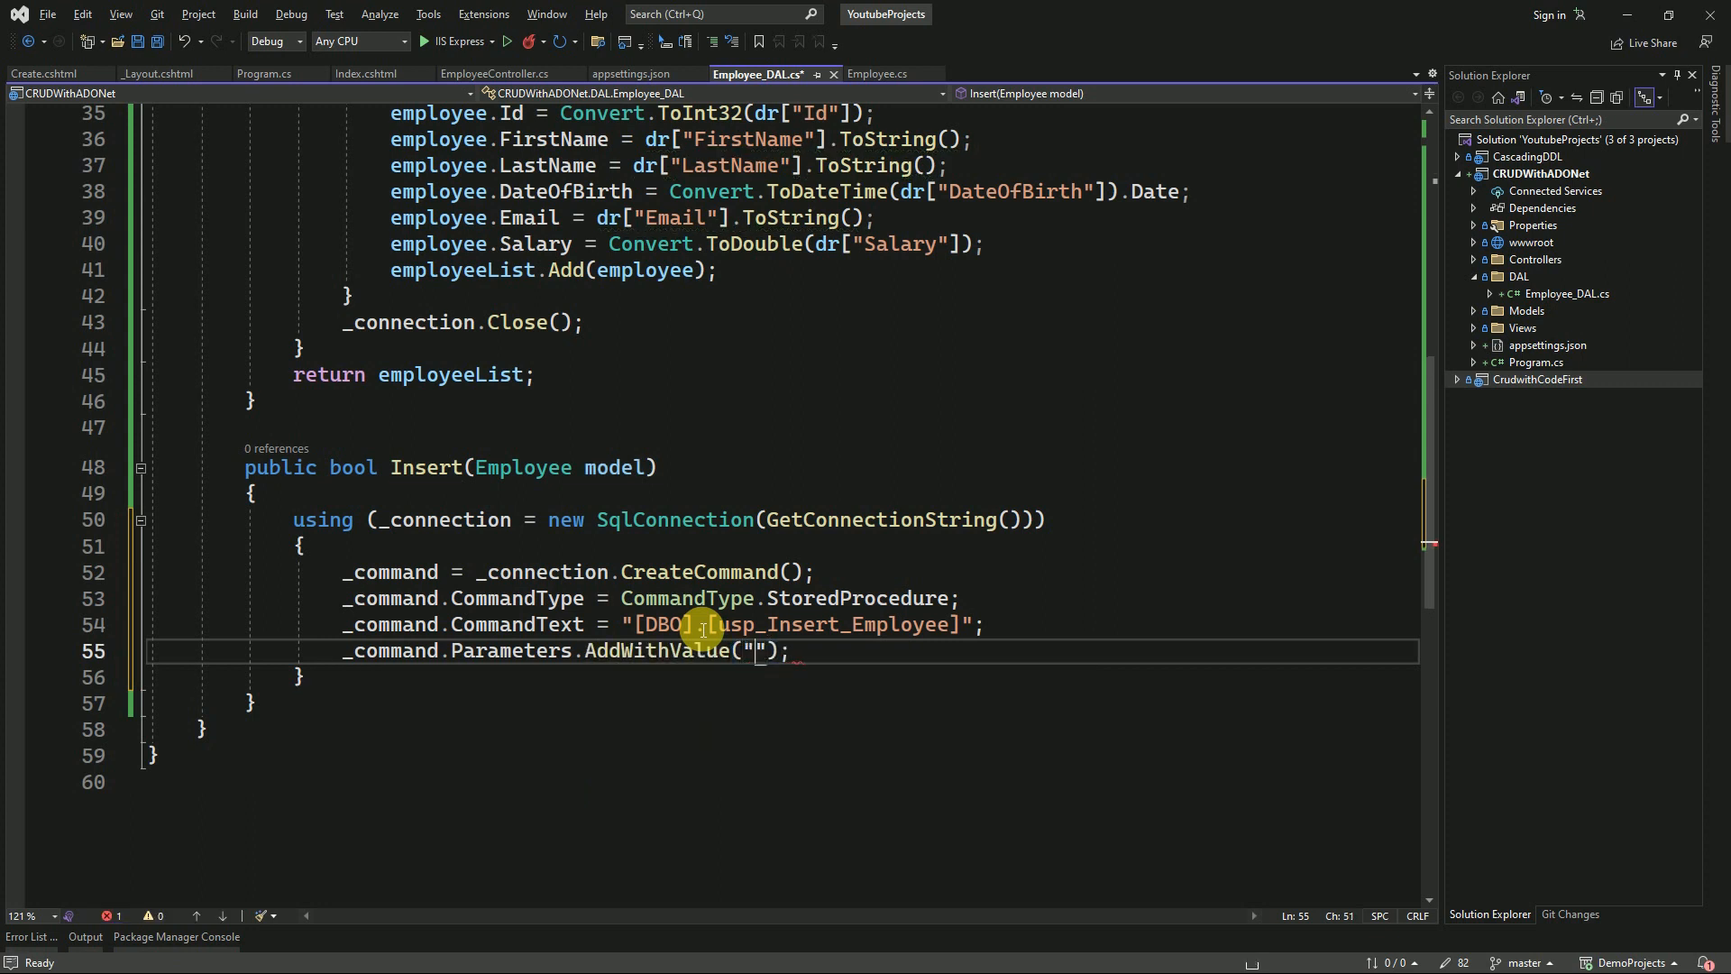
pyautogui.write('@Fi')
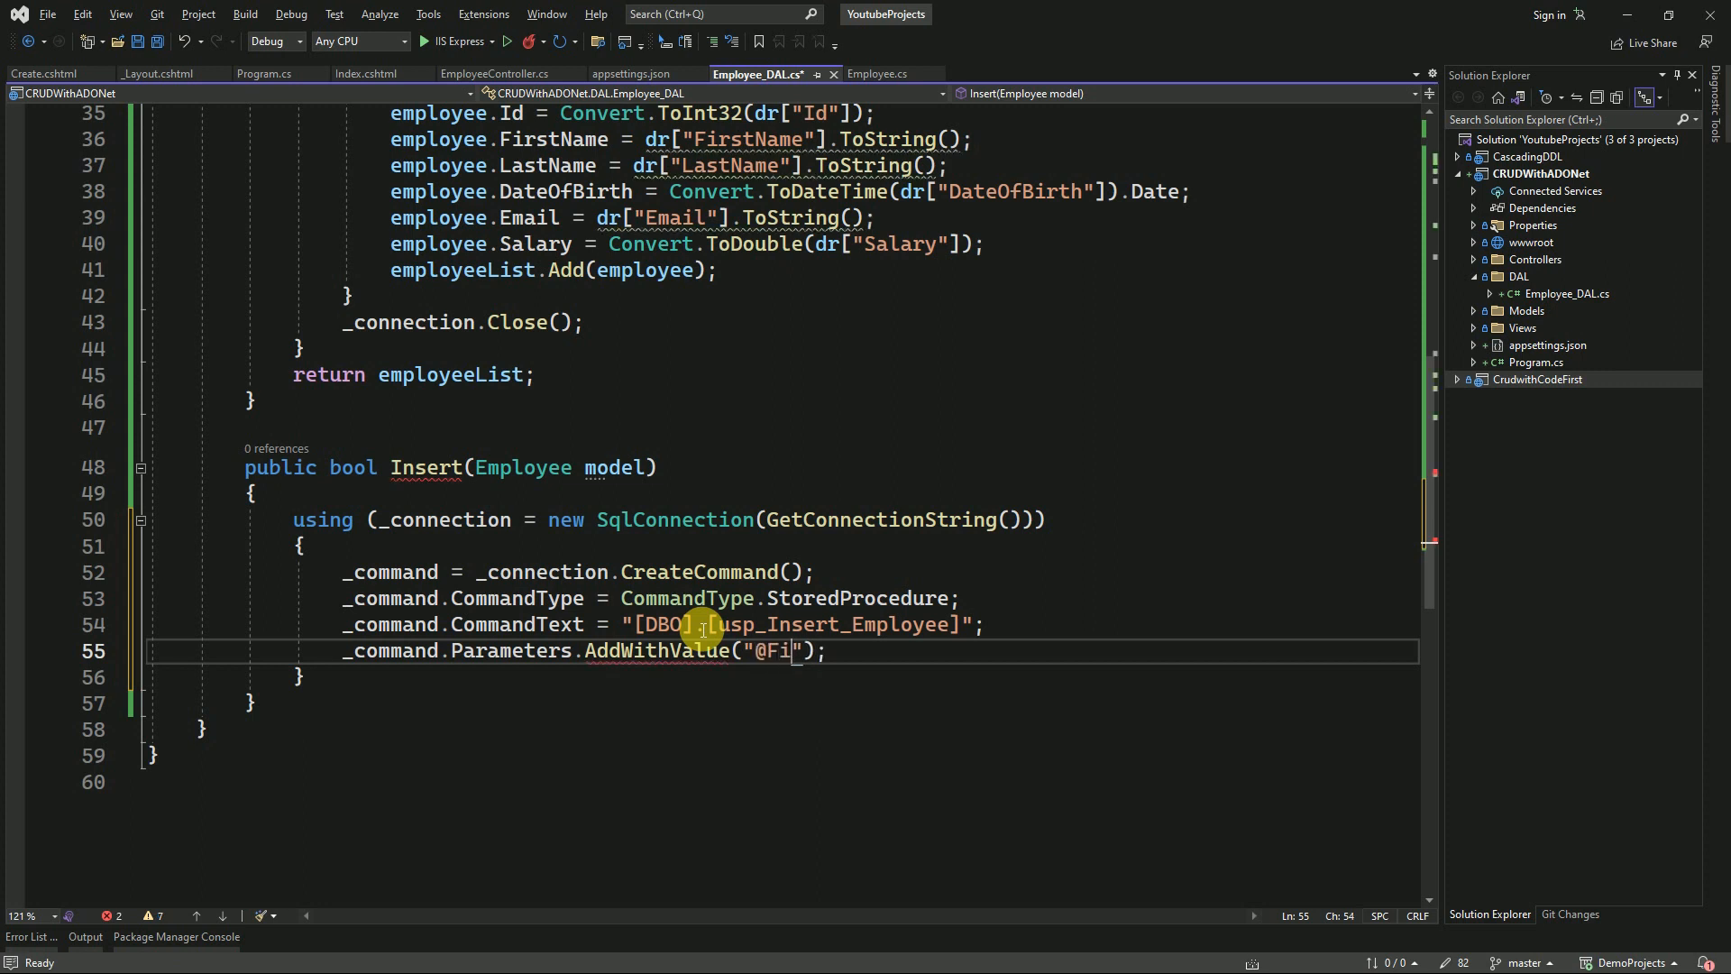
pyautogui.write('rstName')
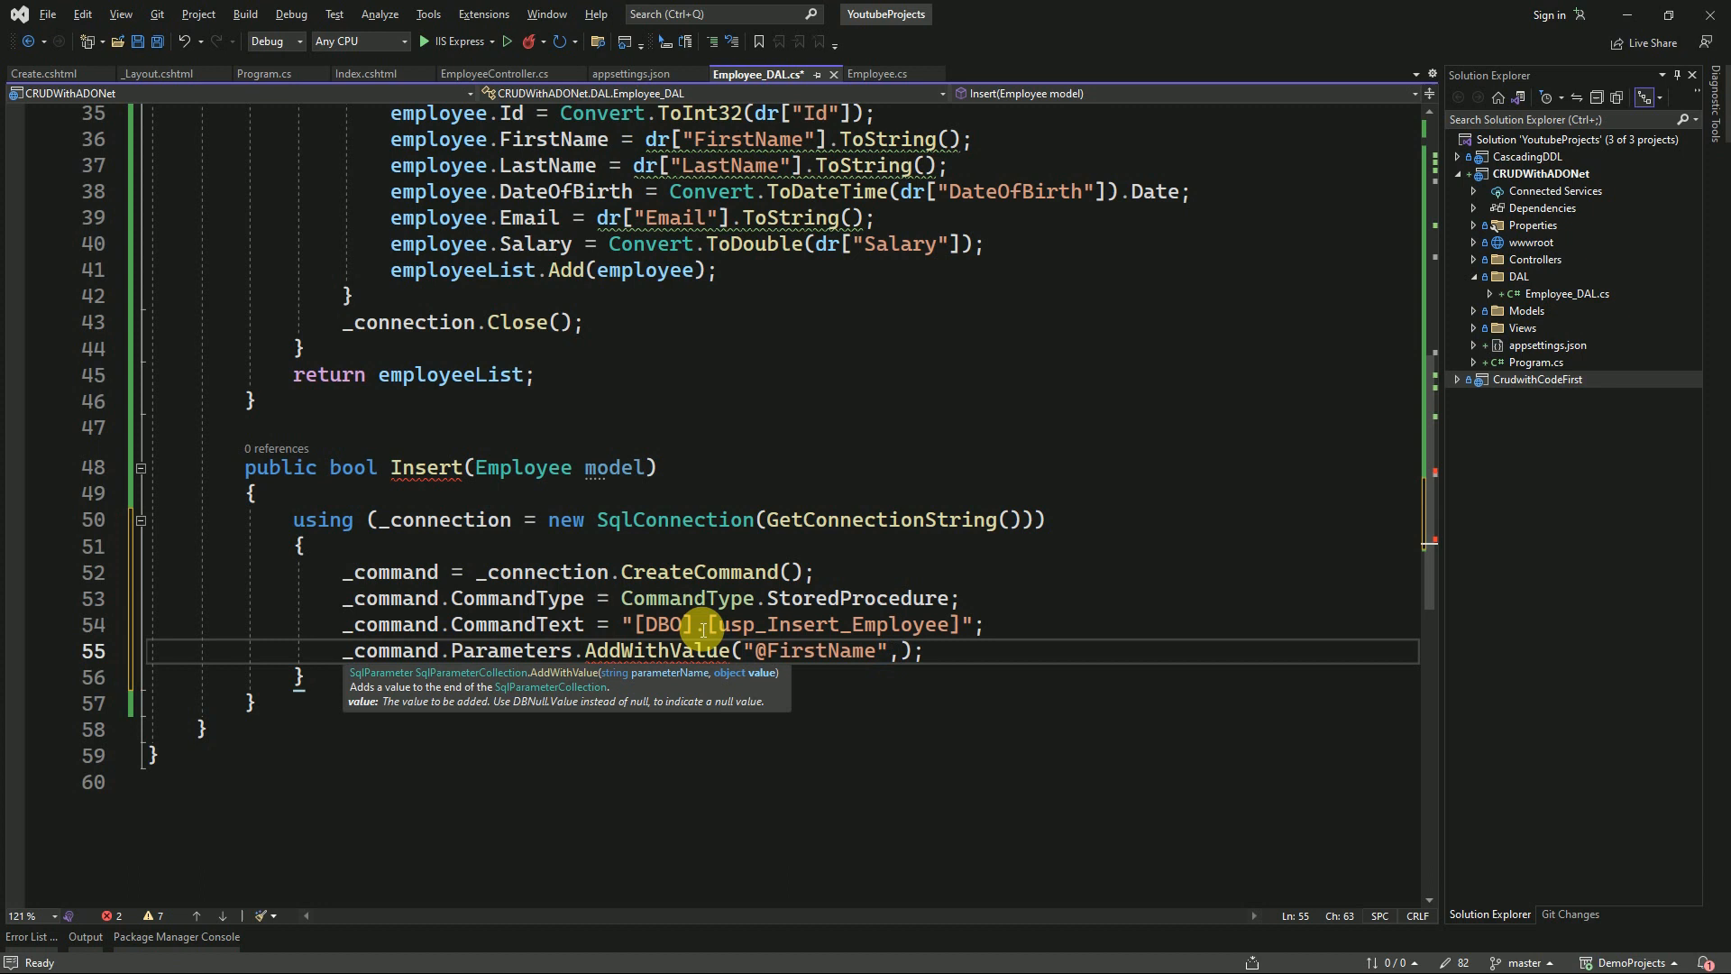
pyautogui.write('model,')
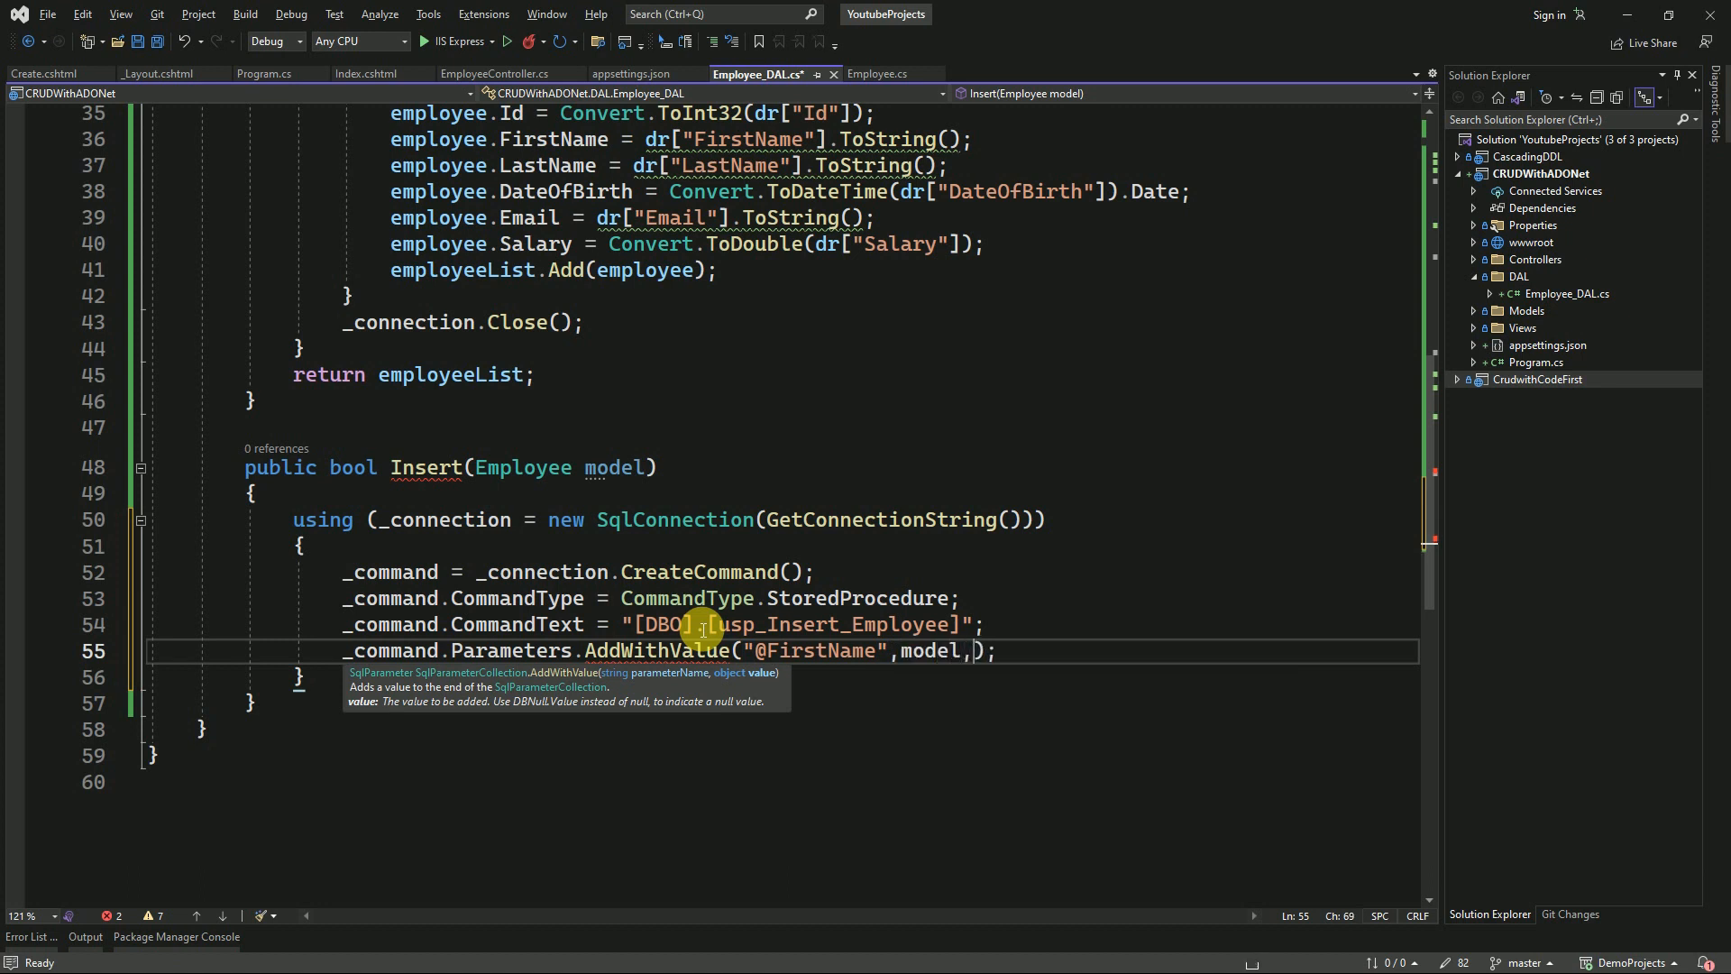
pyautogui.press('Backspace')
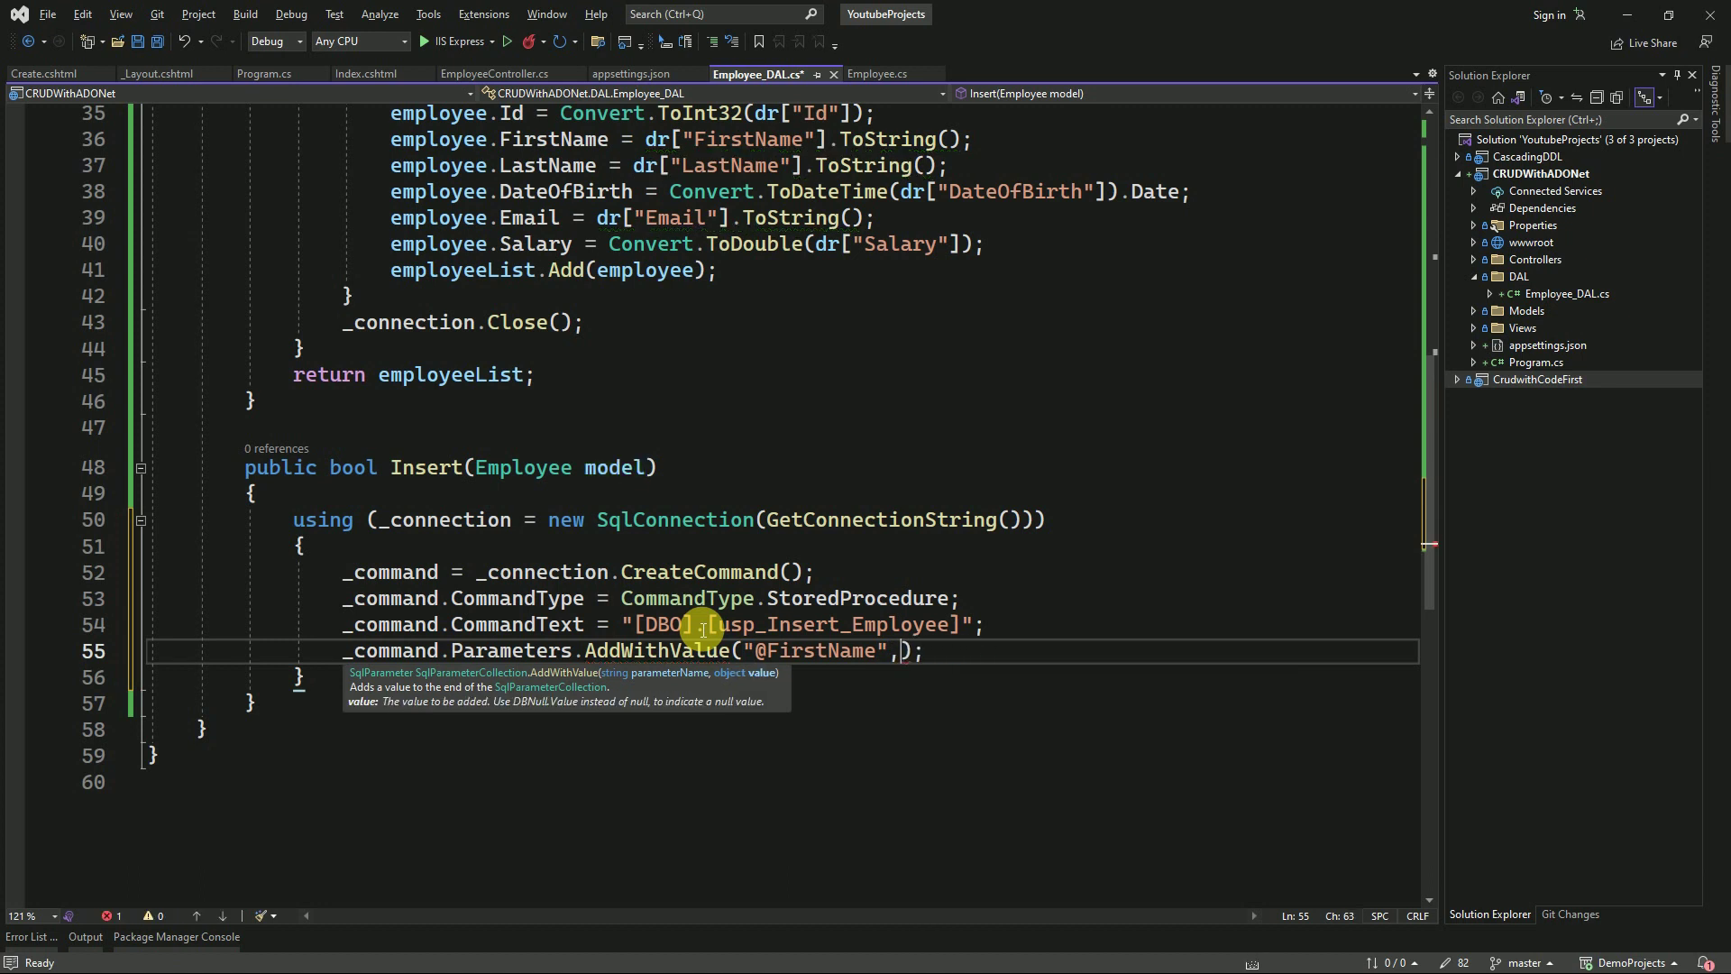
pyautogui.write('model.FullName')
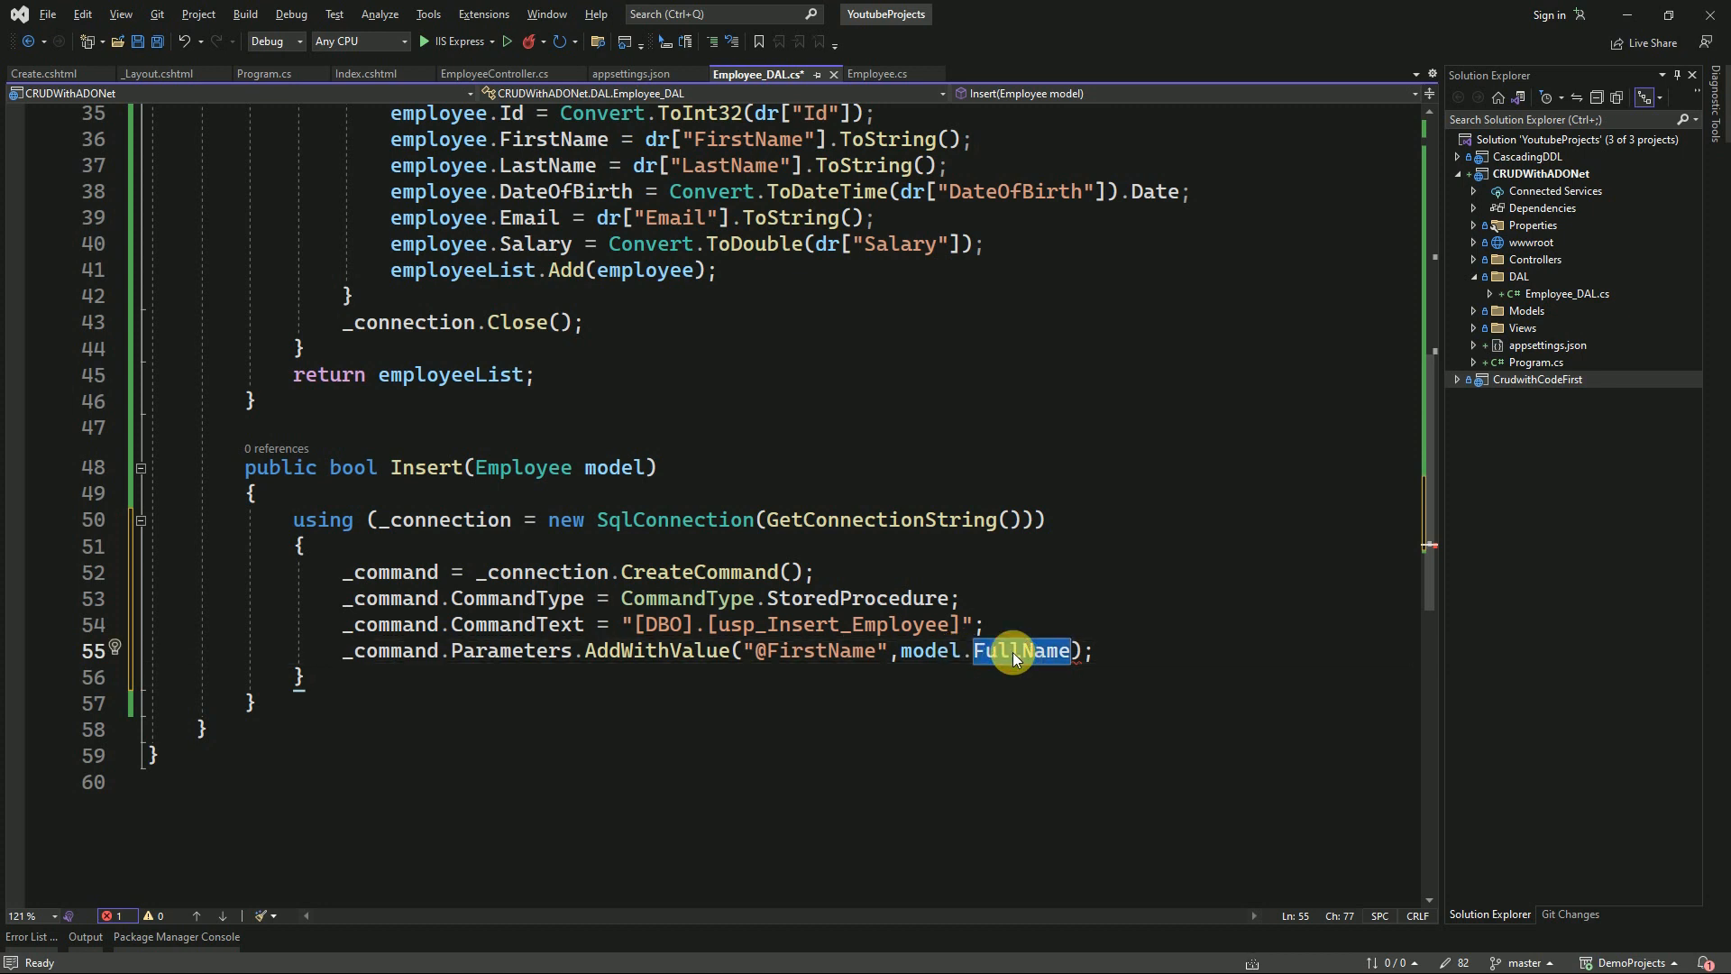
pyautogui.write('FirstName')
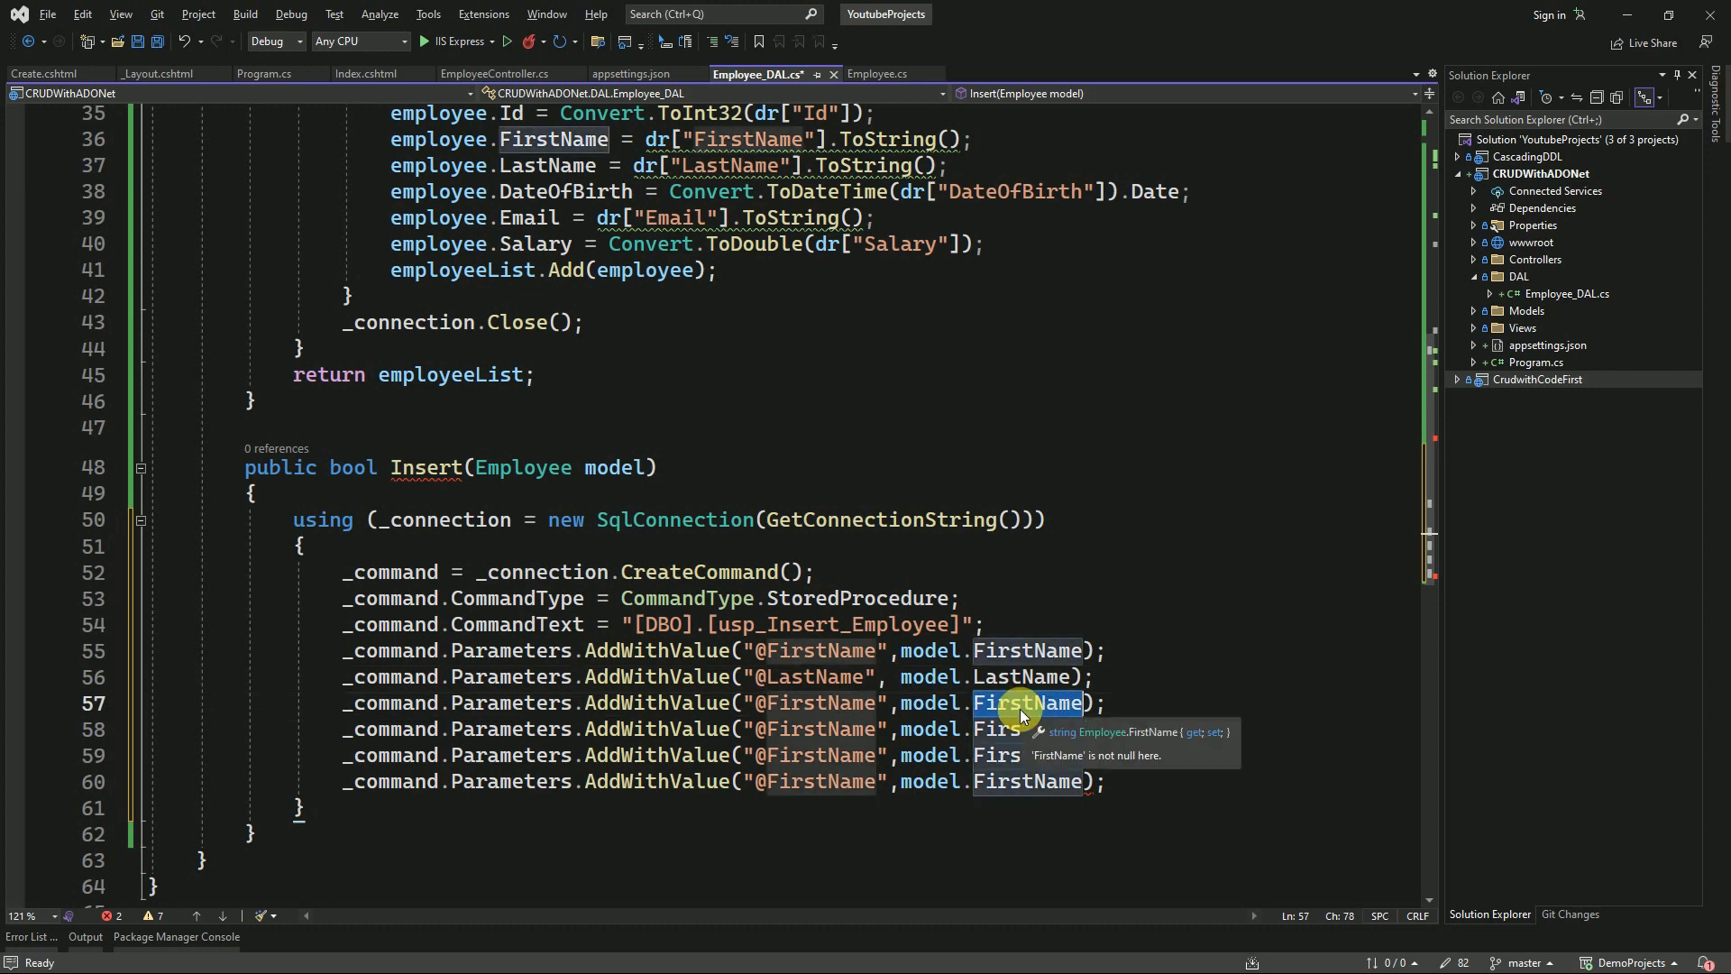
pyautogui.write('DateOfBirth')
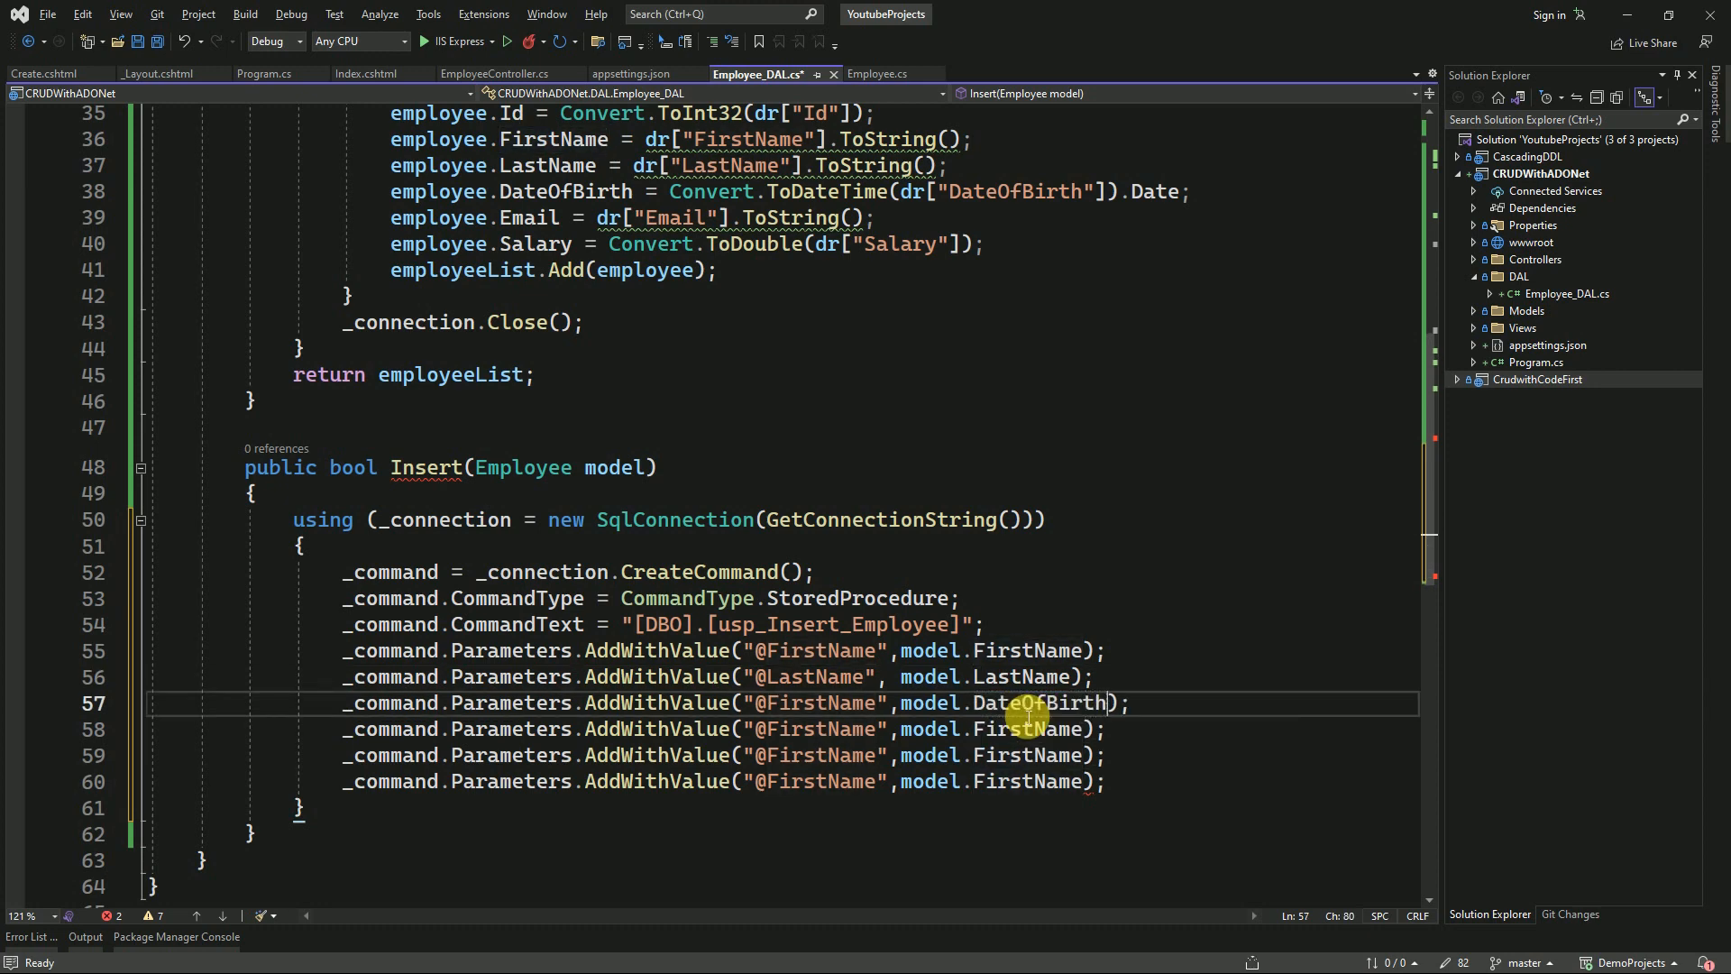
pyautogui.doubleClick(1036, 703)
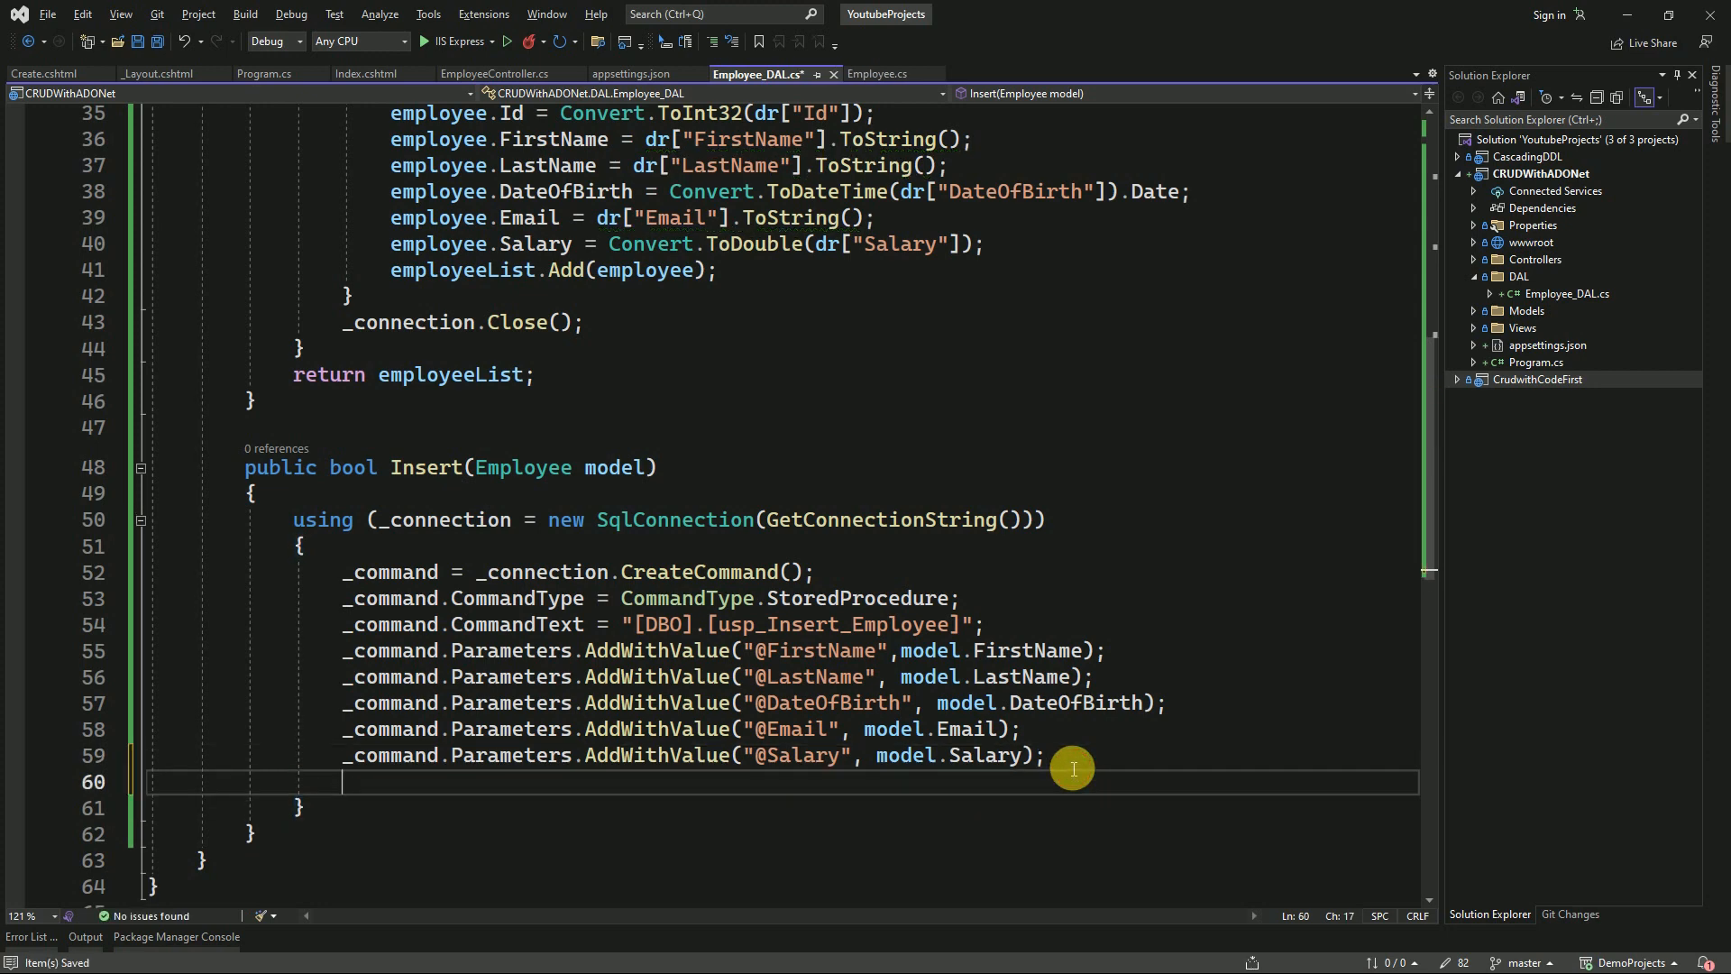
# - Open the connection, call ExecuteNonQuery, and close the connection in Insert
pyautogui.write('_connection')
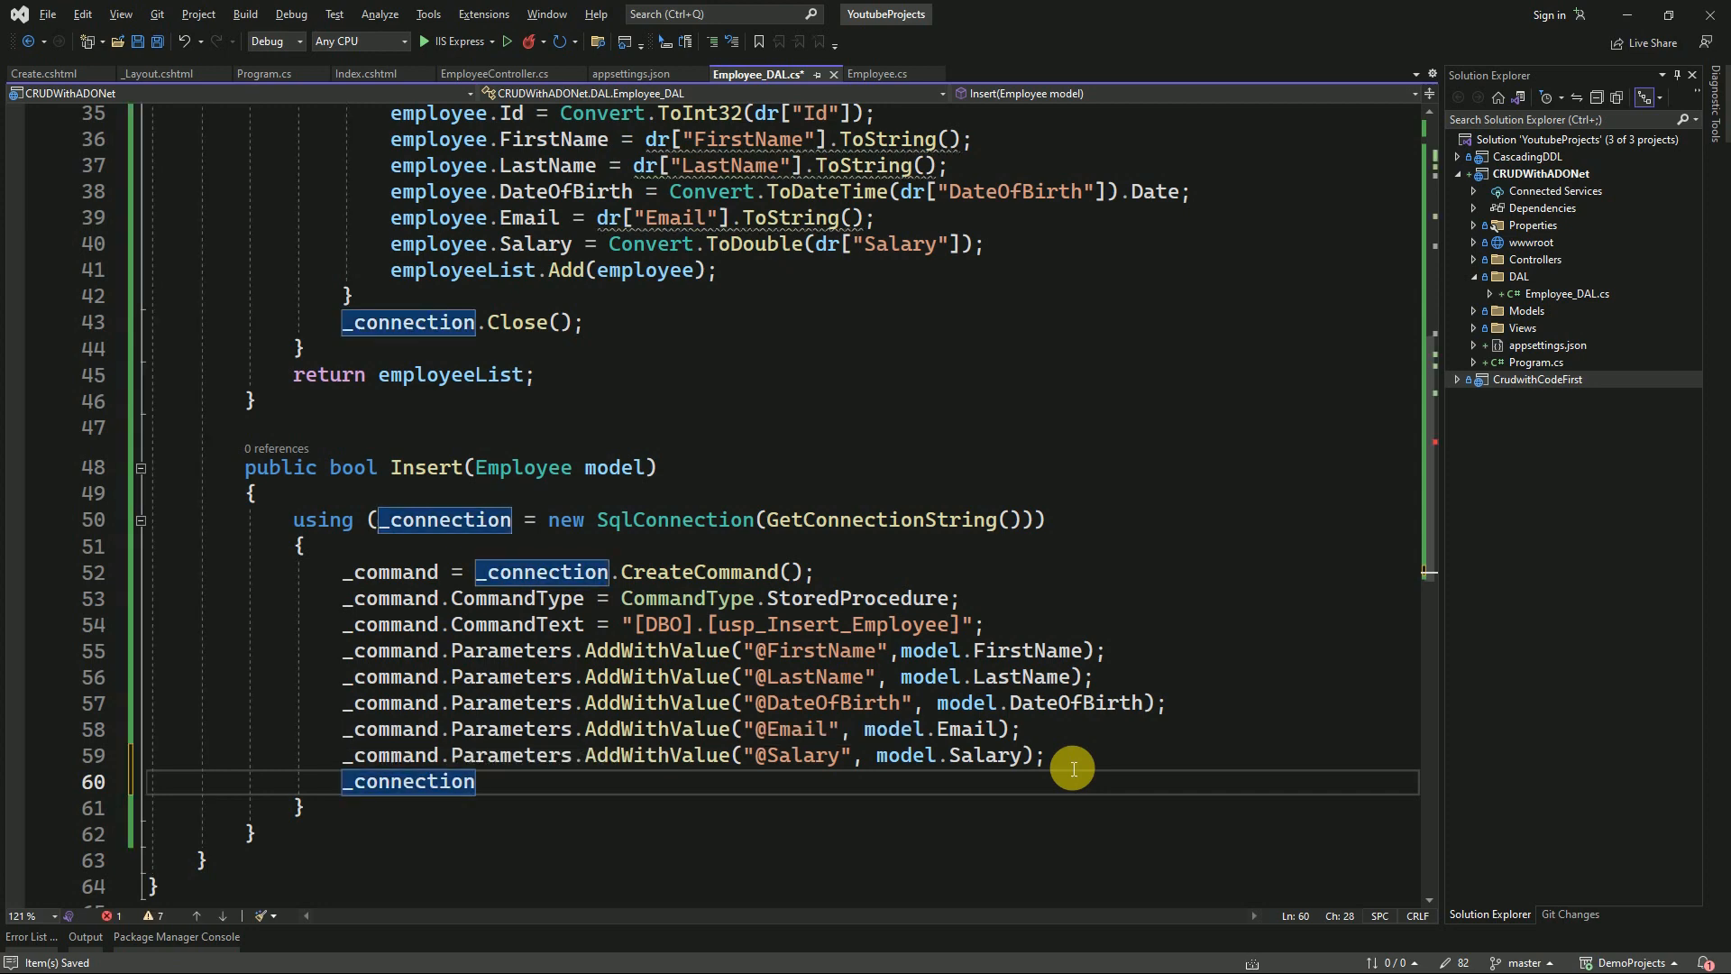
pyautogui.write('.Open();')
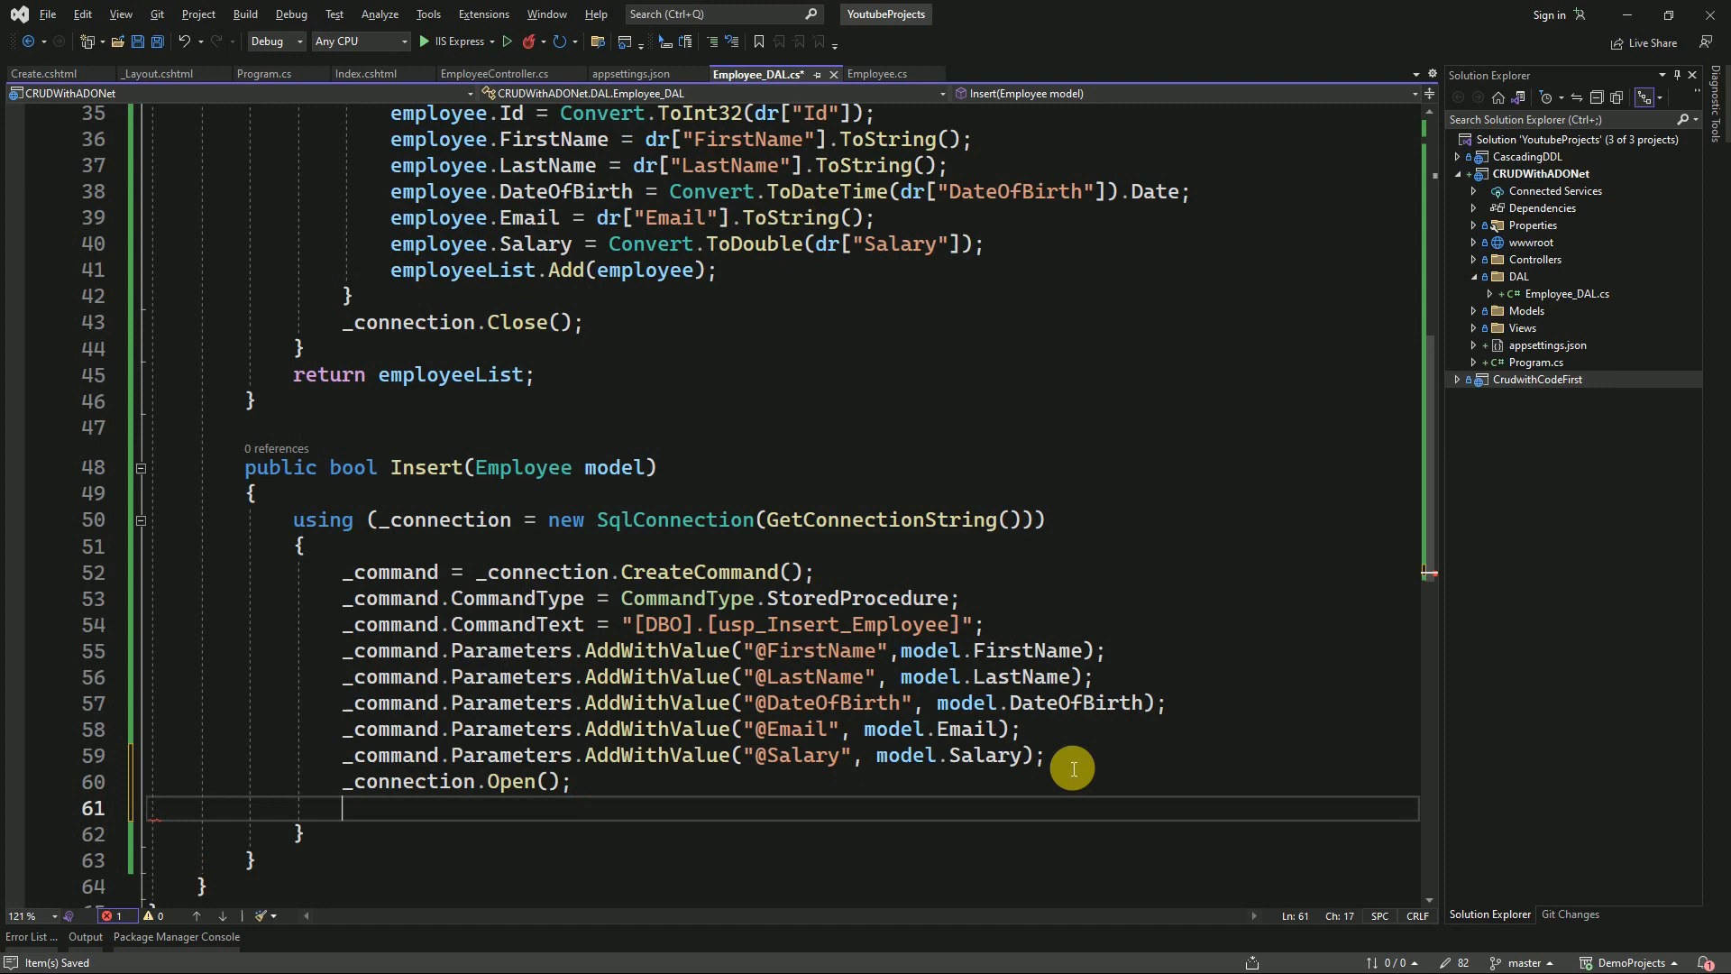
pyautogui.write('_command.ExecuteNonQuery();')
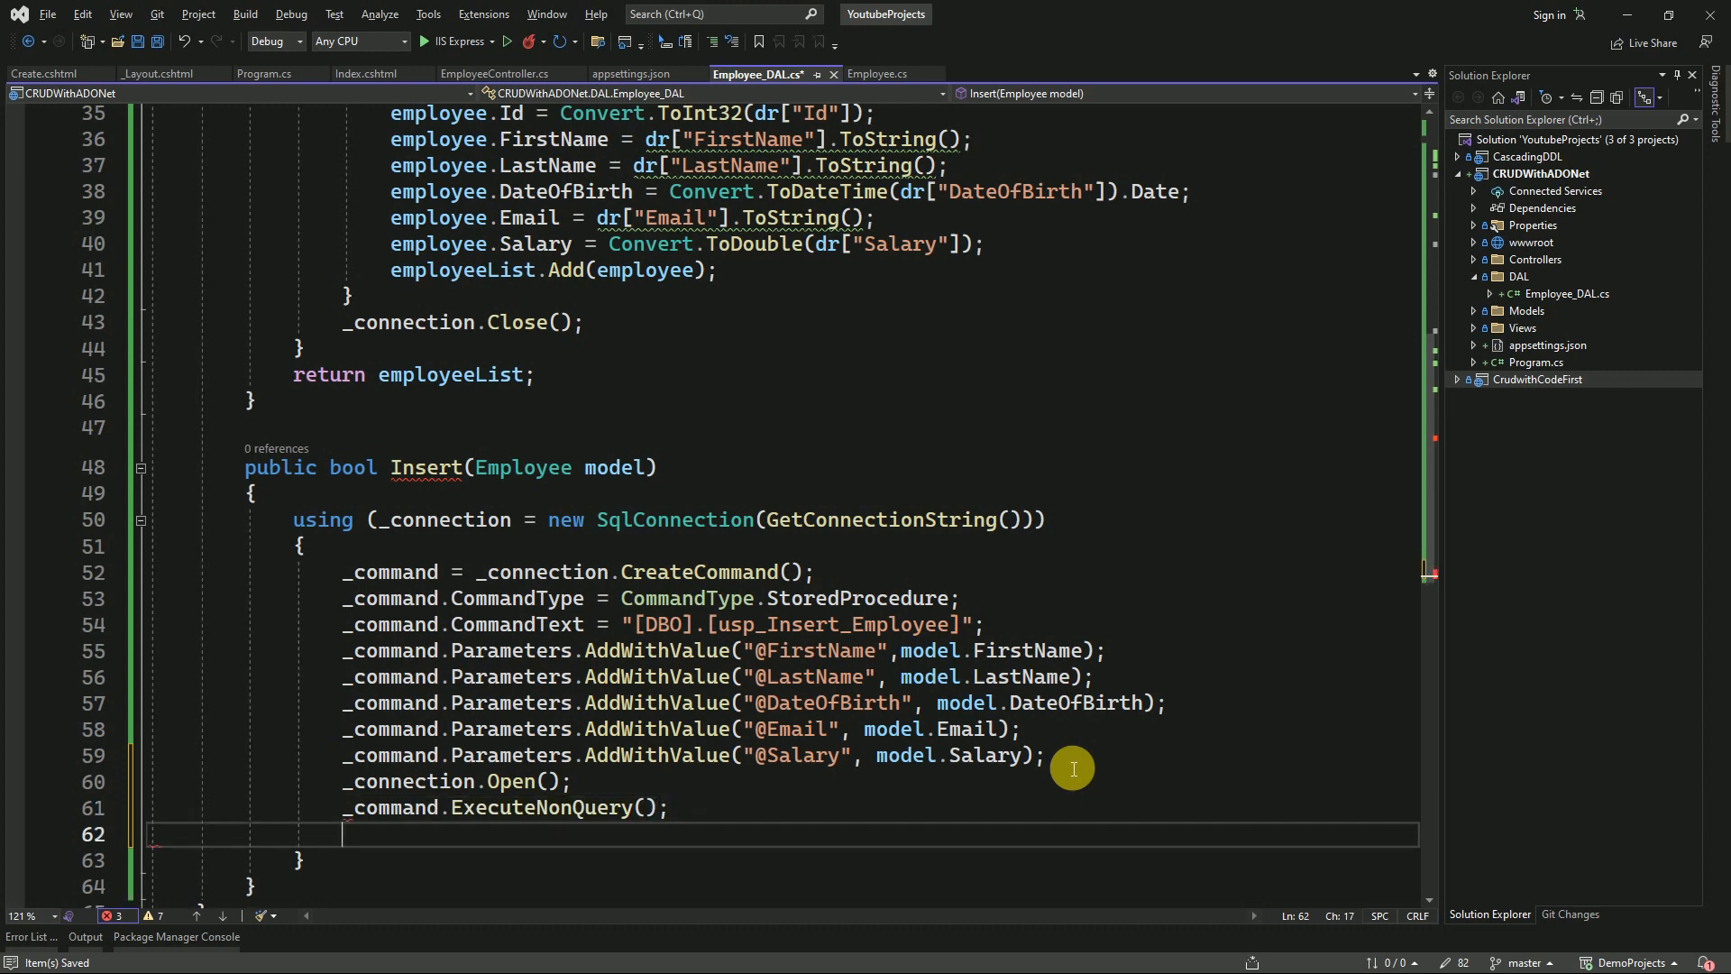
pyautogui.write('_connection.Close();')
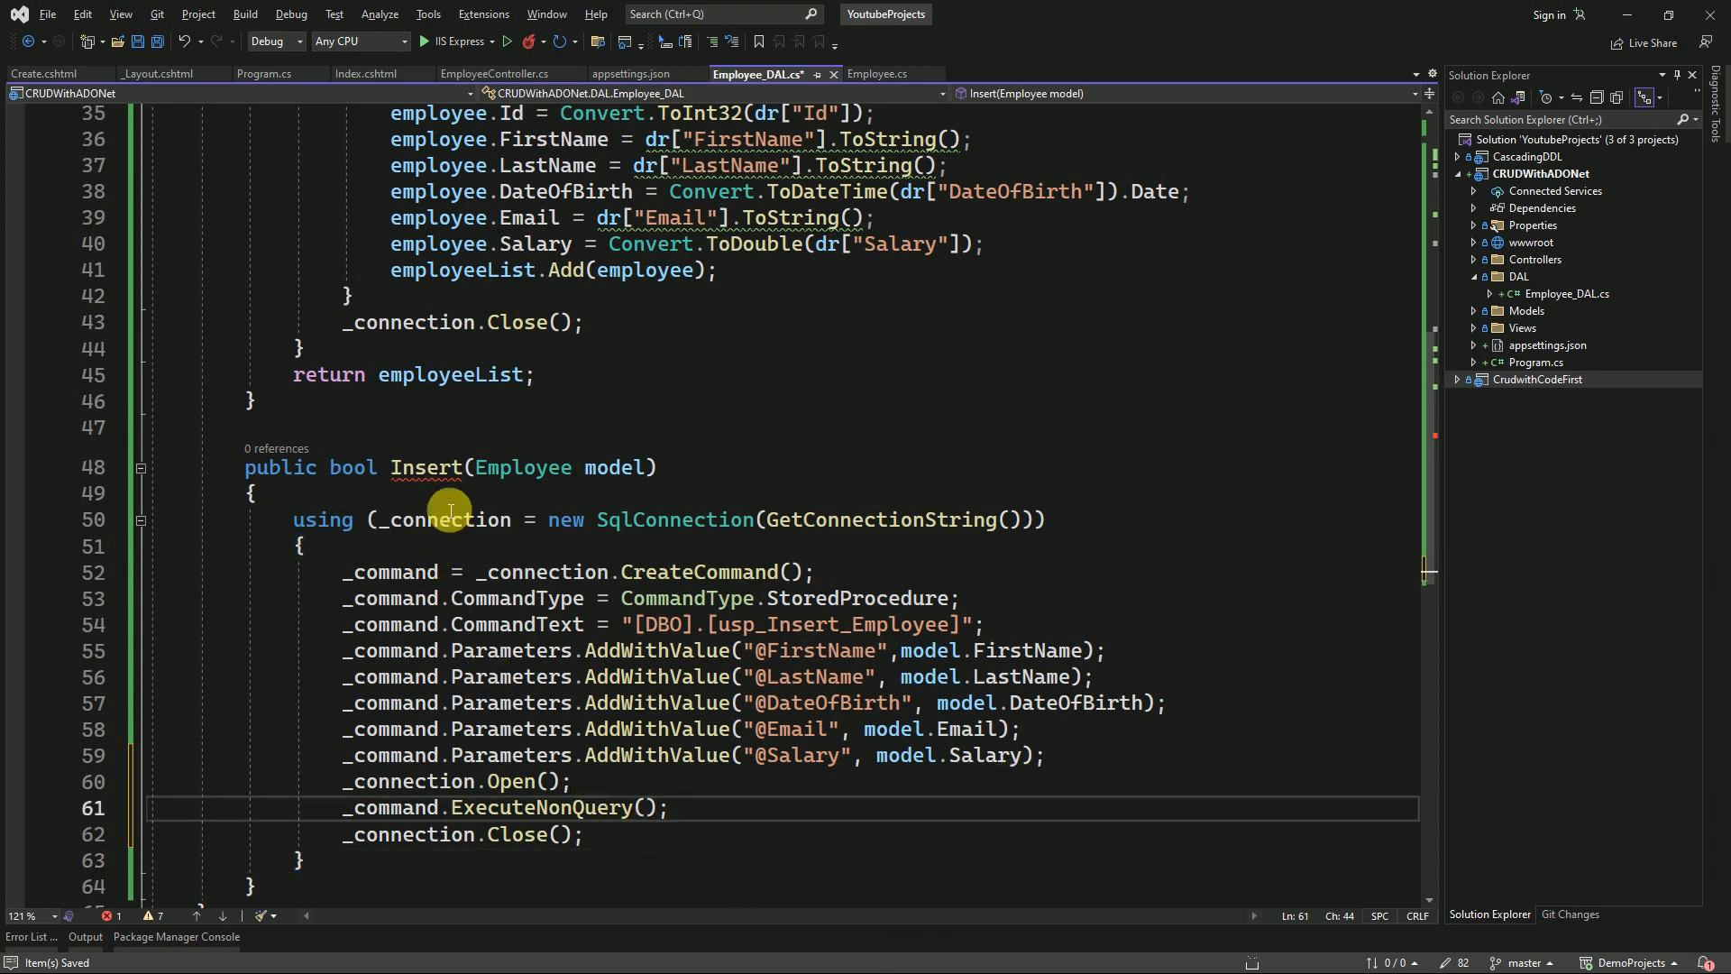
pyautogui.moveTo(351, 467)
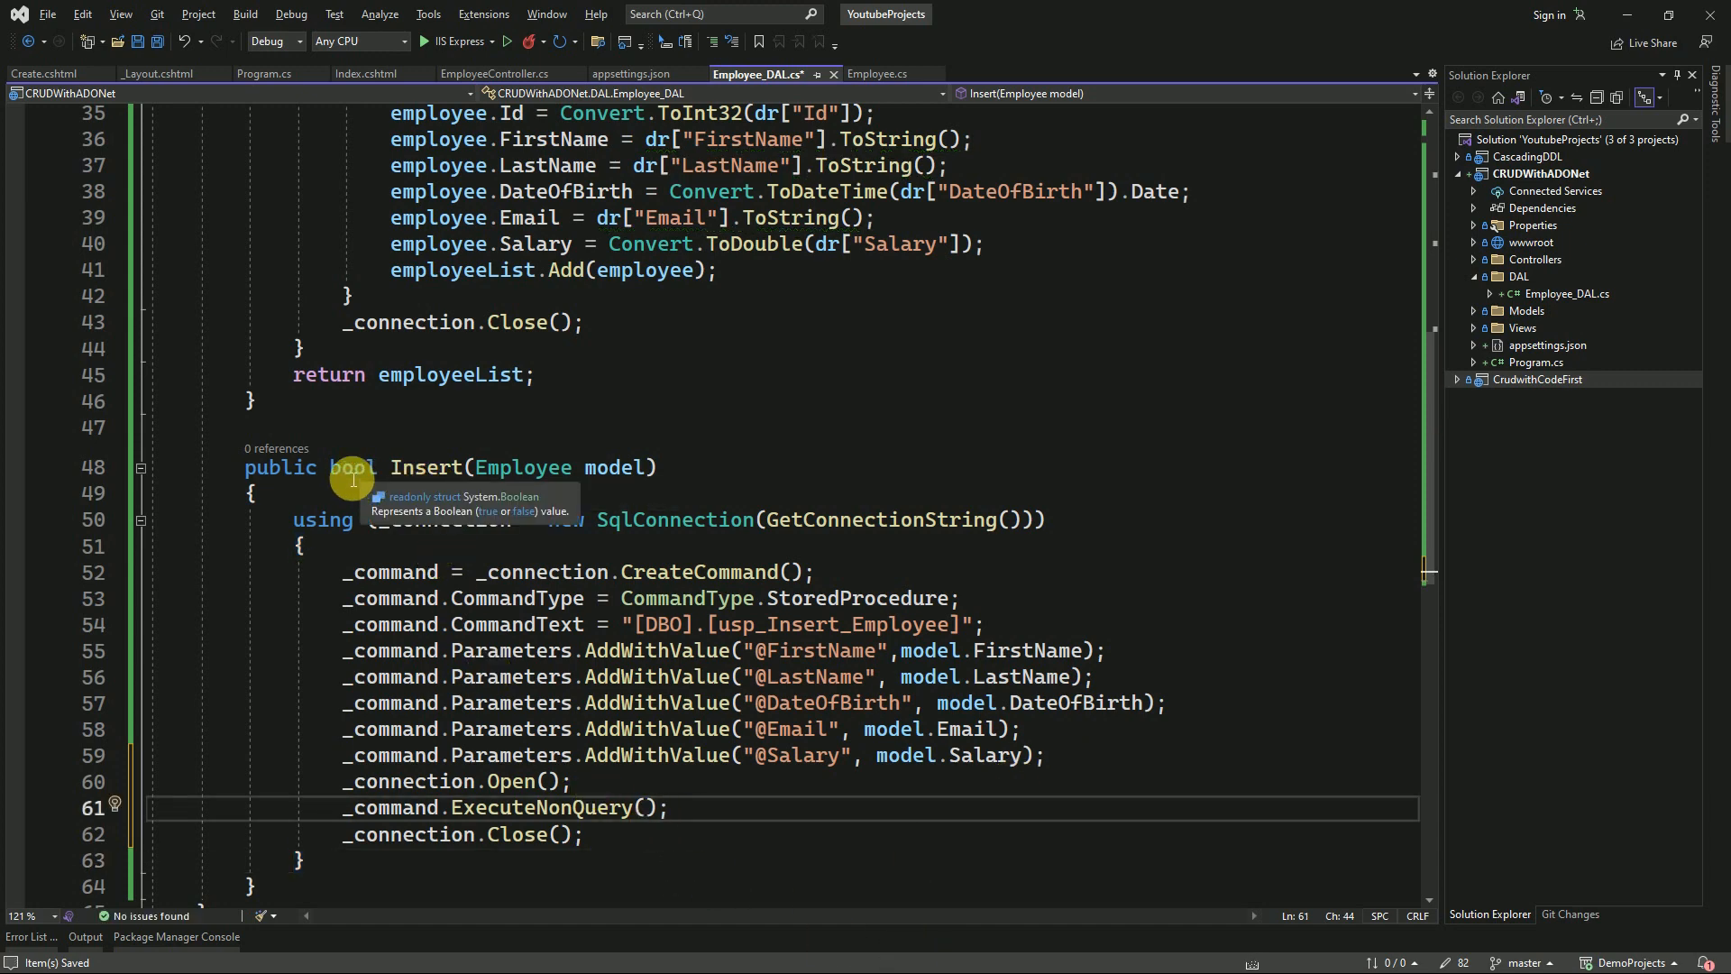
pyautogui.moveTo(428, 556)
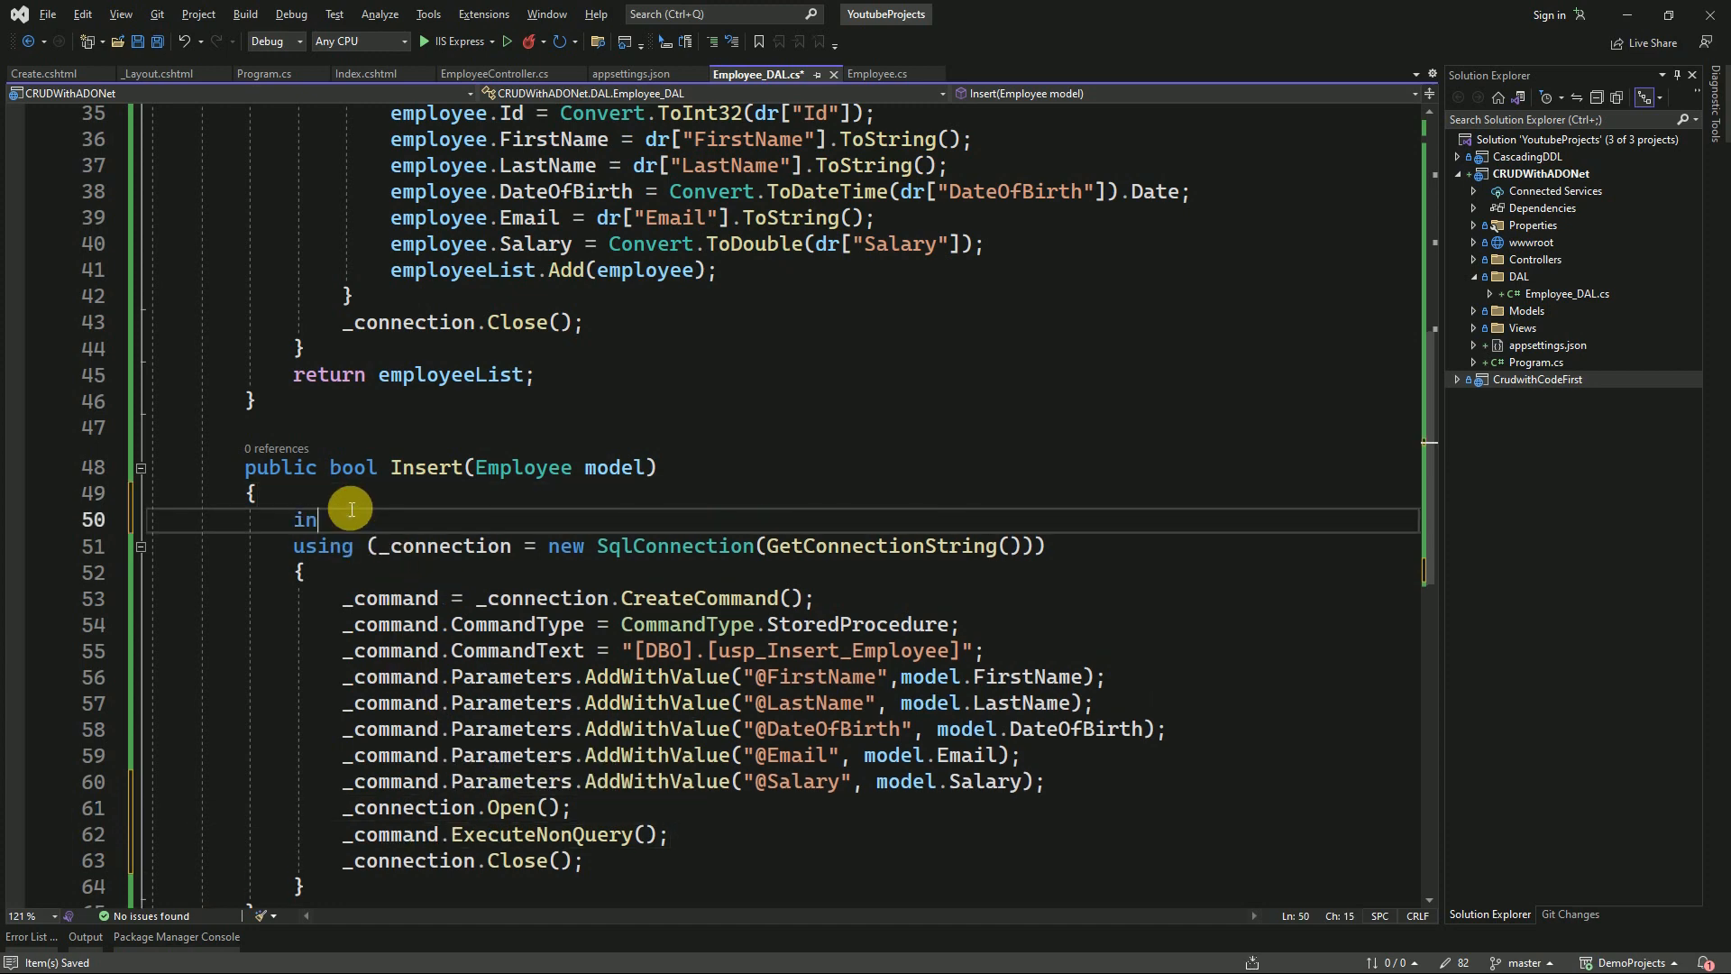
# - Store ExecuteNonQuery's result in a new int id variable initialised to 0
pyautogui.write('t id =')
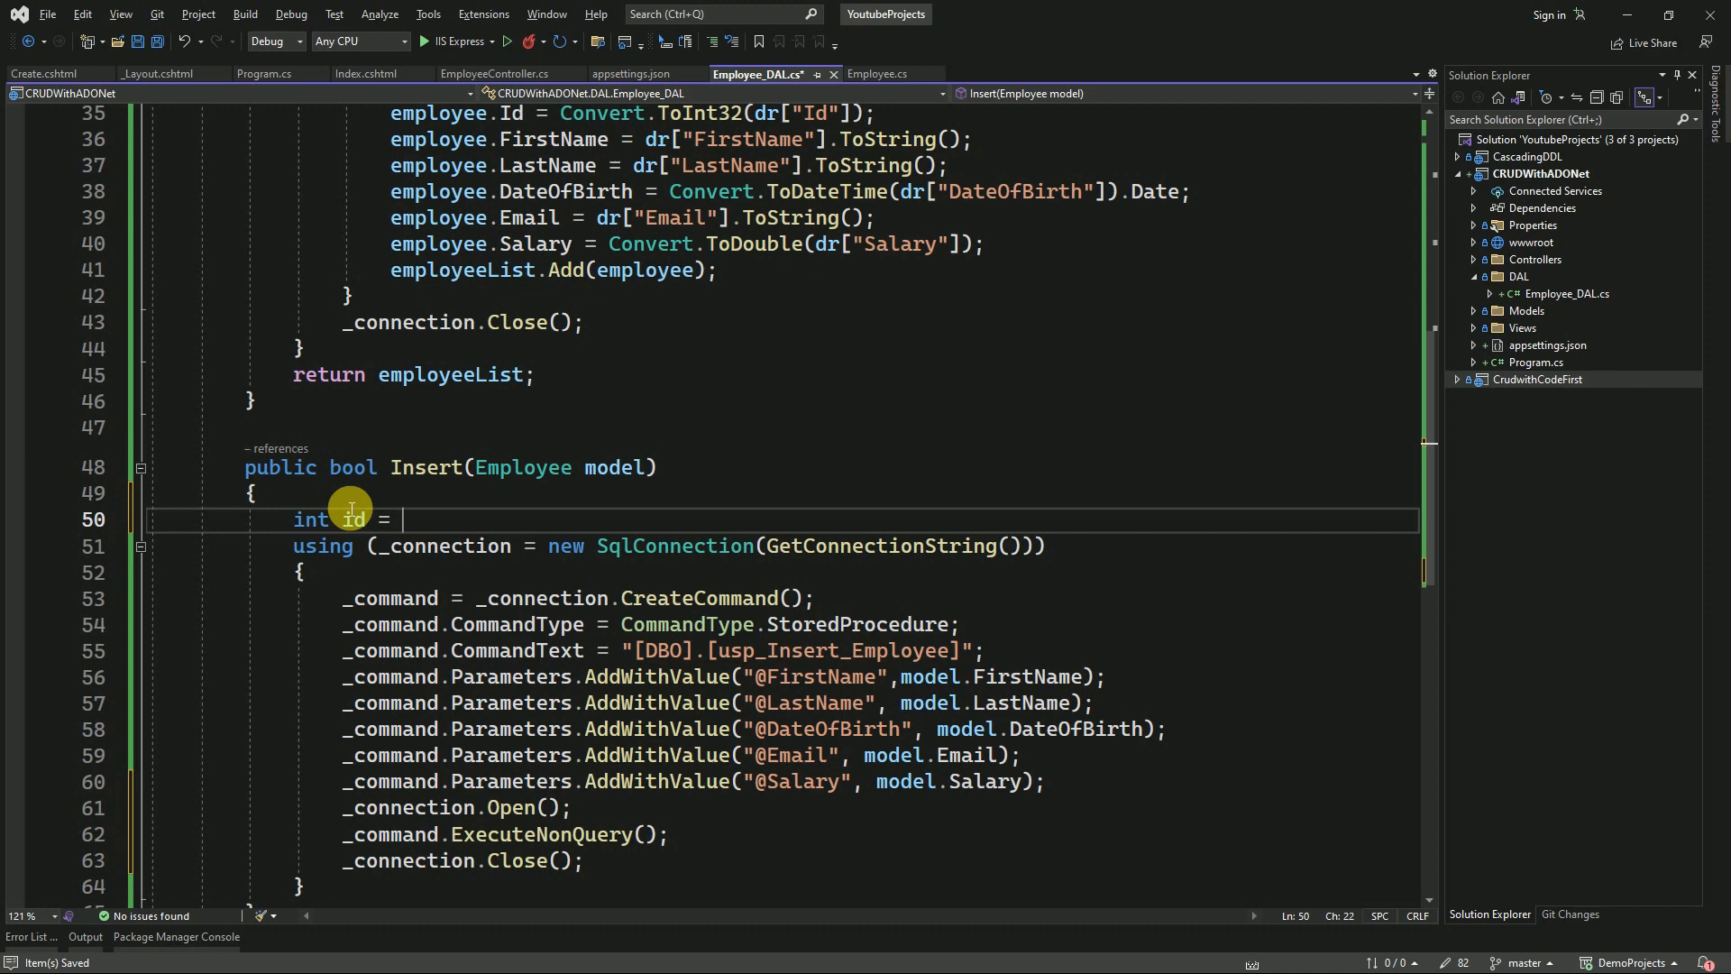
pyautogui.write('0;')
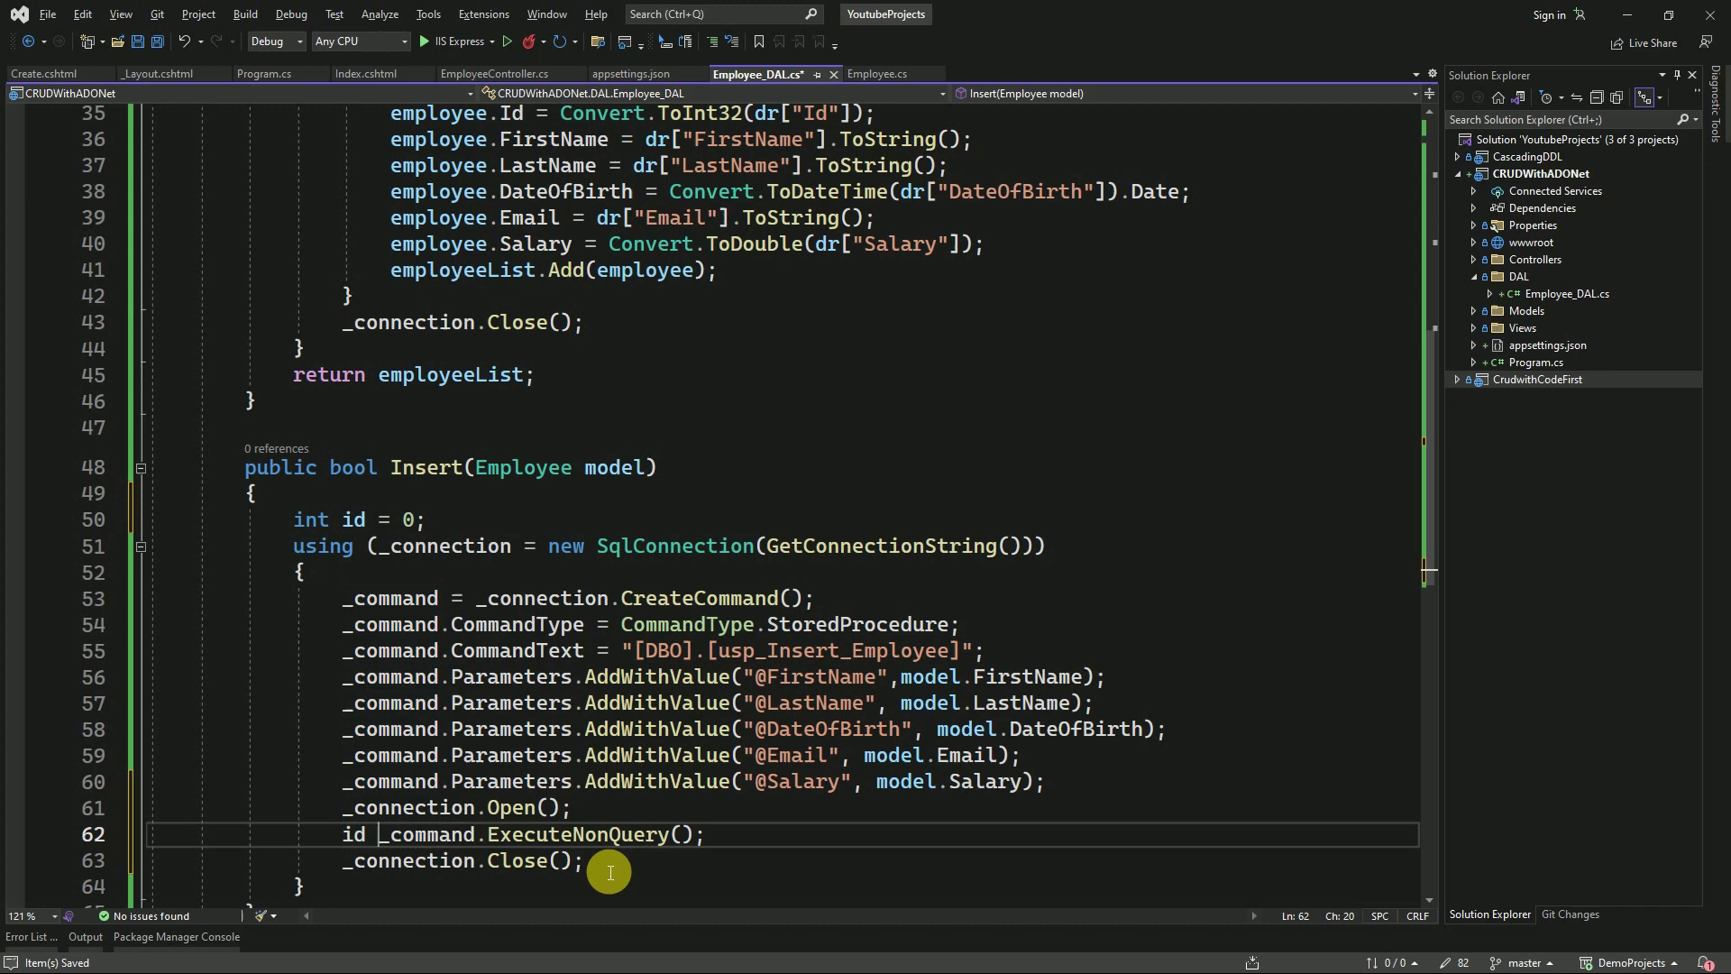
pyautogui.write('=')
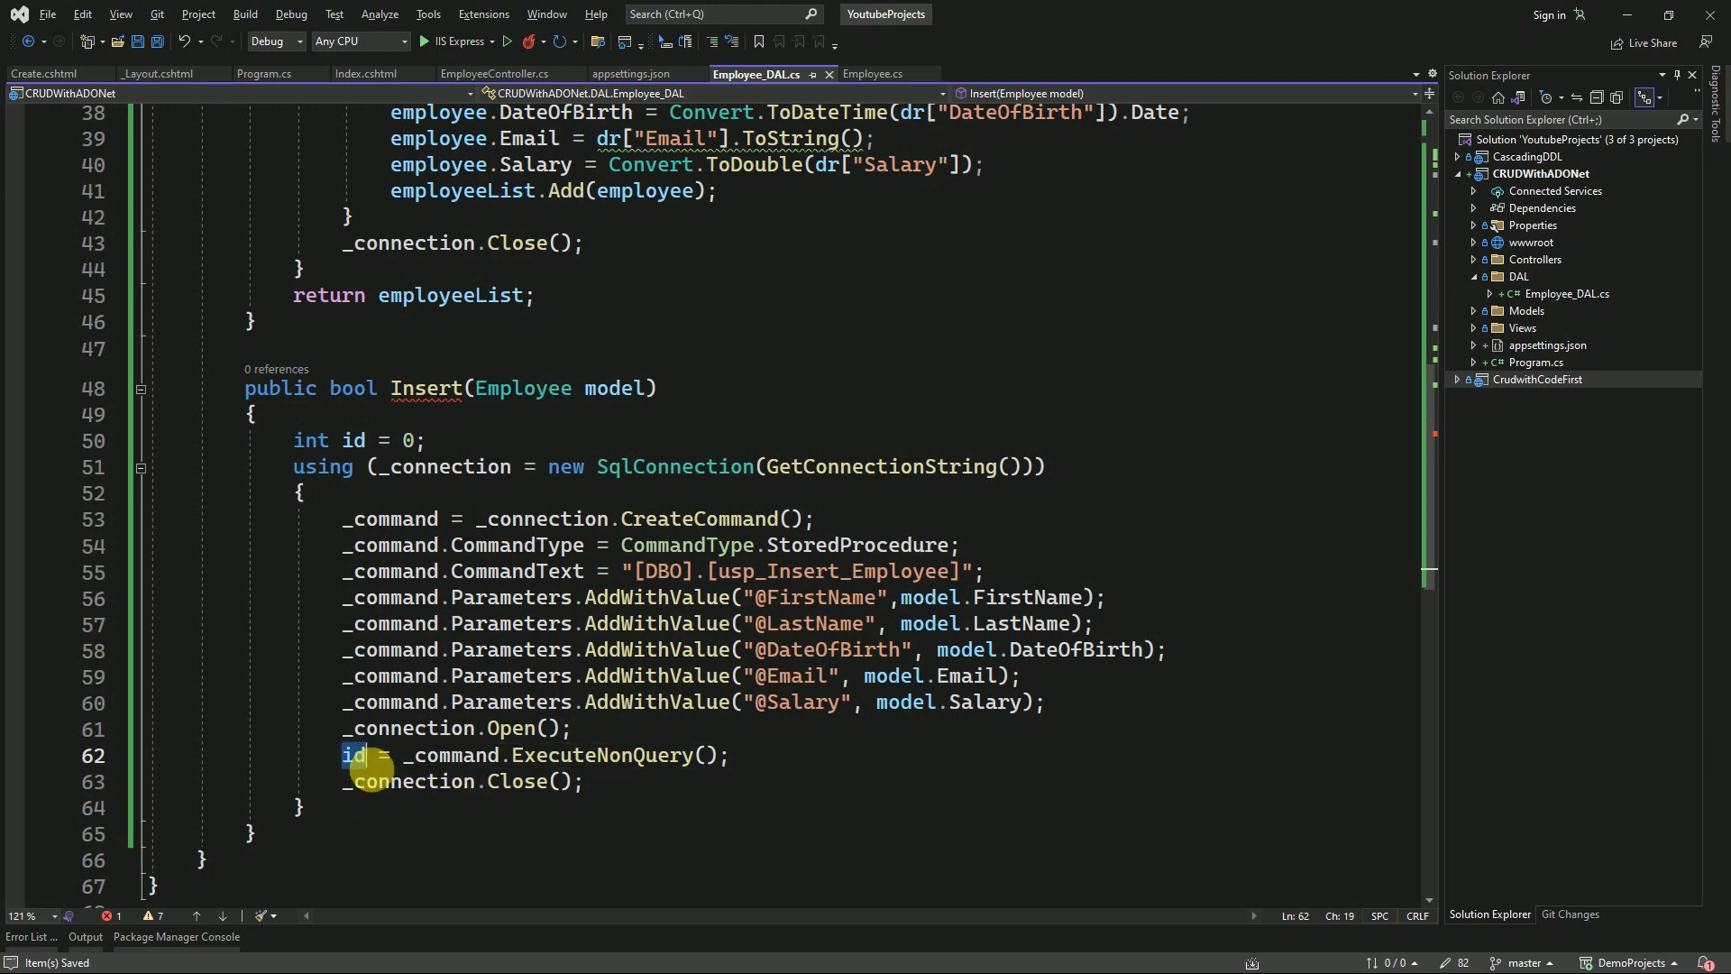
# - Return id > 0 ? true : false after the using block
pyautogui.click(580, 781)
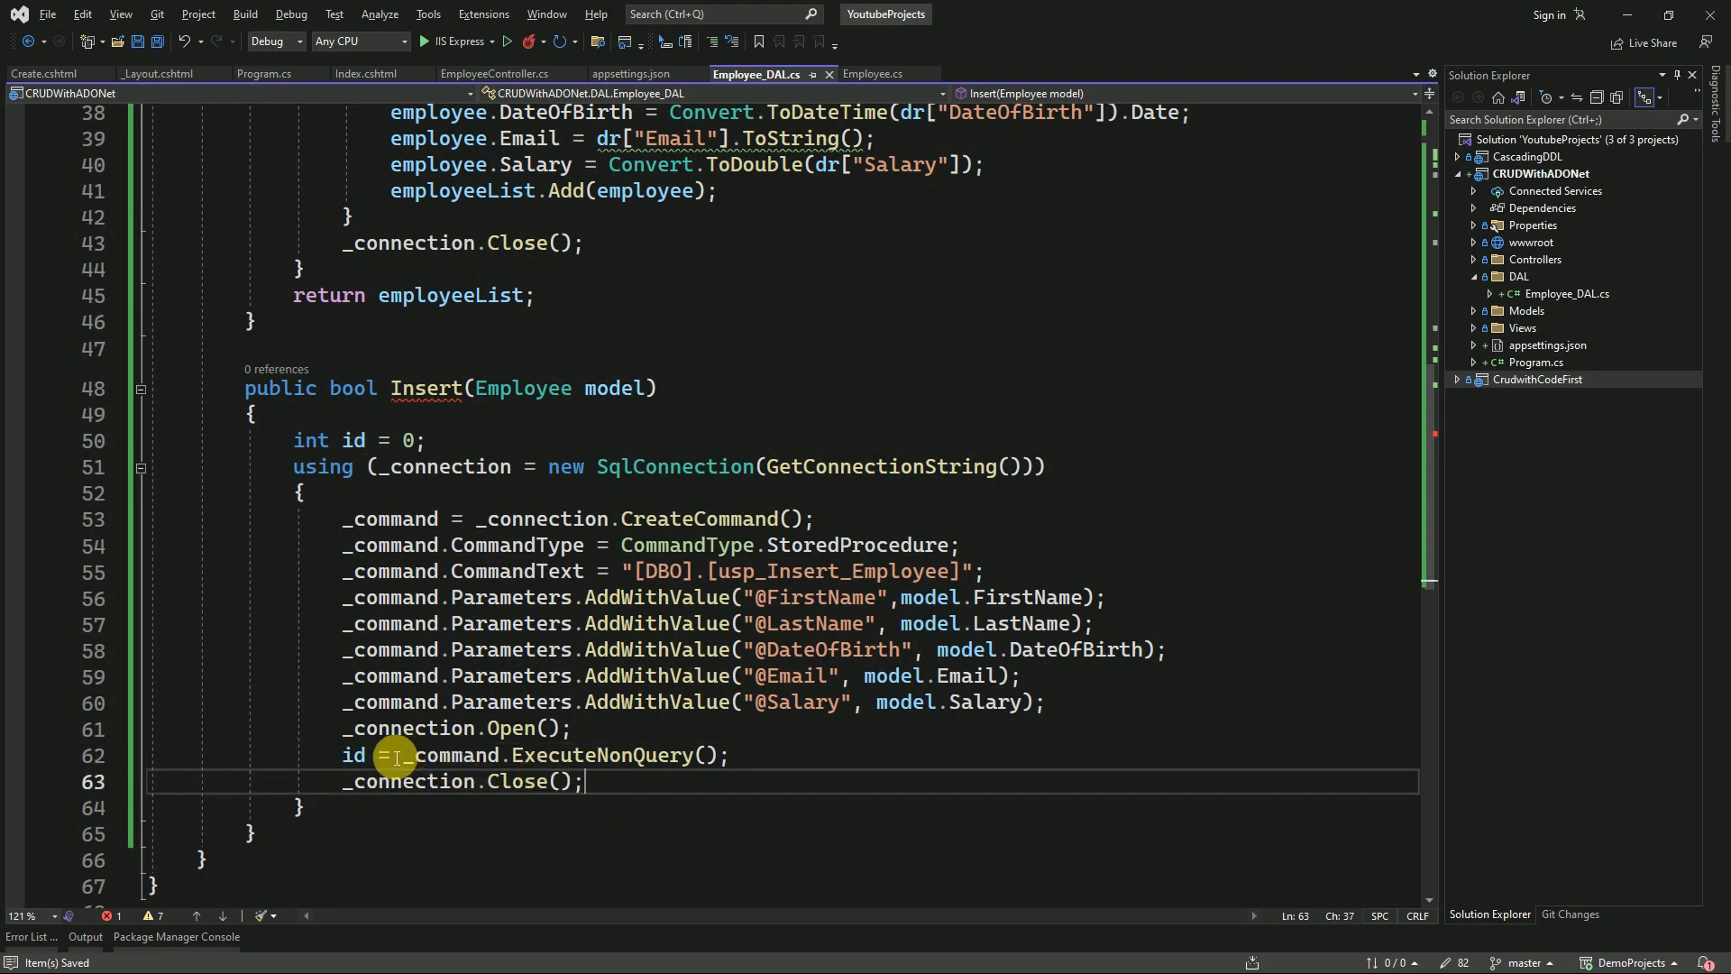
pyautogui.press('enter')
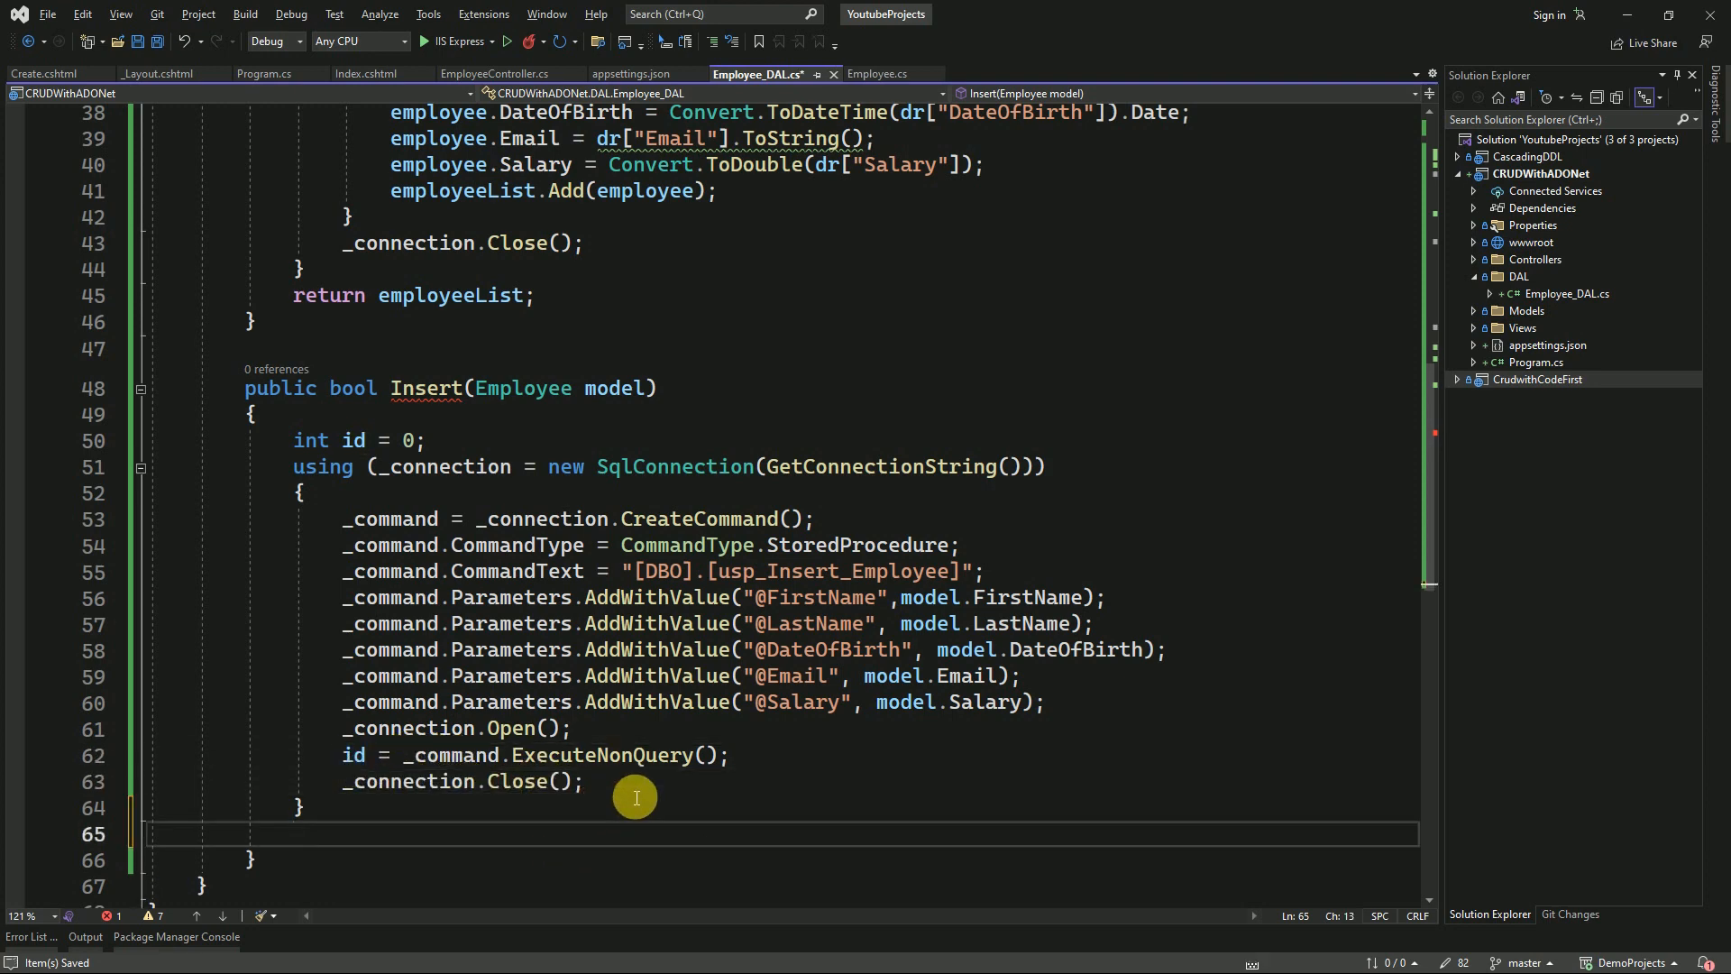
pyautogui.write('return')
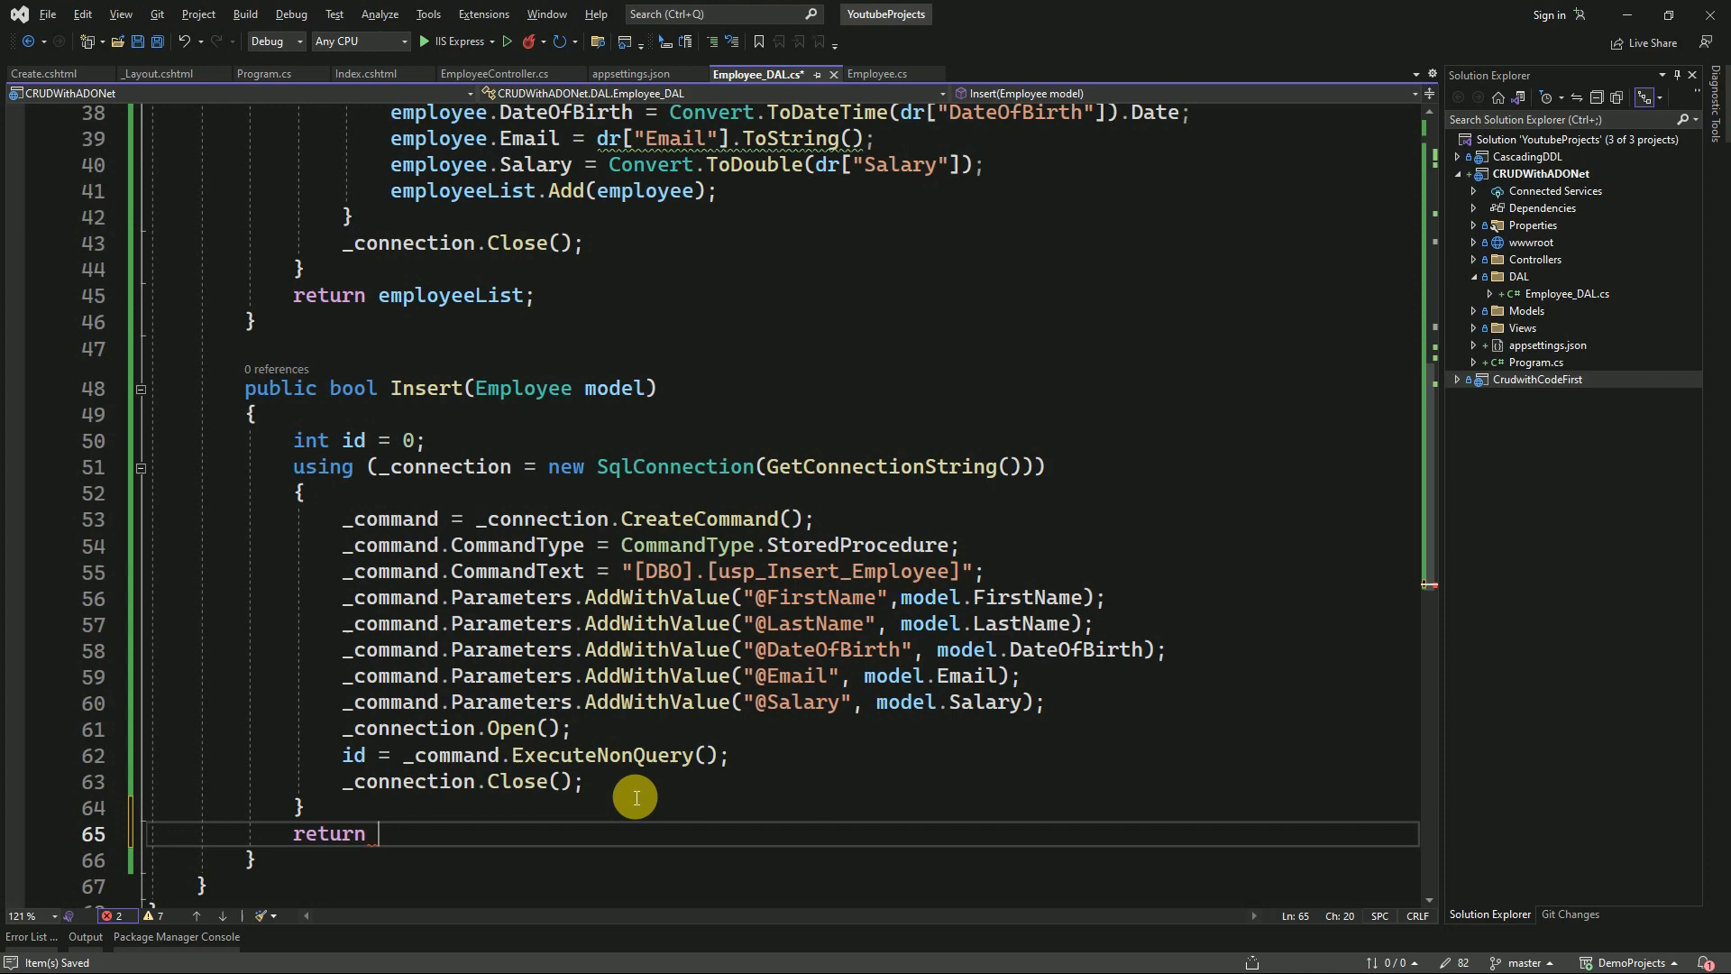
pyautogui.write('id > 0 ?')
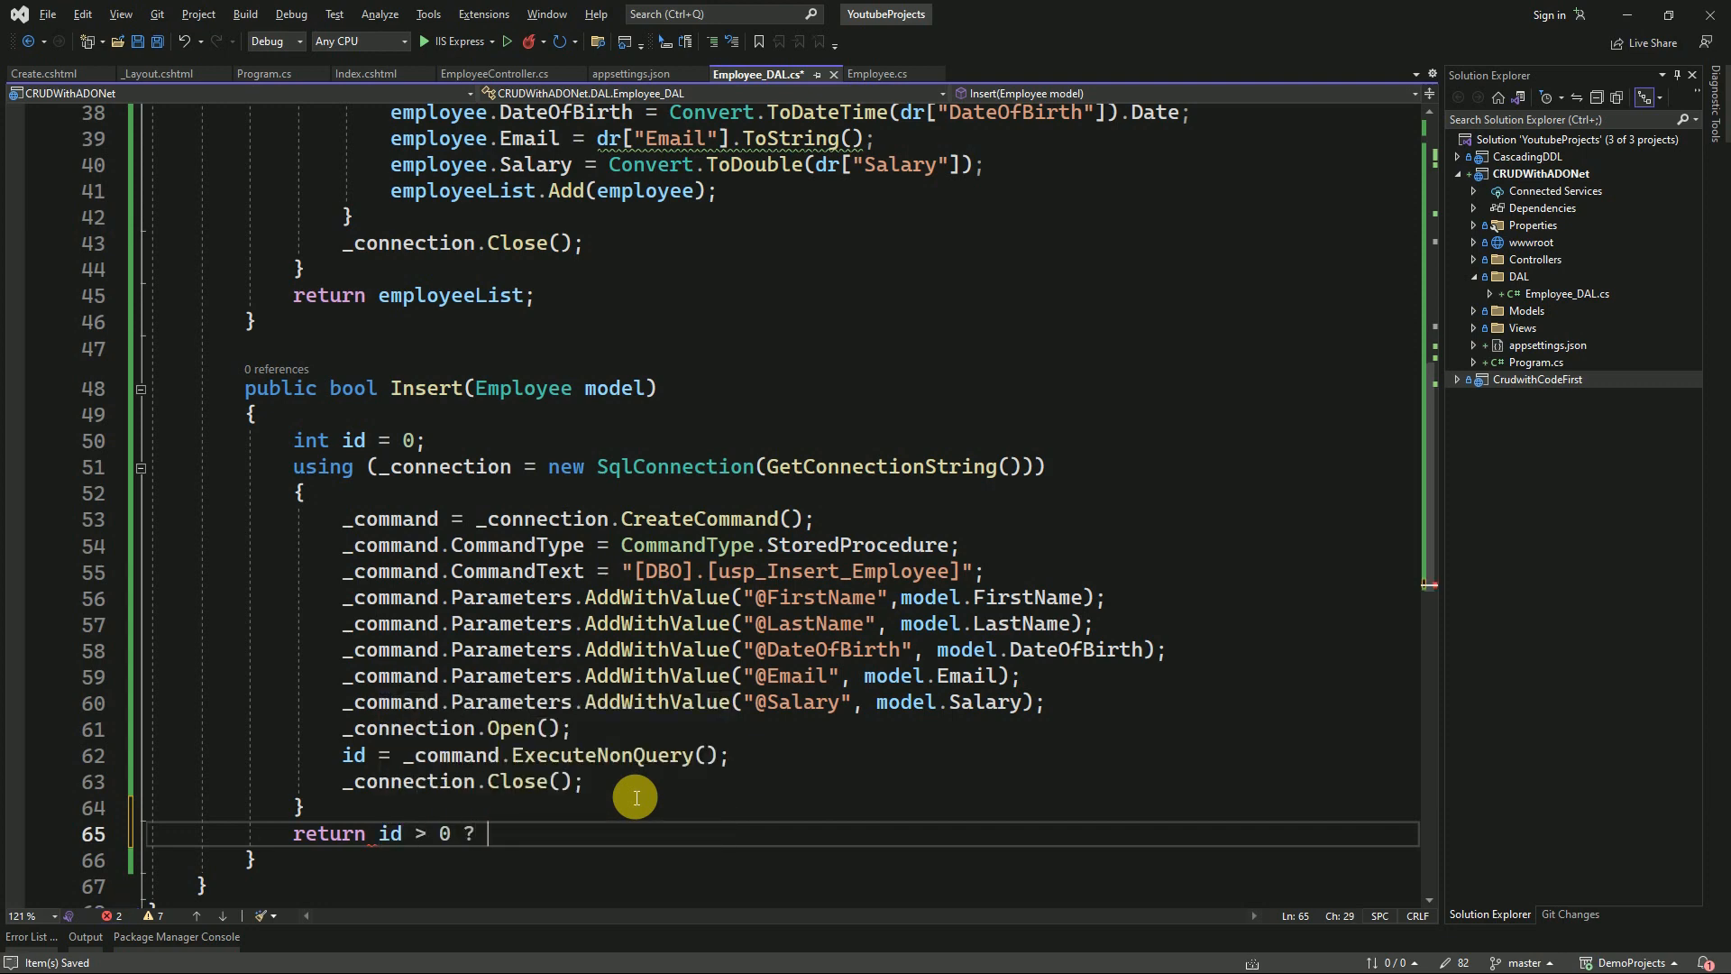
pyautogui.write('true')
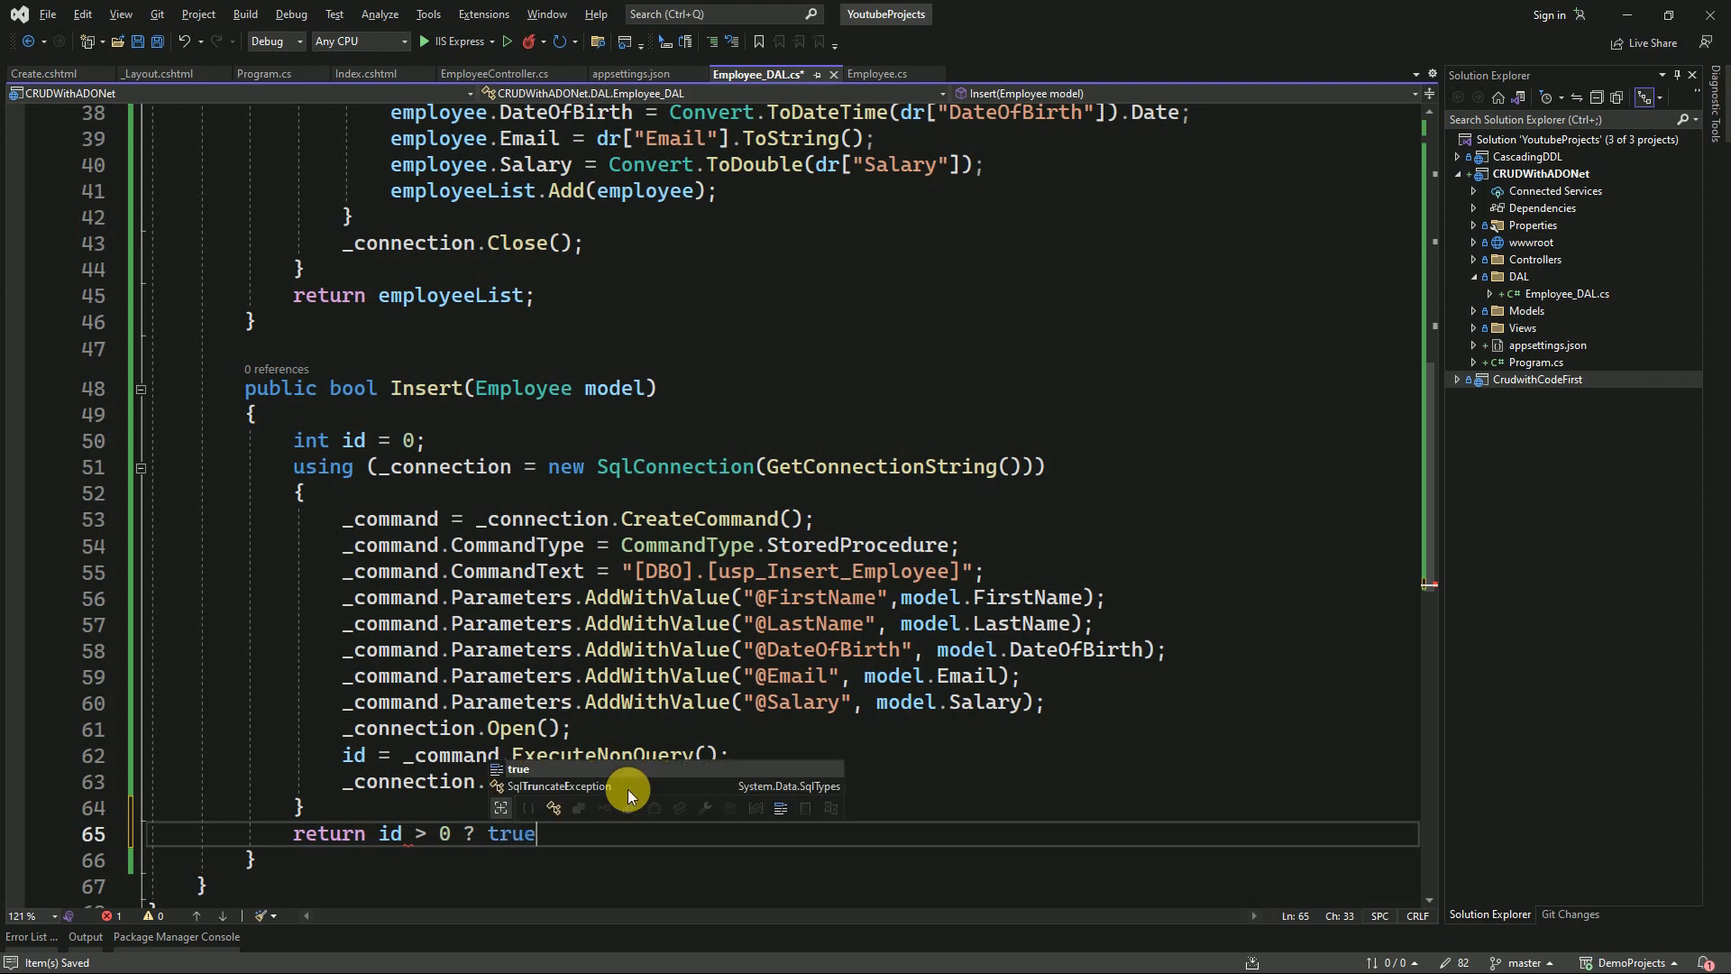
pyautogui.write(': false')
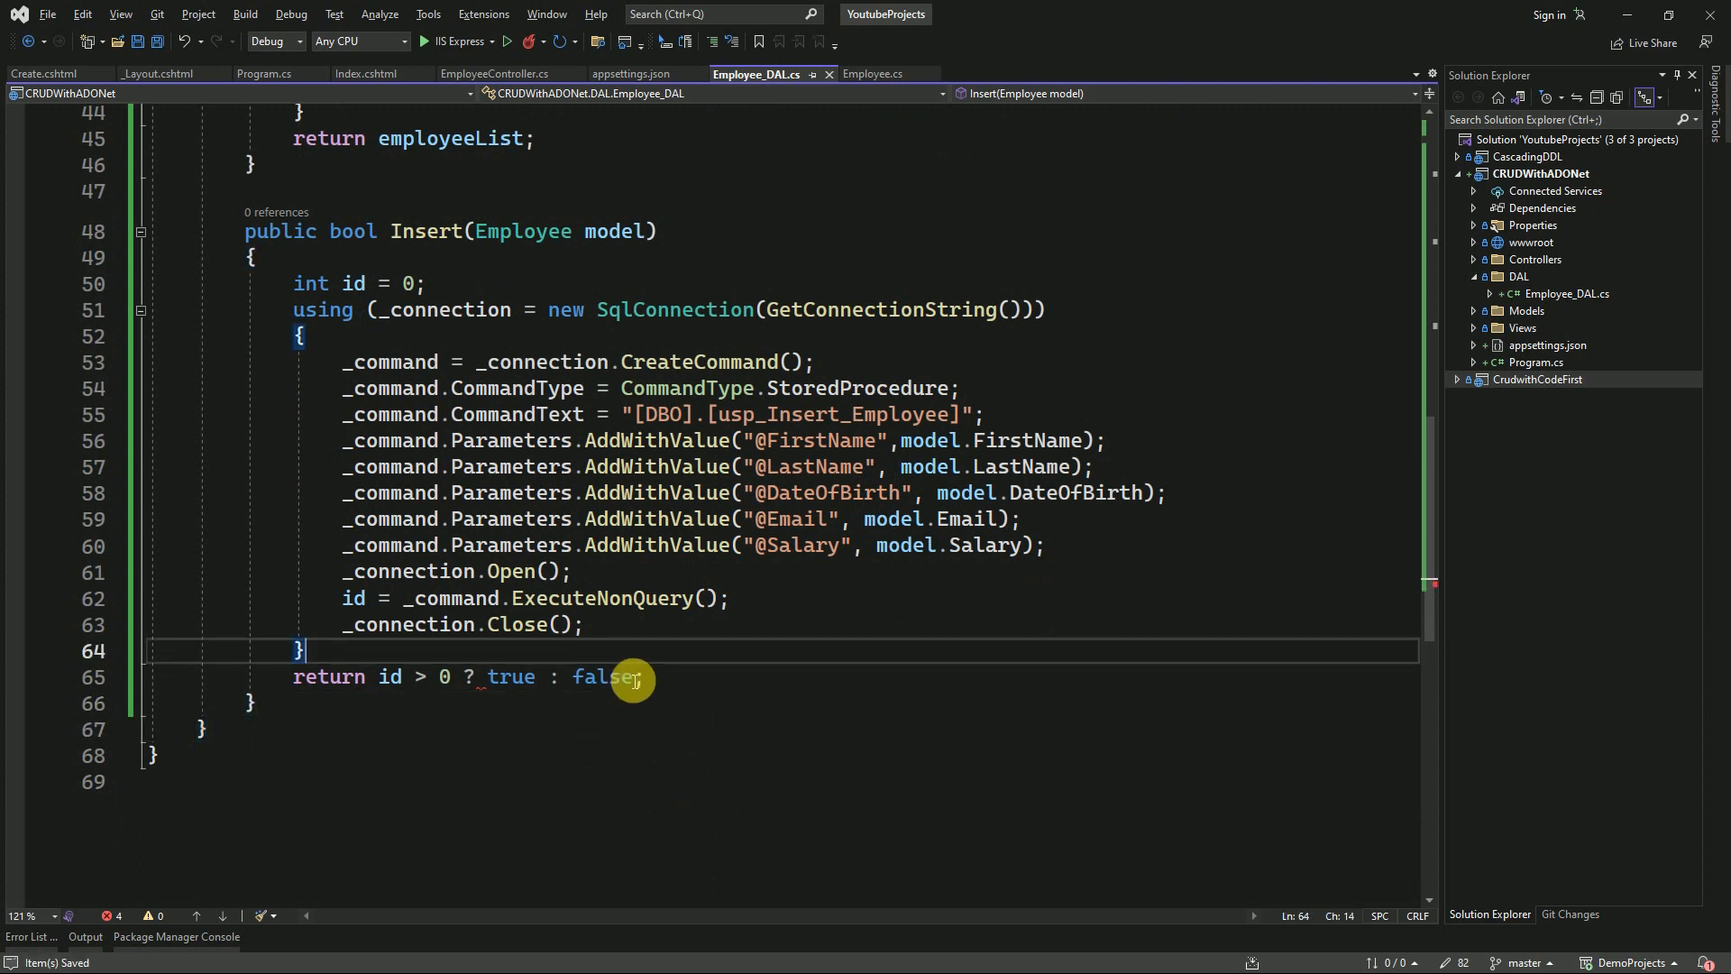
pyautogui.moveTo(677, 702)
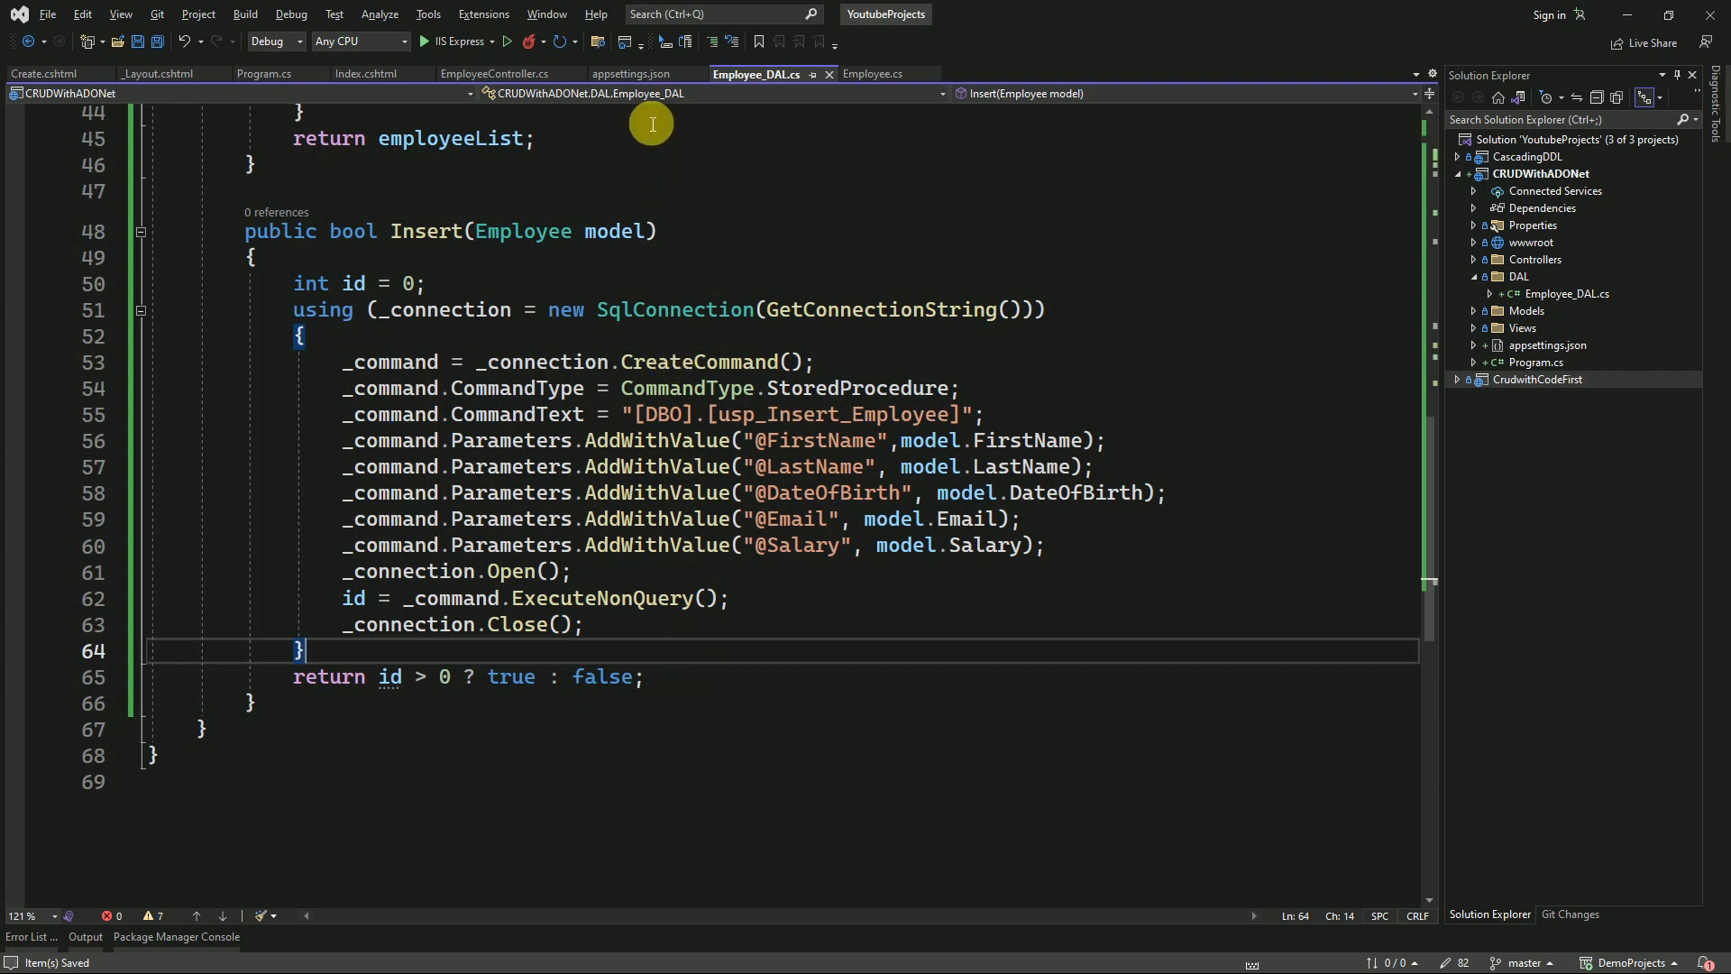
pyautogui.click(496, 74)
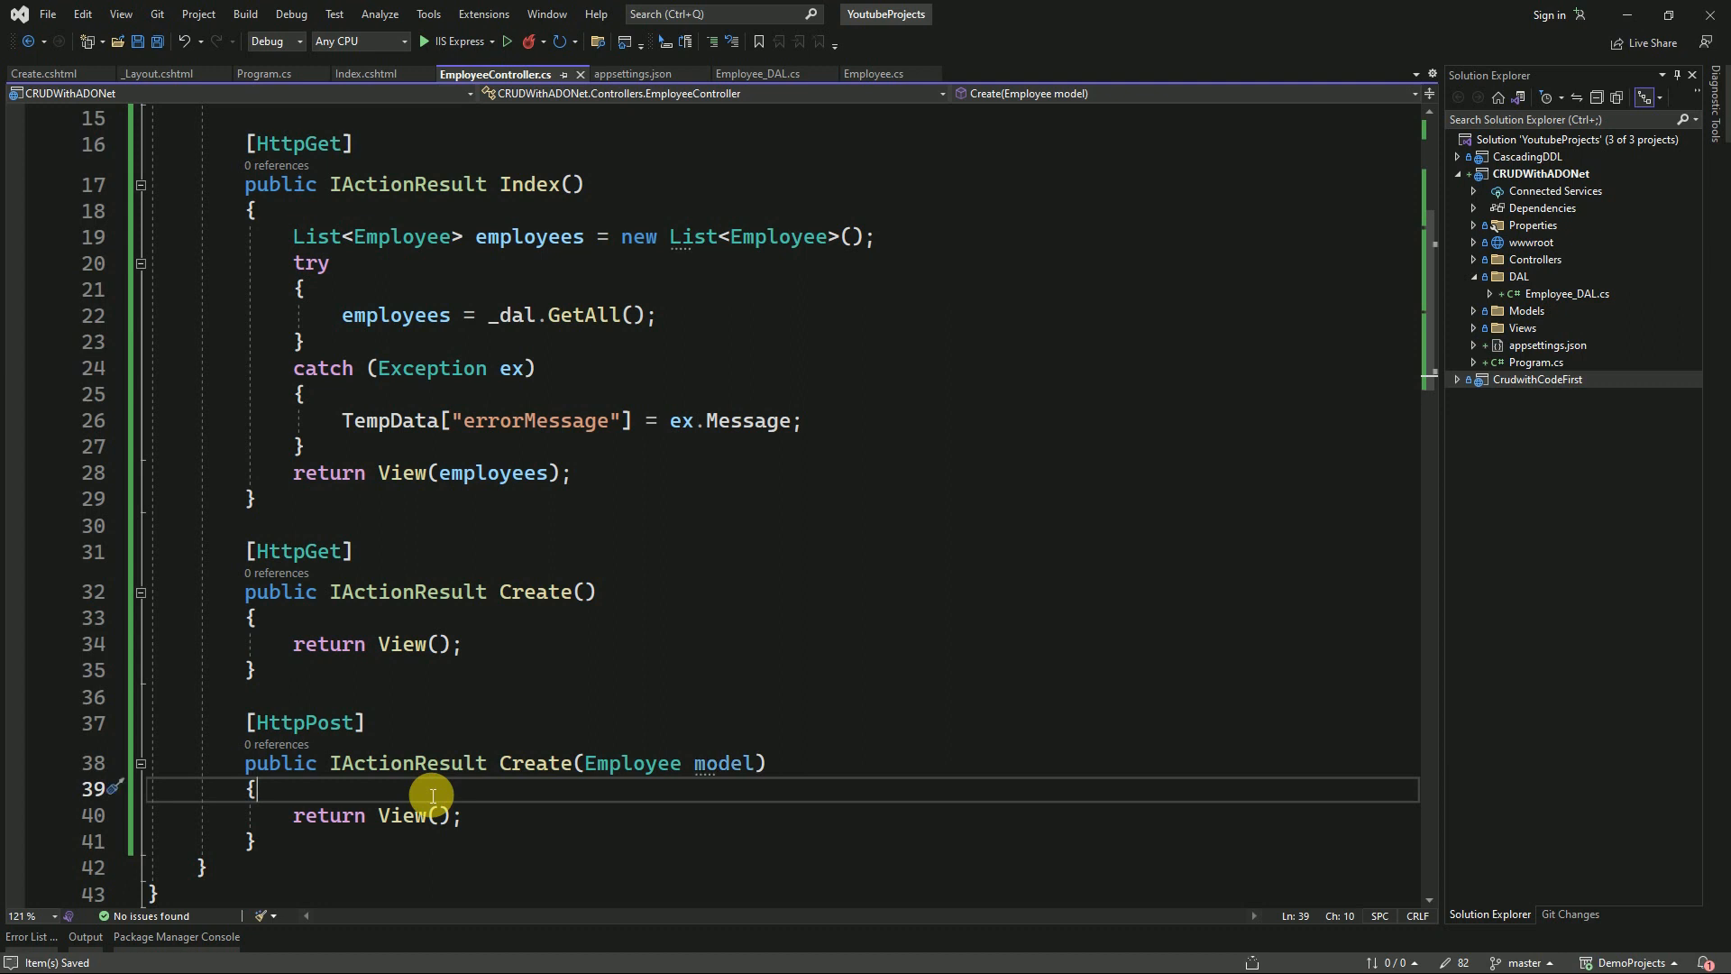
# - In POST Create, set TempData['errorMessage'] to 'Model data is invalid' when ModelState is invalid
pyautogui.press('enter')
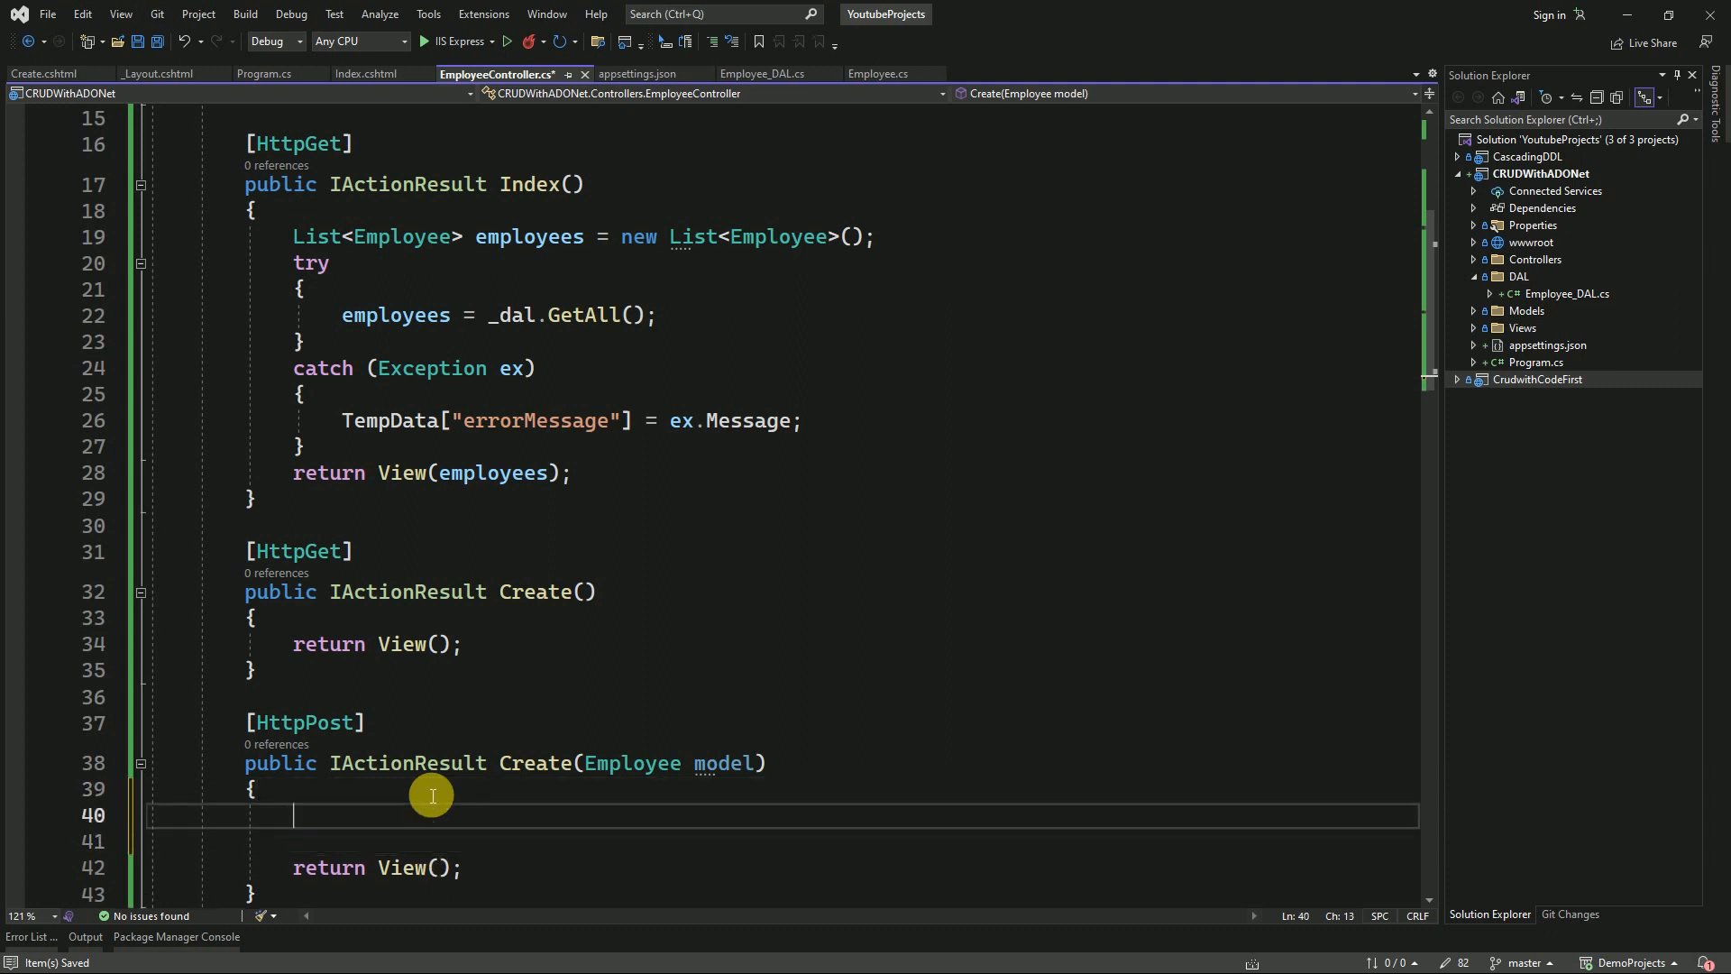
pyautogui.write('if(mod')
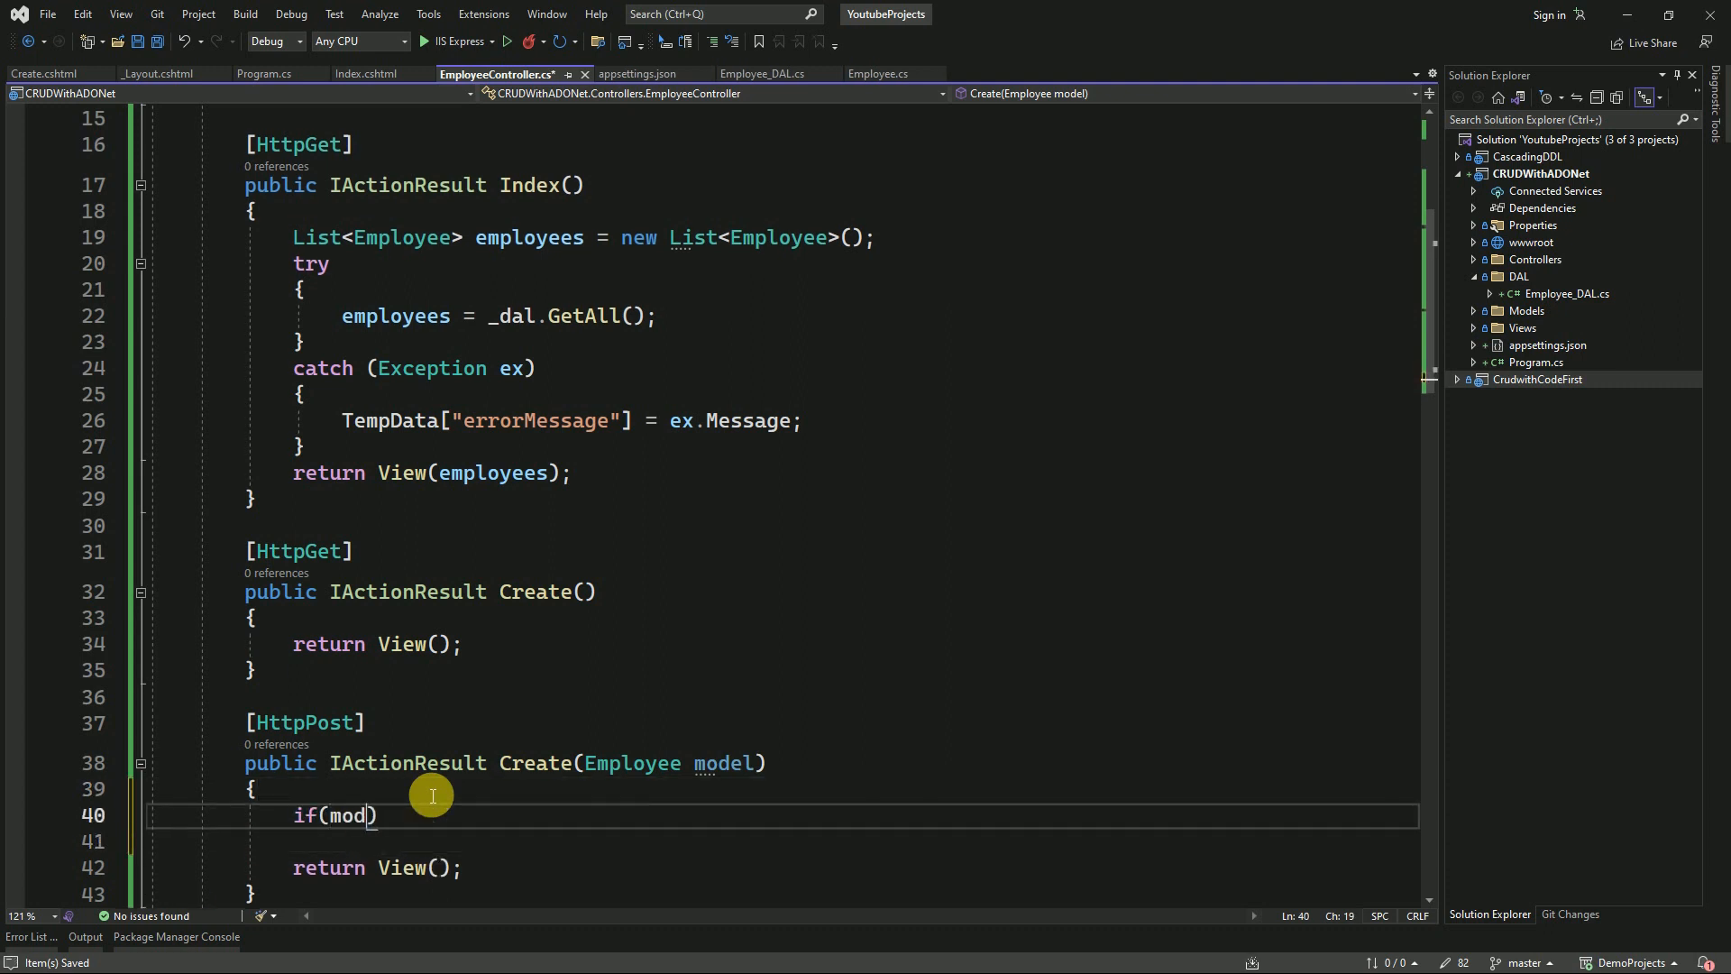
pyautogui.write('elState.IsValid')
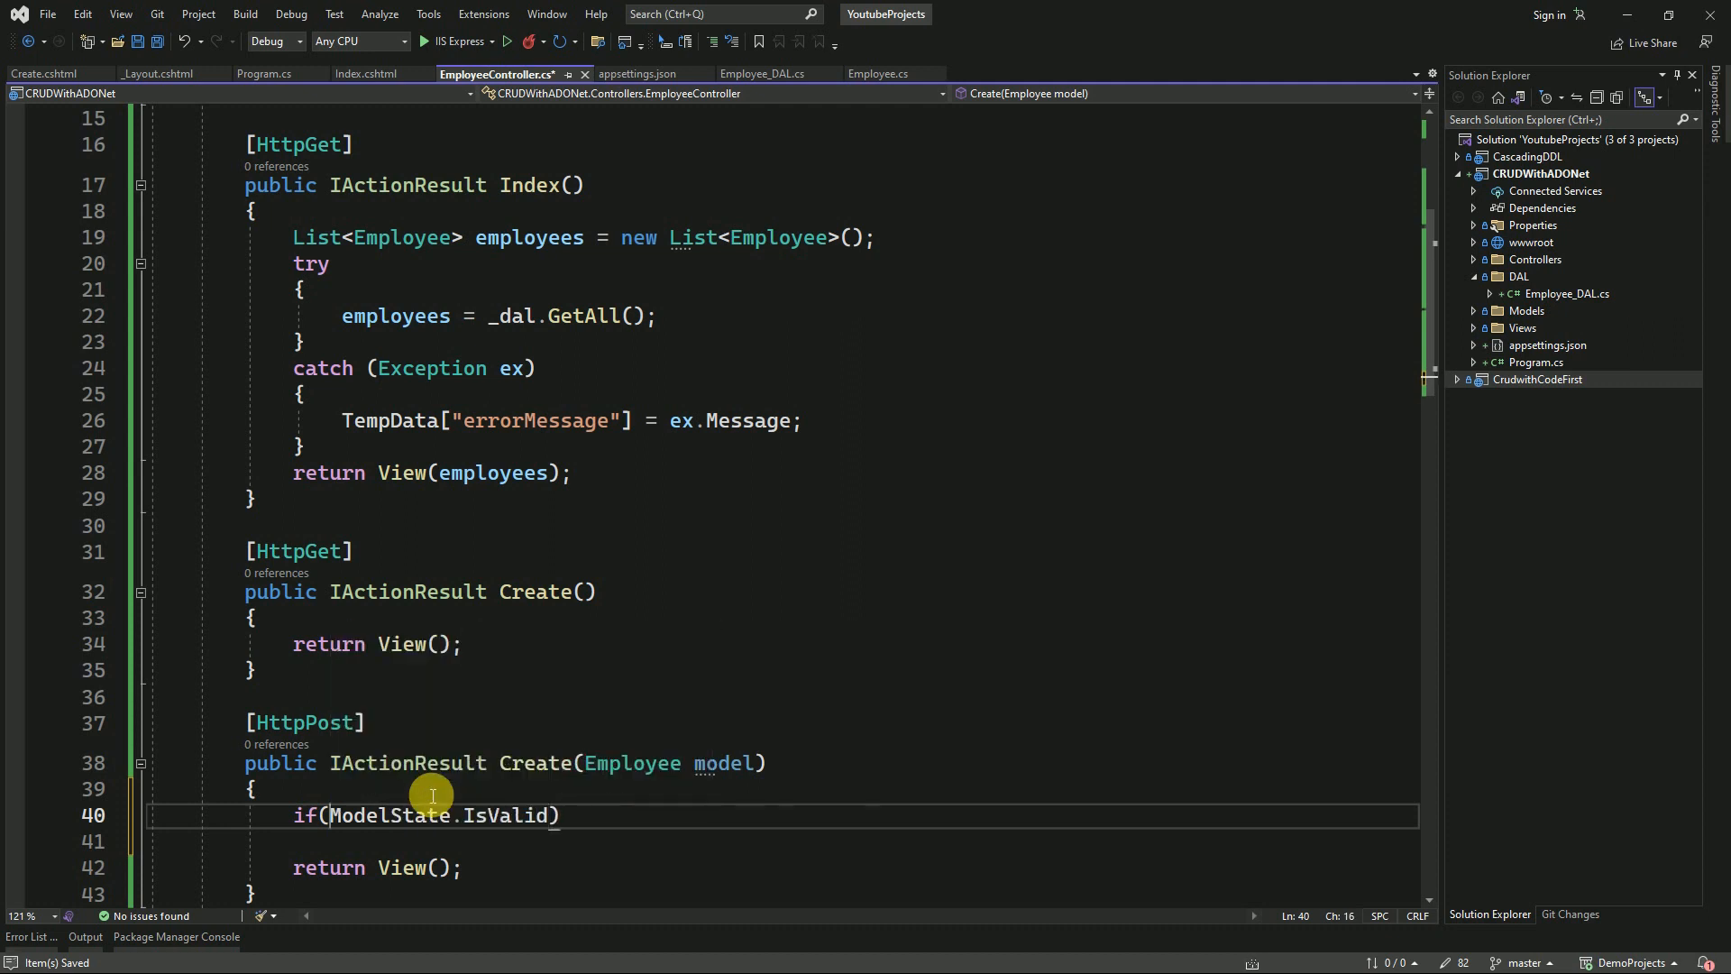
pyautogui.write('!')
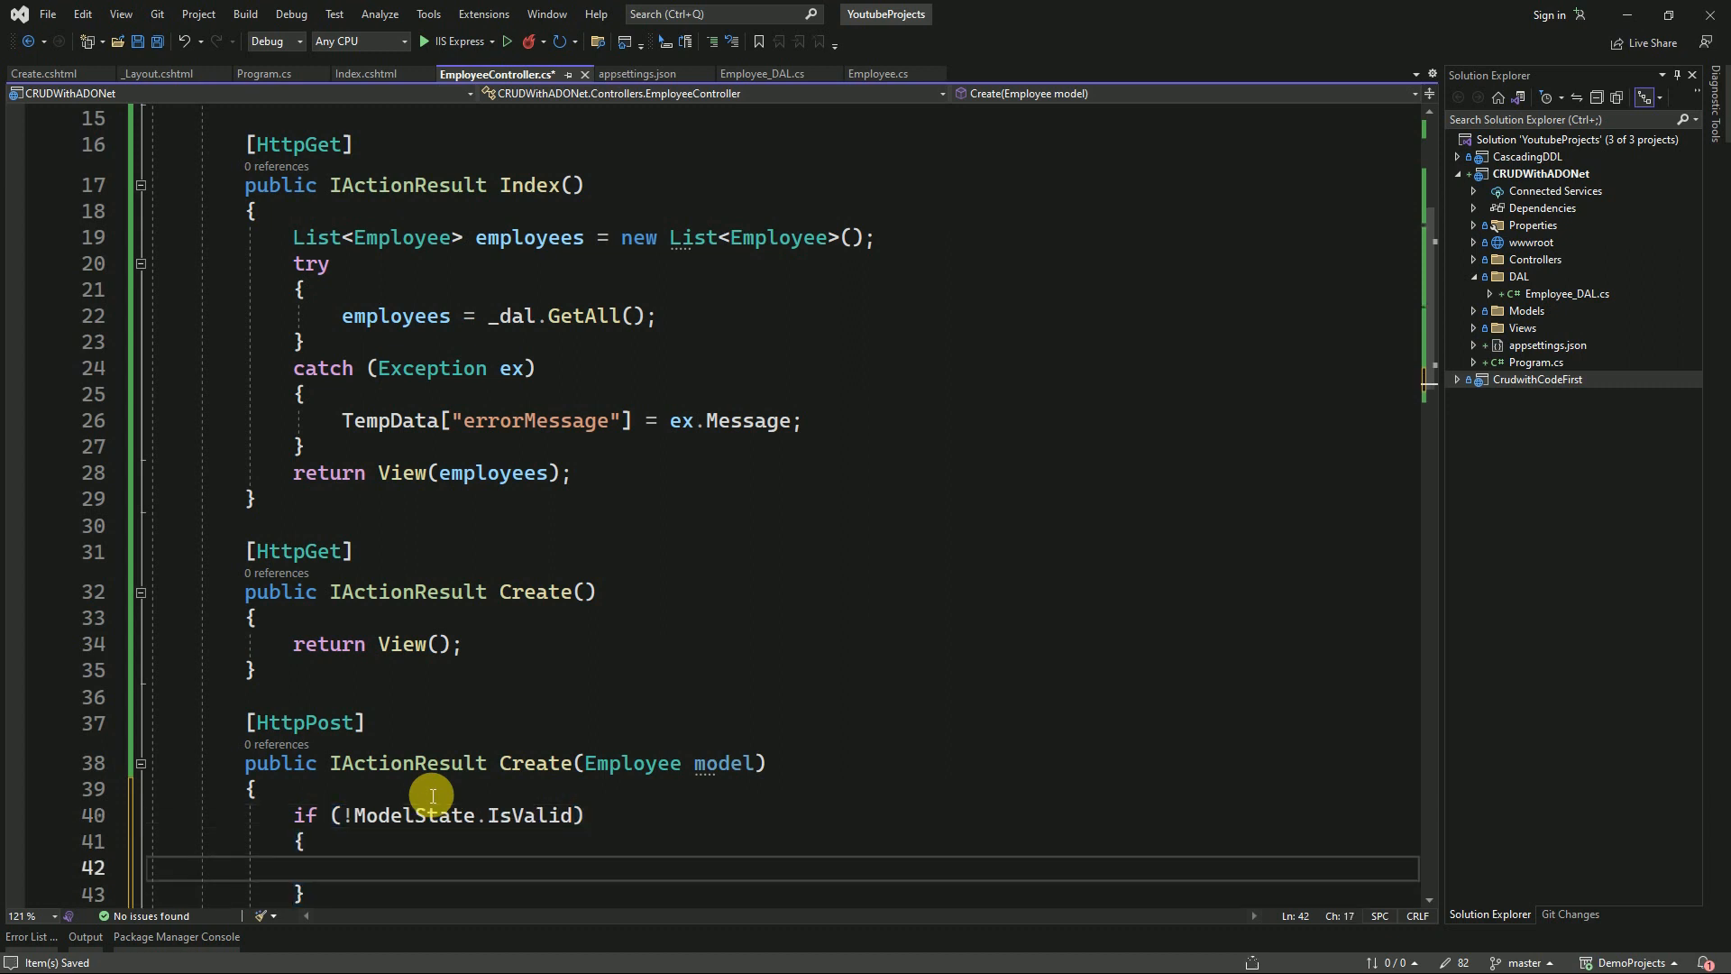
pyautogui.moveTo(549, 710)
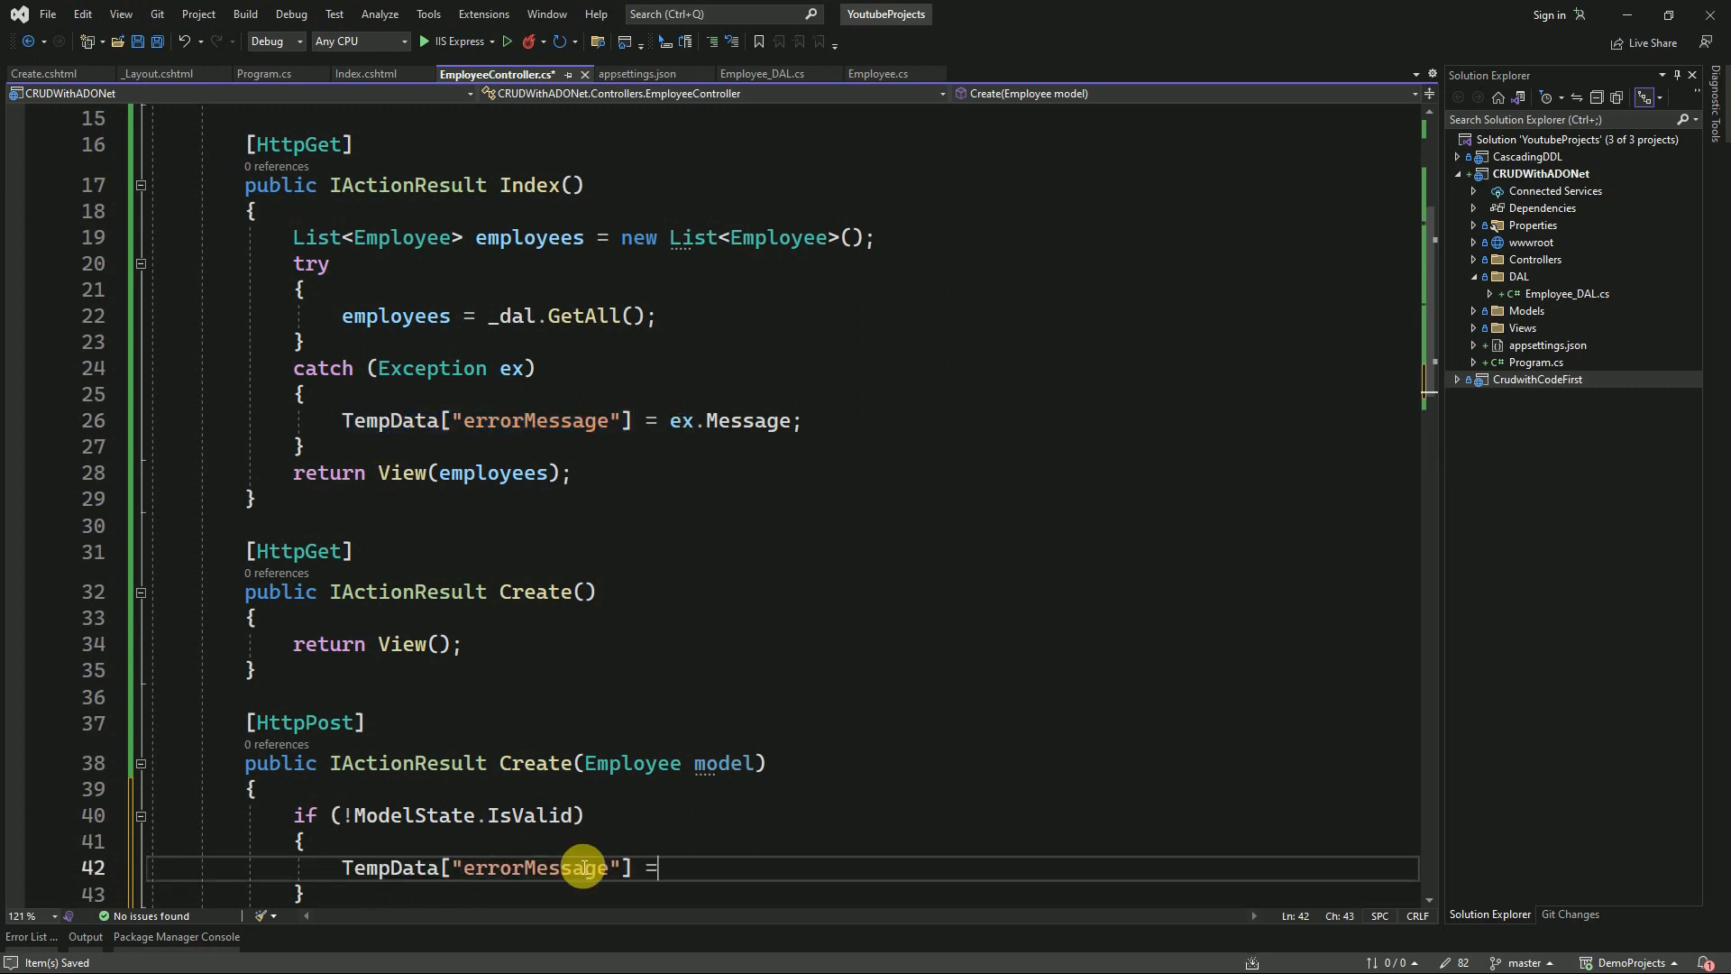
pyautogui.scroll(-3)
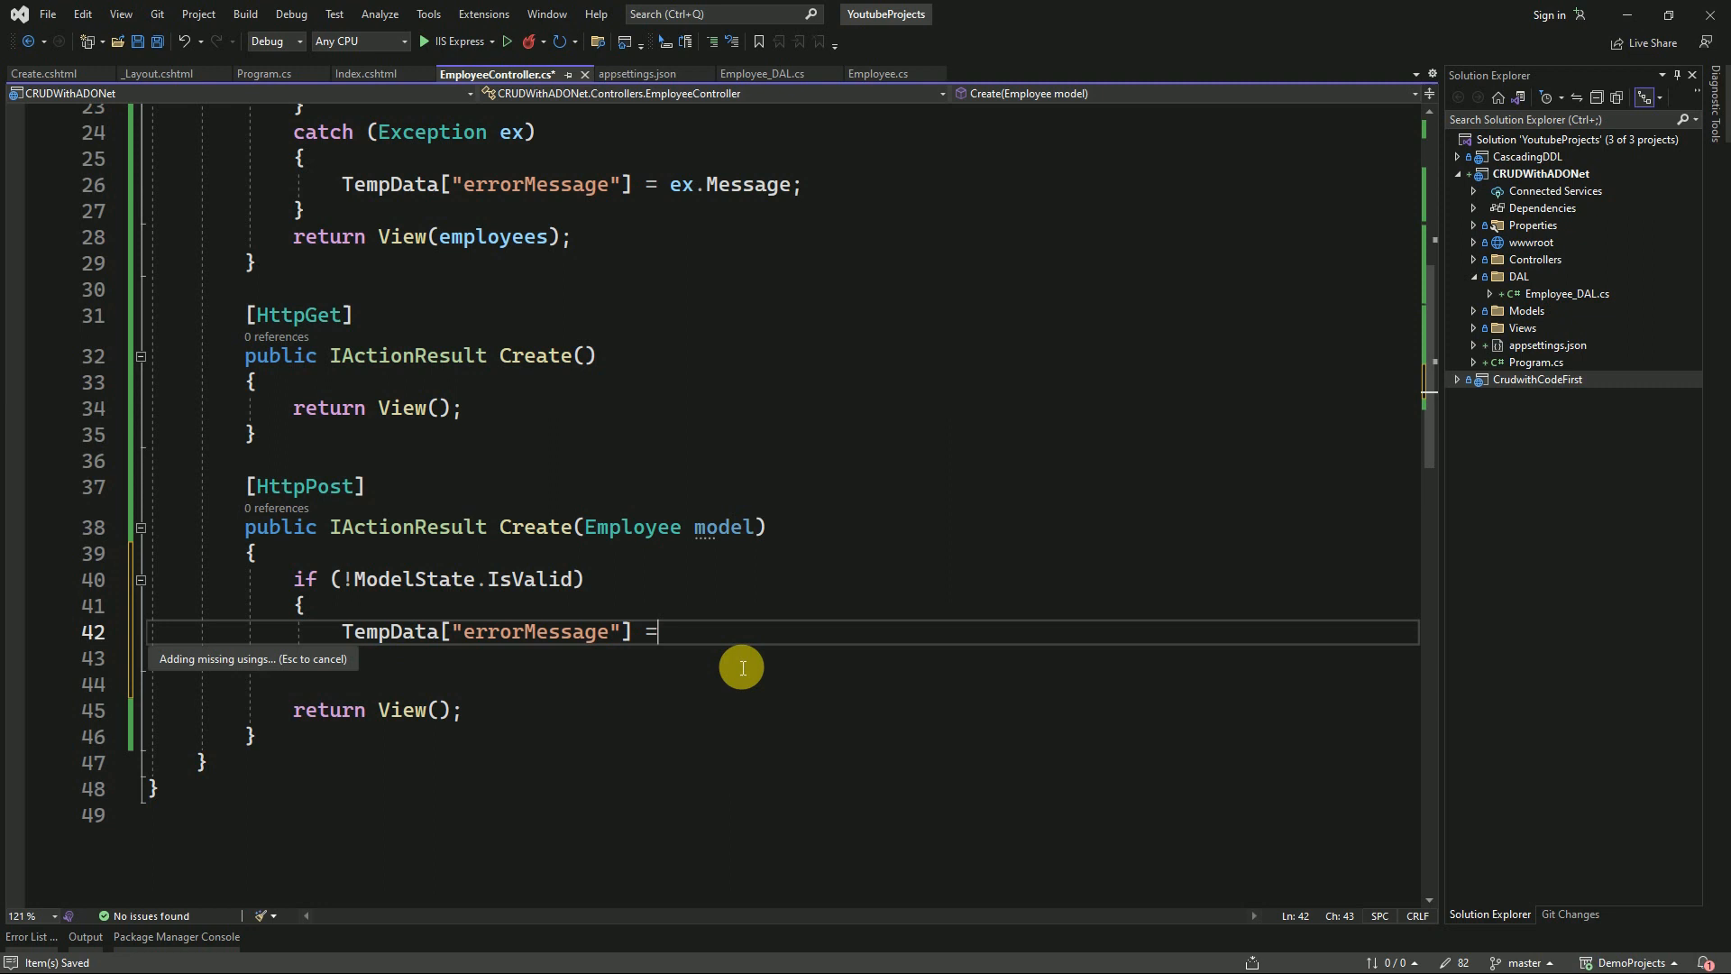
pyautogui.write('"";')
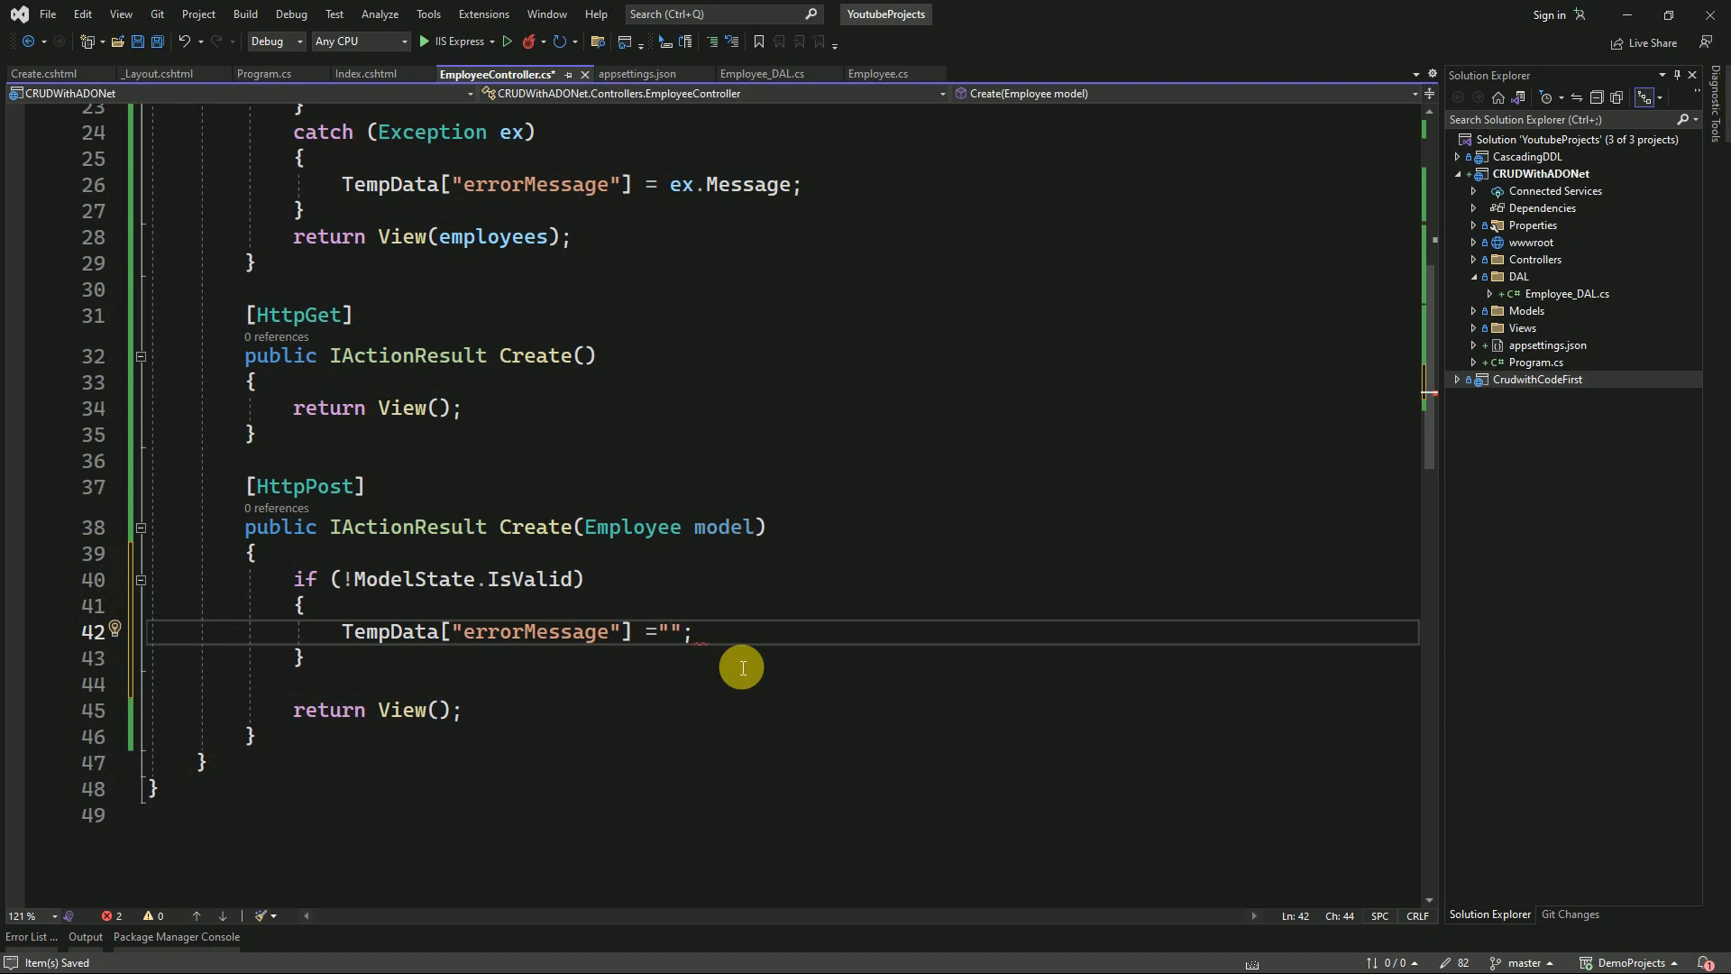
pyautogui.write('Model data')
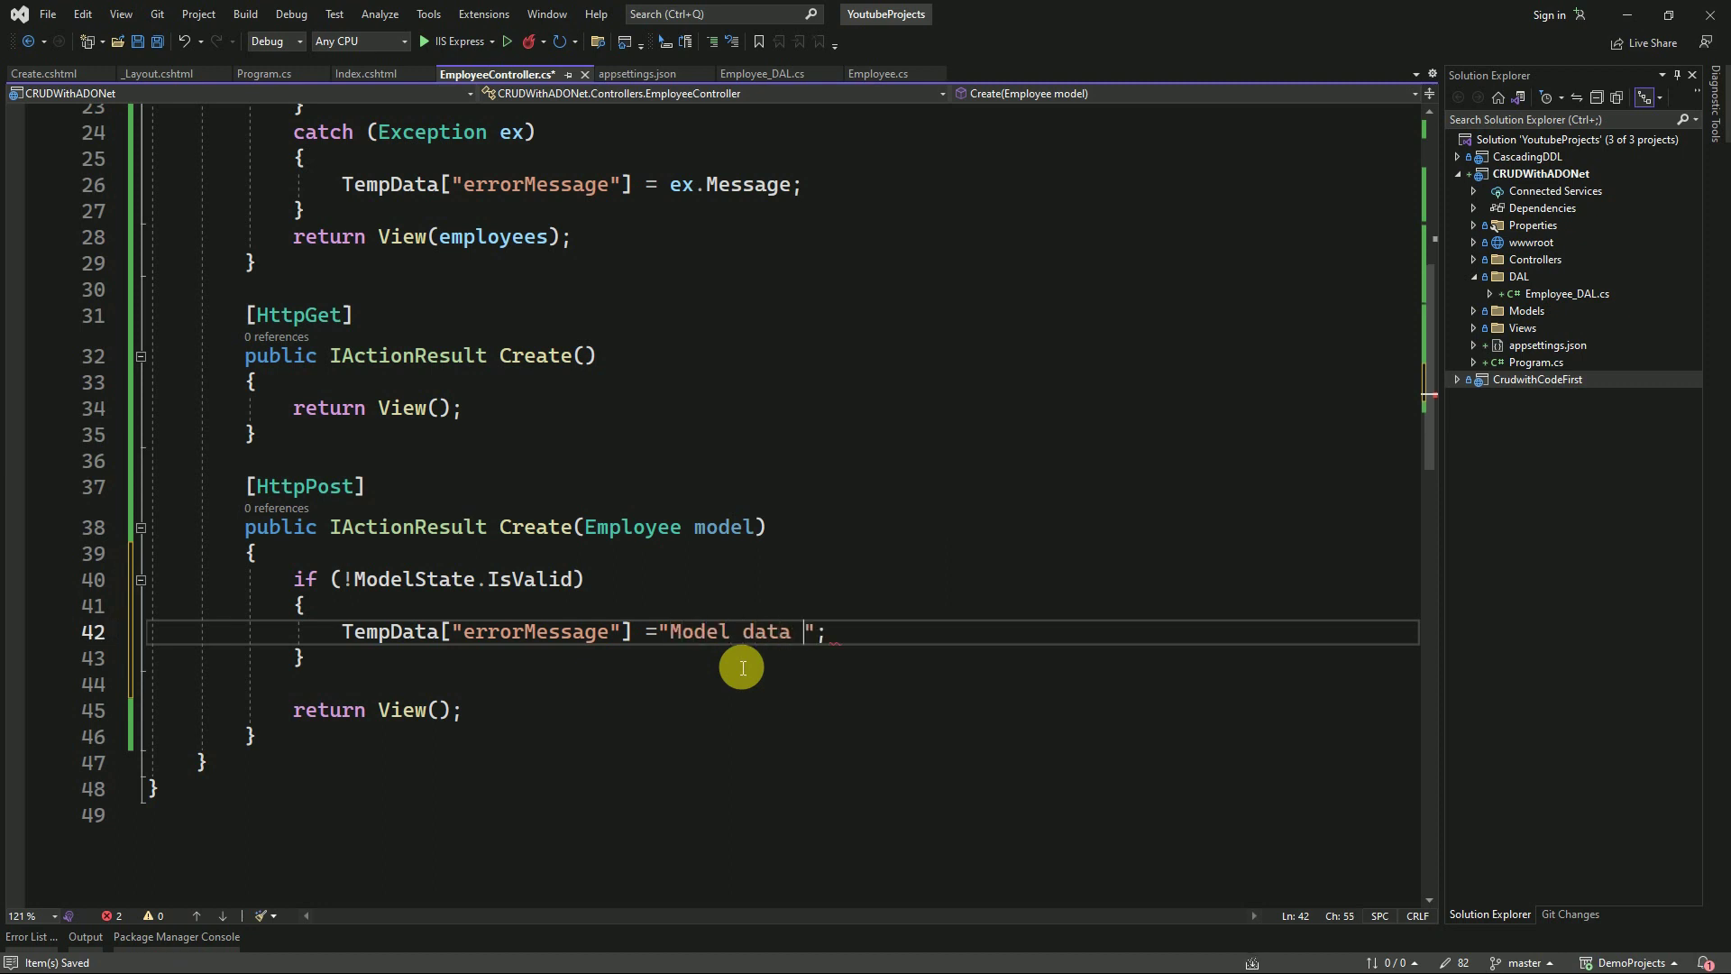
pyautogui.write('is invalid.')
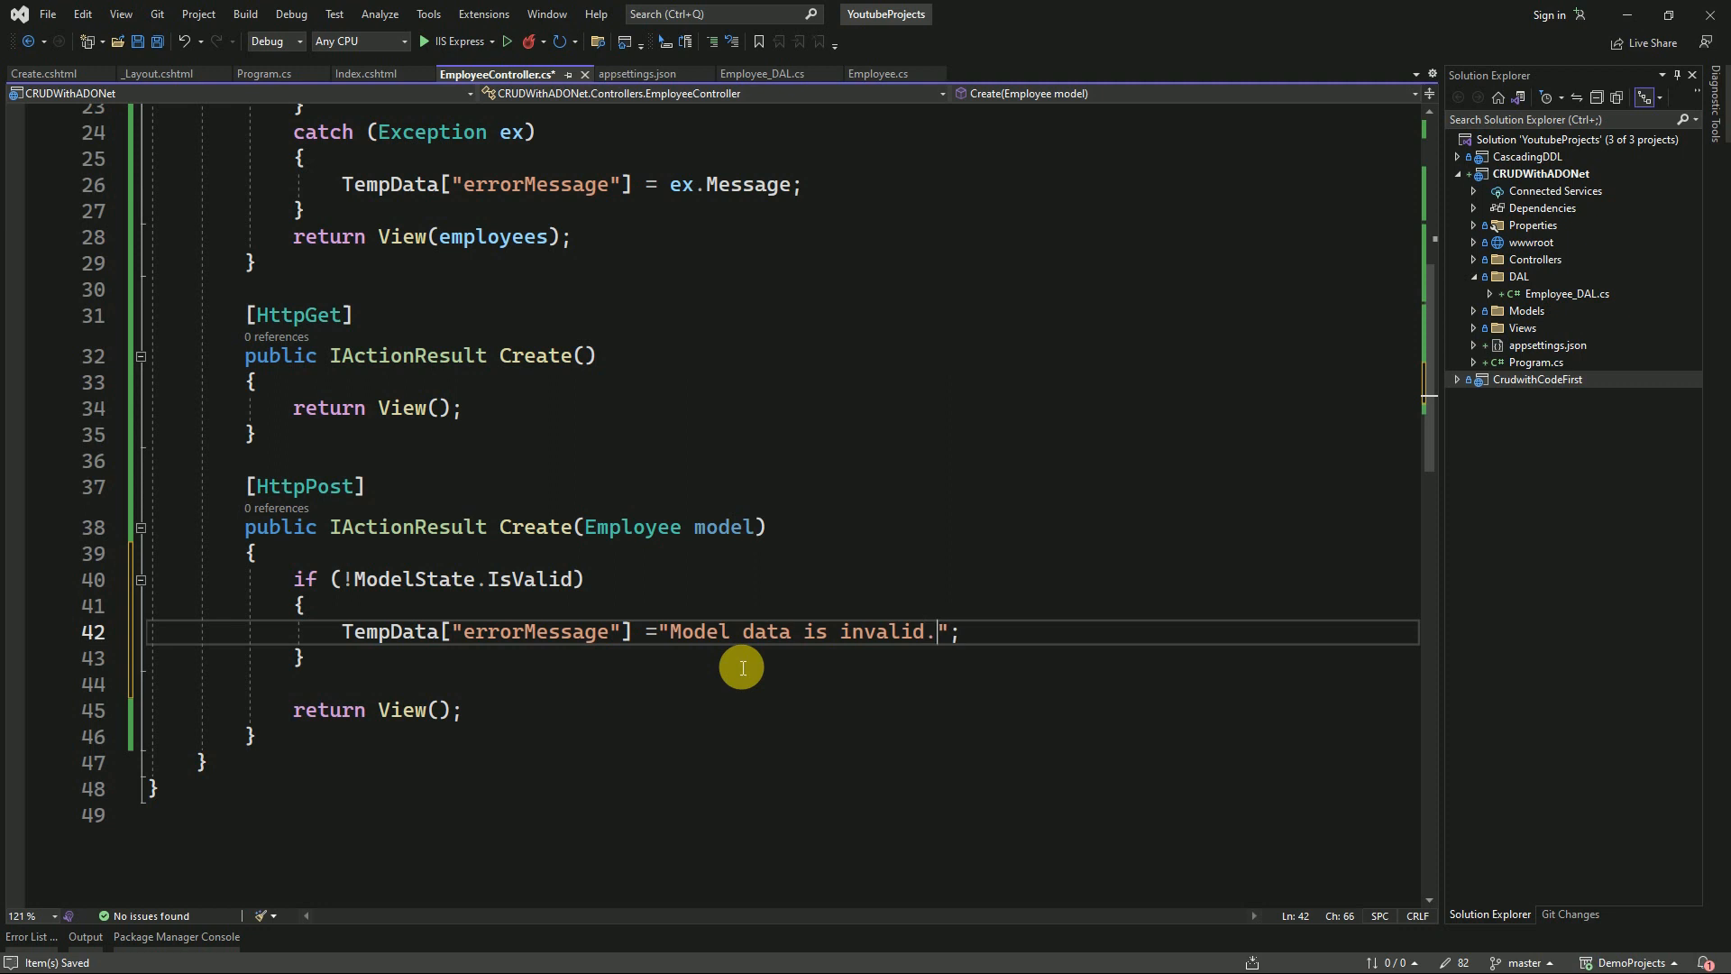
pyautogui.press('Backspace')
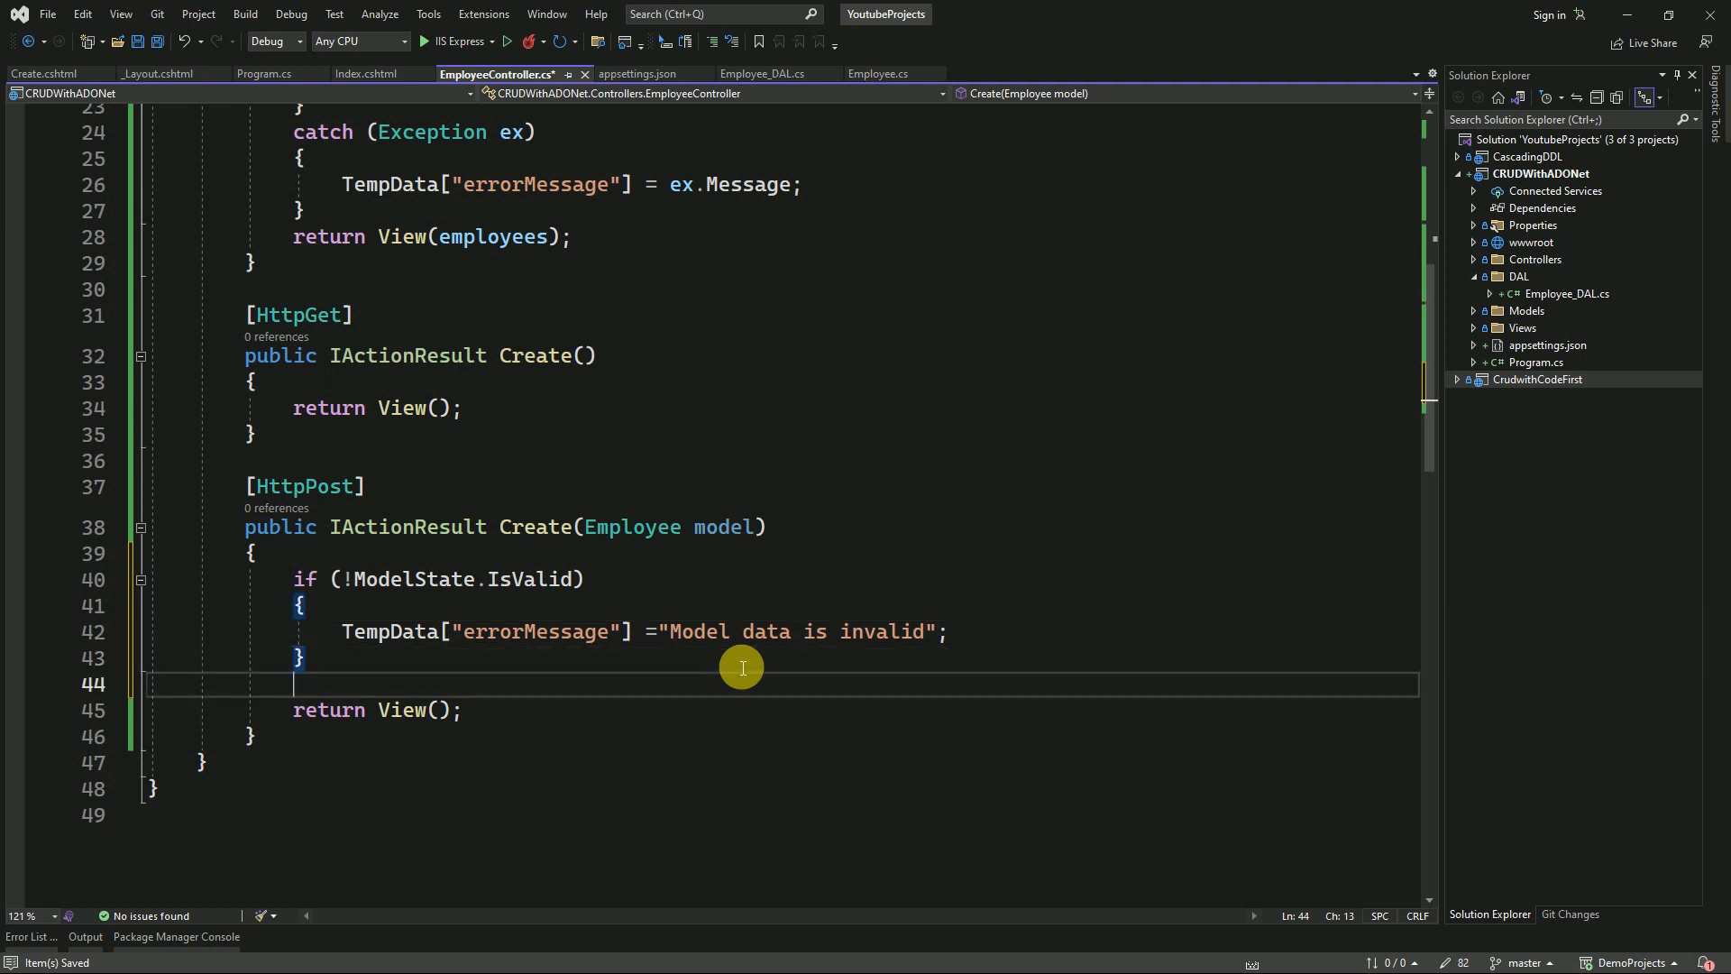
# - Add bool result = _dal.Insert(model); to the POST Create action
pyautogui.write('b')
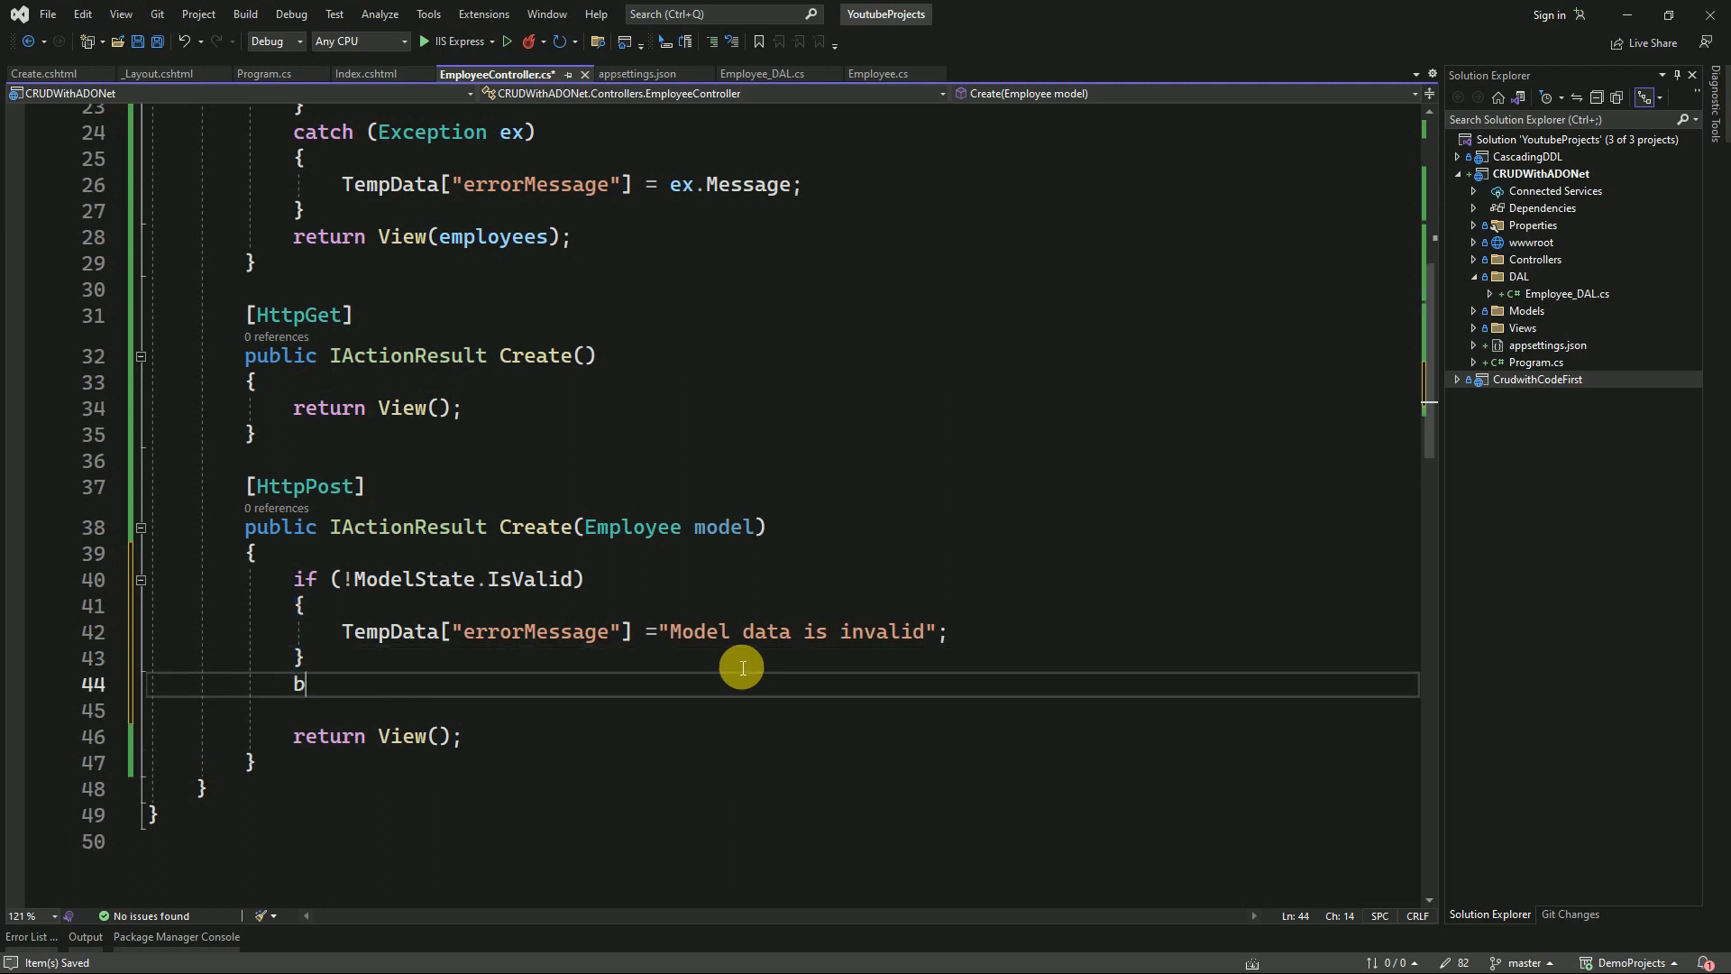
pyautogui.write('ool')
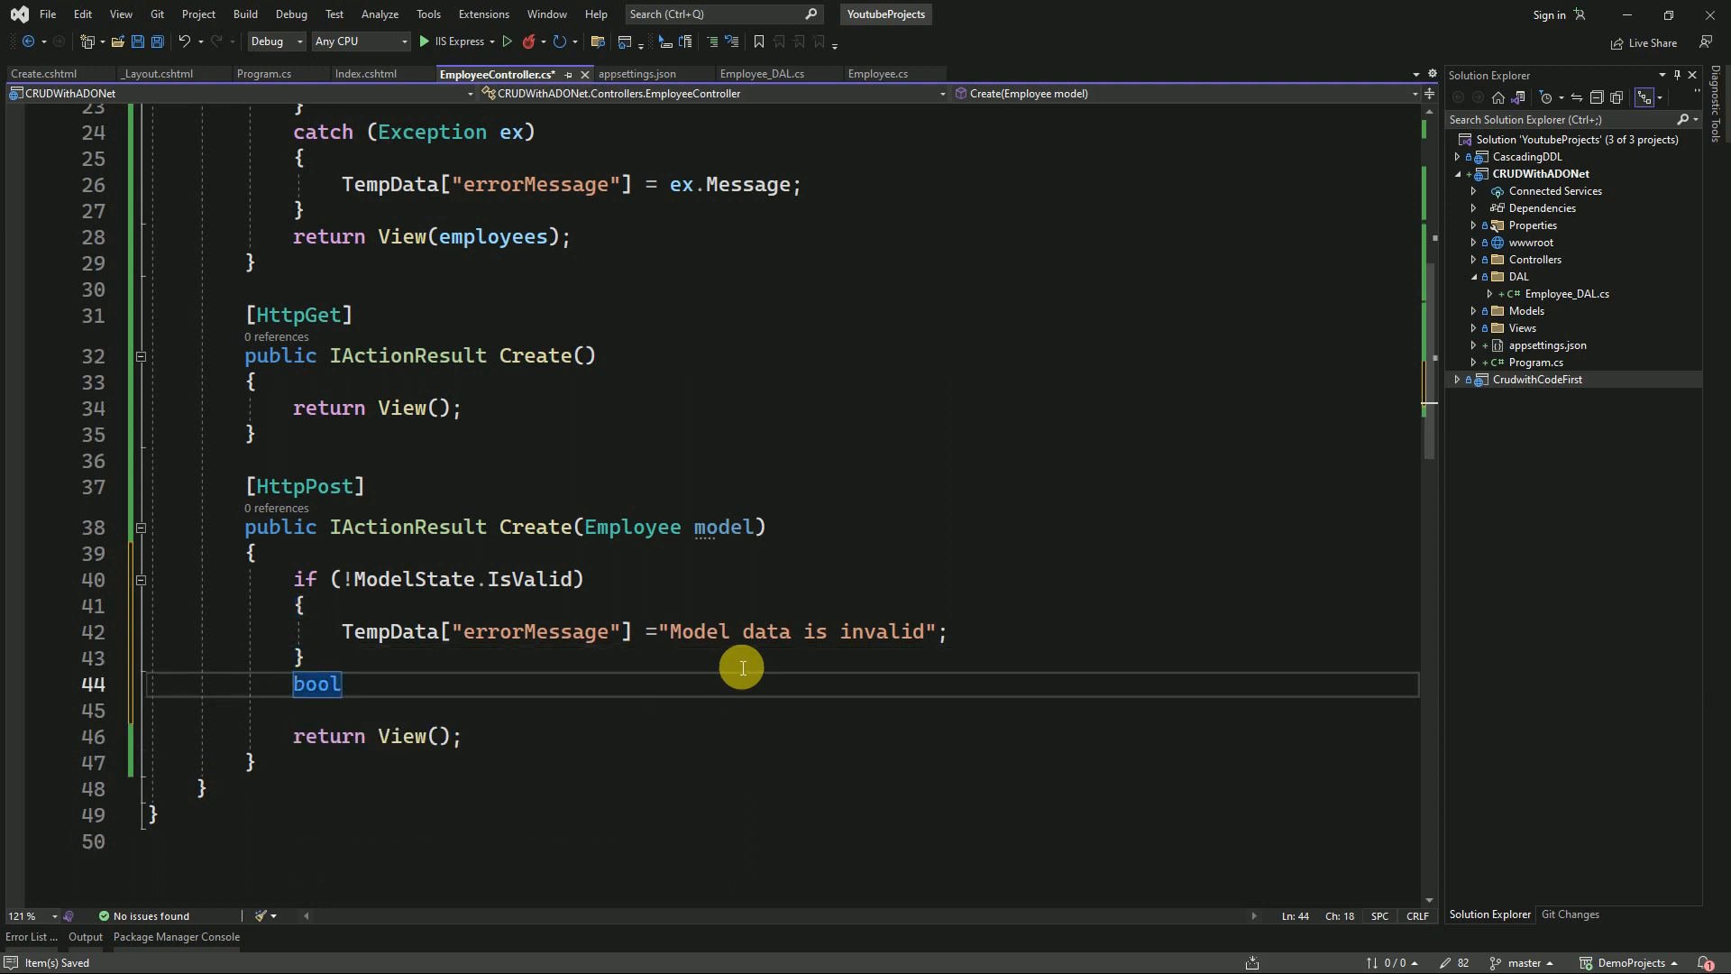
pyautogui.write('resu')
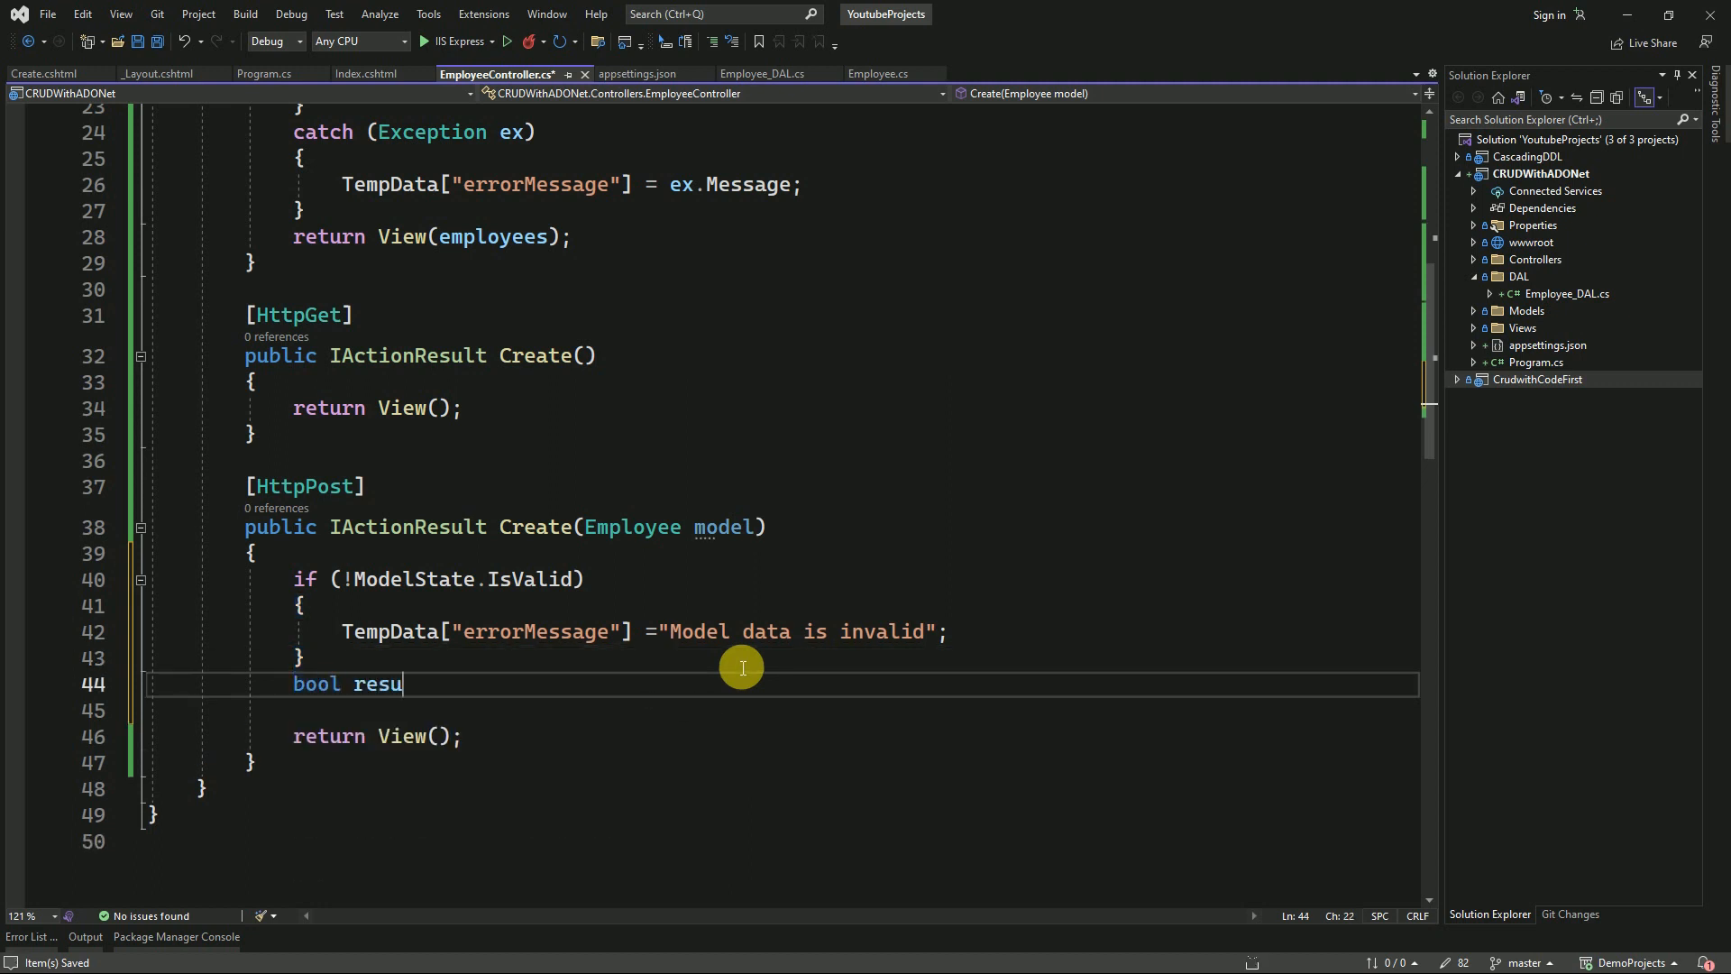
pyautogui.write('lt = ;')
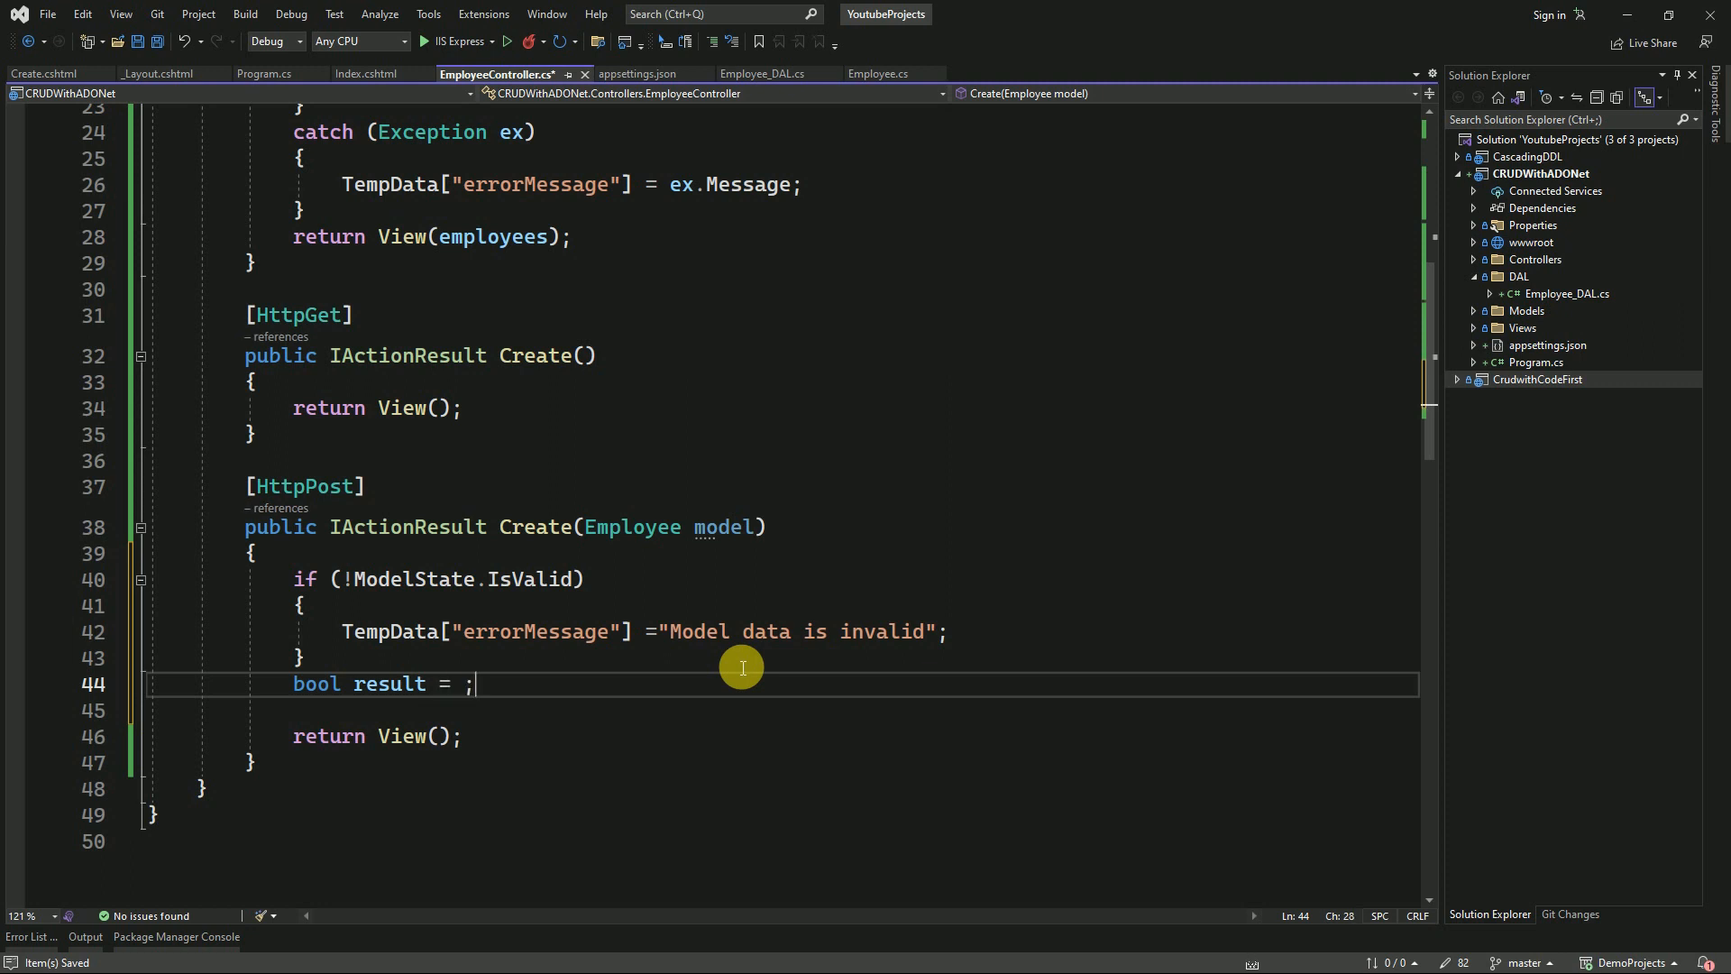
pyautogui.write('_dal')
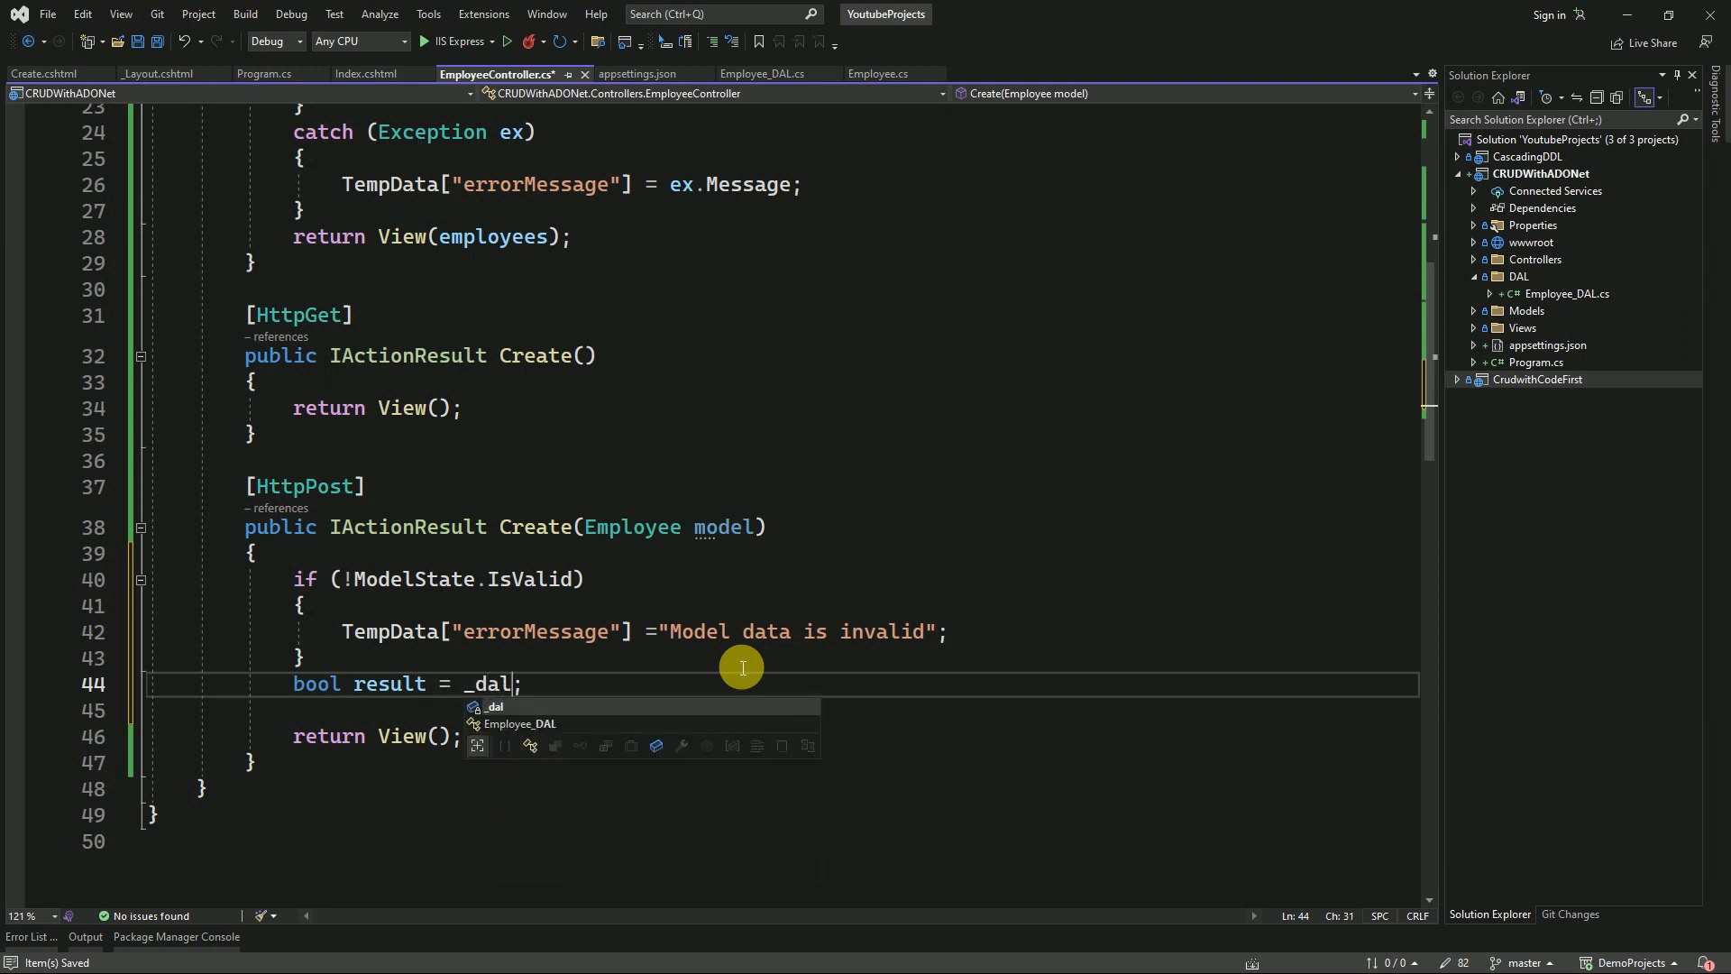
pyautogui.write('.Insert()')
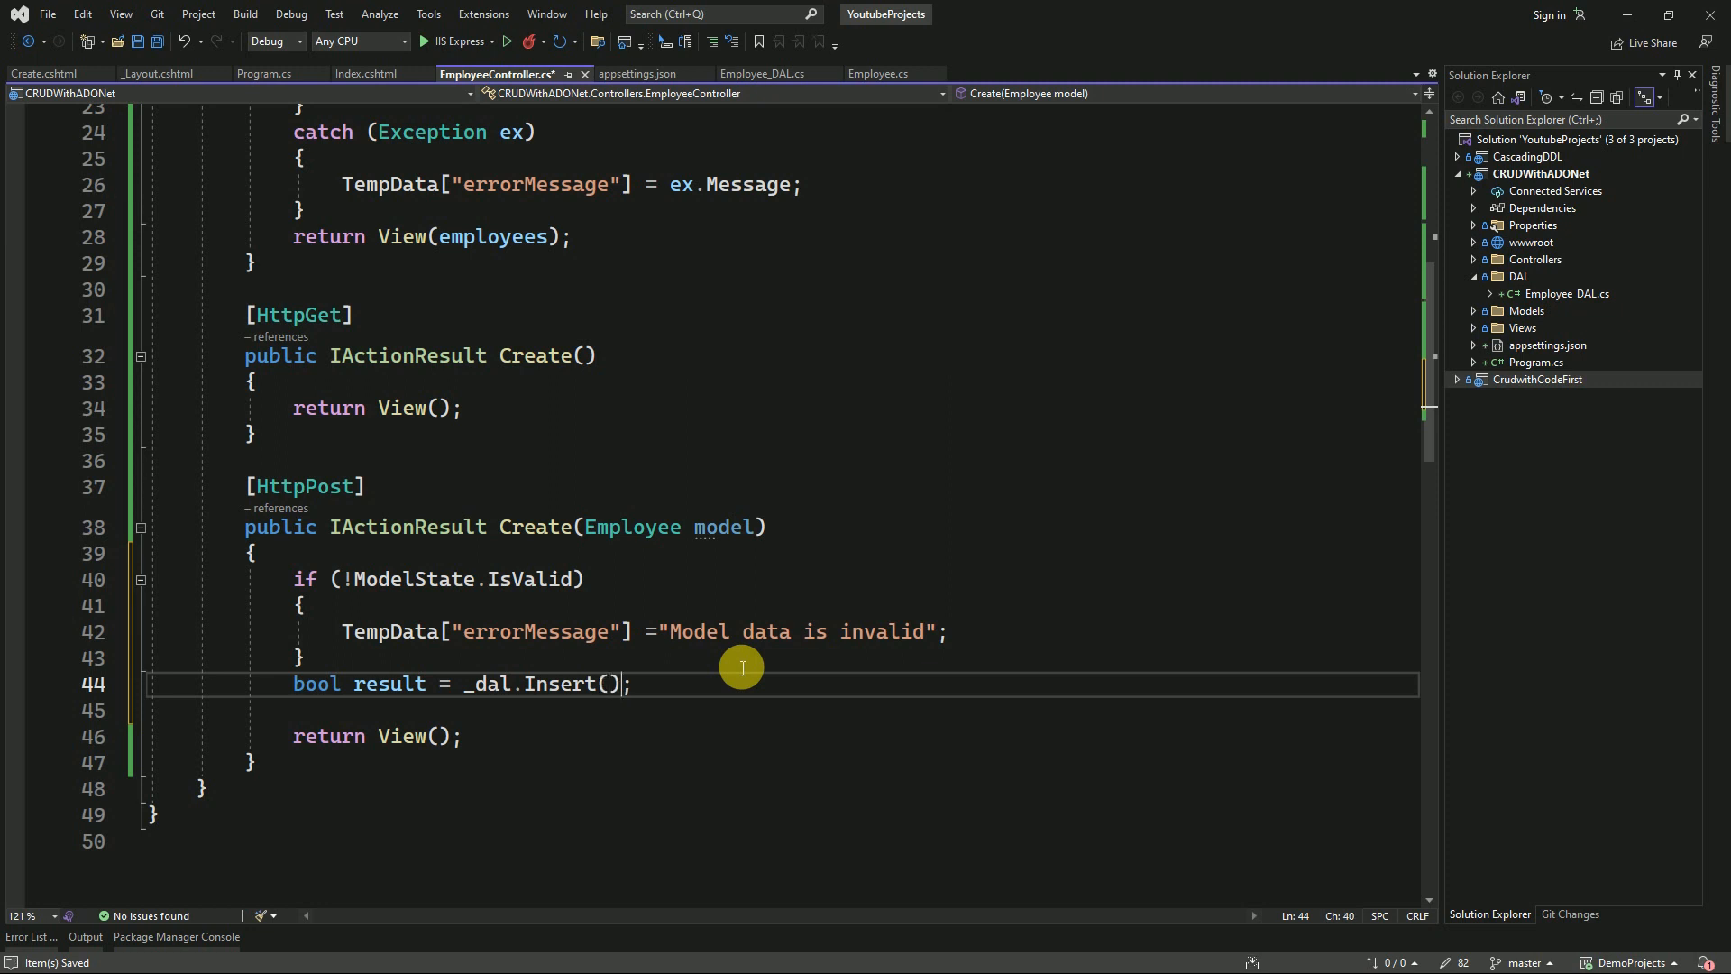
pyautogui.write('model')
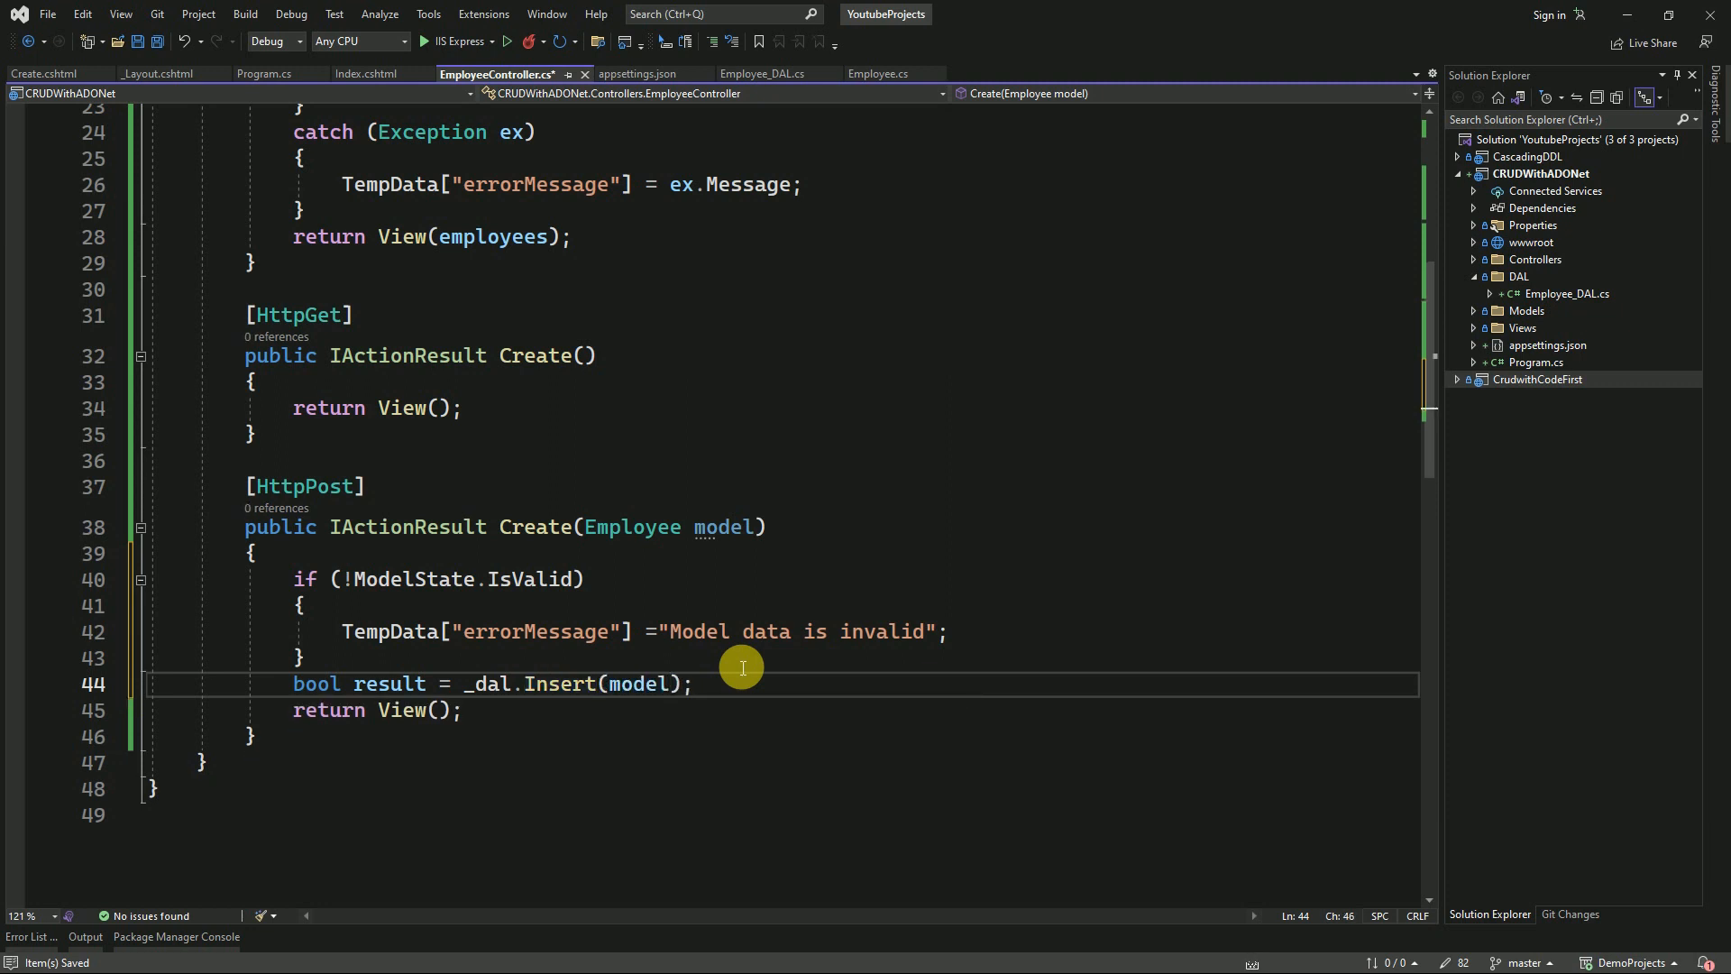
# - On failure, set TempData errorMessage to 'Unable to save the data' and return View()
pyautogui.write('if(!')
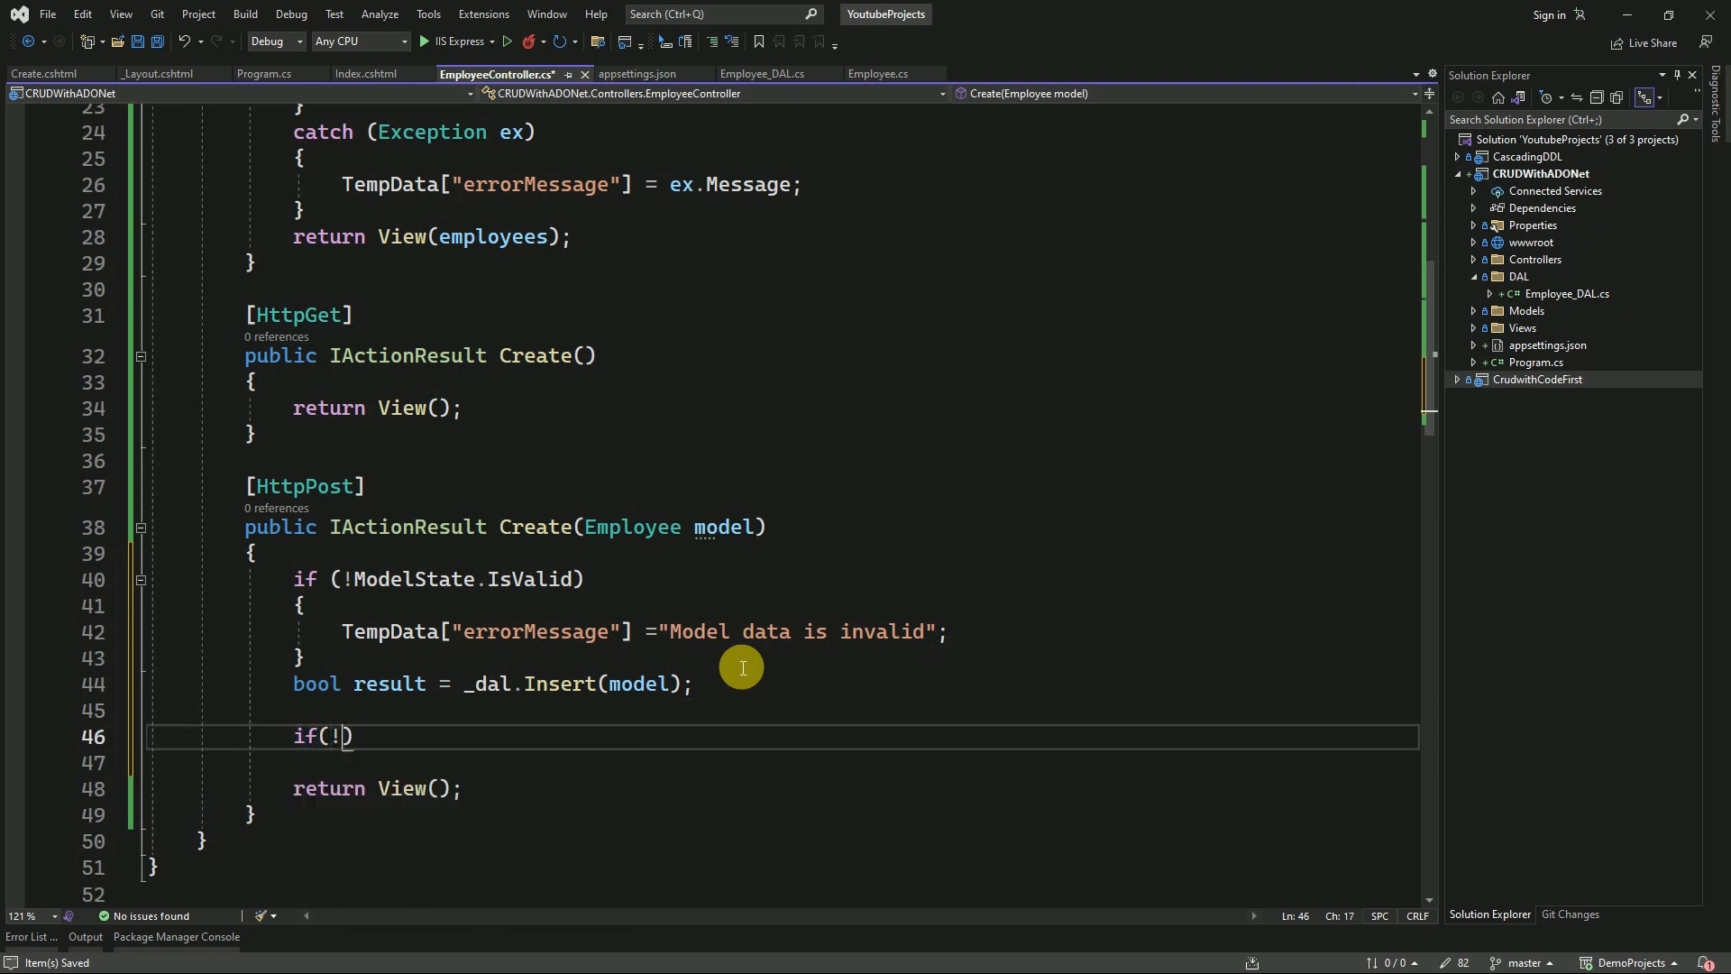
pyautogui.write('result')
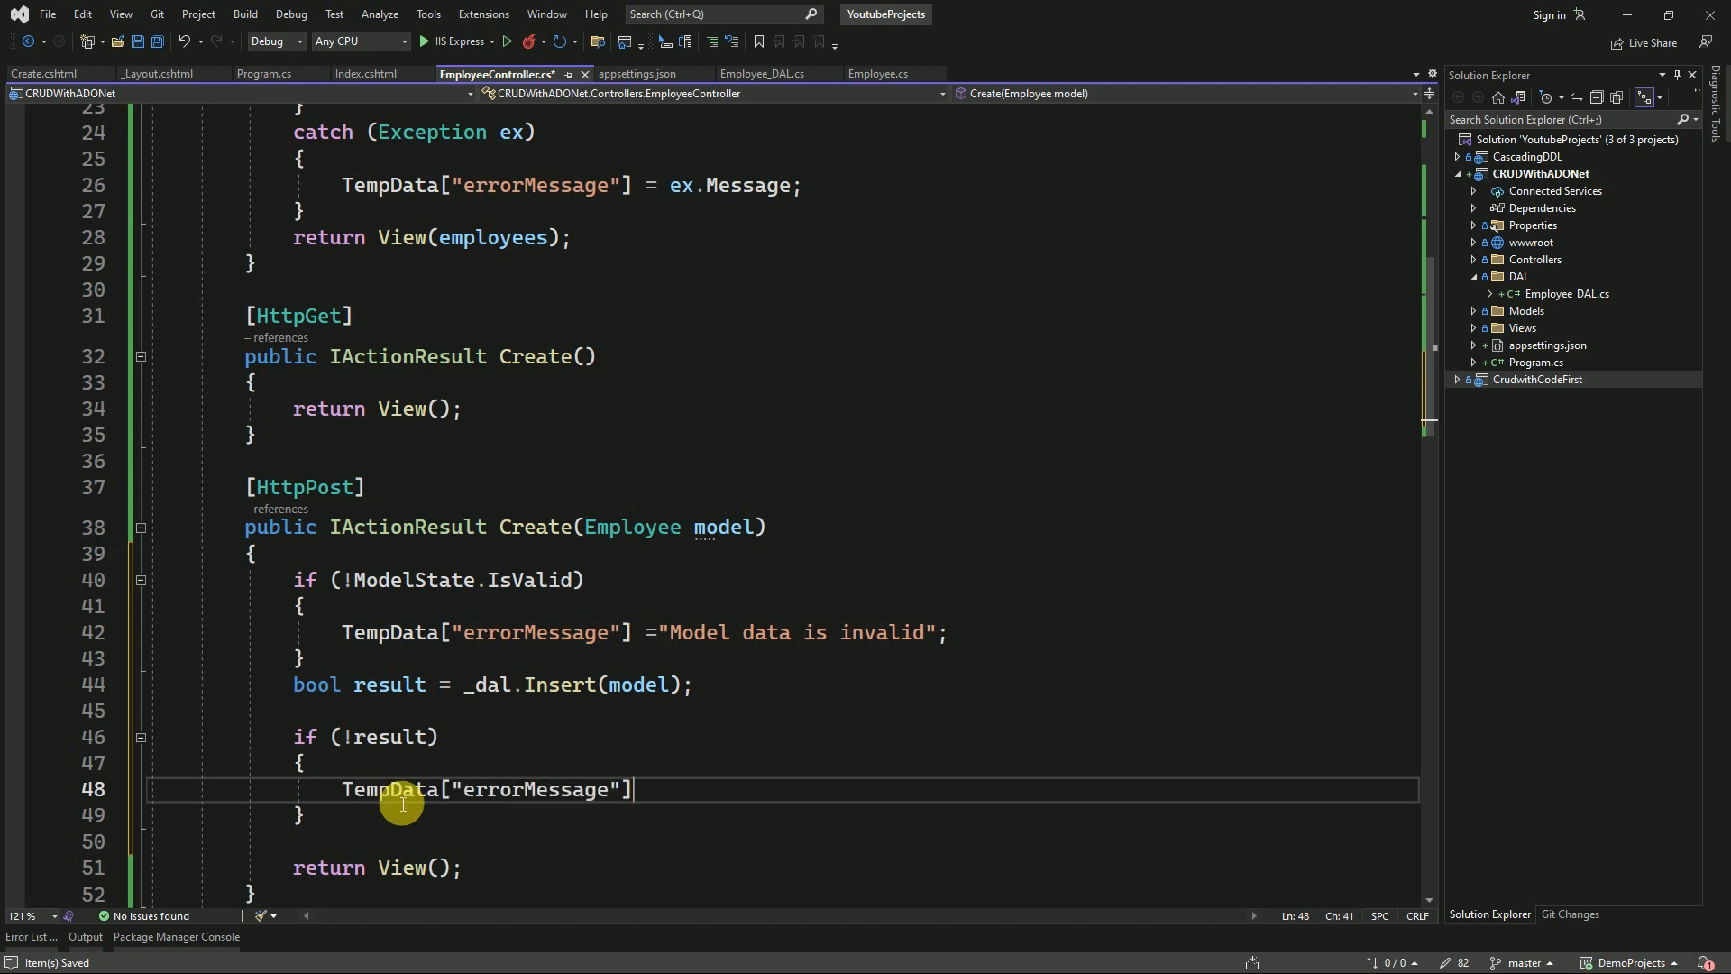
pyautogui.write('=')
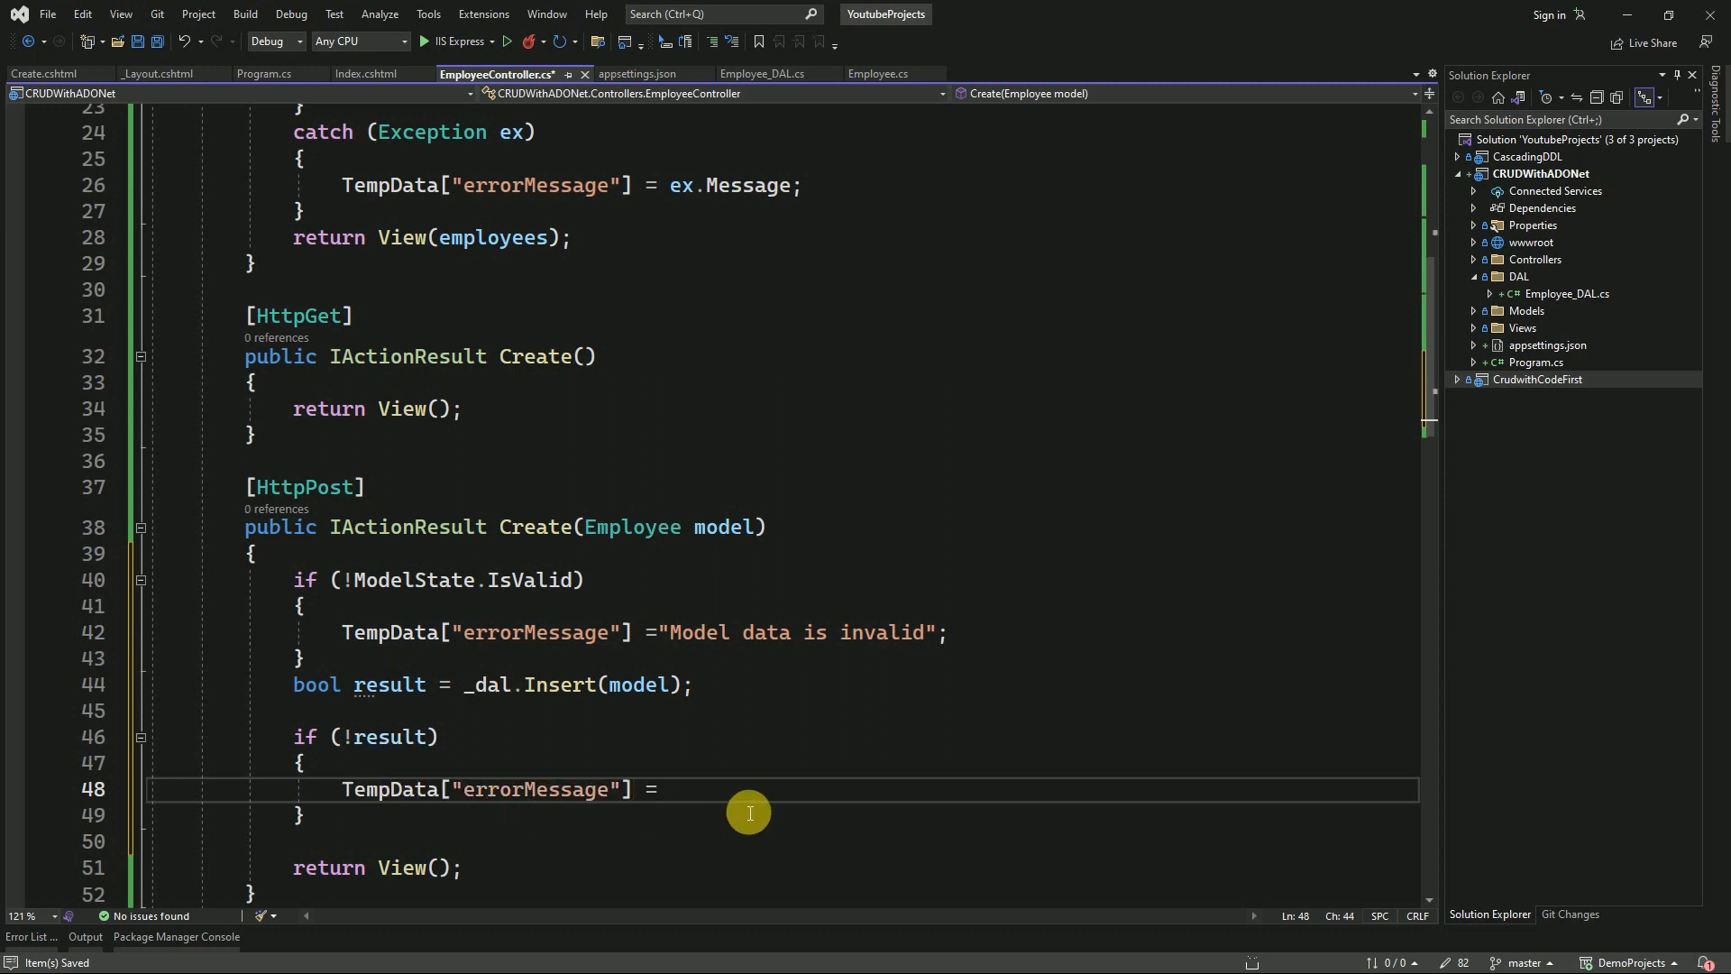
pyautogui.write('"";')
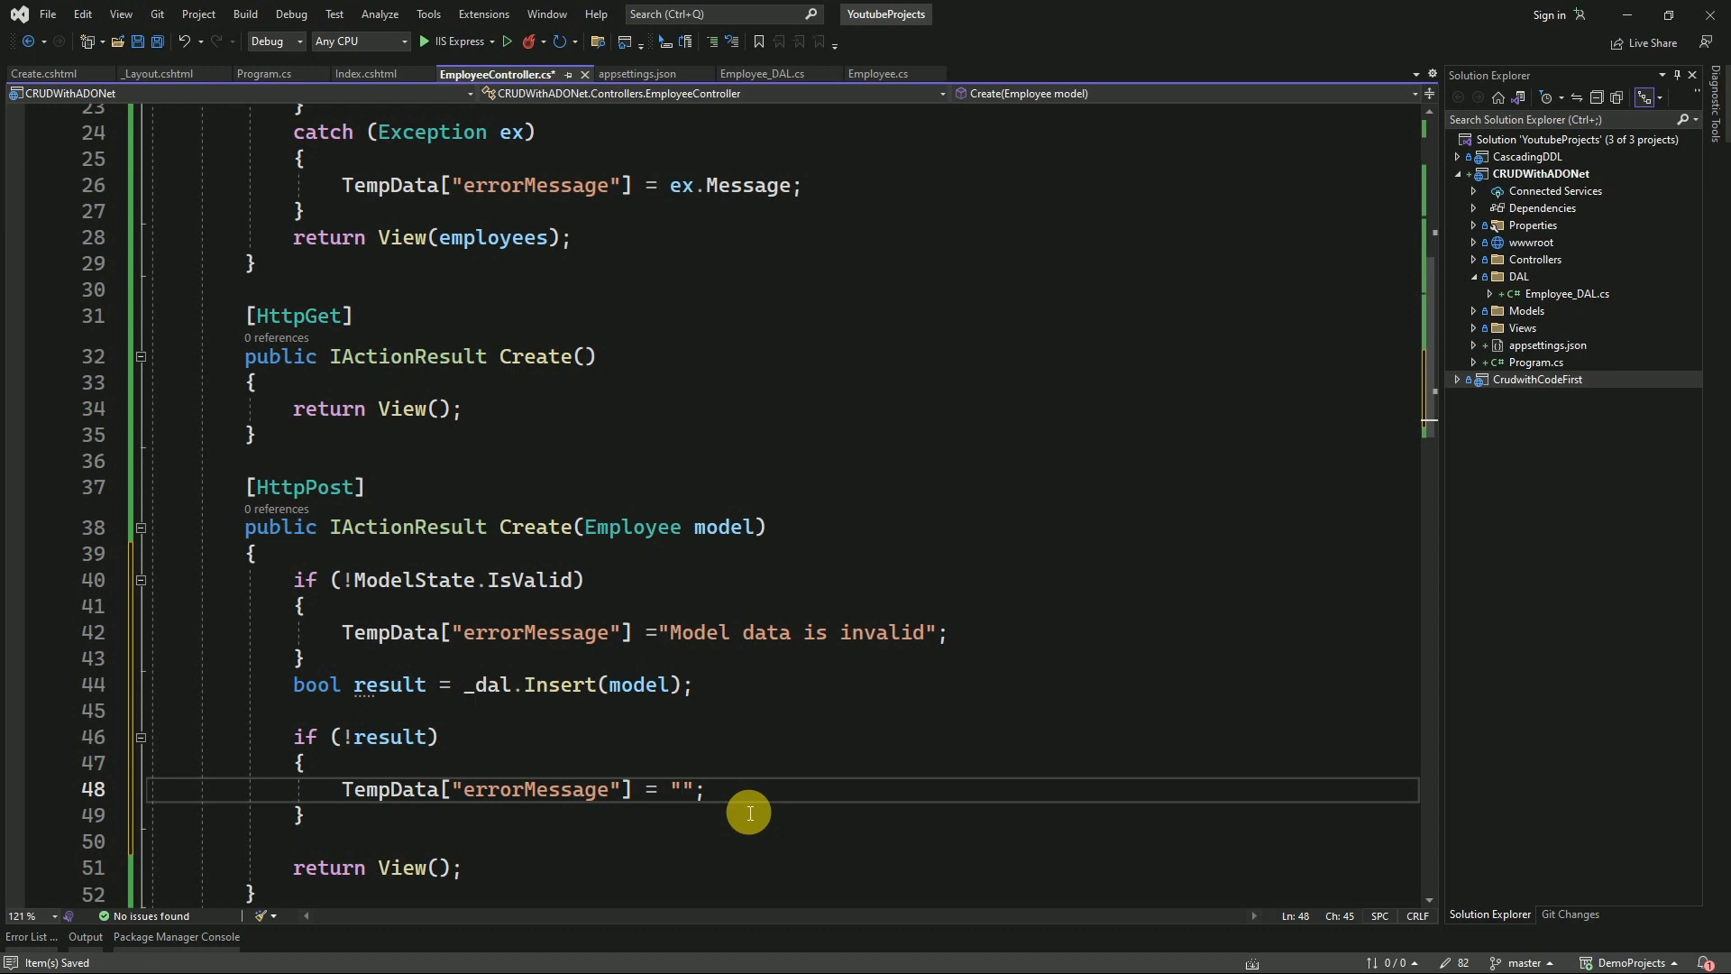
pyautogui.write('Unable to save the d')
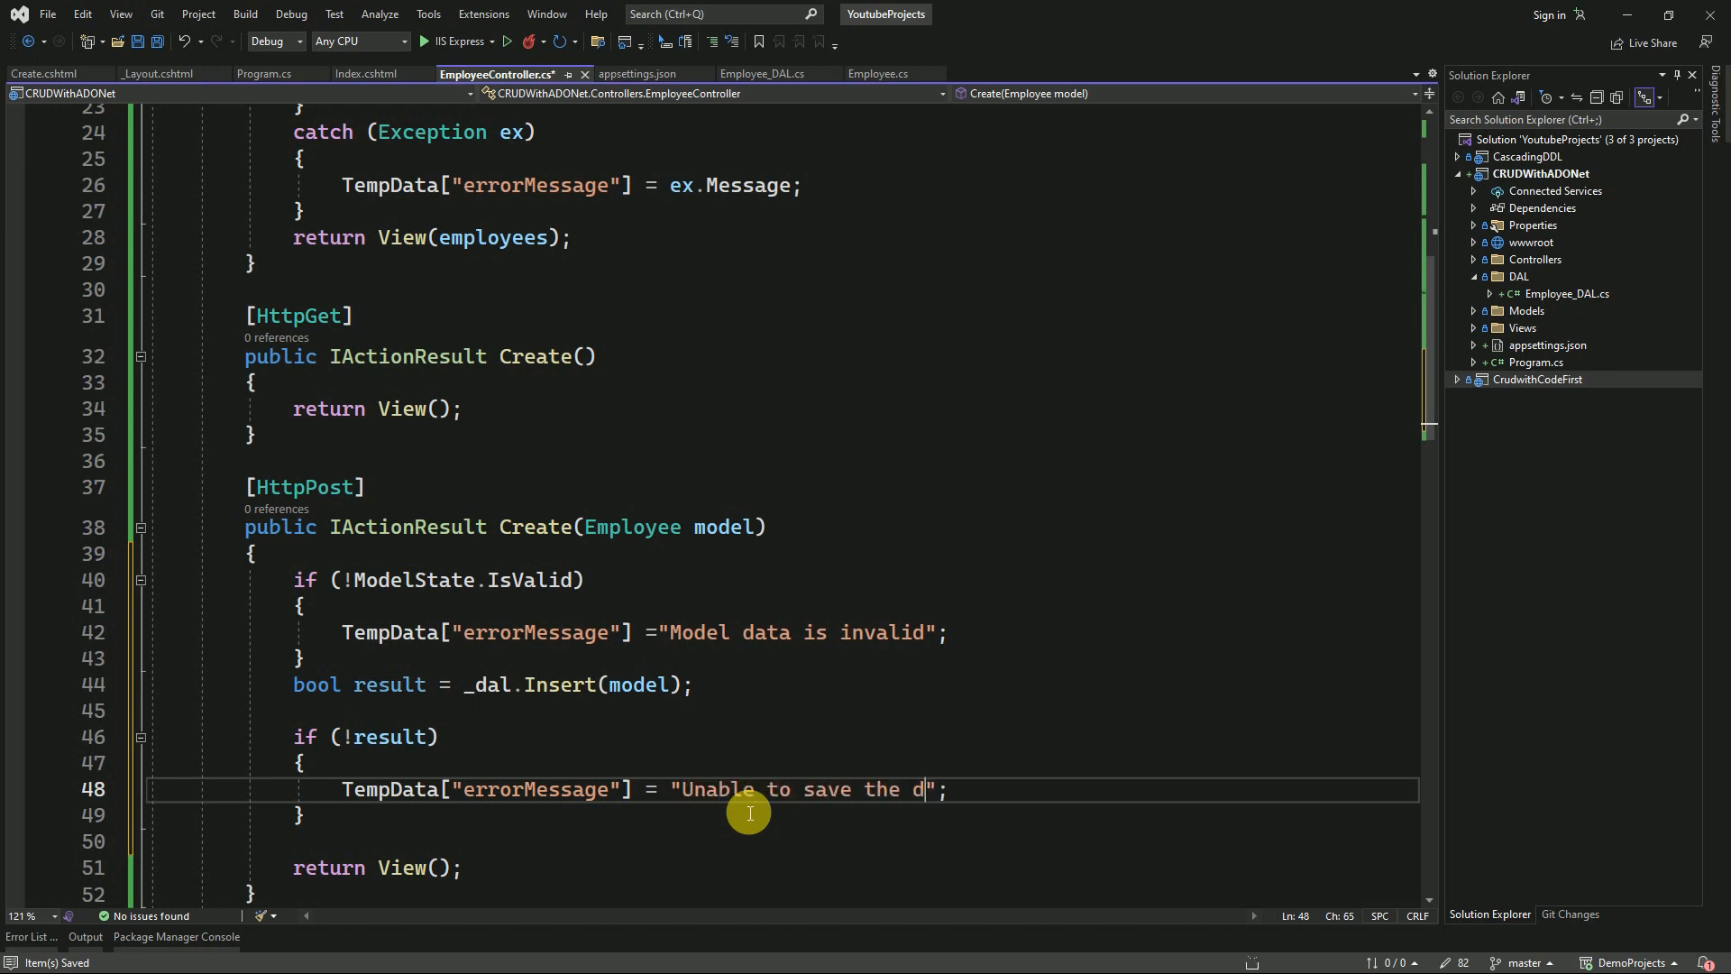
pyautogui.write('ata')
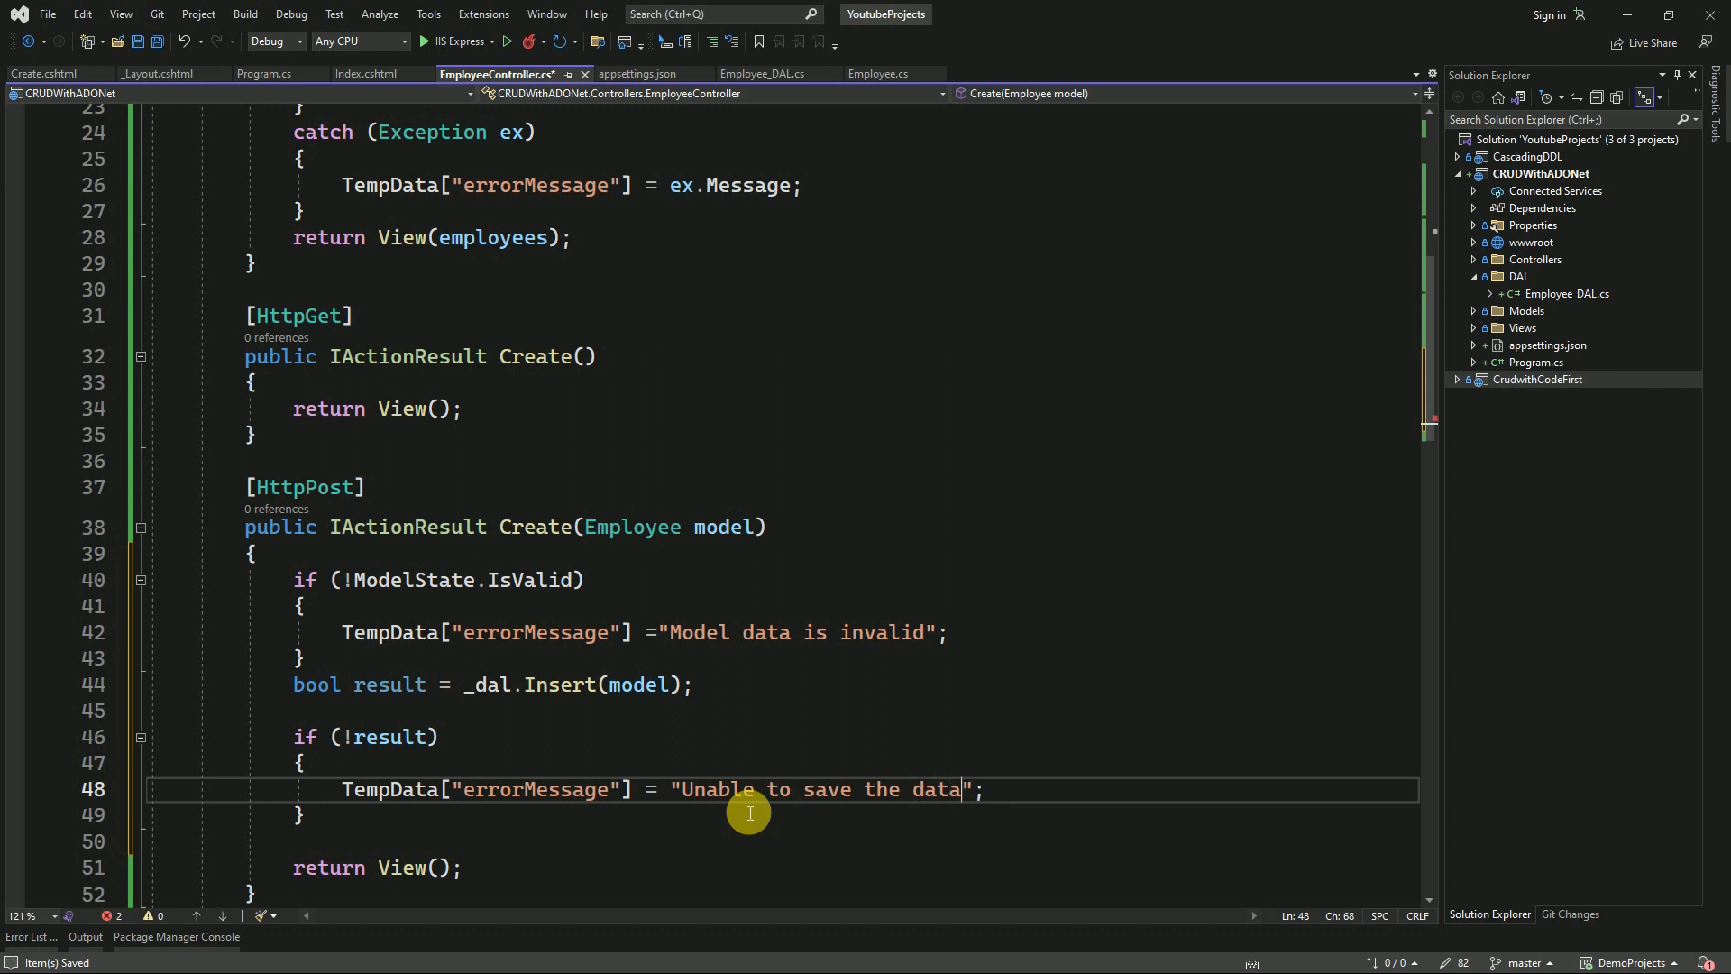
pyautogui.write('return V')
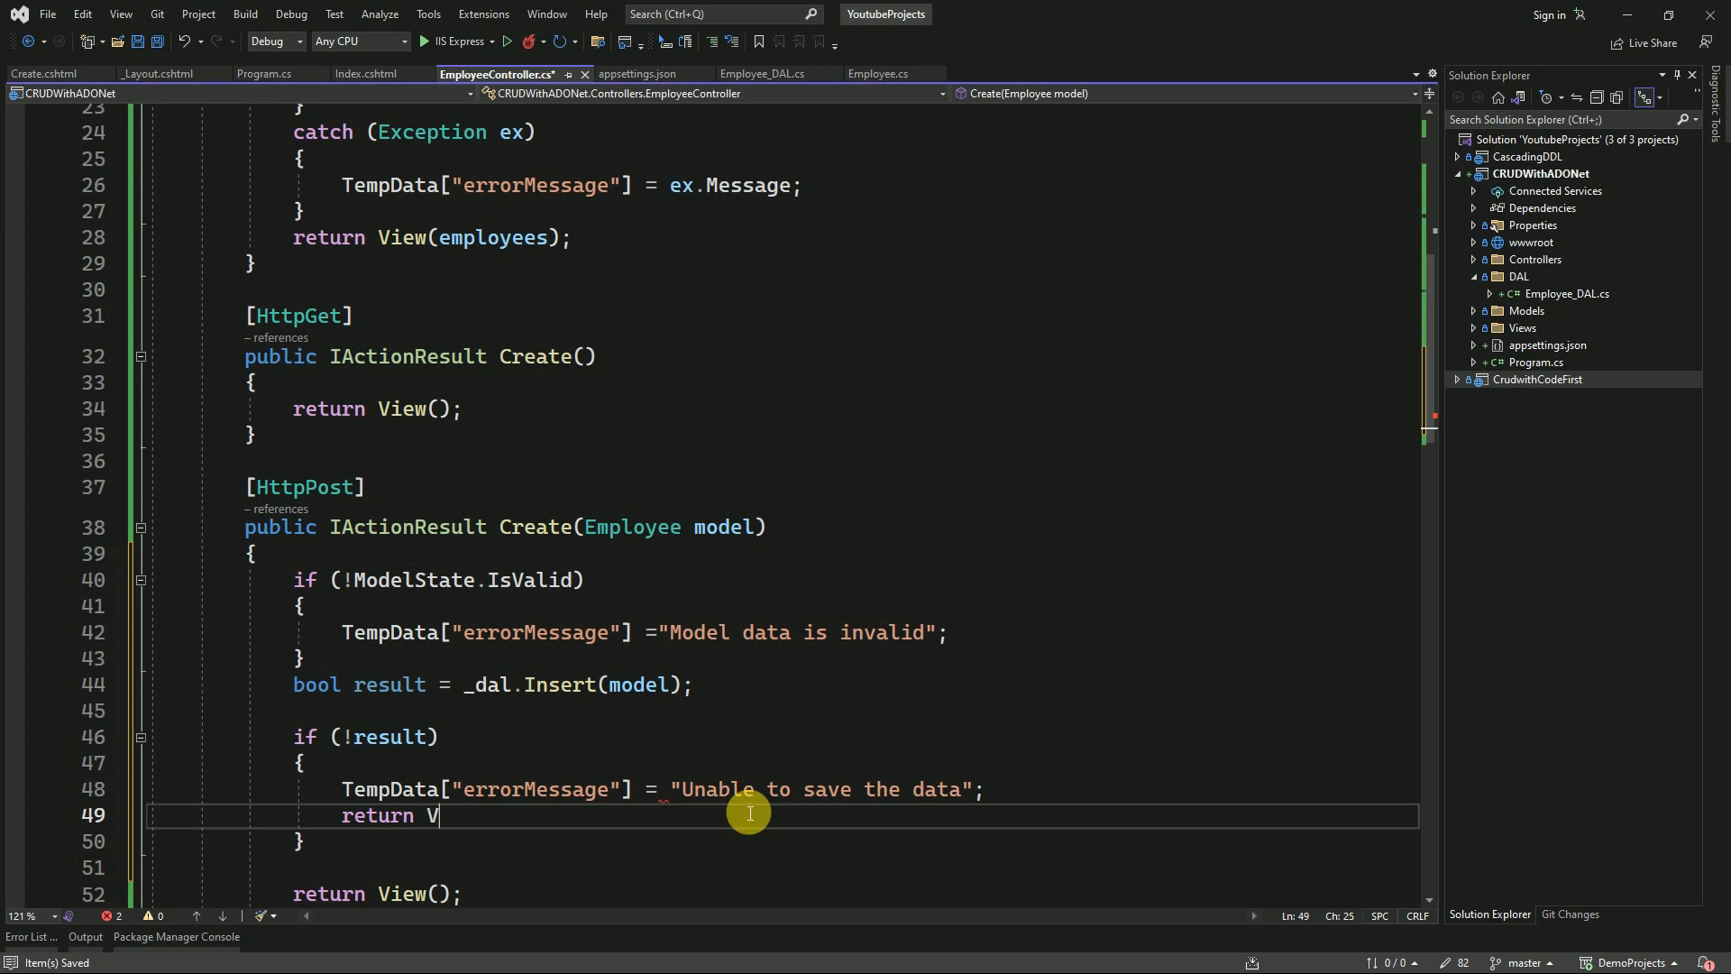
pyautogui.write('iew();')
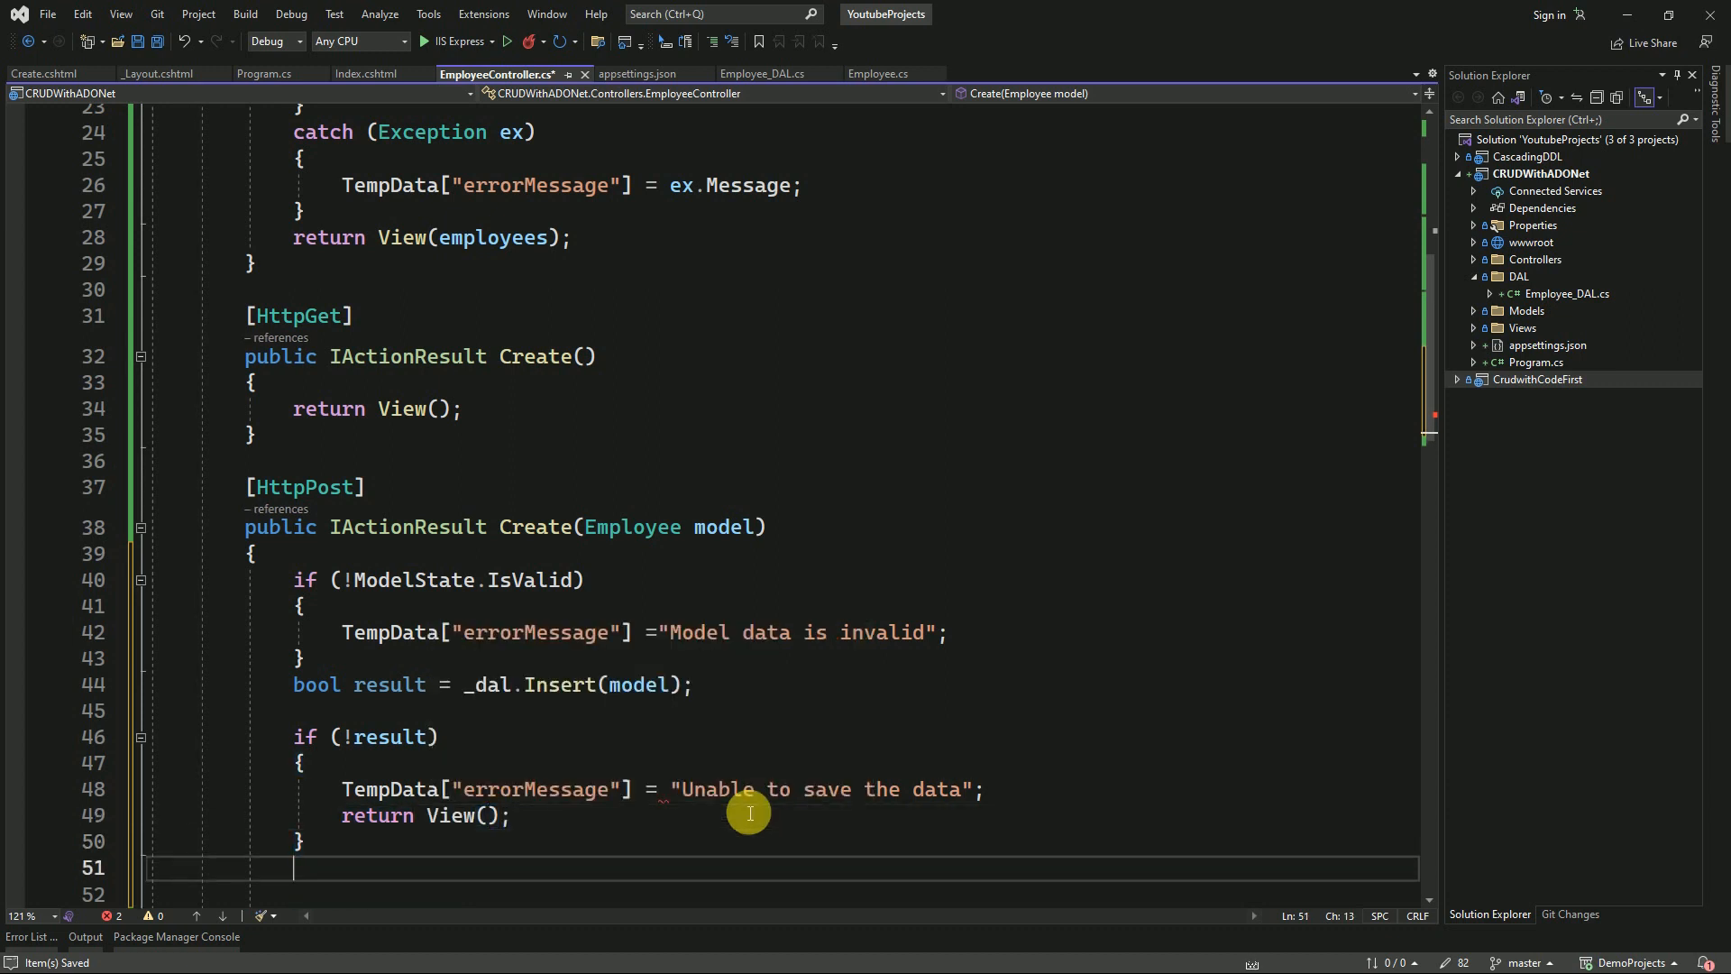
# - Set TempData successMessage to 'Employee details saved' after a successful insert
pyautogui.scroll(-3)
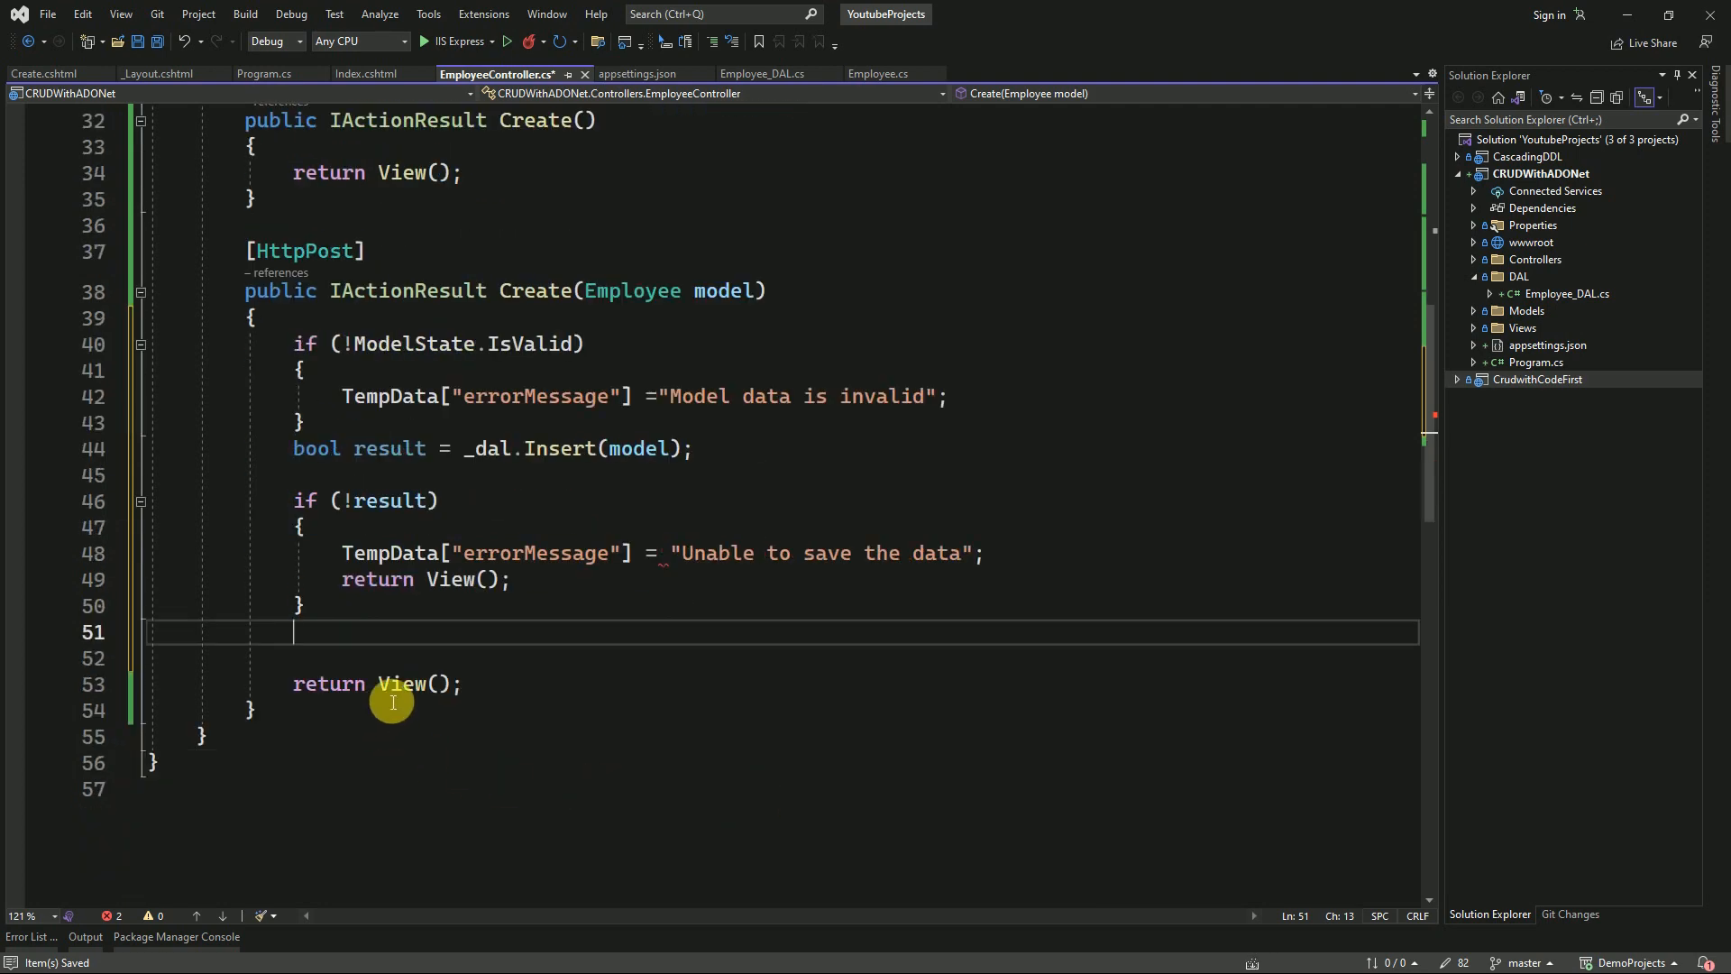
pyautogui.write('TempData["')
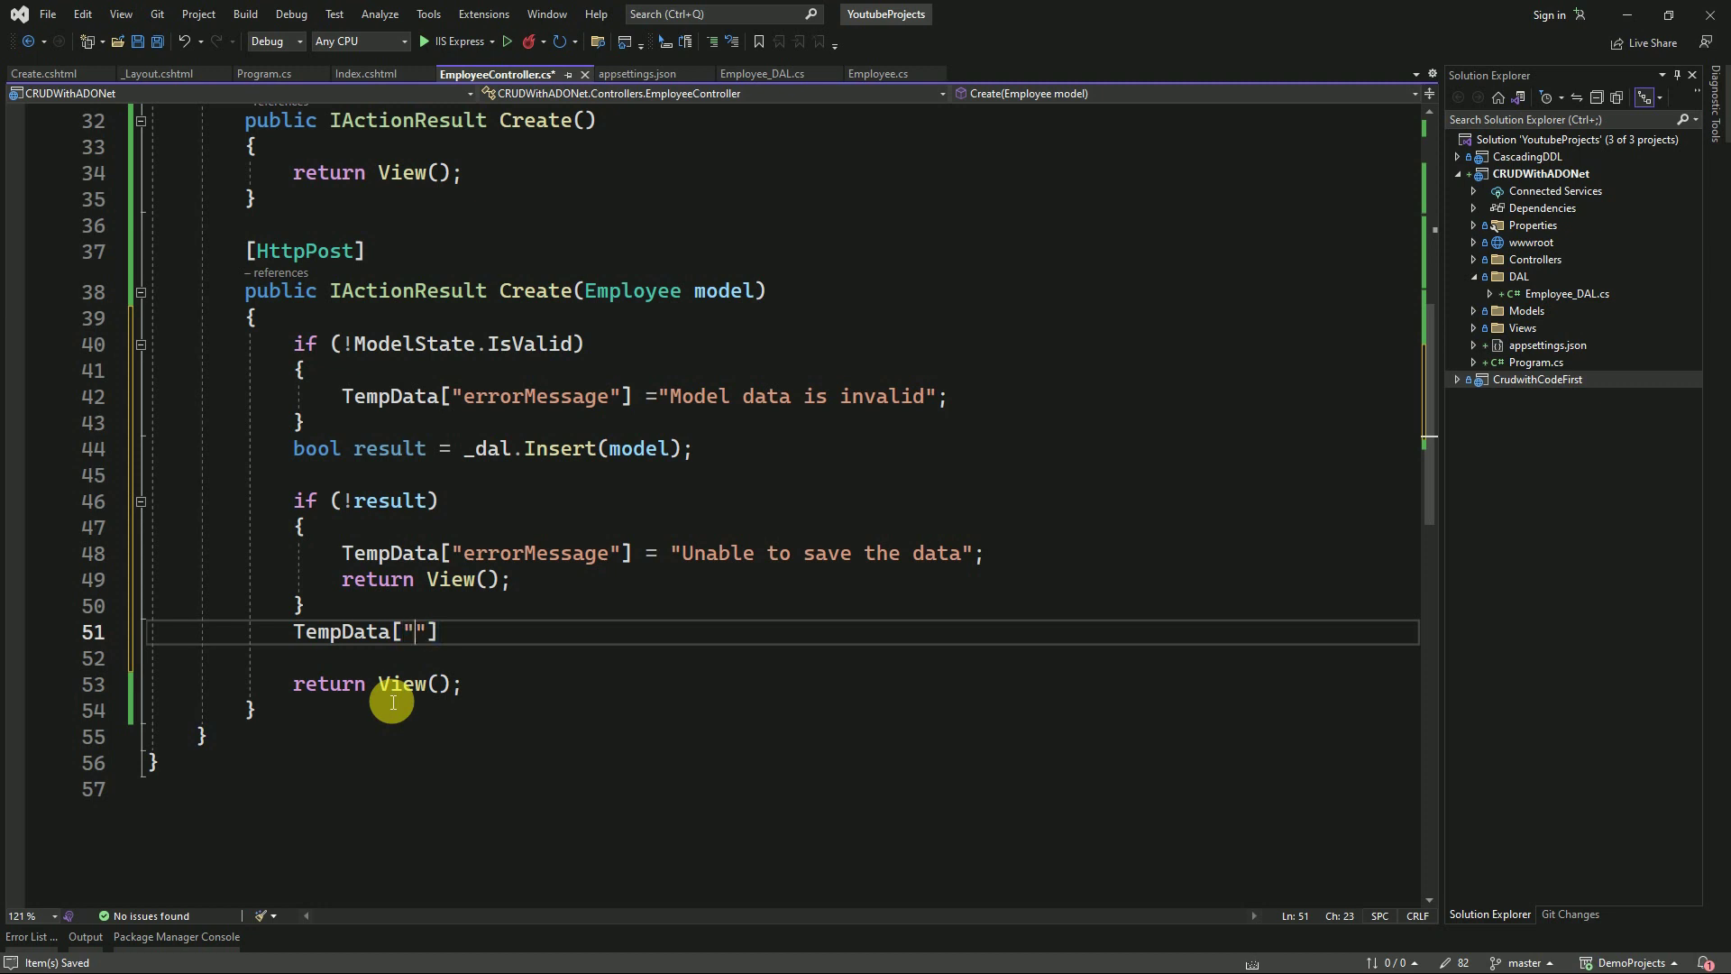
pyautogui.write('successMes')
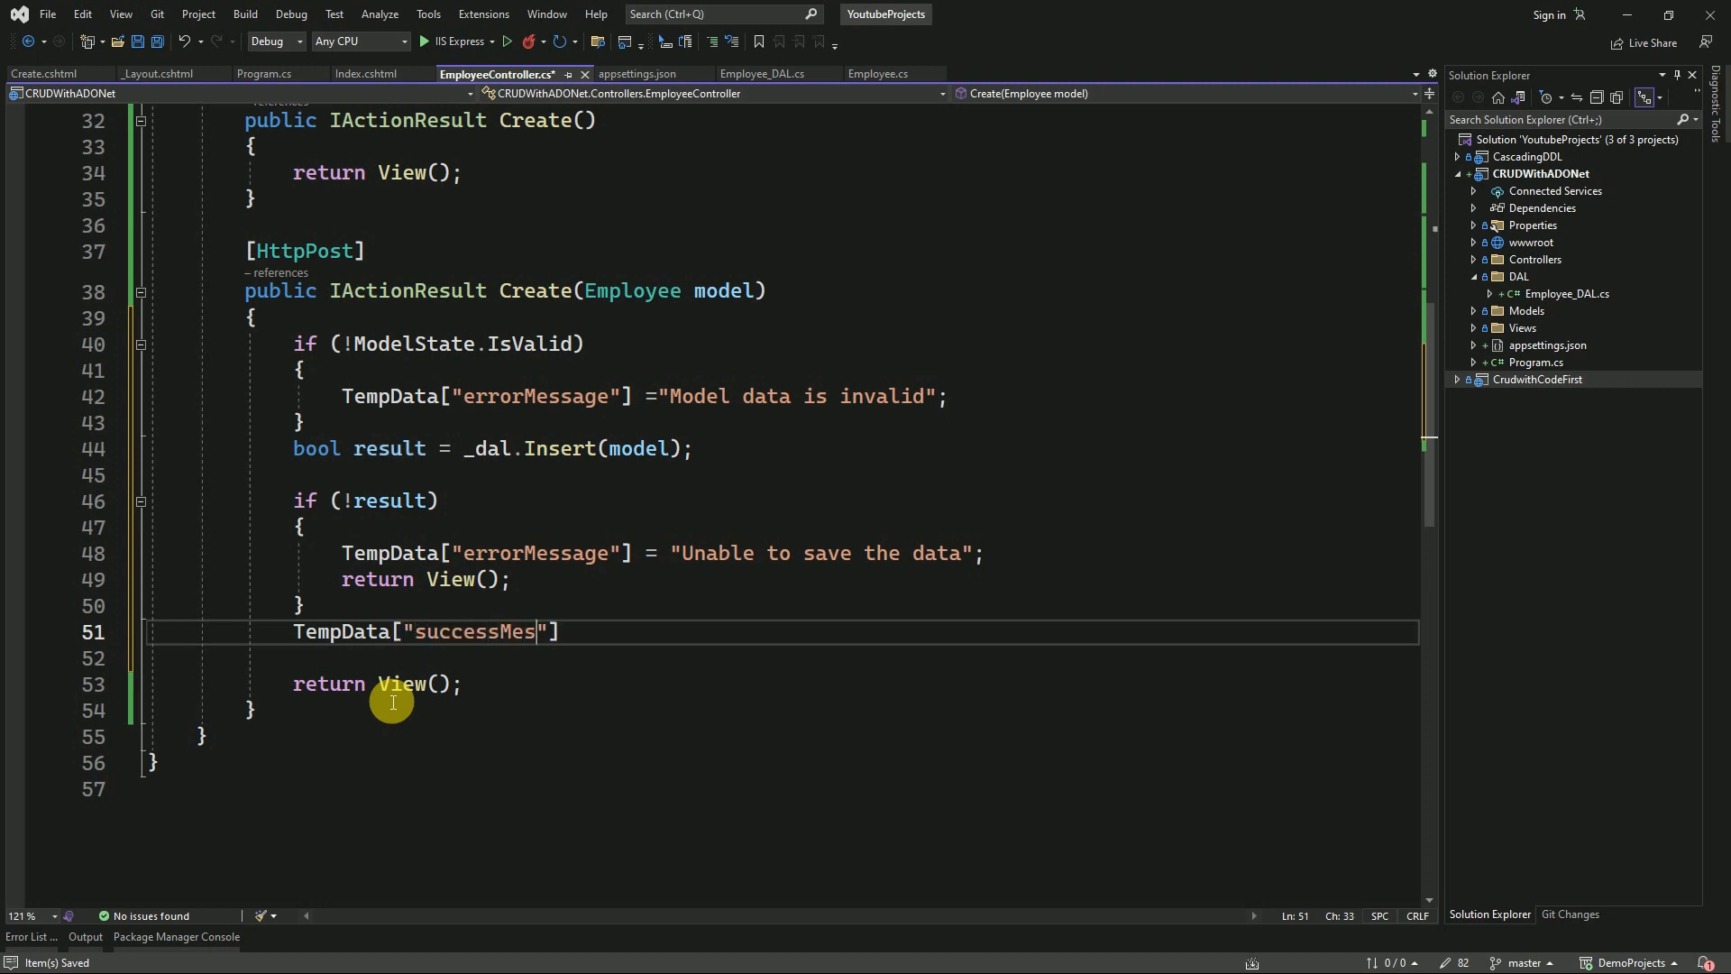
pyautogui.write('sage"] =')
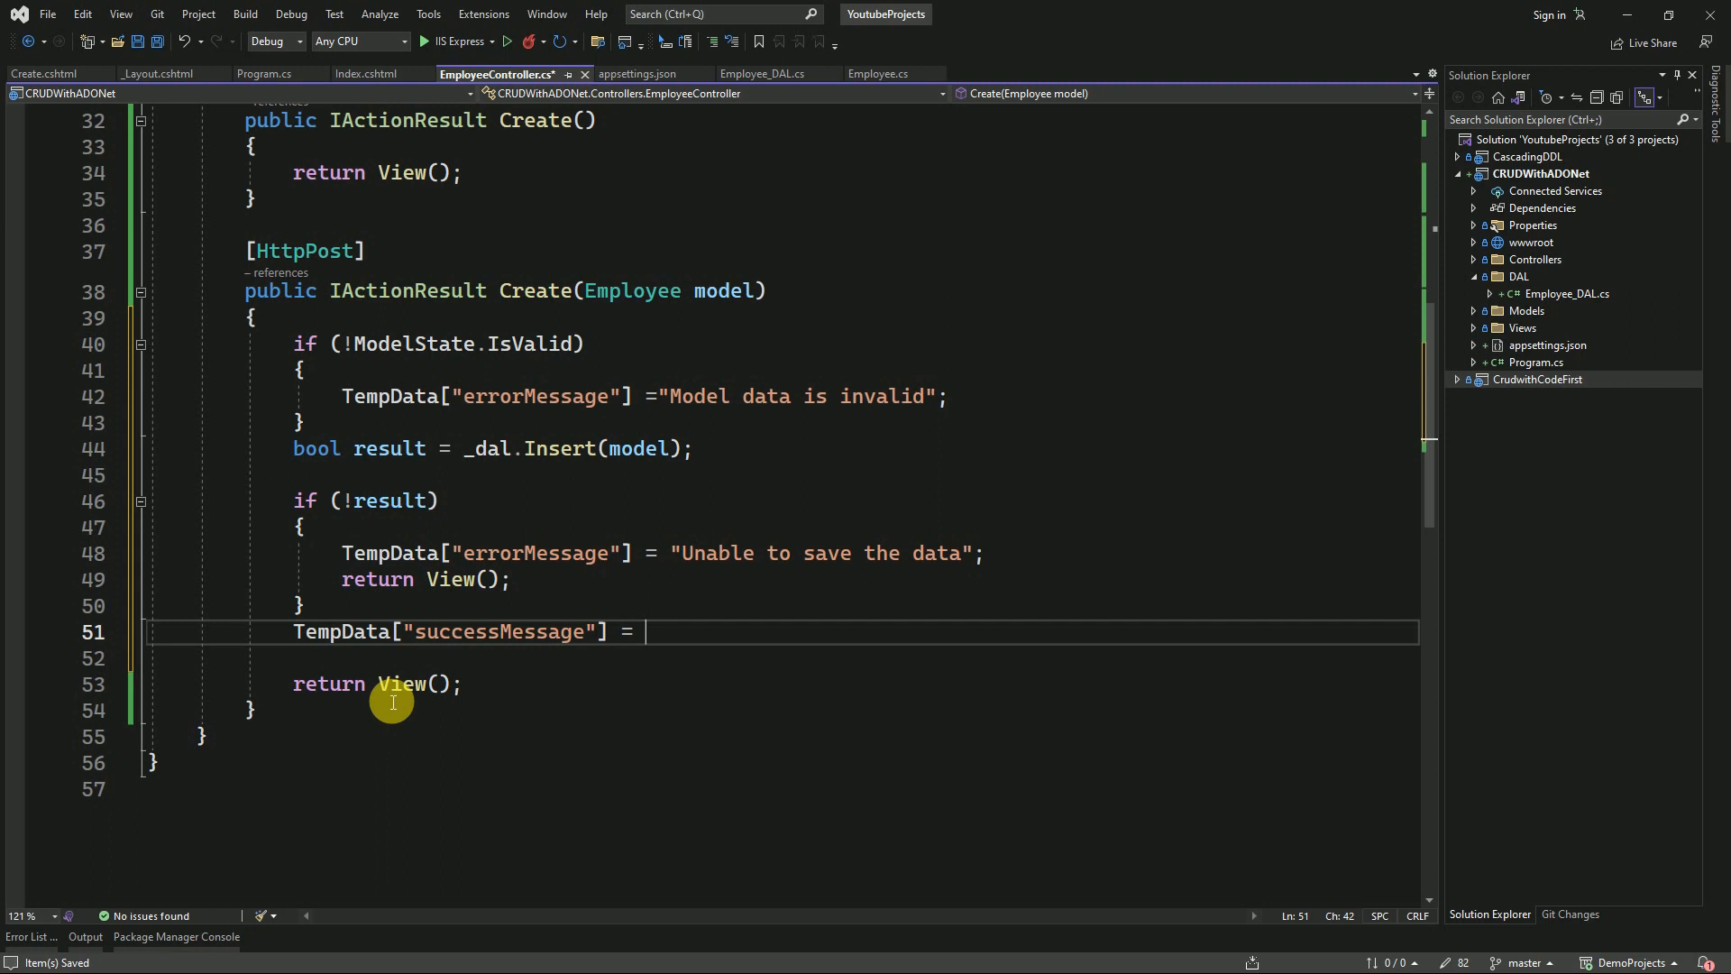
pyautogui.write('""')
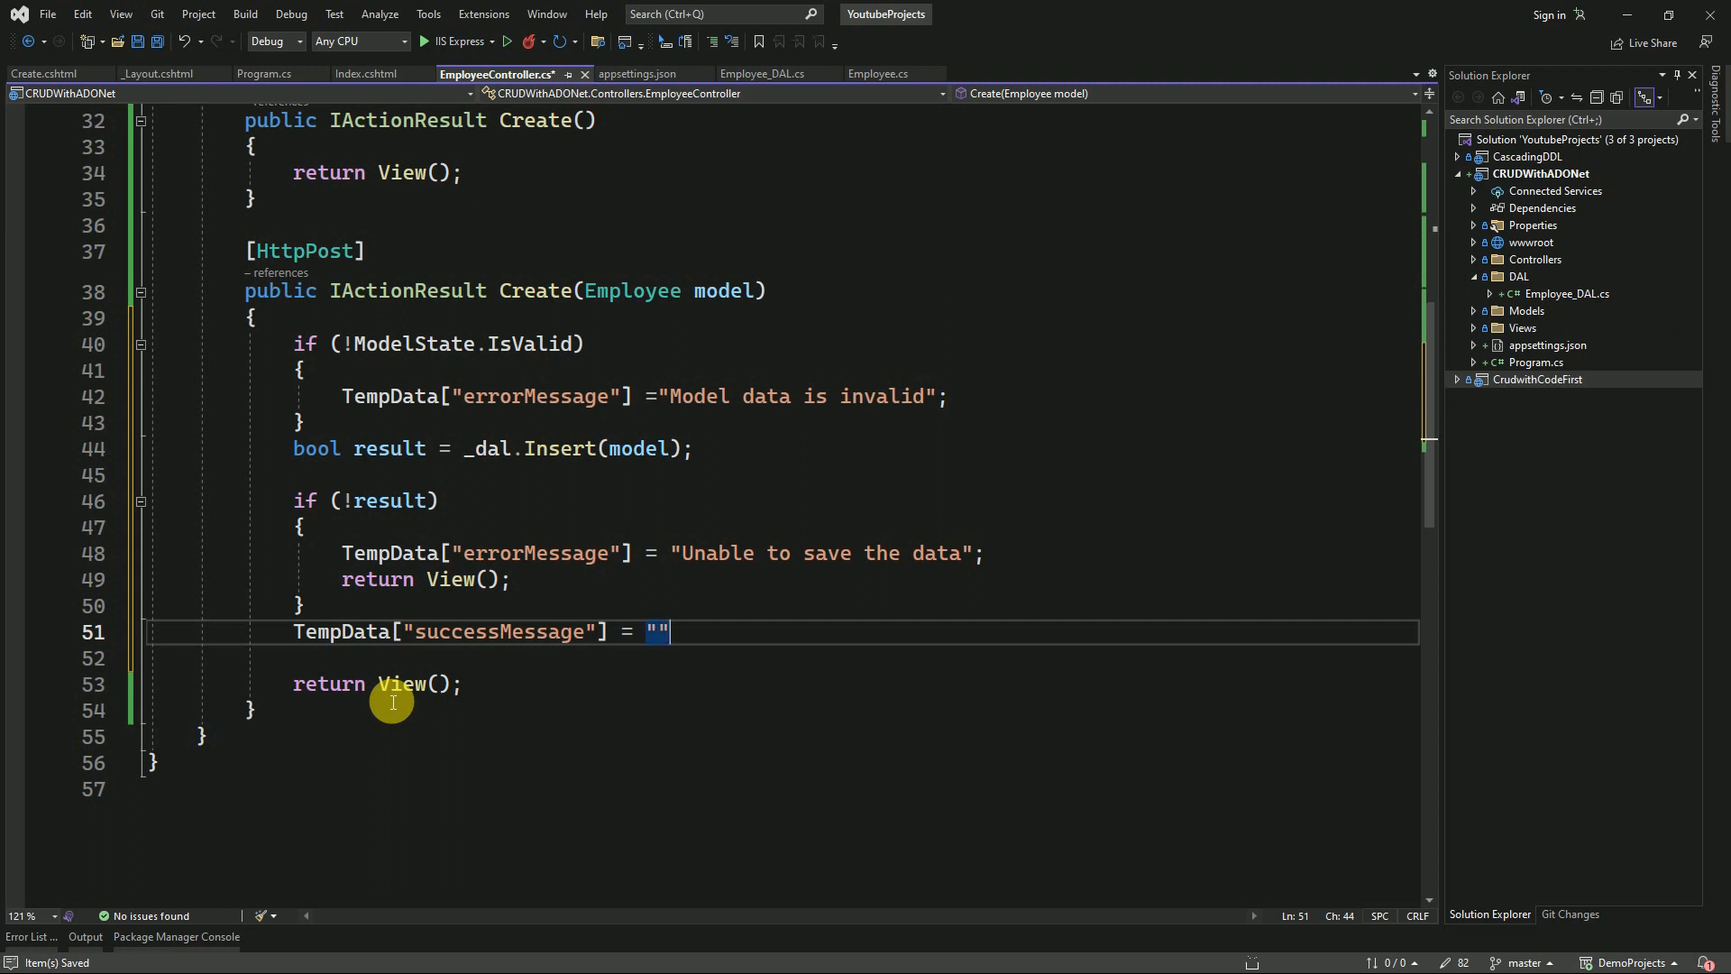
pyautogui.write('Employee detail')
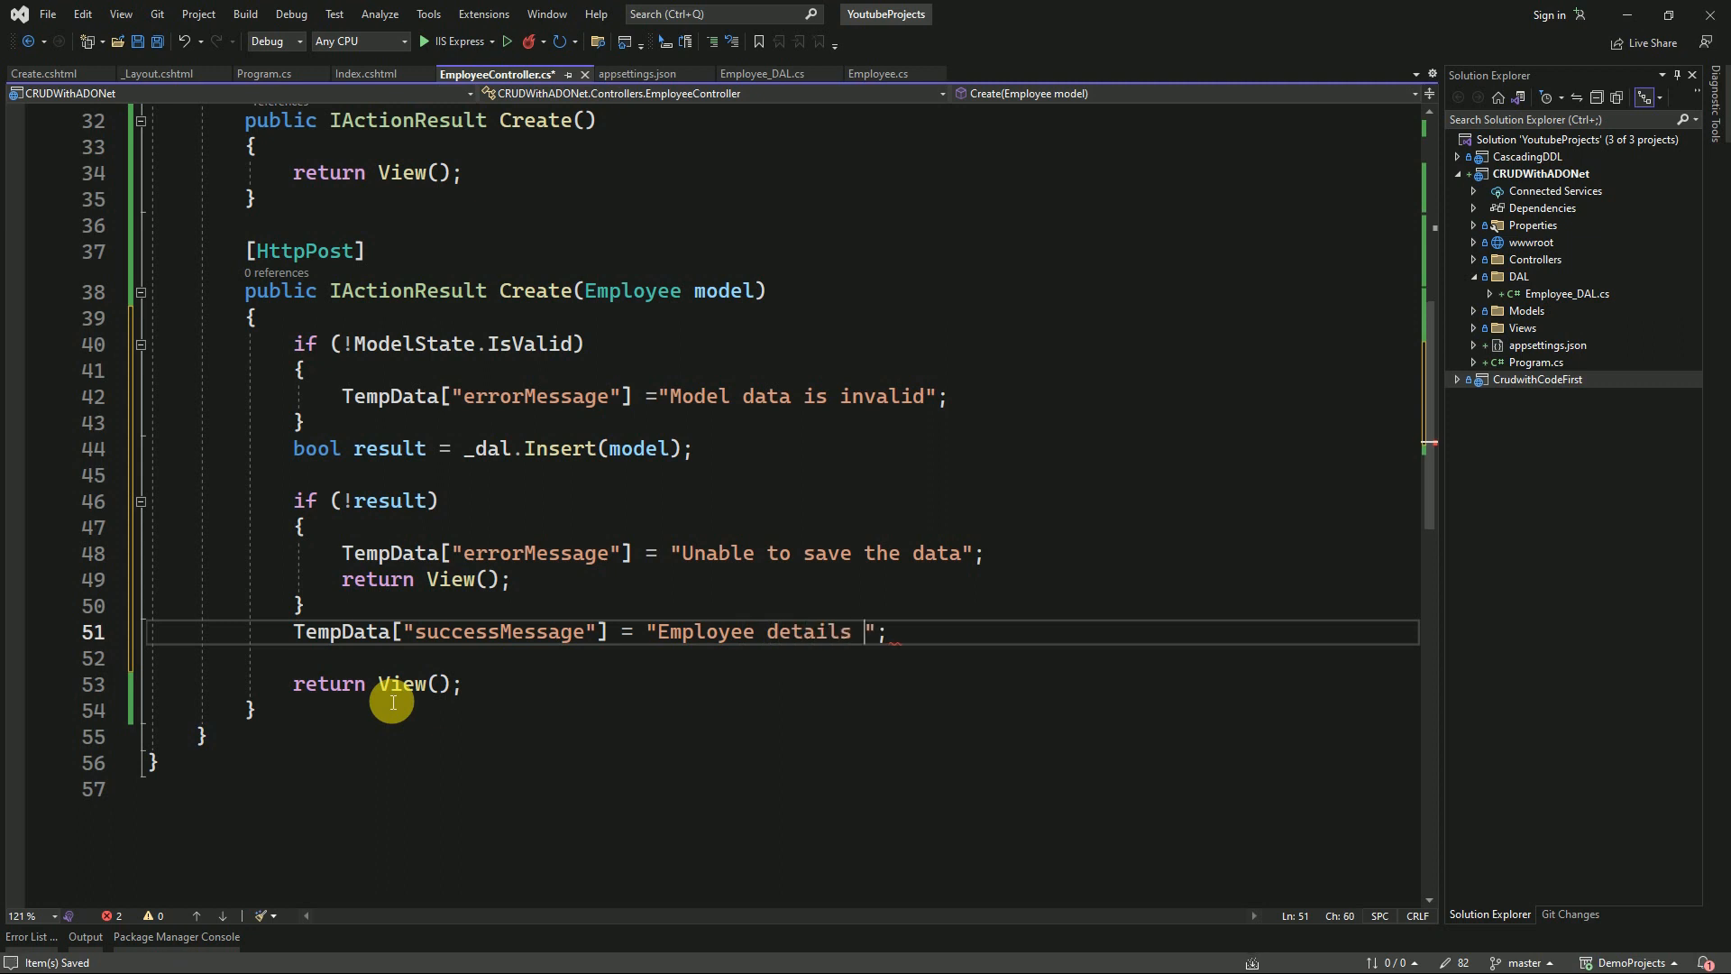
pyautogui.write('saved')
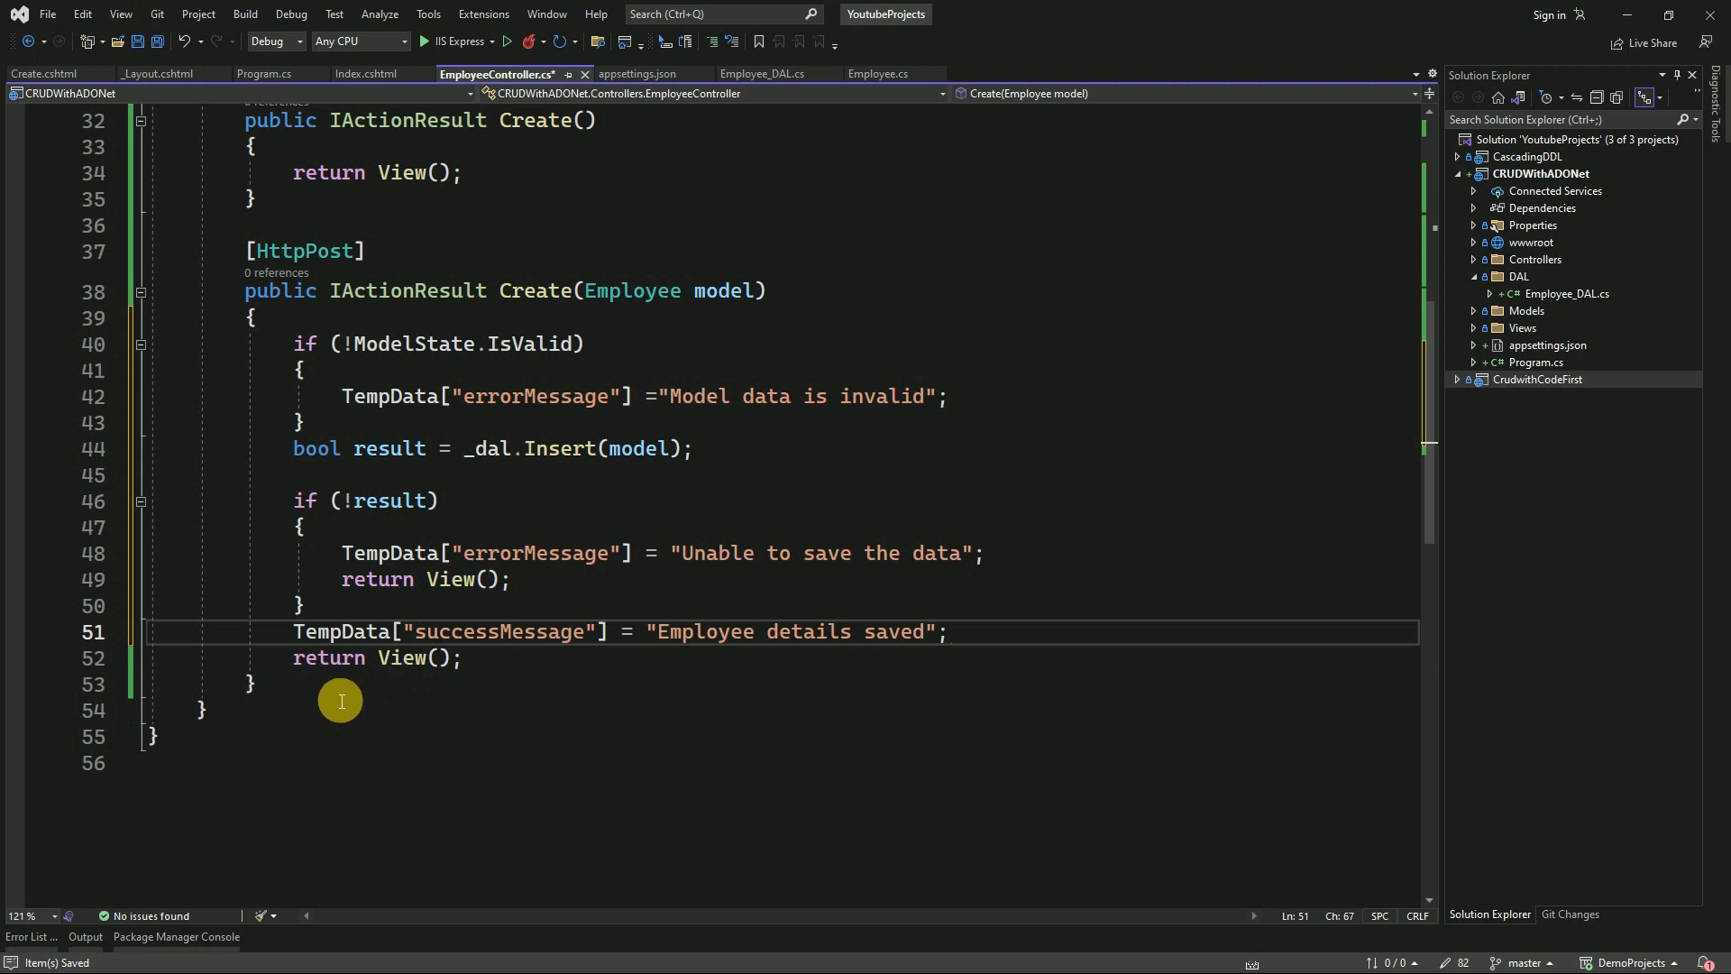
# - Replace the returned View() with RedirectToAction("Index")
pyautogui.doubleClick(414, 657)
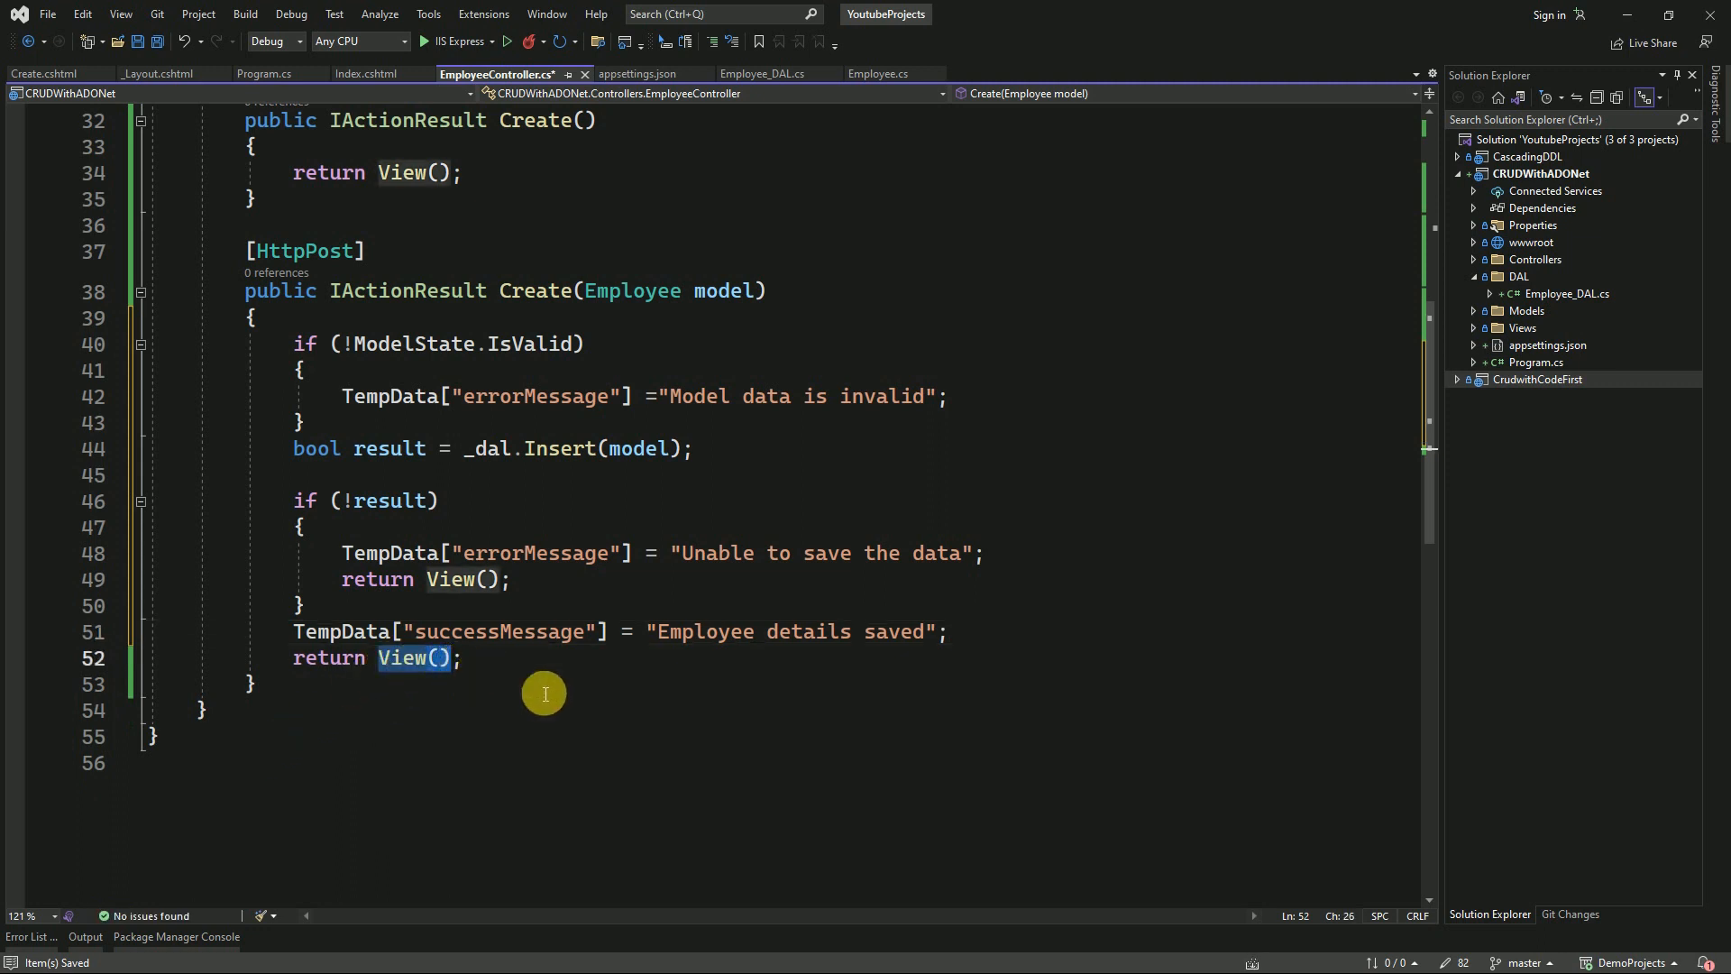
pyautogui.write('redi')
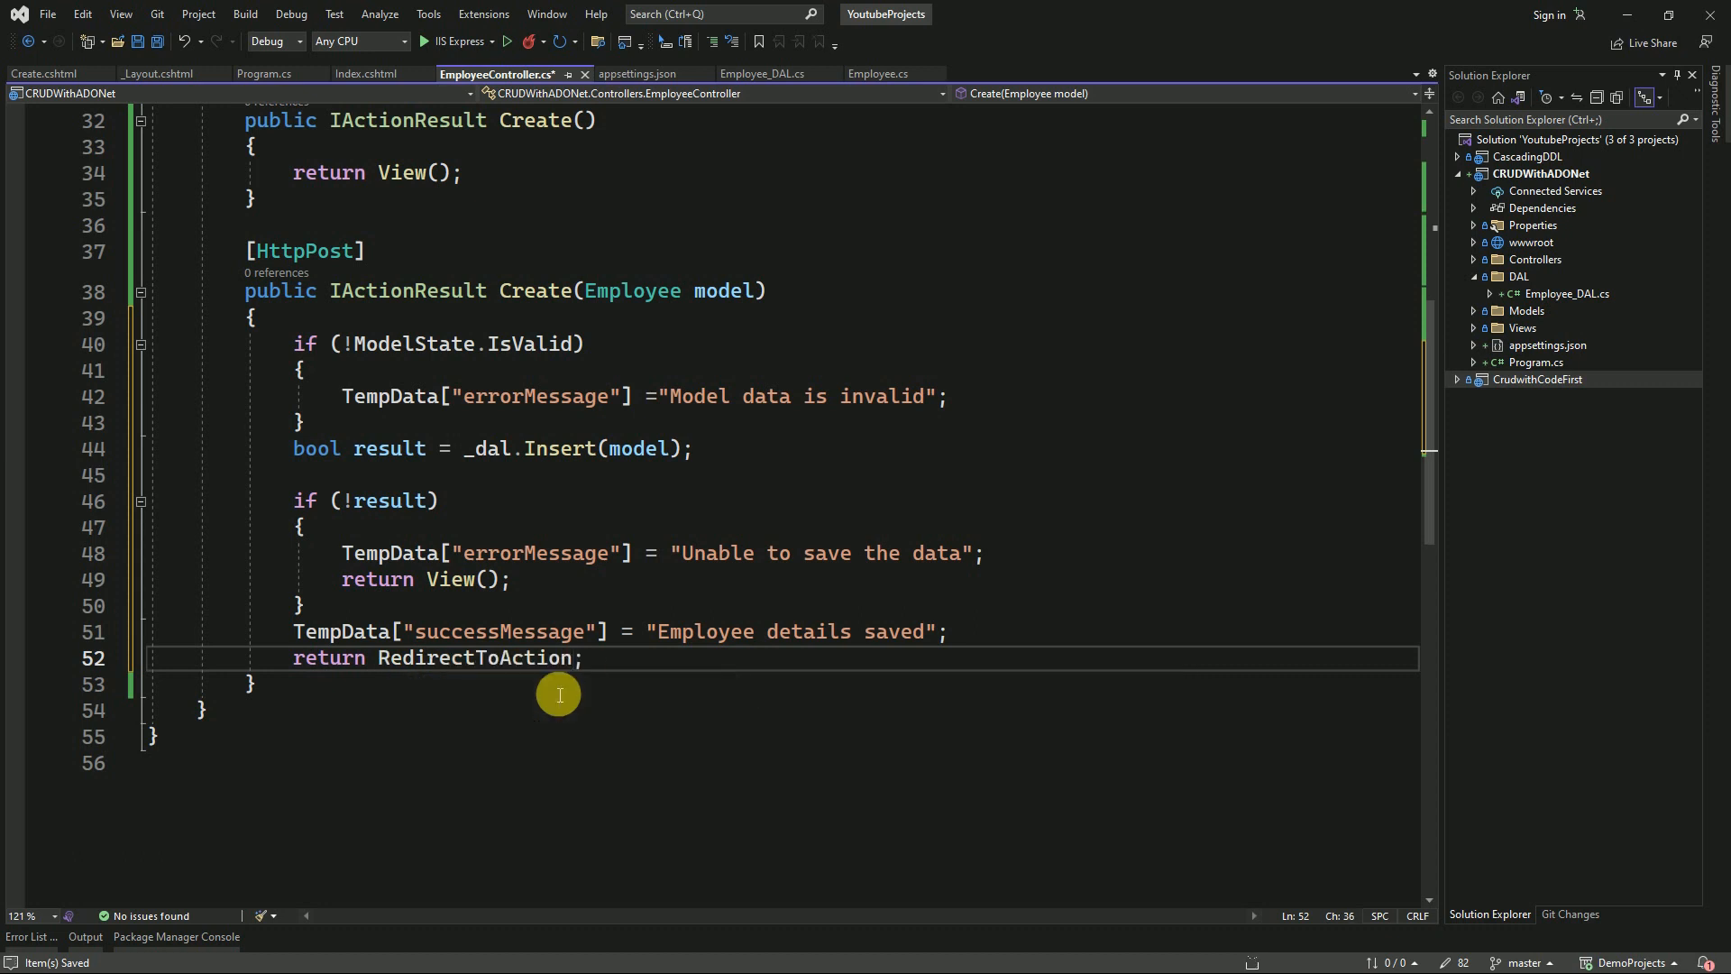
pyautogui.write('("")')
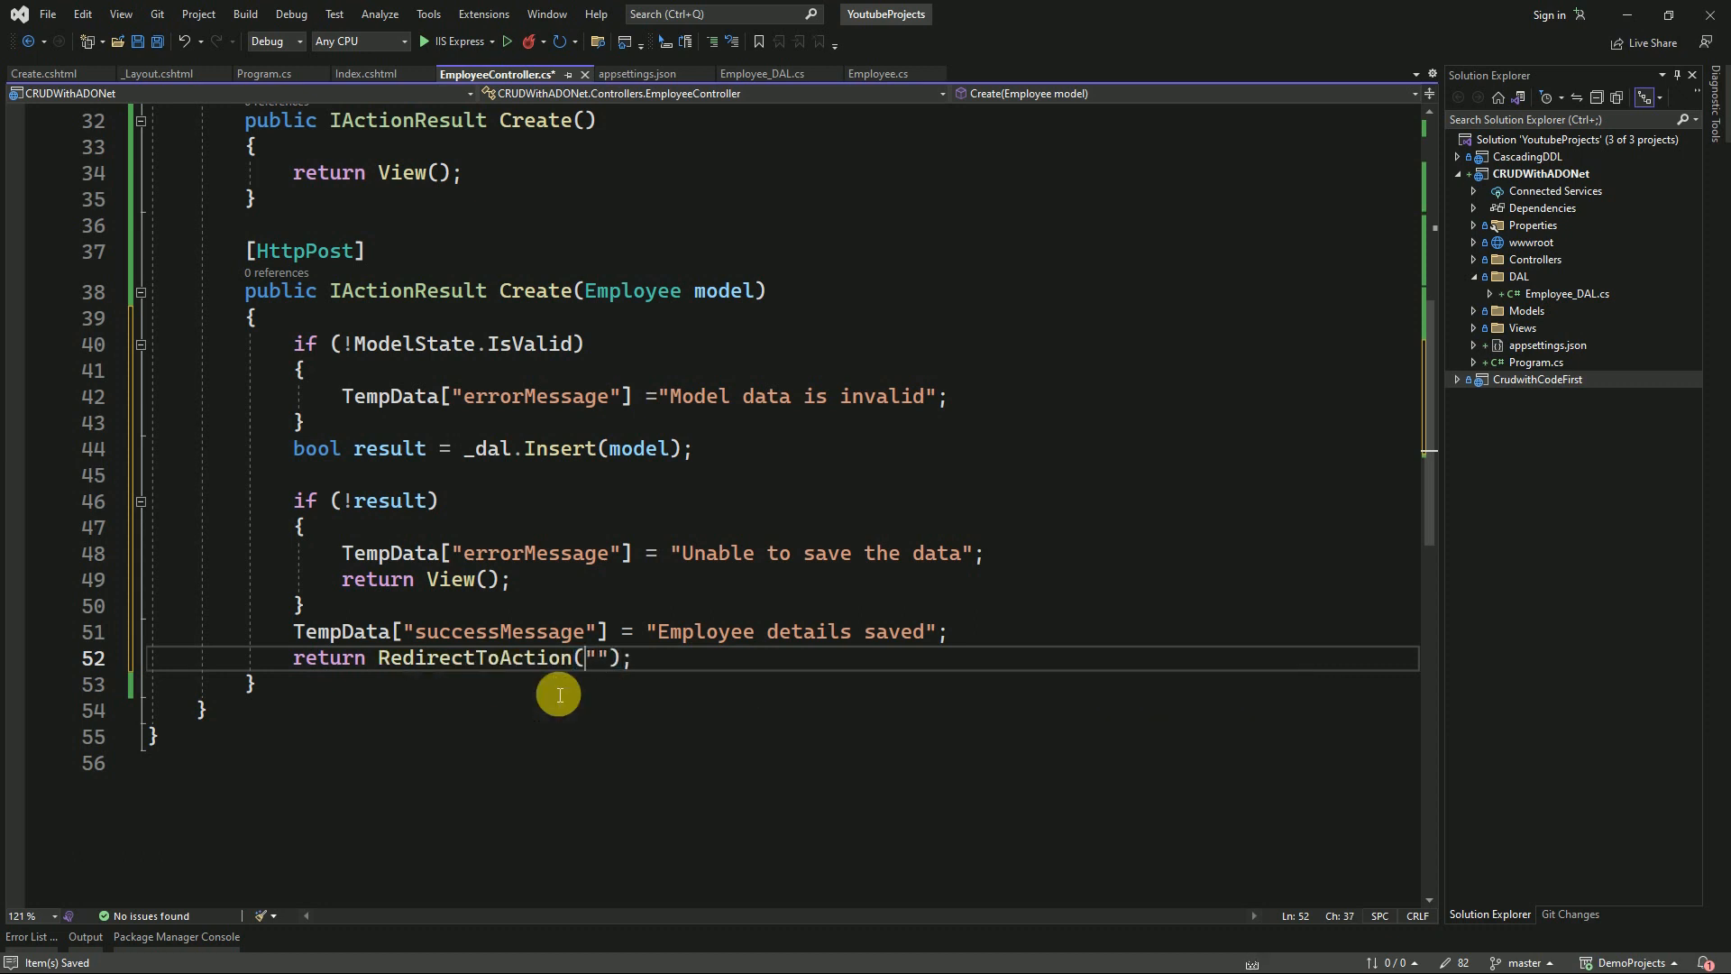
pyautogui.write('Index')
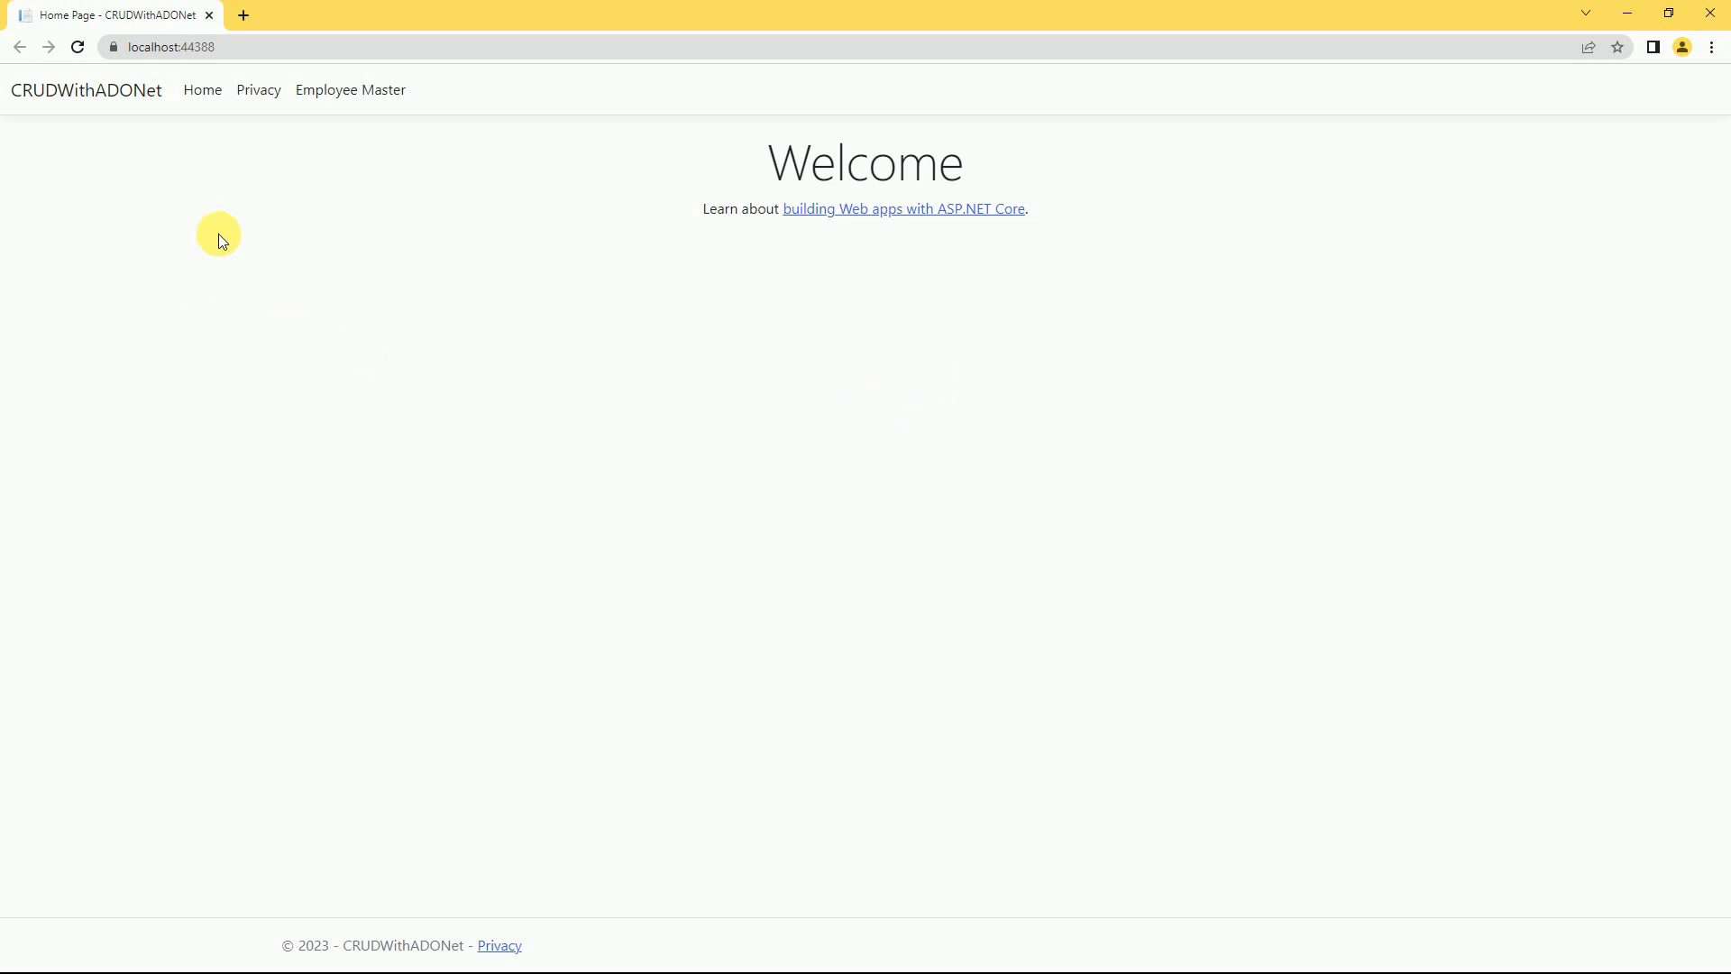
# - Go to Employee Master and open the Create Employee form
pyautogui.click(350, 89)
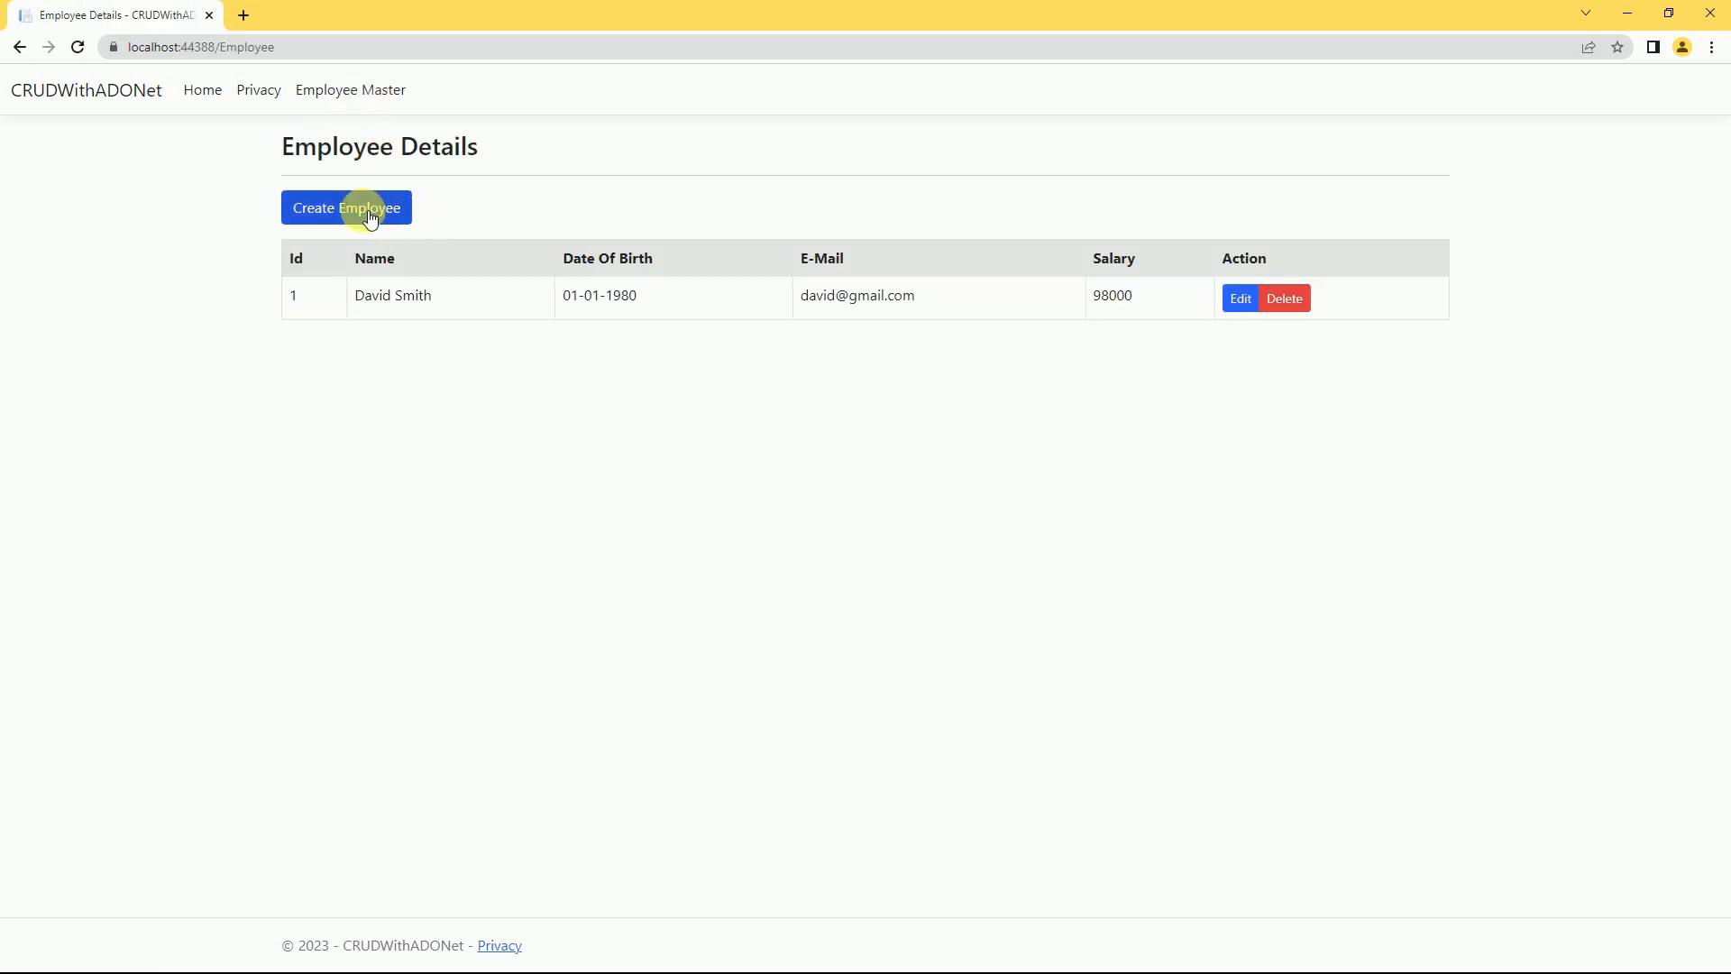
pyautogui.click(345, 208)
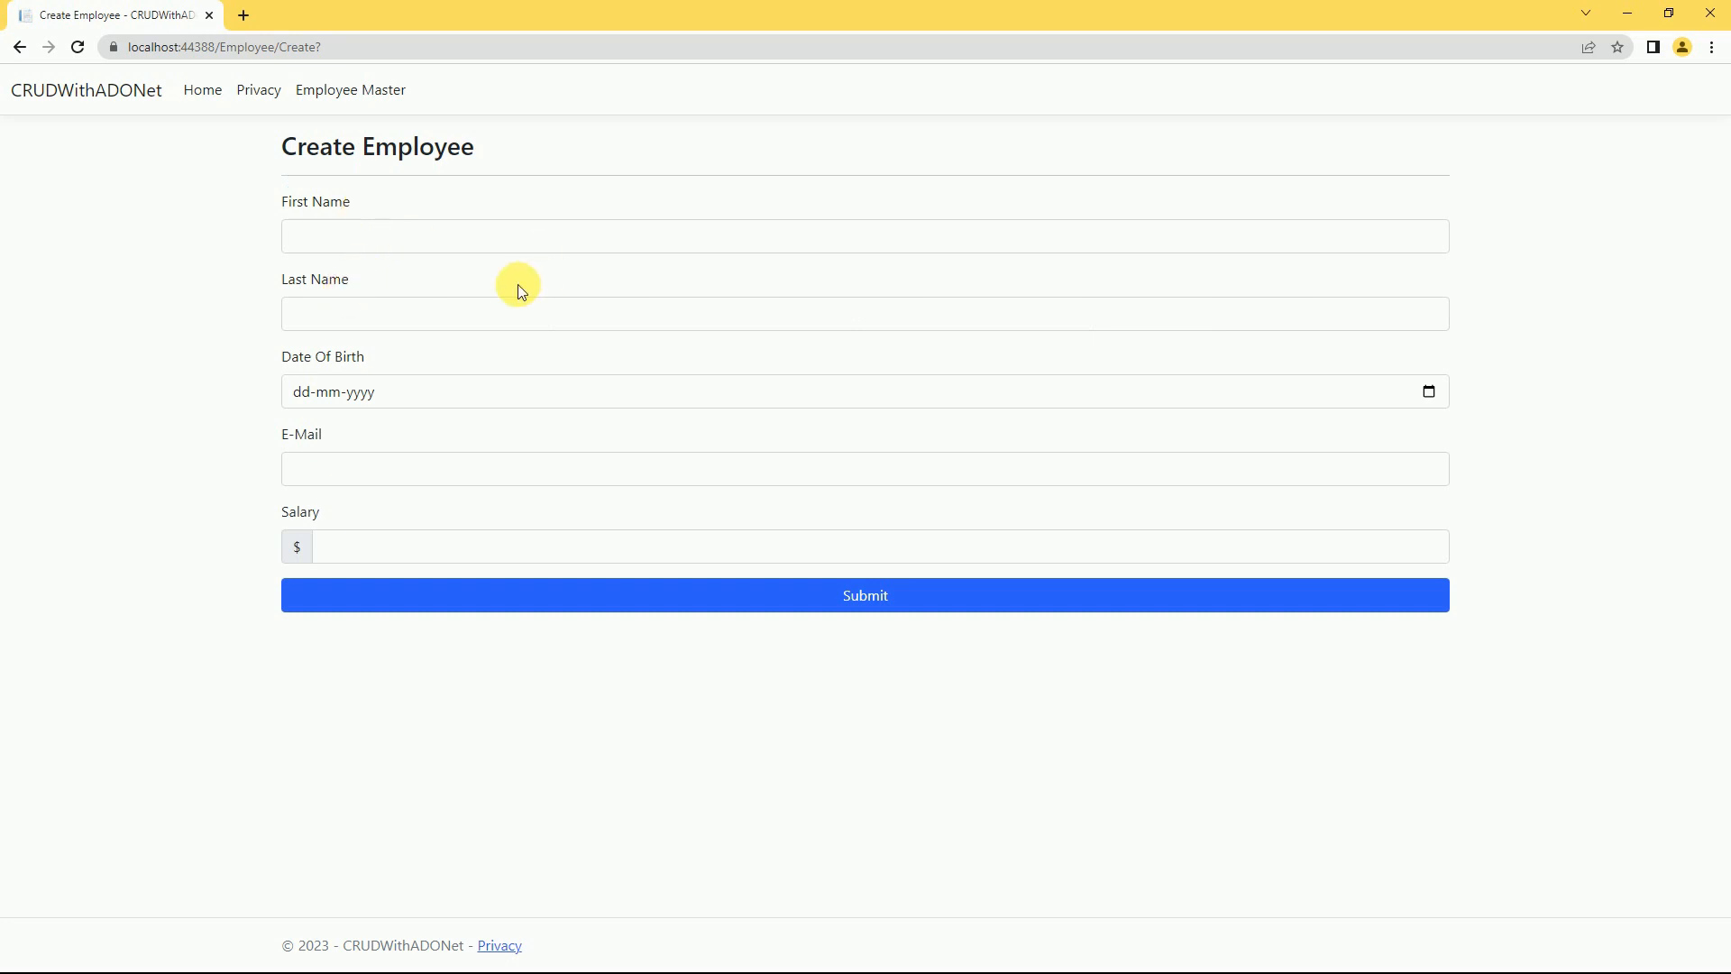
pyautogui.moveTo(448, 236)
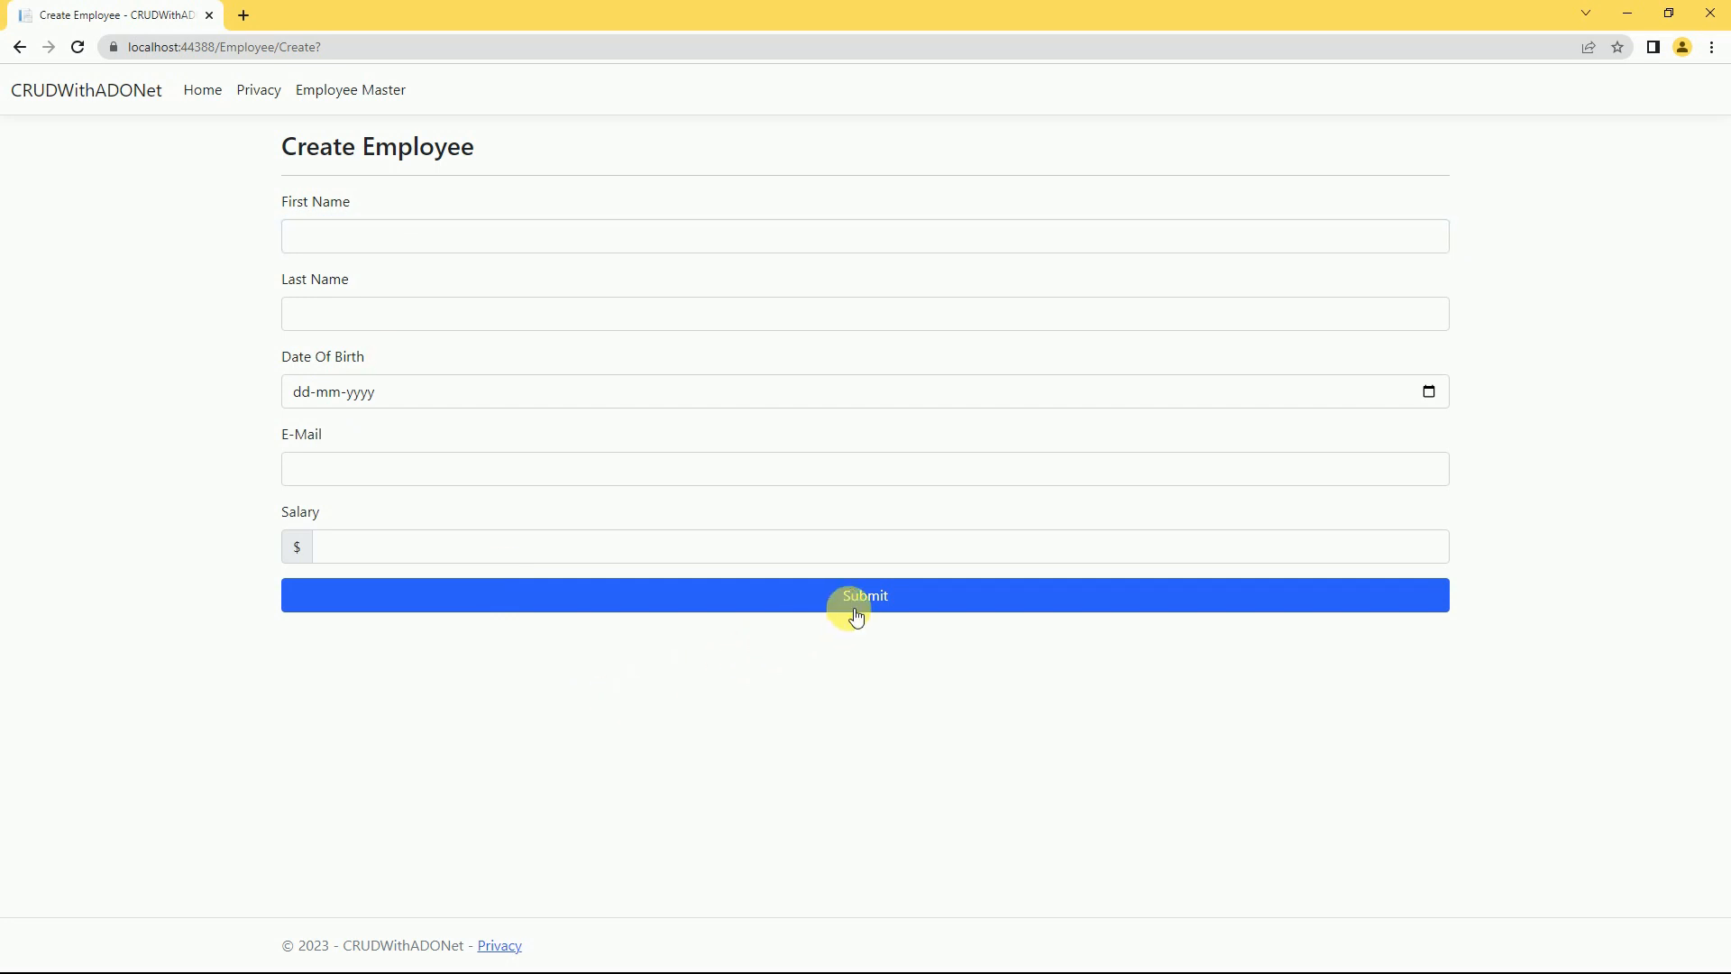
pyautogui.click(864, 596)
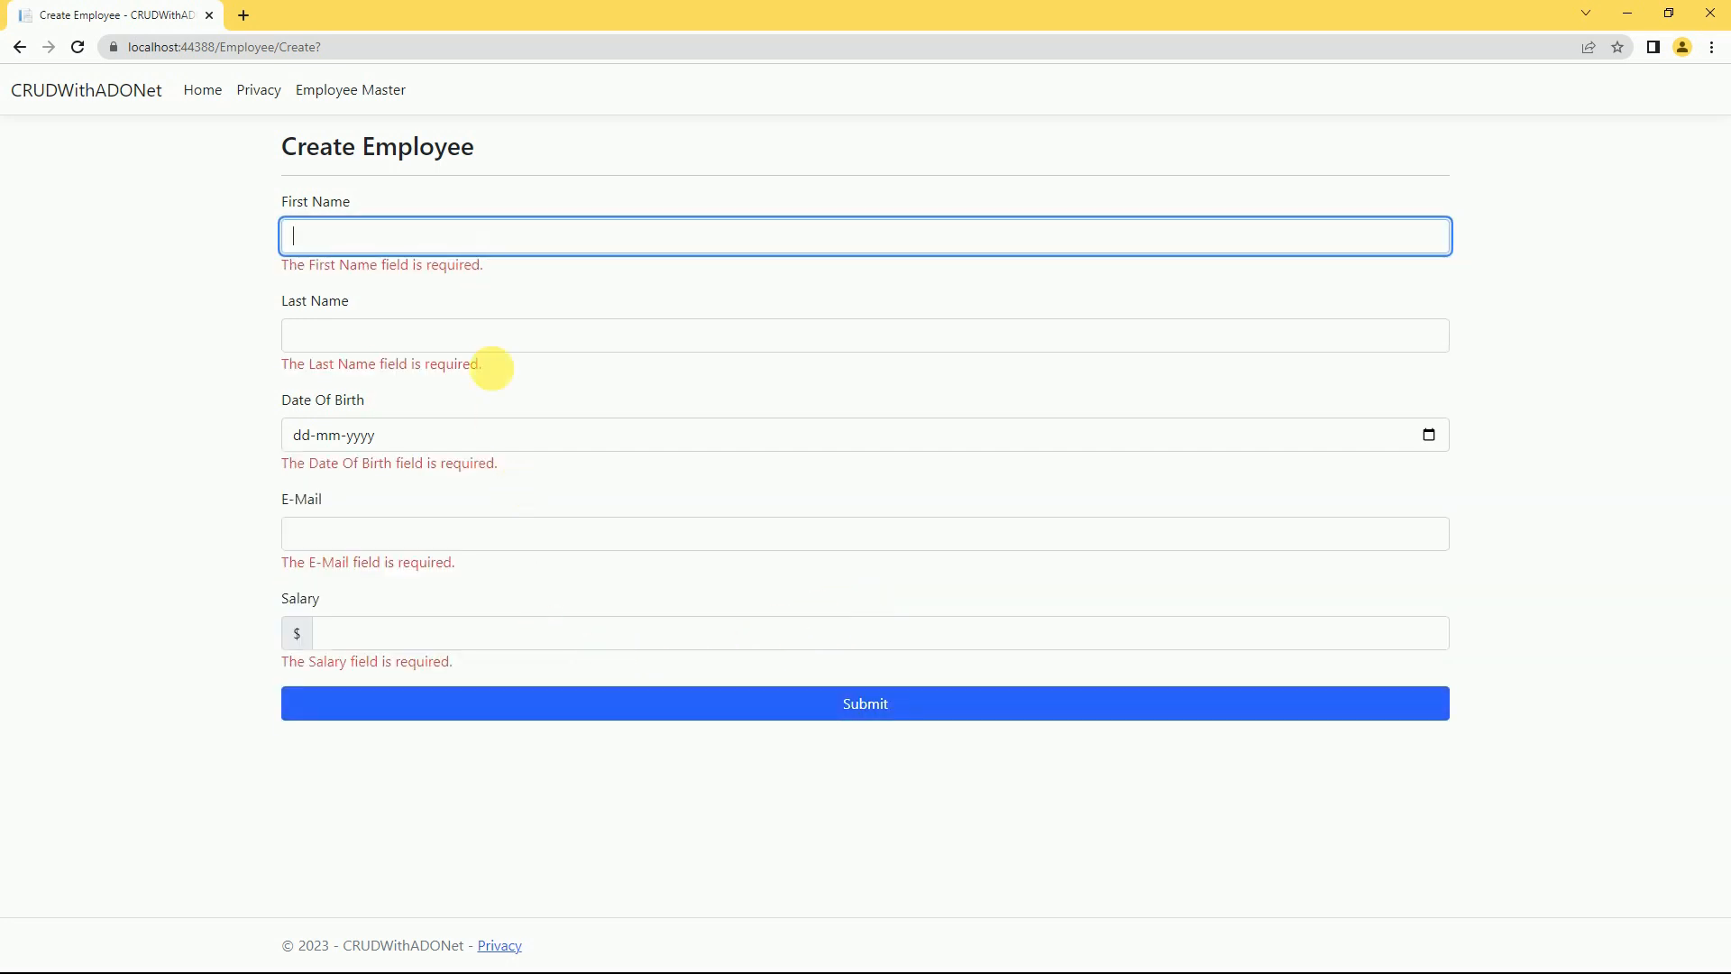
pyautogui.moveTo(425, 256)
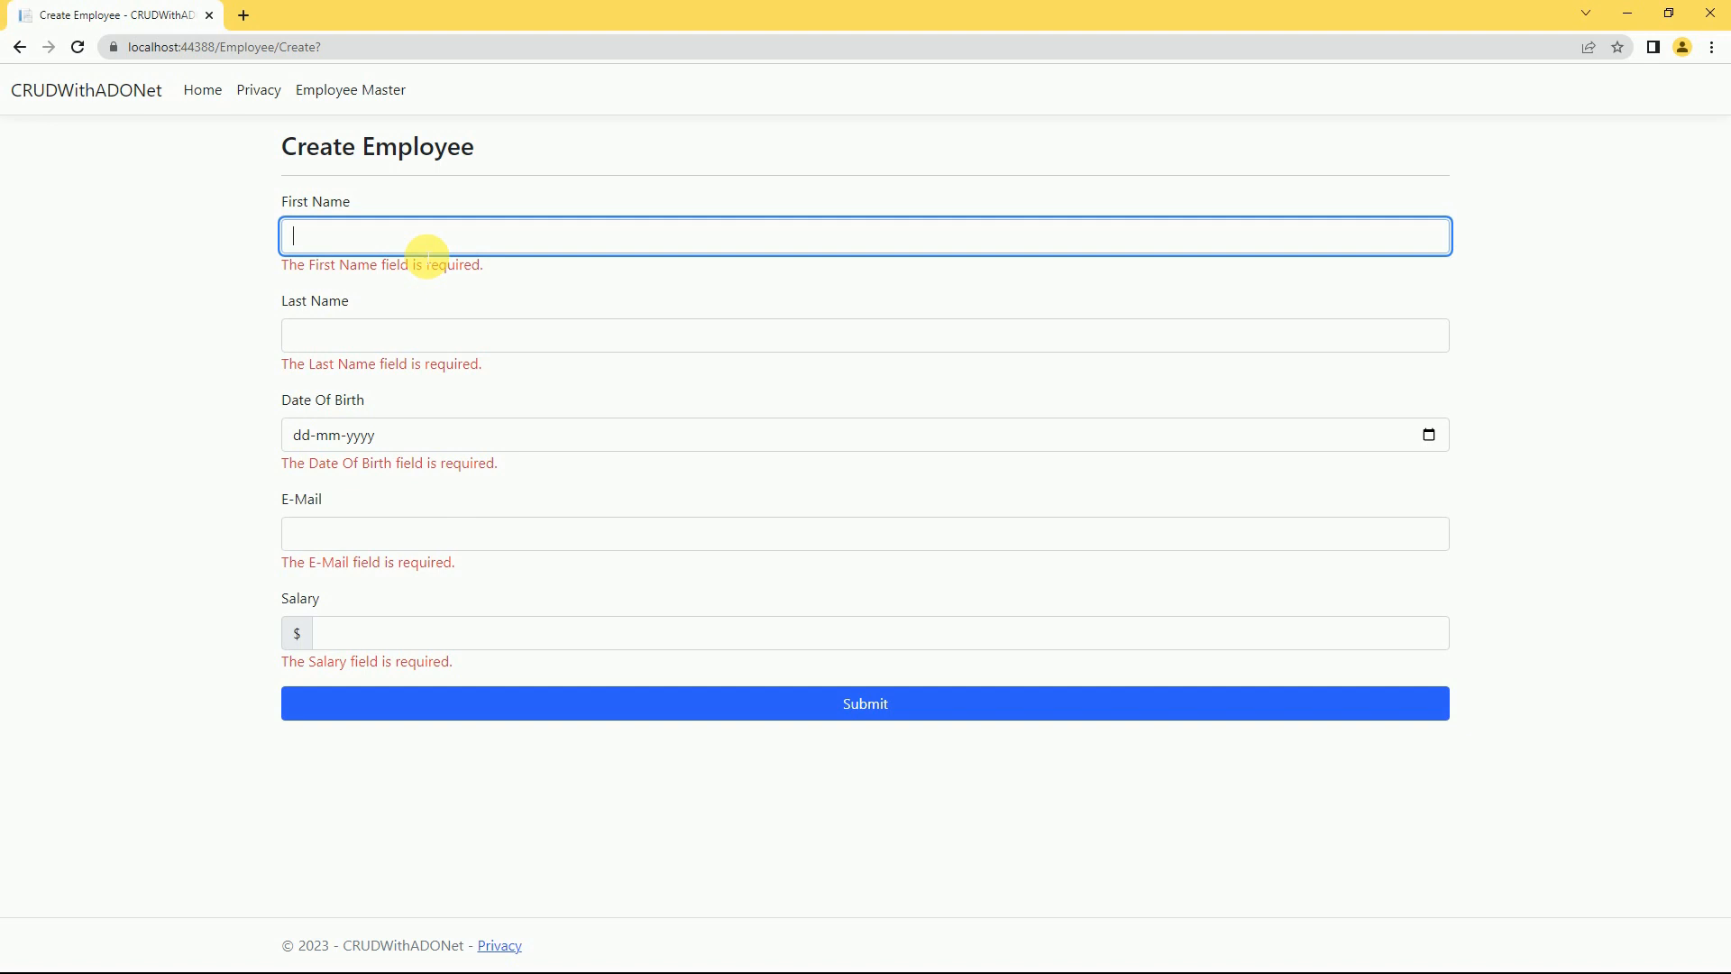
pyautogui.write('Abhi')
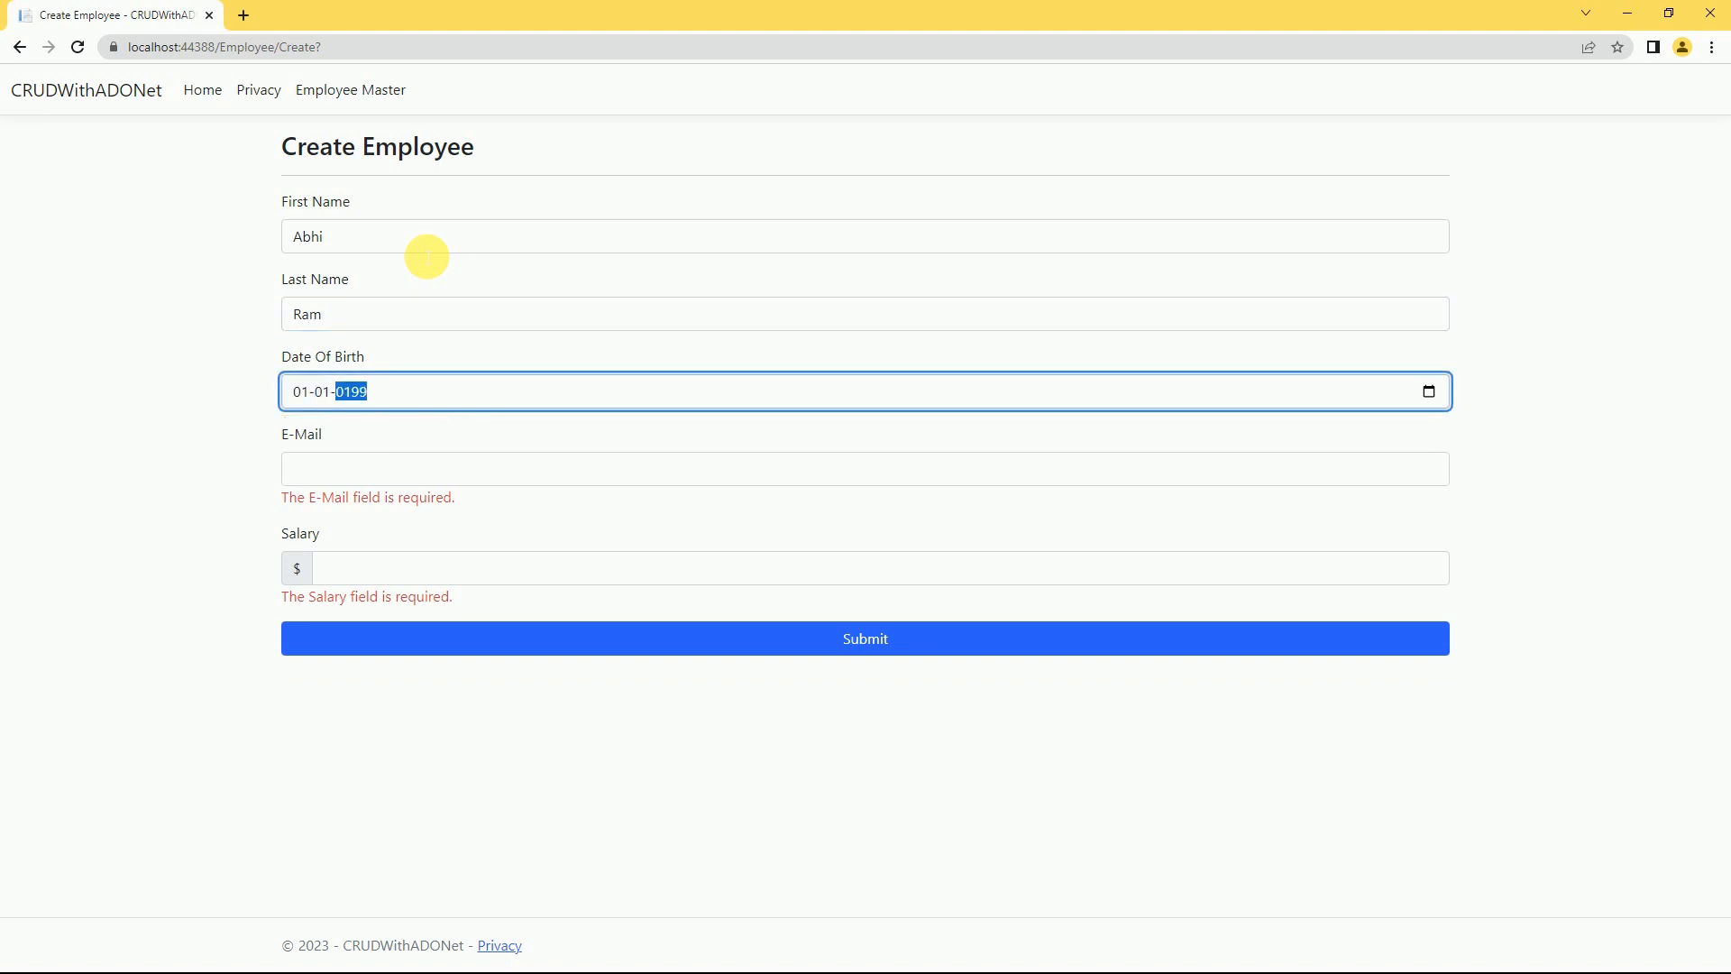
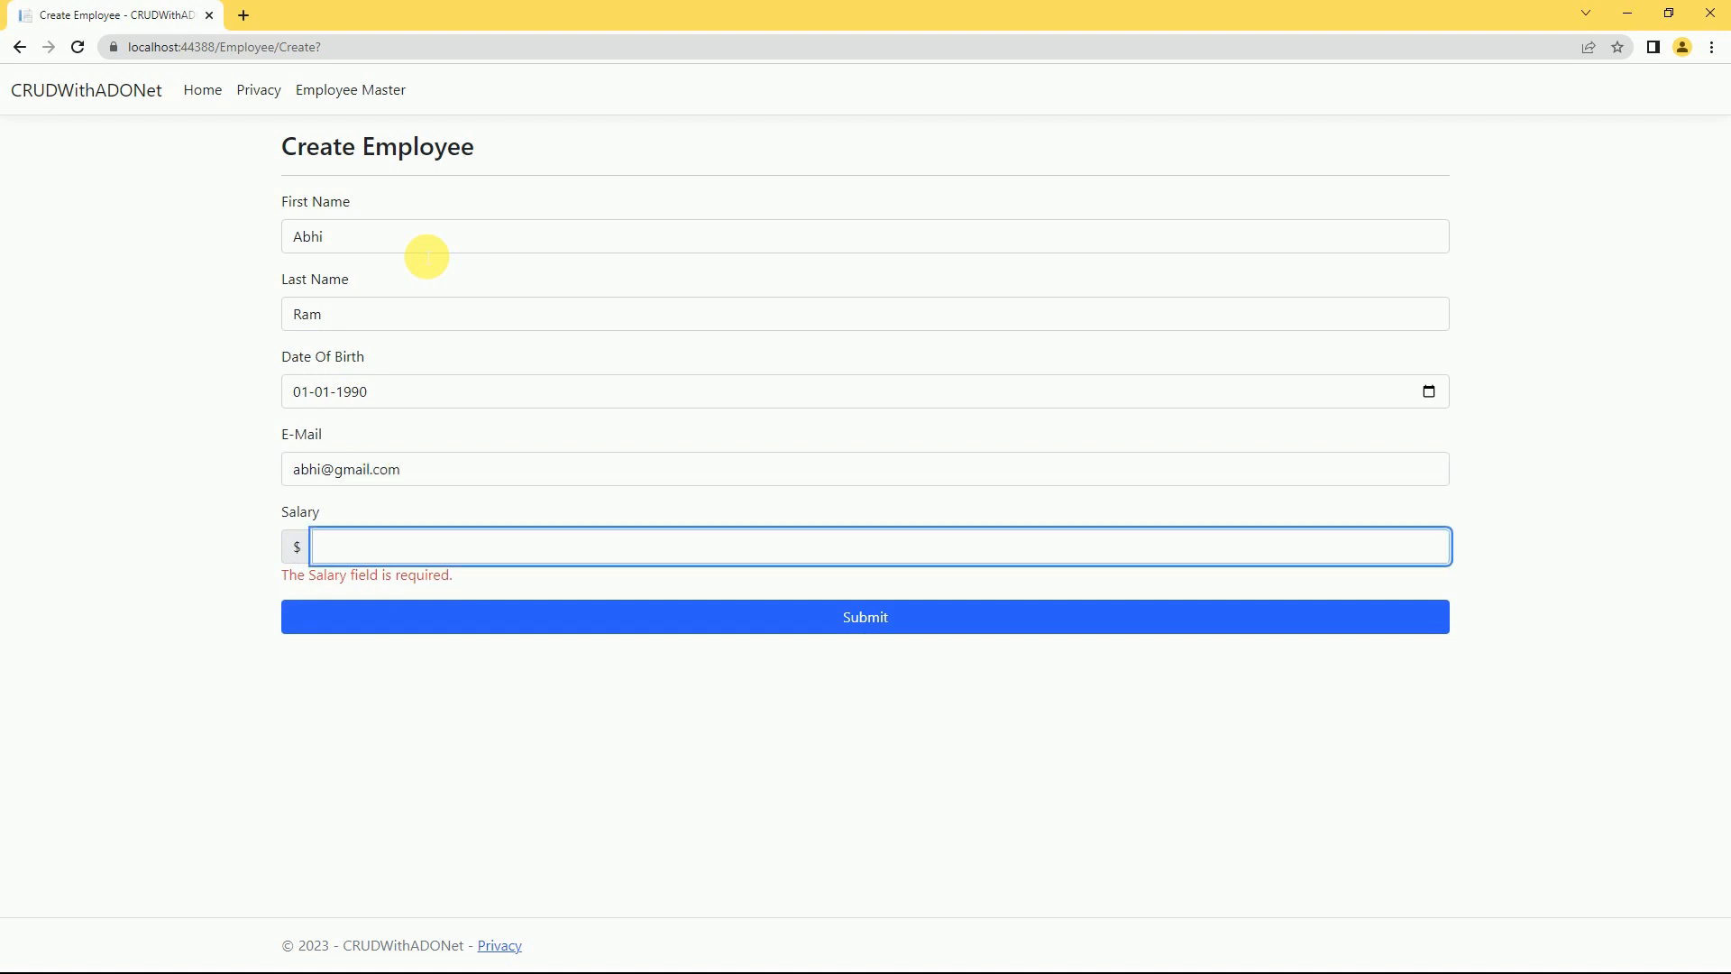
pyautogui.write('99000')
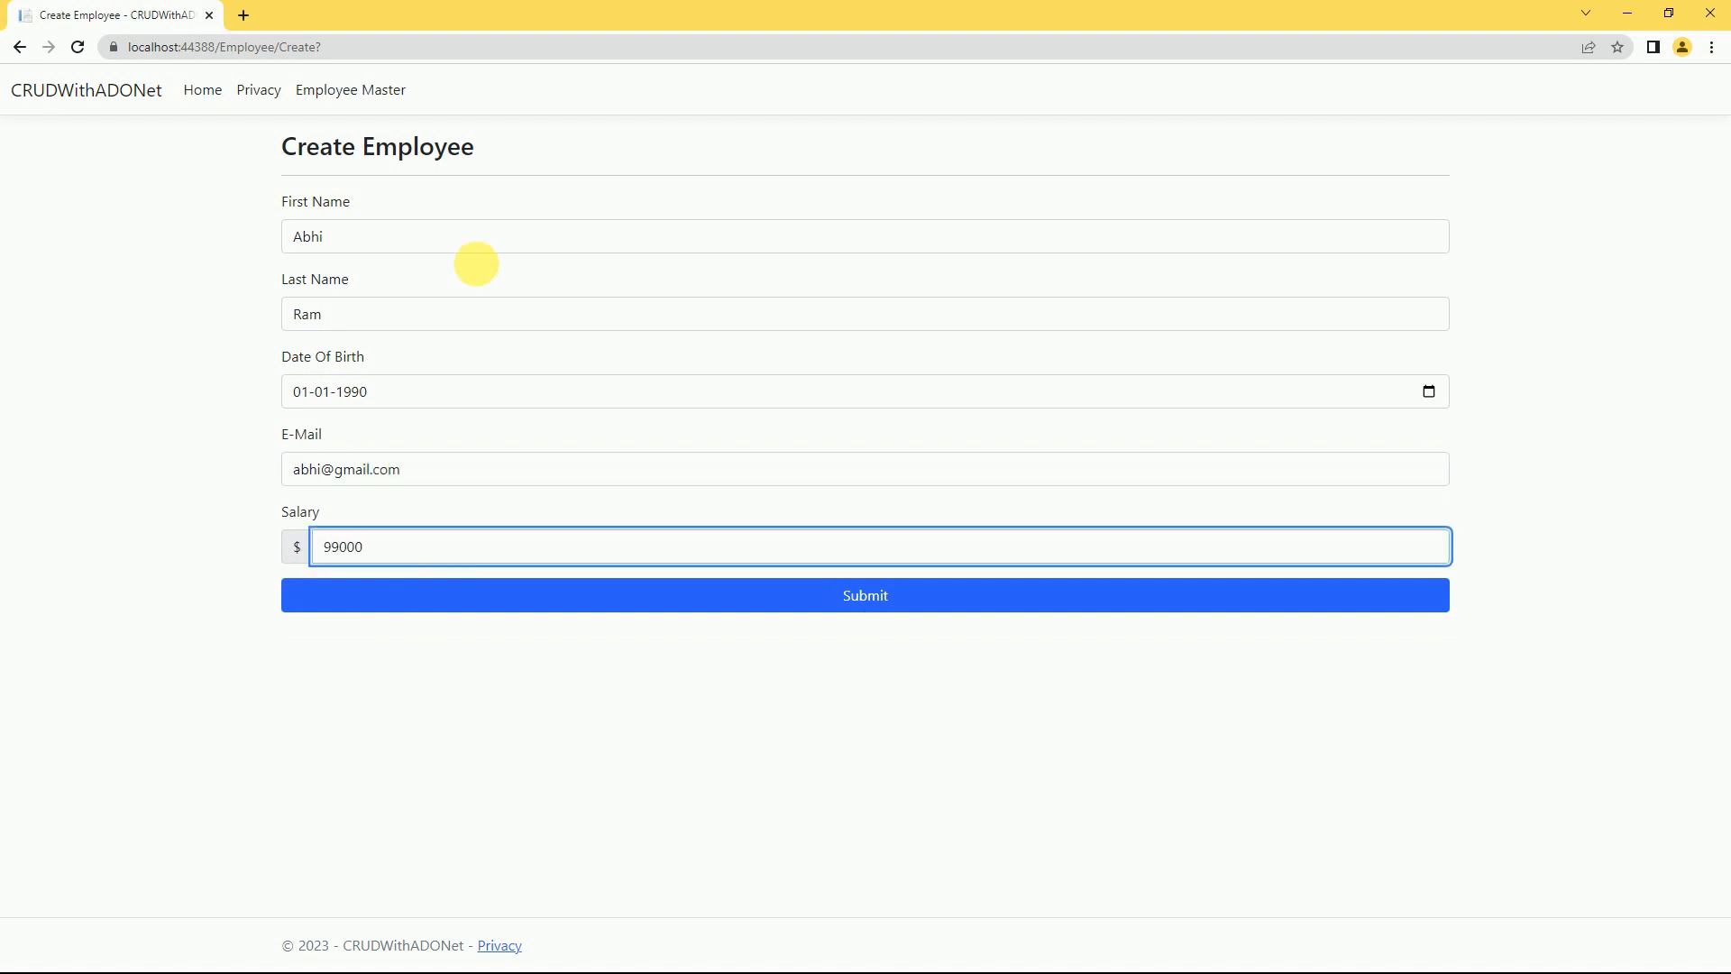
pyautogui.click(865, 596)
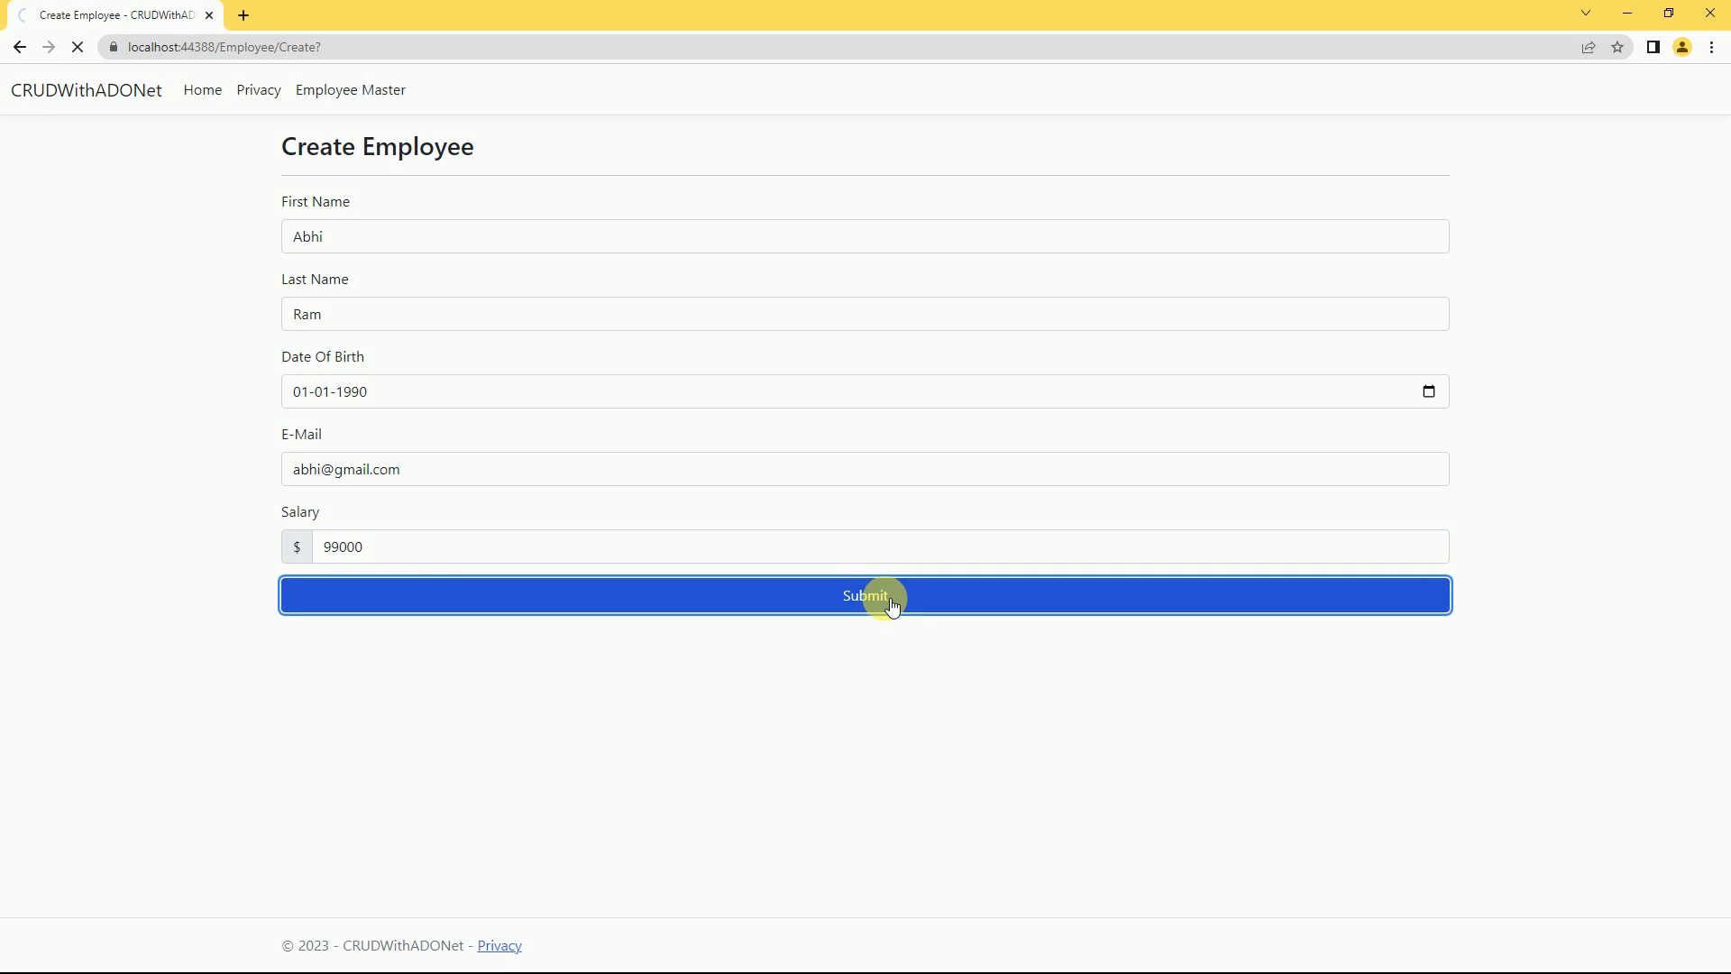
pyautogui.click(865, 596)
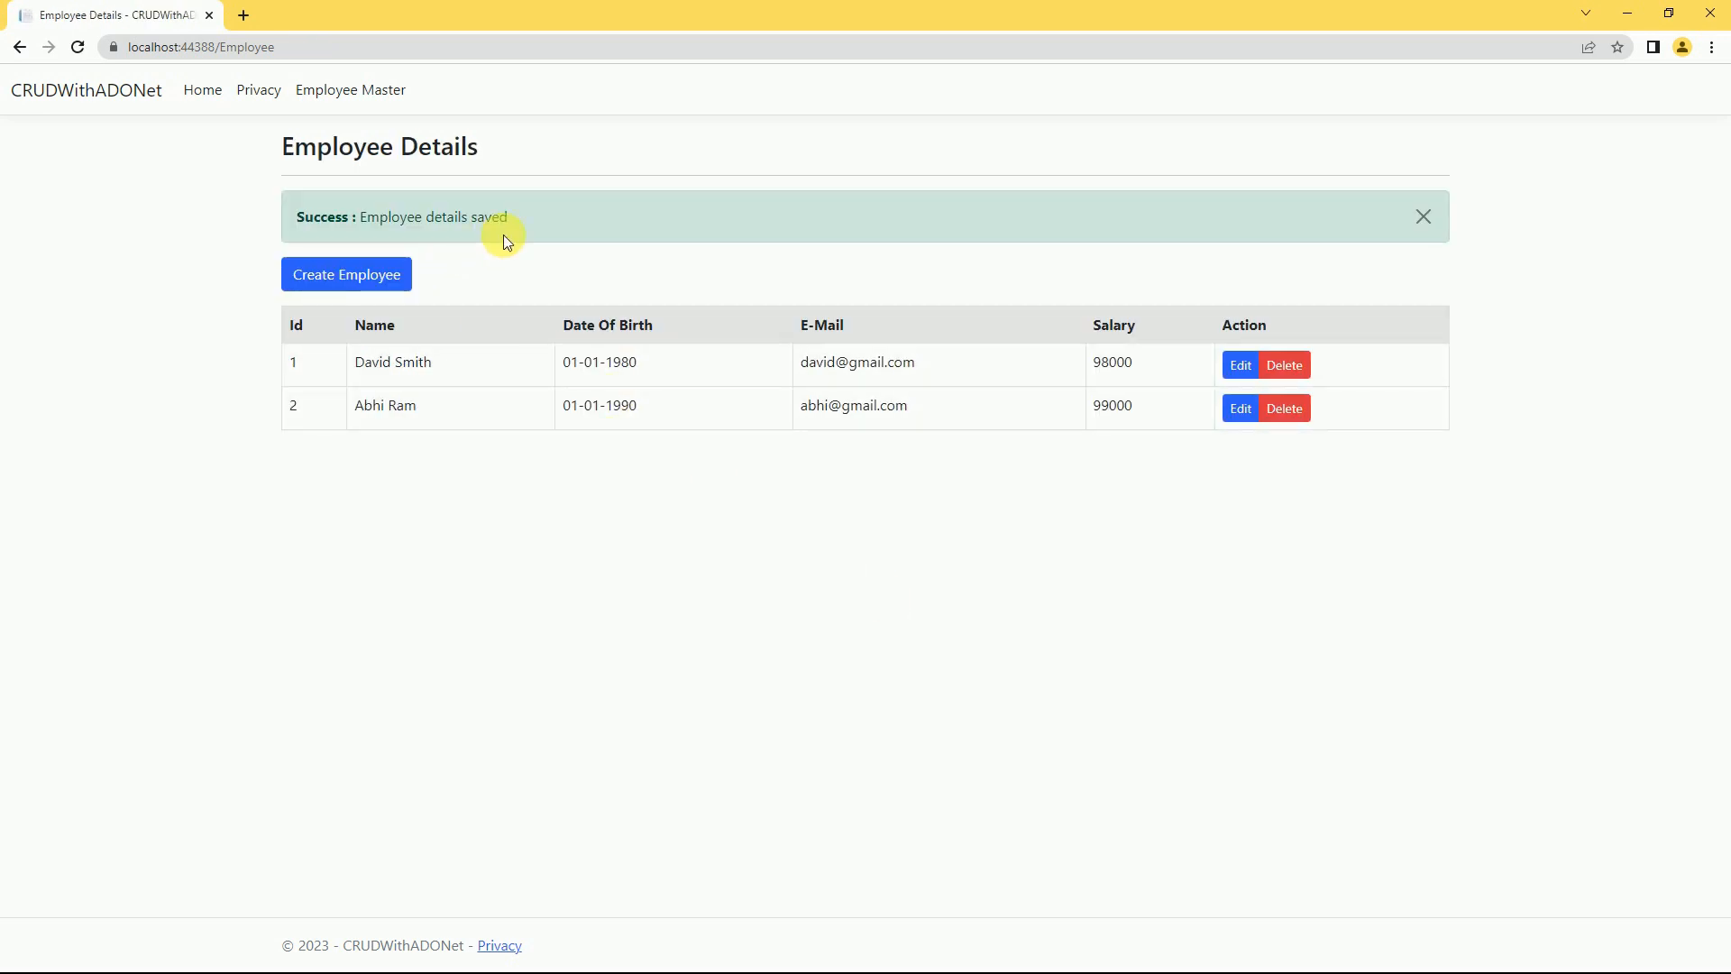
pyautogui.moveTo(383, 228)
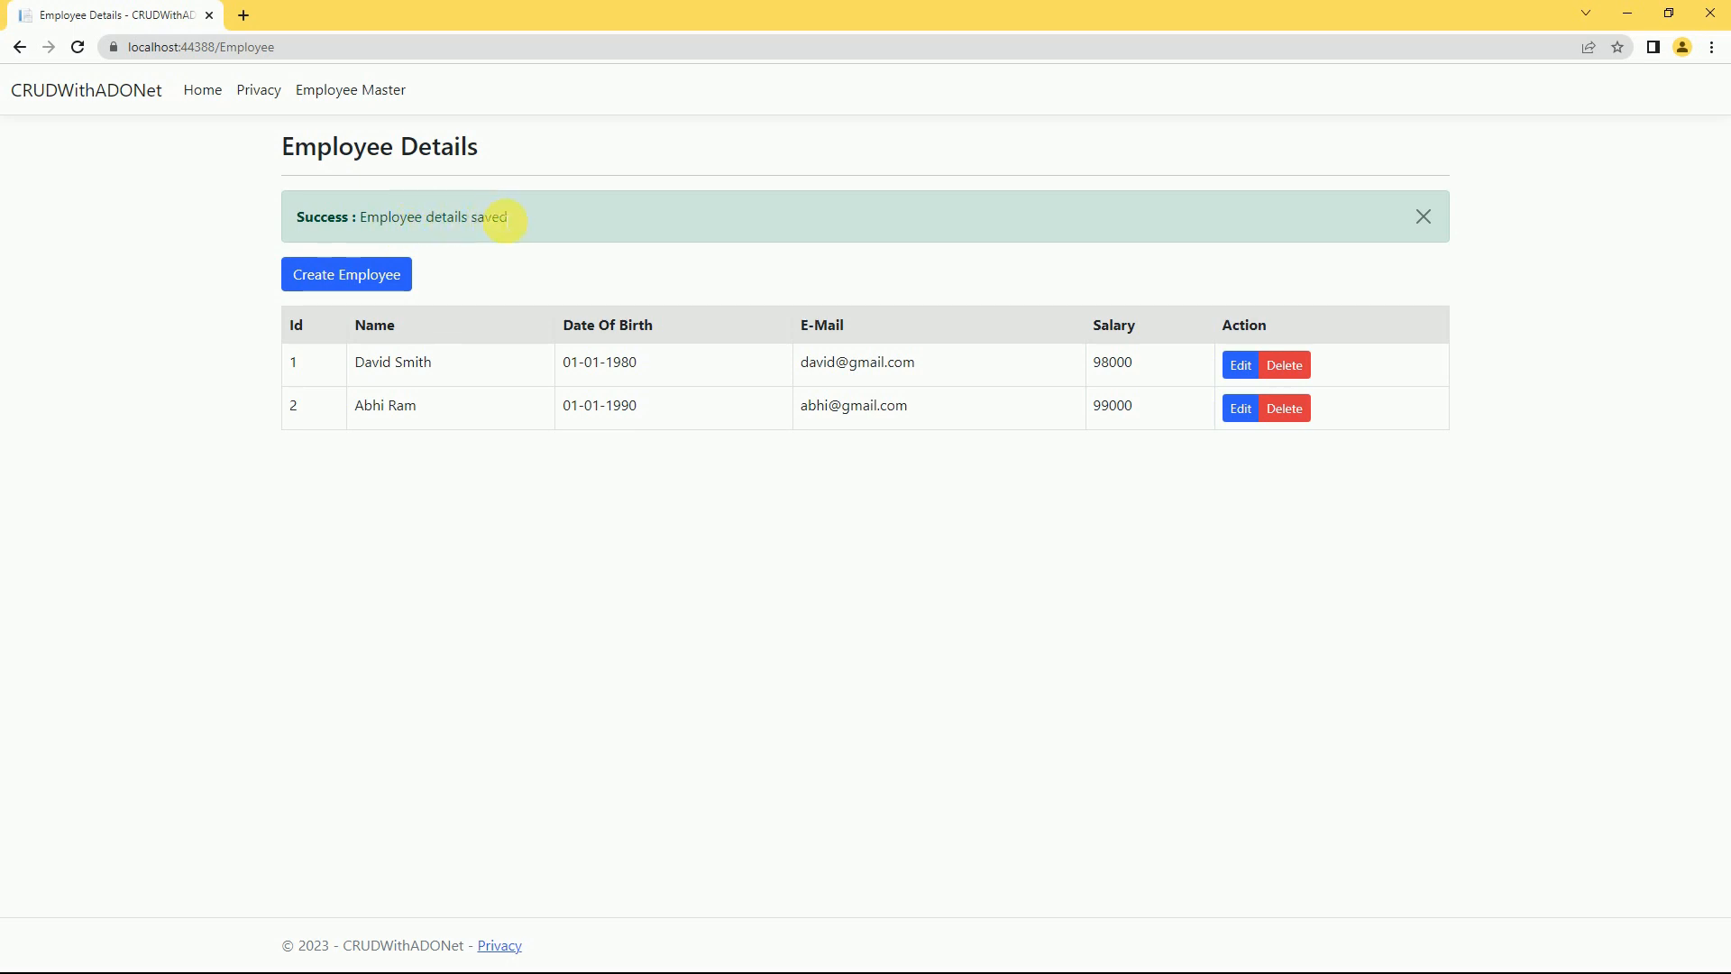
pyautogui.moveTo(922, 246)
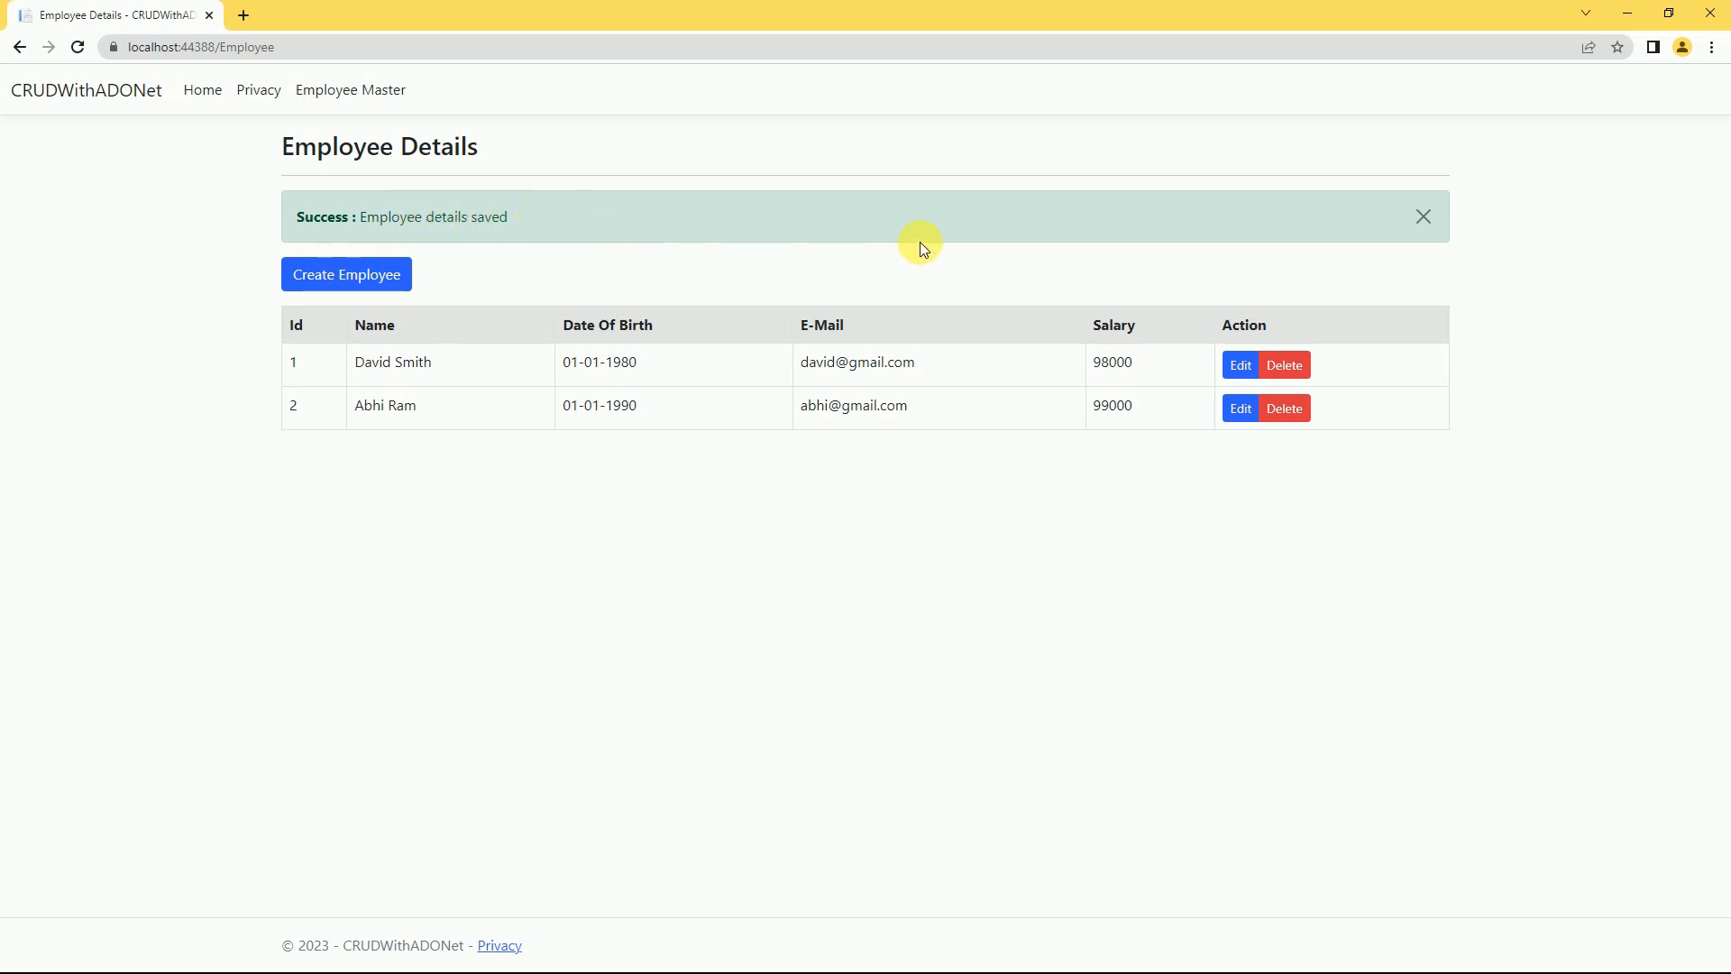
pyautogui.moveTo(1049, 232)
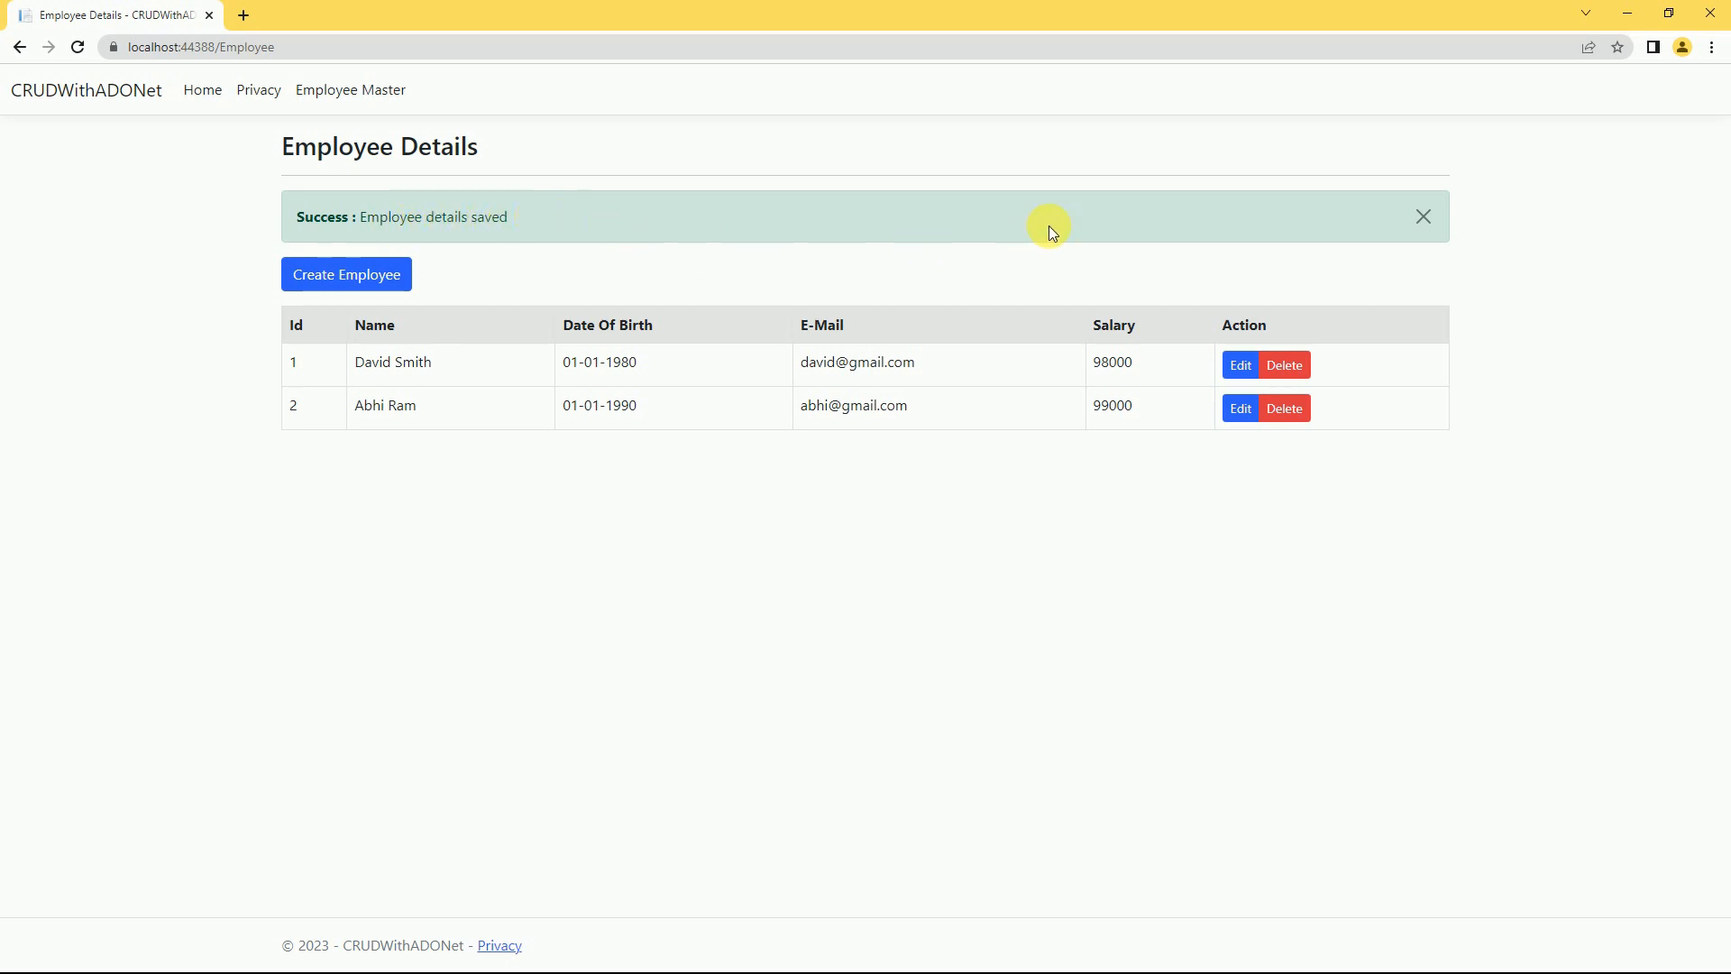
pyautogui.moveTo(1625, 234)
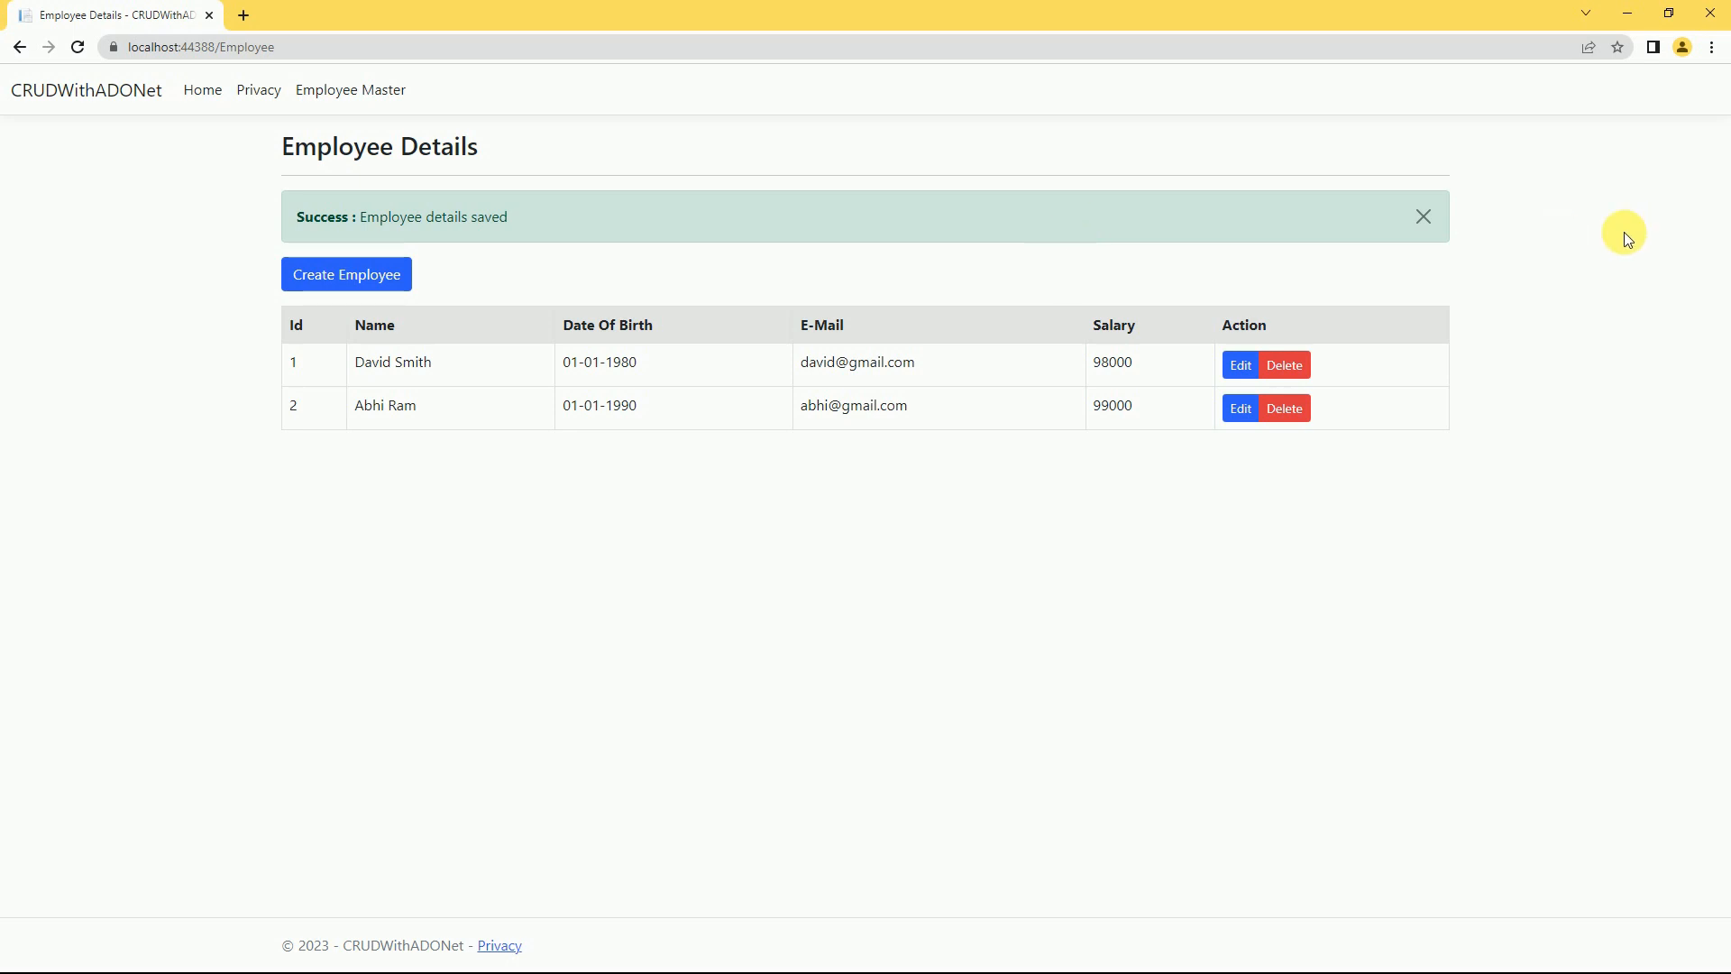
pyautogui.moveTo(1423, 216)
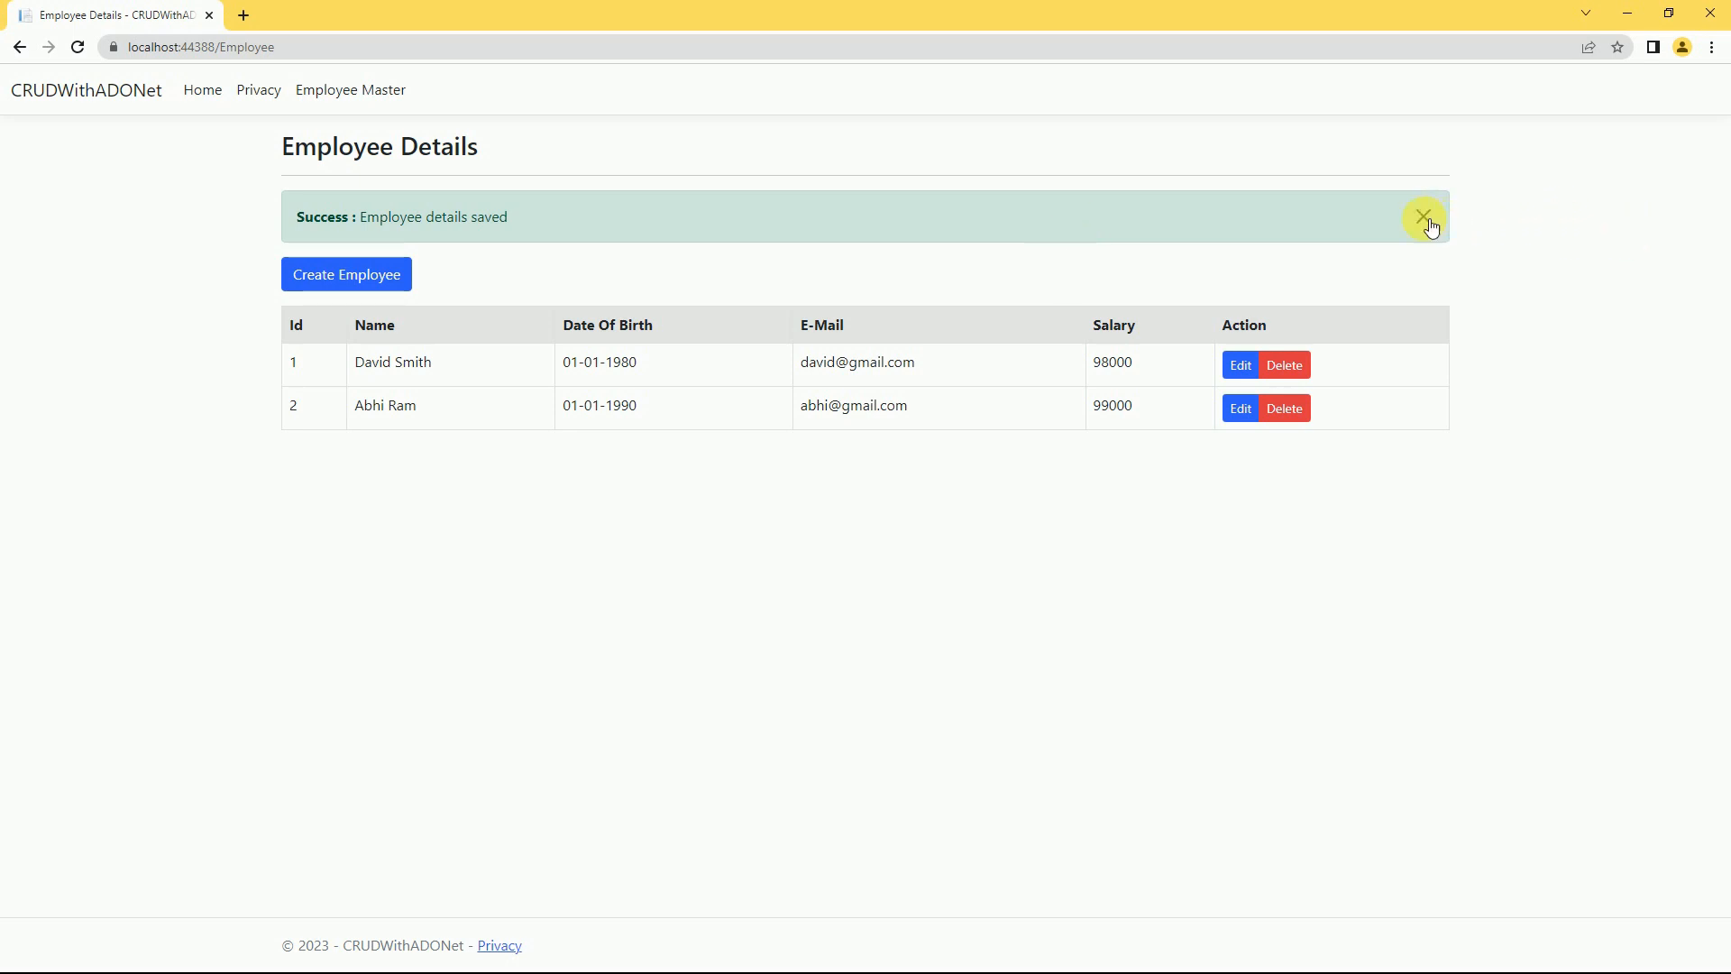
pyautogui.click(1423, 216)
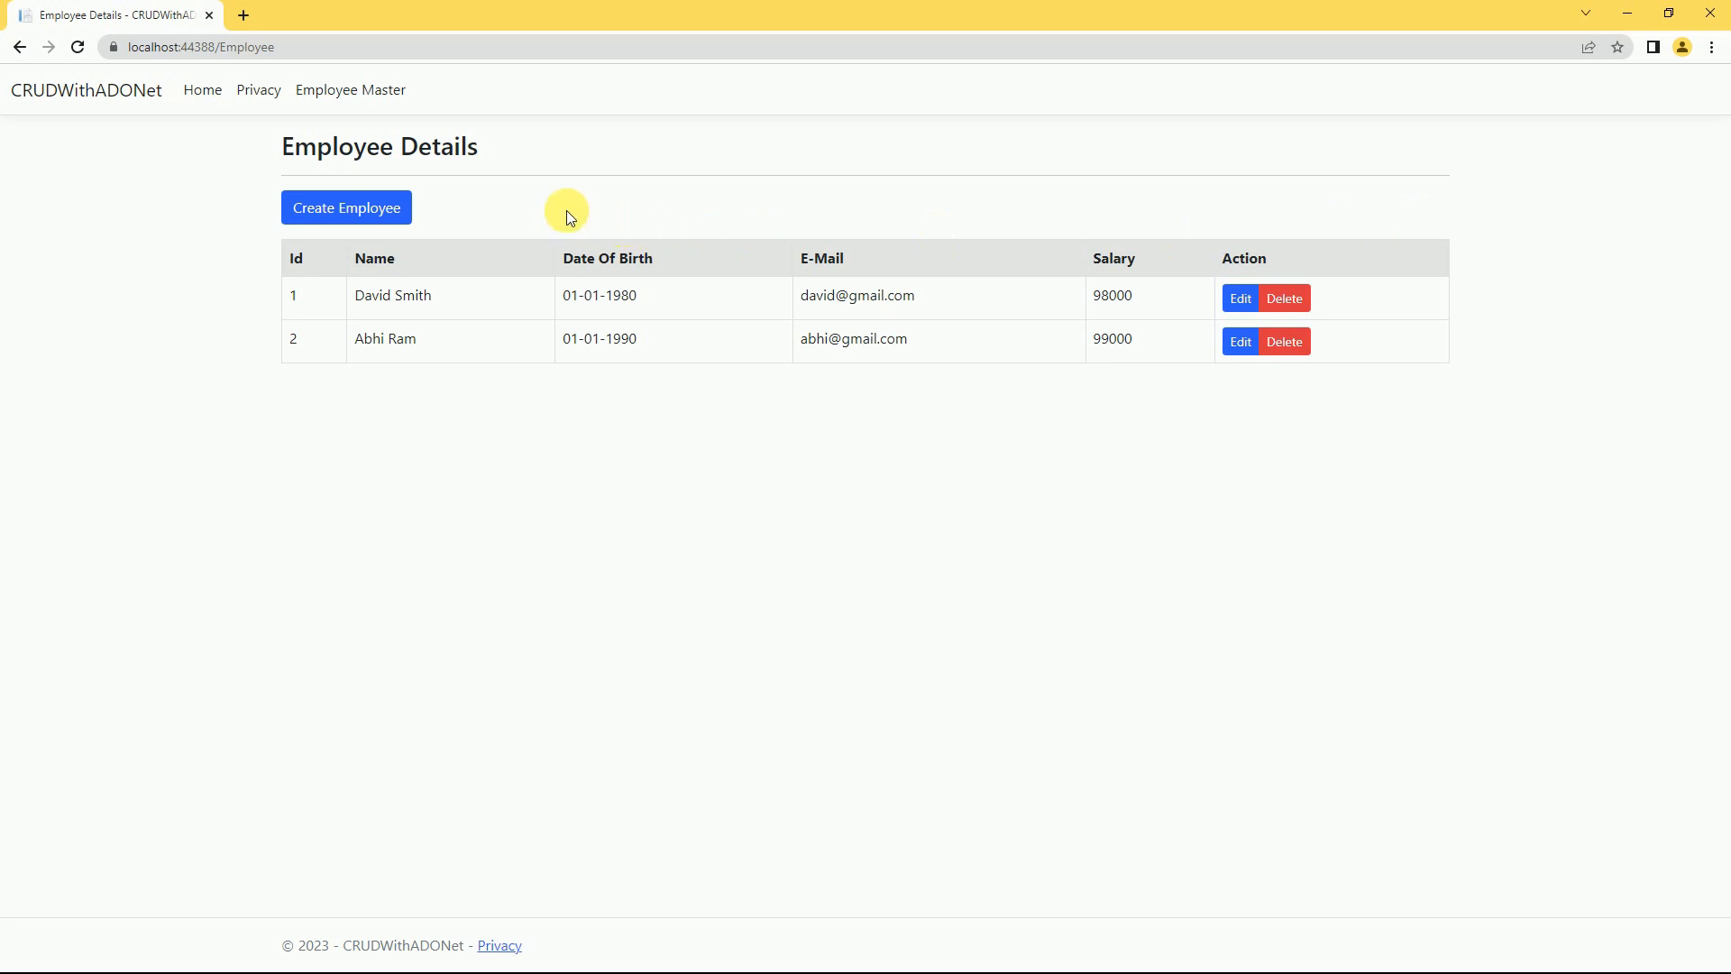
pyautogui.moveTo(1715, 14)
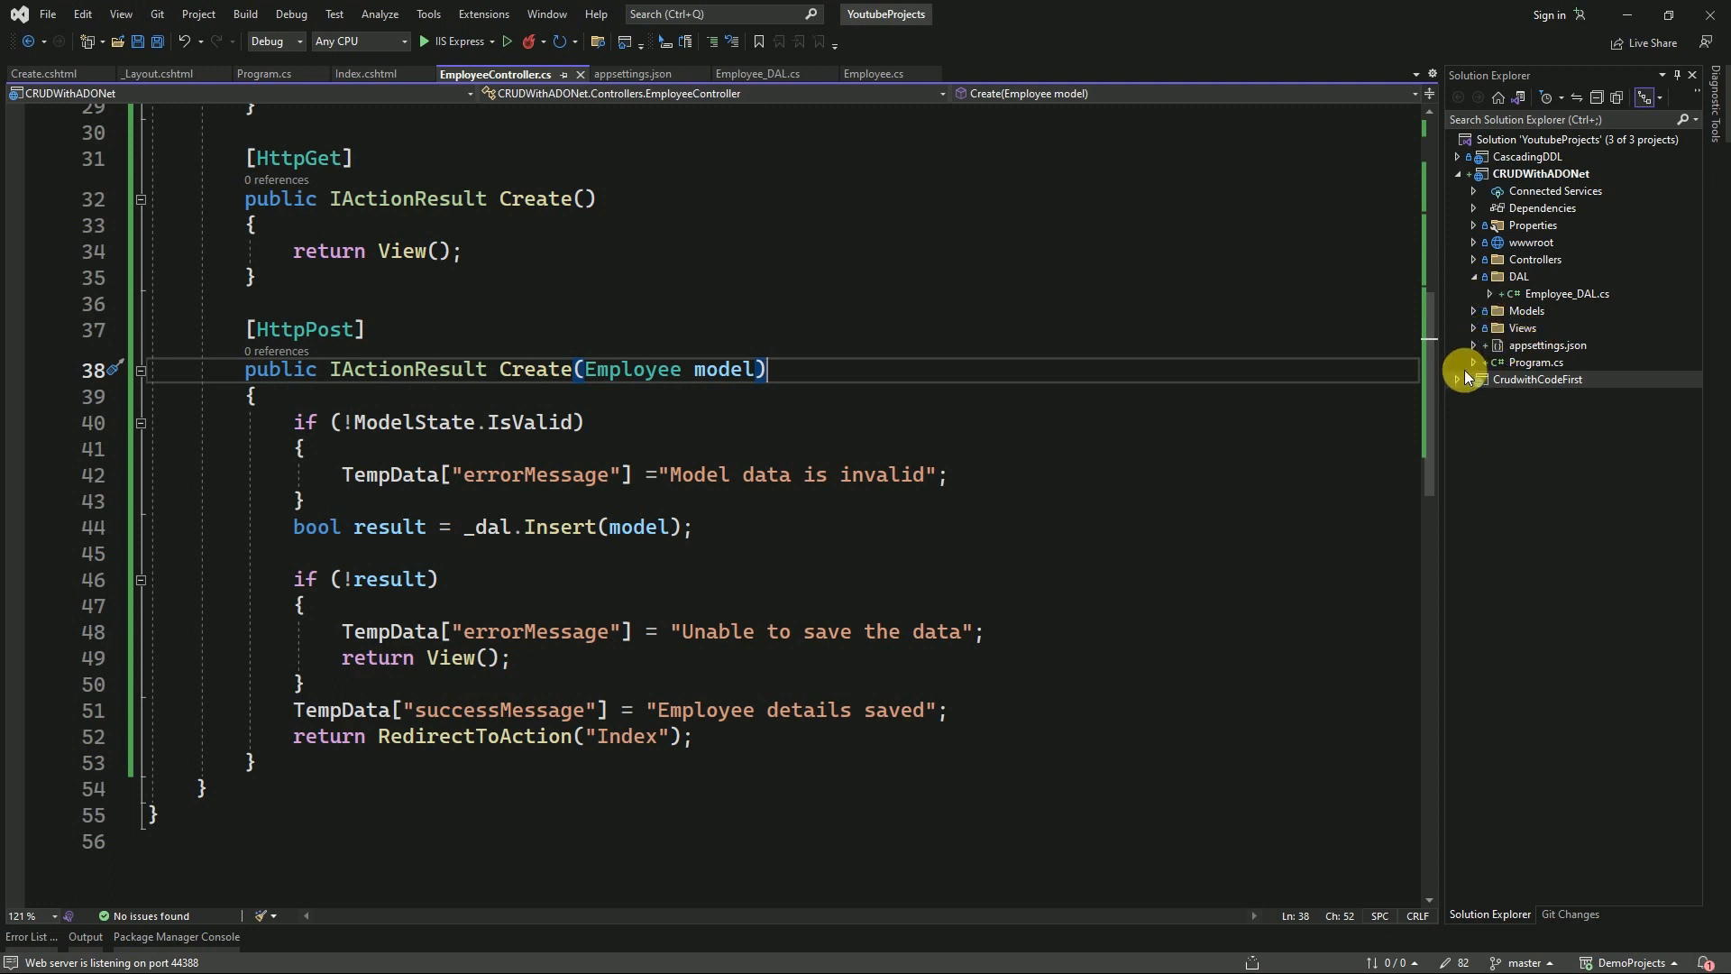
# - Locate the CustomJS.js script in the CrudwithCodeFirst project's wwwroot
pyautogui.click(1473, 378)
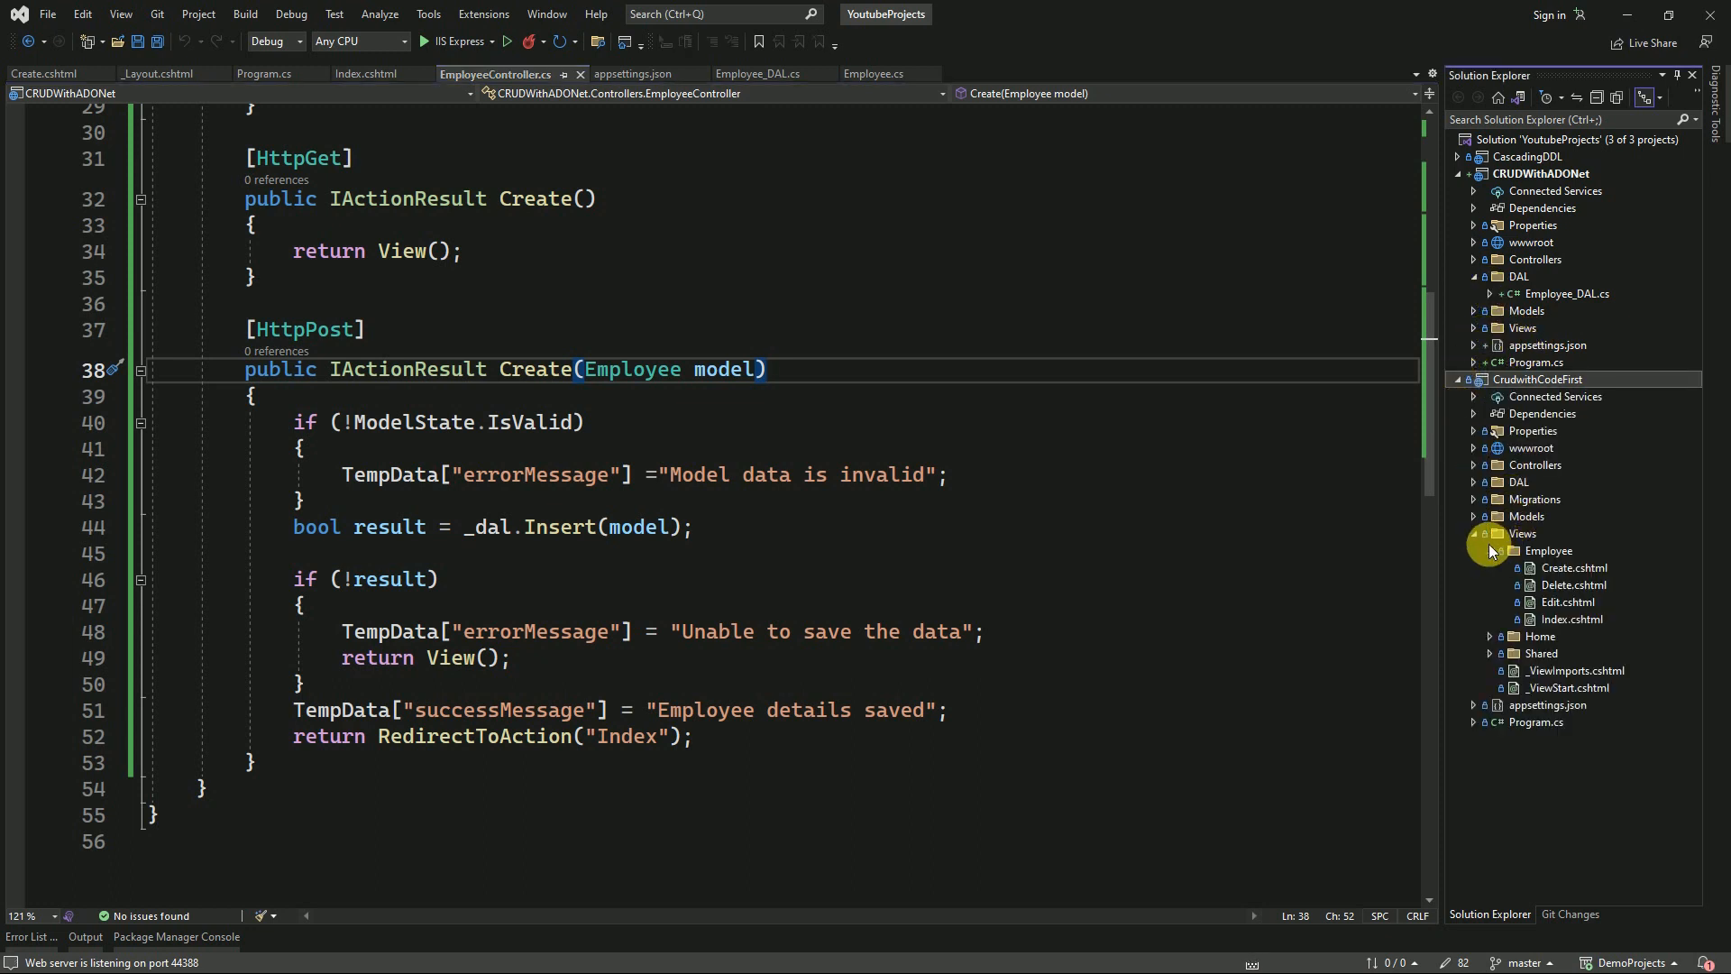
pyautogui.click(1475, 533)
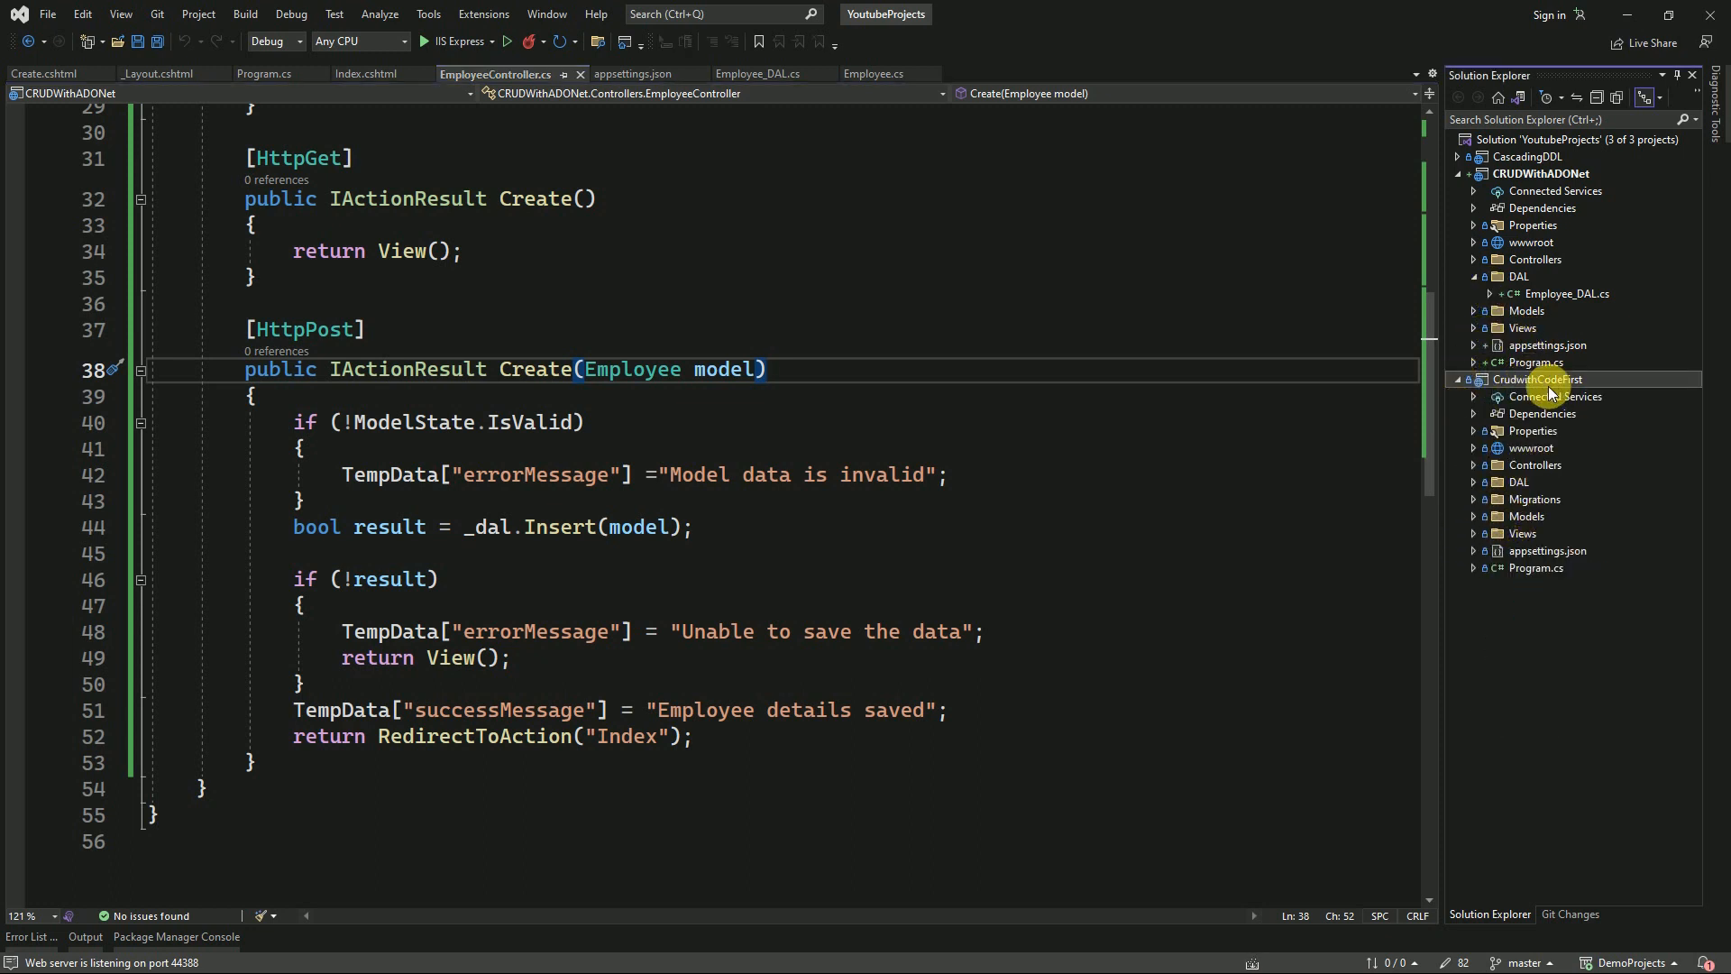
pyautogui.moveTo(1584, 412)
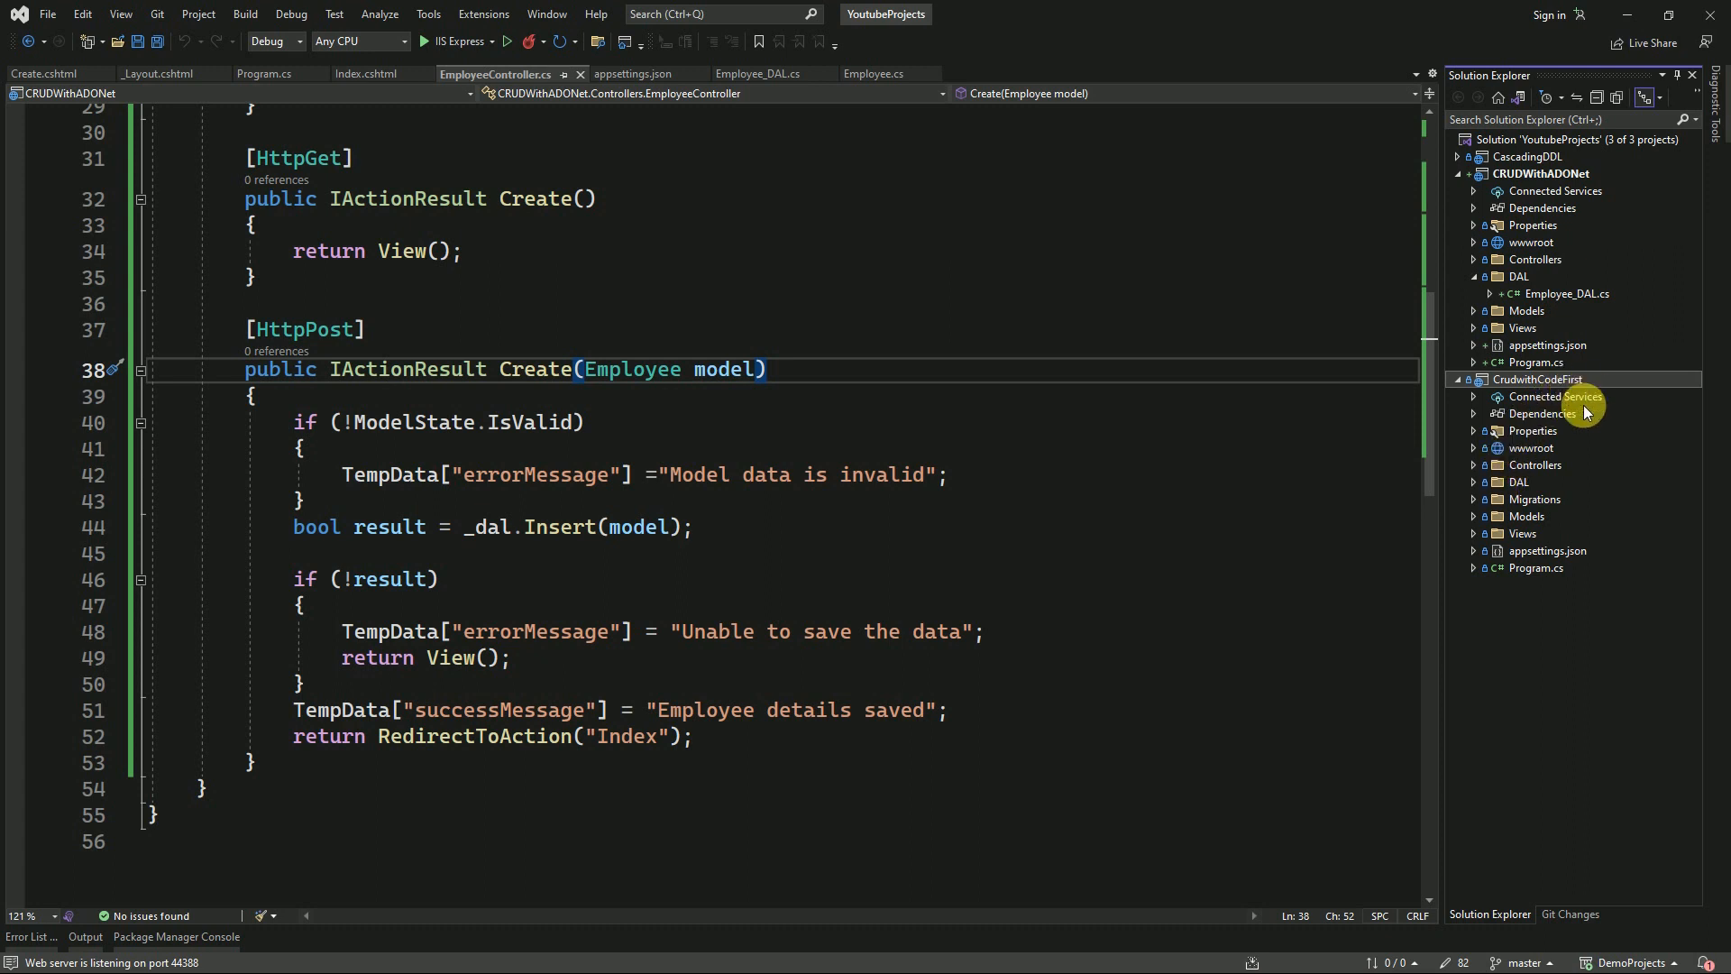
pyautogui.moveTo(1476, 453)
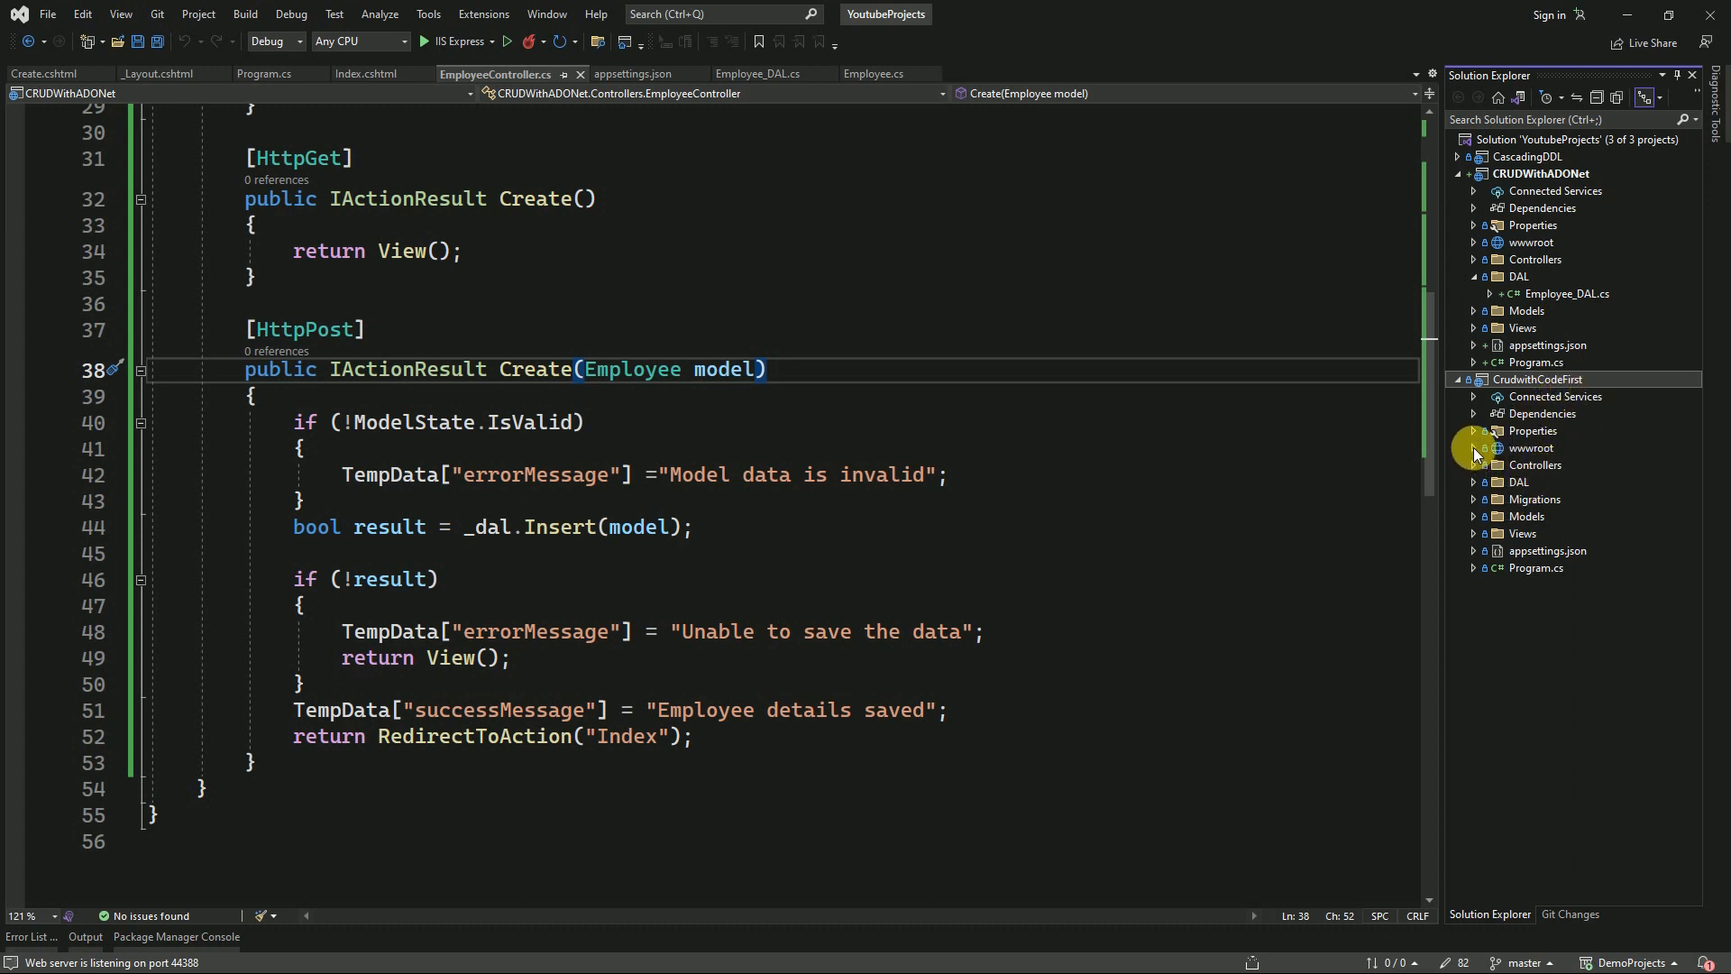
pyautogui.click(1473, 447)
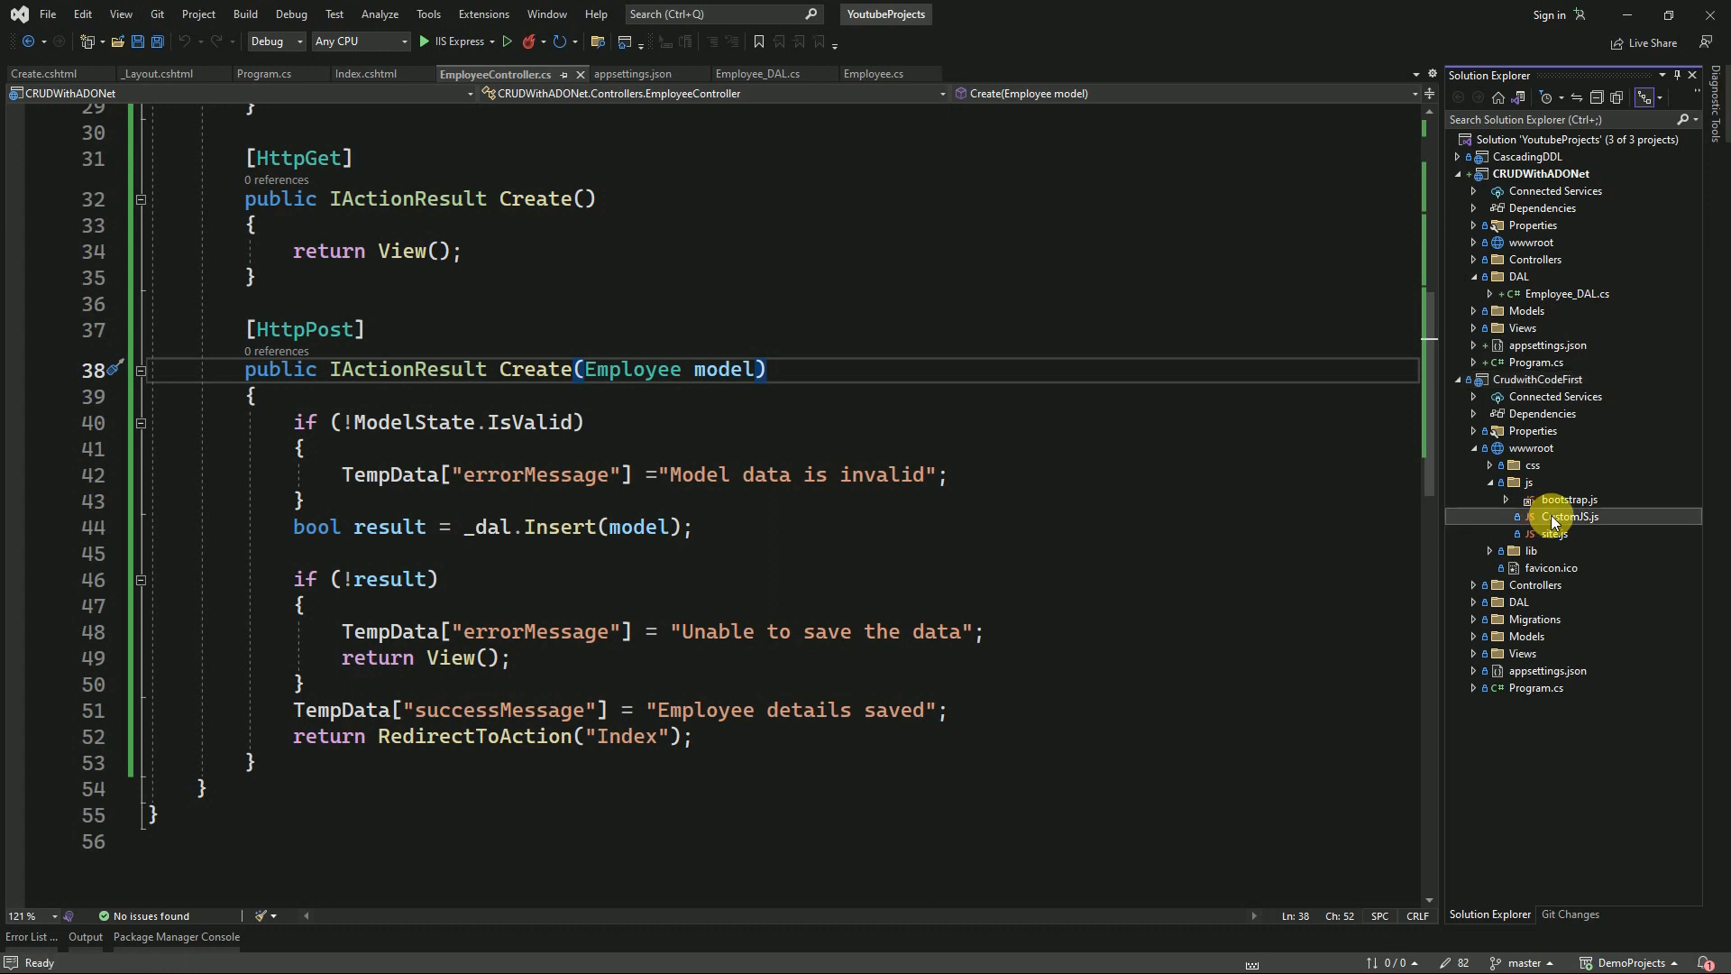
pyautogui.rightClick(1570, 516)
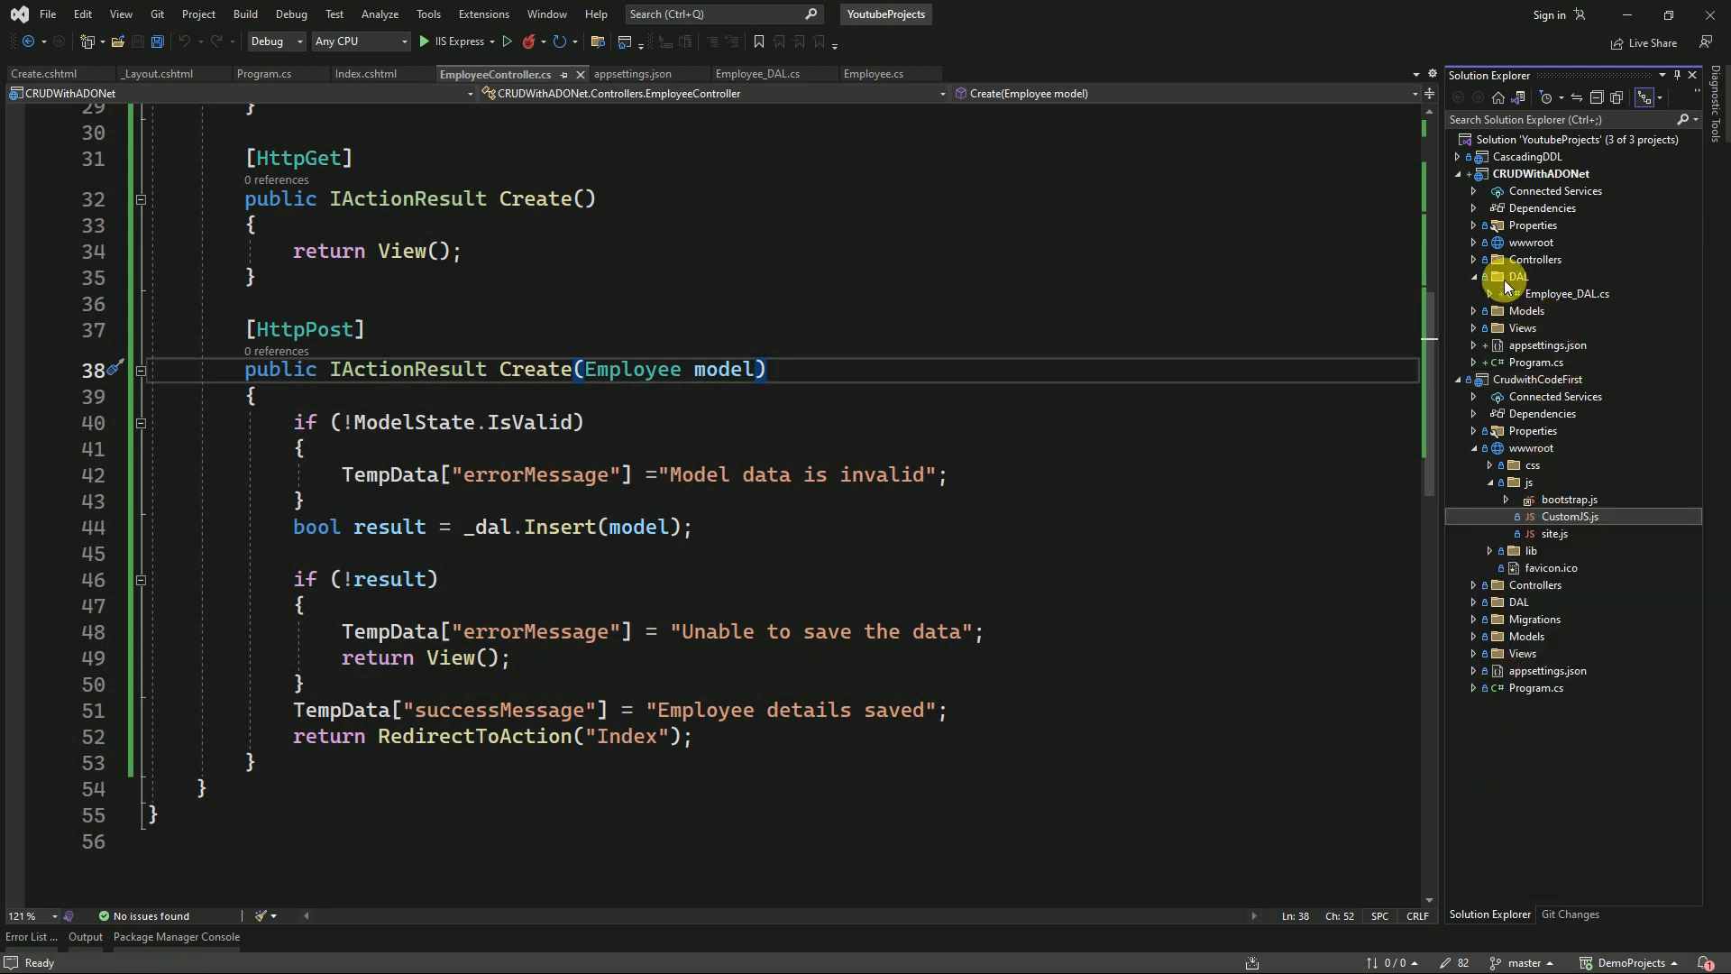
# - Add CustomJS.js to CRUDWithADONet's wwwroot/js folder and close its tab
pyautogui.click(1486, 276)
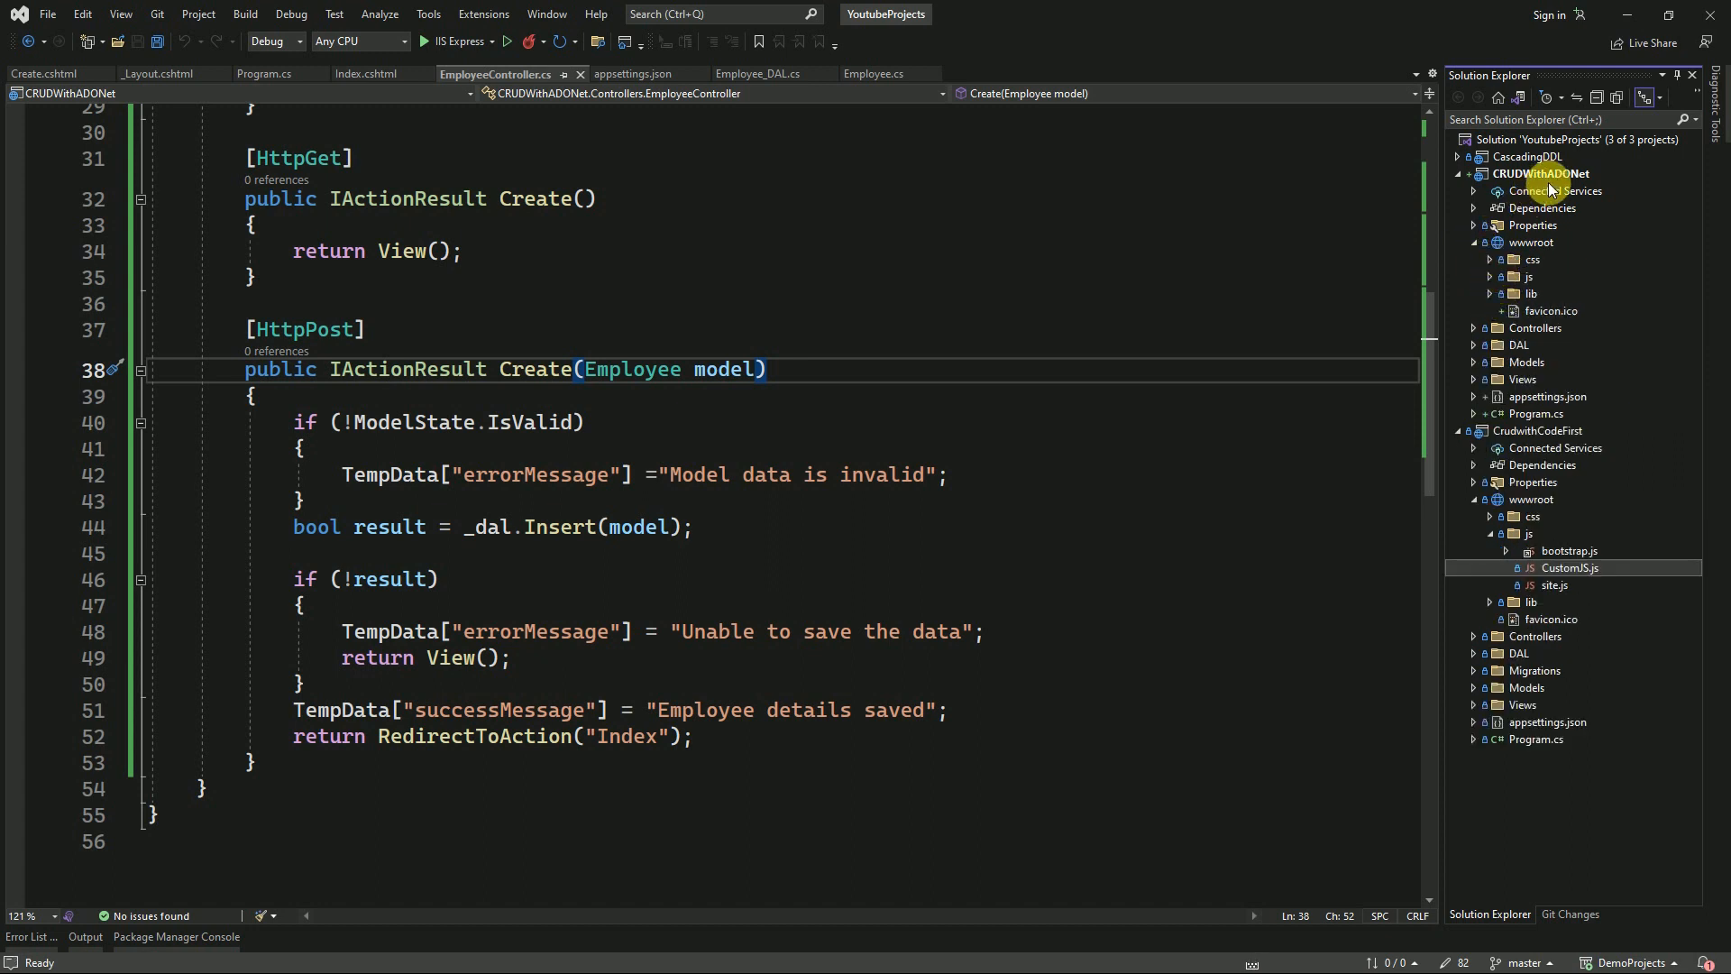
pyautogui.click(1518, 276)
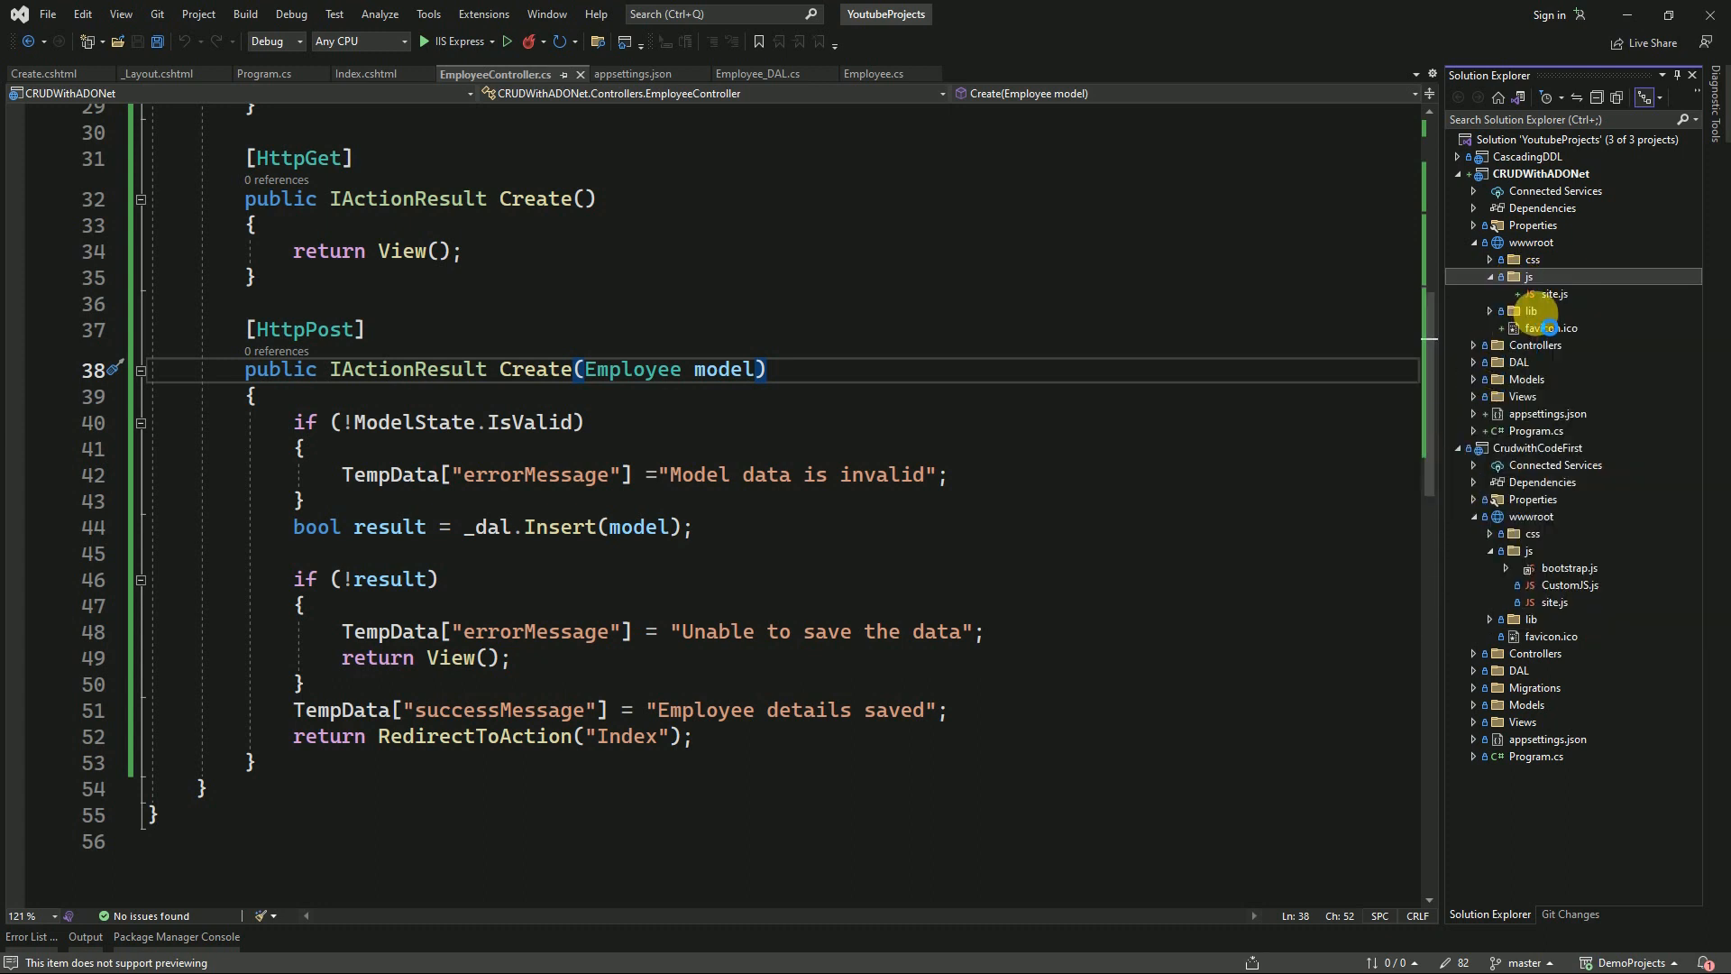
pyautogui.click(1490, 276)
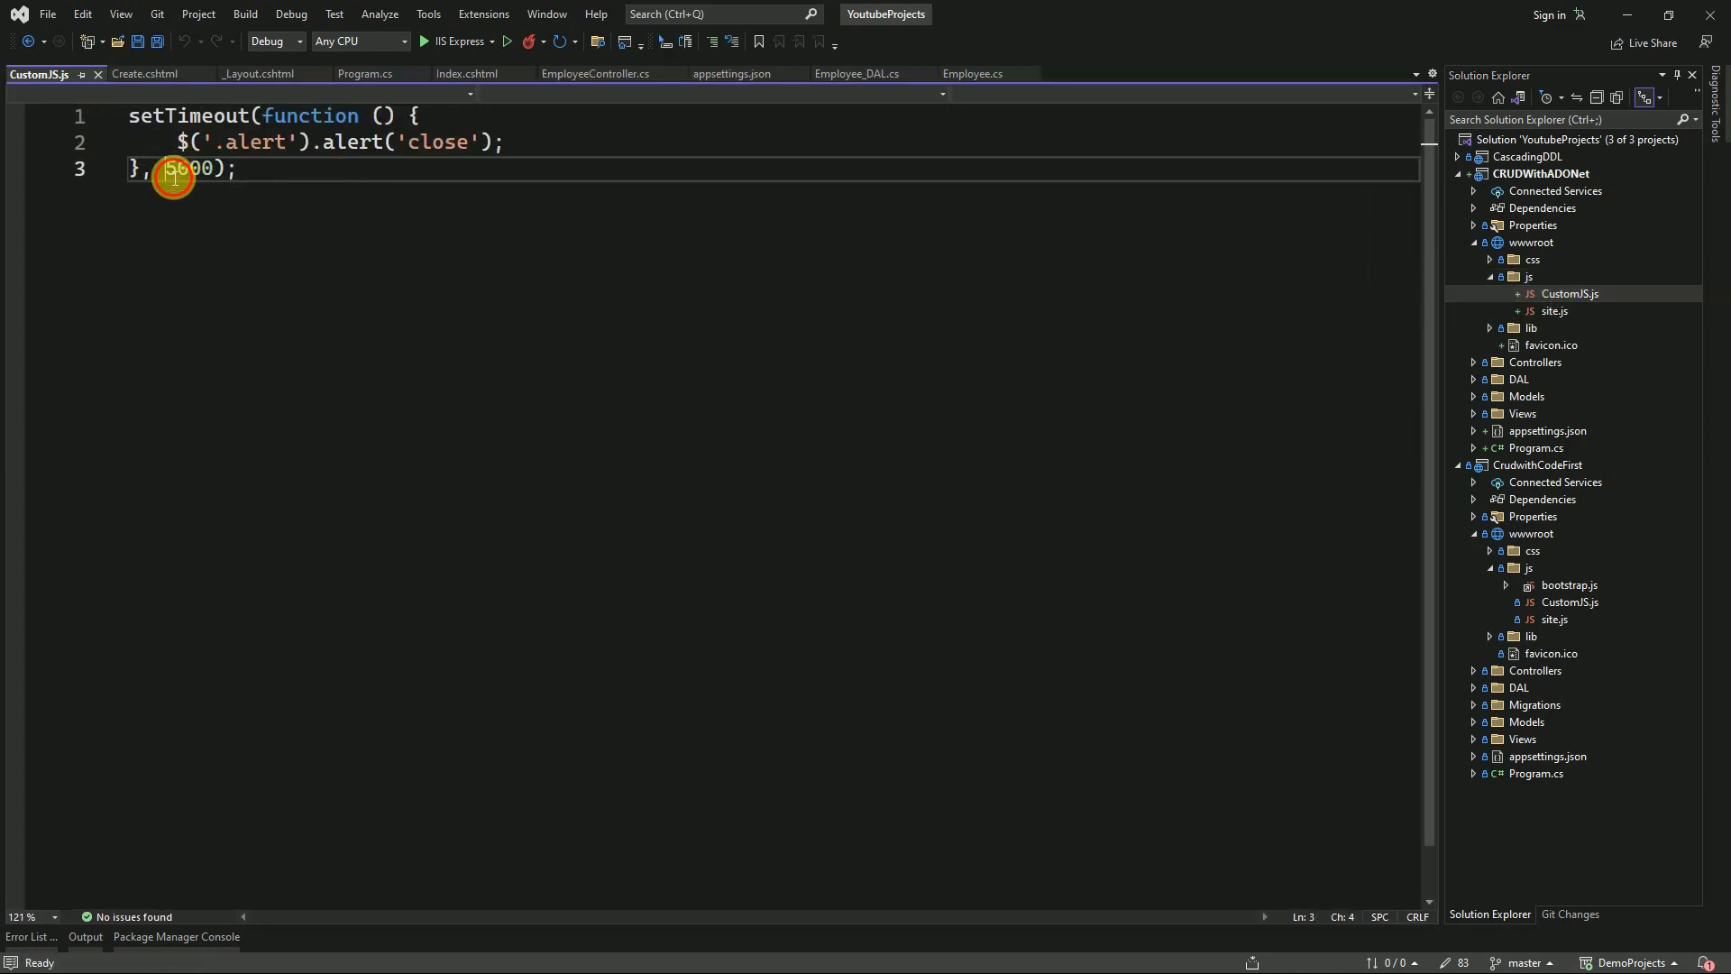
pyautogui.click(181, 168)
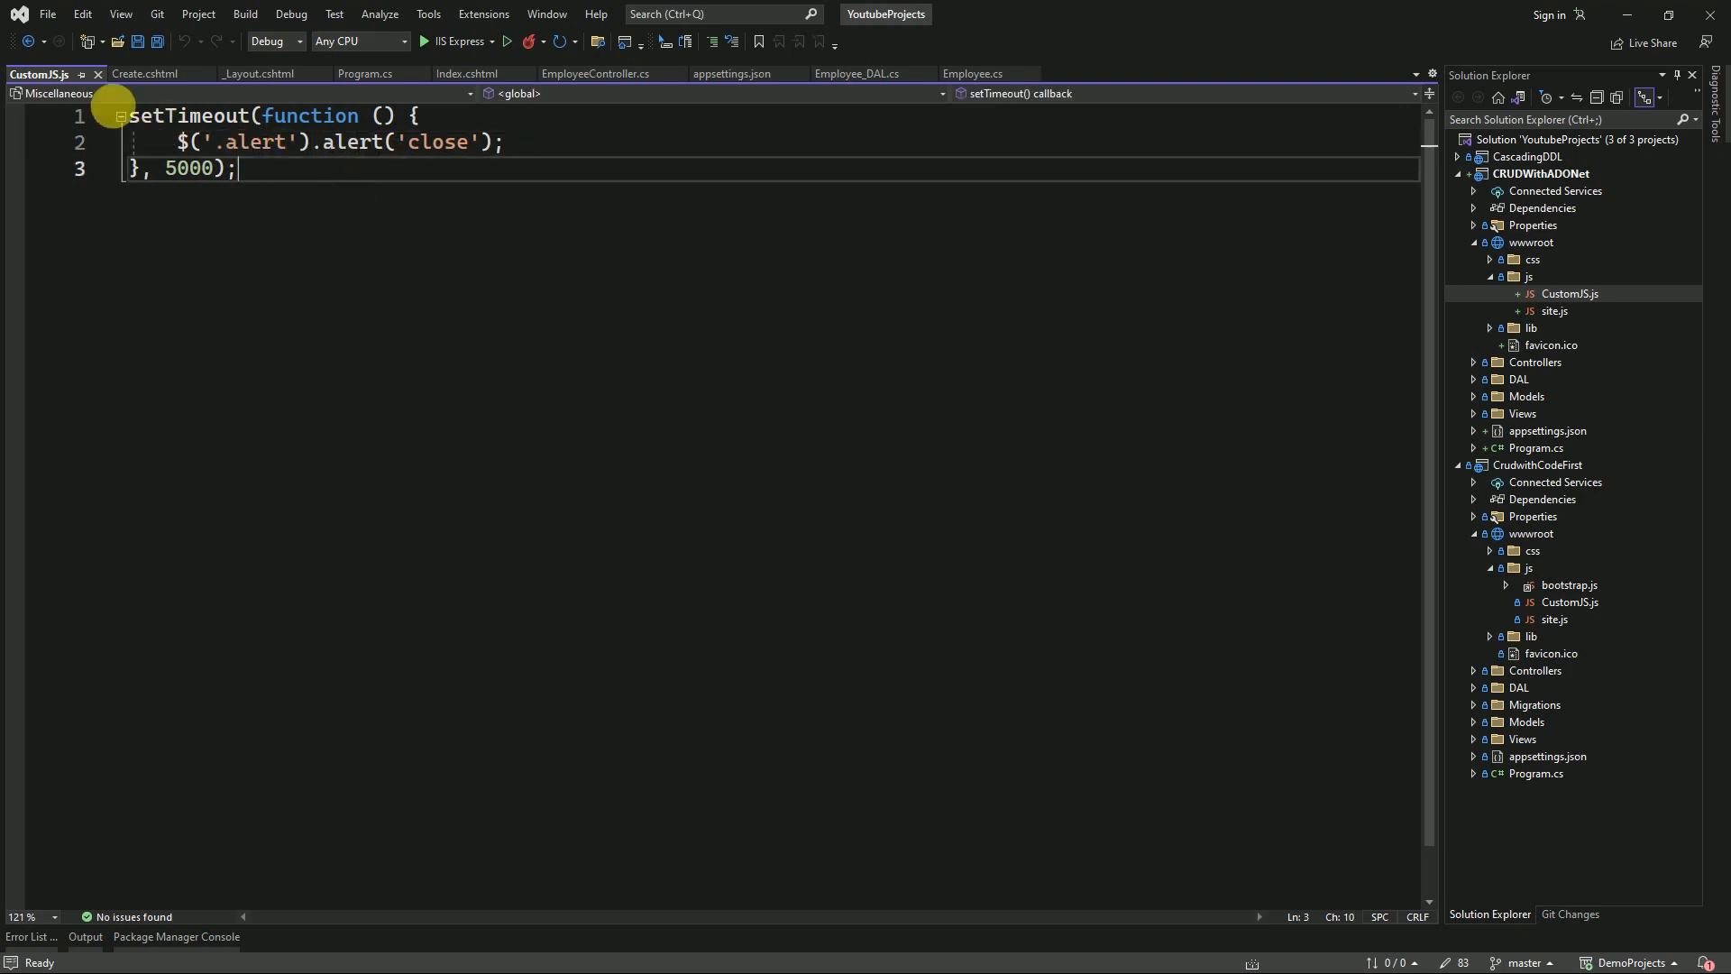
pyautogui.click(496, 74)
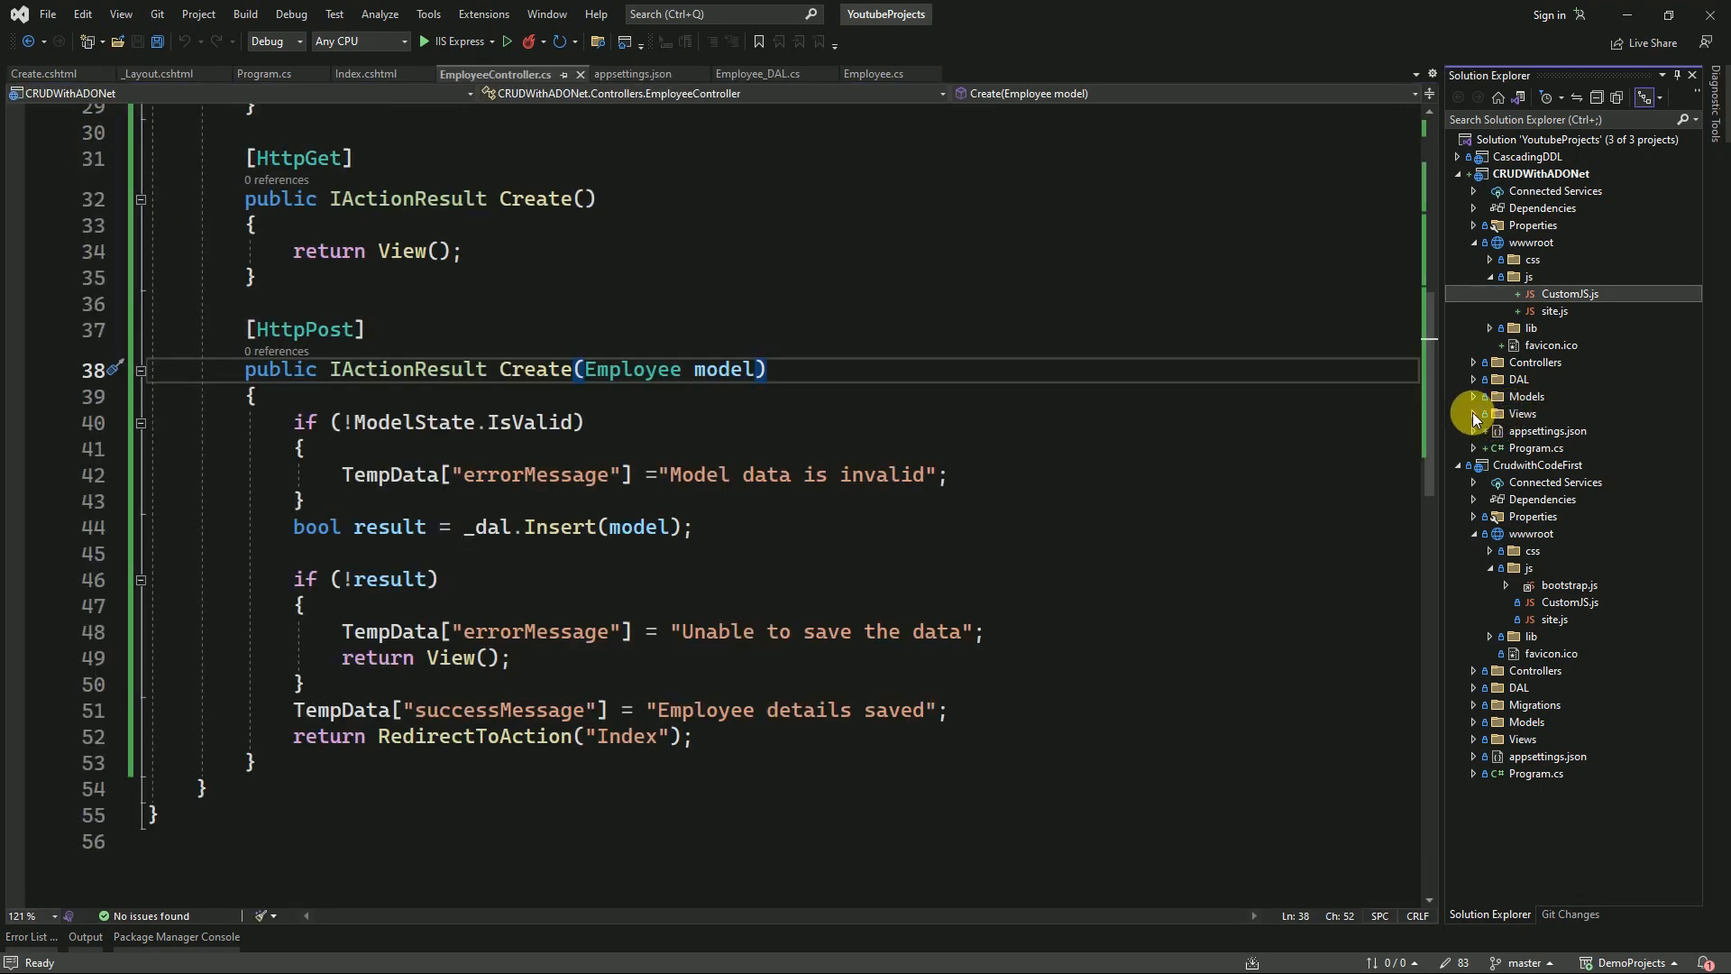
# - Add <script src="~/js/customjs.js"></script> to _Layout.cshtml, save, and run the site
pyautogui.click(1473, 413)
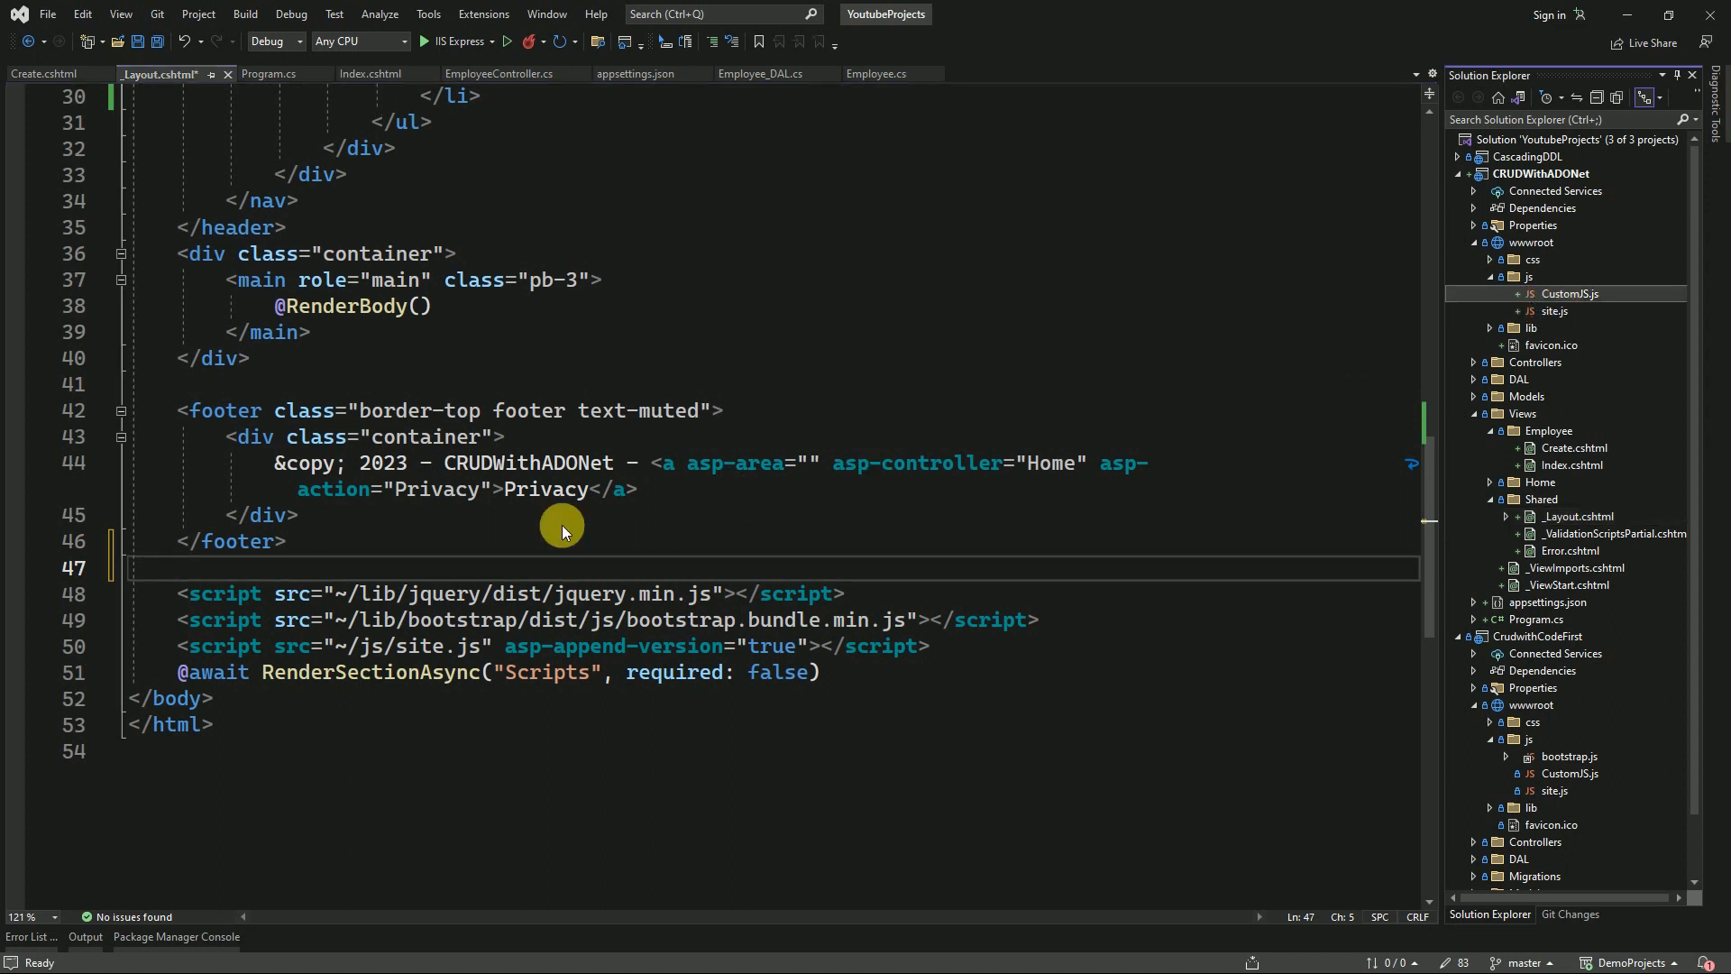
pyautogui.write('<script src="~/js/customjs.js"></script>')
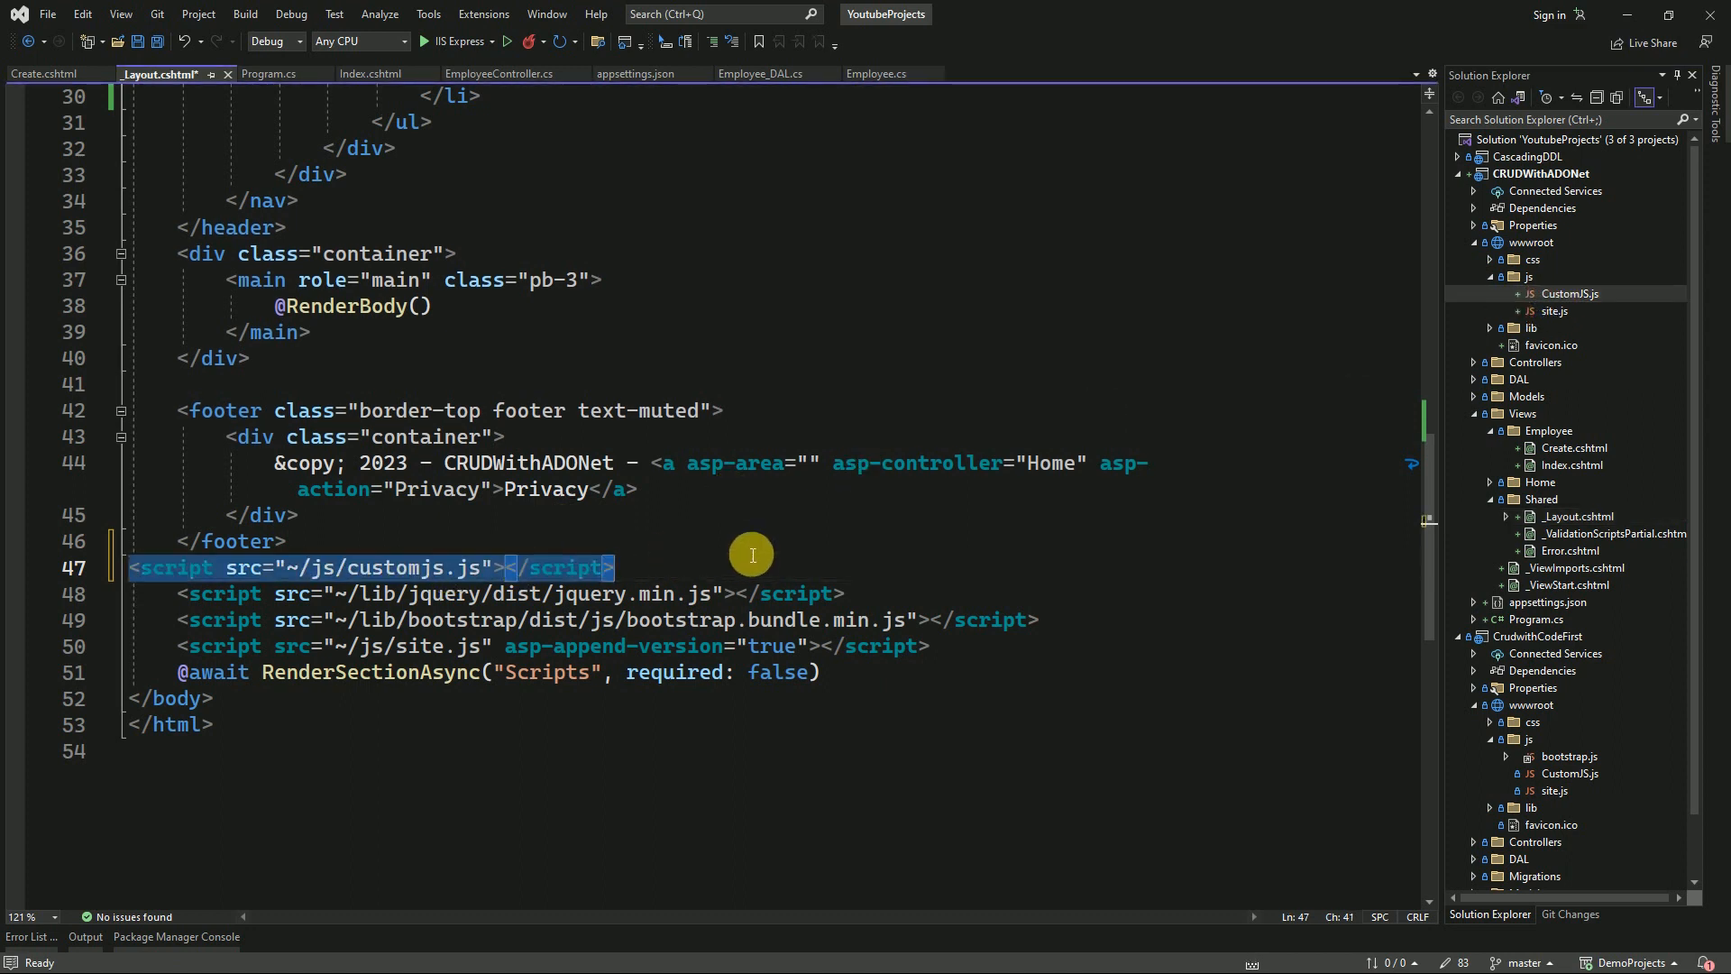
pyautogui.click(313, 333)
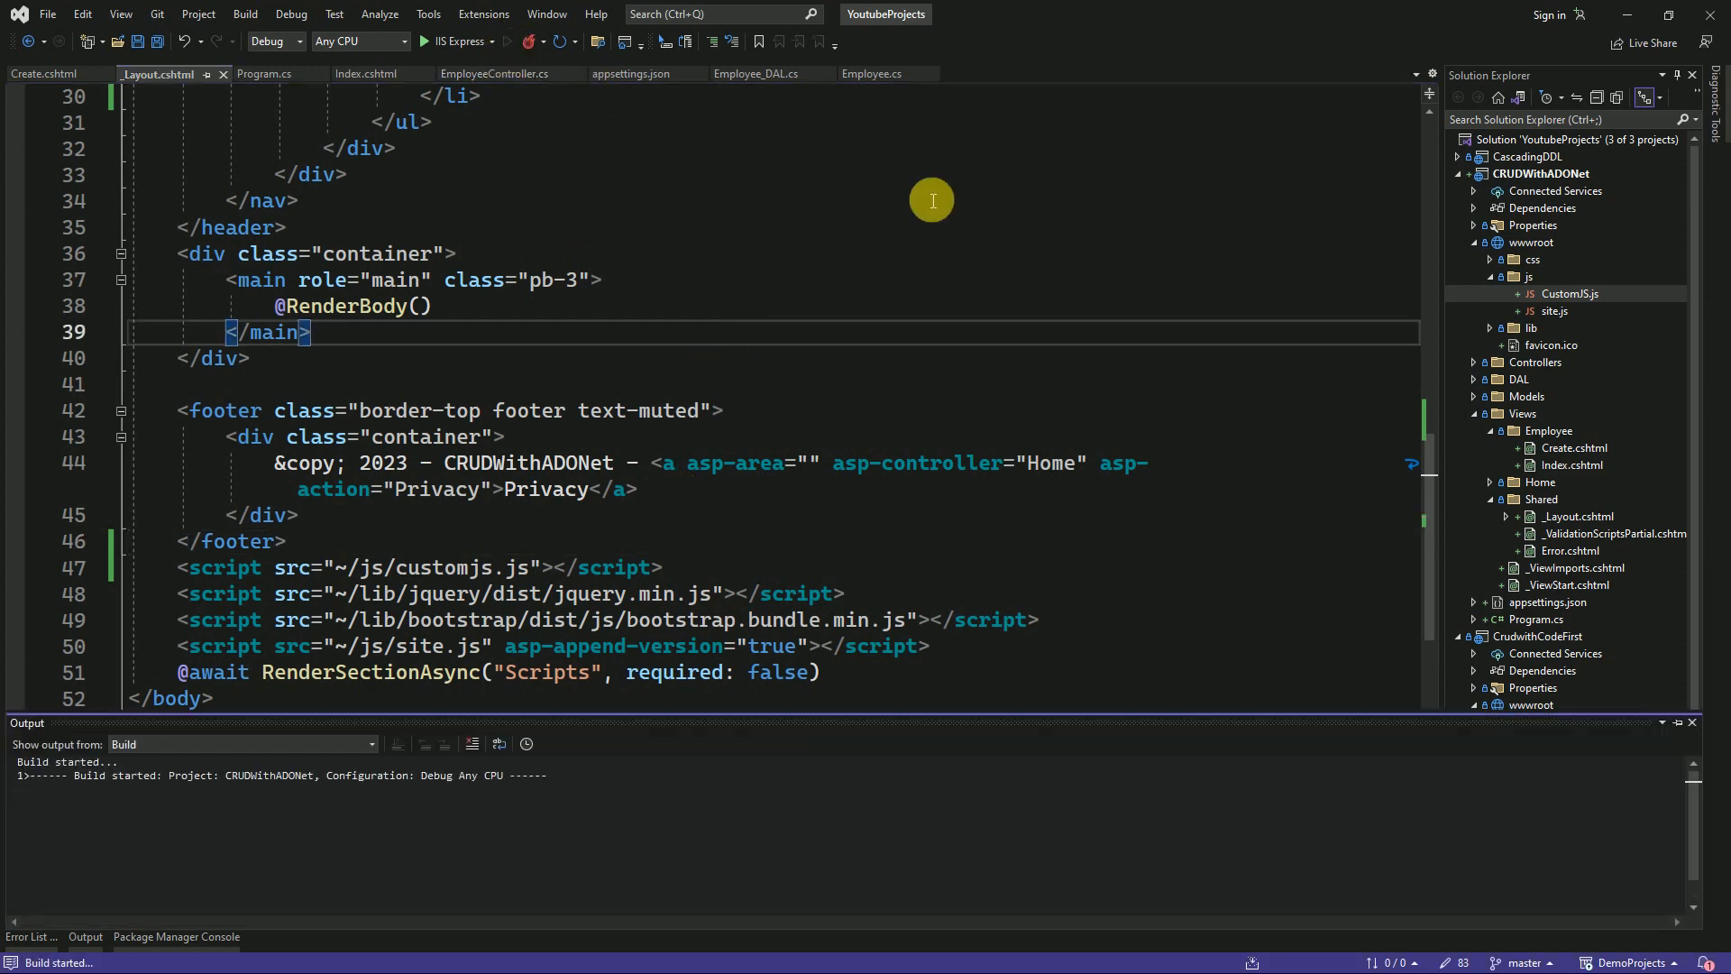
pyautogui.click(455, 43)
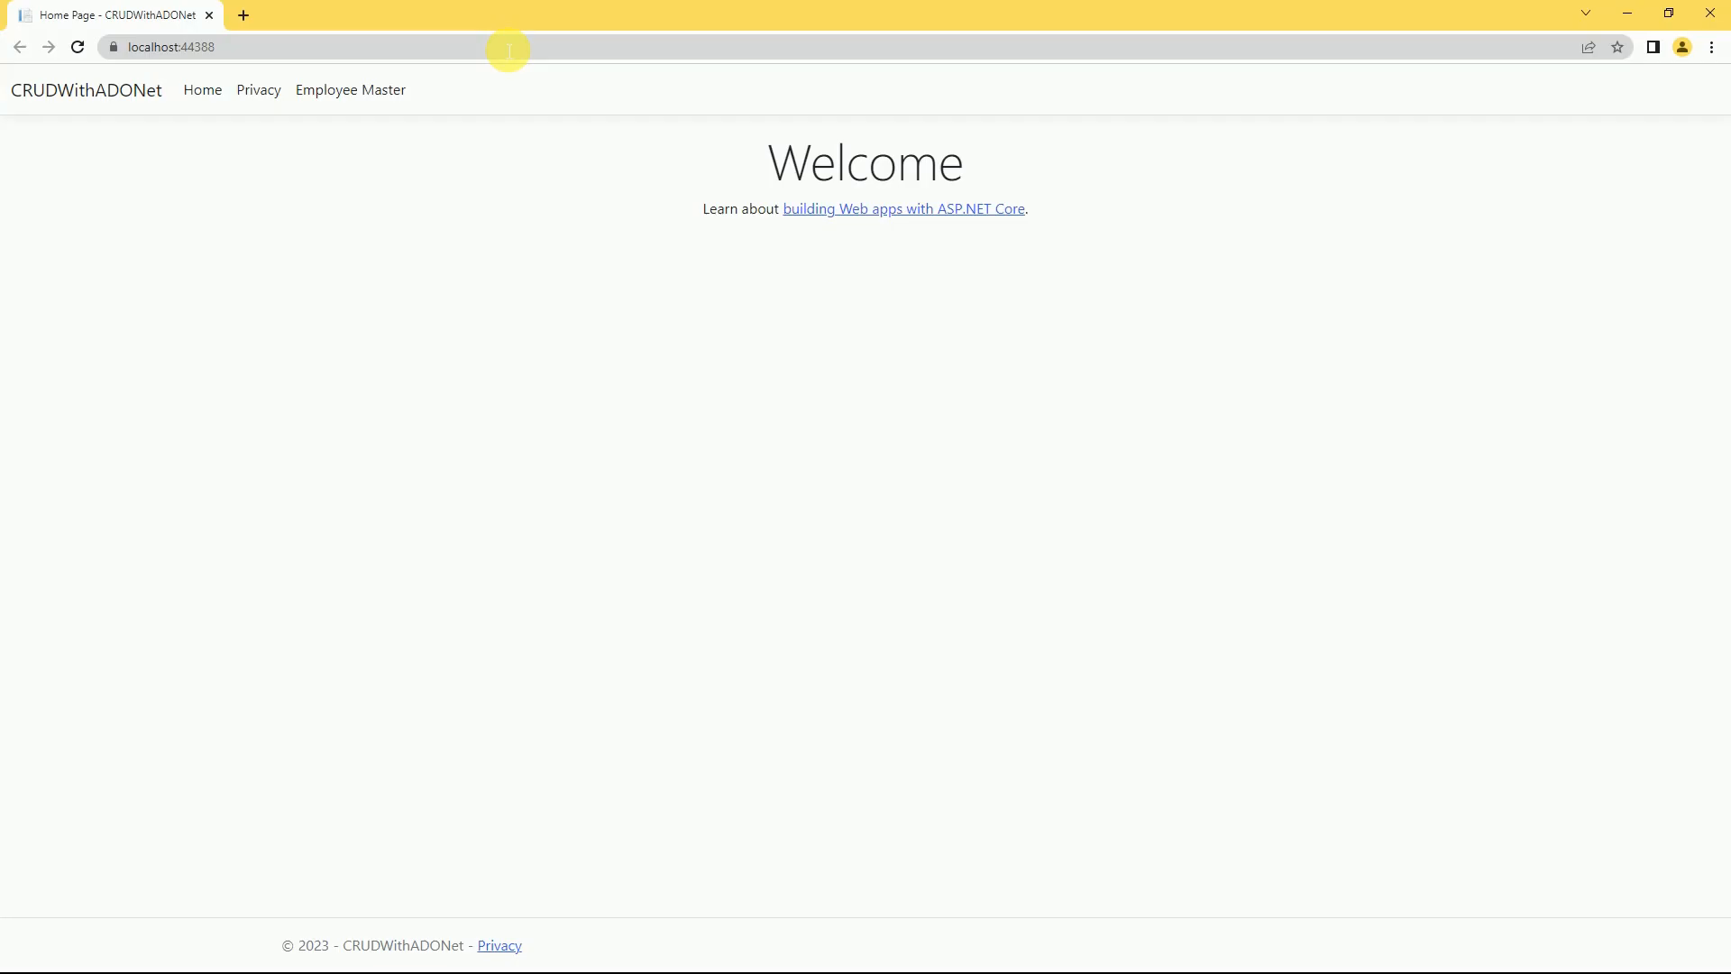
pyautogui.click(350, 89)
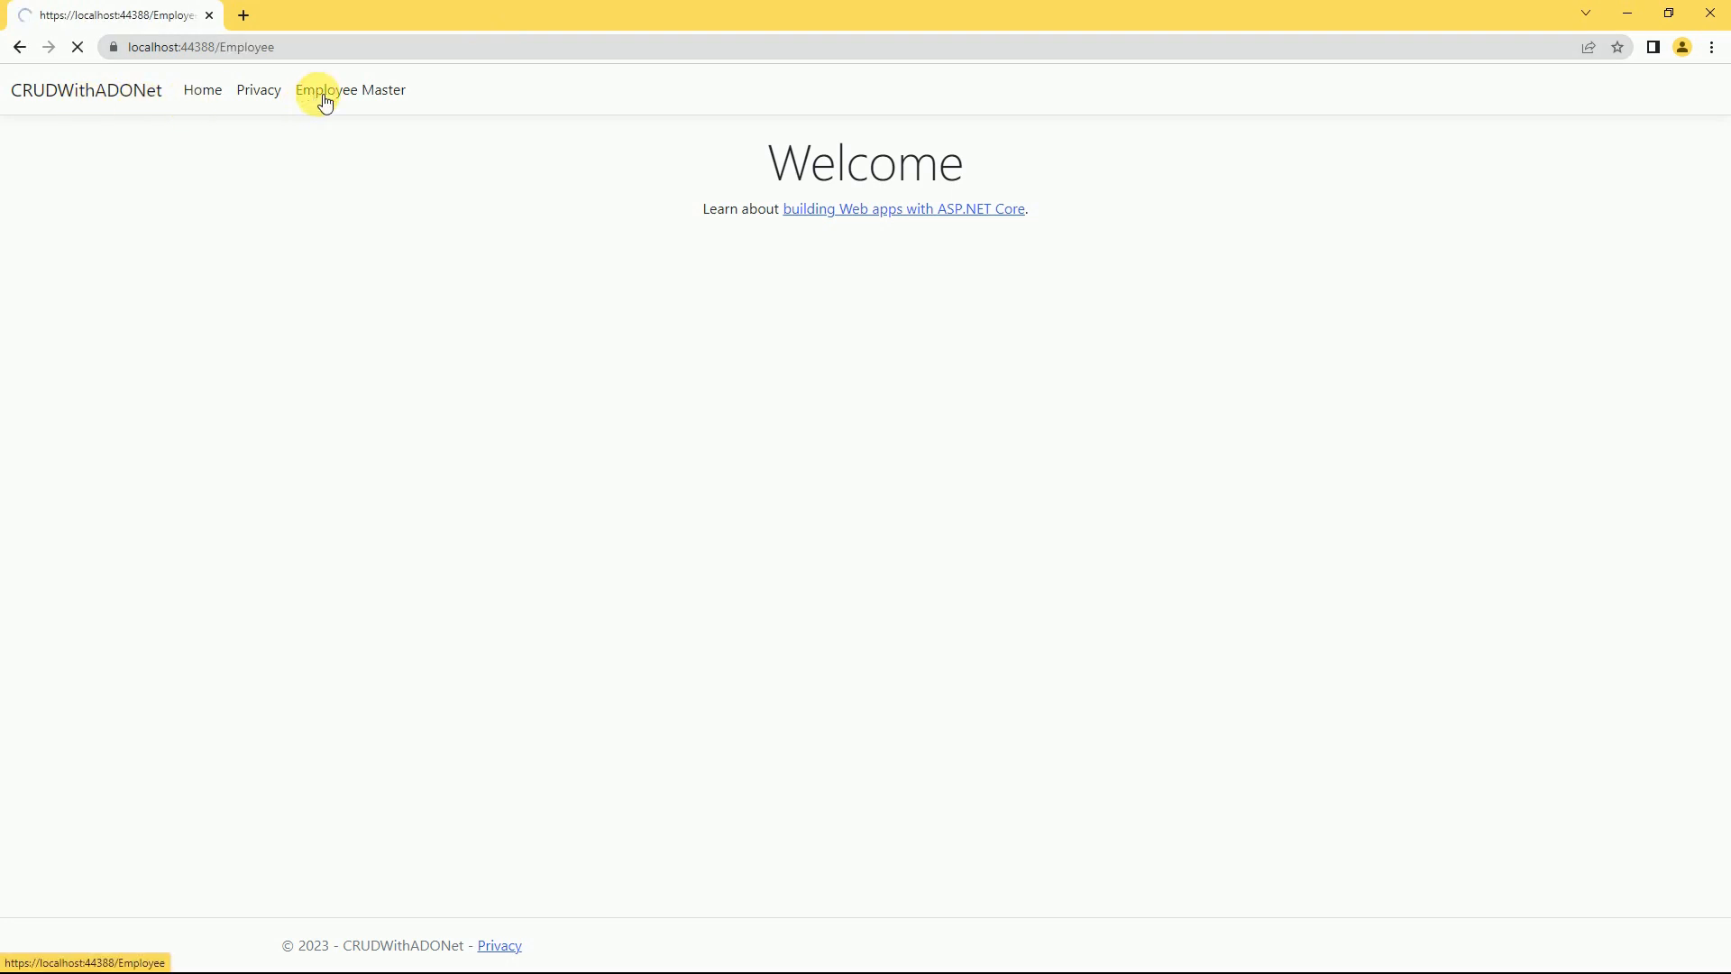
pyautogui.click(350, 89)
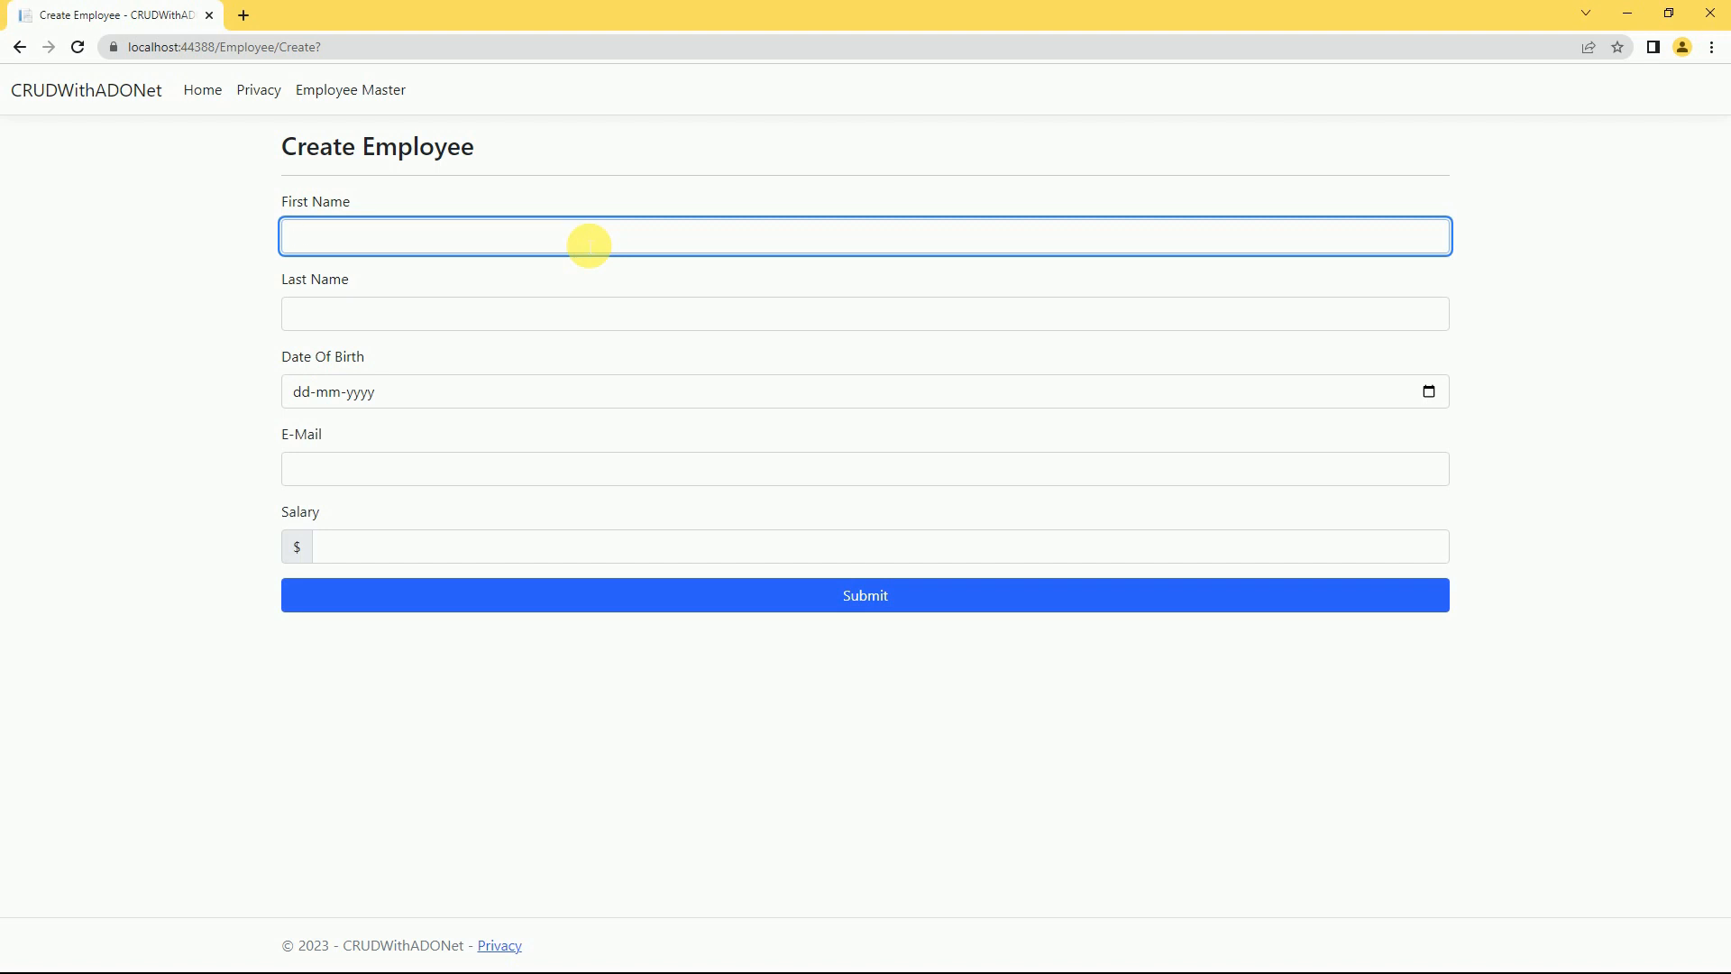
pyautogui.write('Philips')
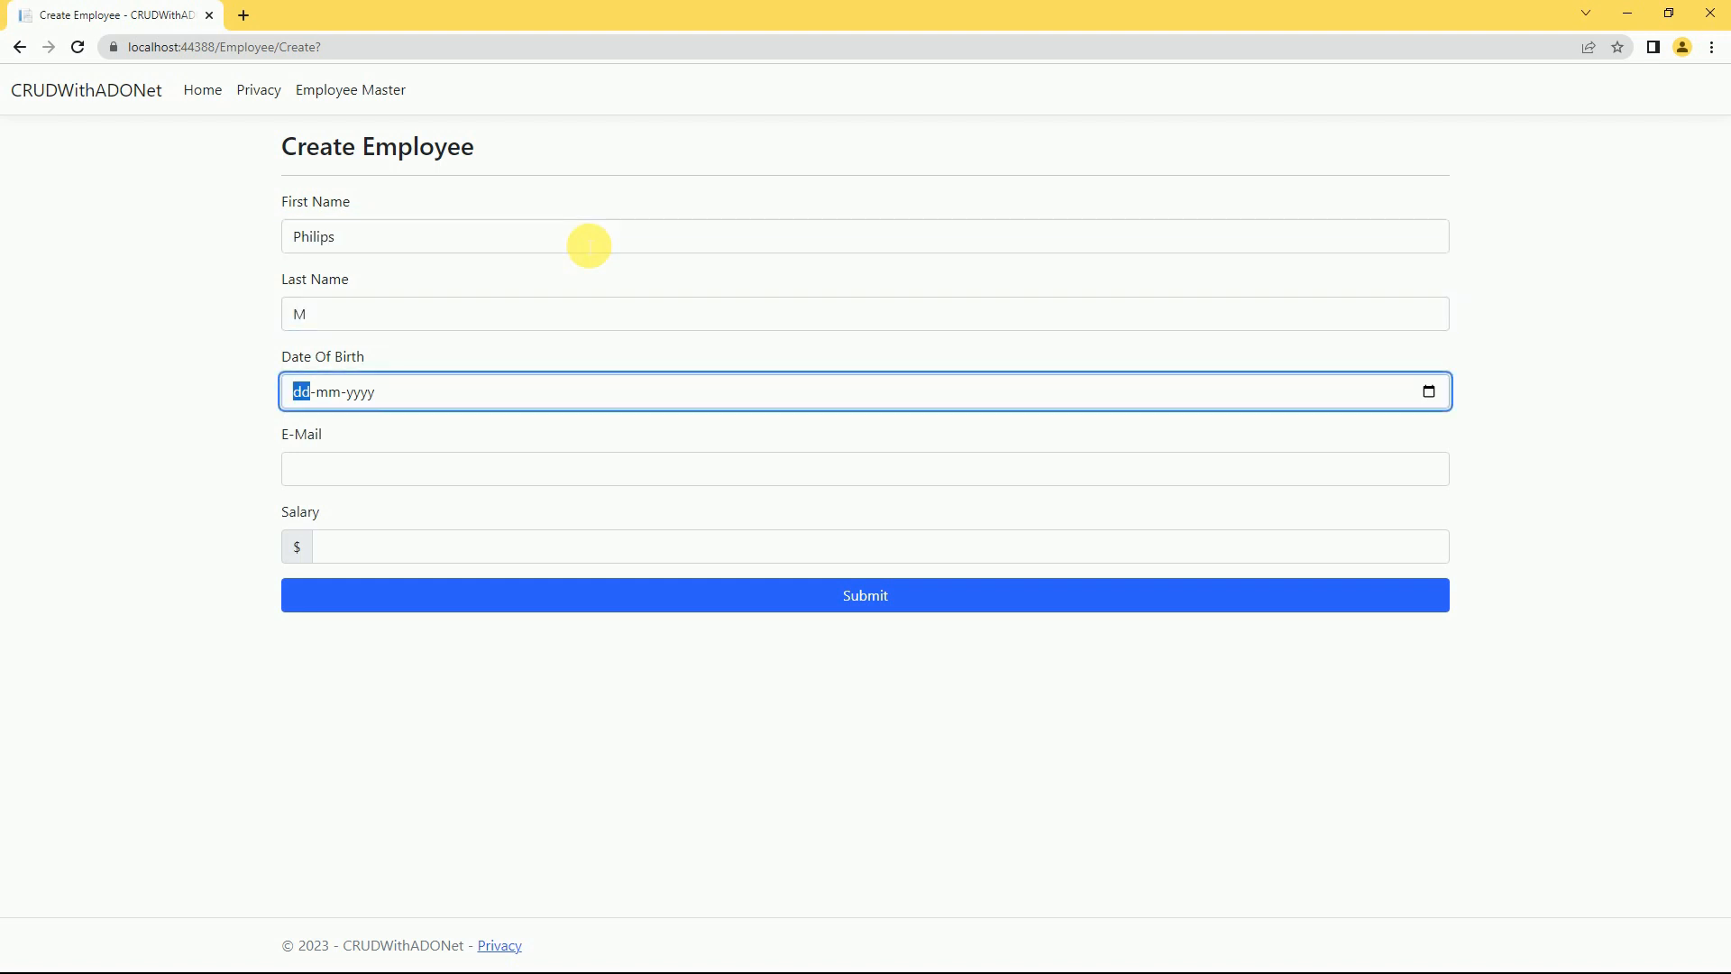
pyautogui.write('0109')
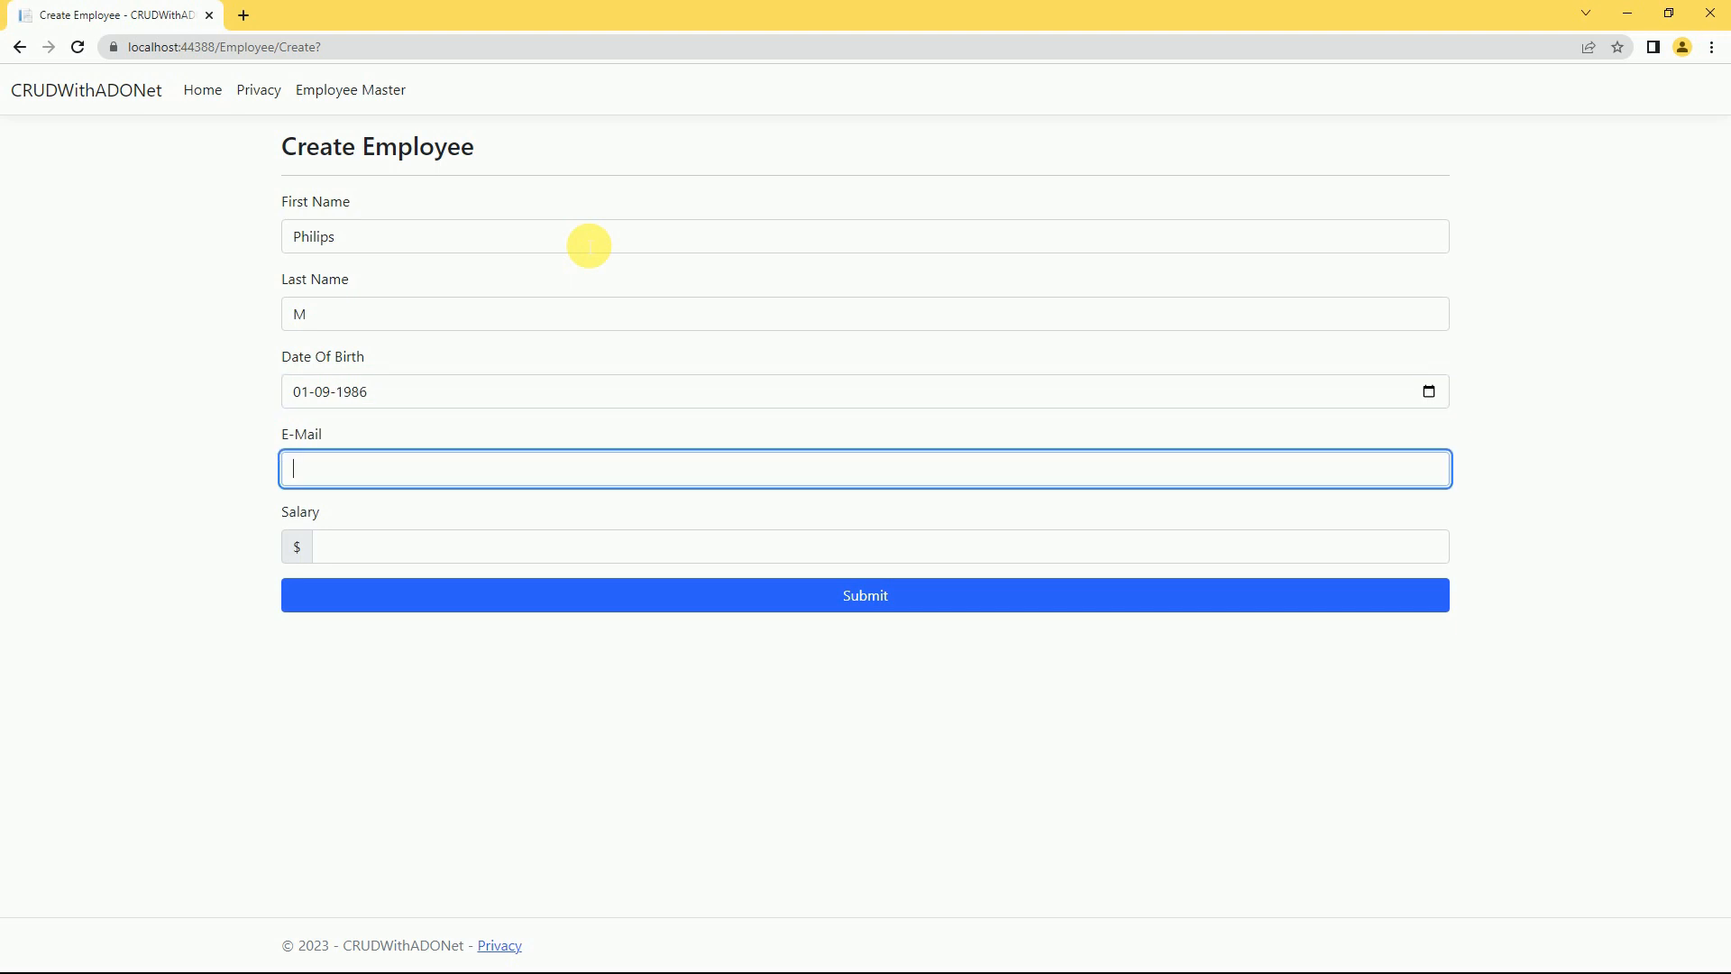
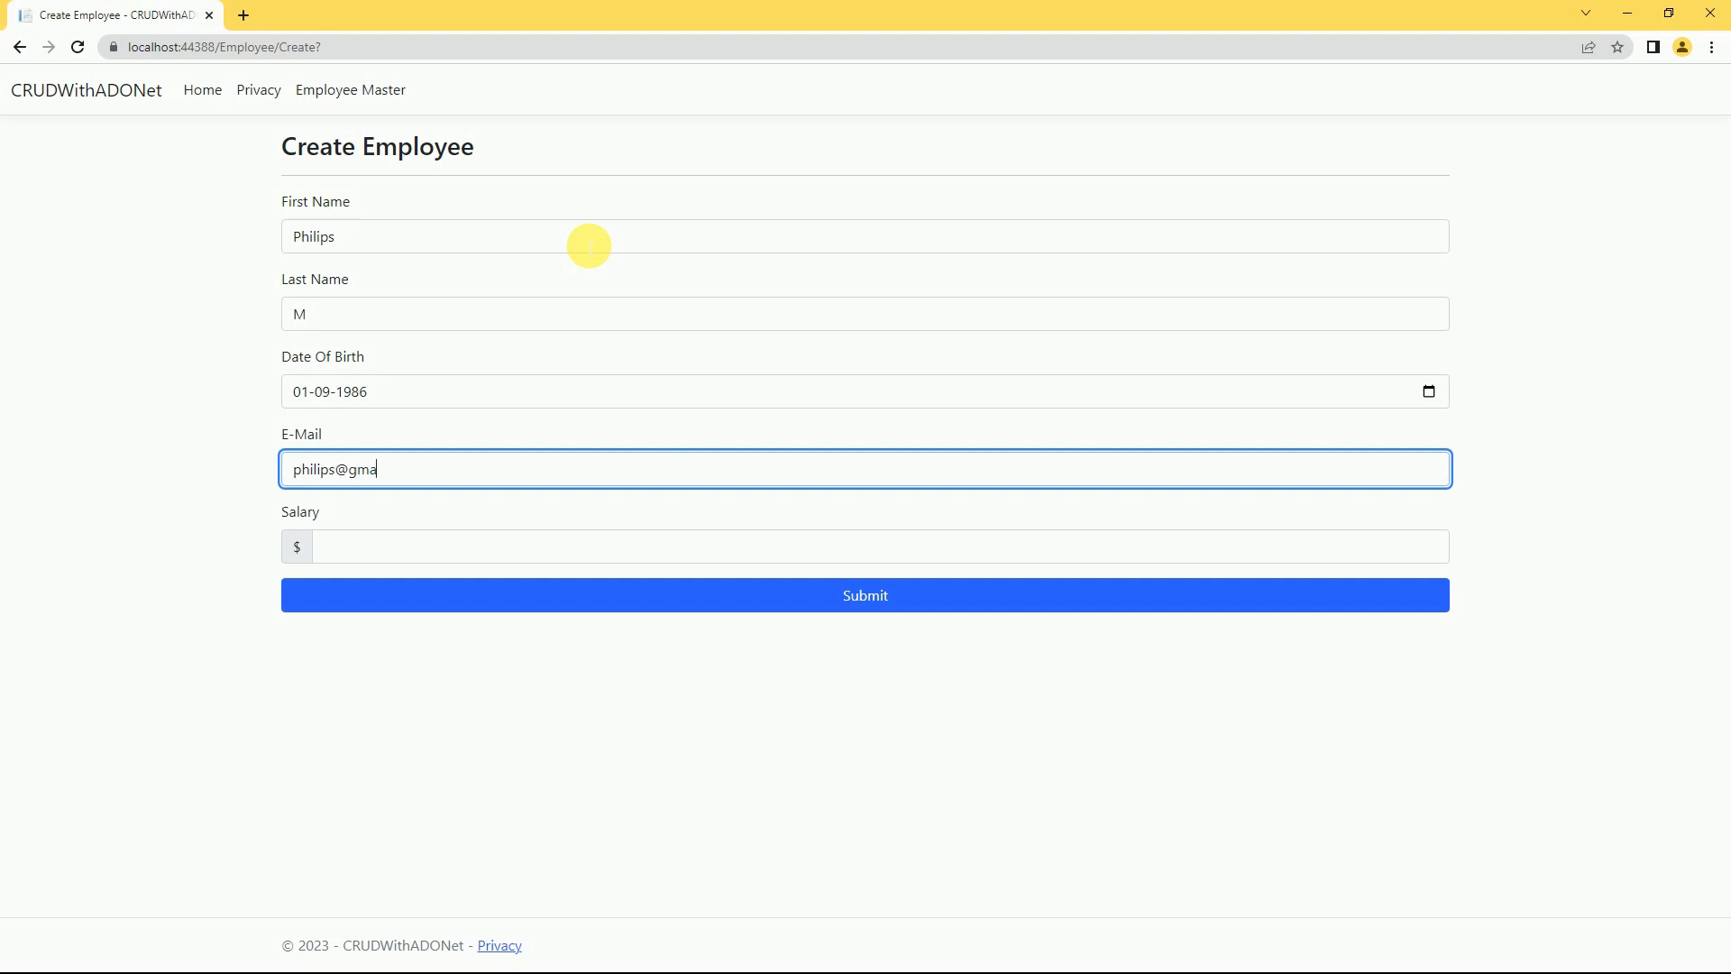
pyautogui.write('78')
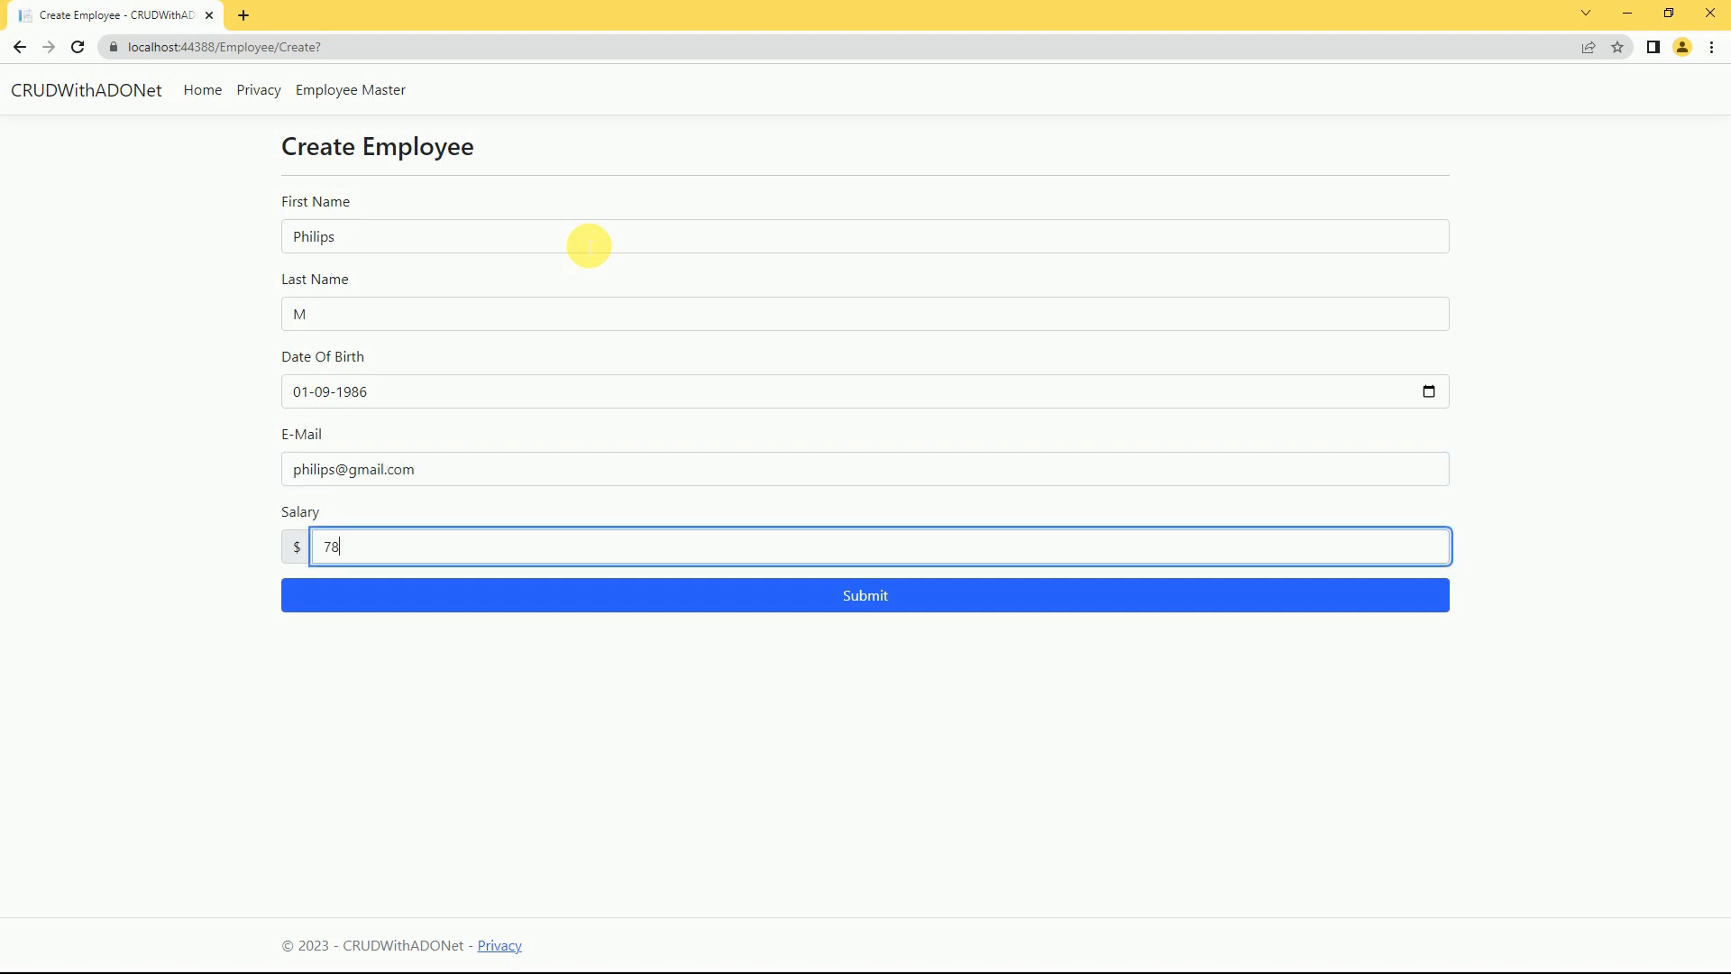
pyautogui.write('000')
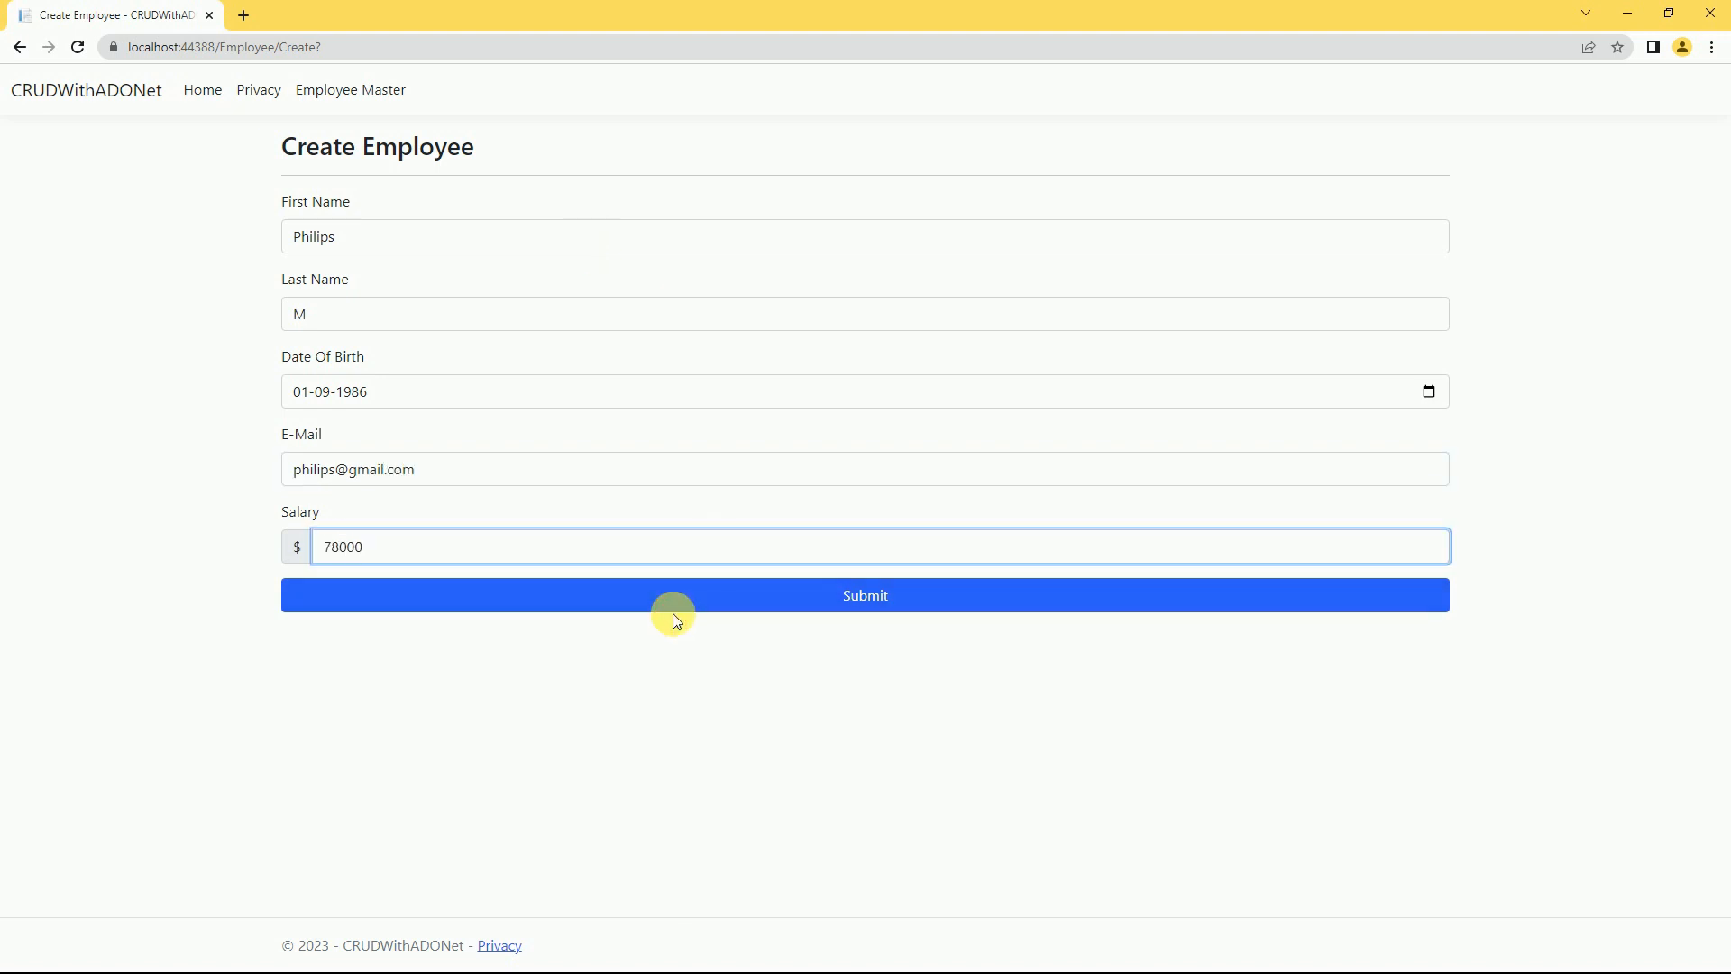
pyautogui.click(865, 595)
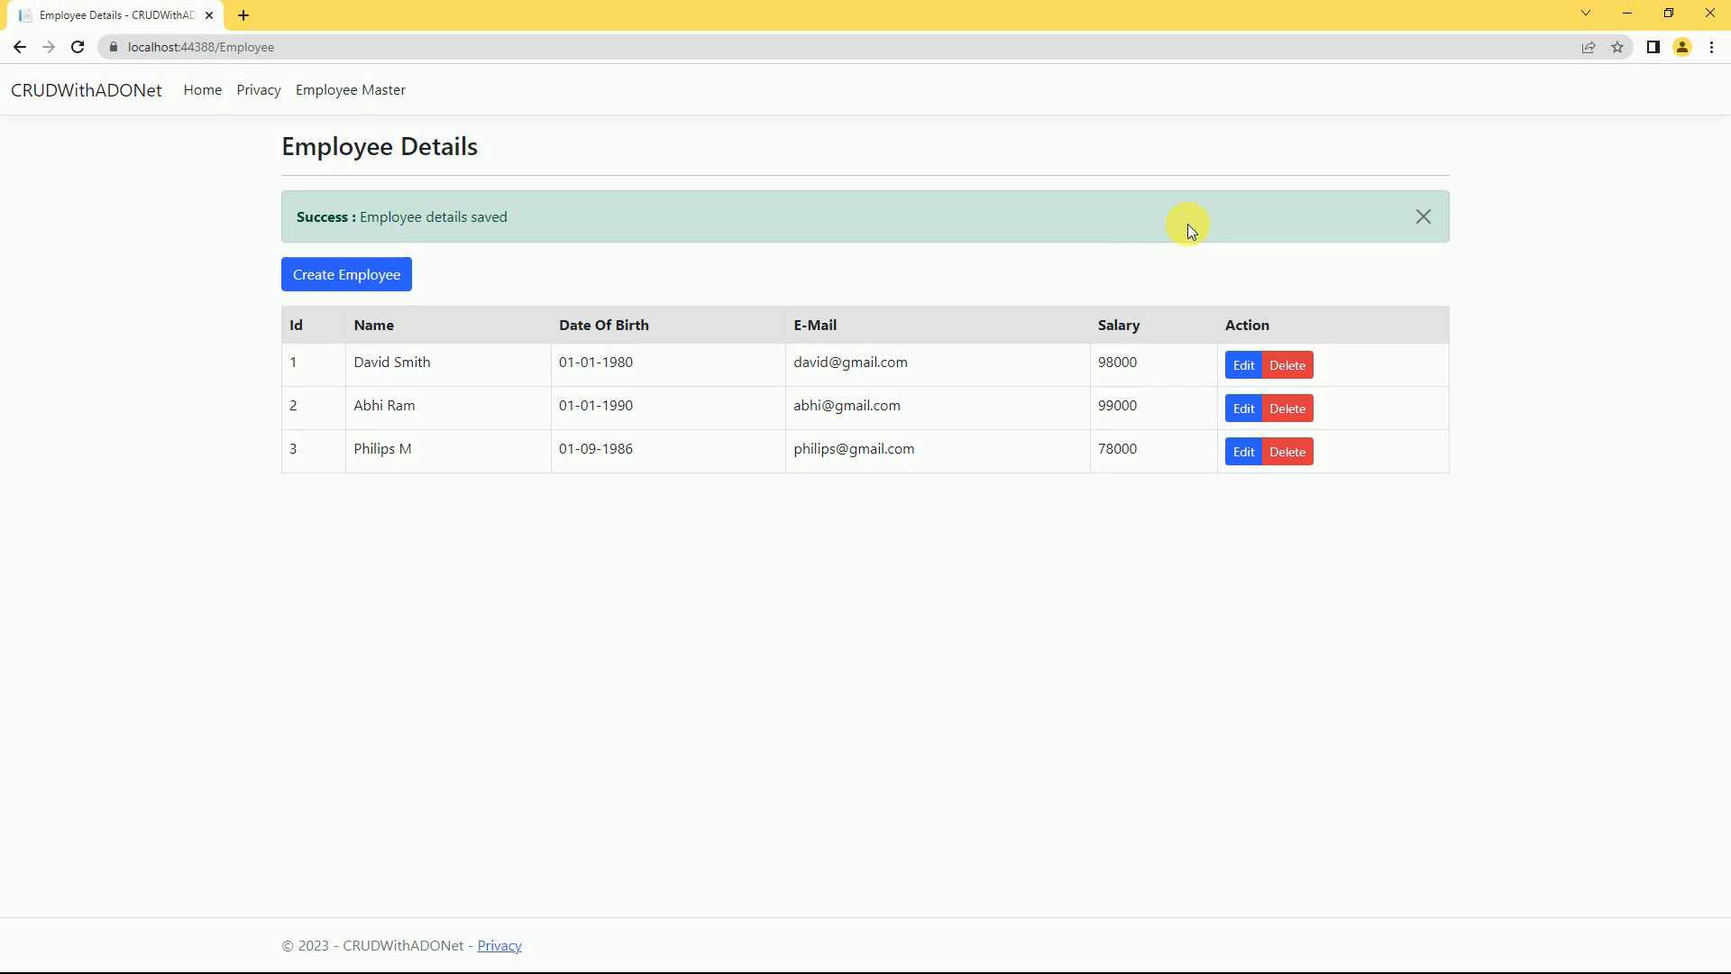
pyautogui.click(1423, 217)
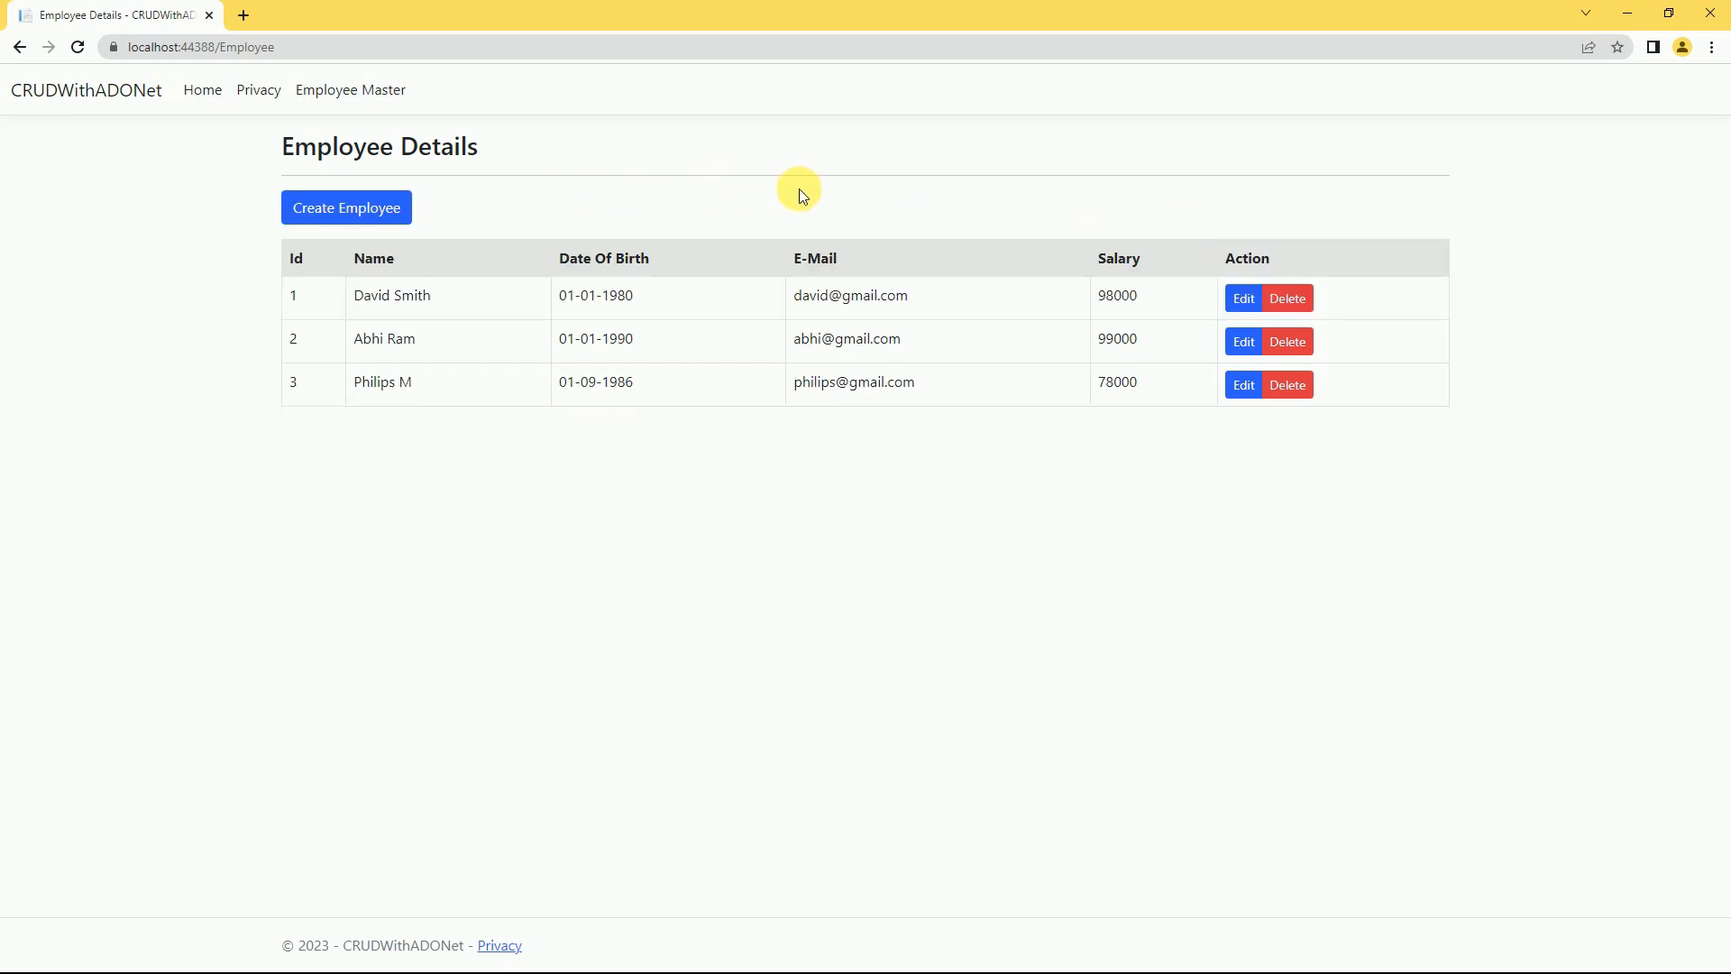
pyautogui.moveTo(375, 216)
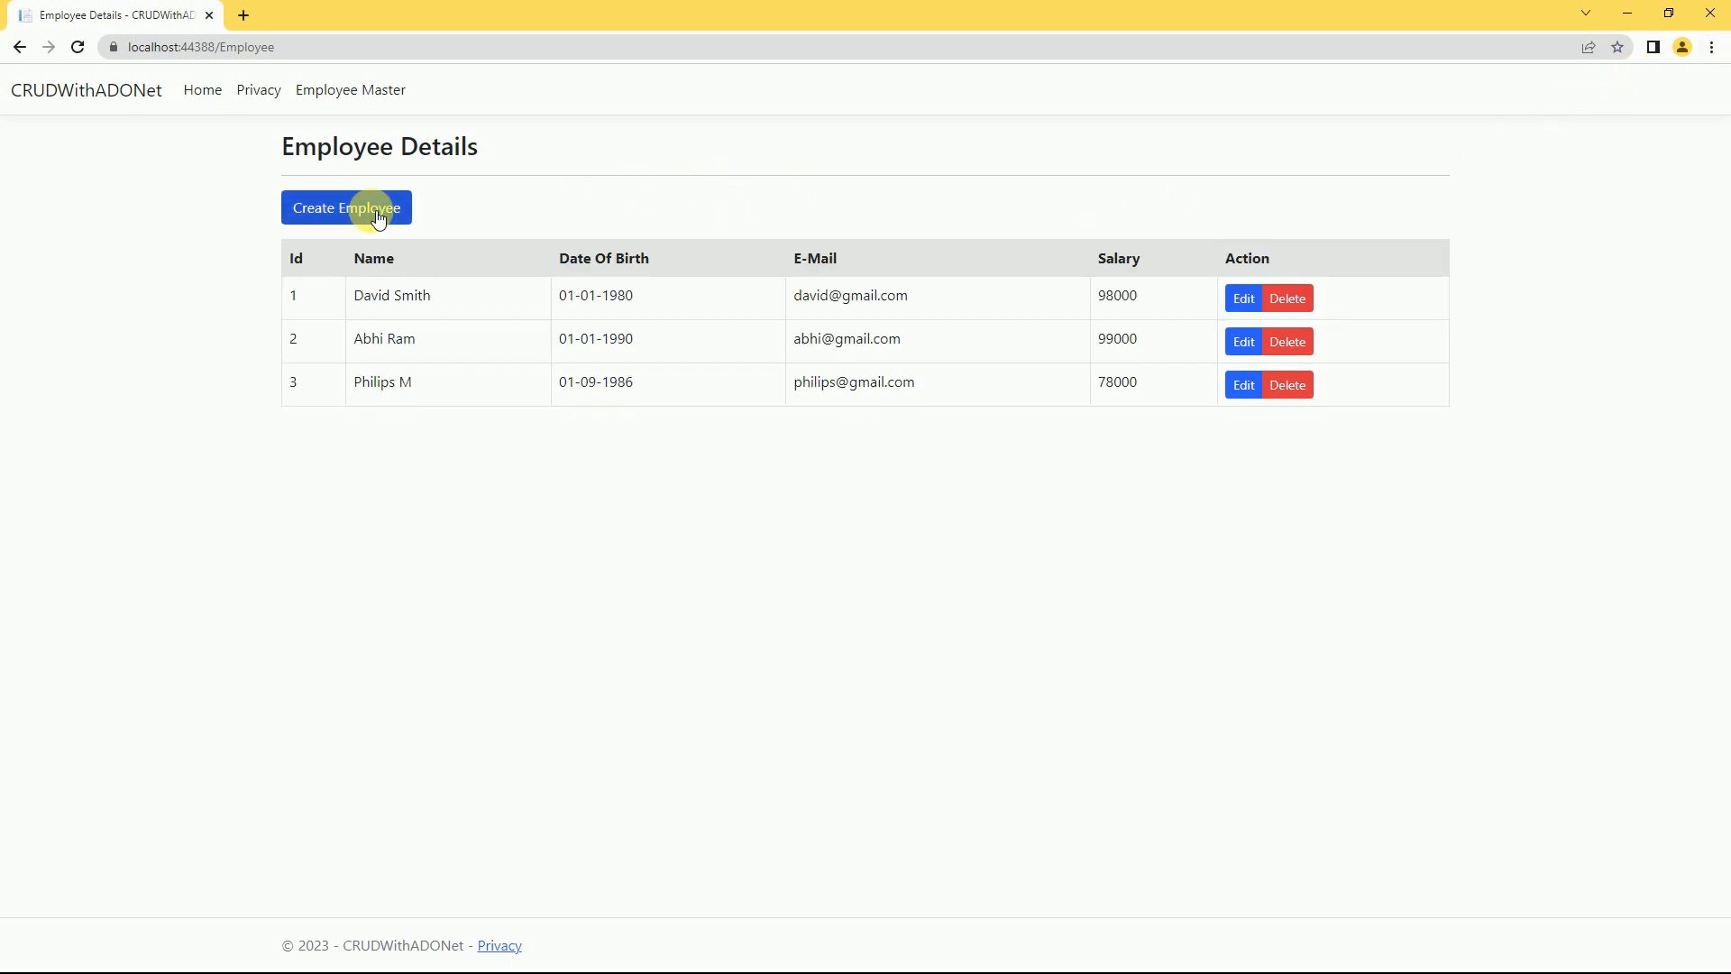
# - Create employee Andy A (07-12-1980, salary 89000) and watch the alert auto-close
pyautogui.click(345, 207)
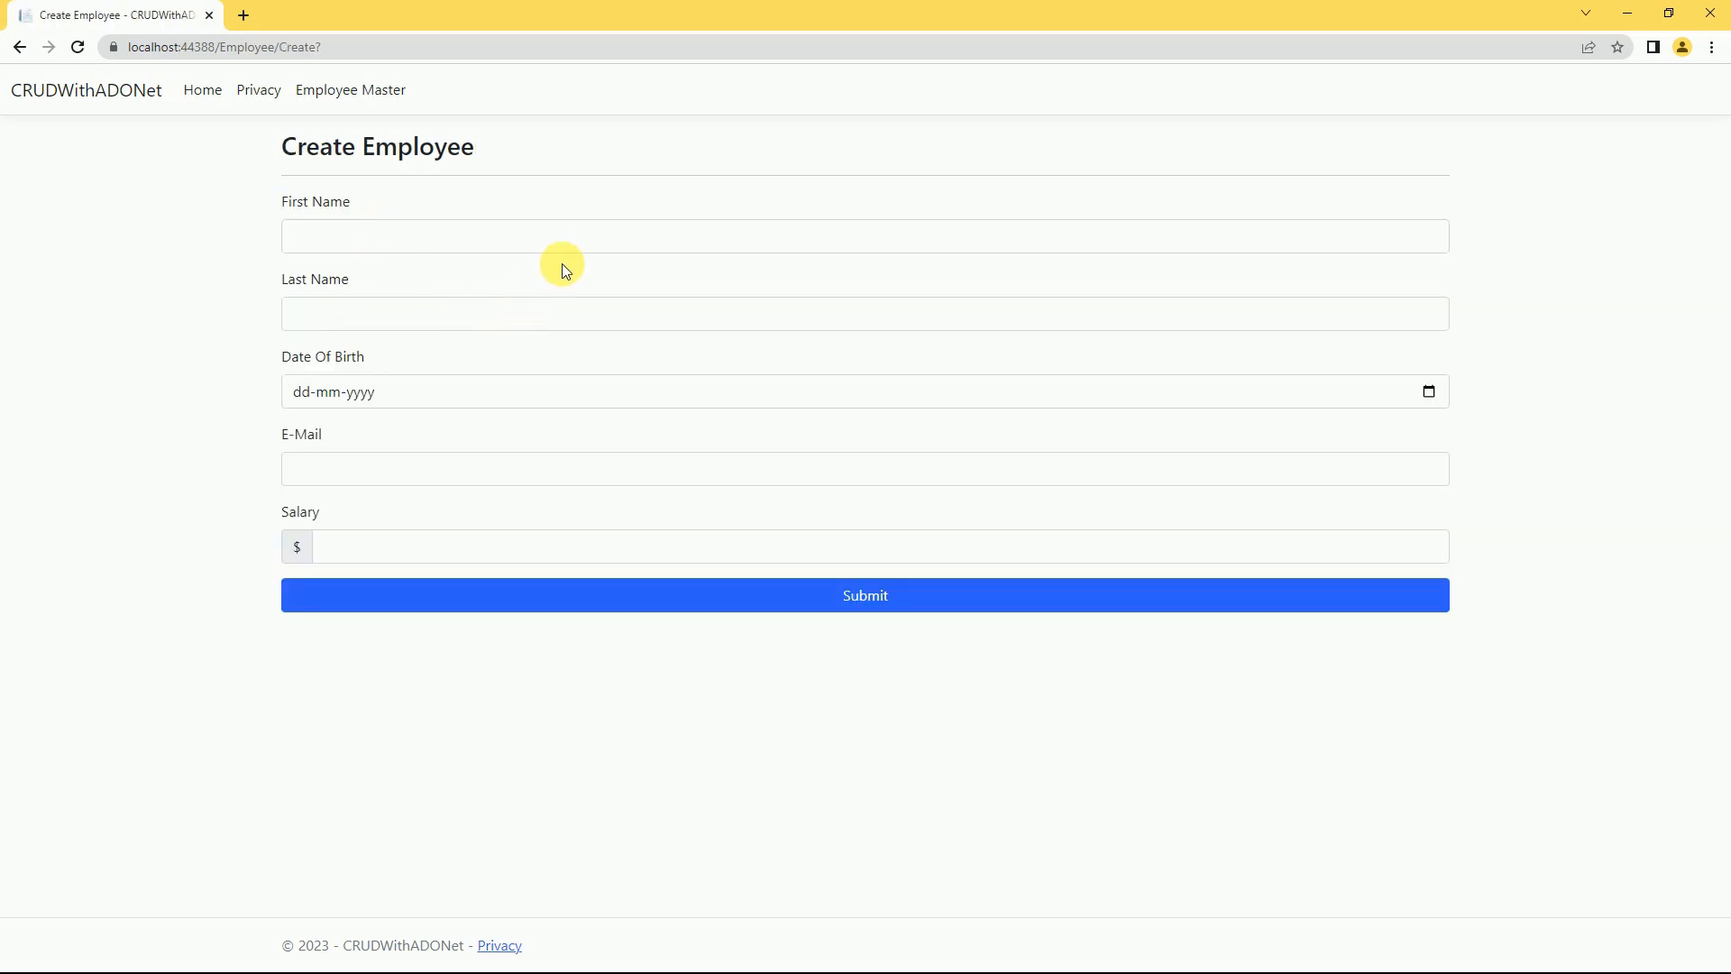
pyautogui.write('Andy')
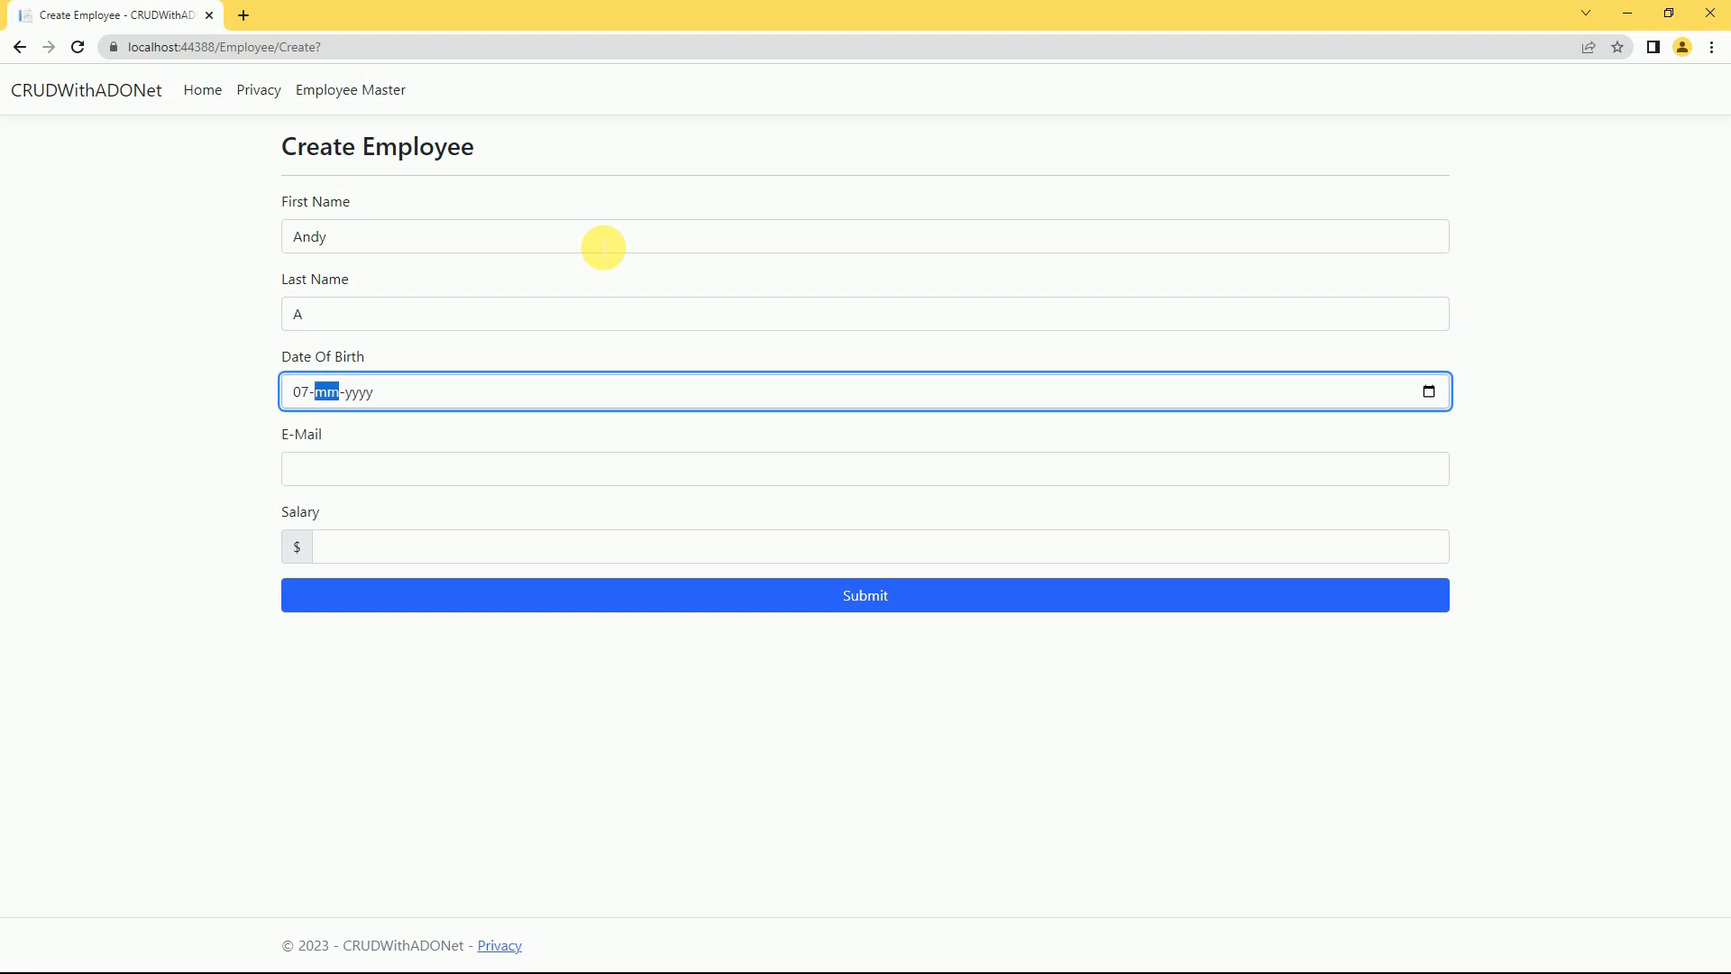
pyautogui.write('12')
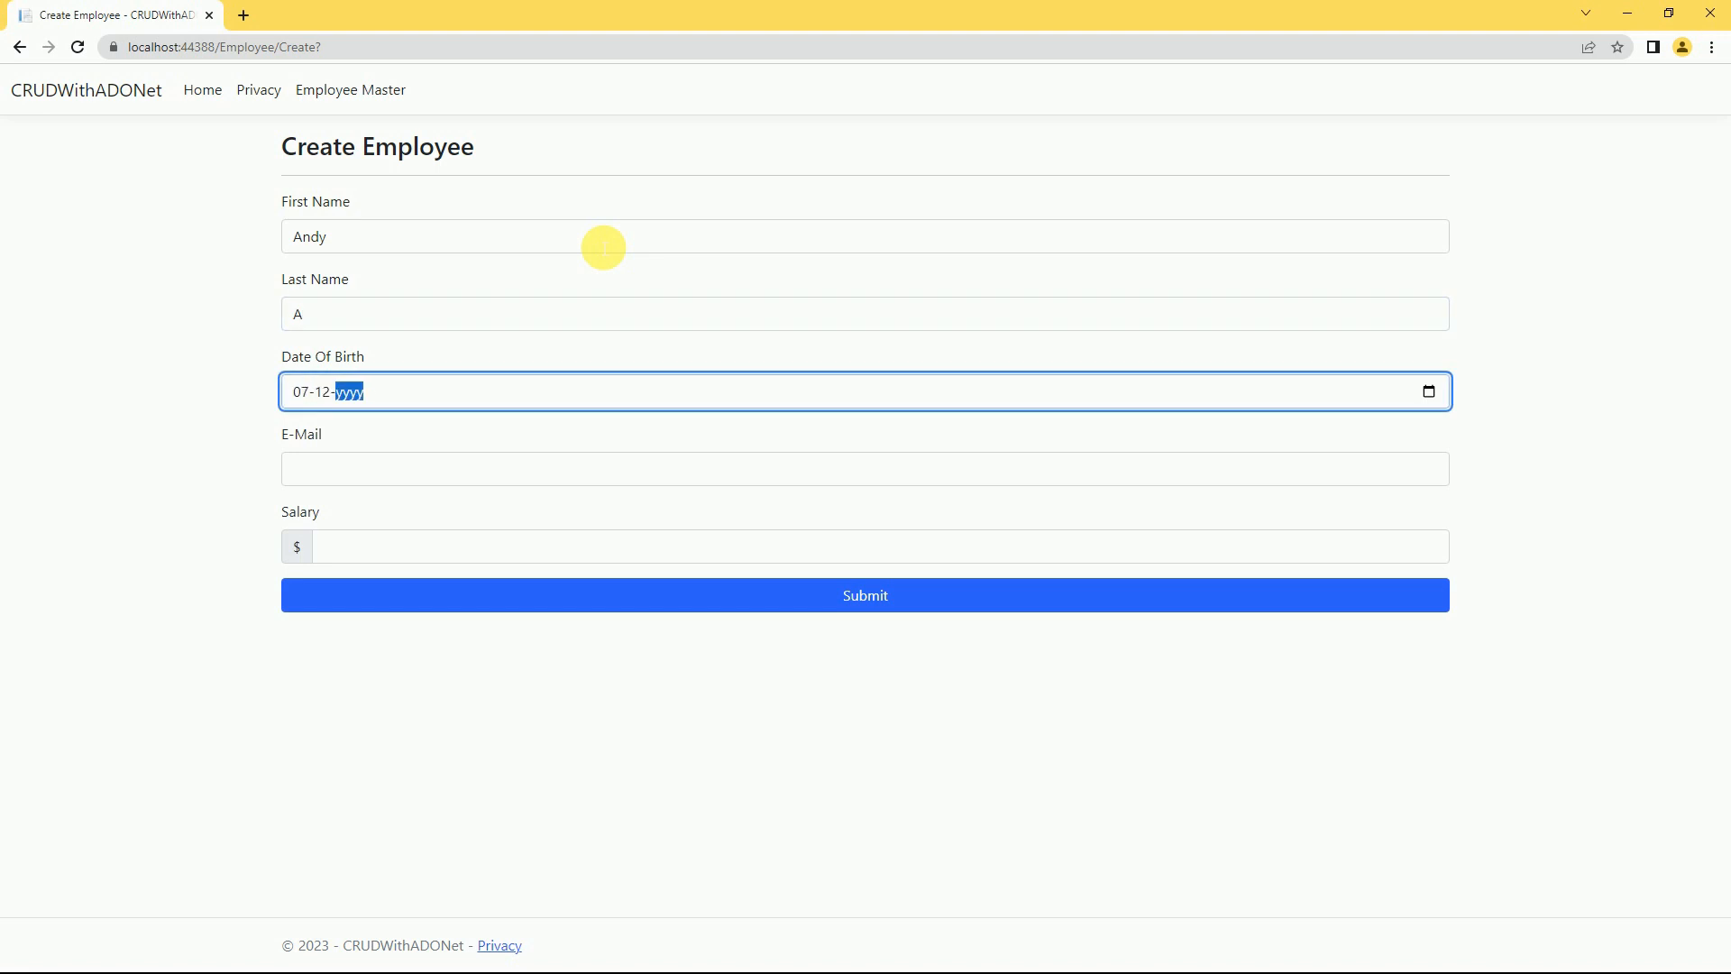
pyautogui.write('0198')
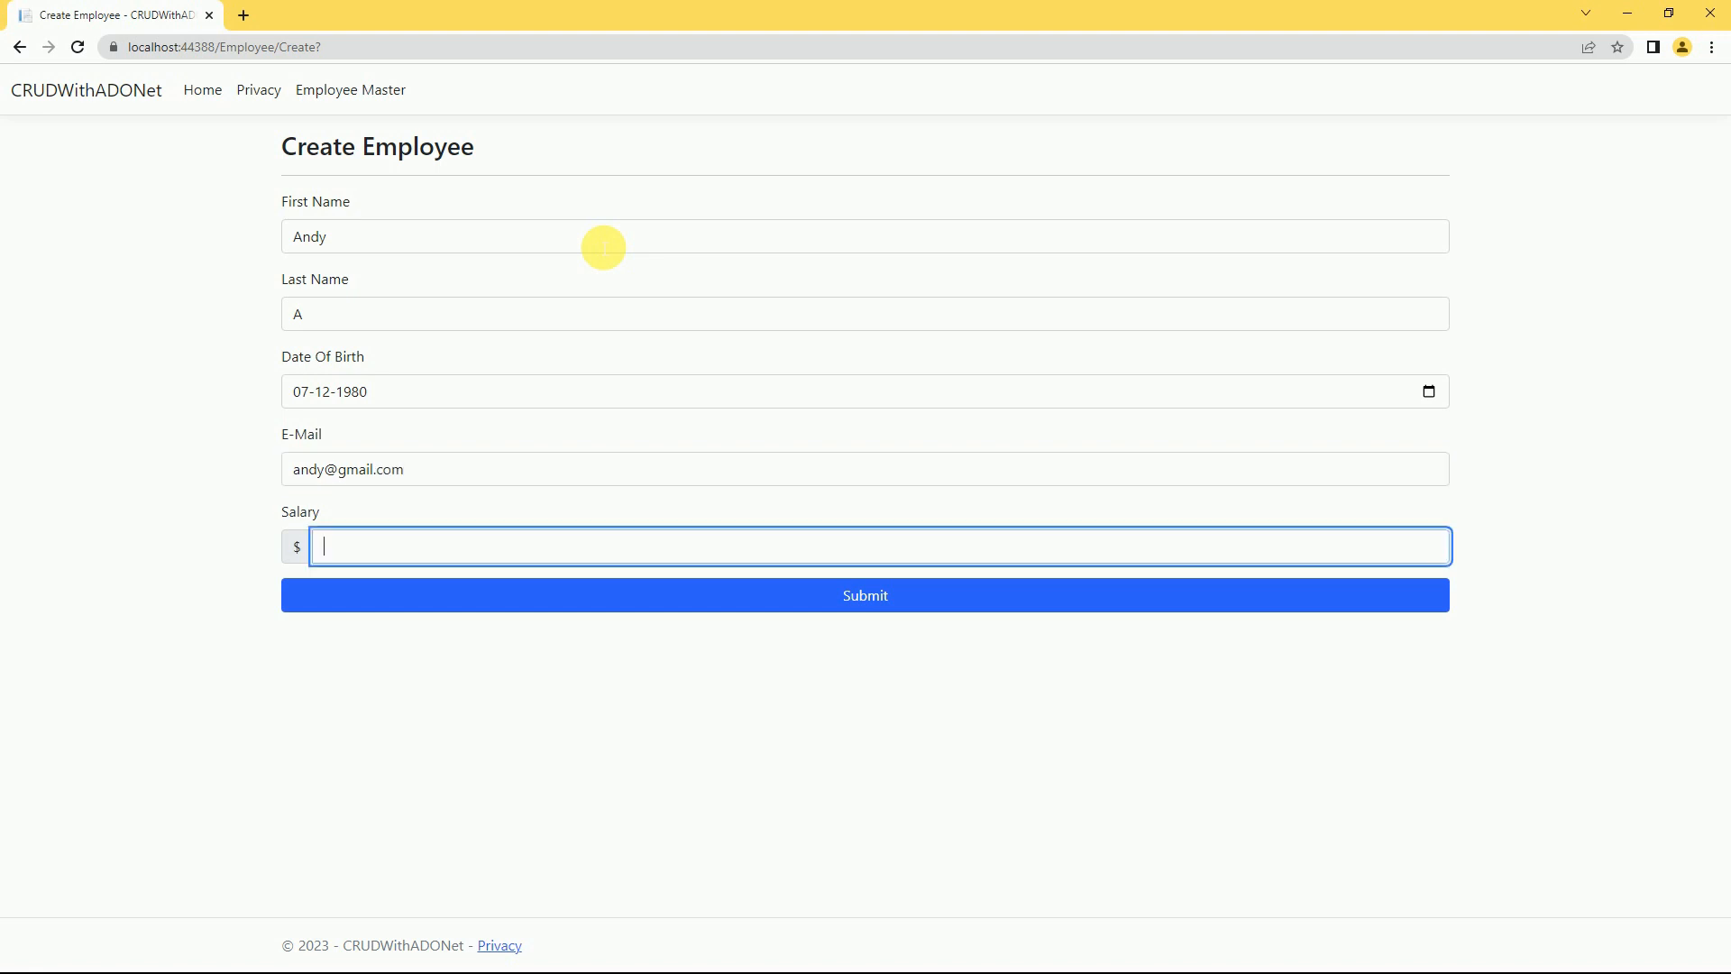
pyautogui.write('89000')
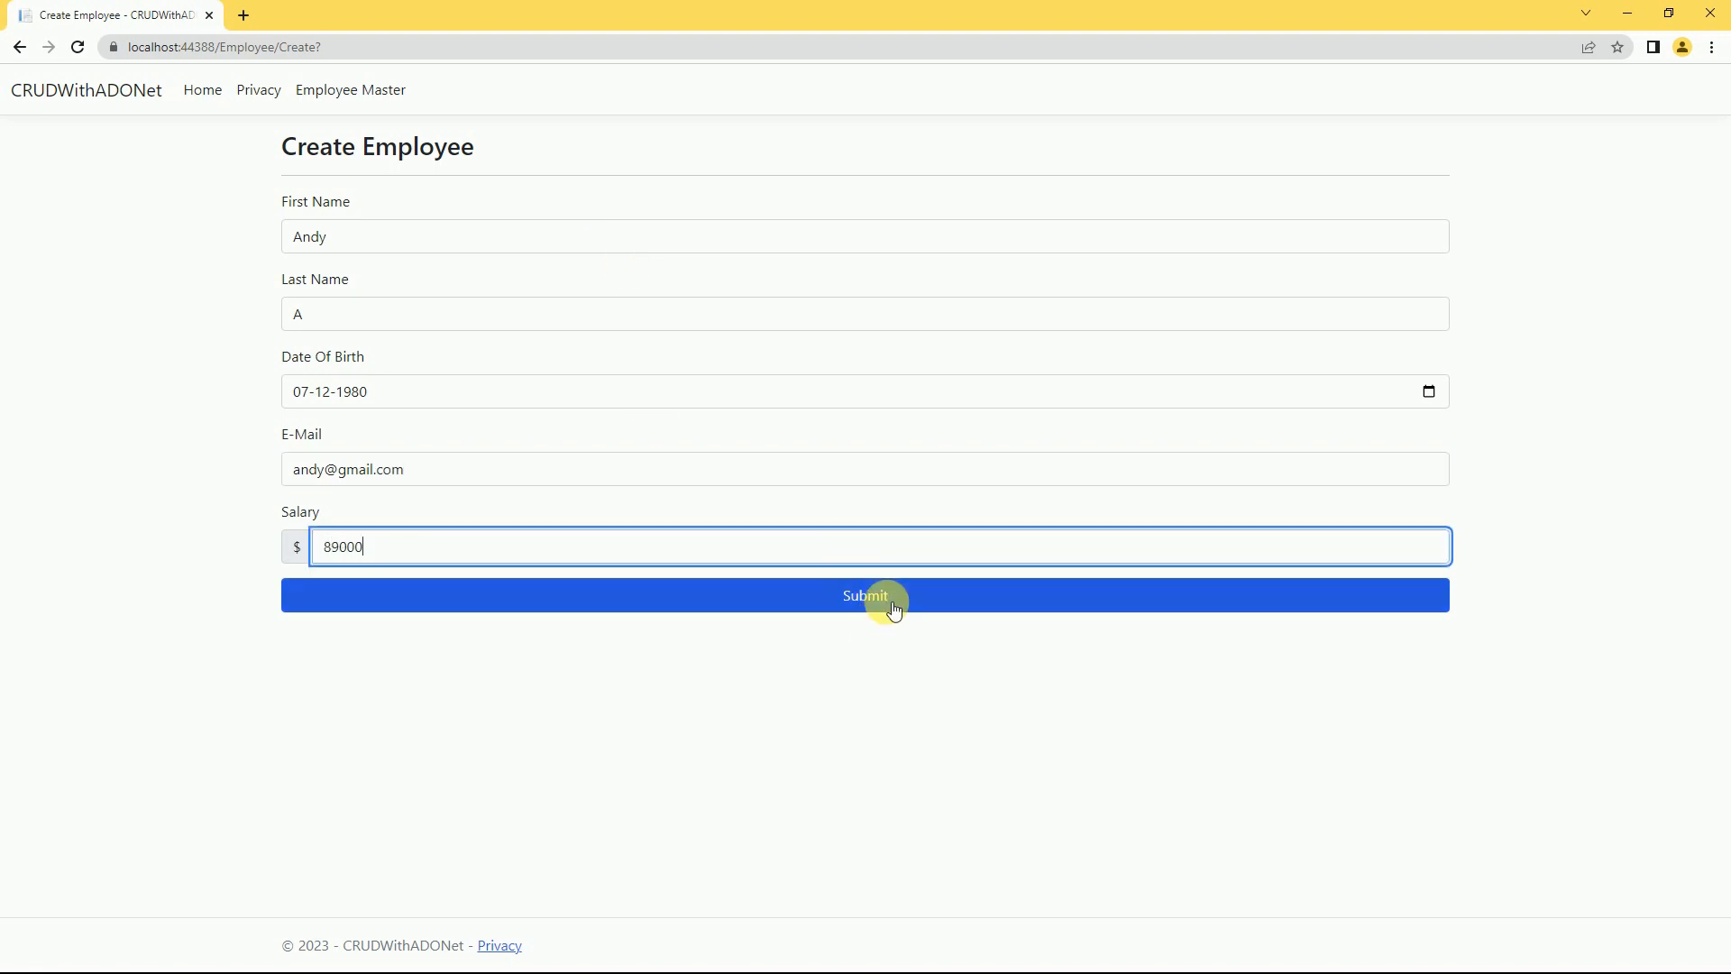
pyautogui.click(865, 596)
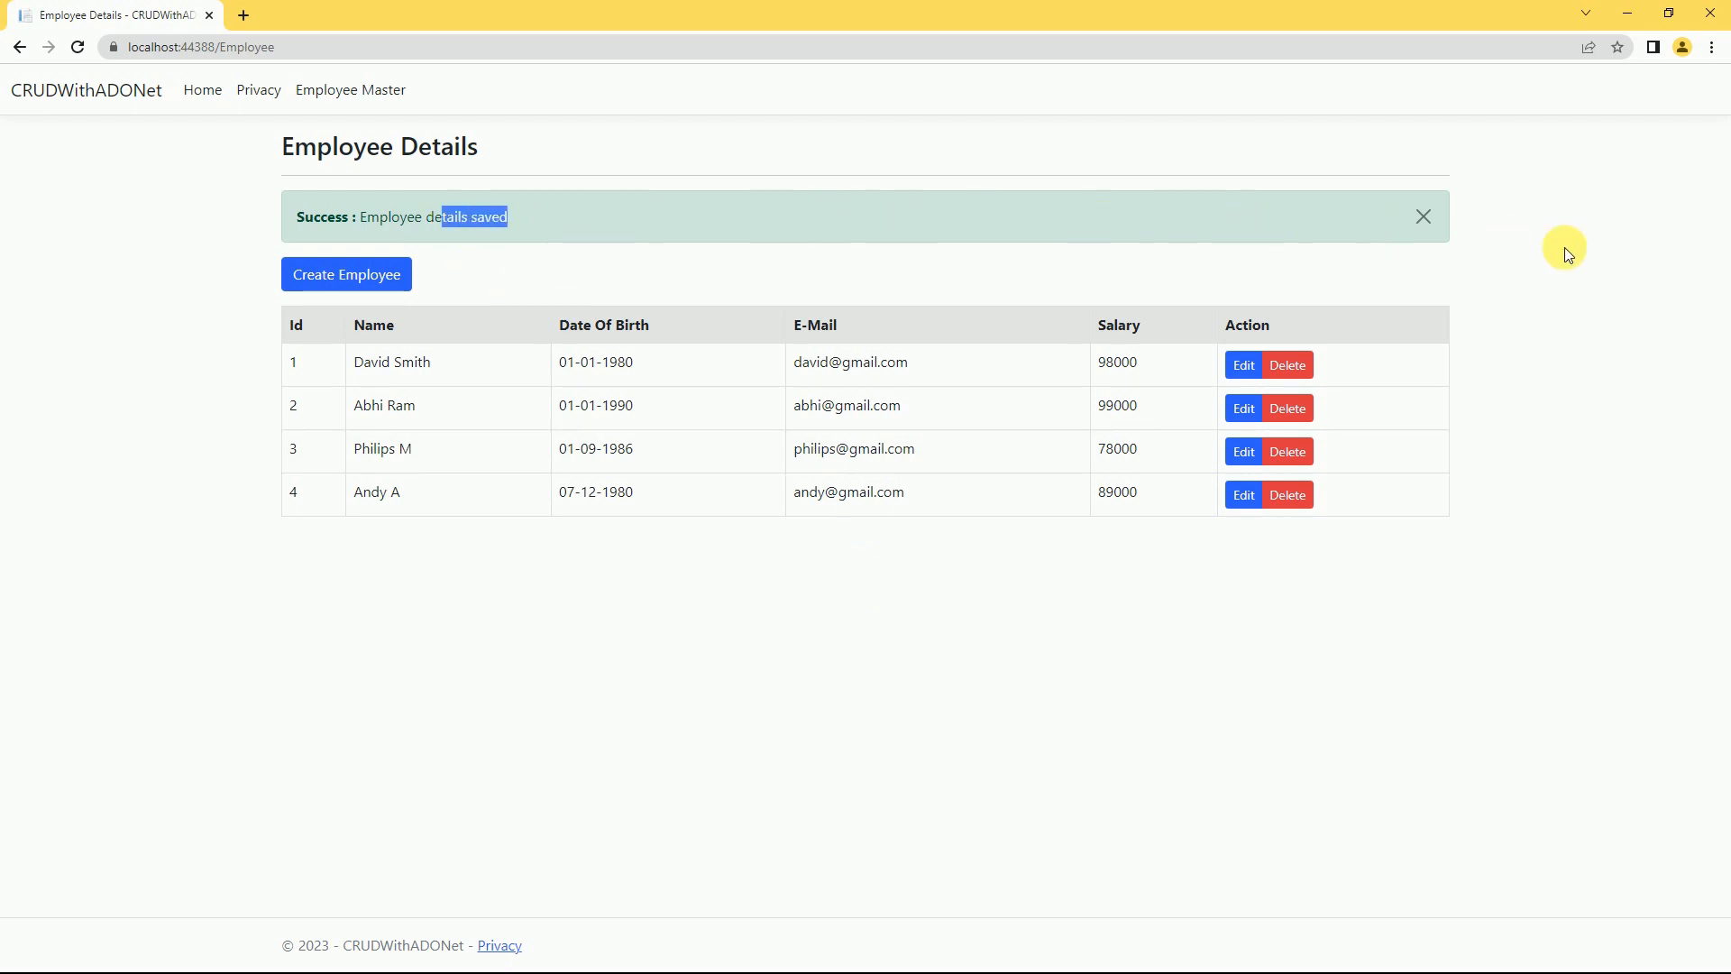
pyautogui.click(1423, 216)
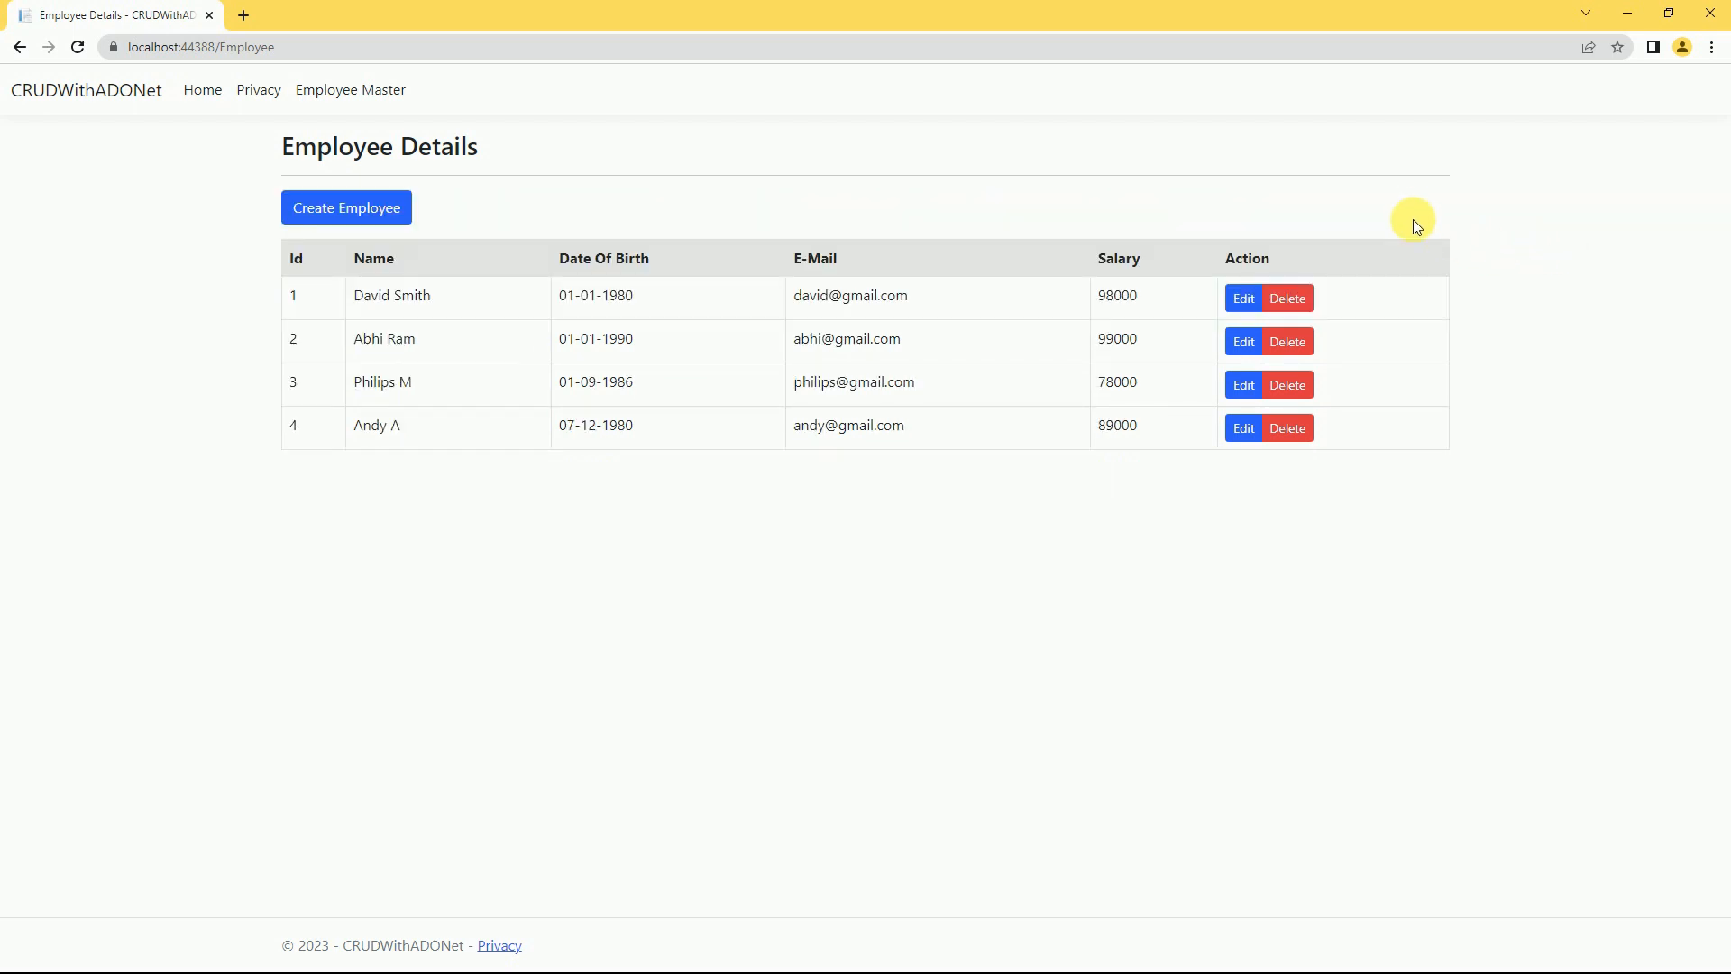
pyautogui.moveTo(1057, 644)
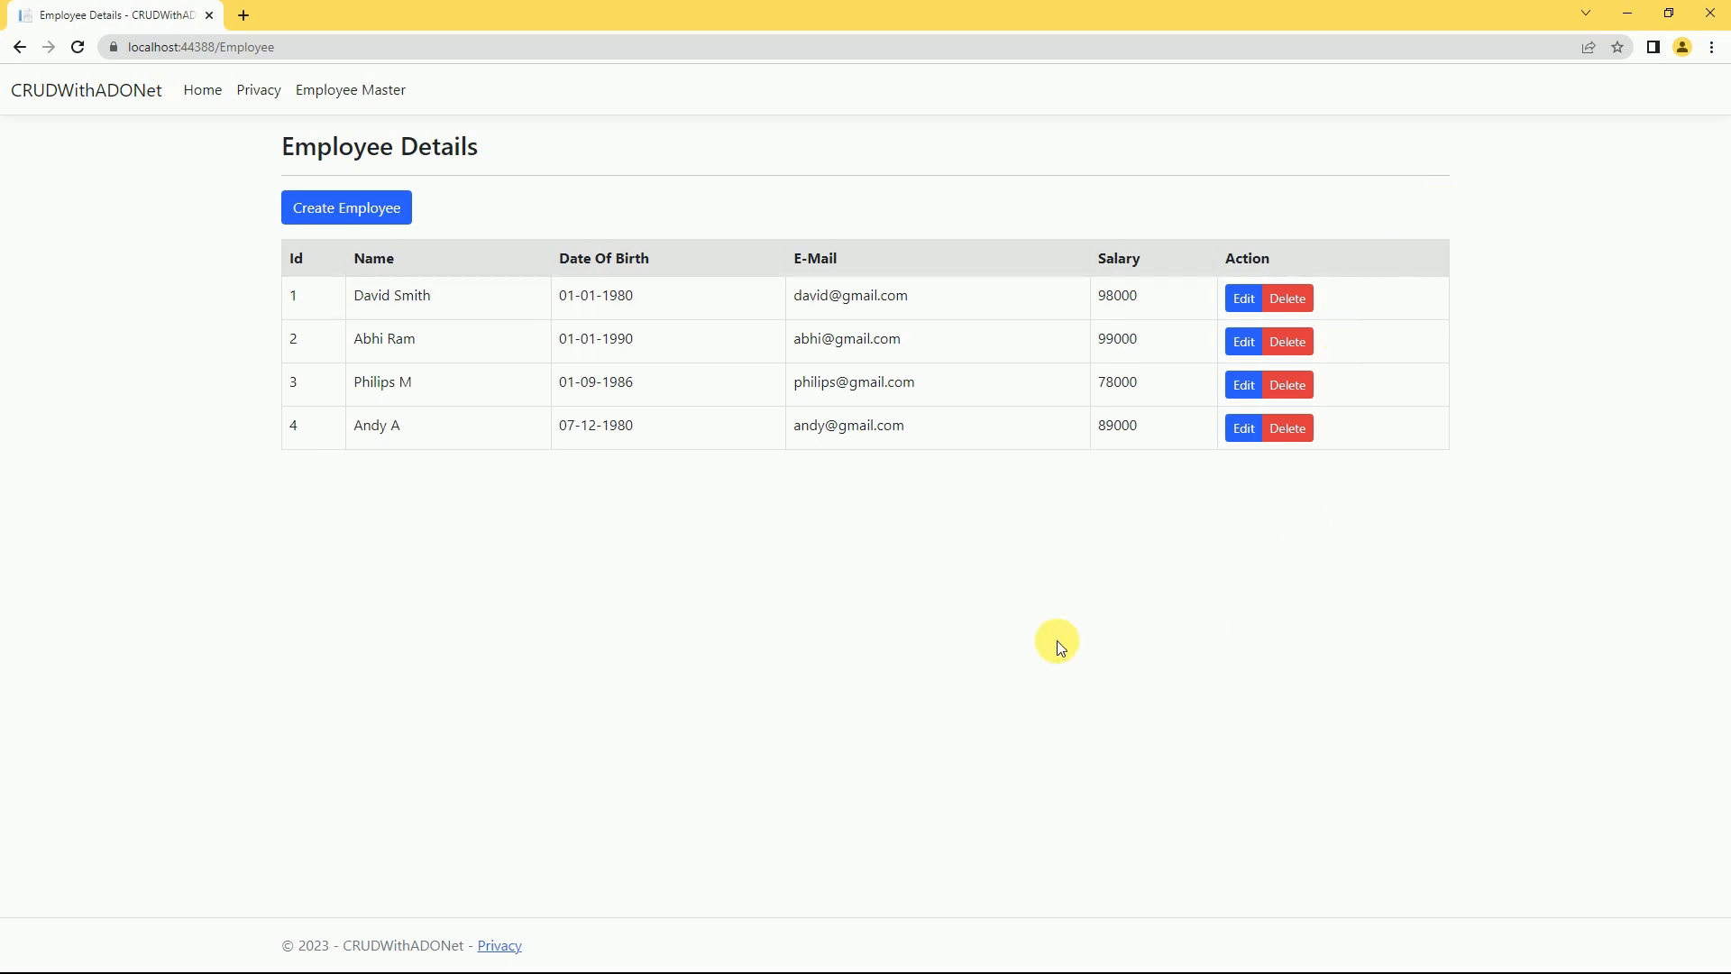
pyautogui.moveTo(1047, 630)
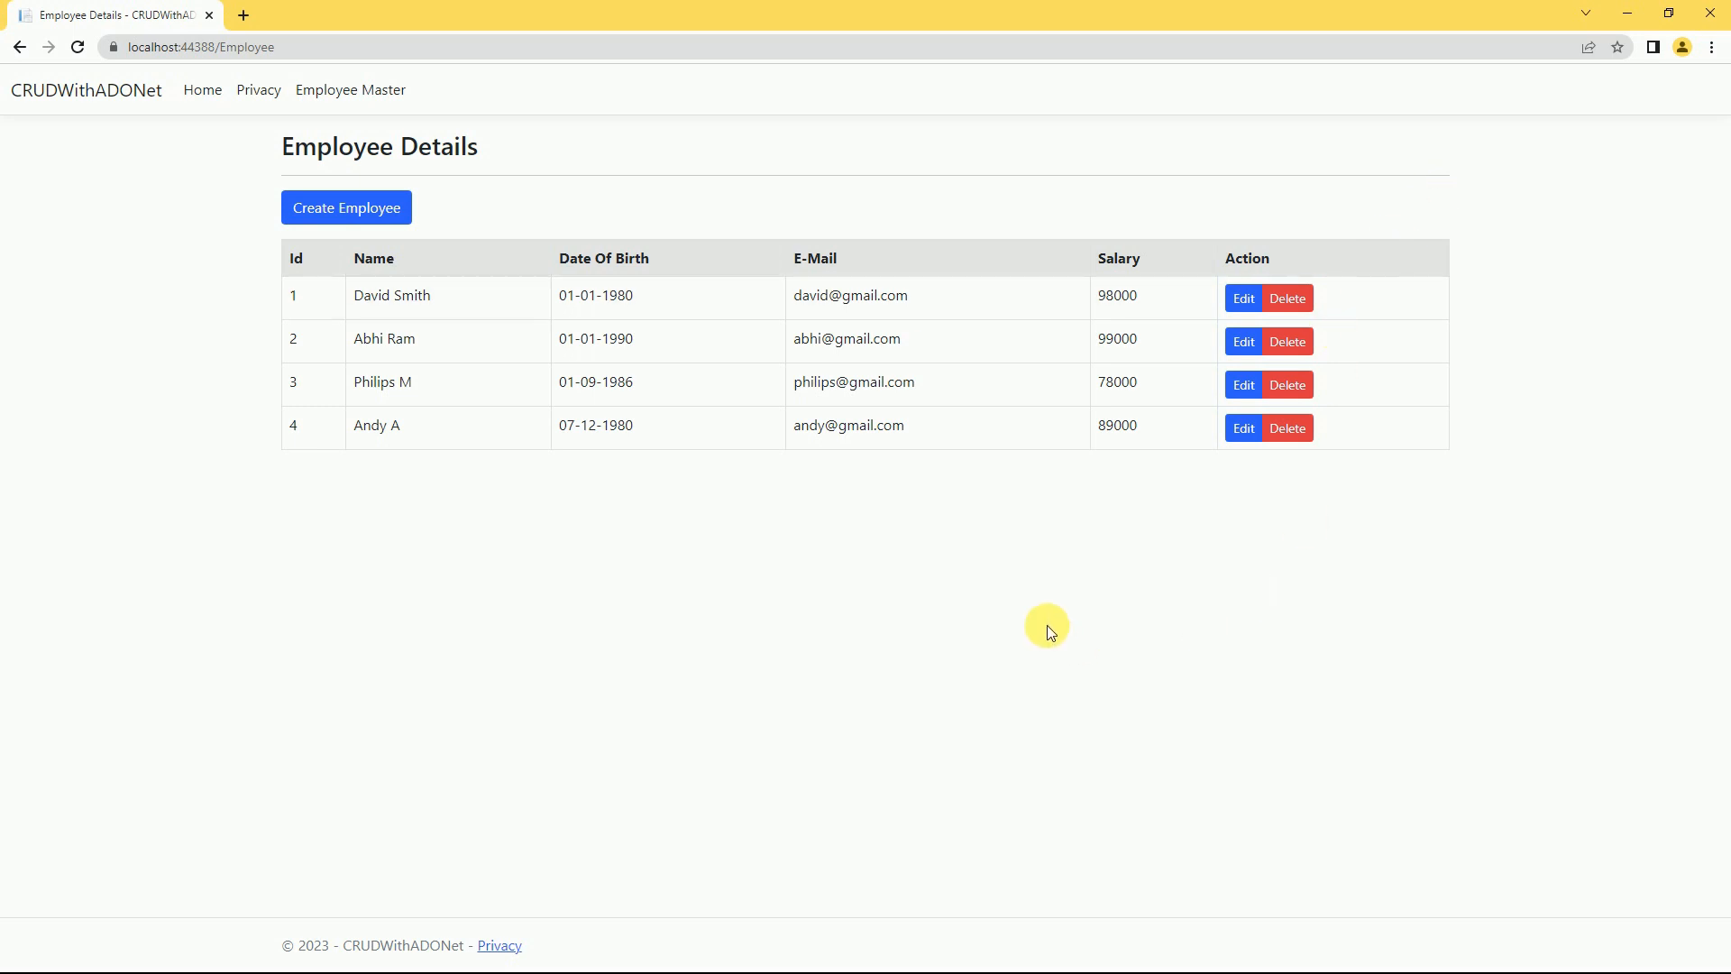